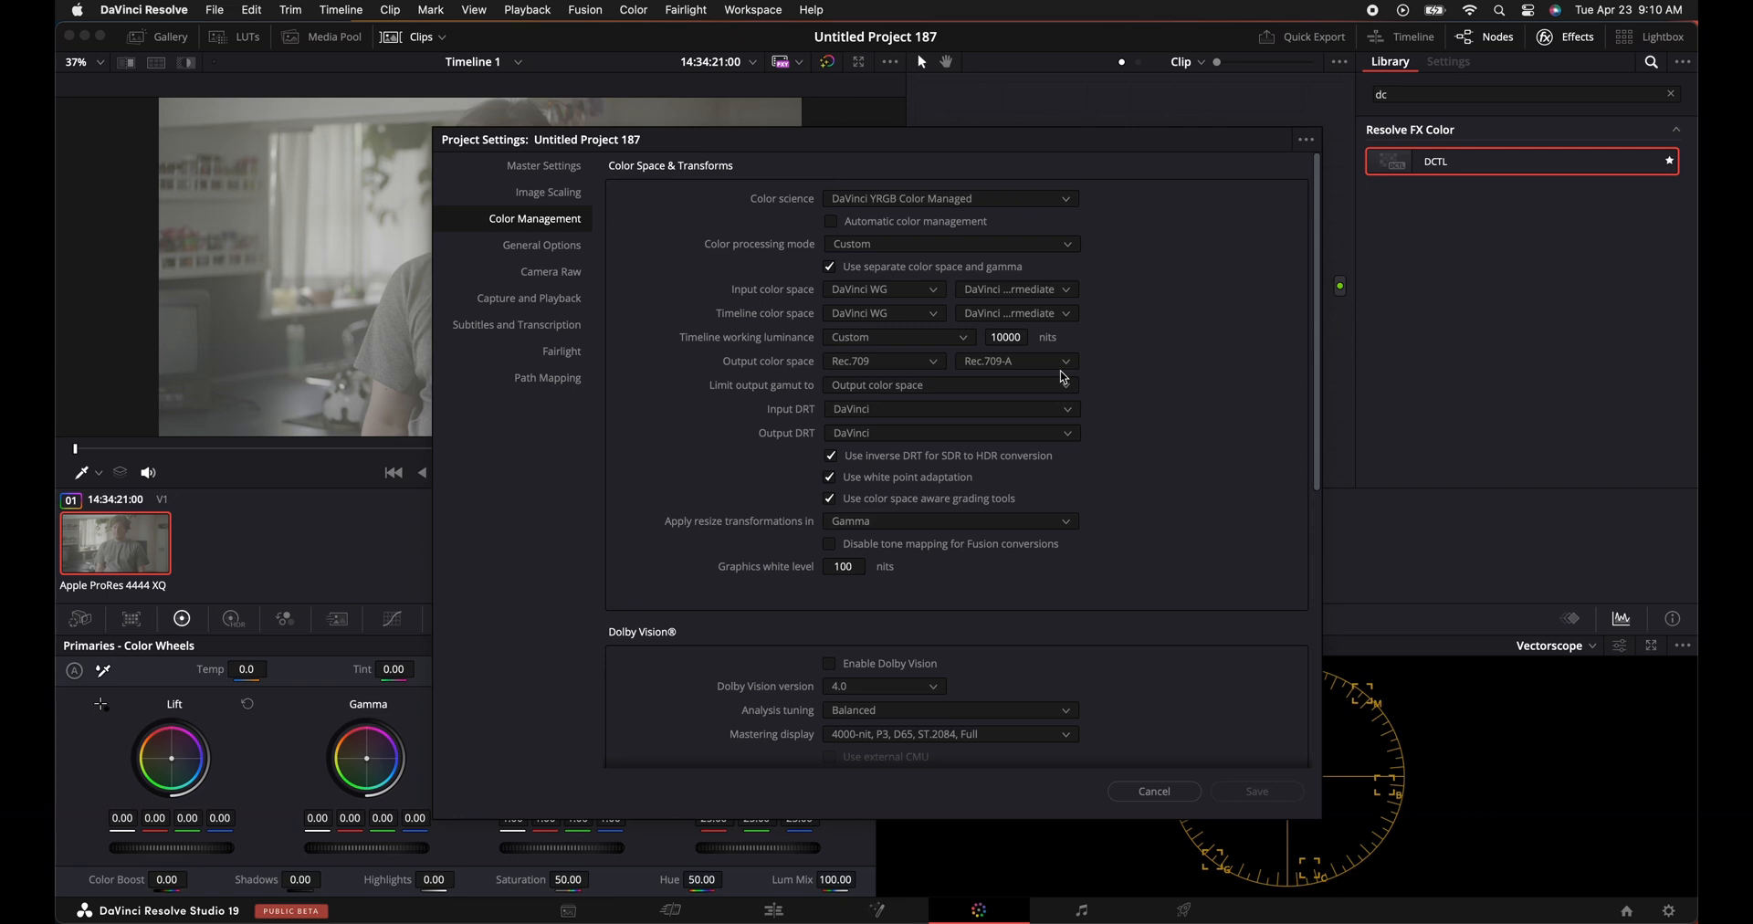
mouse_move(860, 301)
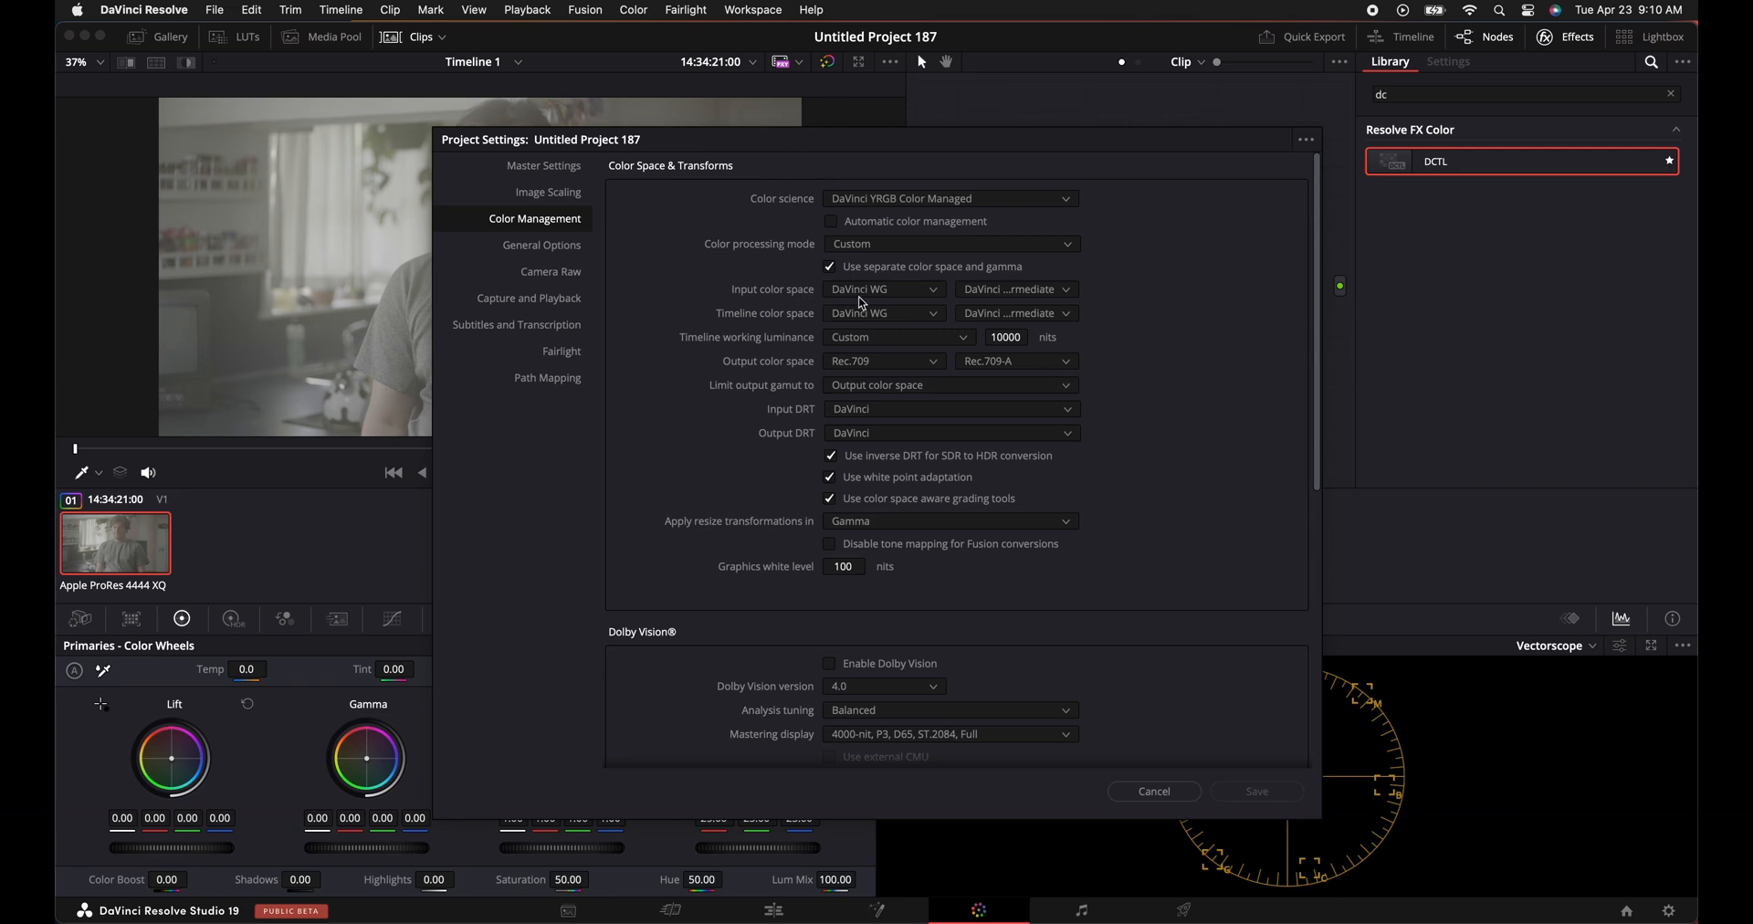
mouse_move(875, 323)
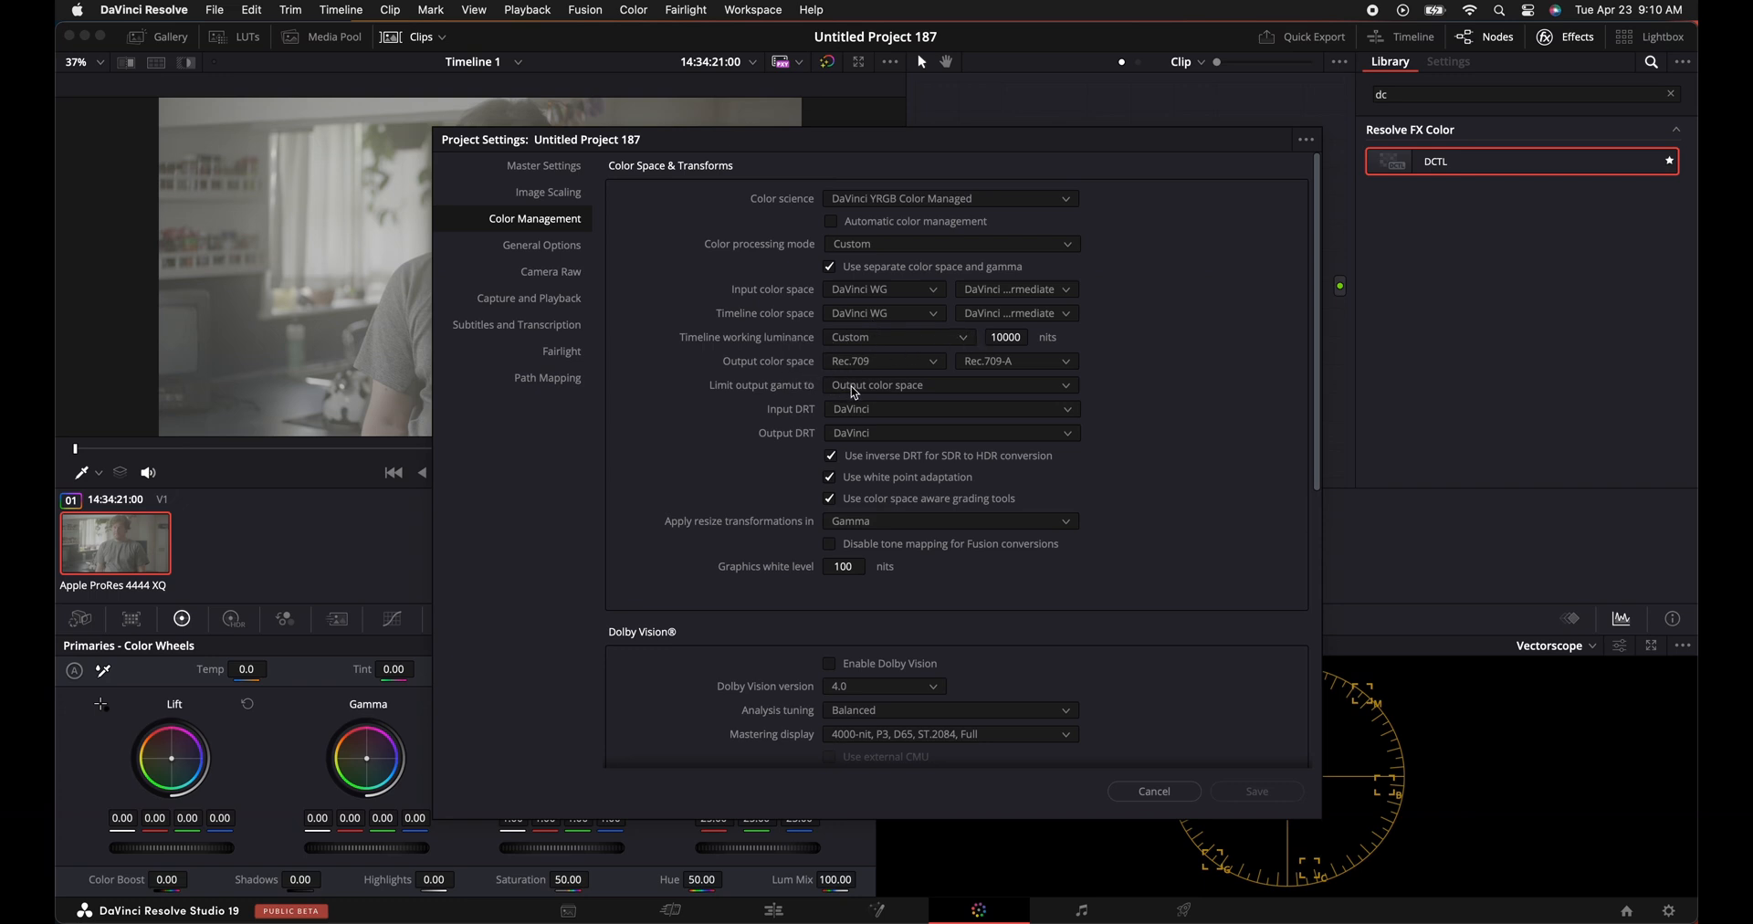
mouse_move(855, 393)
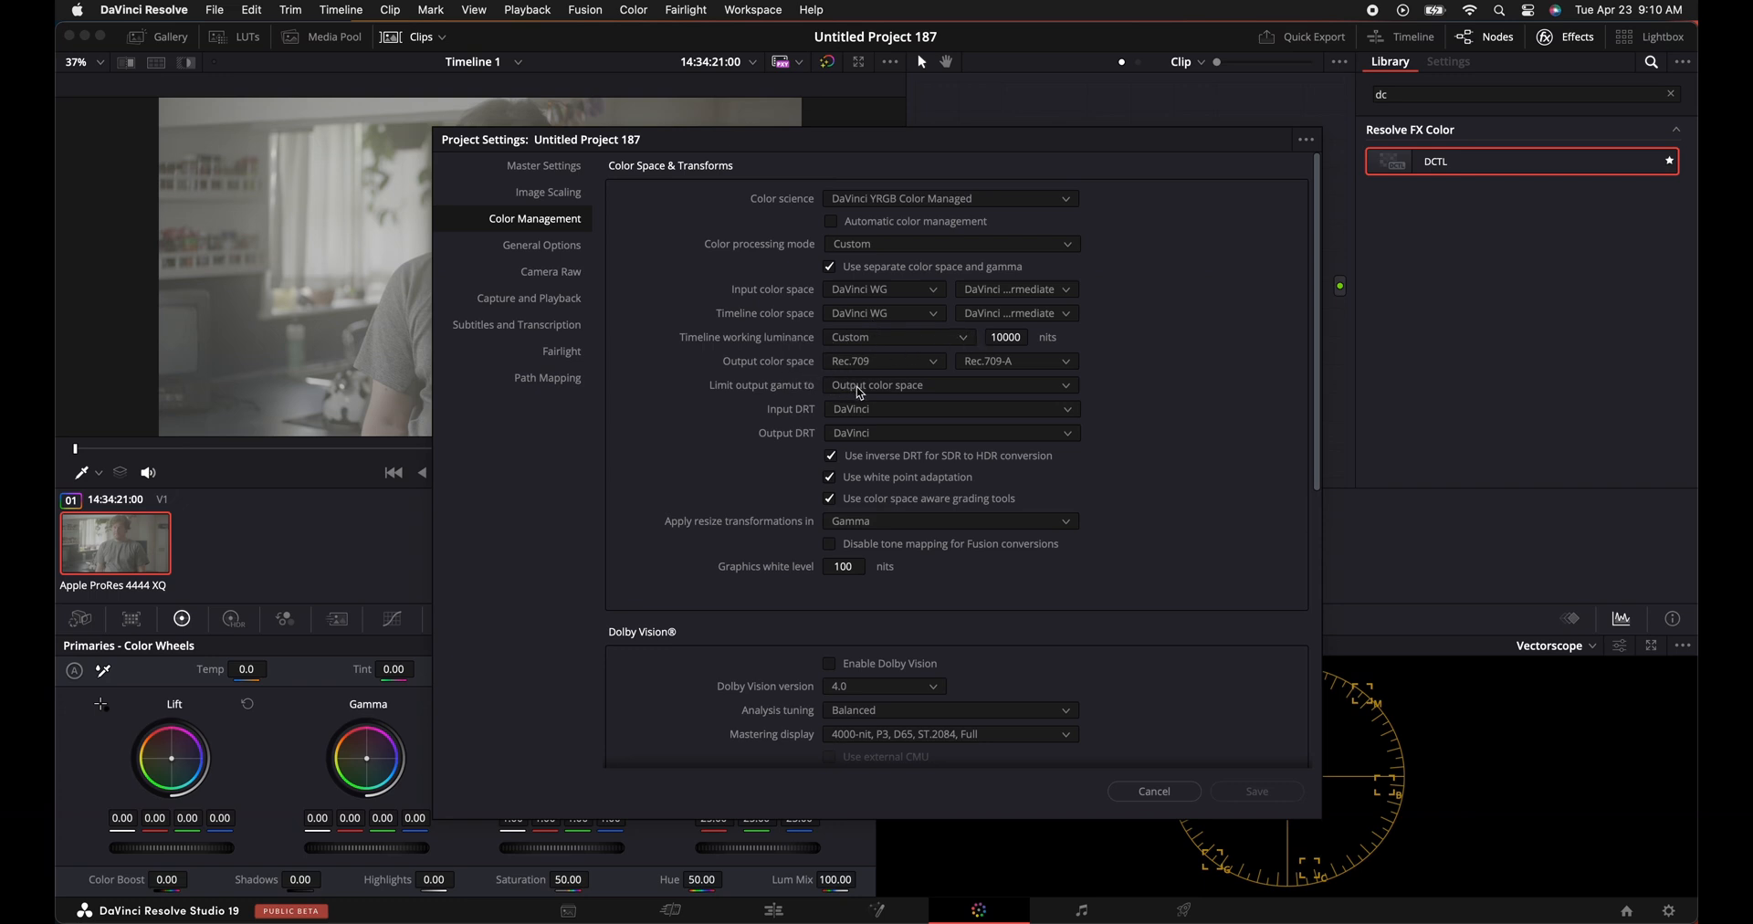
mouse_move(726, 212)
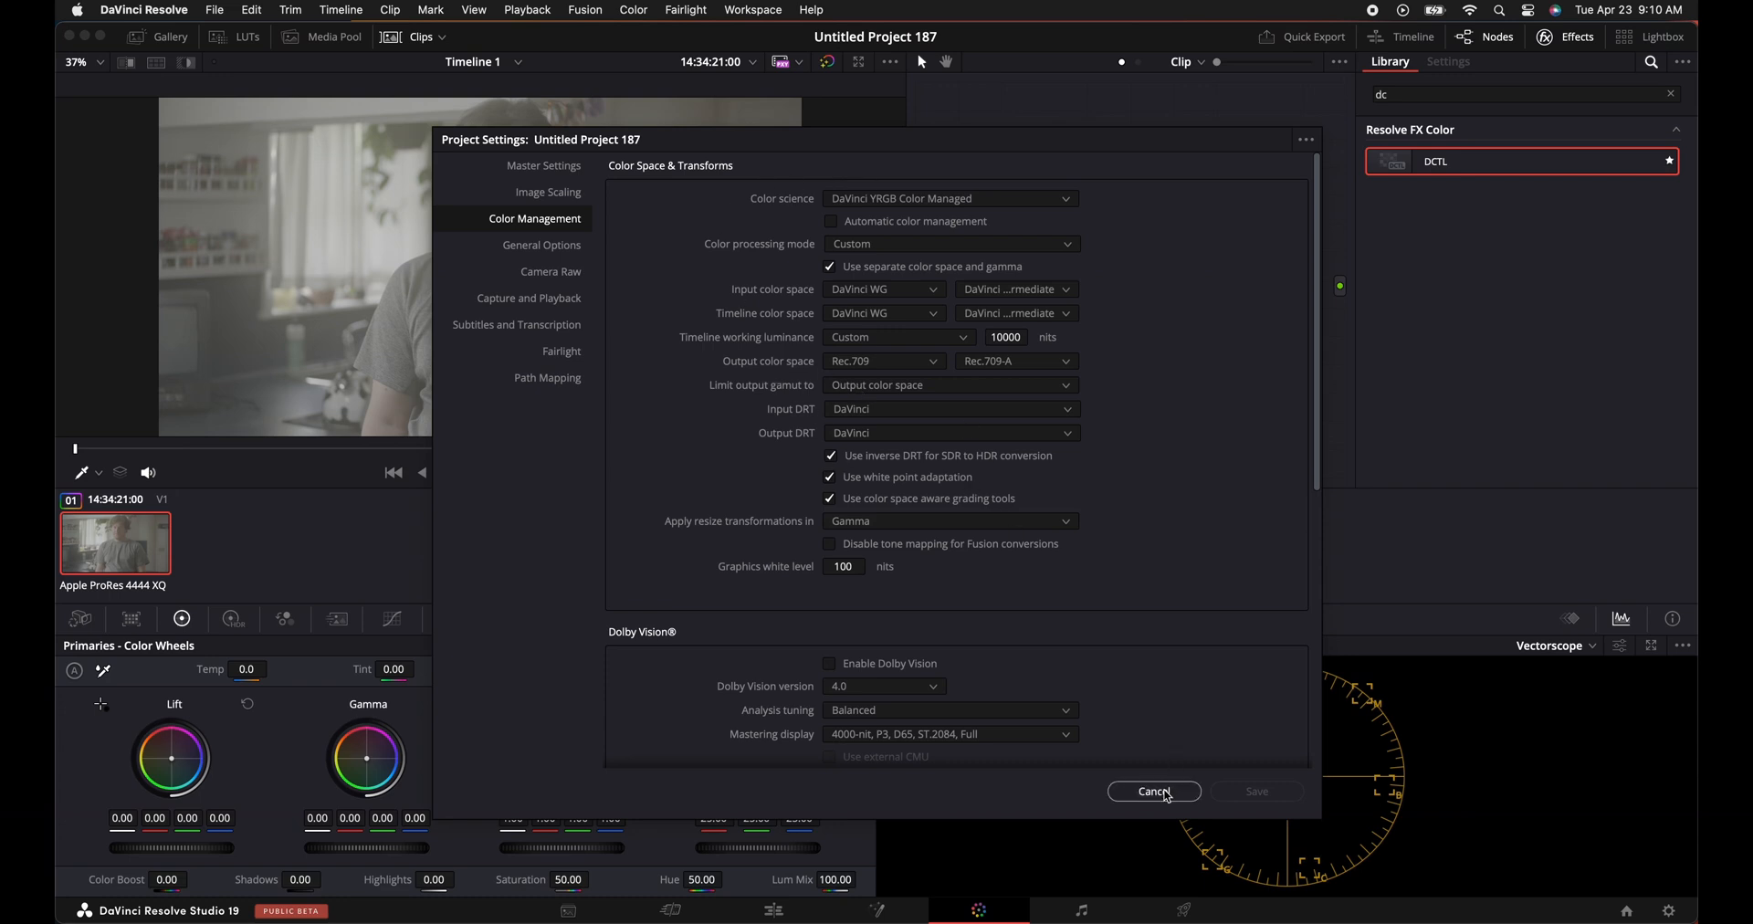
Cancel out of the Project Settings dialog, discarding any colour management changes.
click(1152, 790)
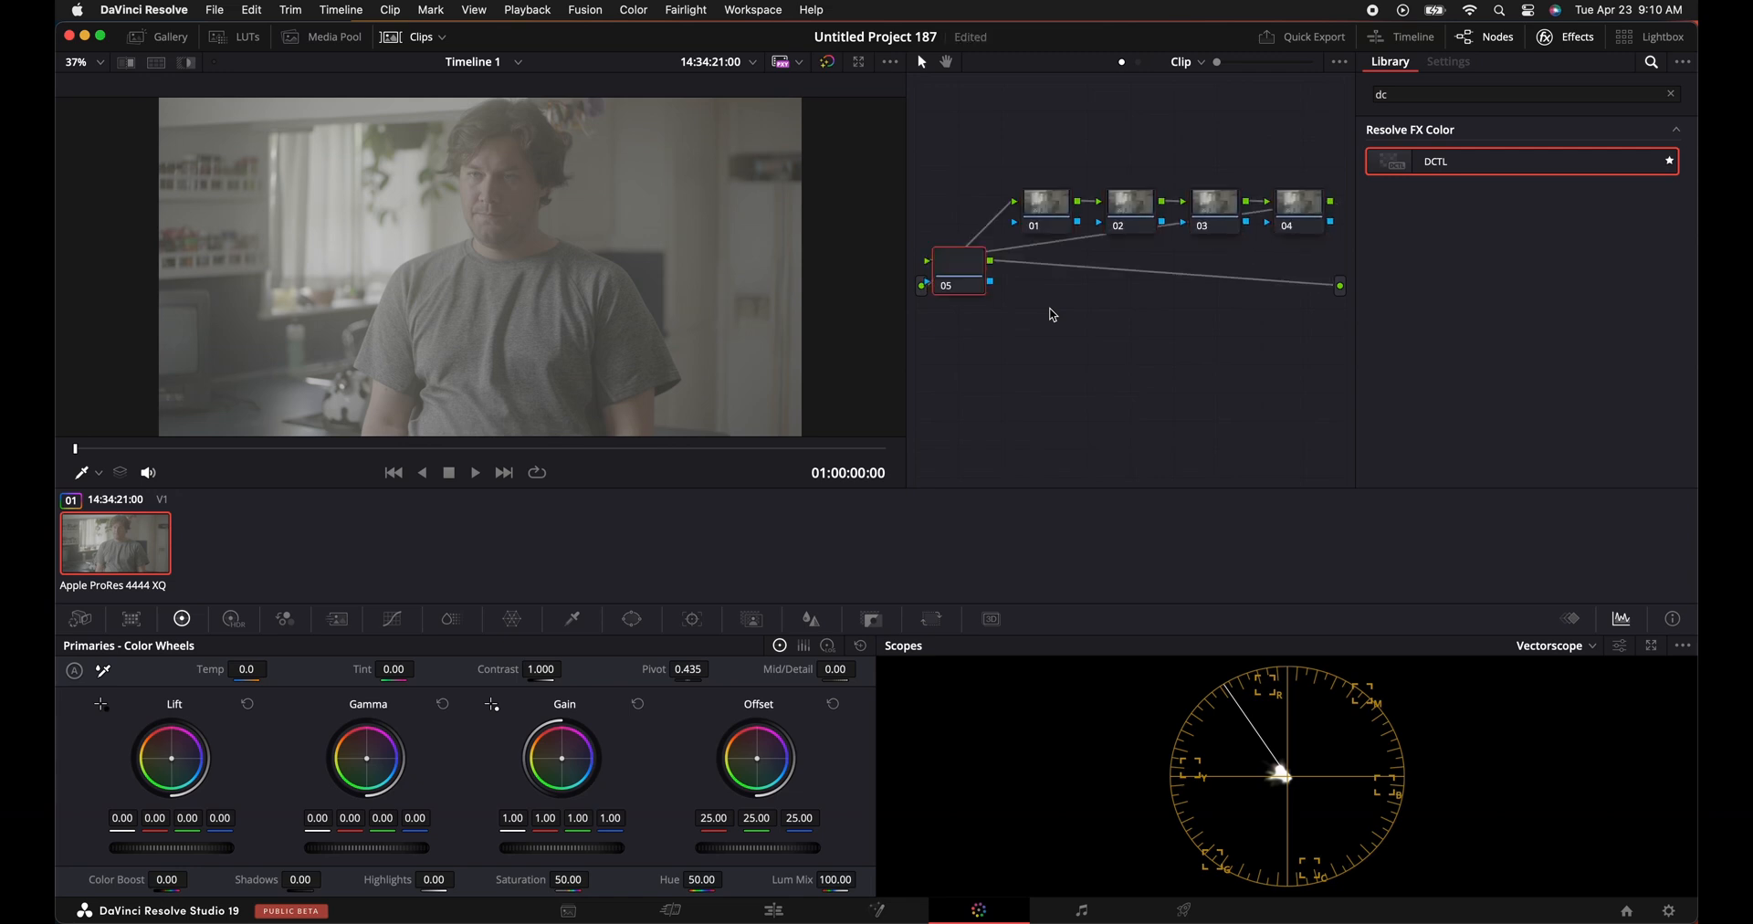
Drop node 04 below node 03 and set its Color Space Transform: DaVinci Wide Gamut/Intermediate in, Rec.709 Gamma 2.4 out.
drag(957, 265, 1197, 343)
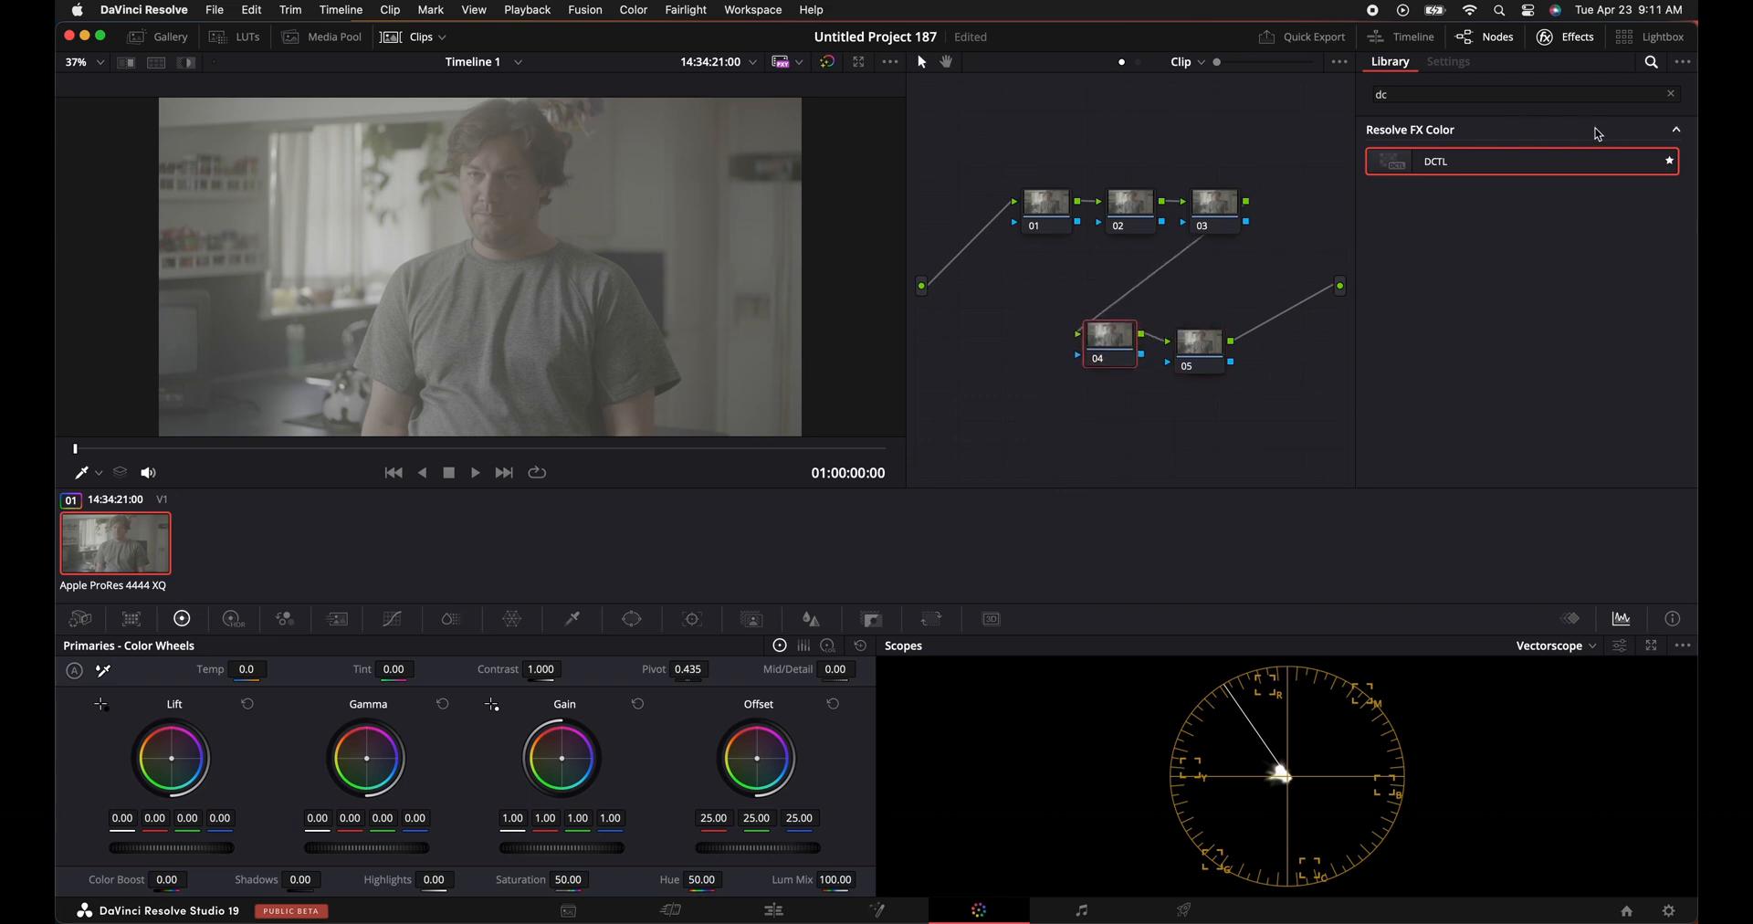
click(1670, 93)
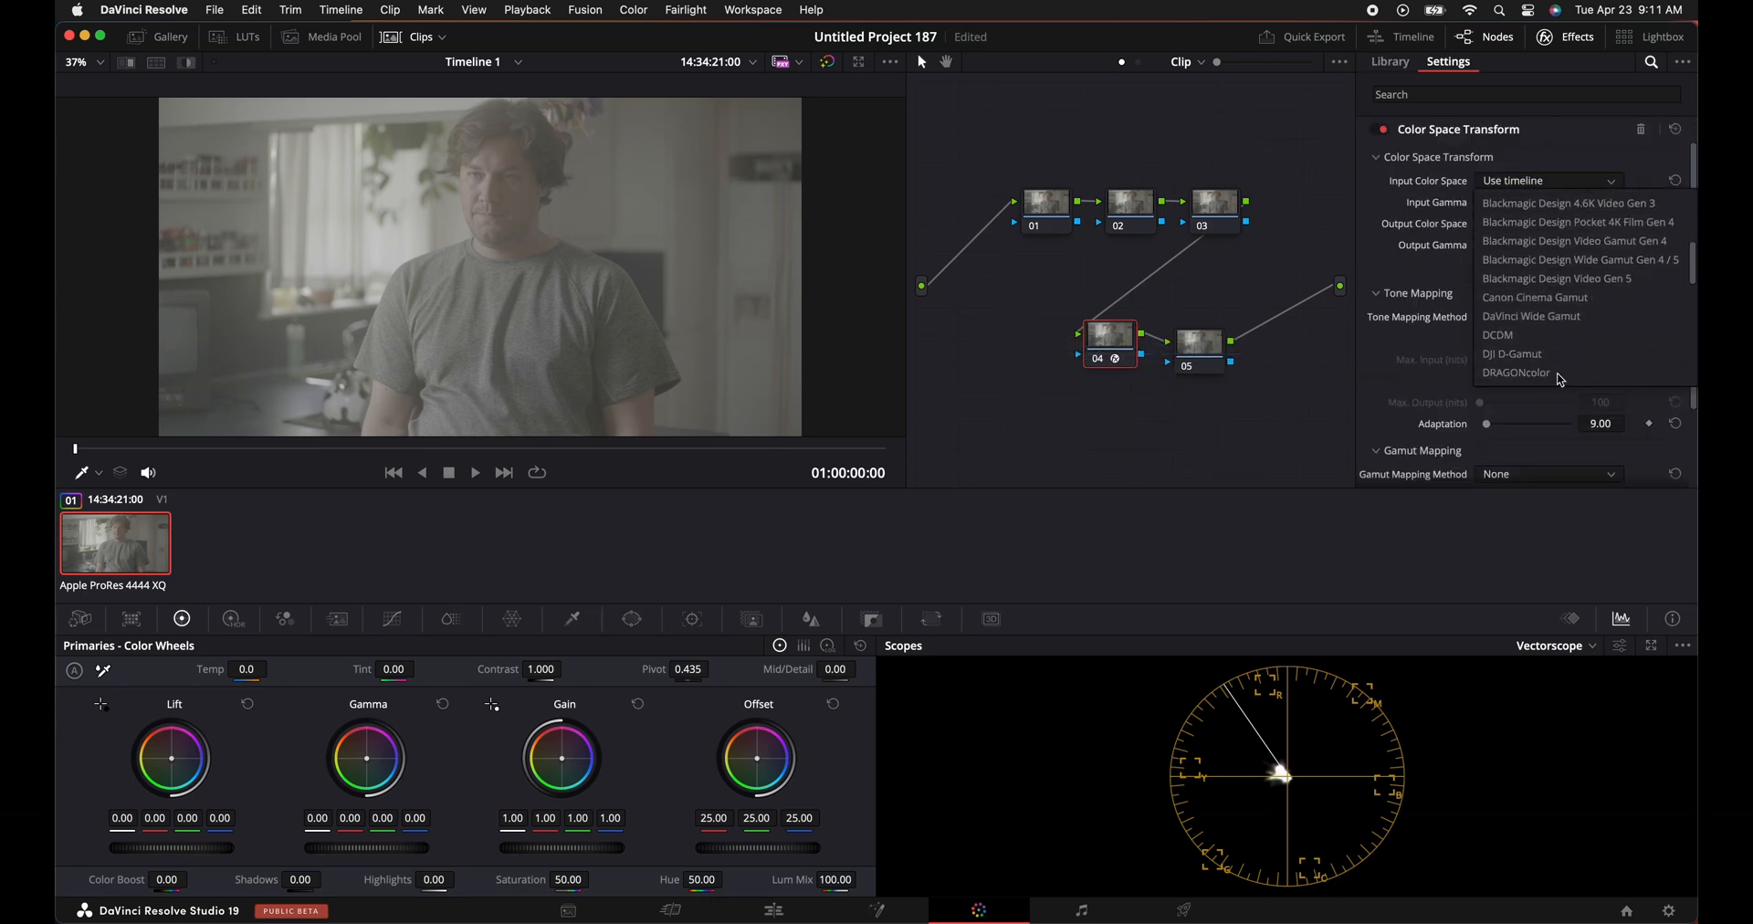
click(1530, 316)
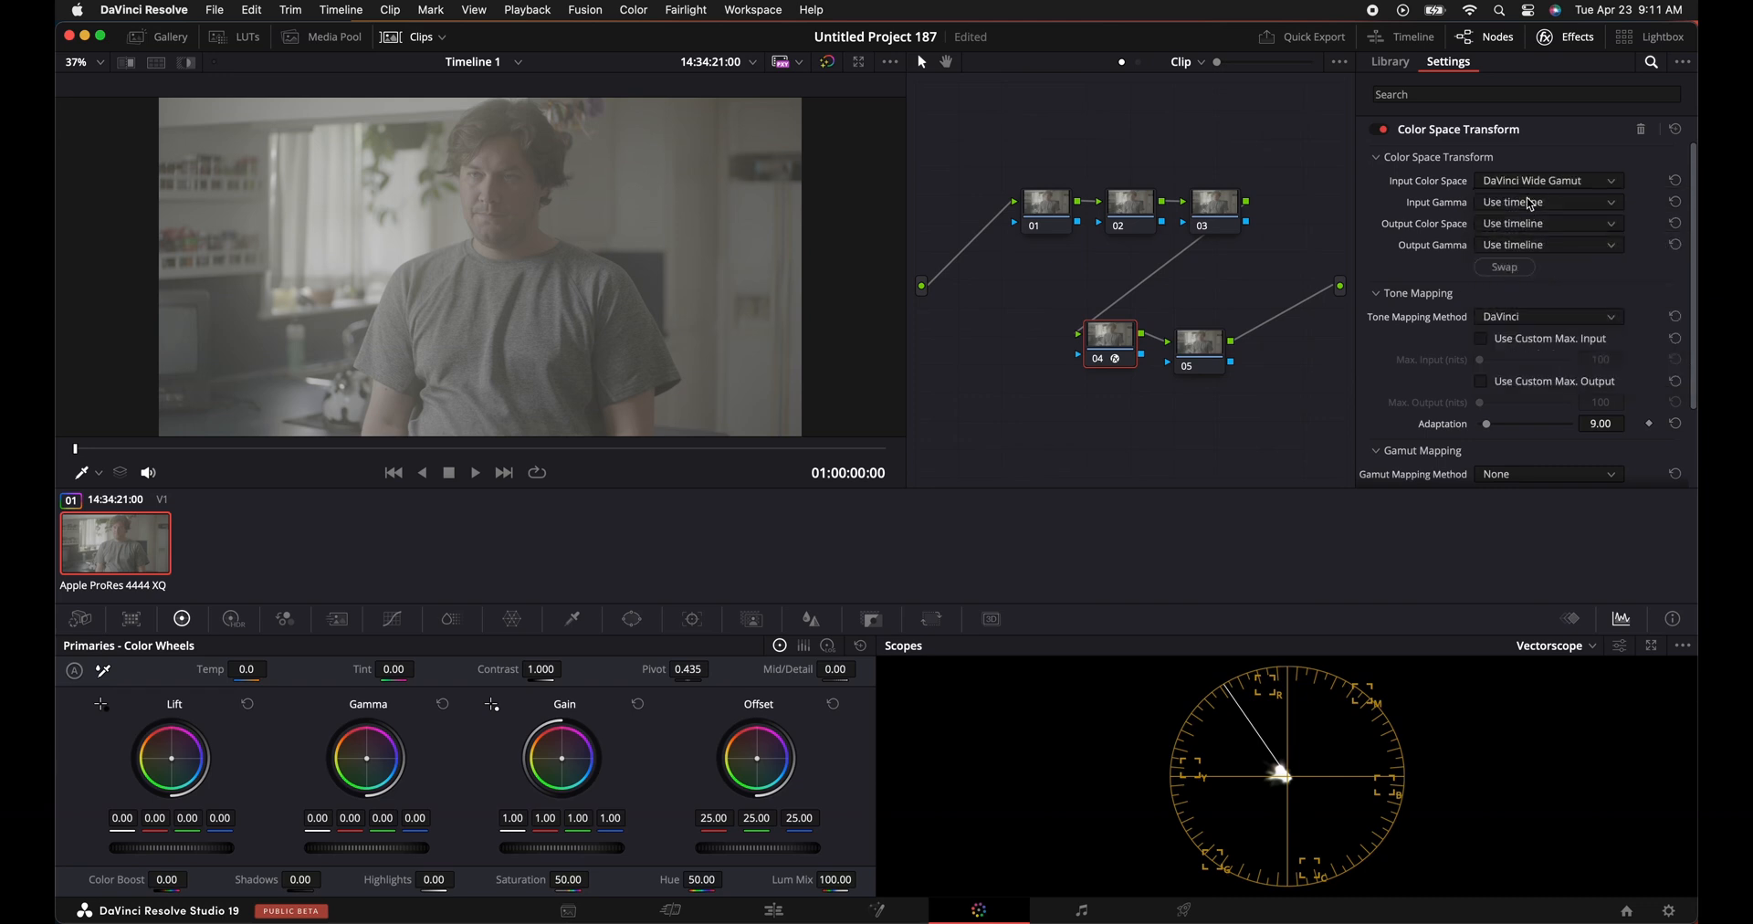
click(1547, 223)
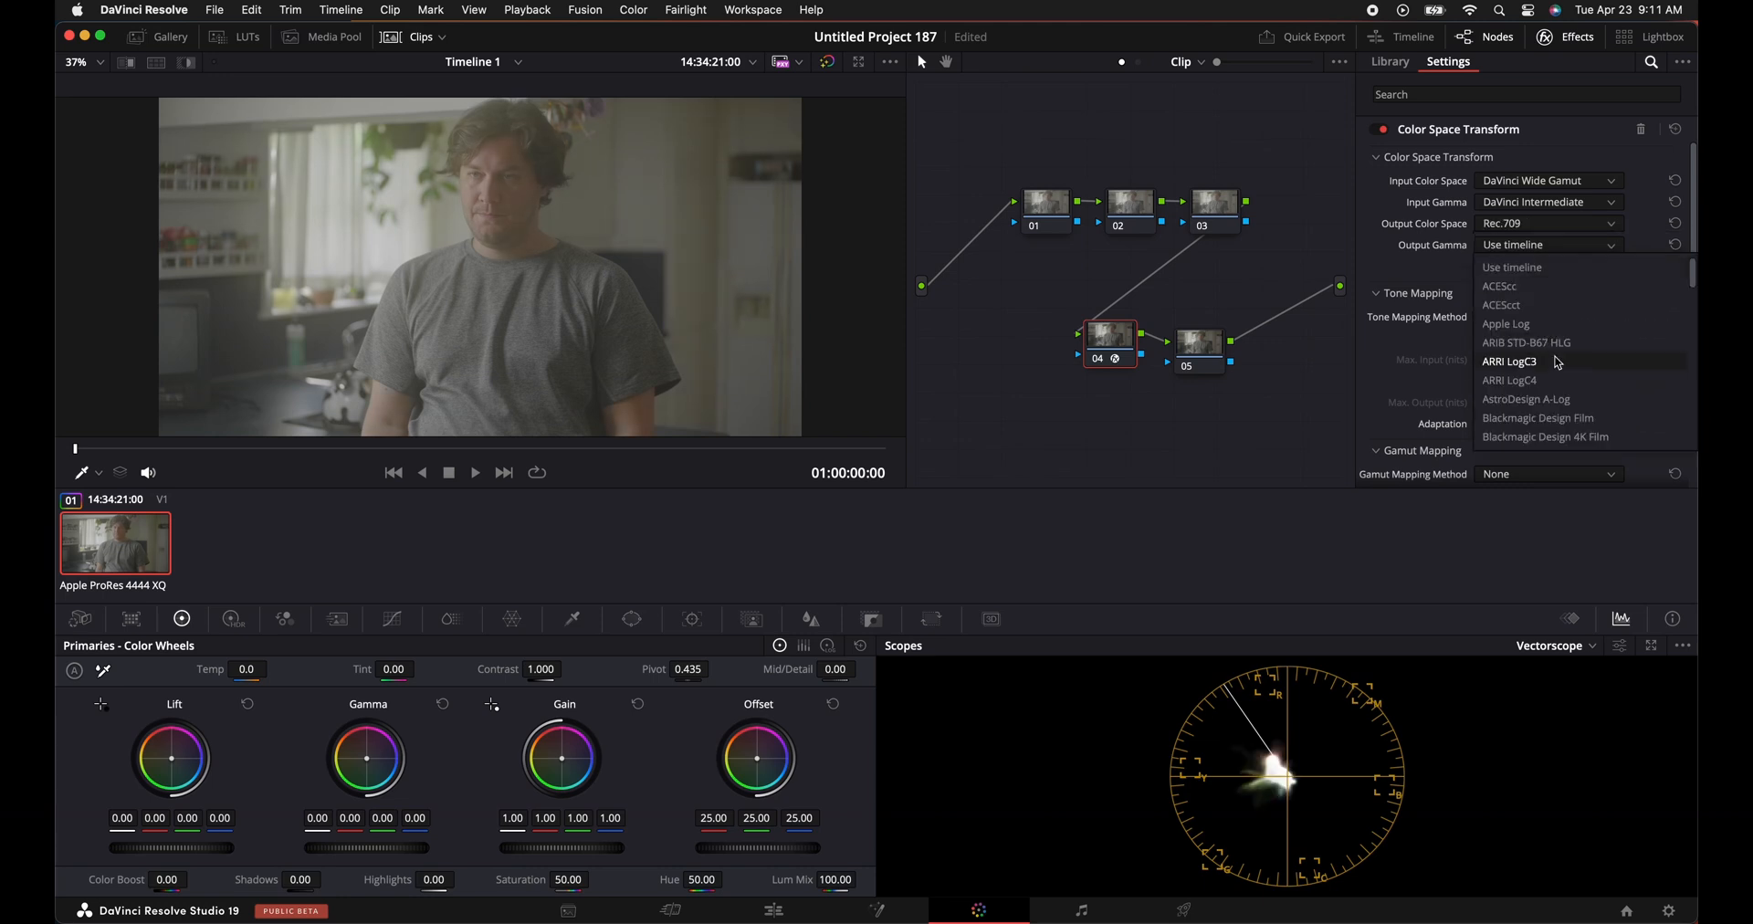
scroll(down, 3)
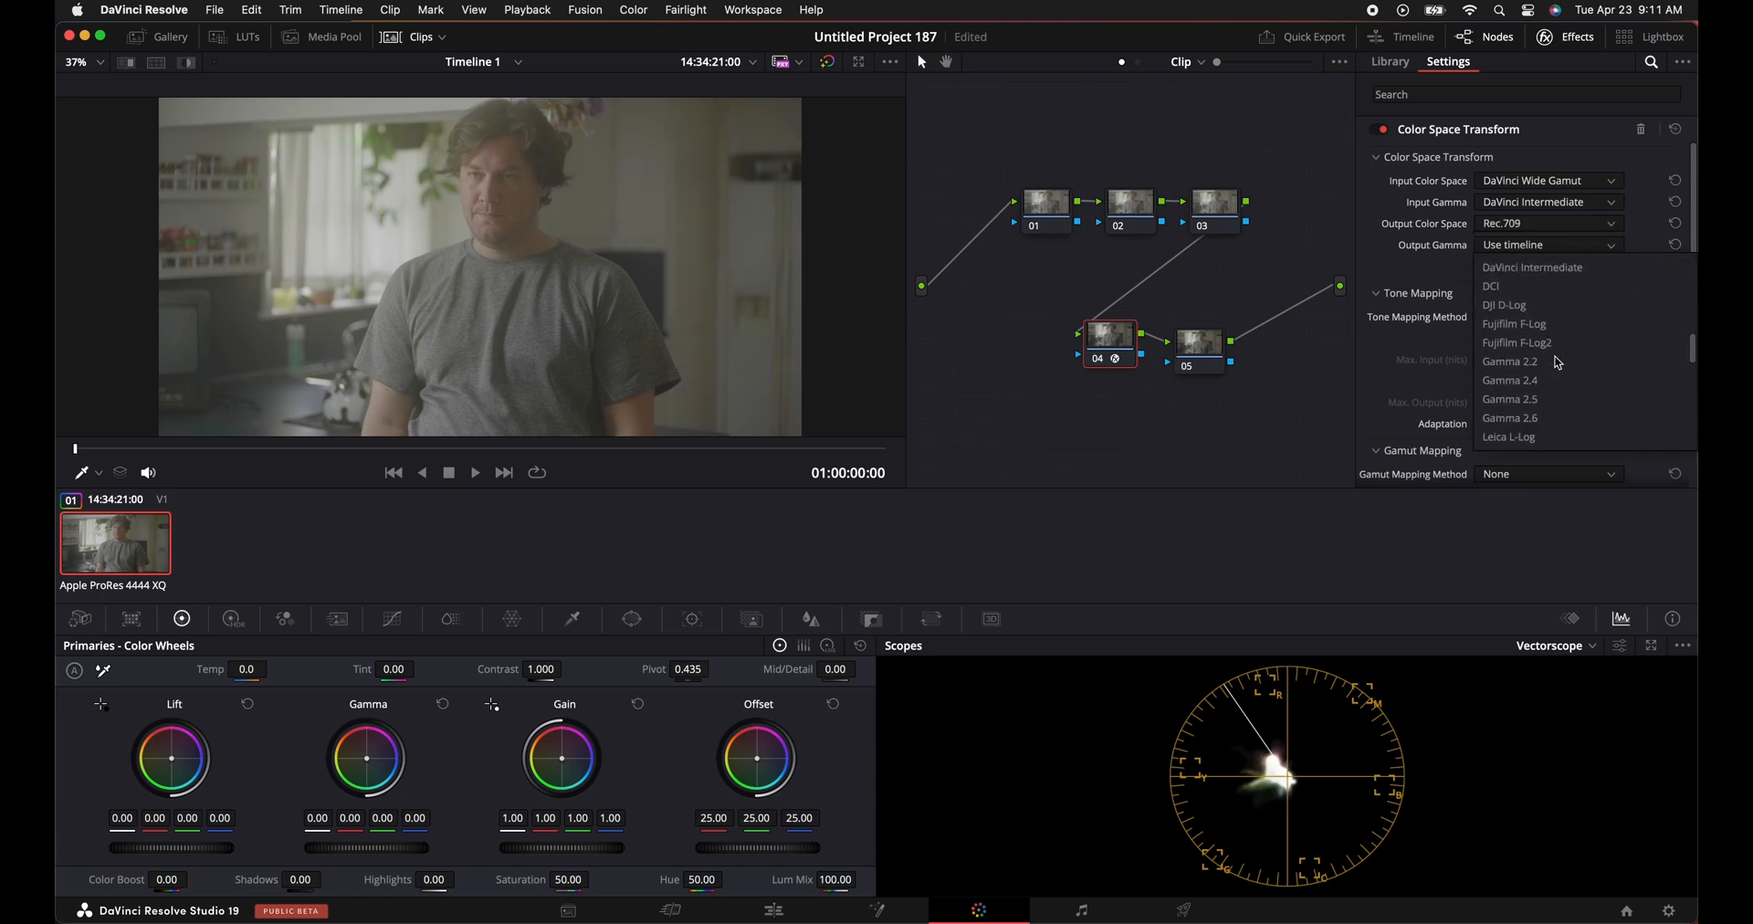
click(1510, 380)
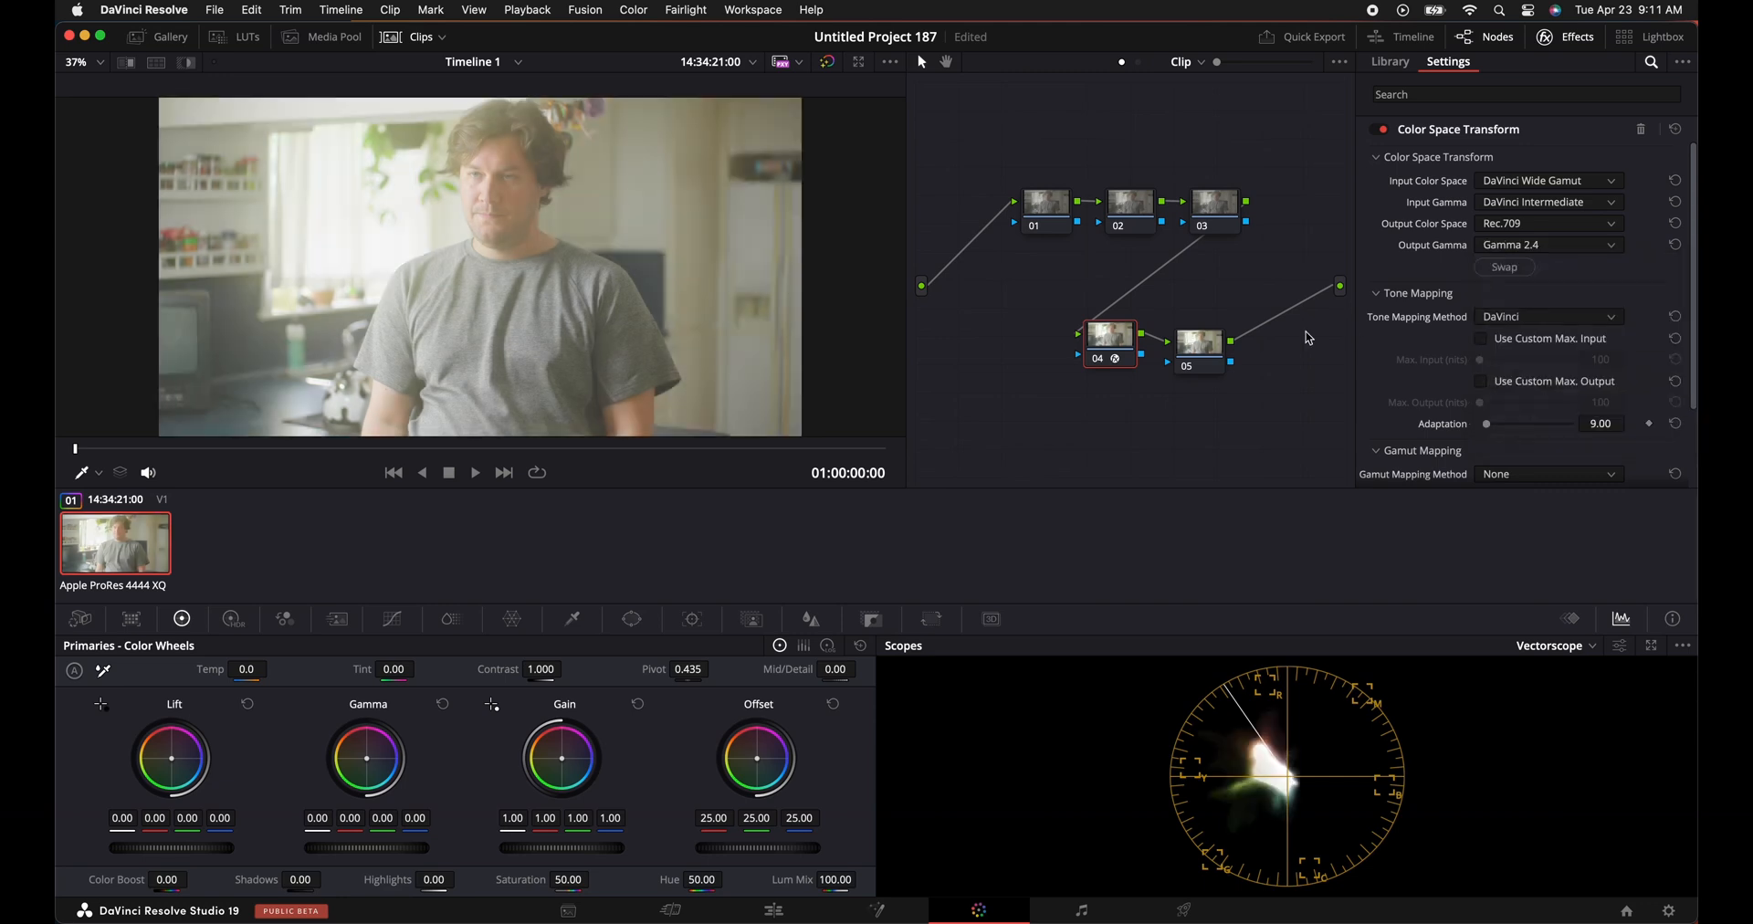
click(1389, 62)
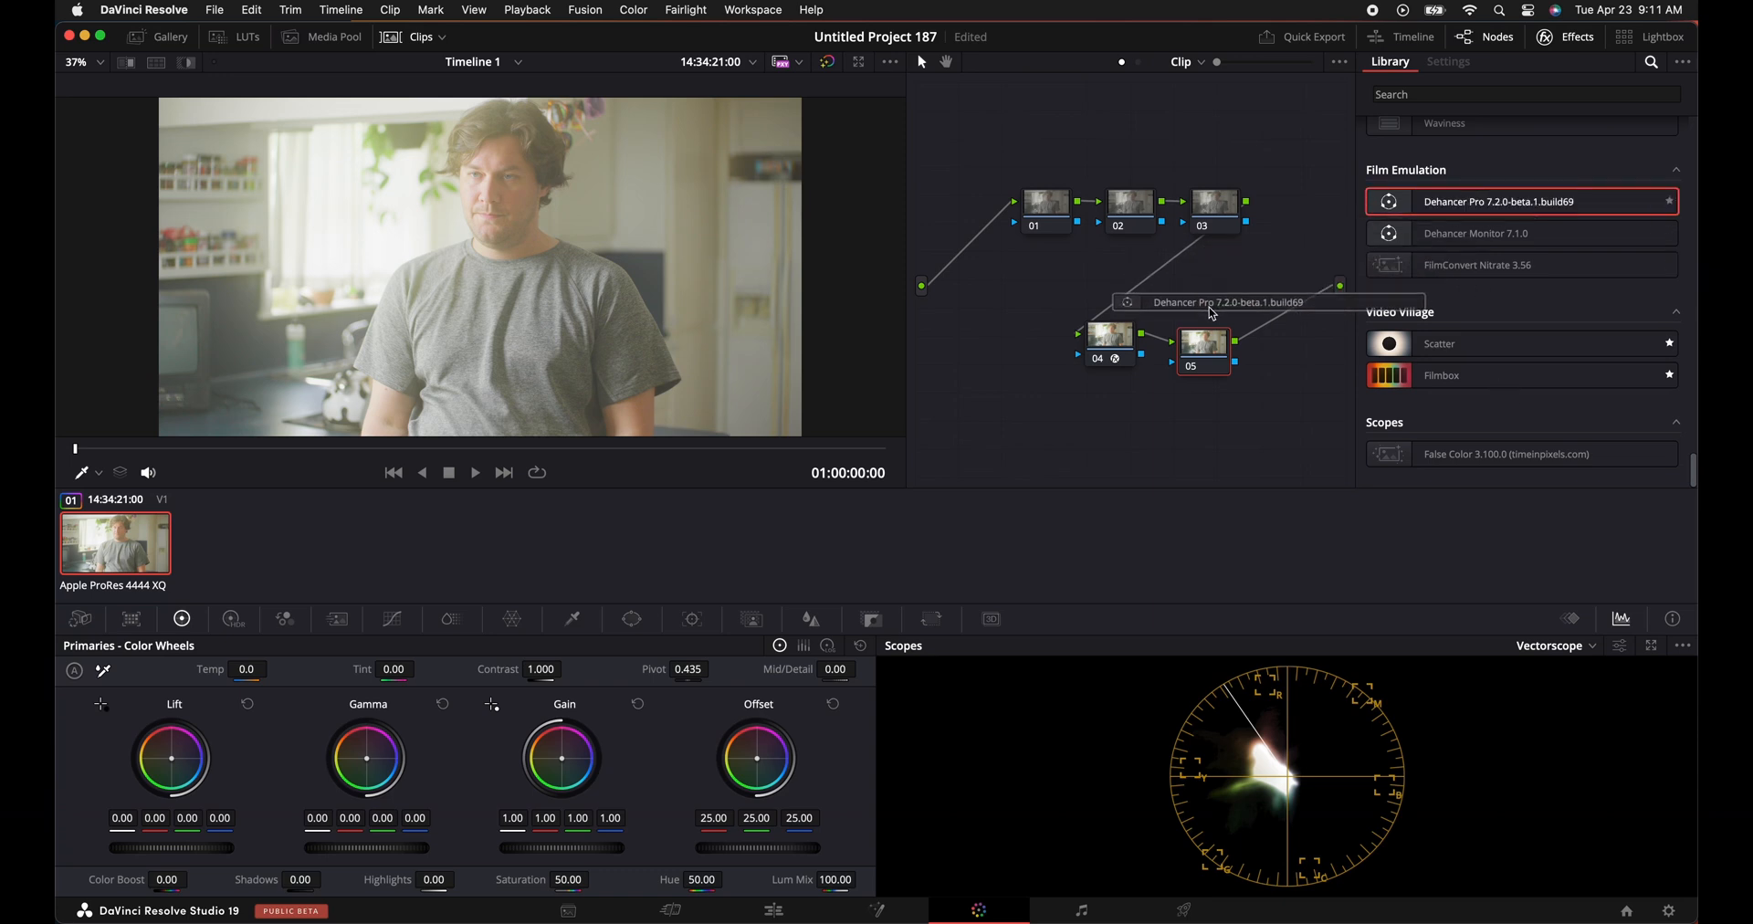
Apply Dehancer Pro to node 05 with Input Source set to DVR WG/Rec709.
click(1448, 62)
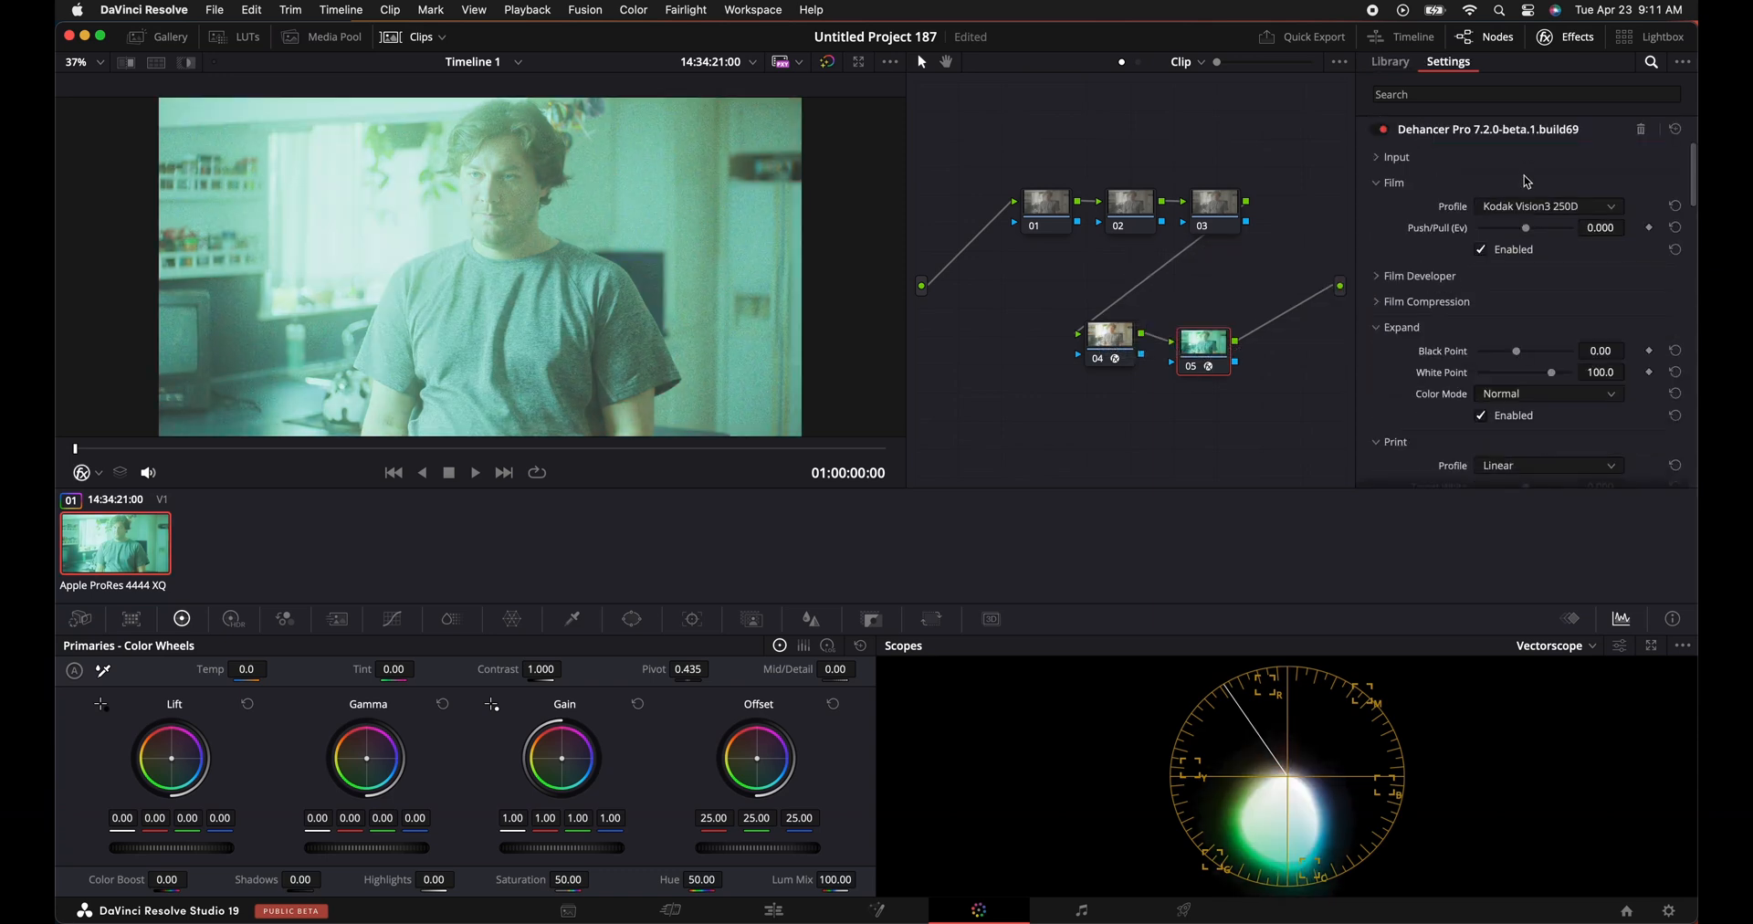
click(1548, 180)
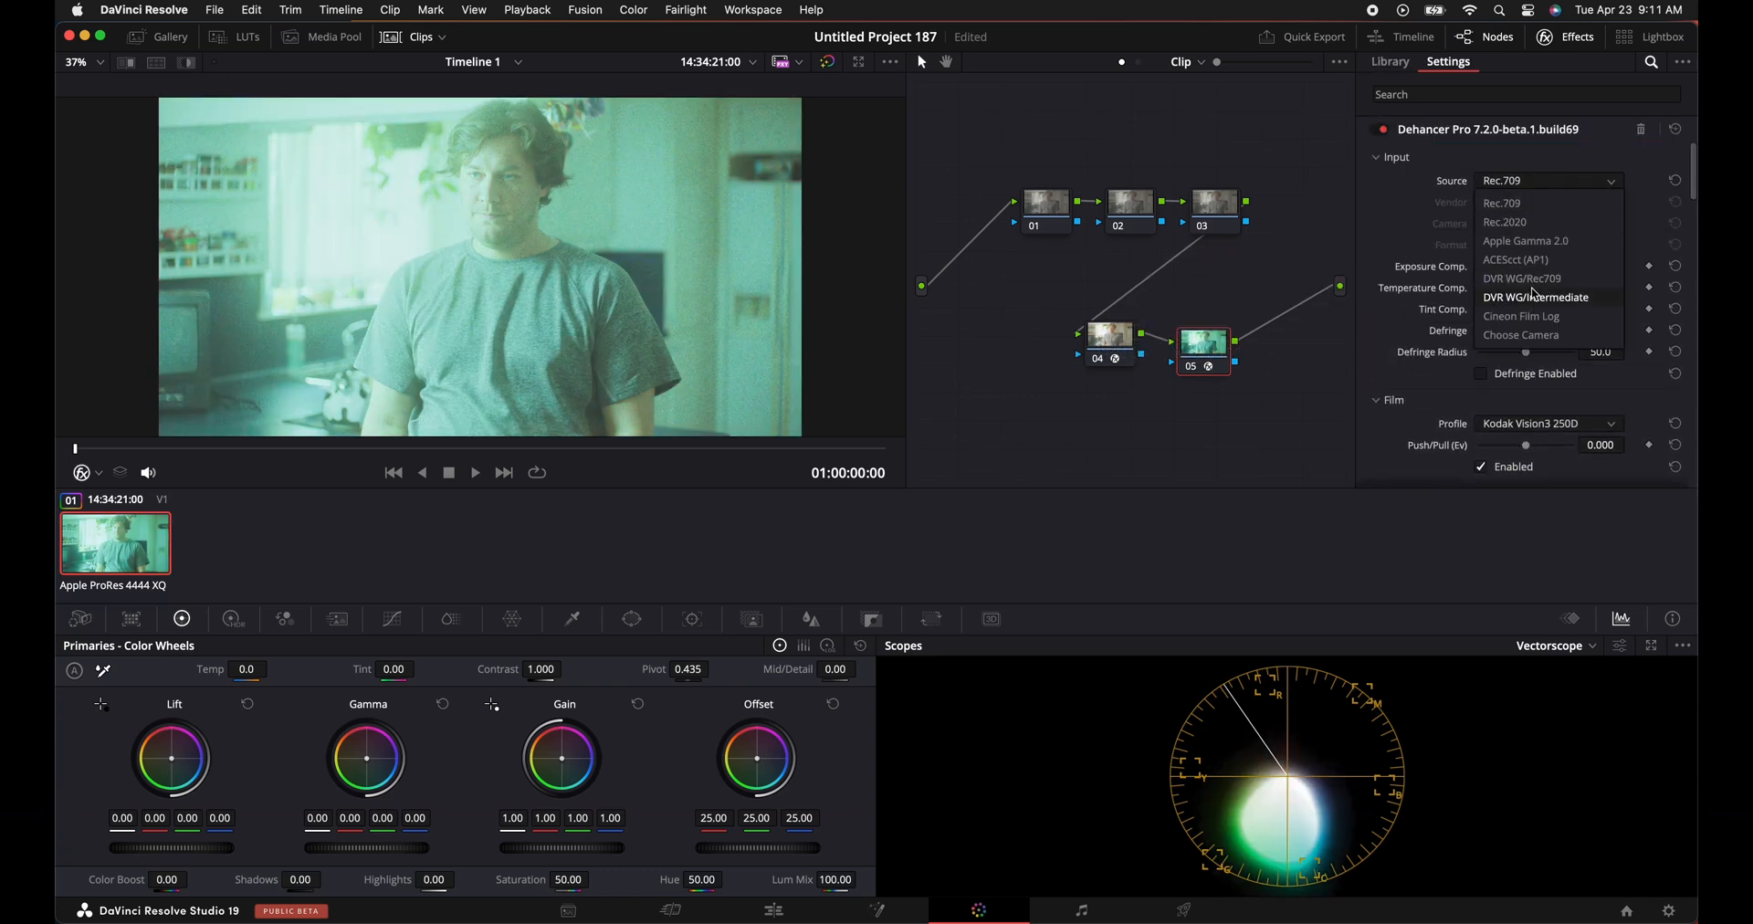
click(1521, 278)
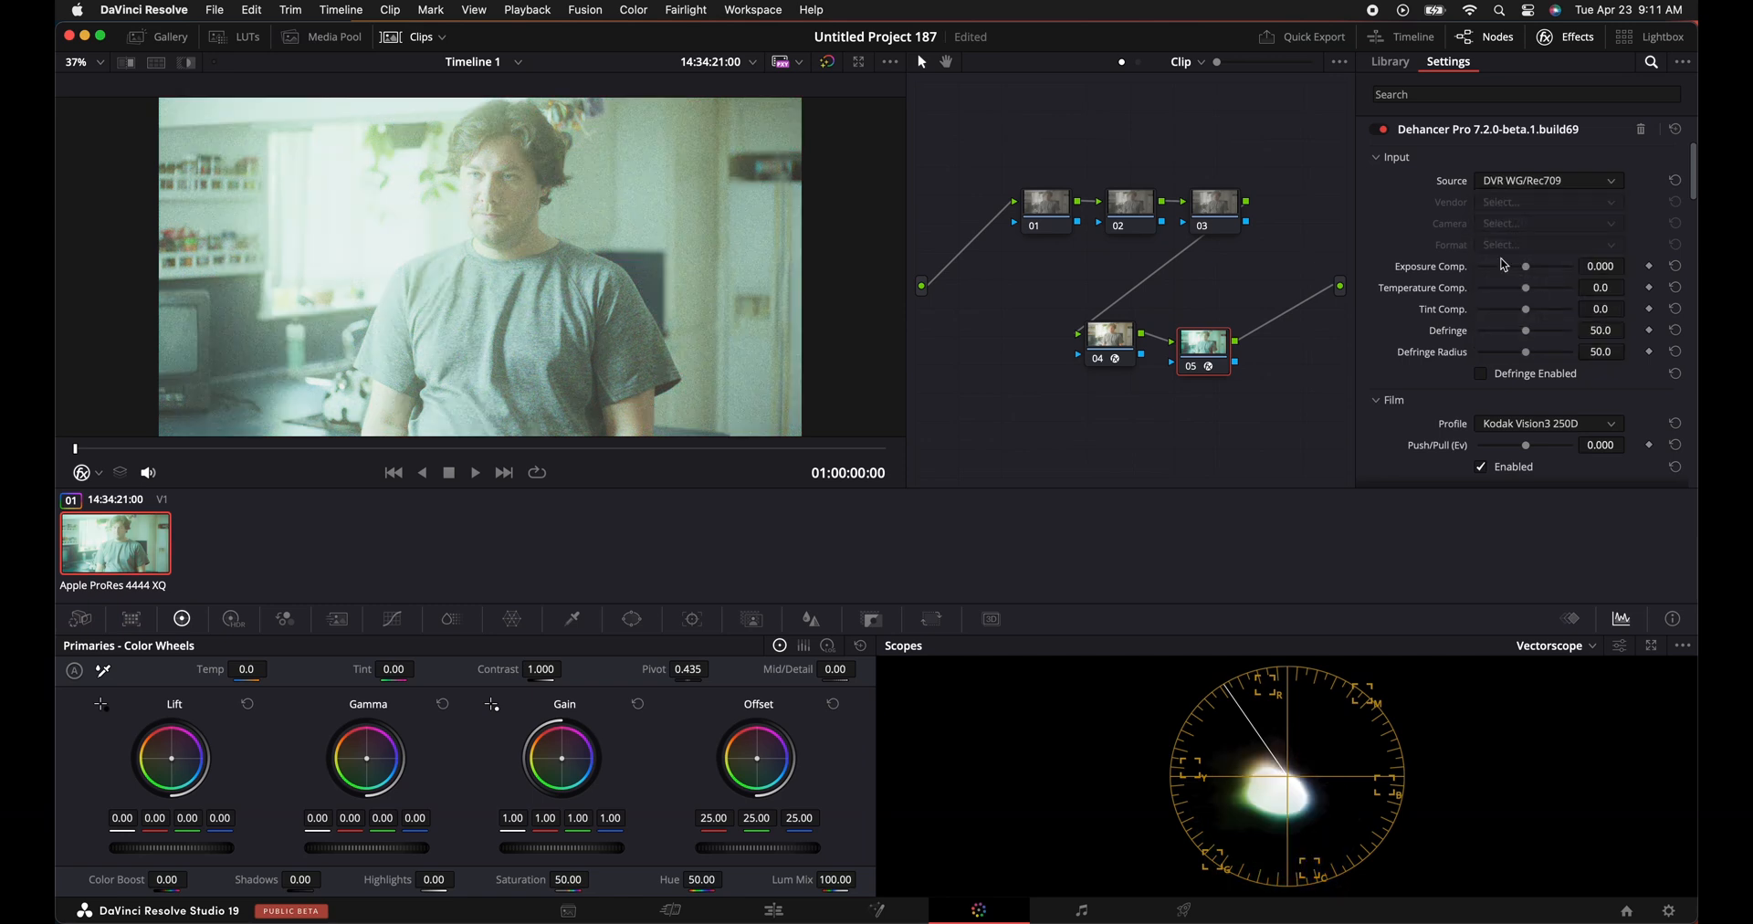
mouse_move(1474, 288)
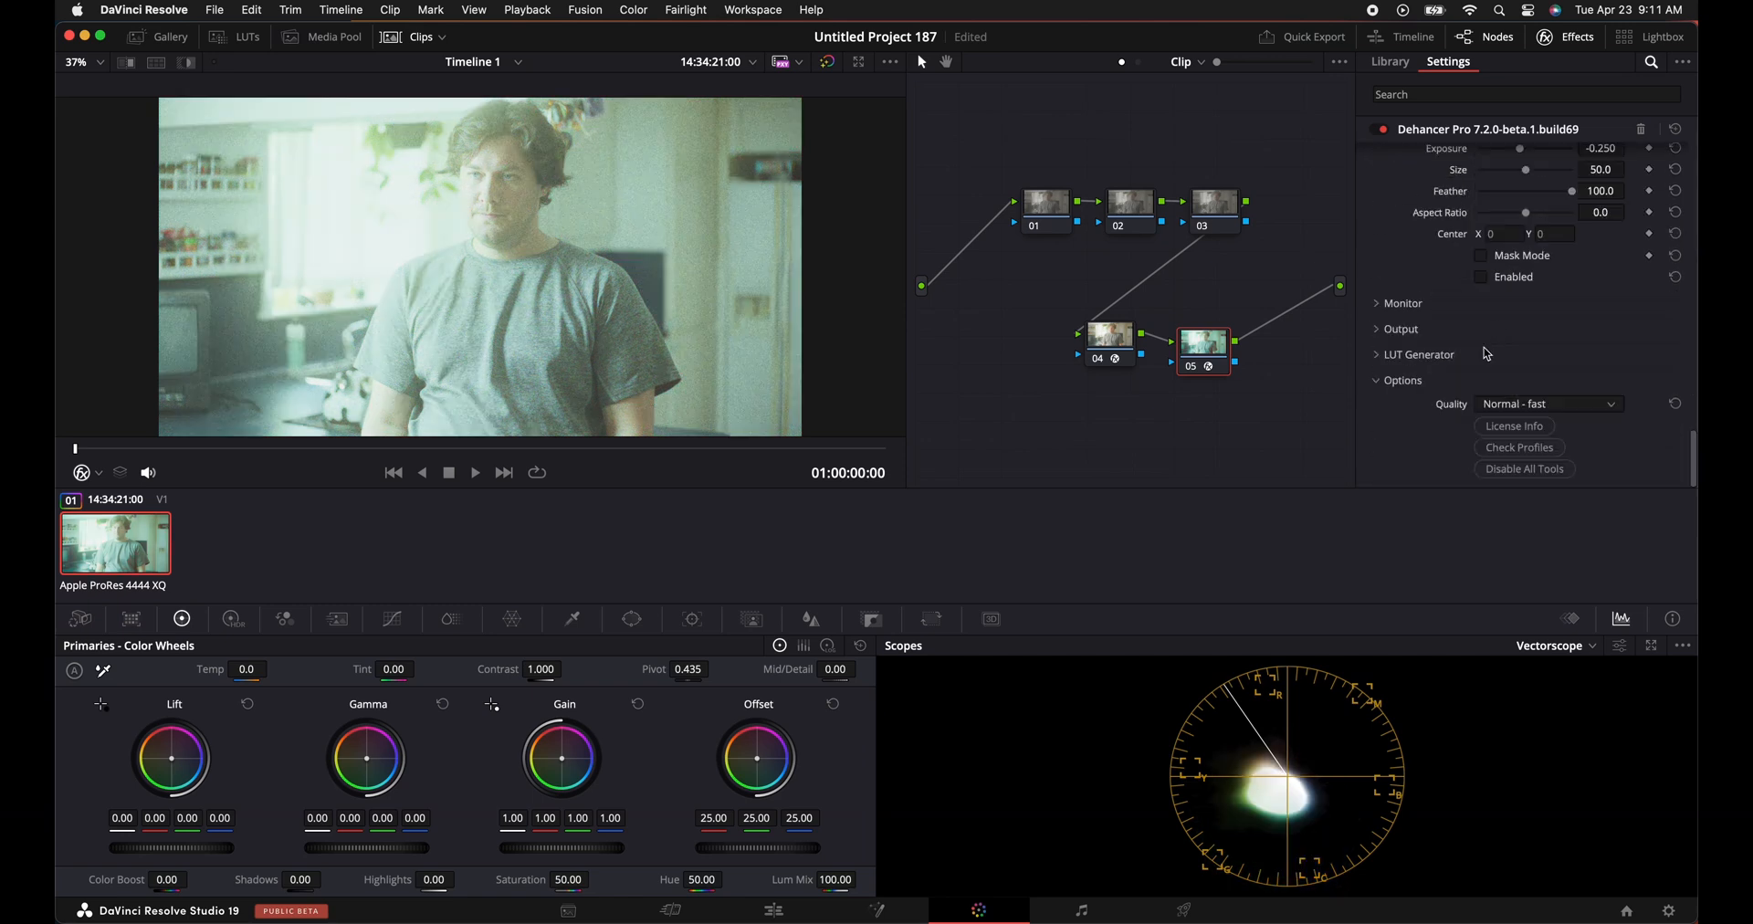
Disable all Dehancer tools for a neutral baseline and rearrange nodes 04 and 05.
click(1523, 469)
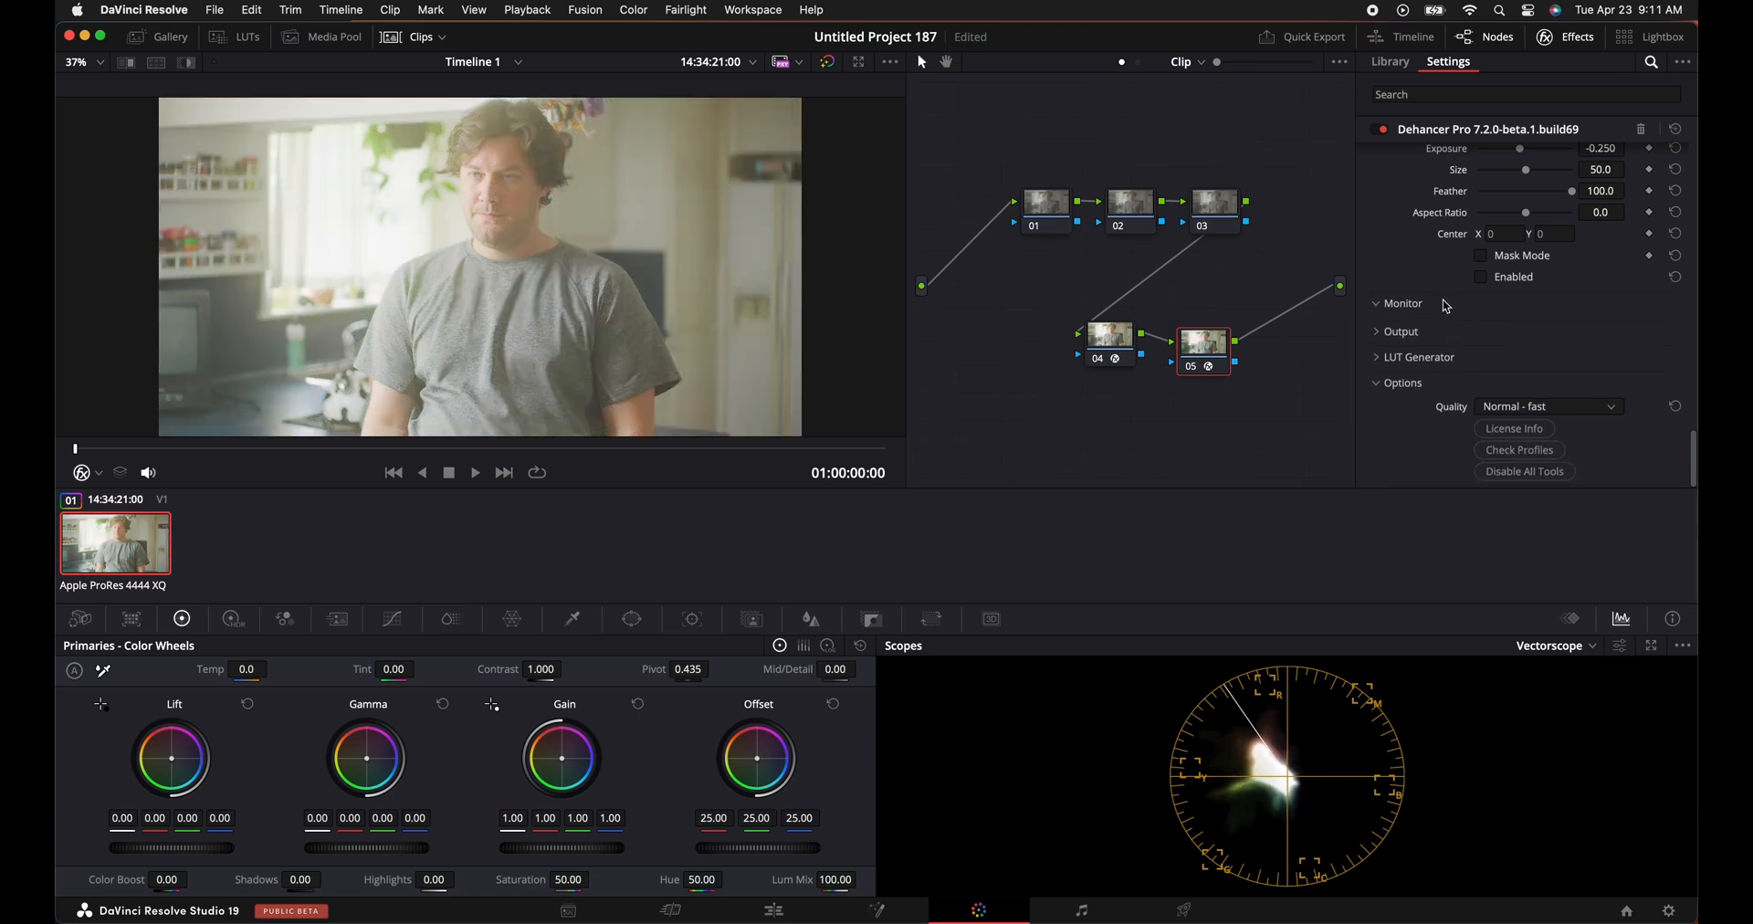
click(1403, 303)
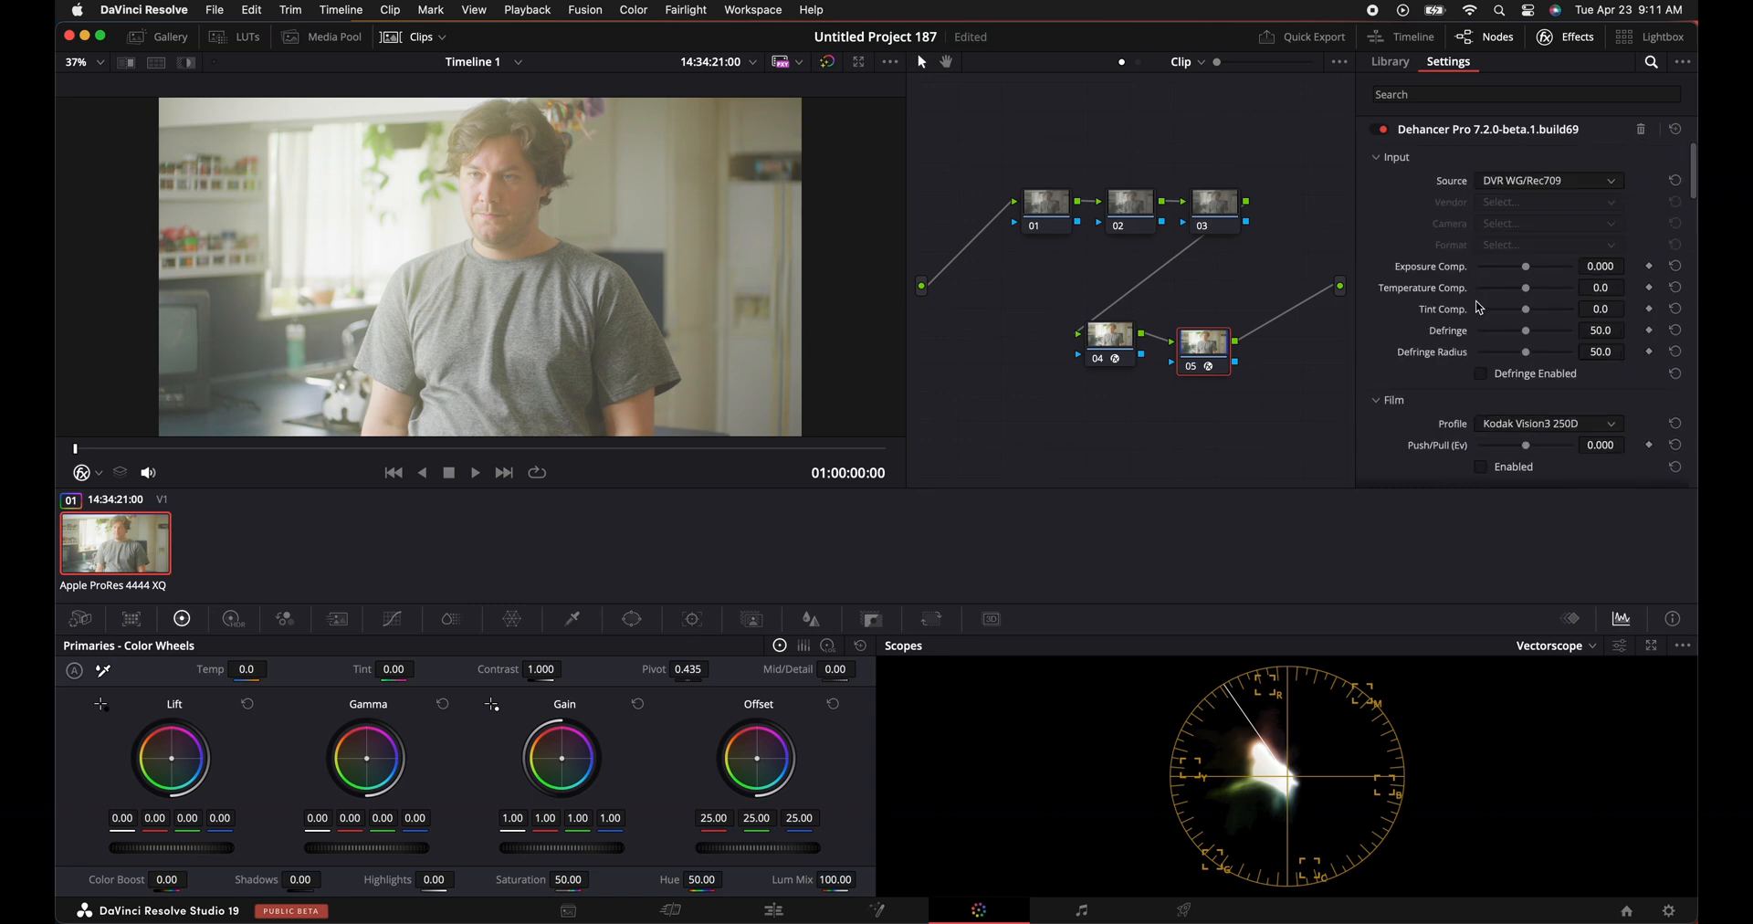
scroll(down, 3)
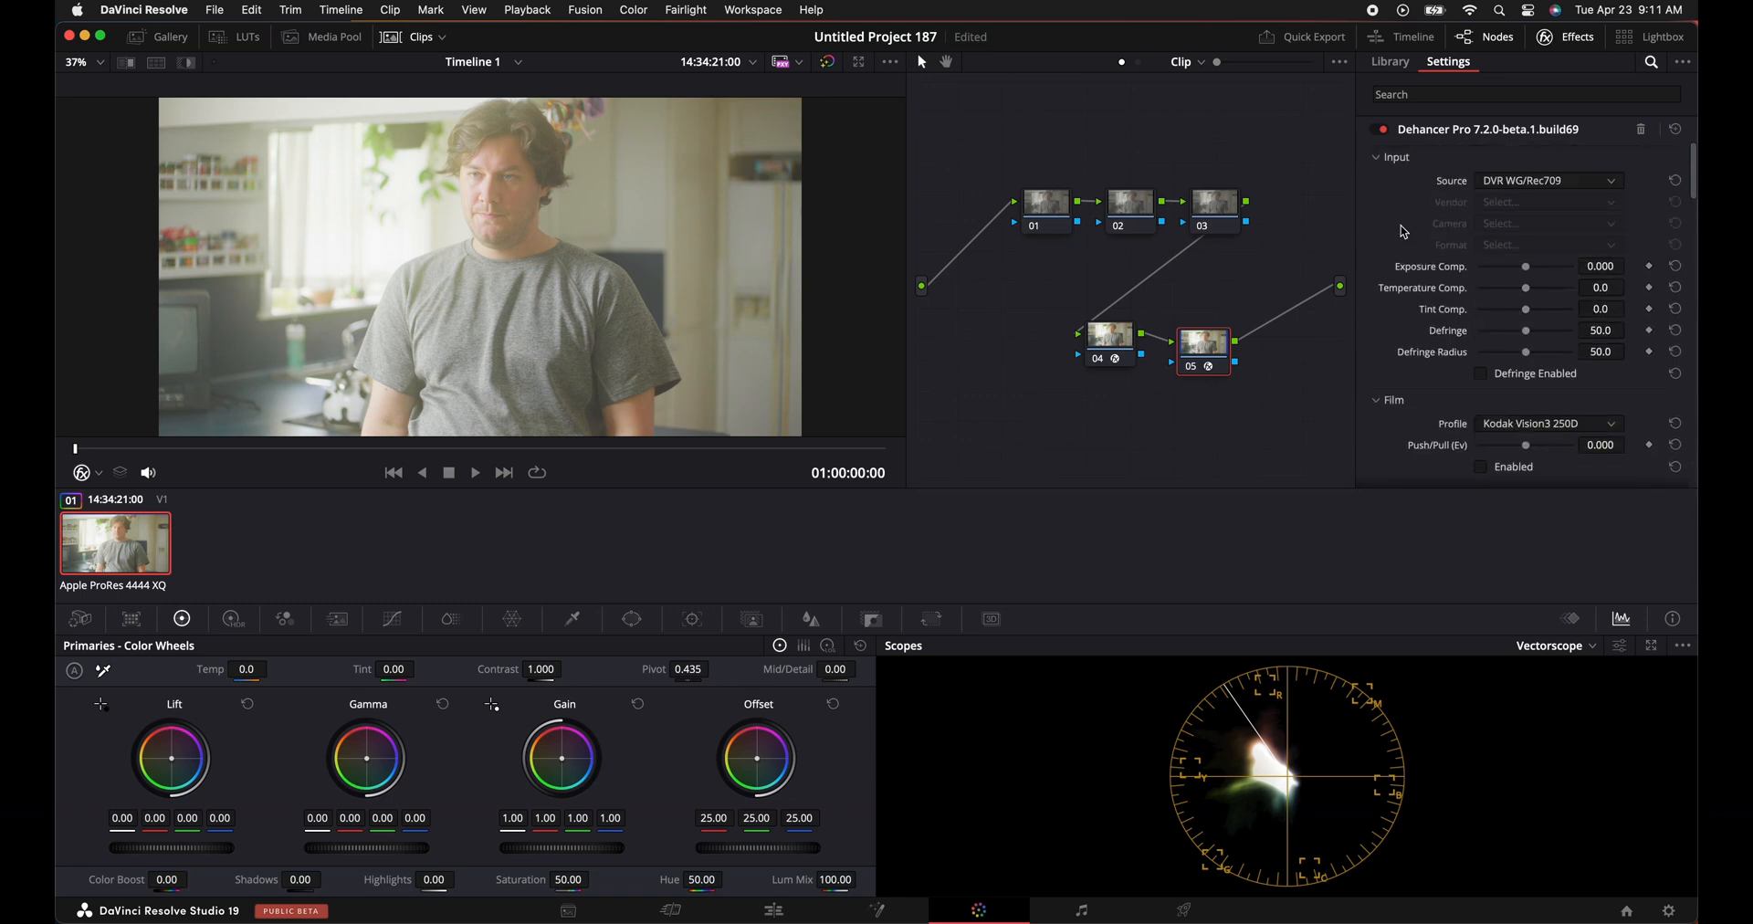
mouse_move(1377, 174)
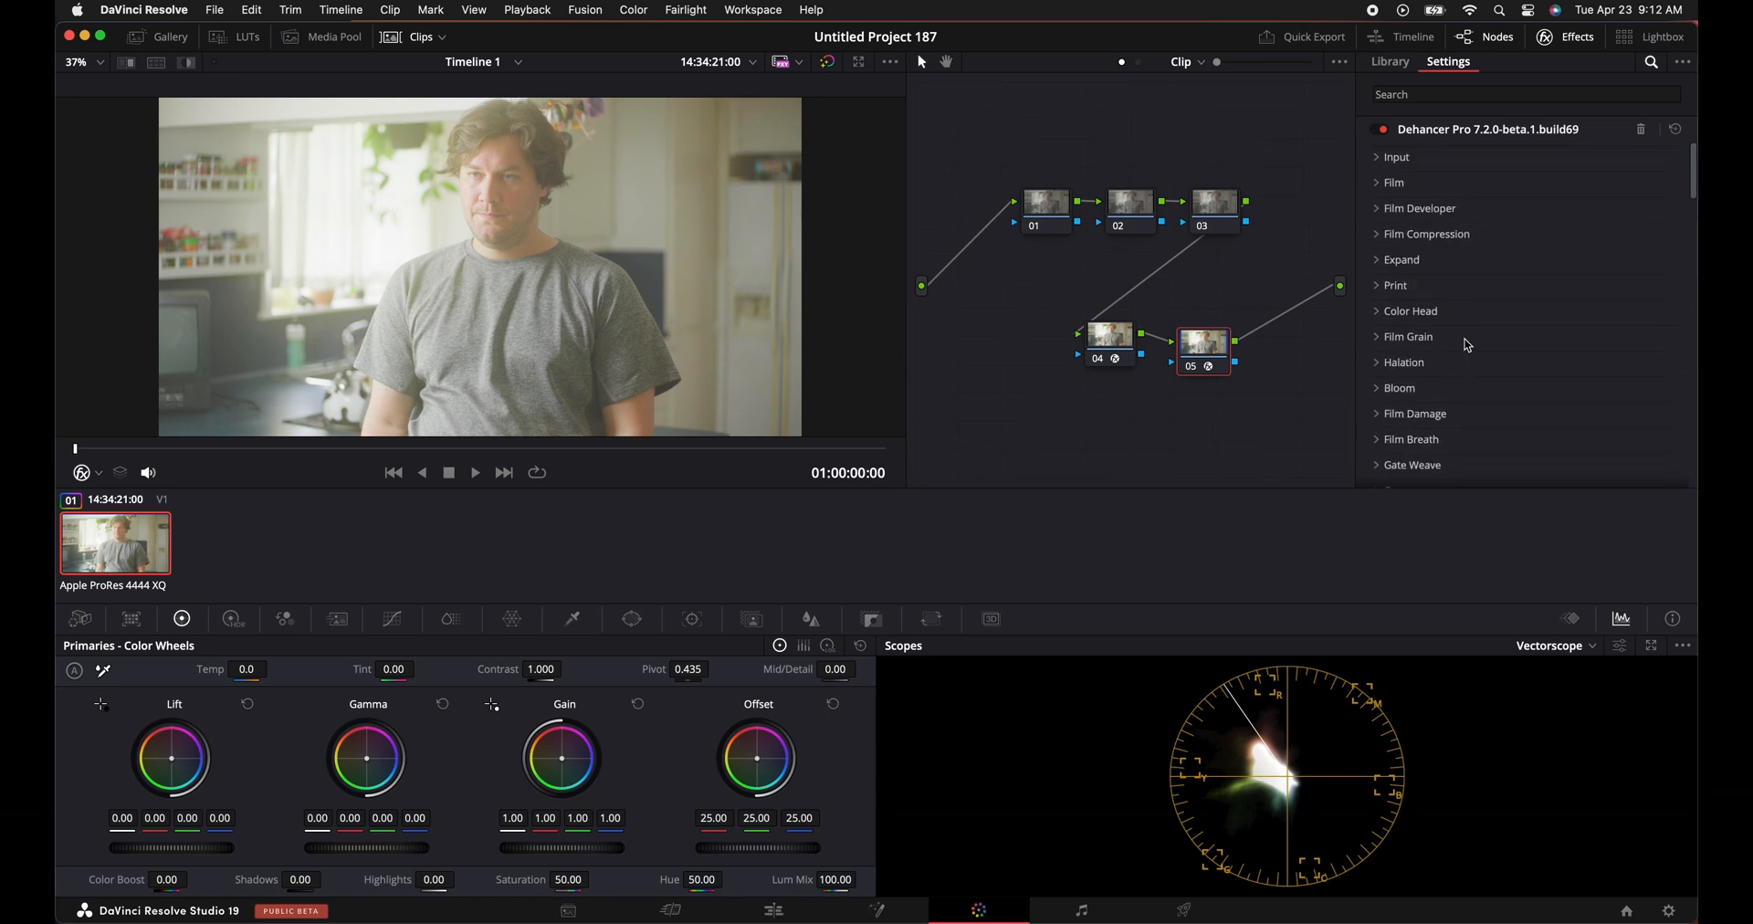
drag(1203, 351, 1243, 310)
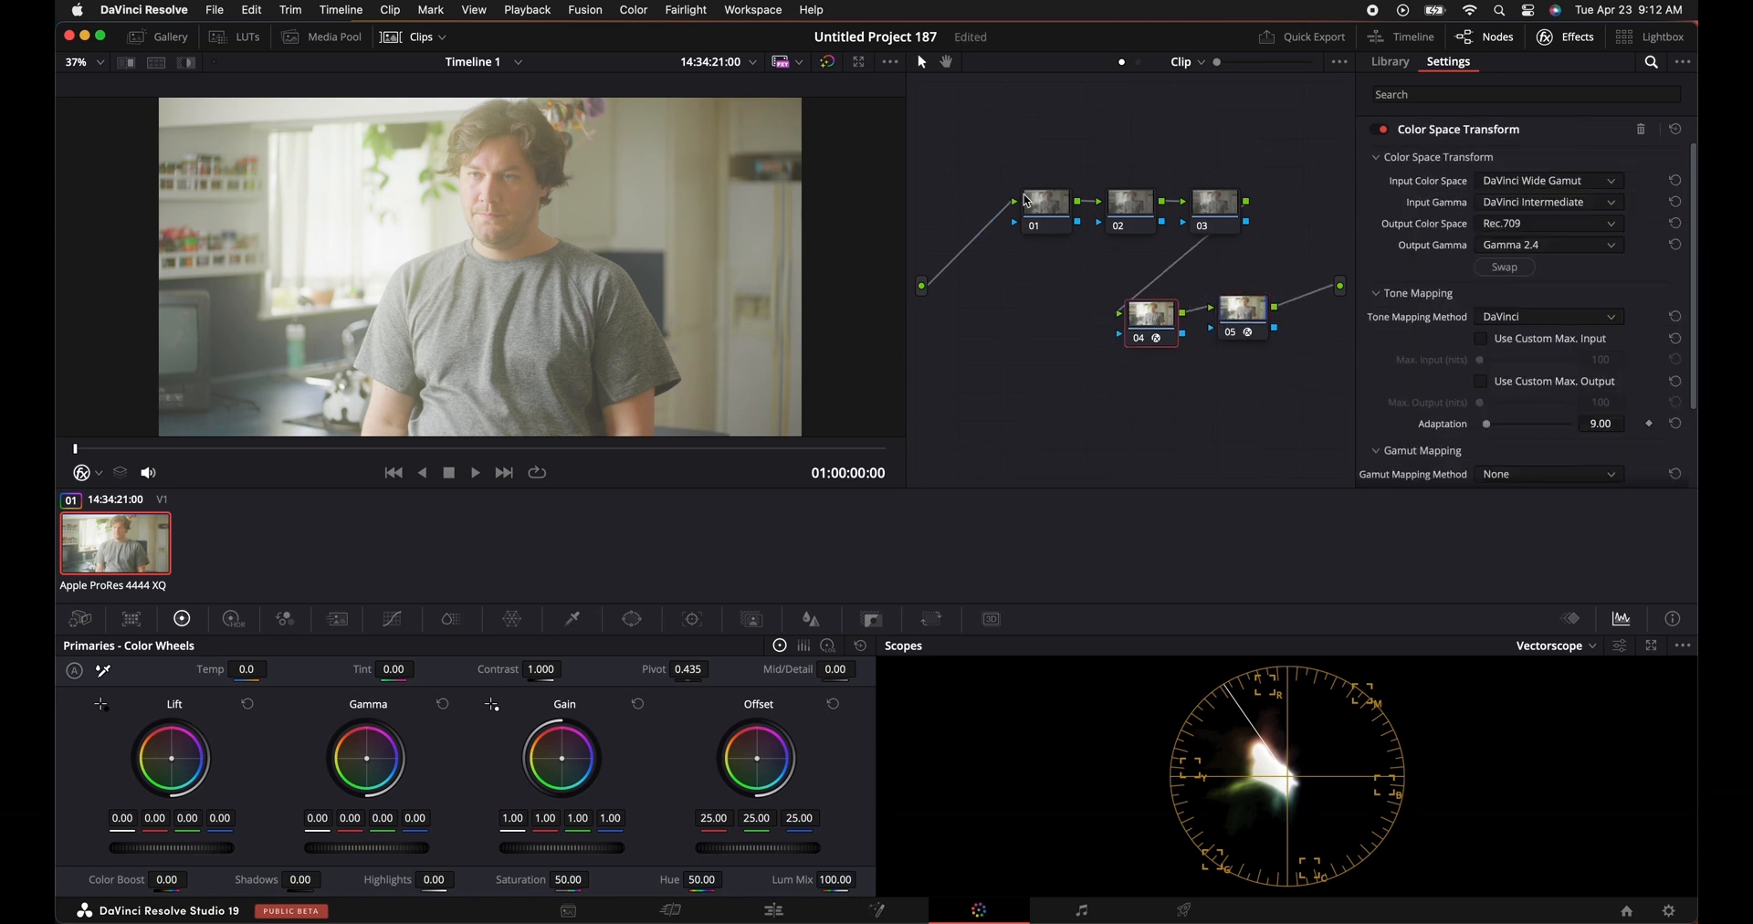
Move the NOISE and BAL nodes higher in the tree, then review nodes 05 and 04.
click(1390, 62)
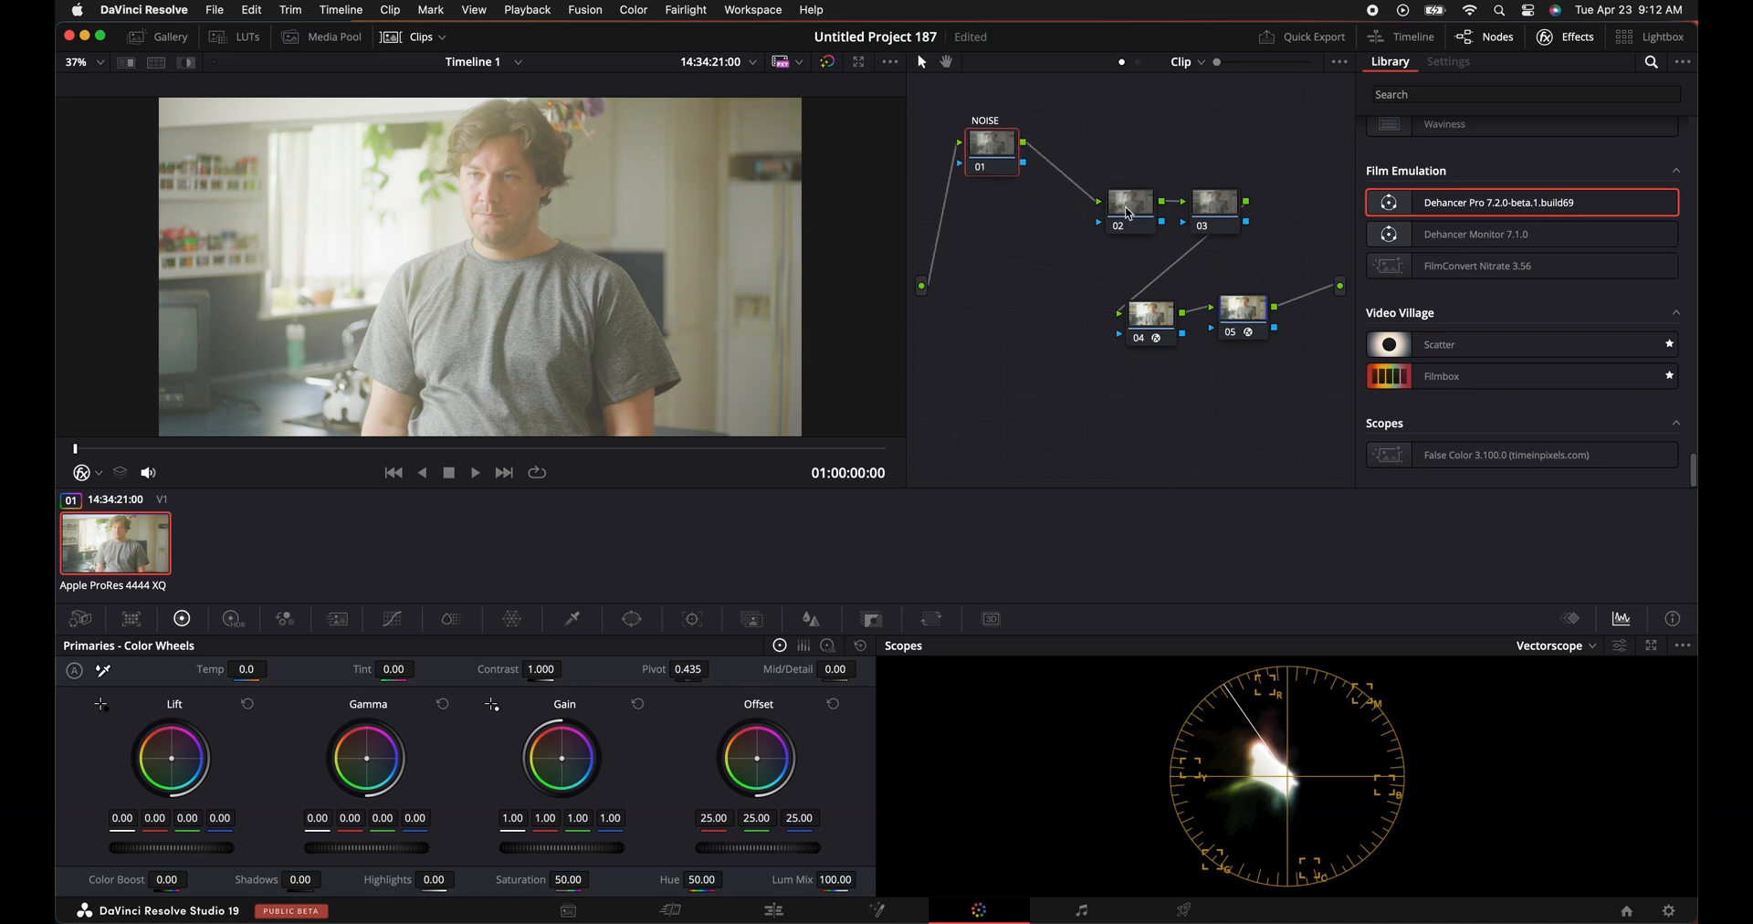
drag(1128, 203, 1090, 174)
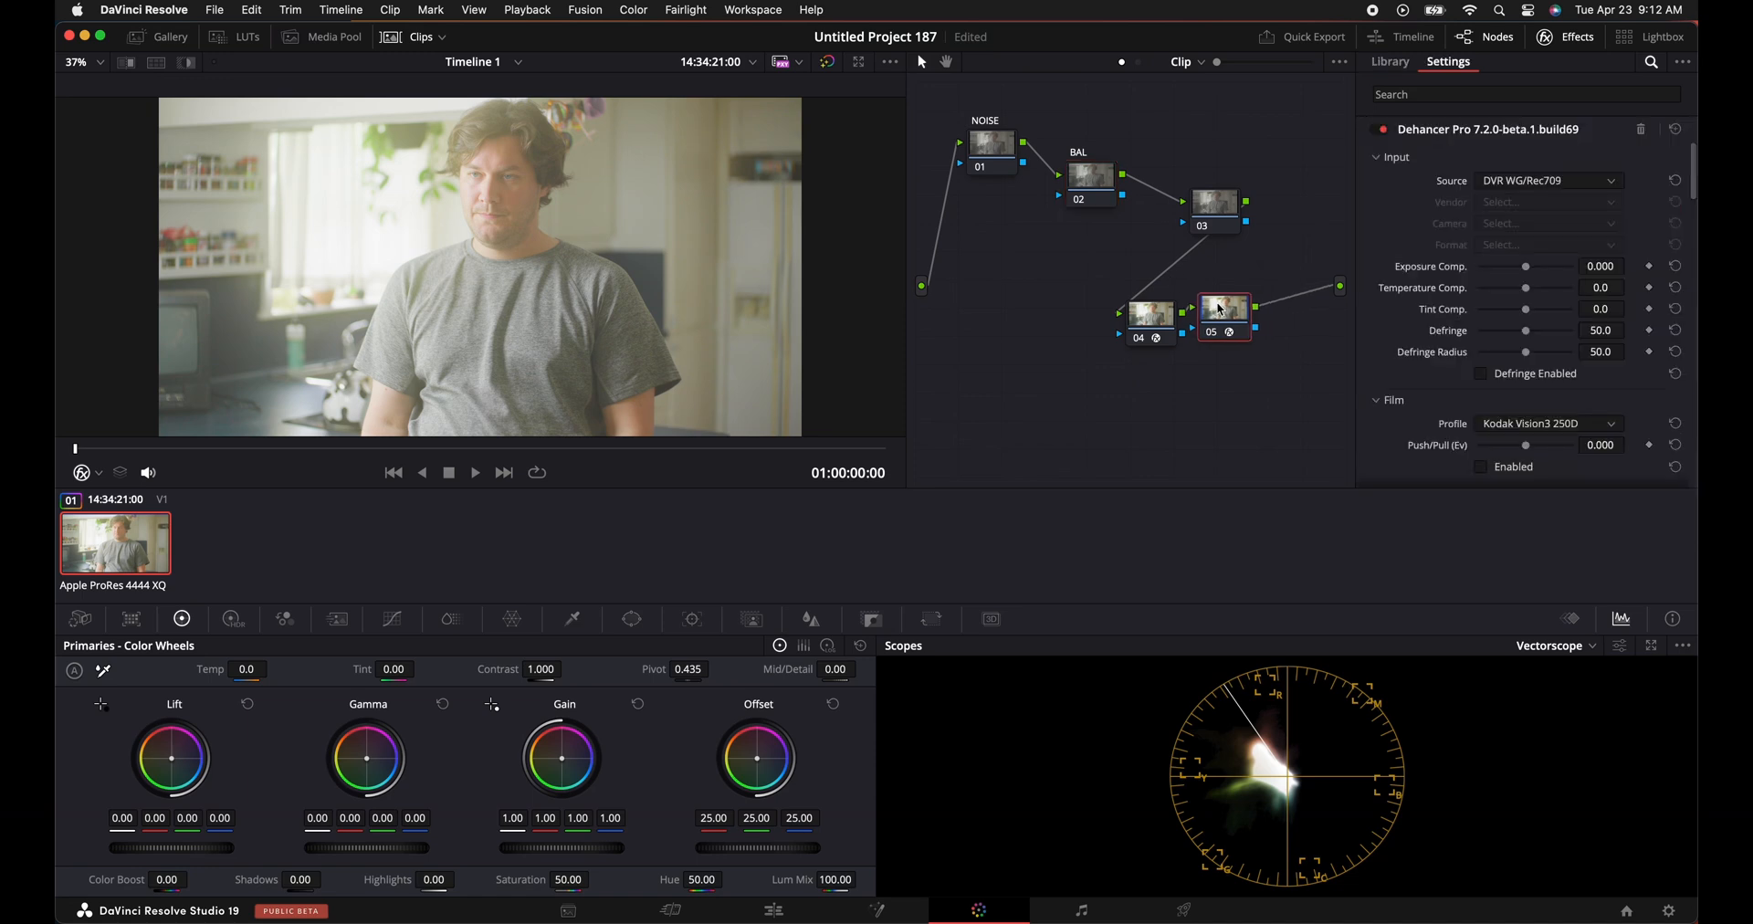
click(1128, 310)
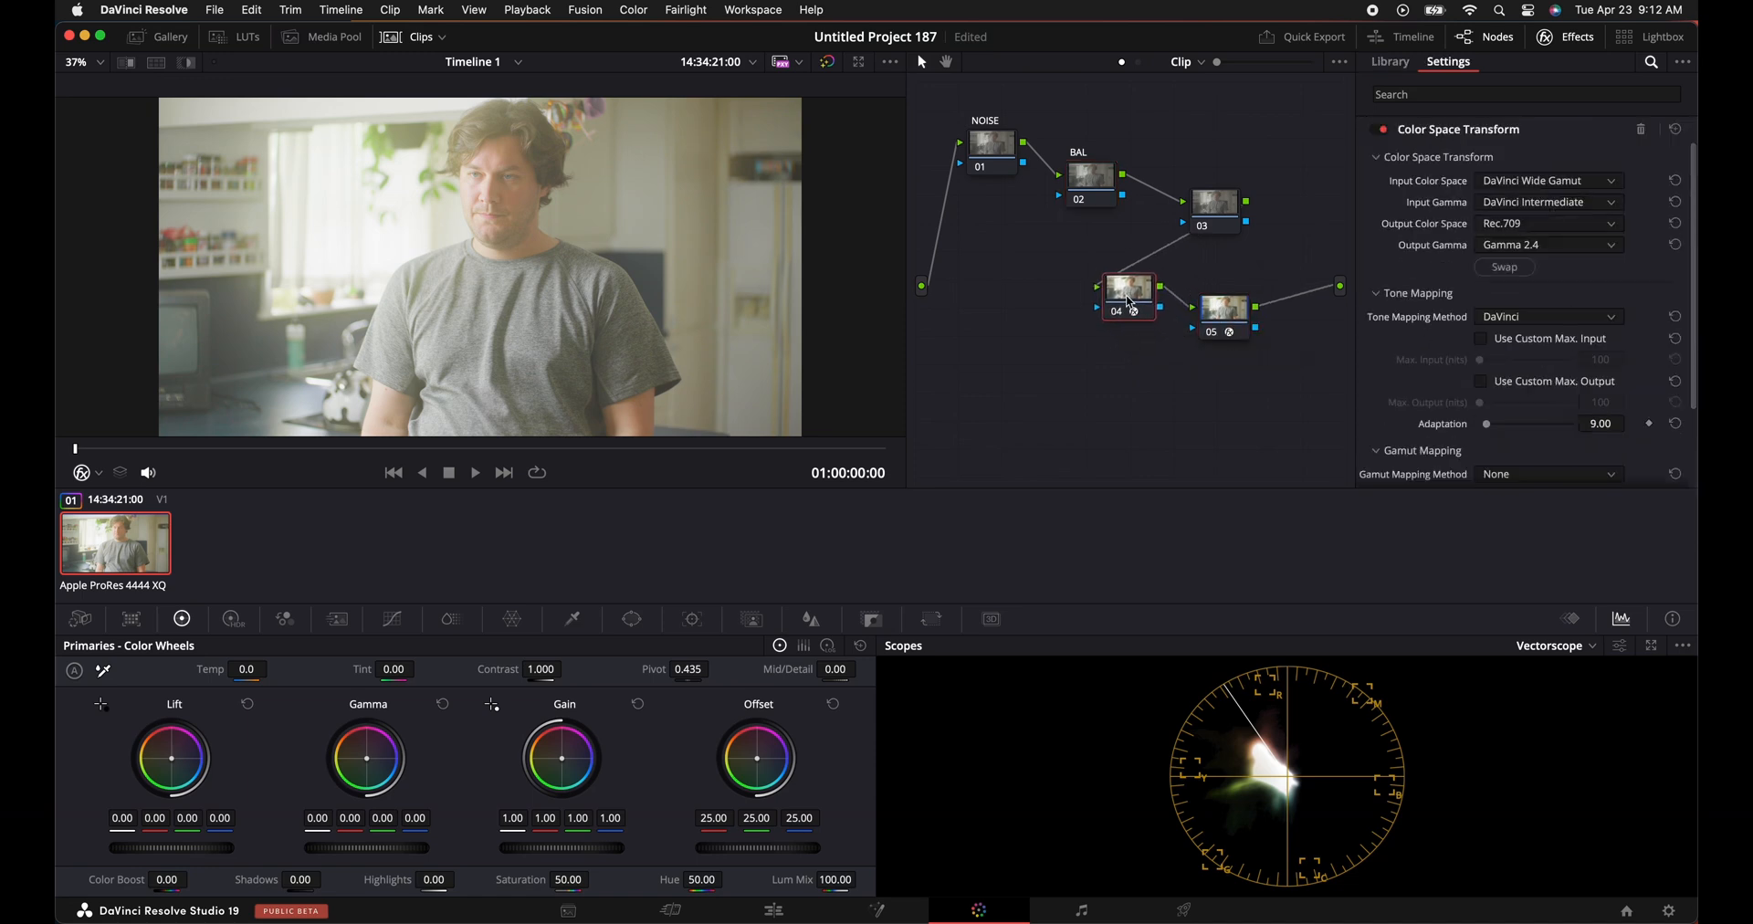
click(1216, 310)
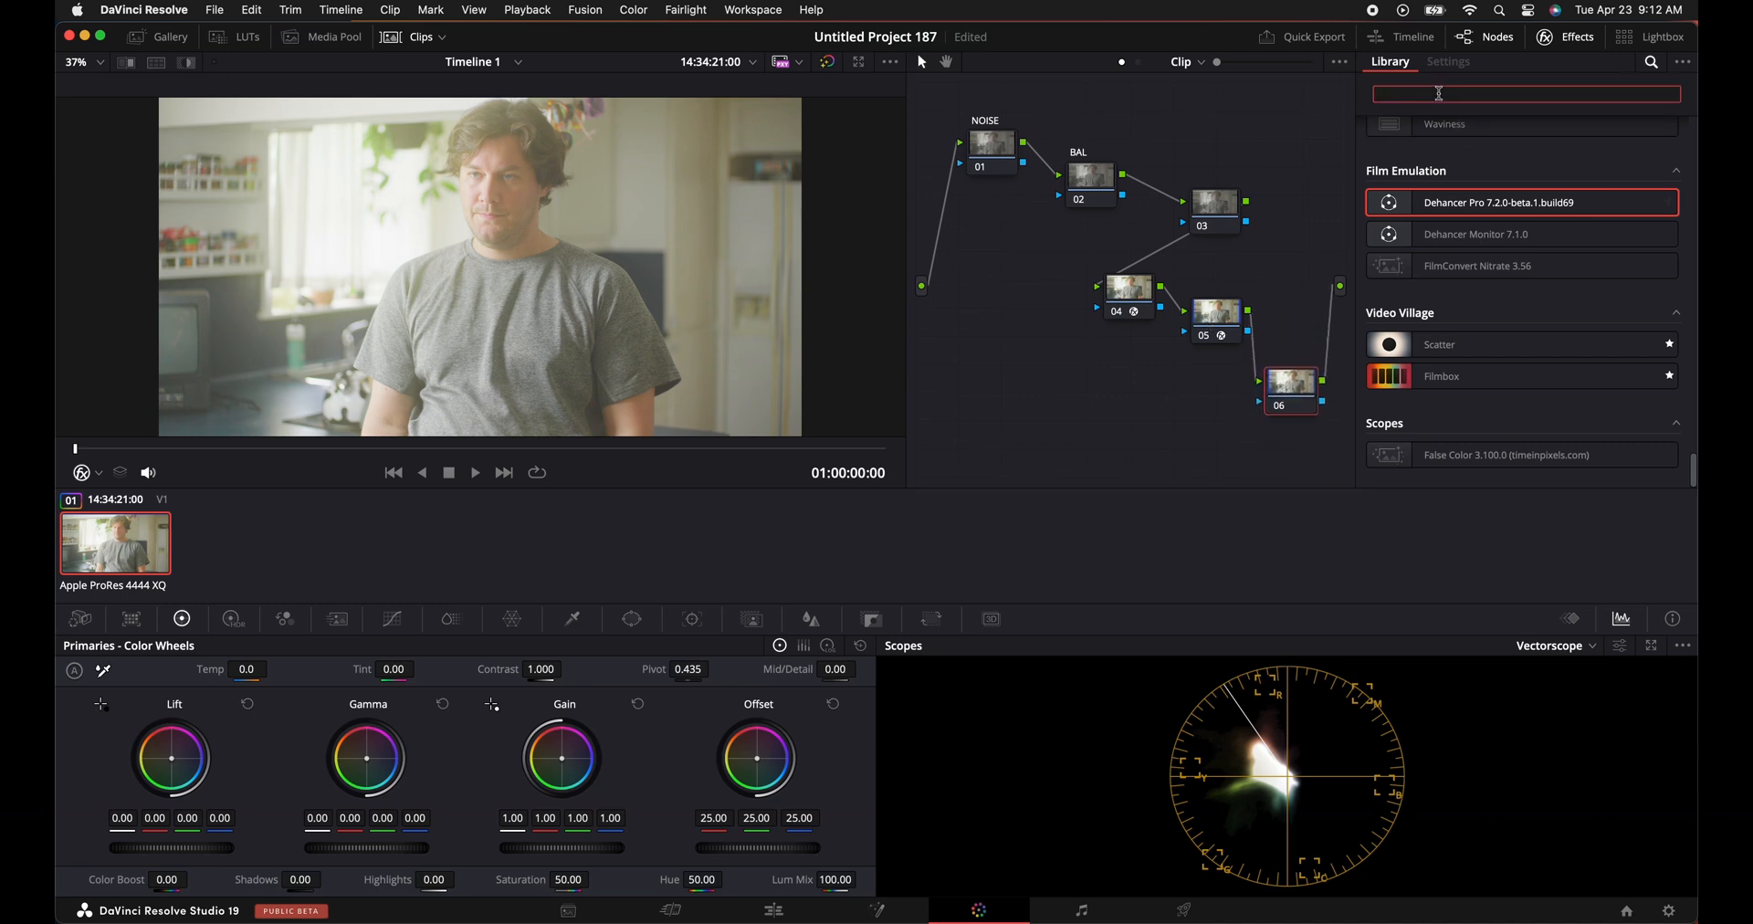
Search Effects for 'dc' to add the MONO-Balance DCTL, then select the BAL node for rebalancing.
text(dc)
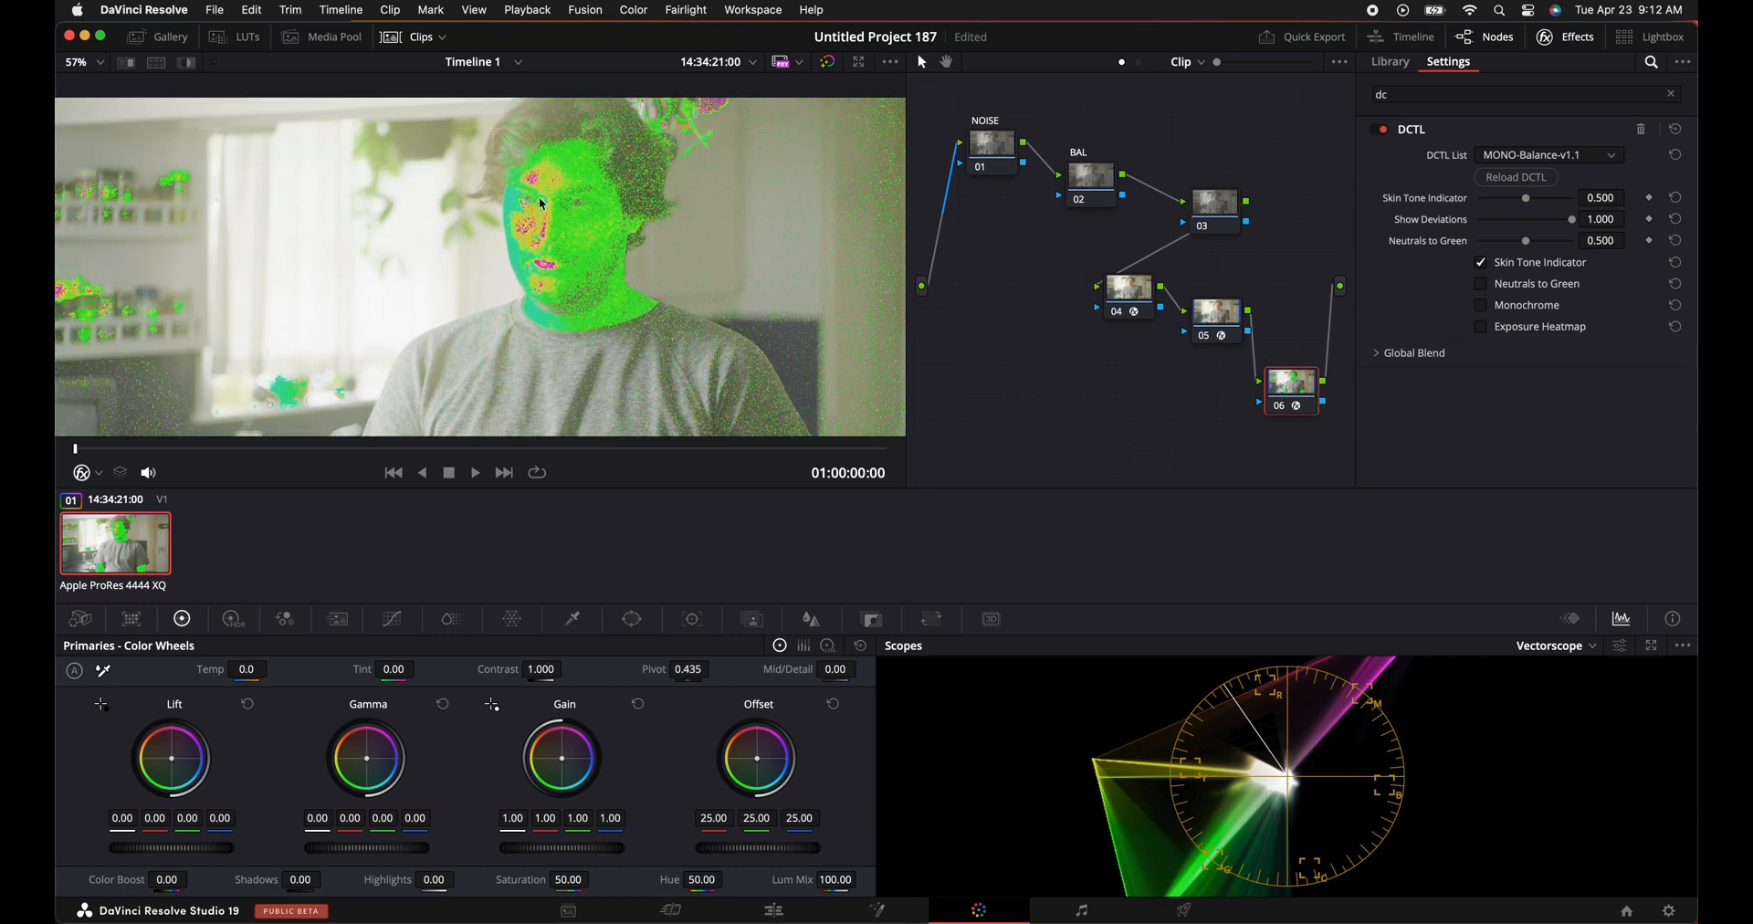
click(1390, 62)
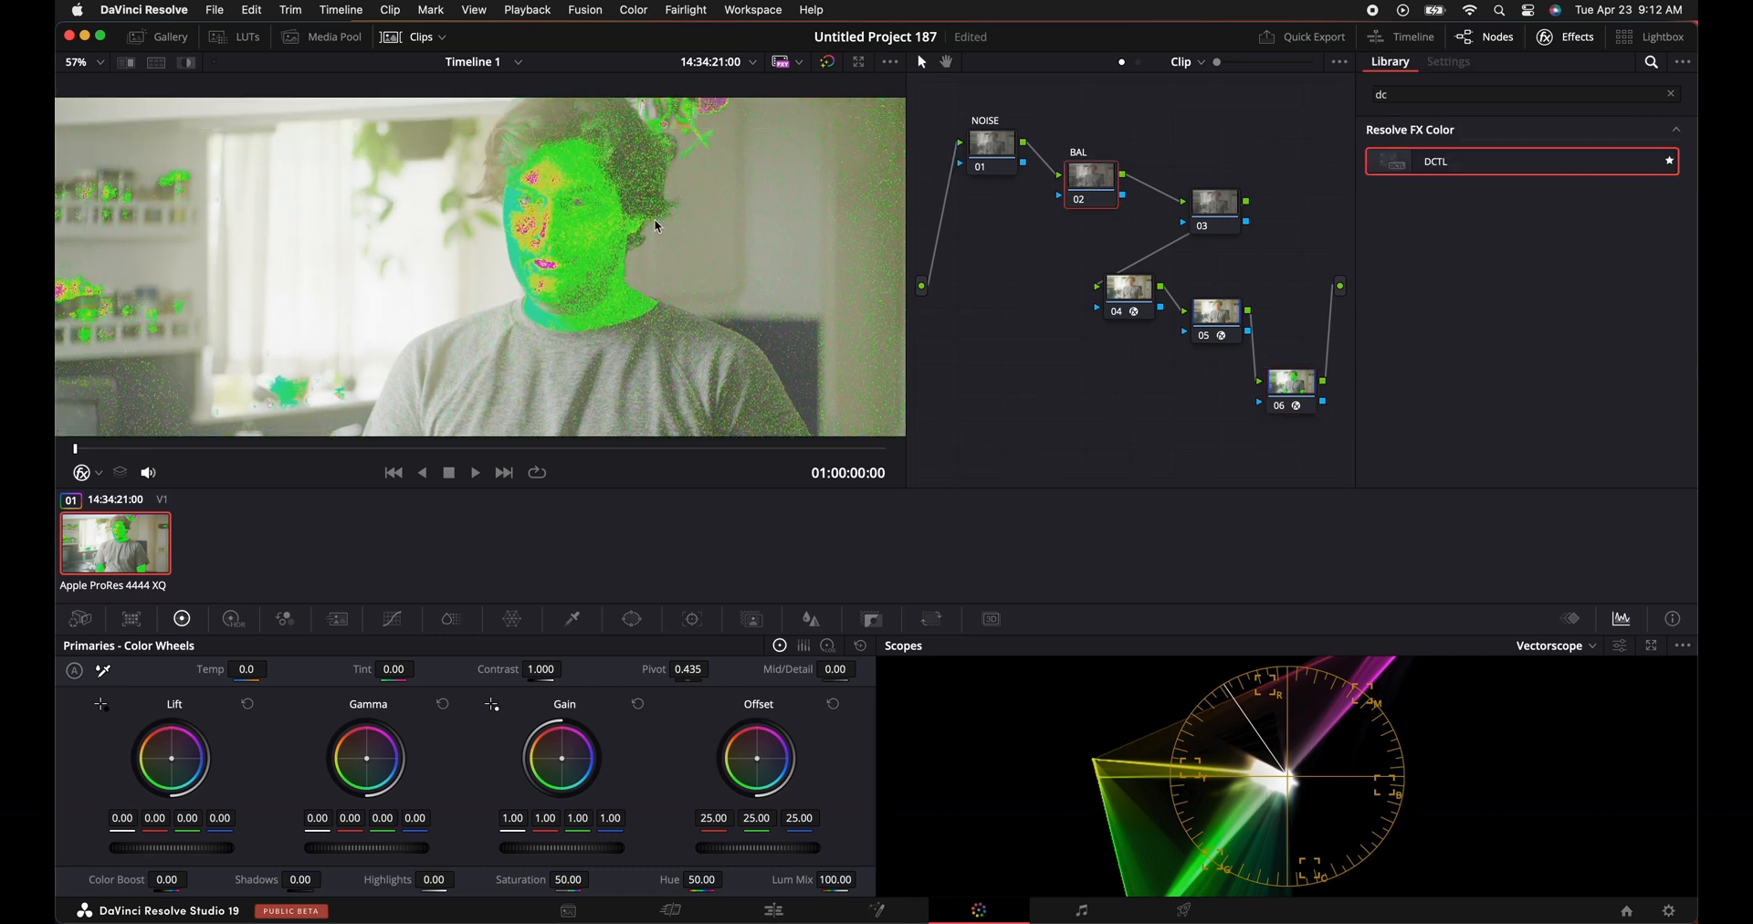
mouse_move(590, 186)
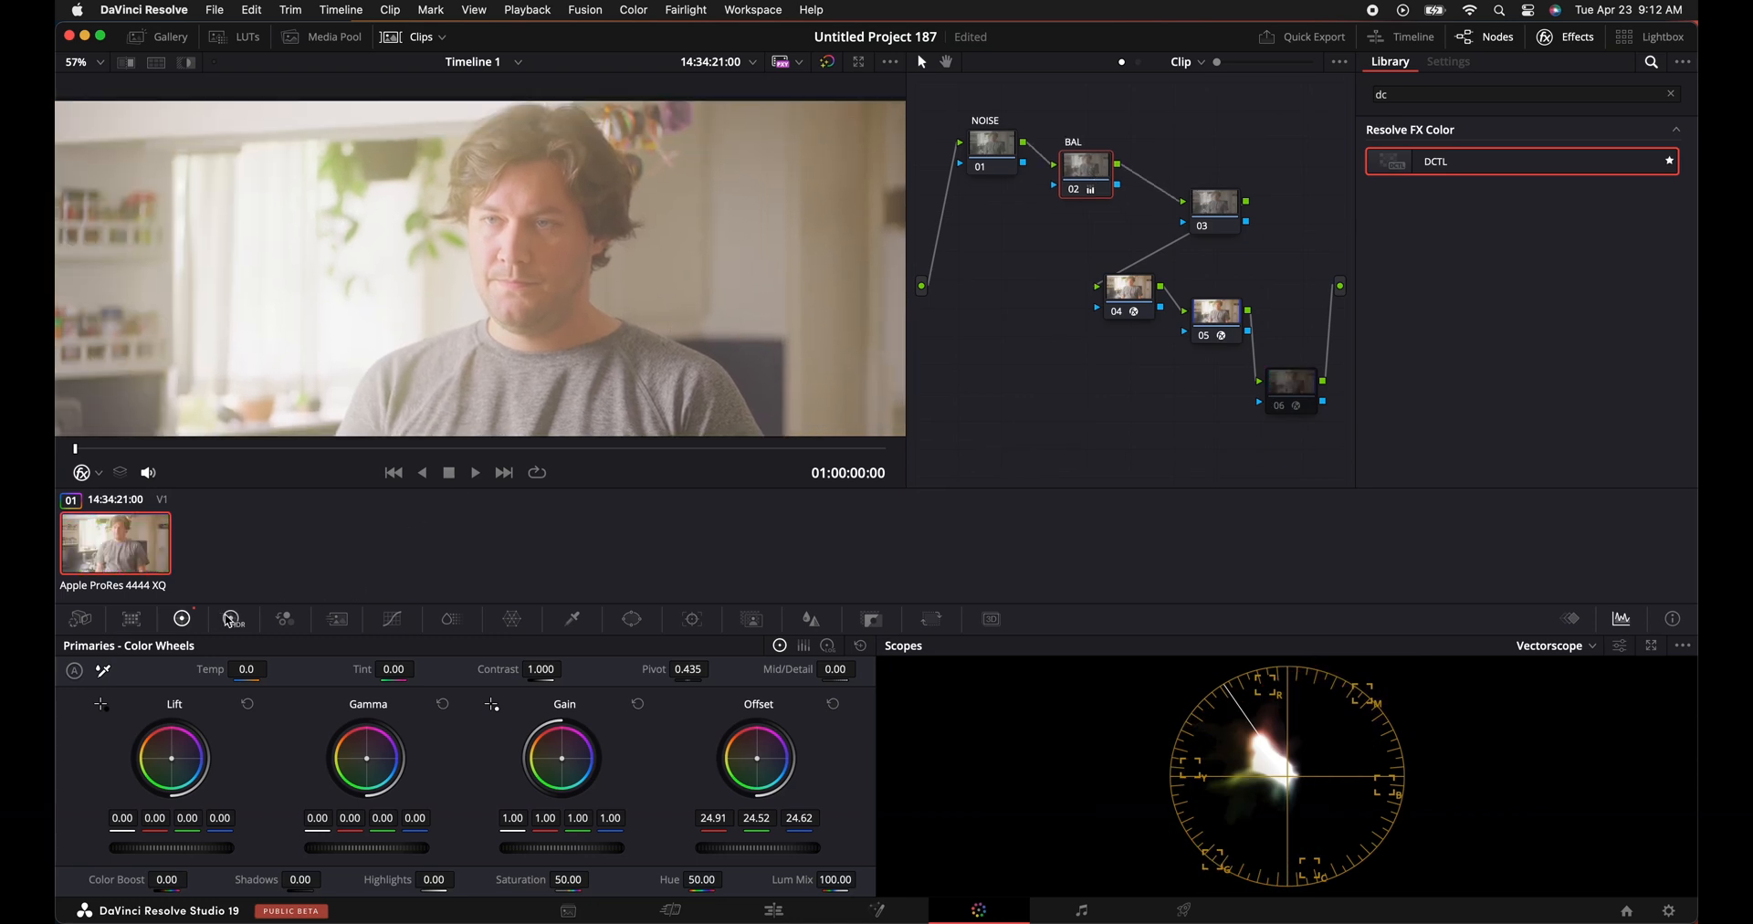
Switch to the HDR colour wheels and change the scope display to Waveform.
click(232, 619)
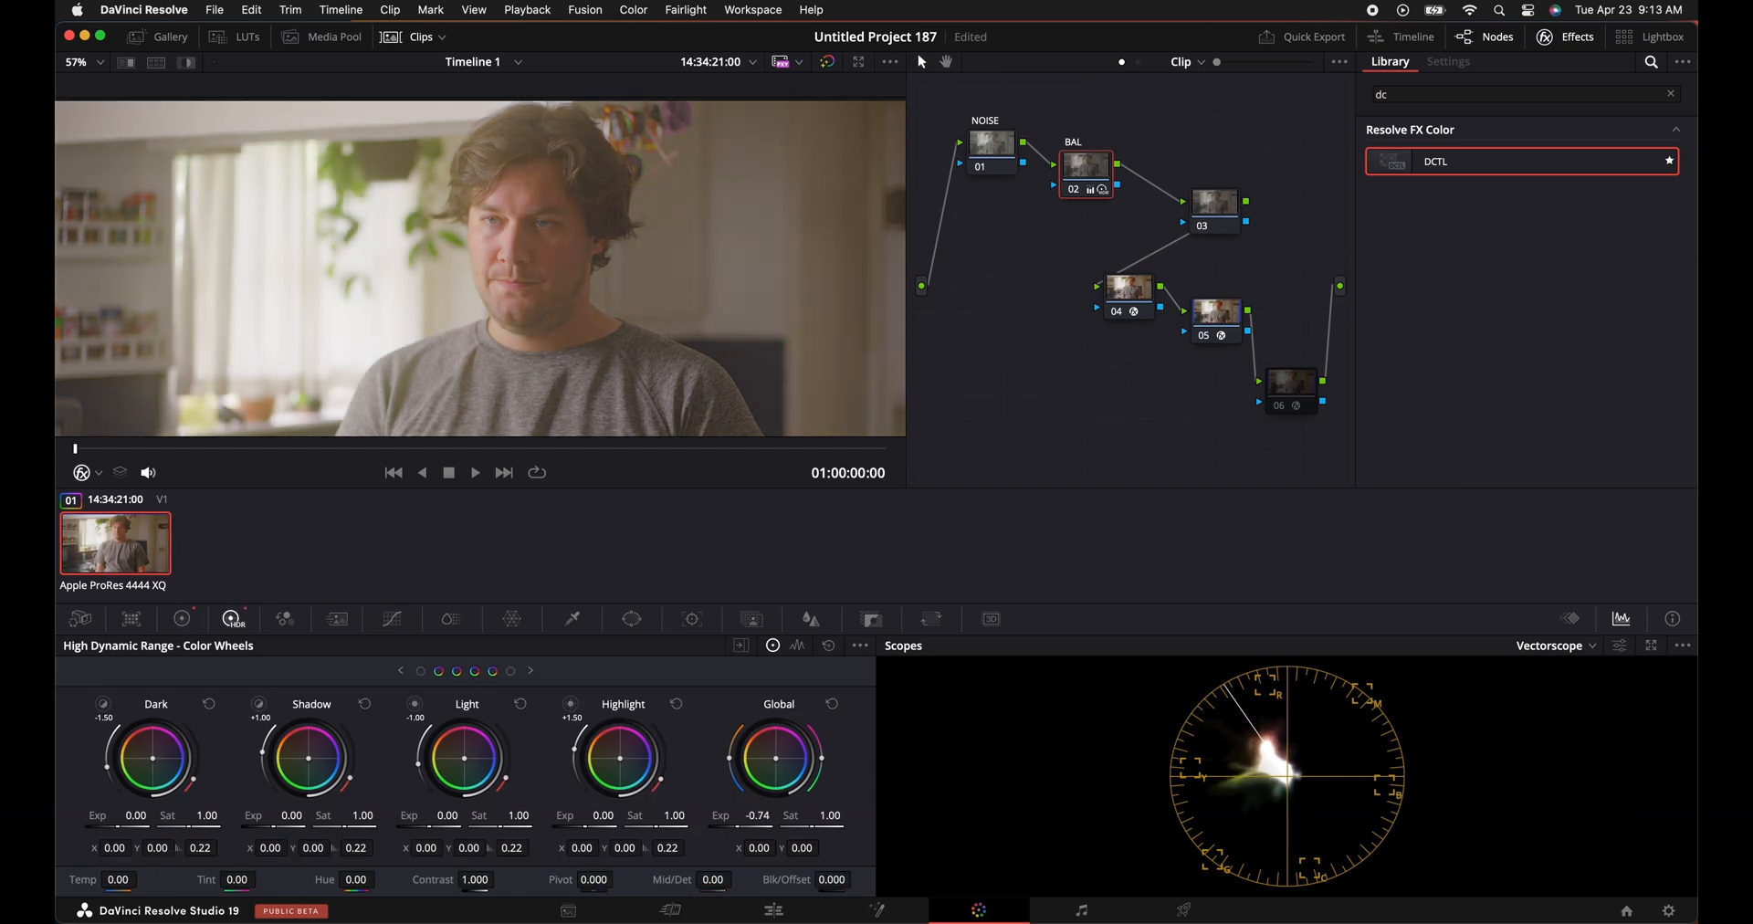
click(1552, 645)
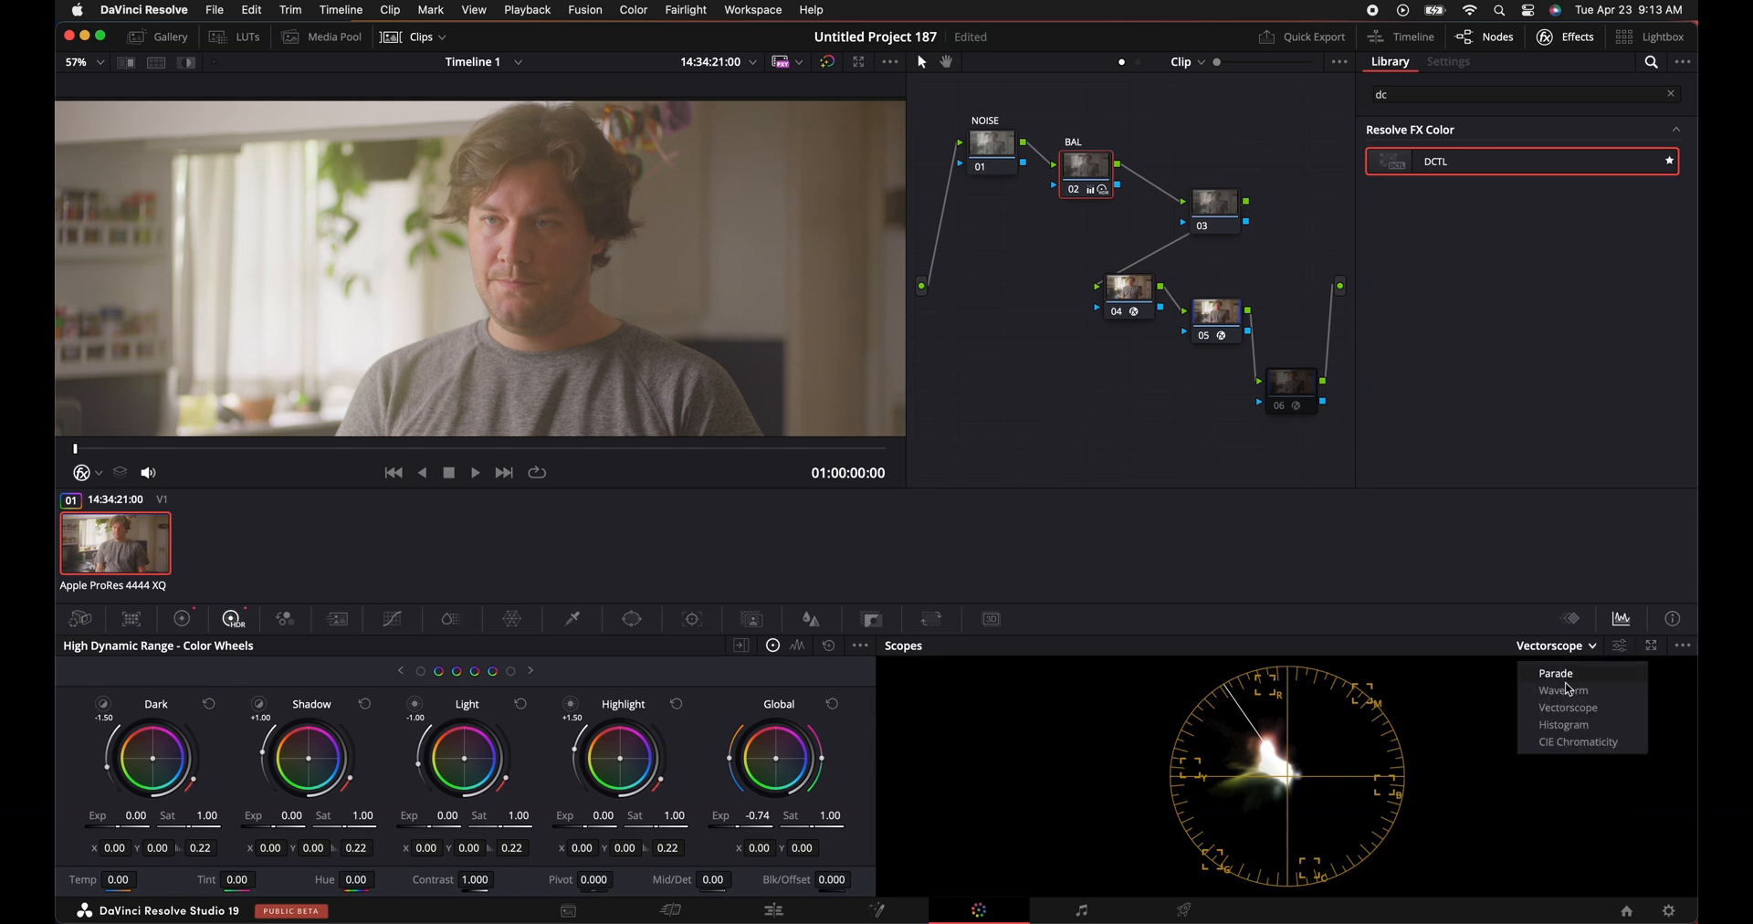
click(1561, 688)
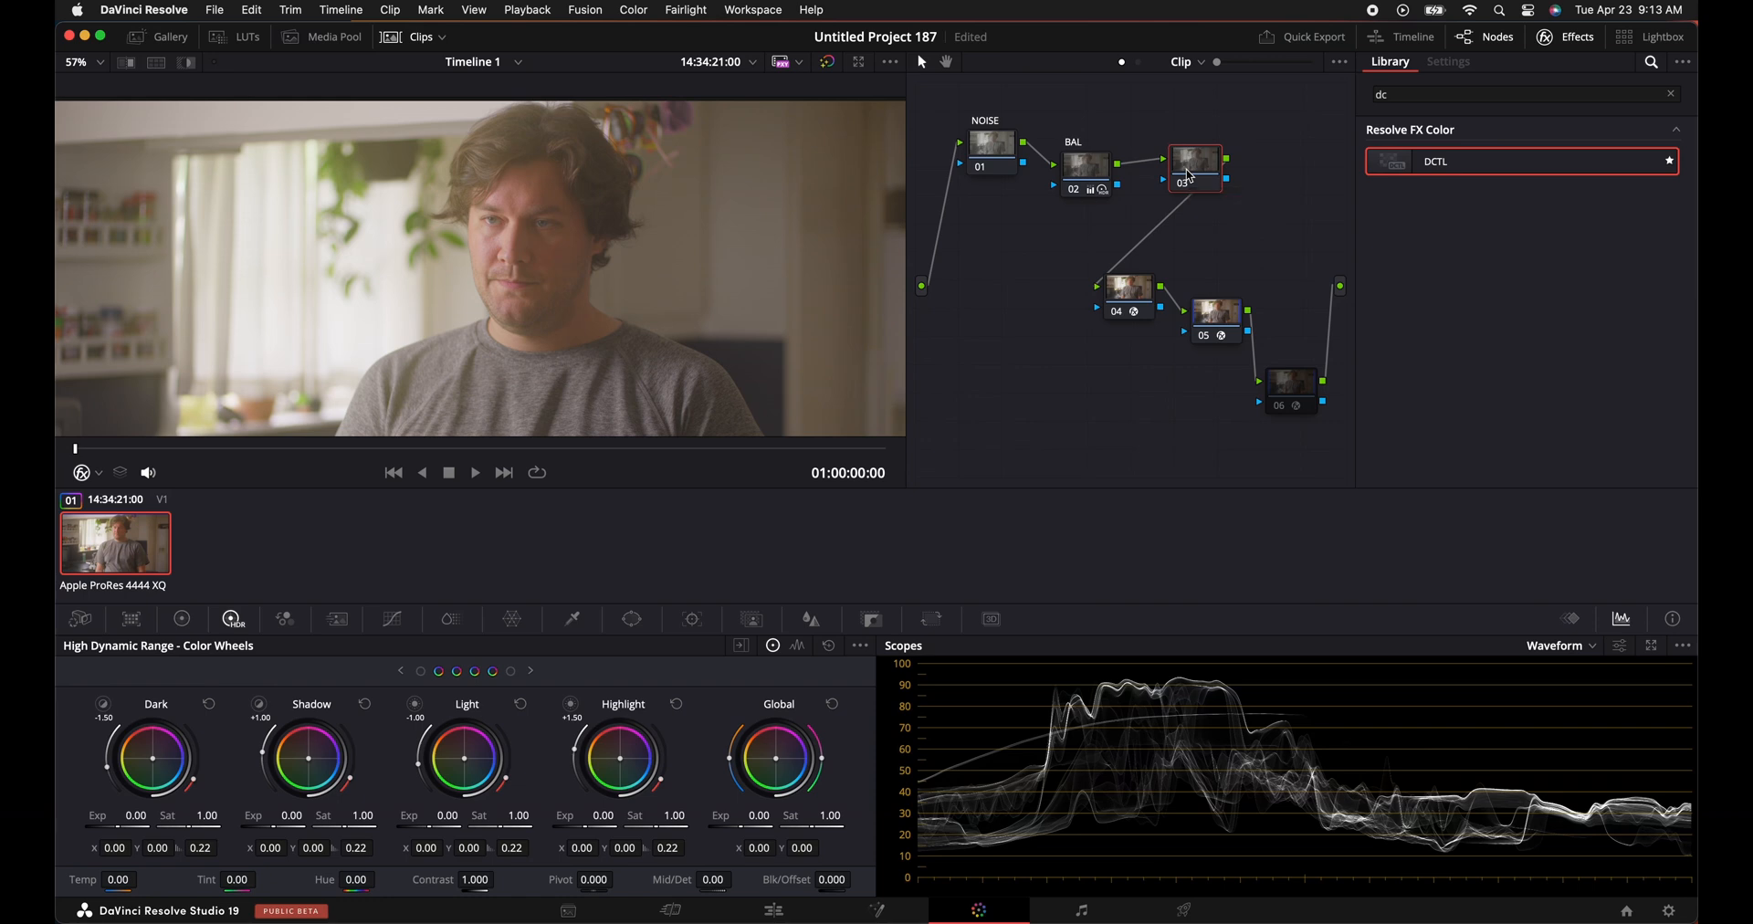
Label node 03 RATIO and, in Primaries wheels, raise gamma to 0.05 and lower lift to -0.09.
text(RATIO)
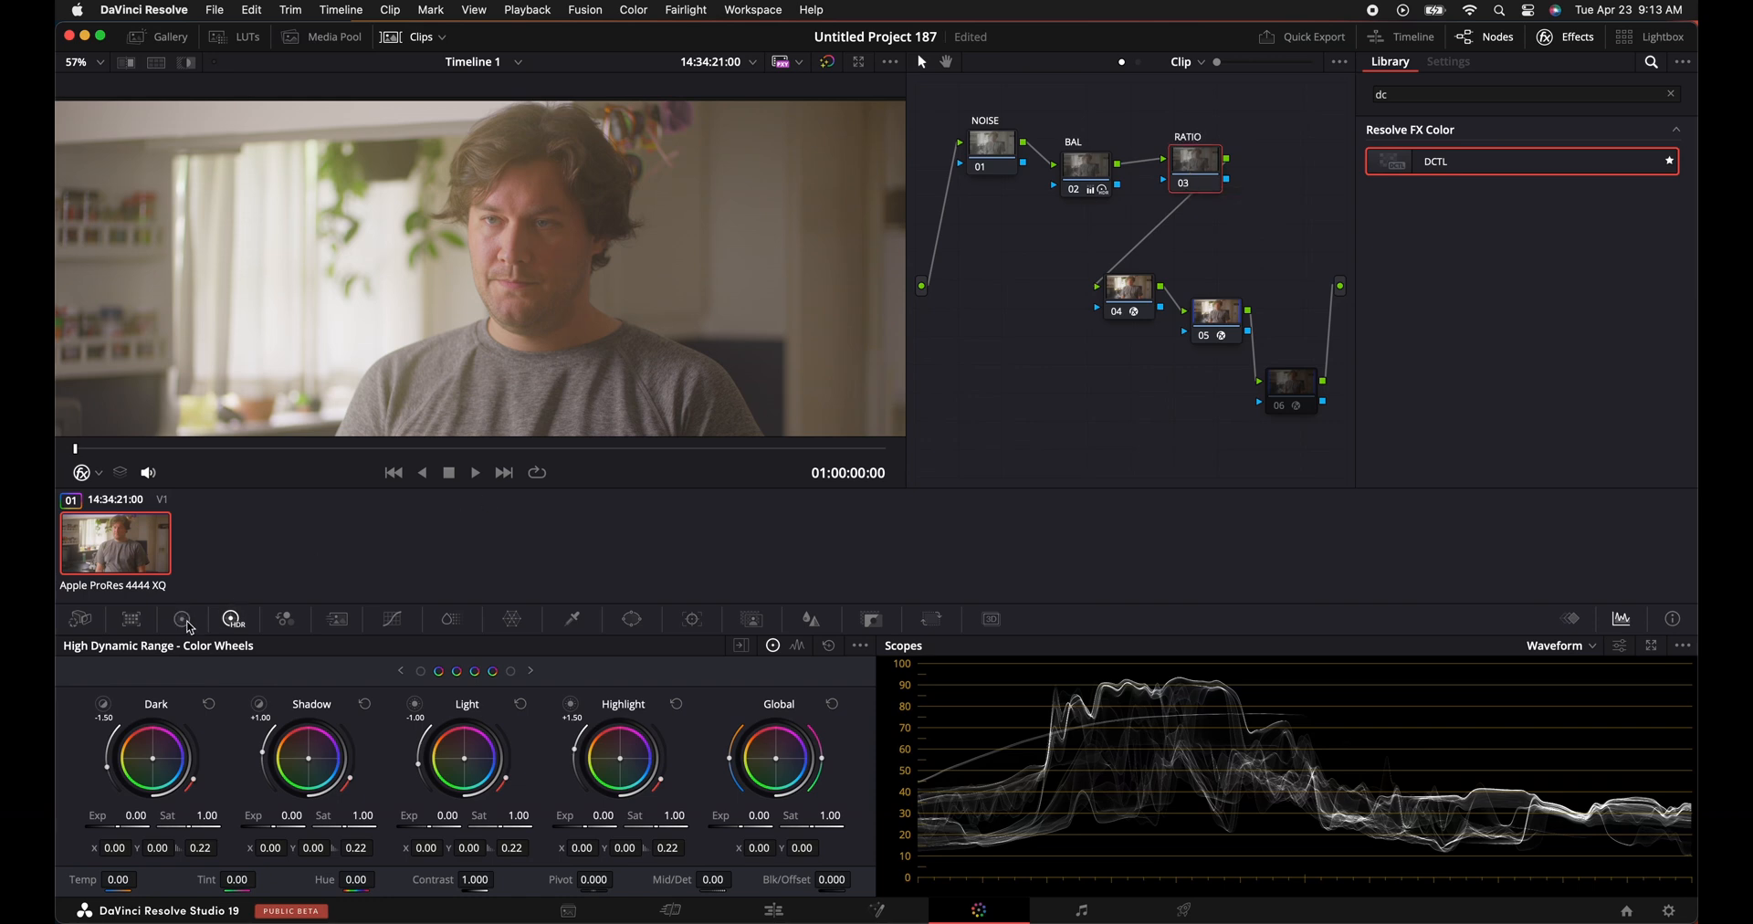
click(181, 619)
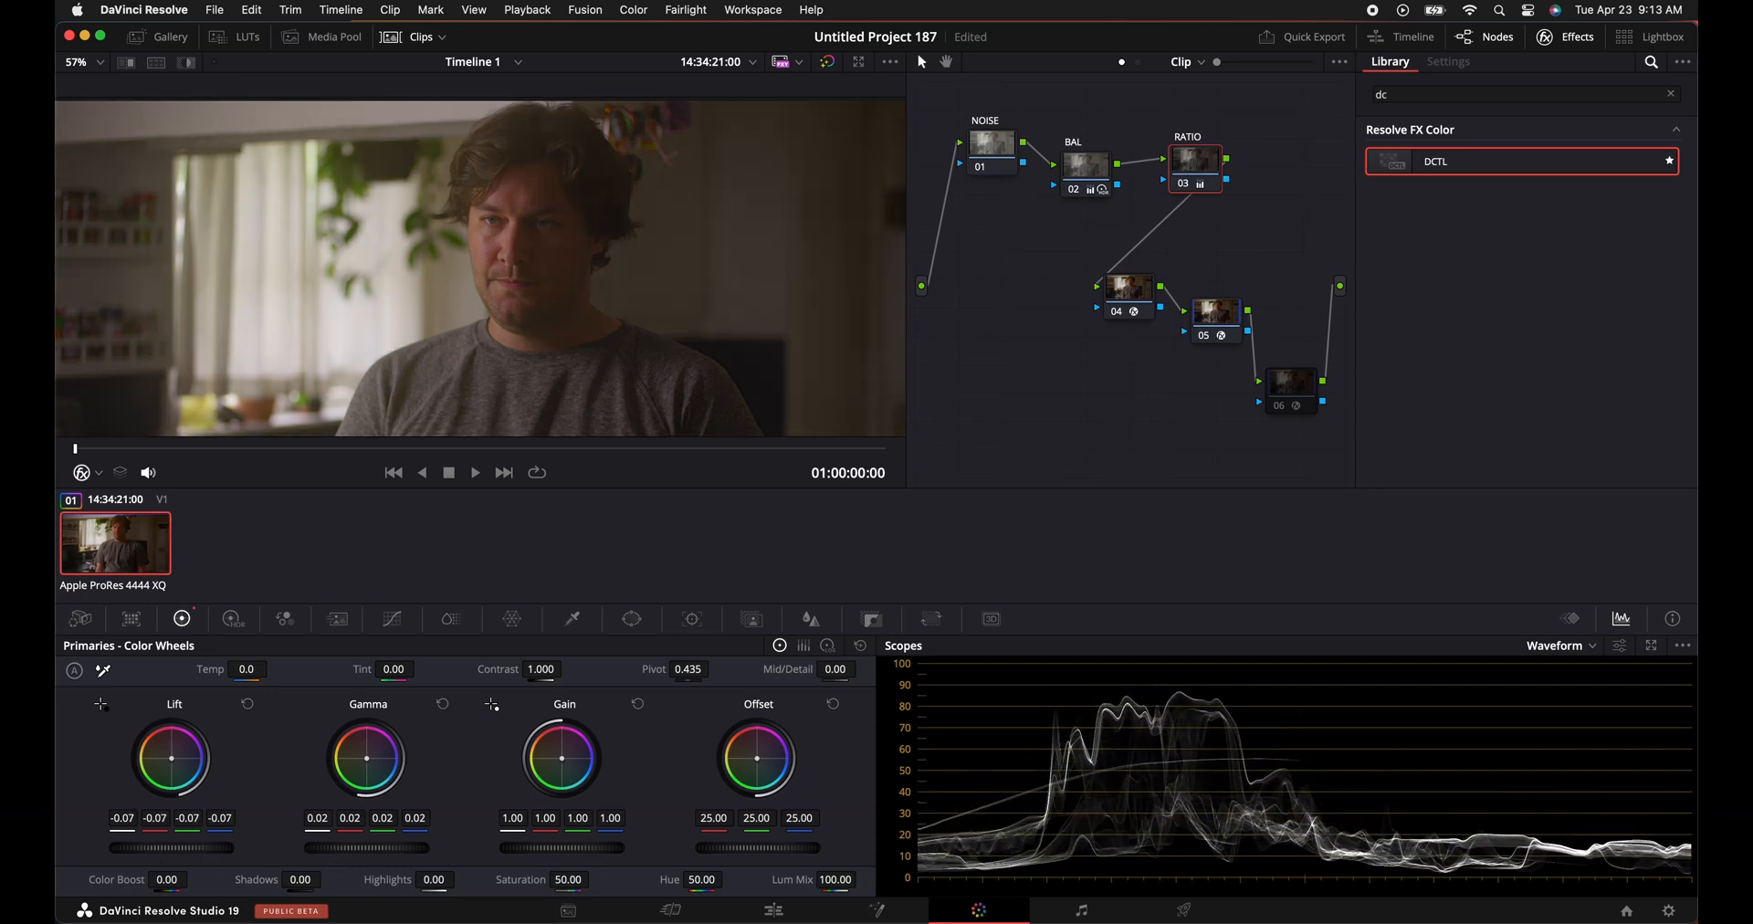
drag(367, 758, 369, 753)
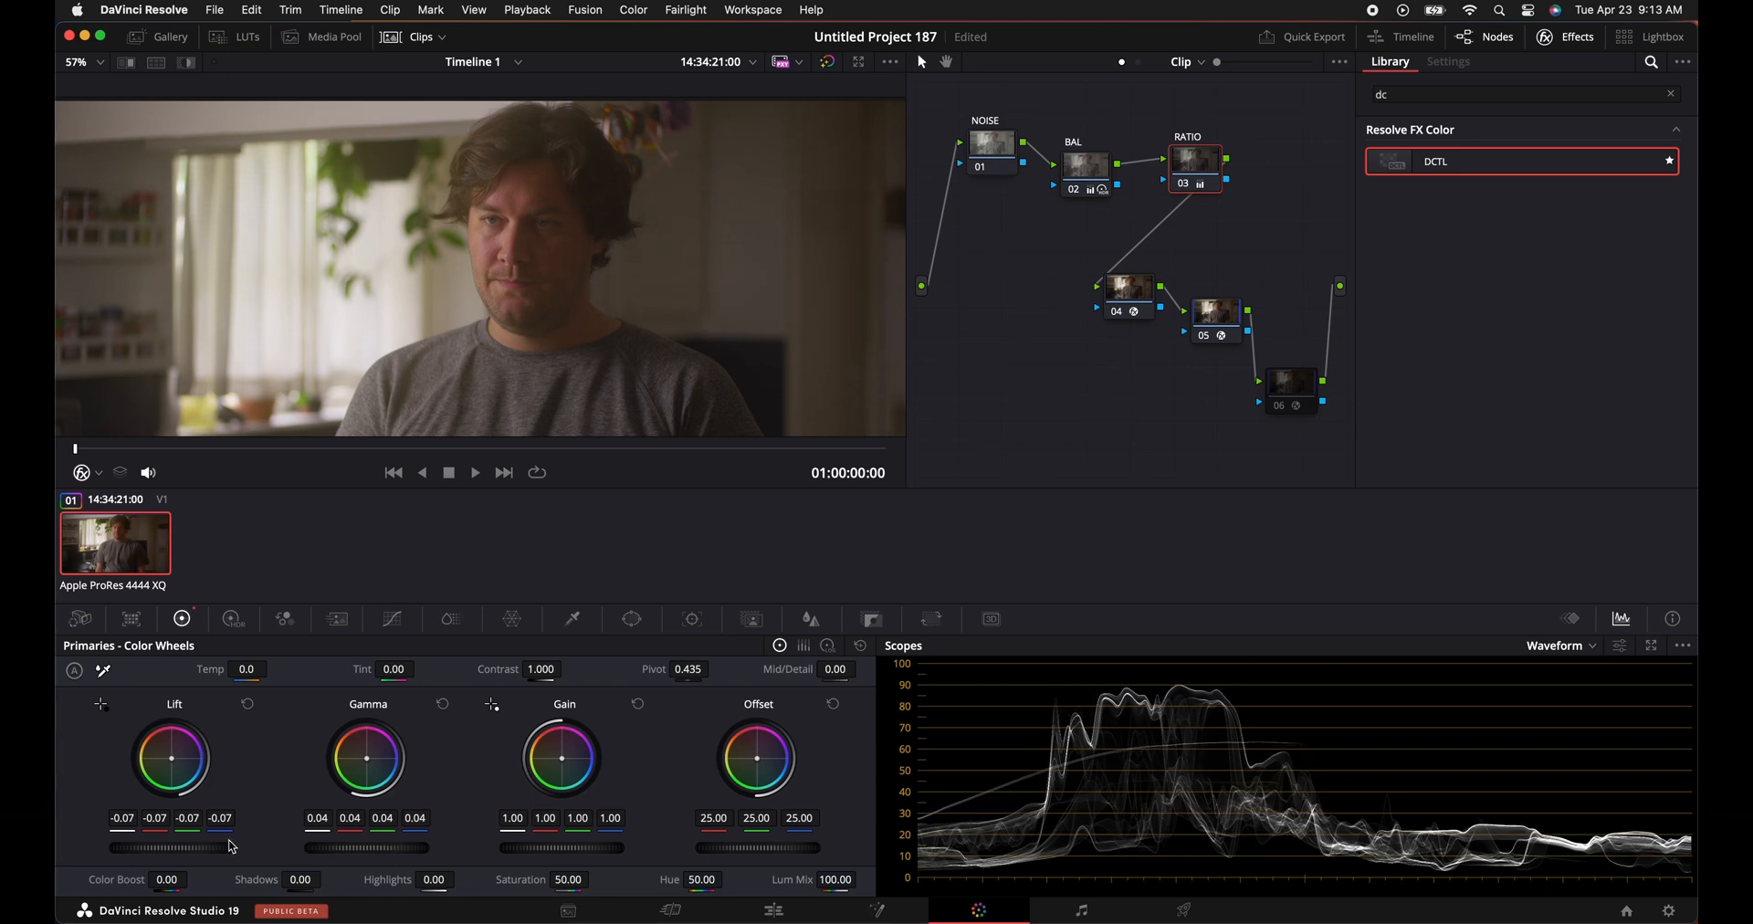
drag(173, 758, 170, 767)
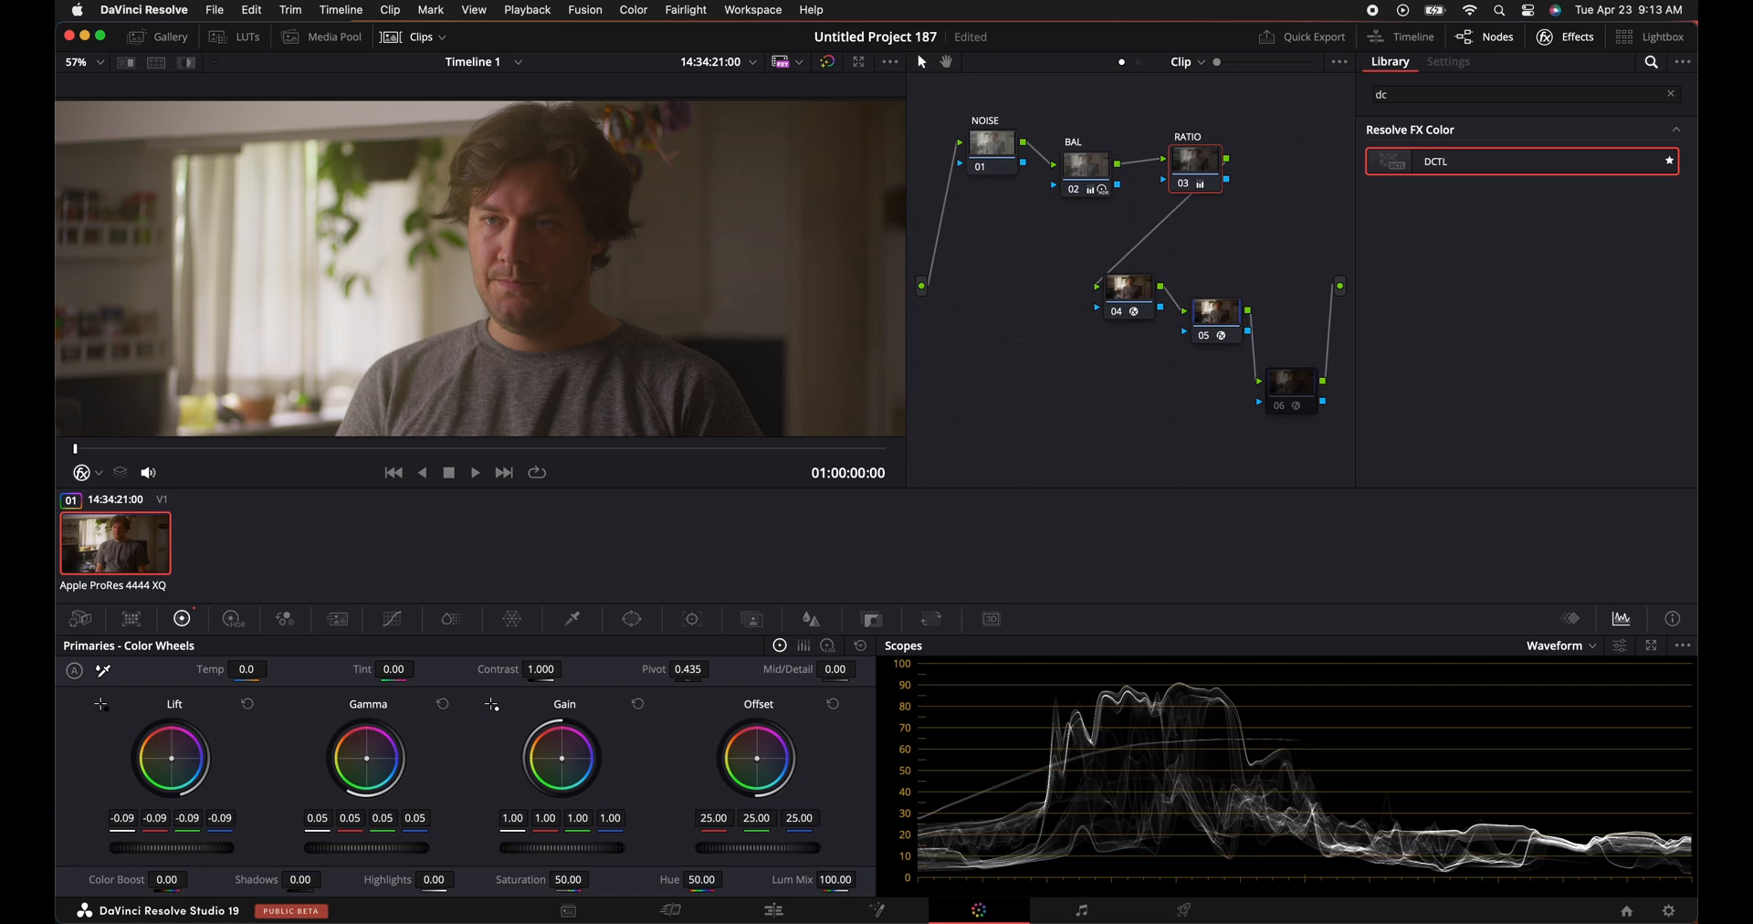
mouse_move(714, 256)
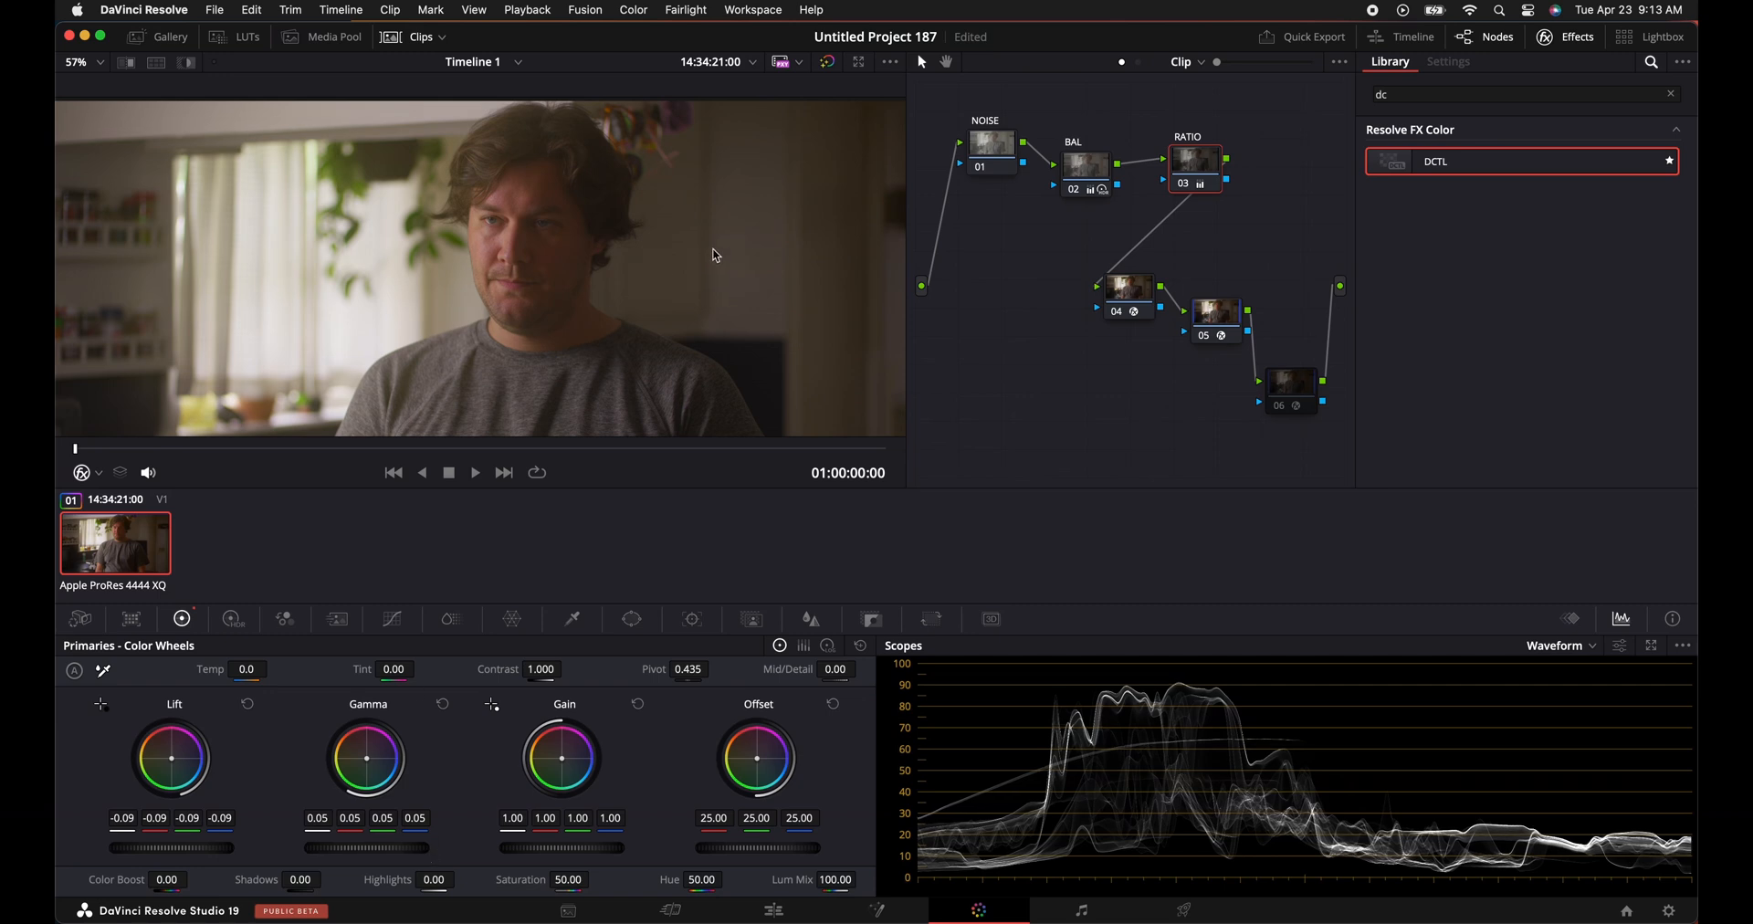
mouse_move(573, 238)
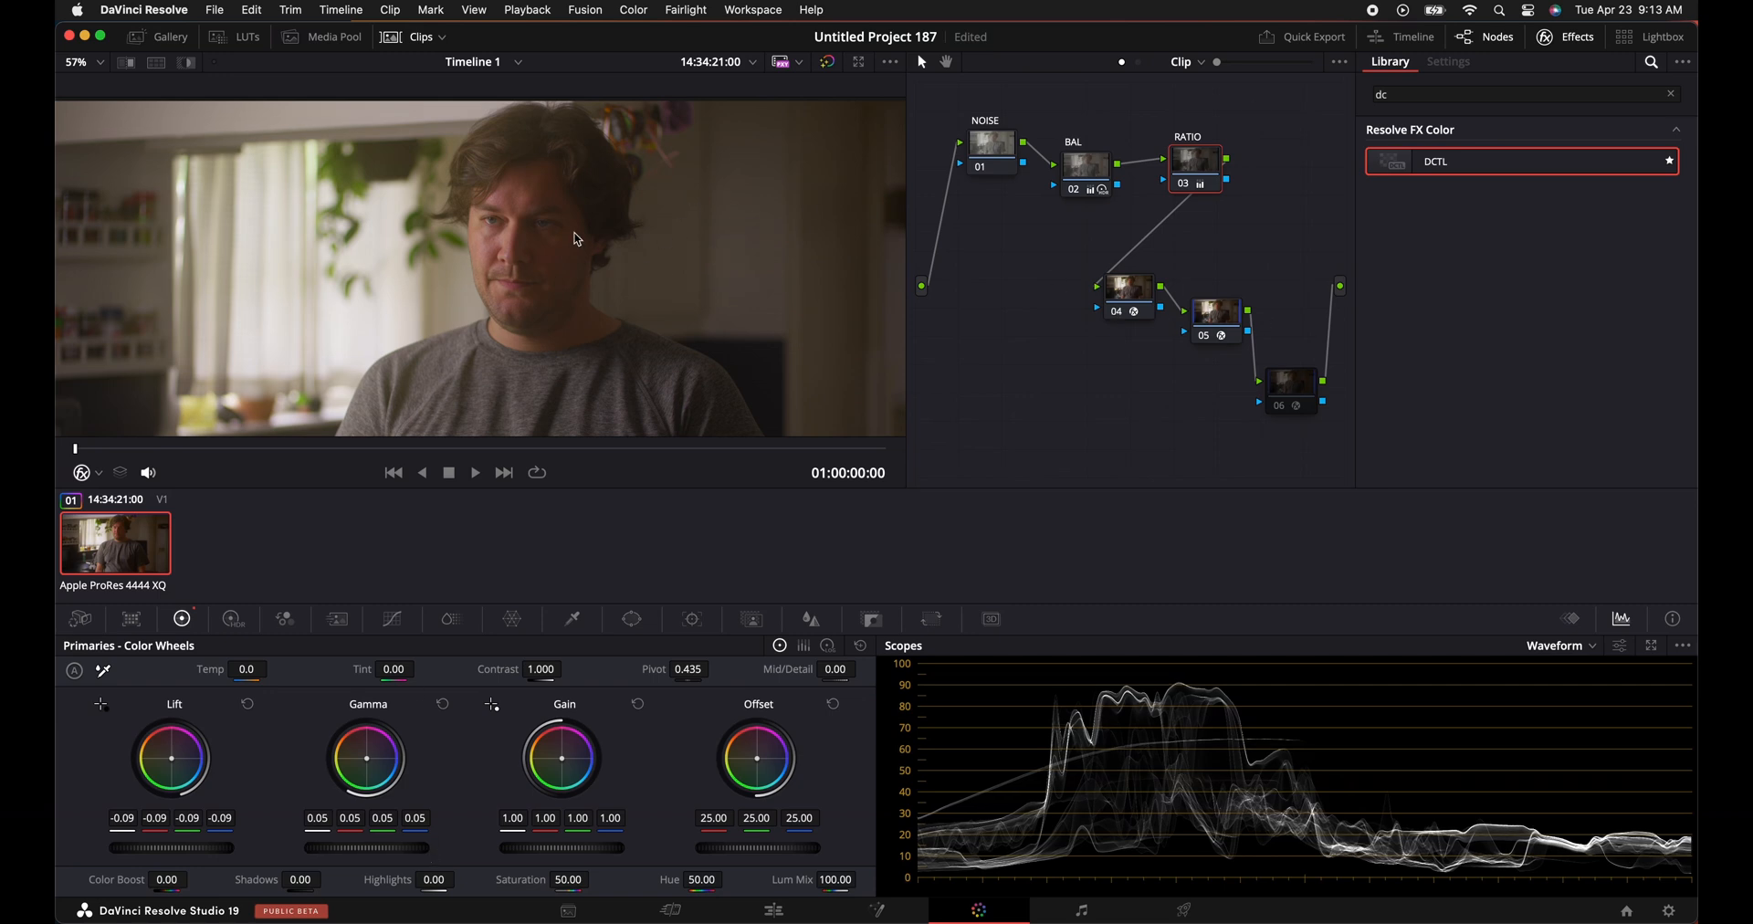
mouse_move(250, 446)
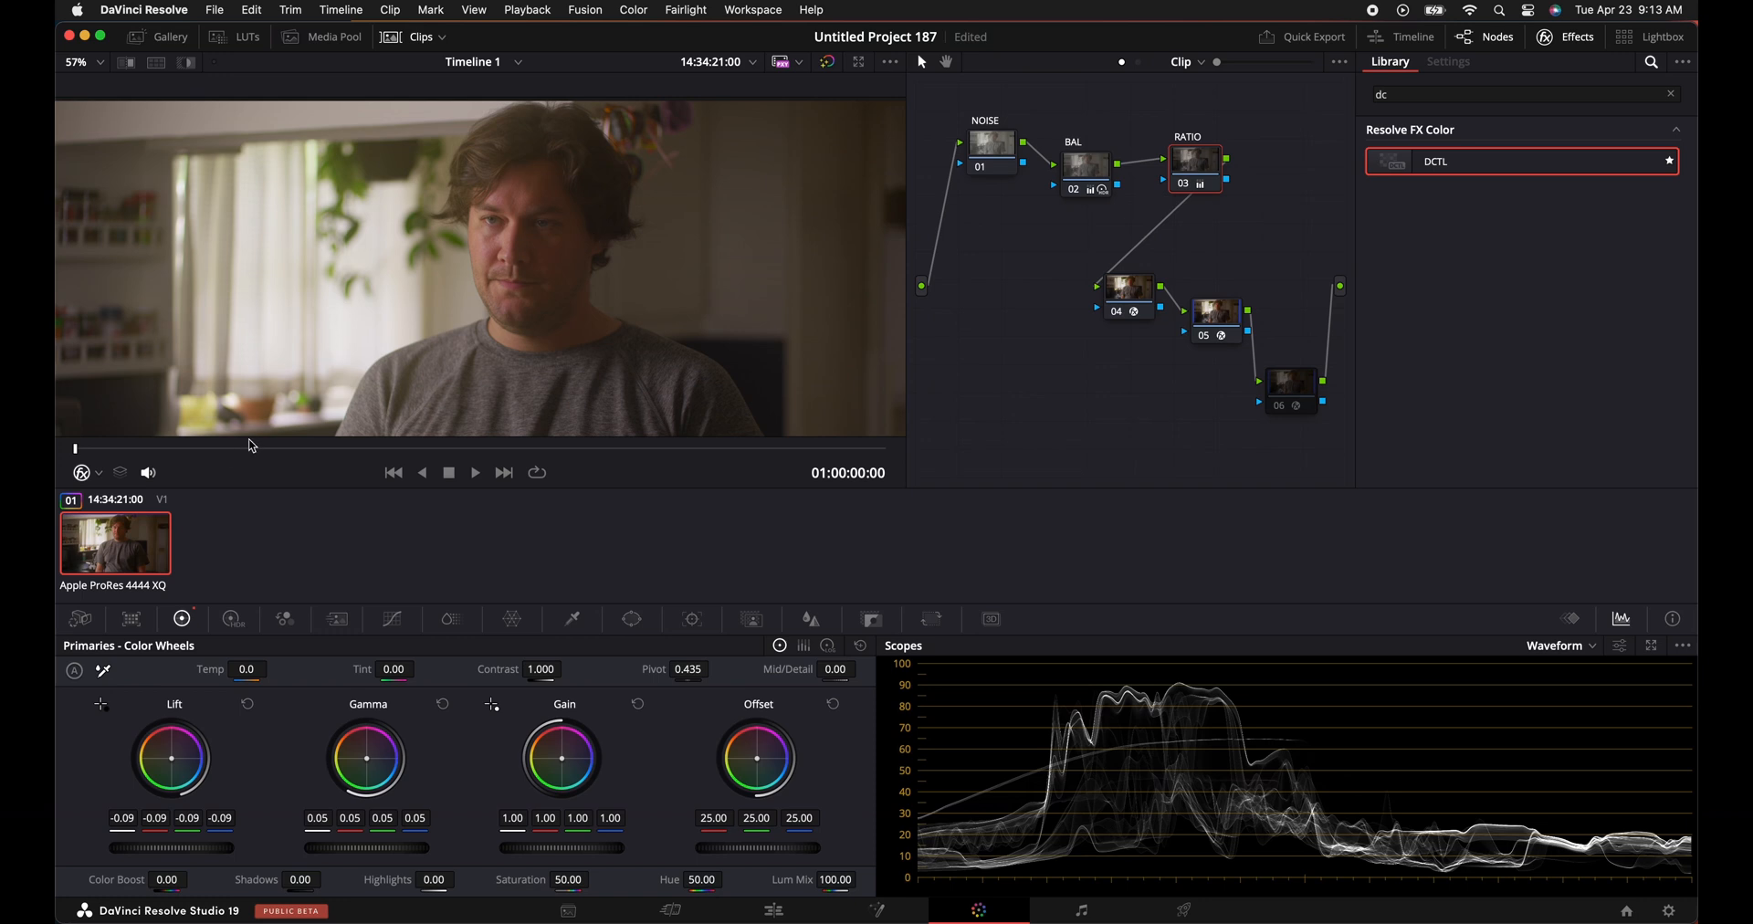
mouse_move(1130, 296)
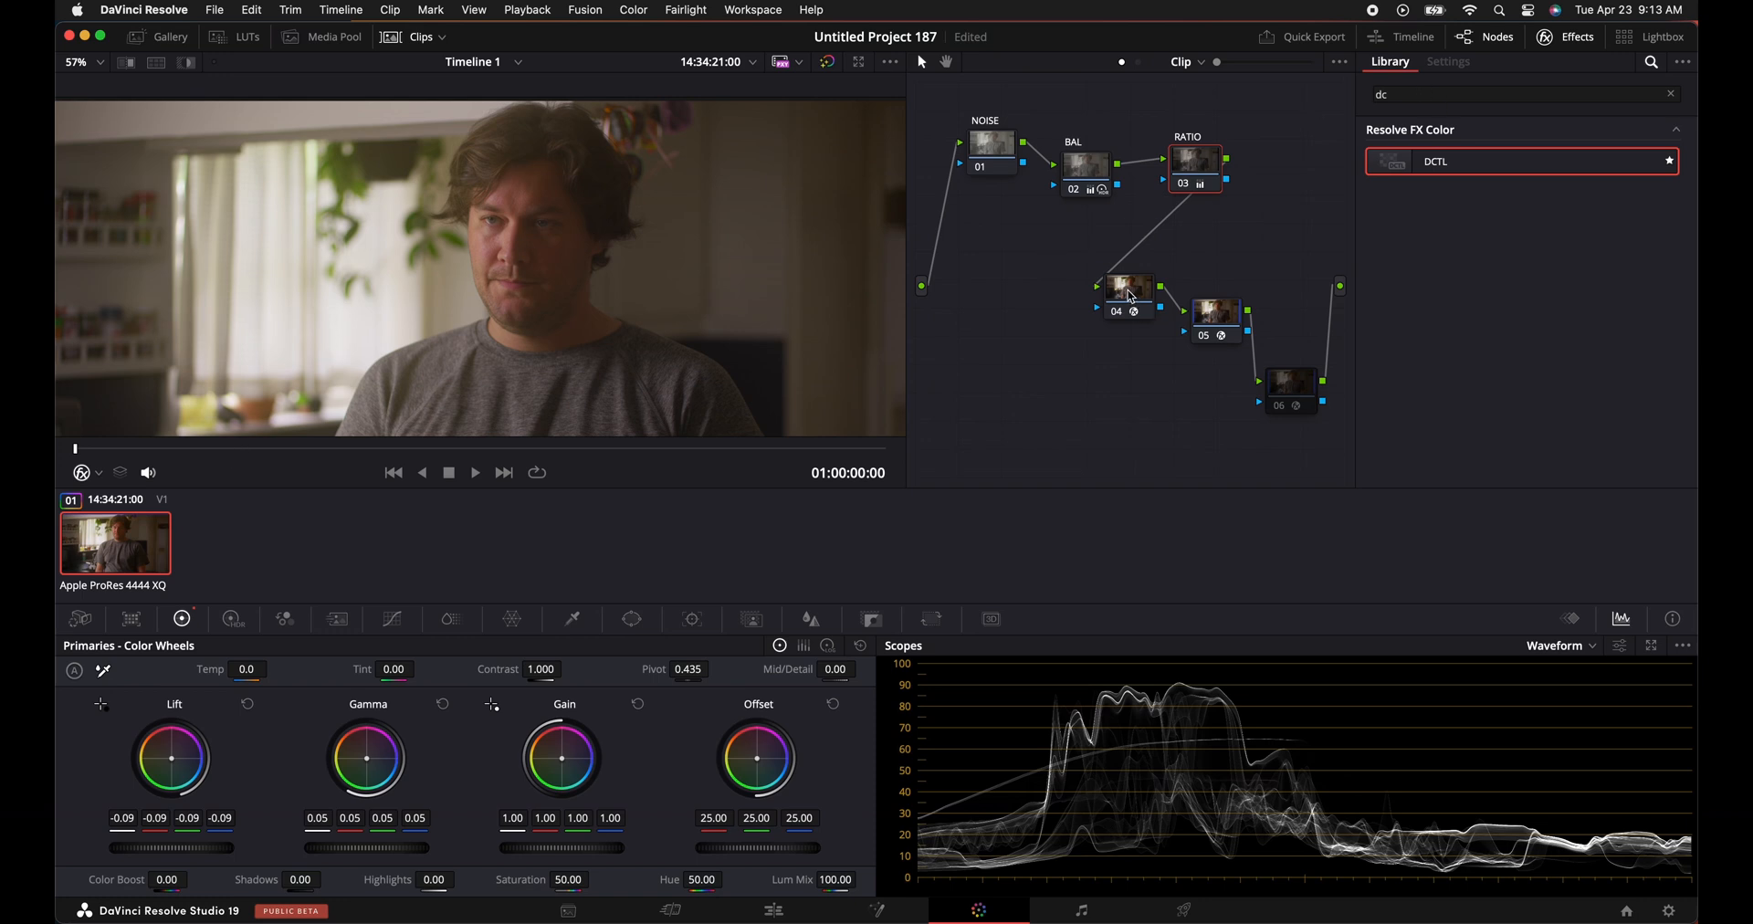
mouse_move(1214, 323)
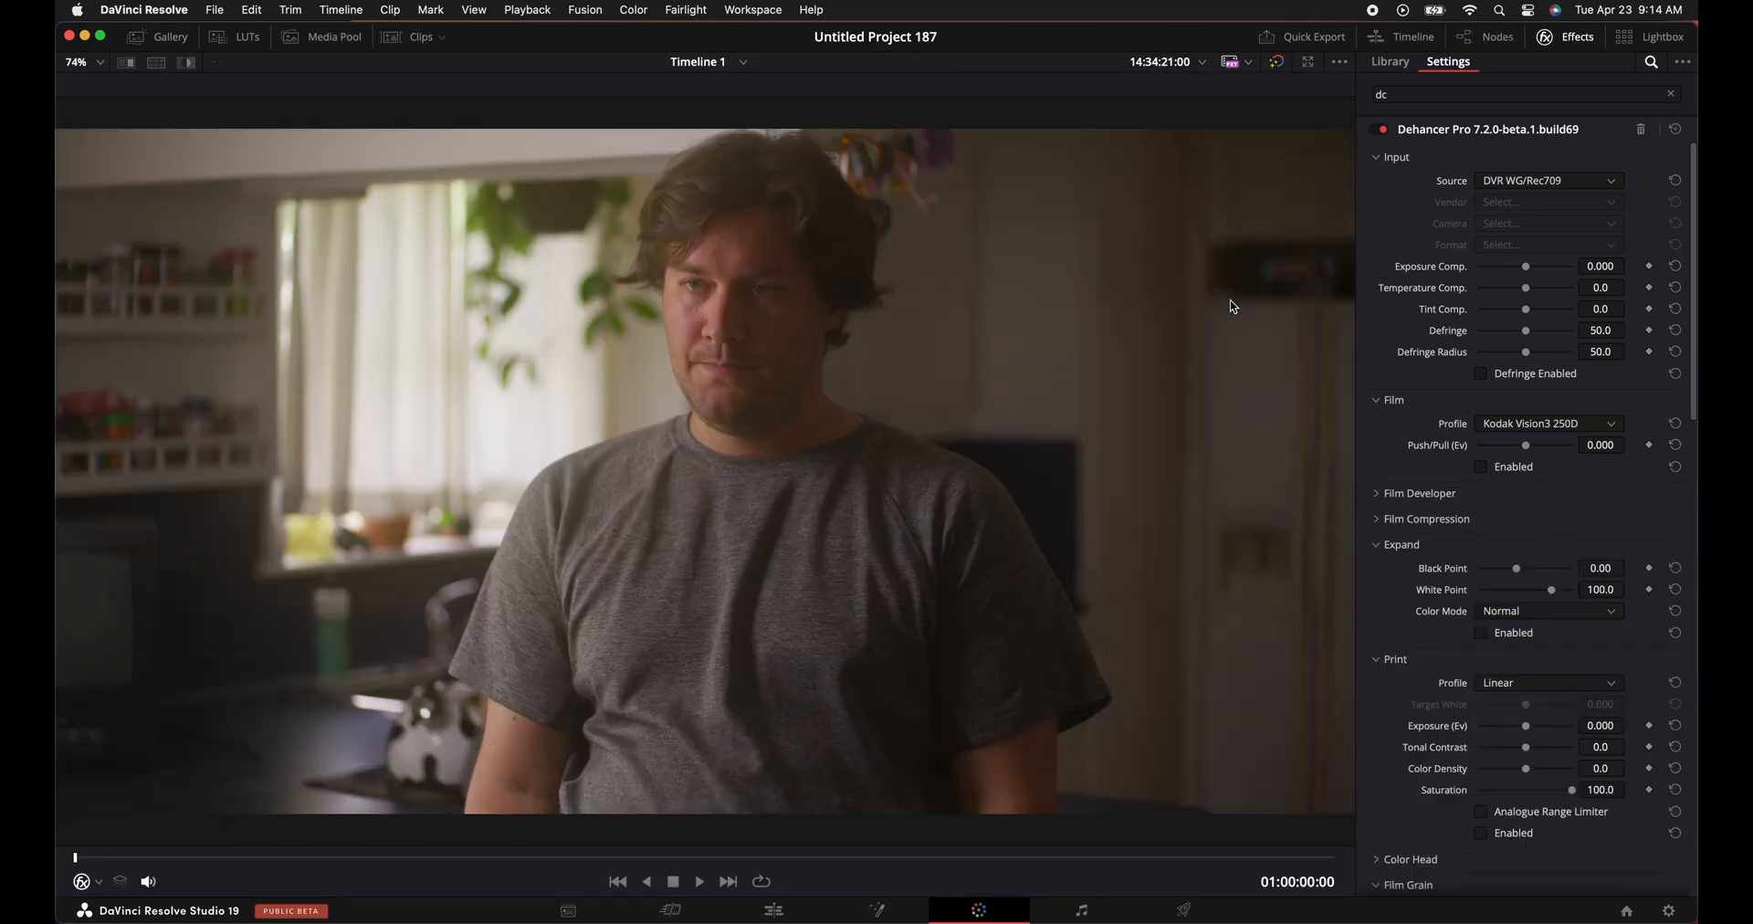
mouse_move(1554, 544)
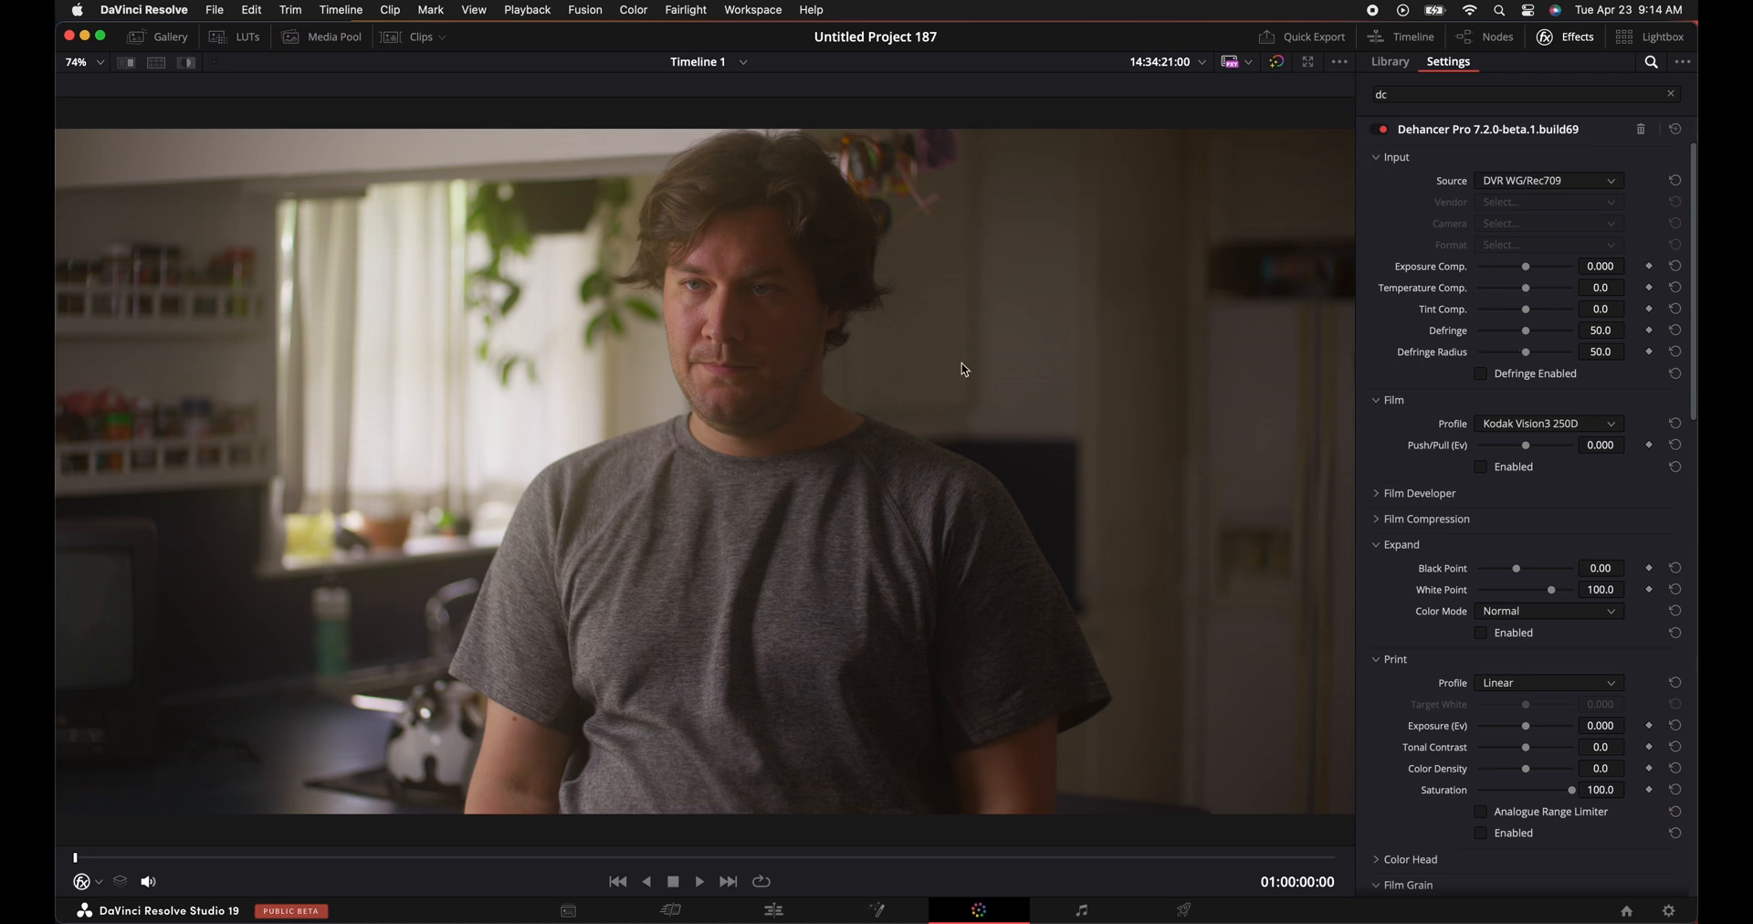
mouse_move(876, 385)
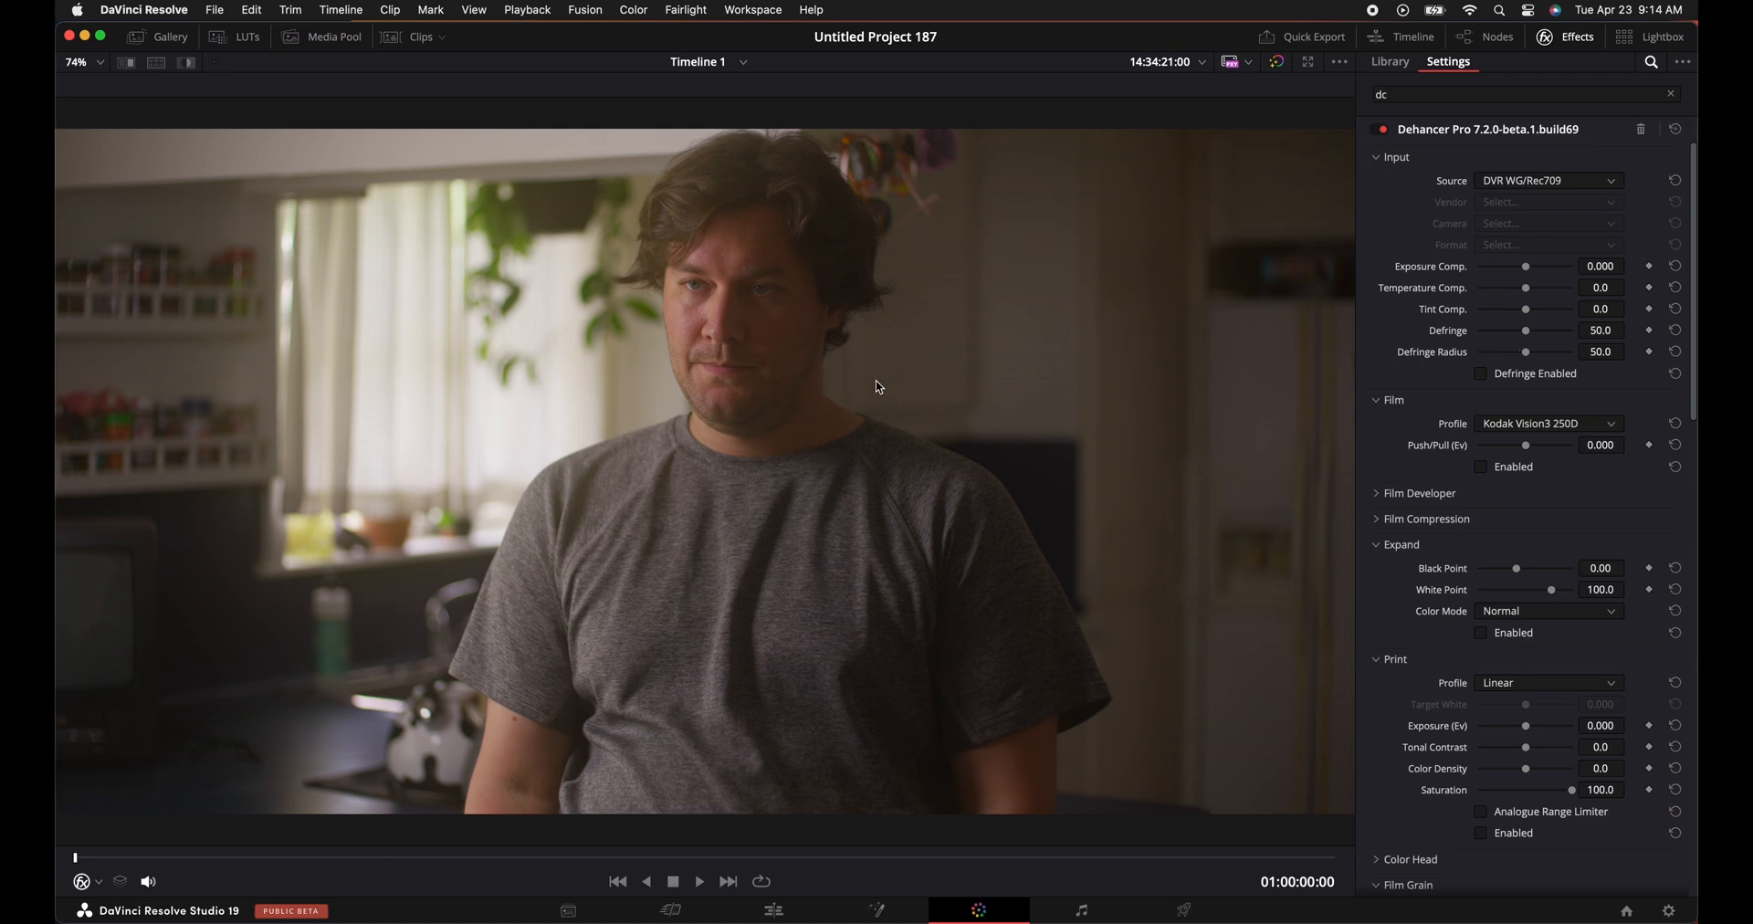
mouse_move(1450, 310)
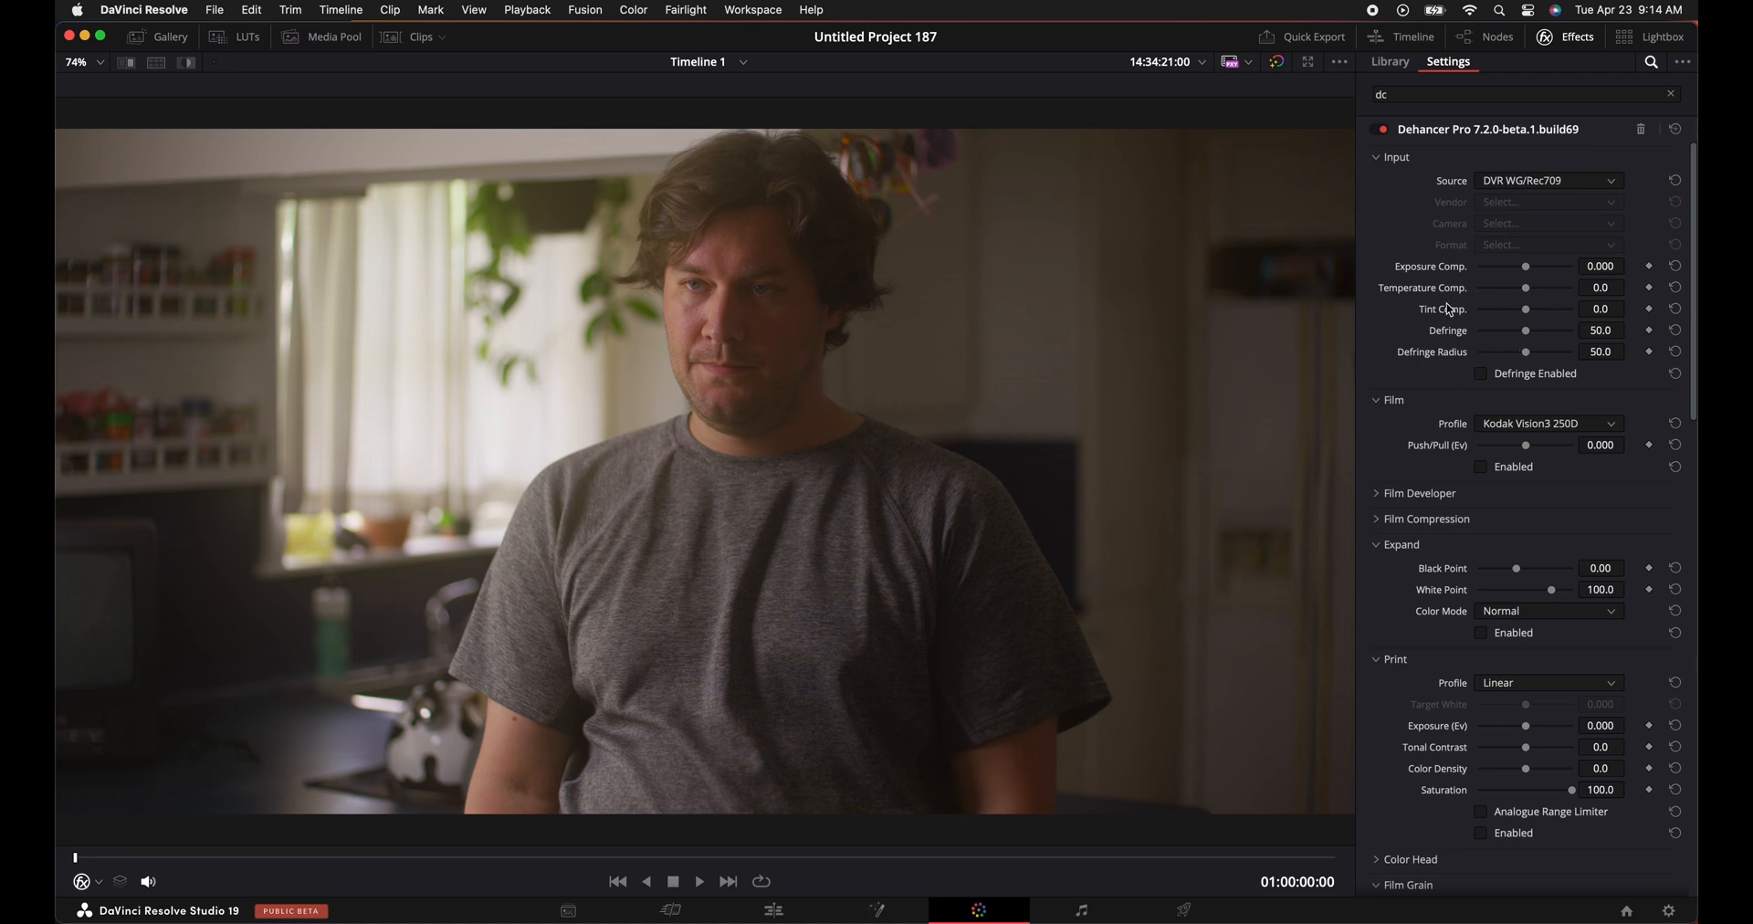
mouse_move(1382, 166)
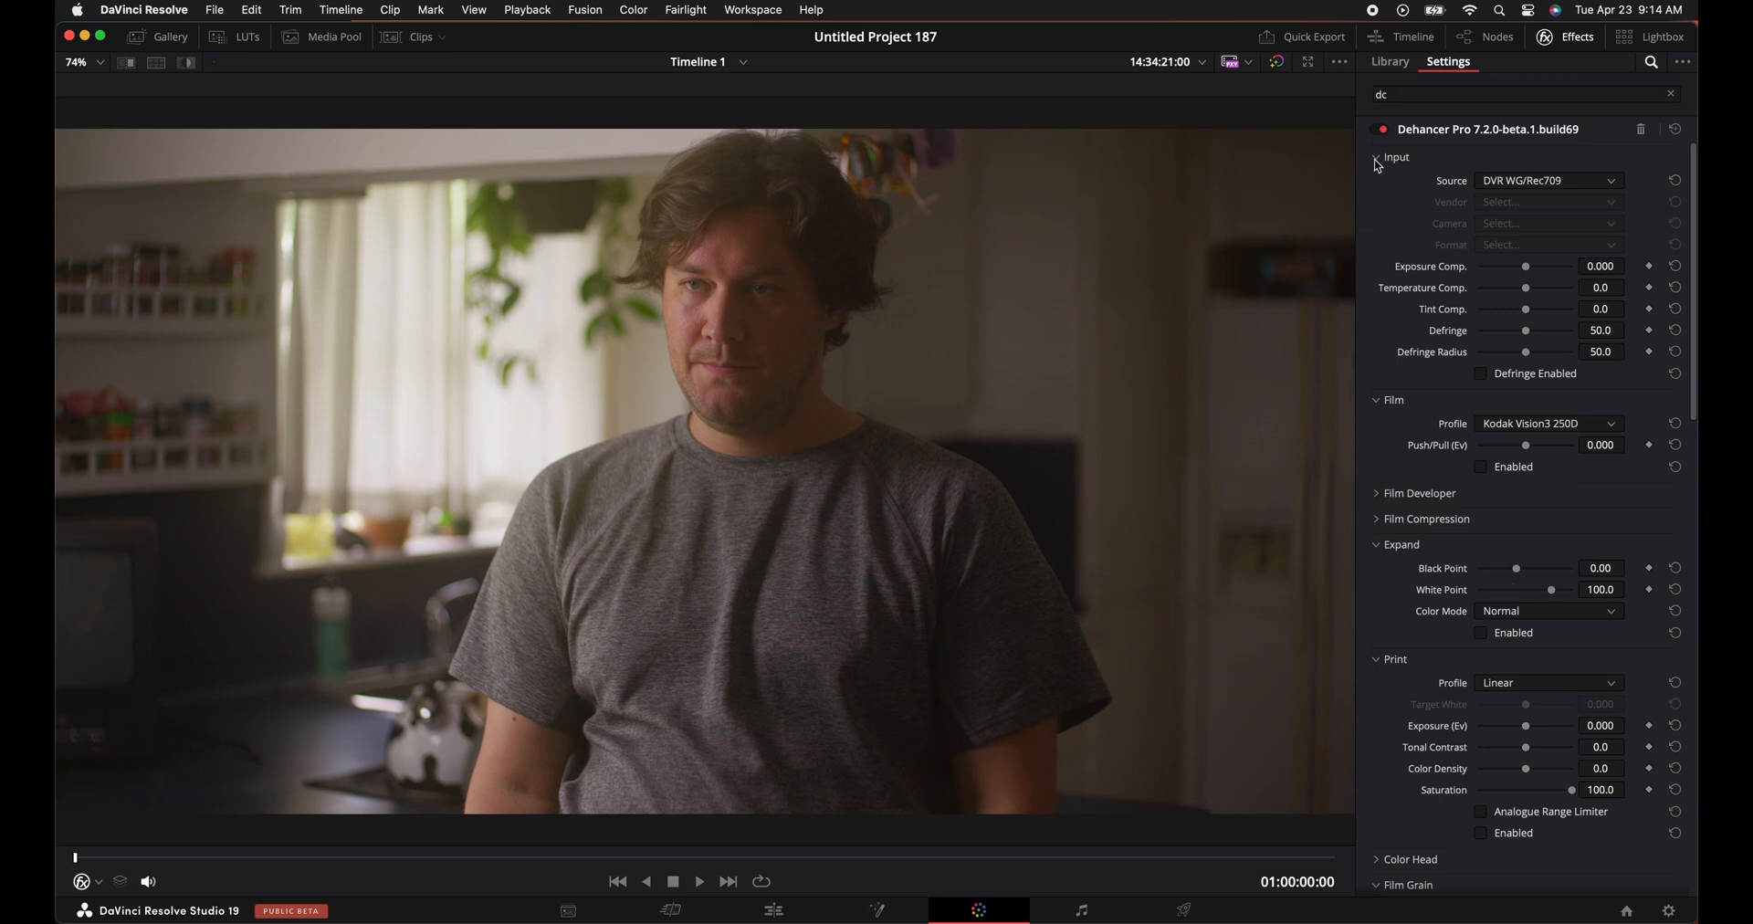
Collapse Dehancer's Input section and expand the Film section showing Kodak Vision3 250D.
click(1377, 157)
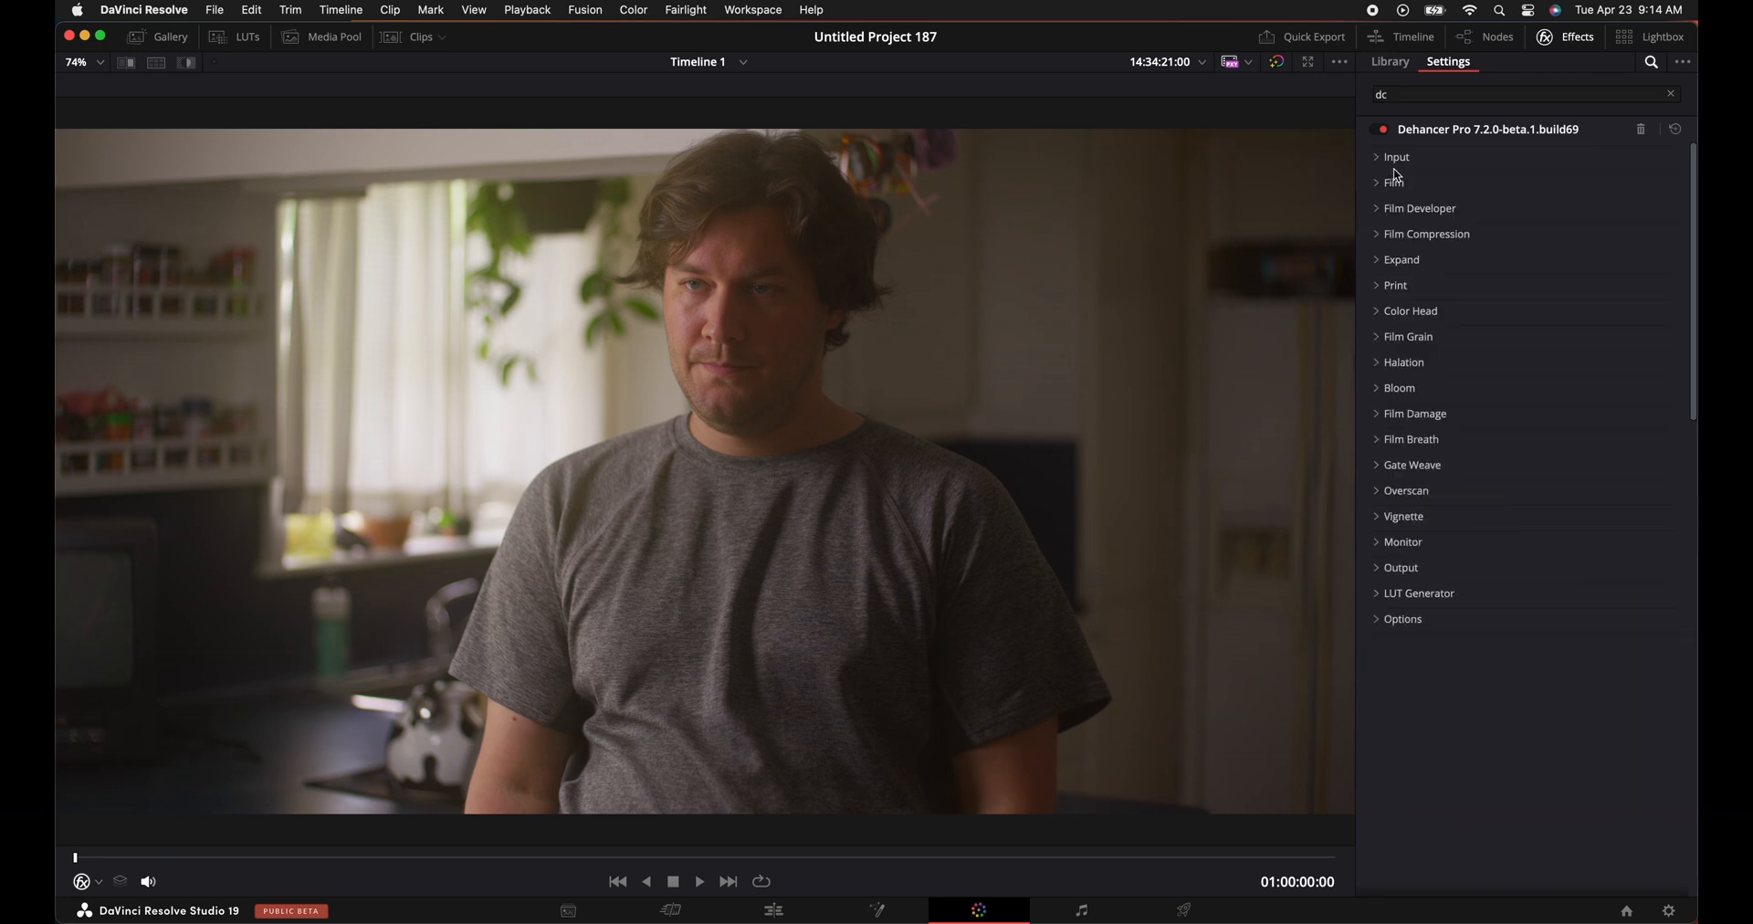
click(1395, 157)
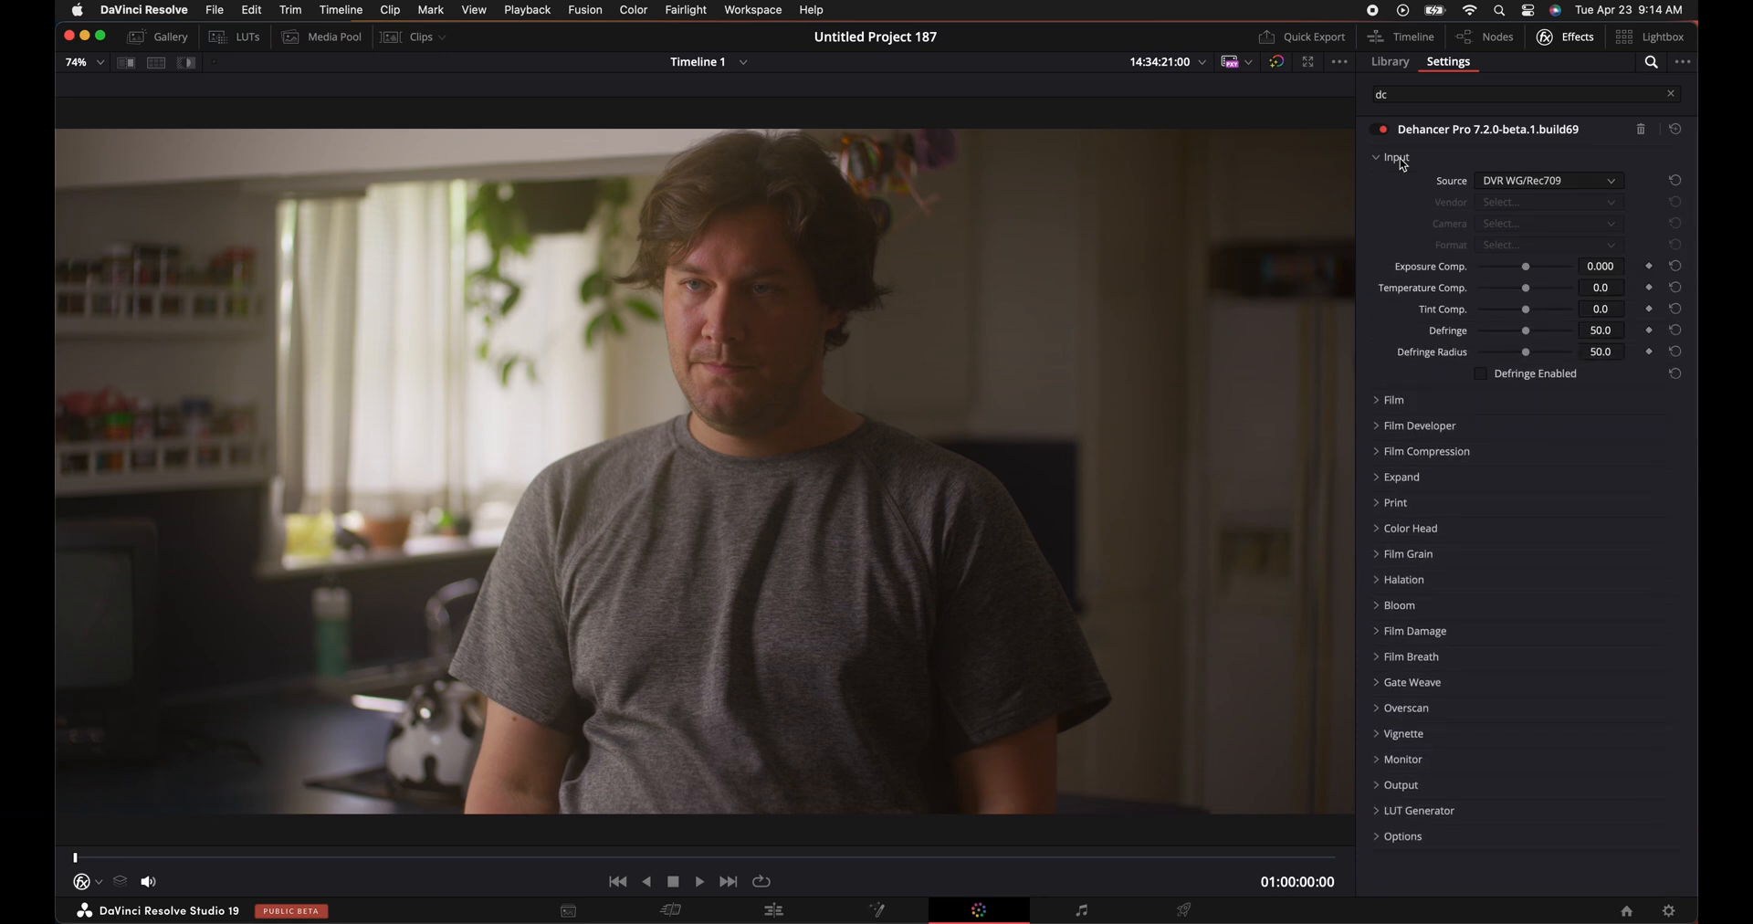
click(1380, 157)
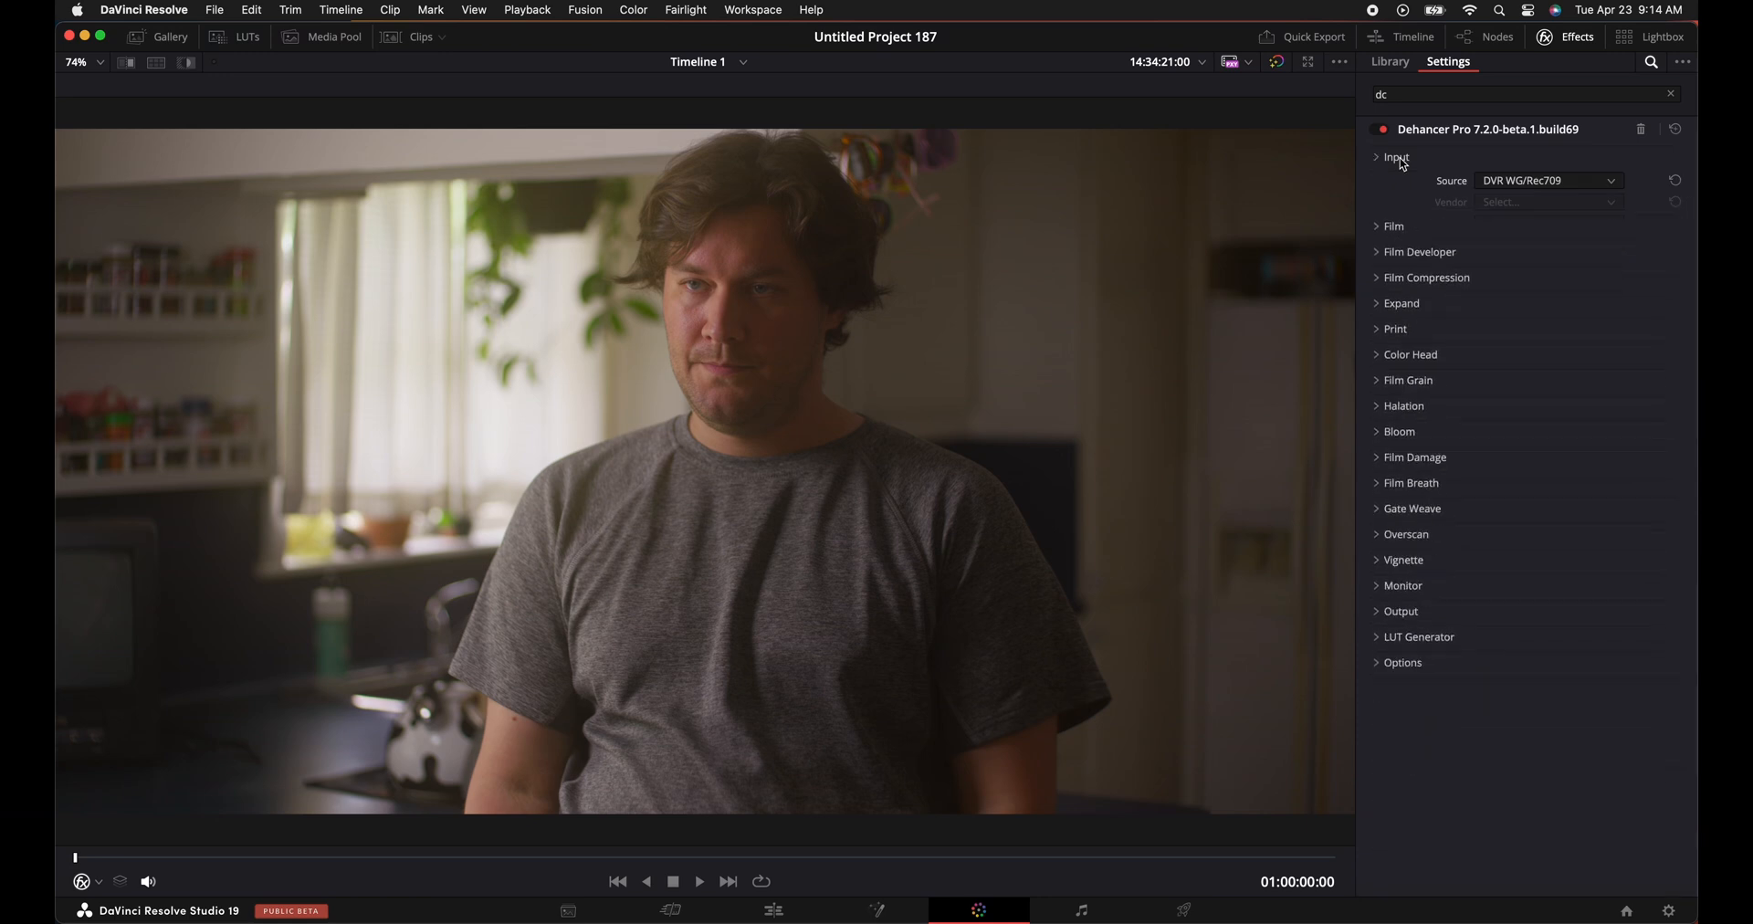
click(1393, 227)
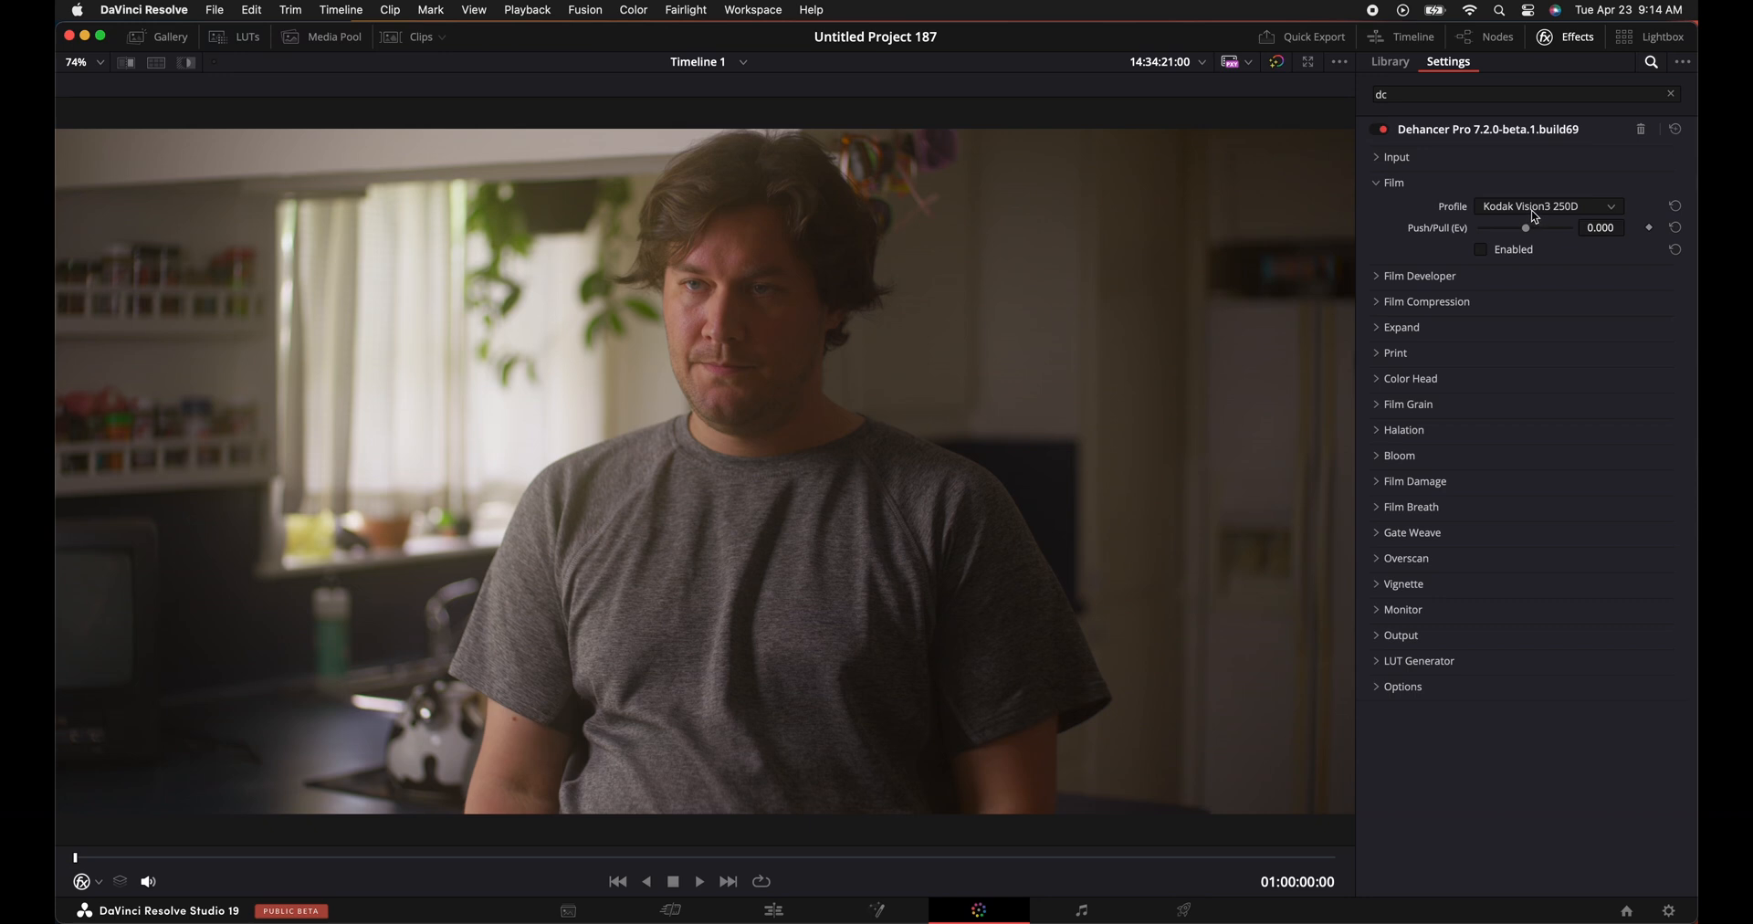
Audition film profiles: Fujicolor Superia 200, Instax, Neopan Acros 100, Kodak Aerocolor IV 125, Eastman Double-X 5222.
click(1549, 206)
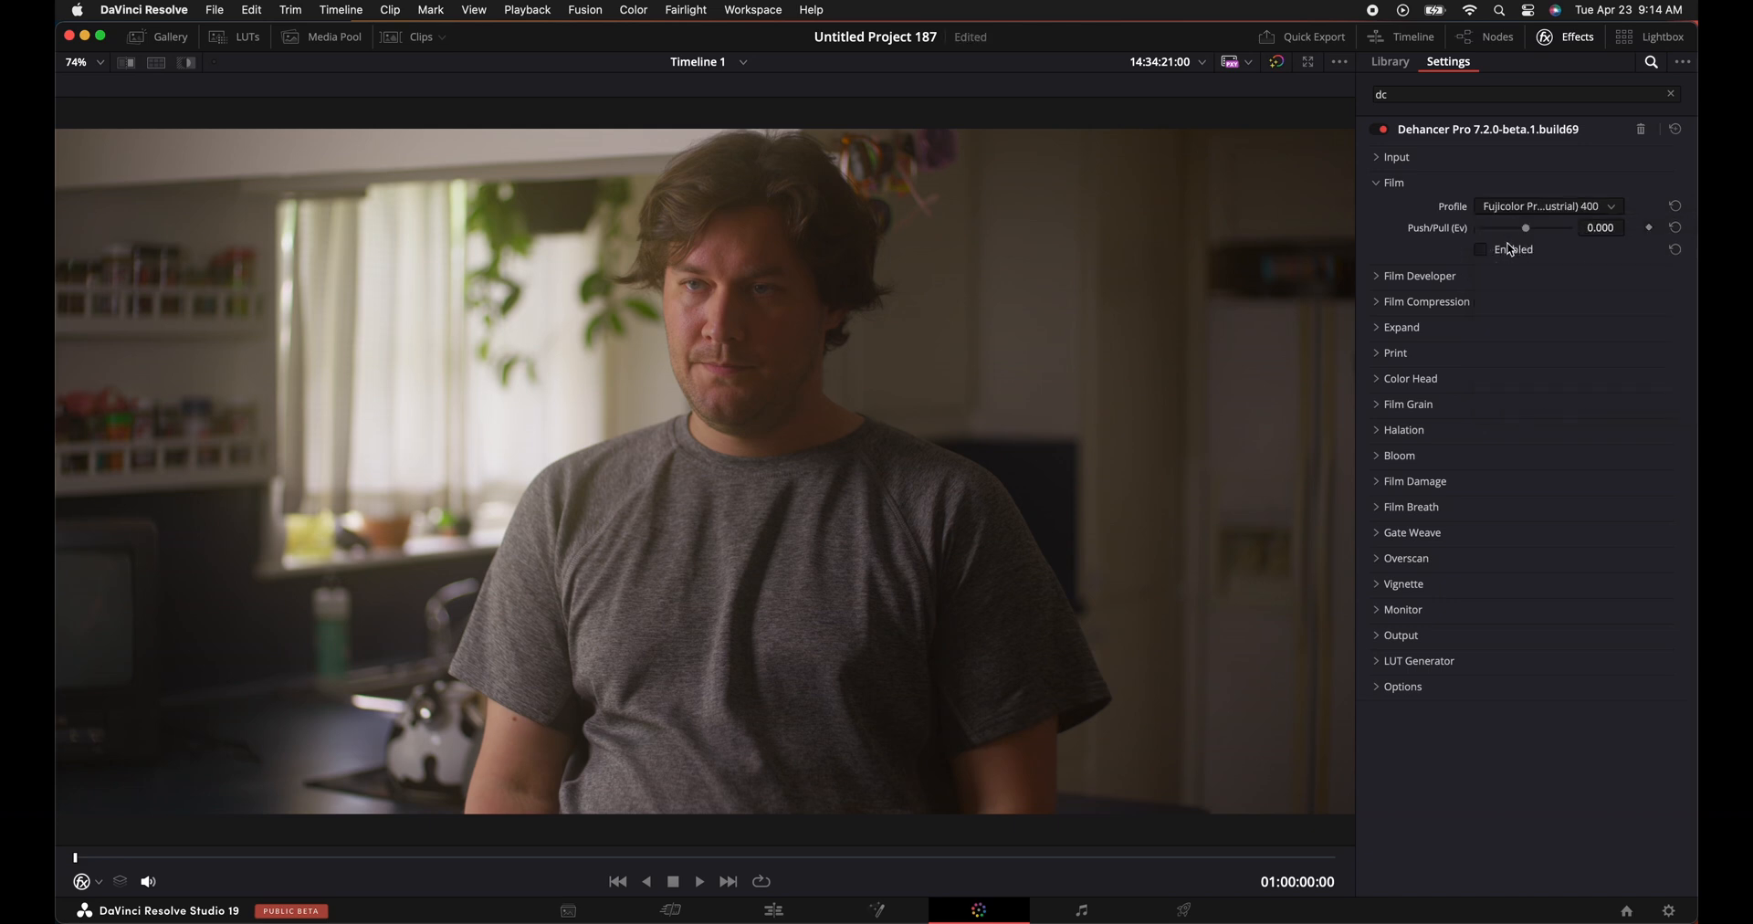
click(1550, 207)
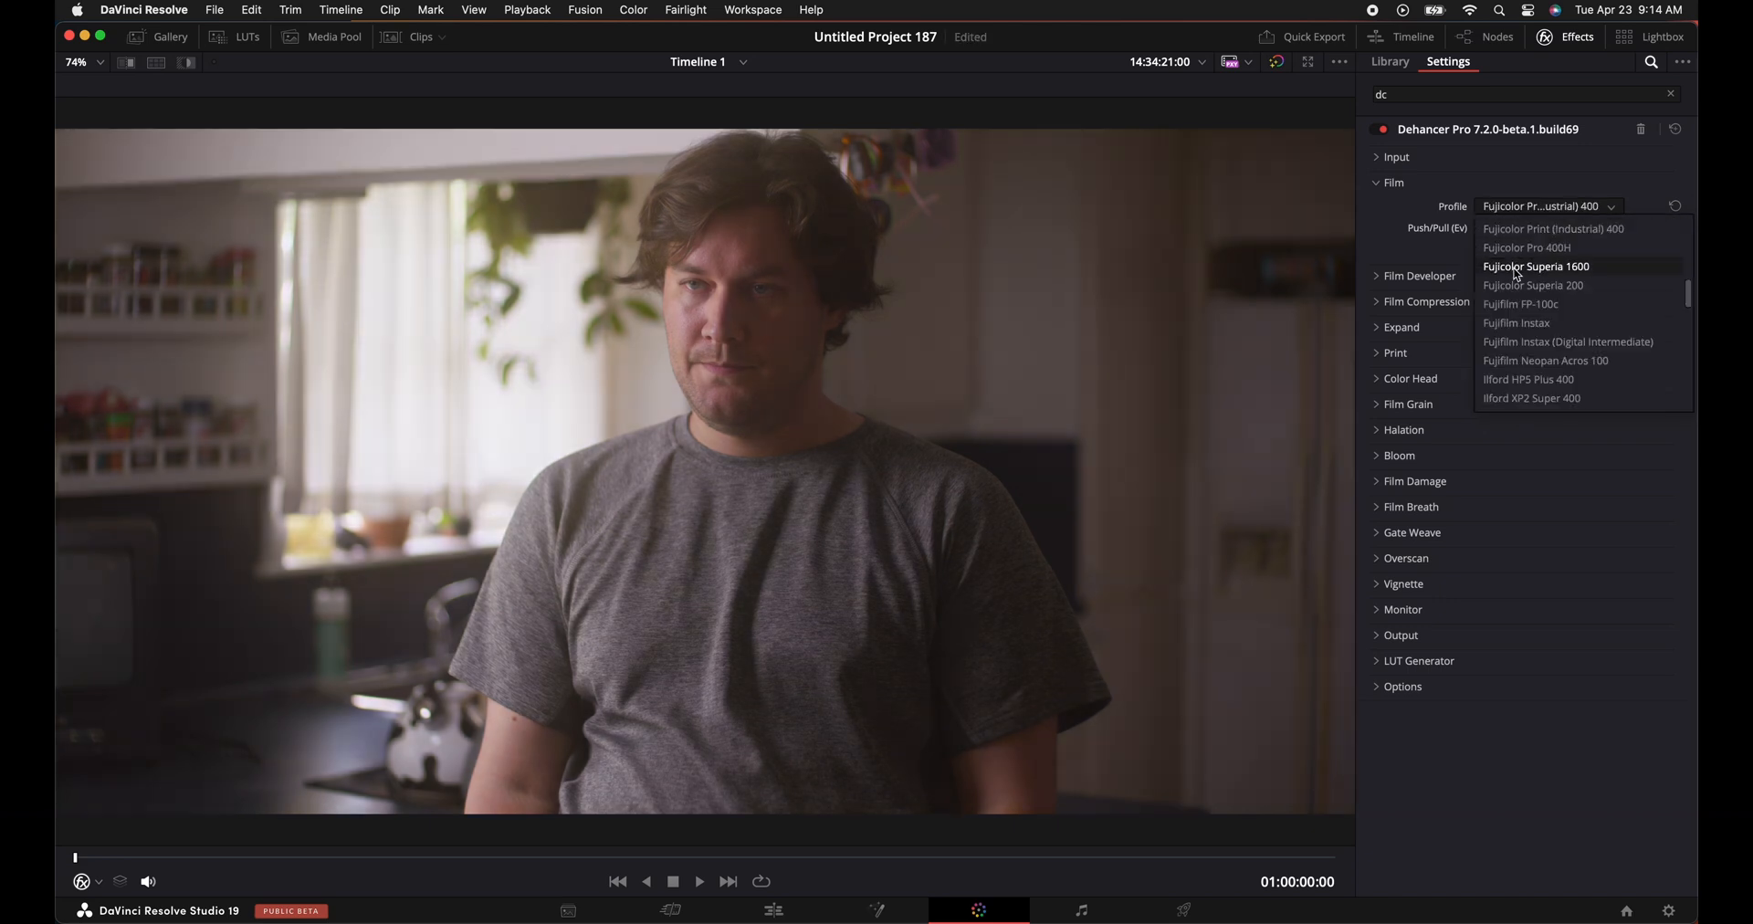
click(1532, 285)
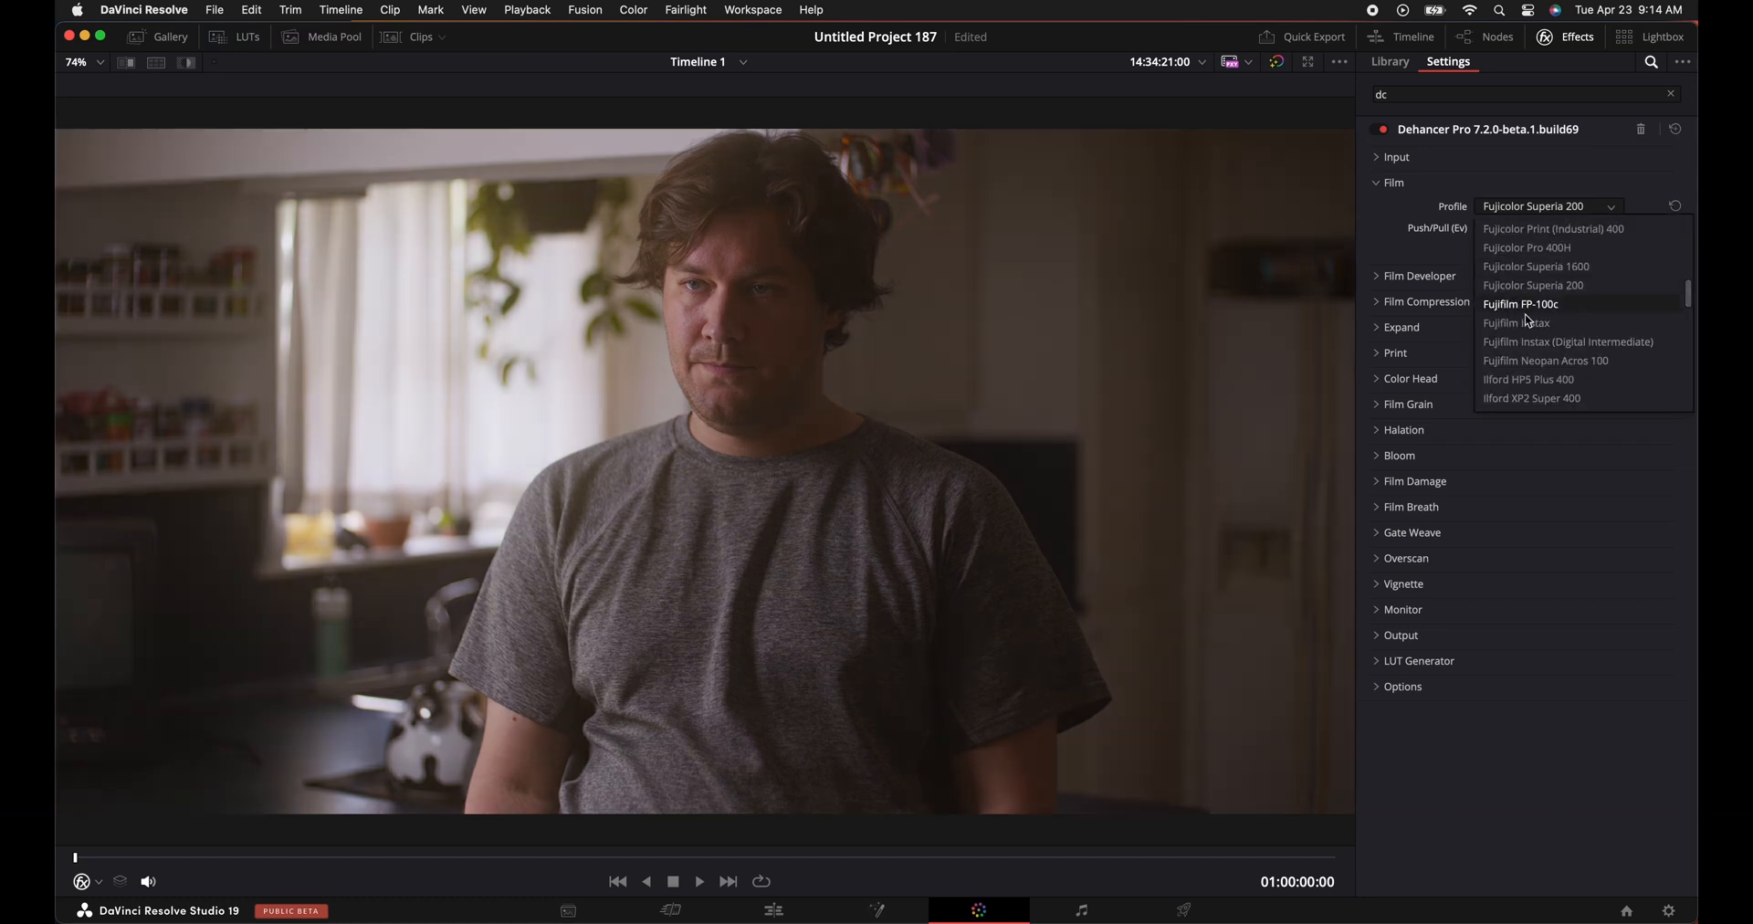
click(1515, 322)
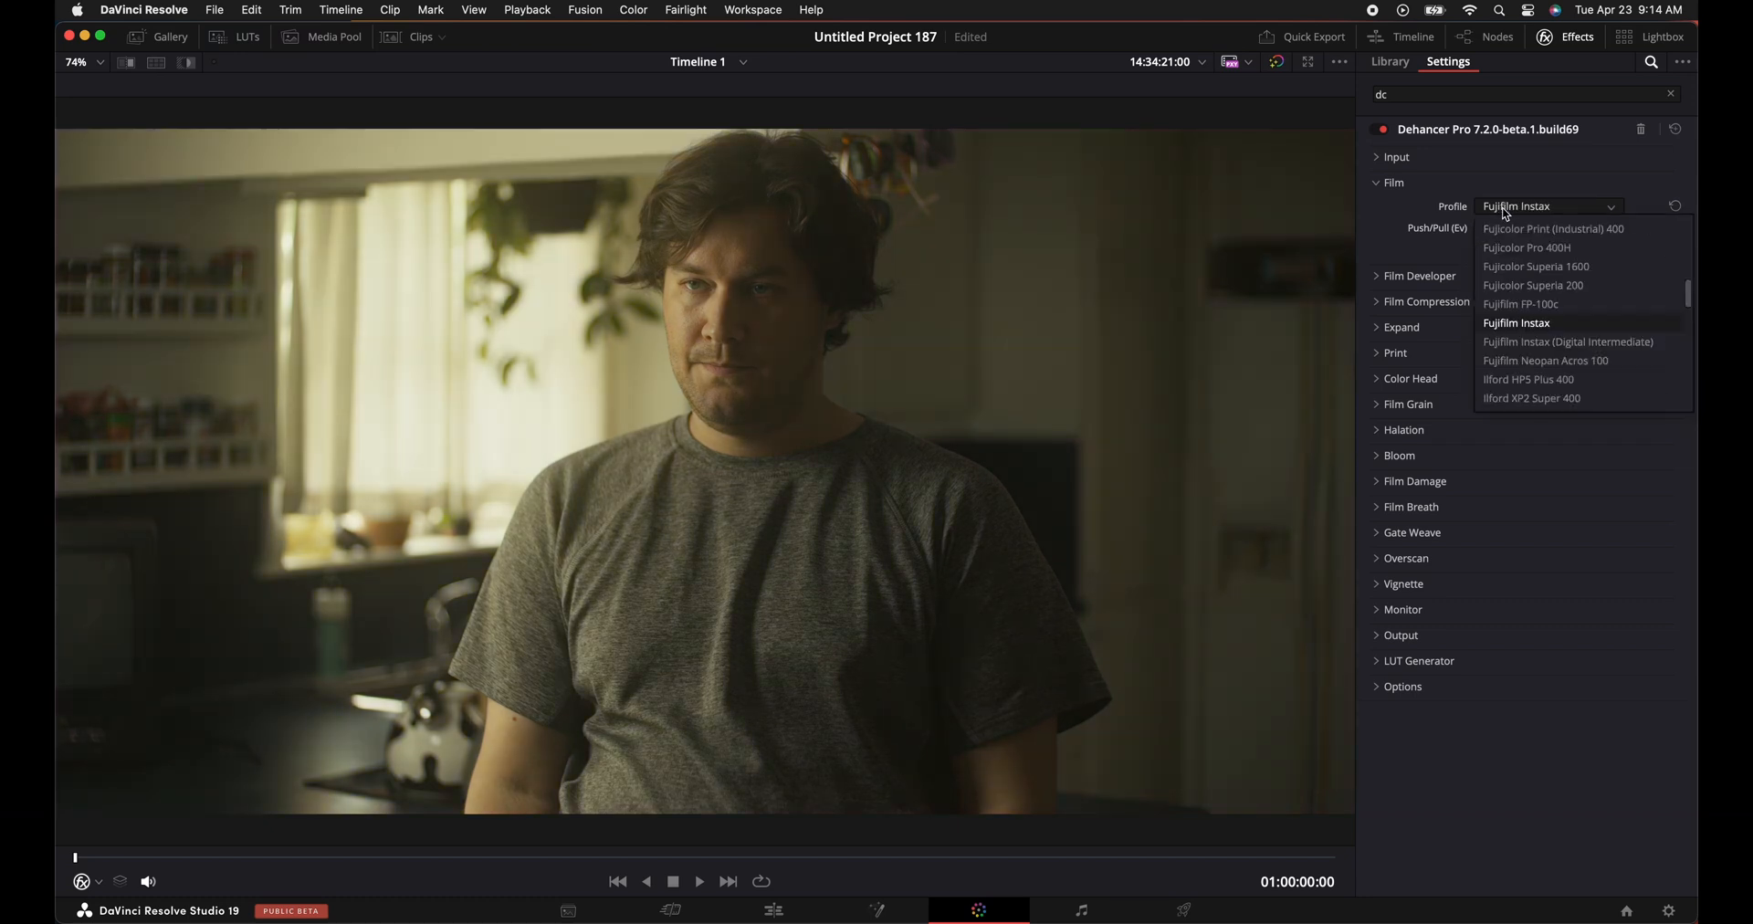
click(1546, 360)
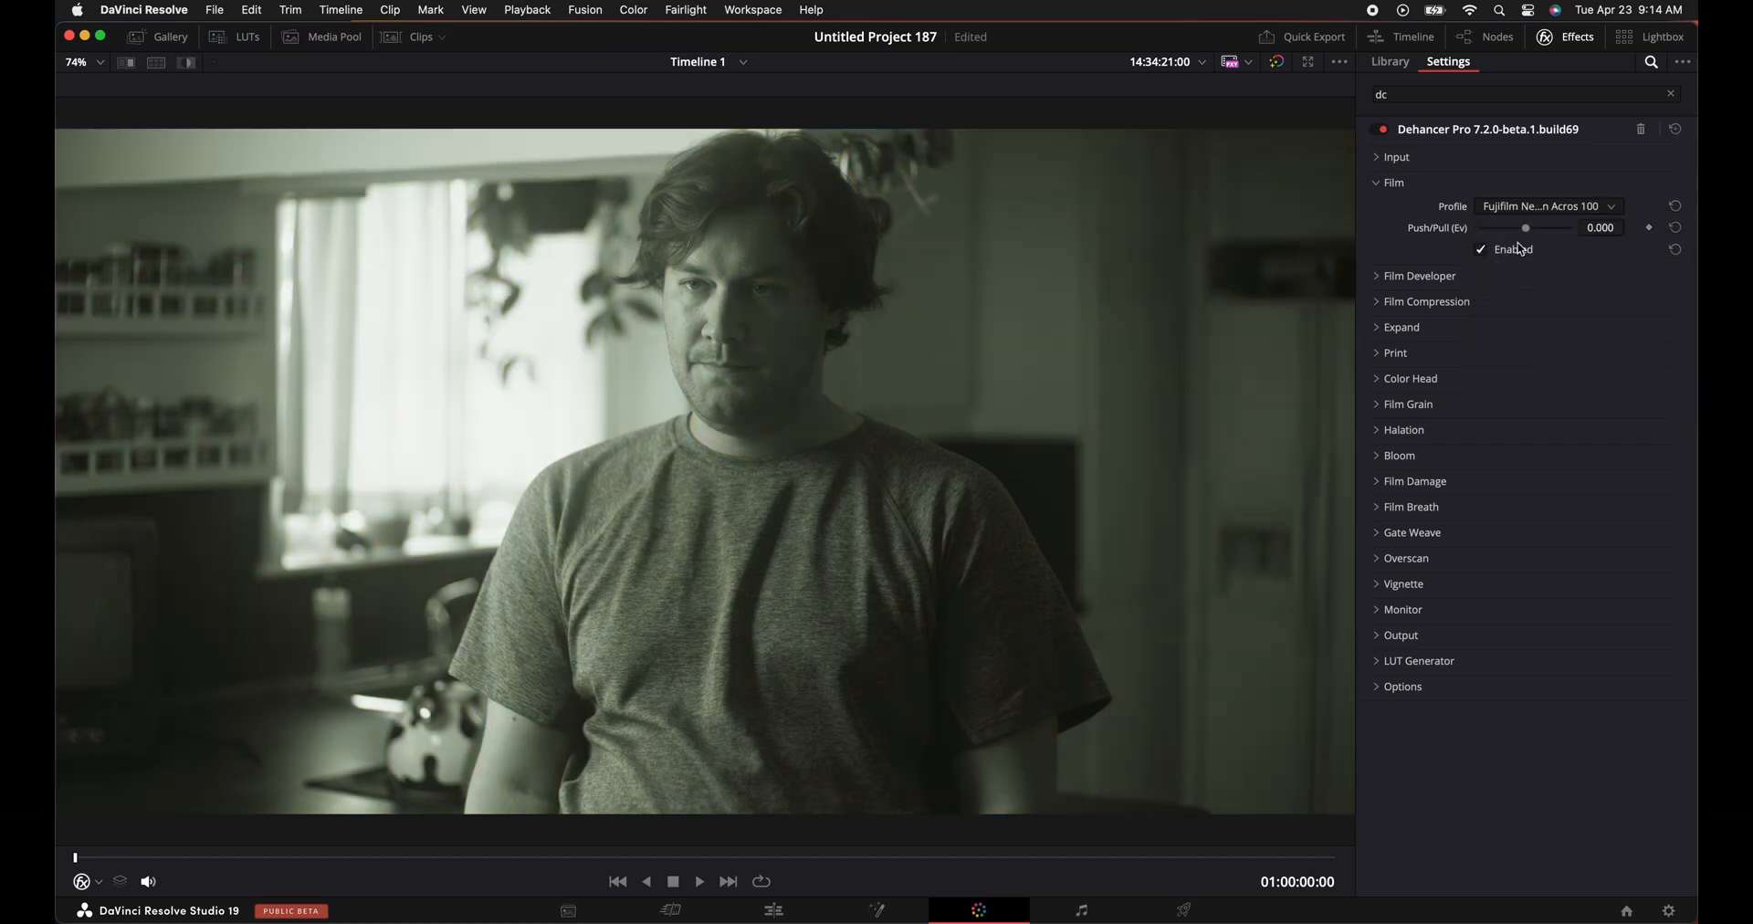
click(1548, 207)
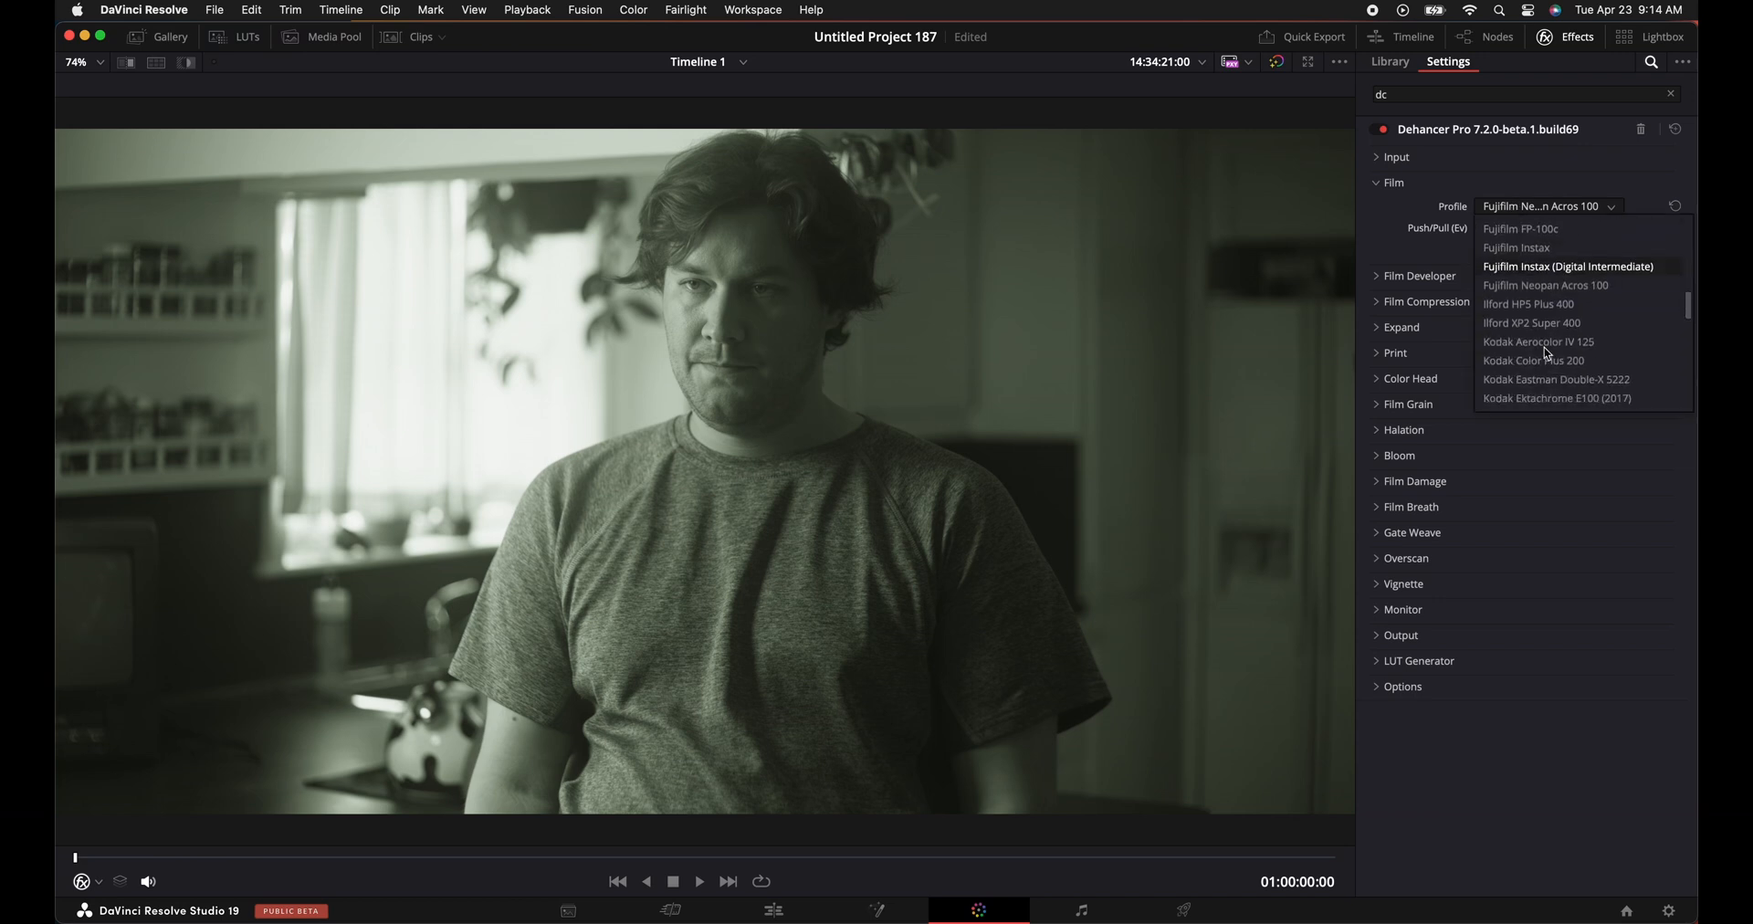
click(1538, 342)
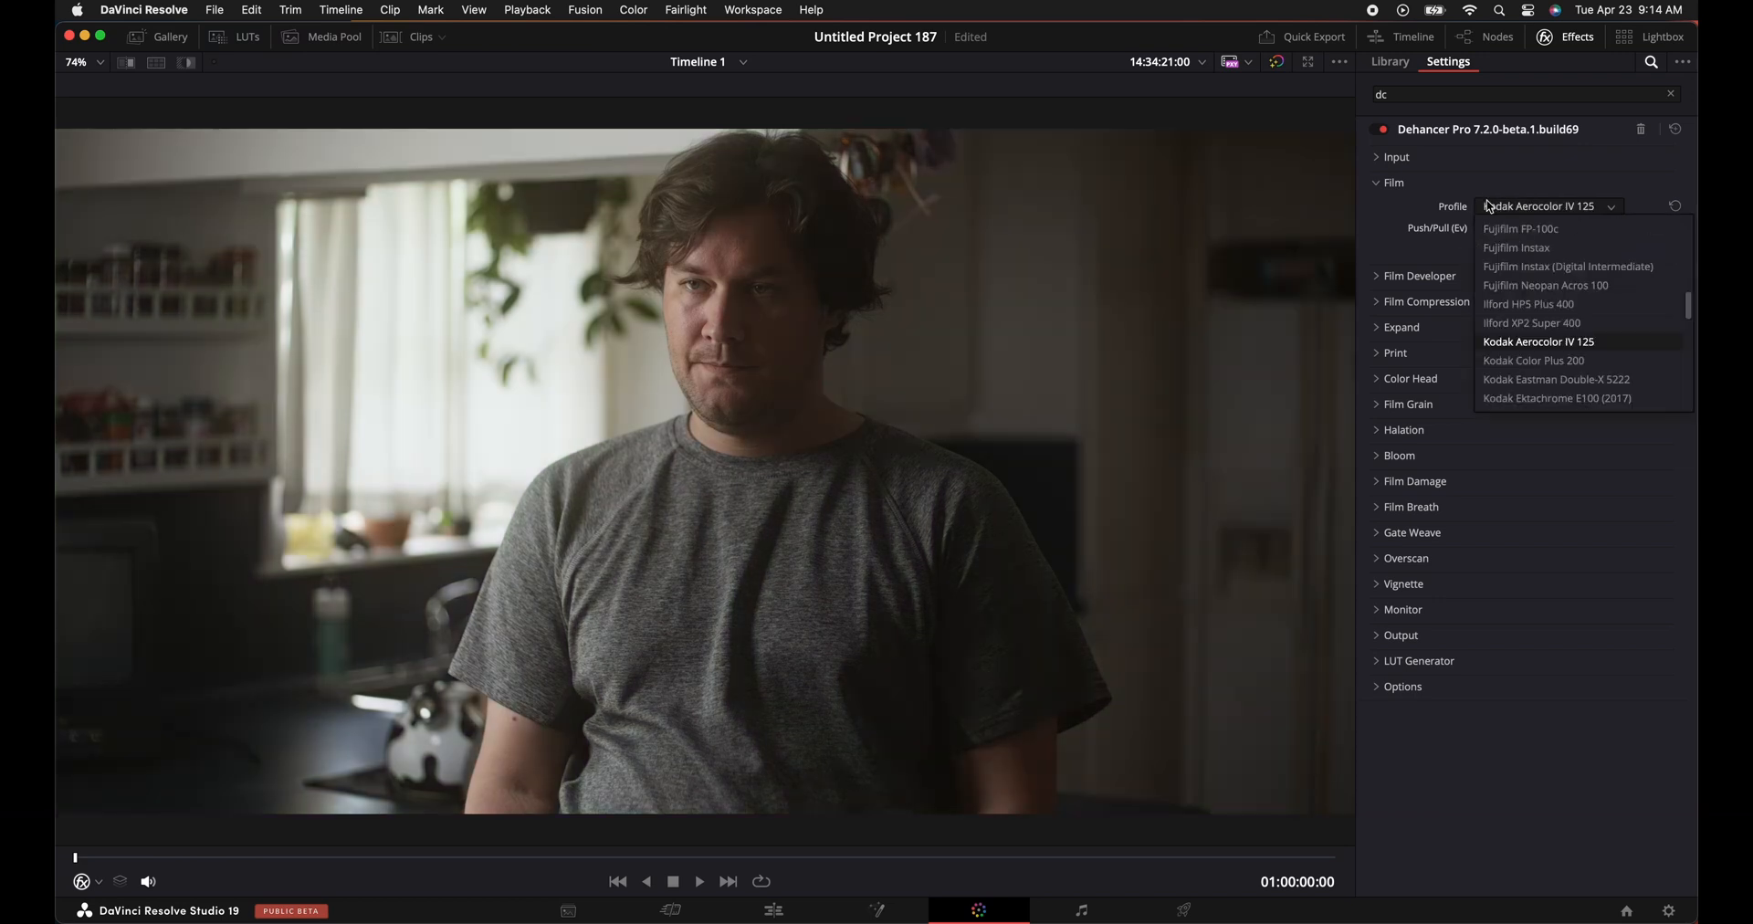
click(1556, 379)
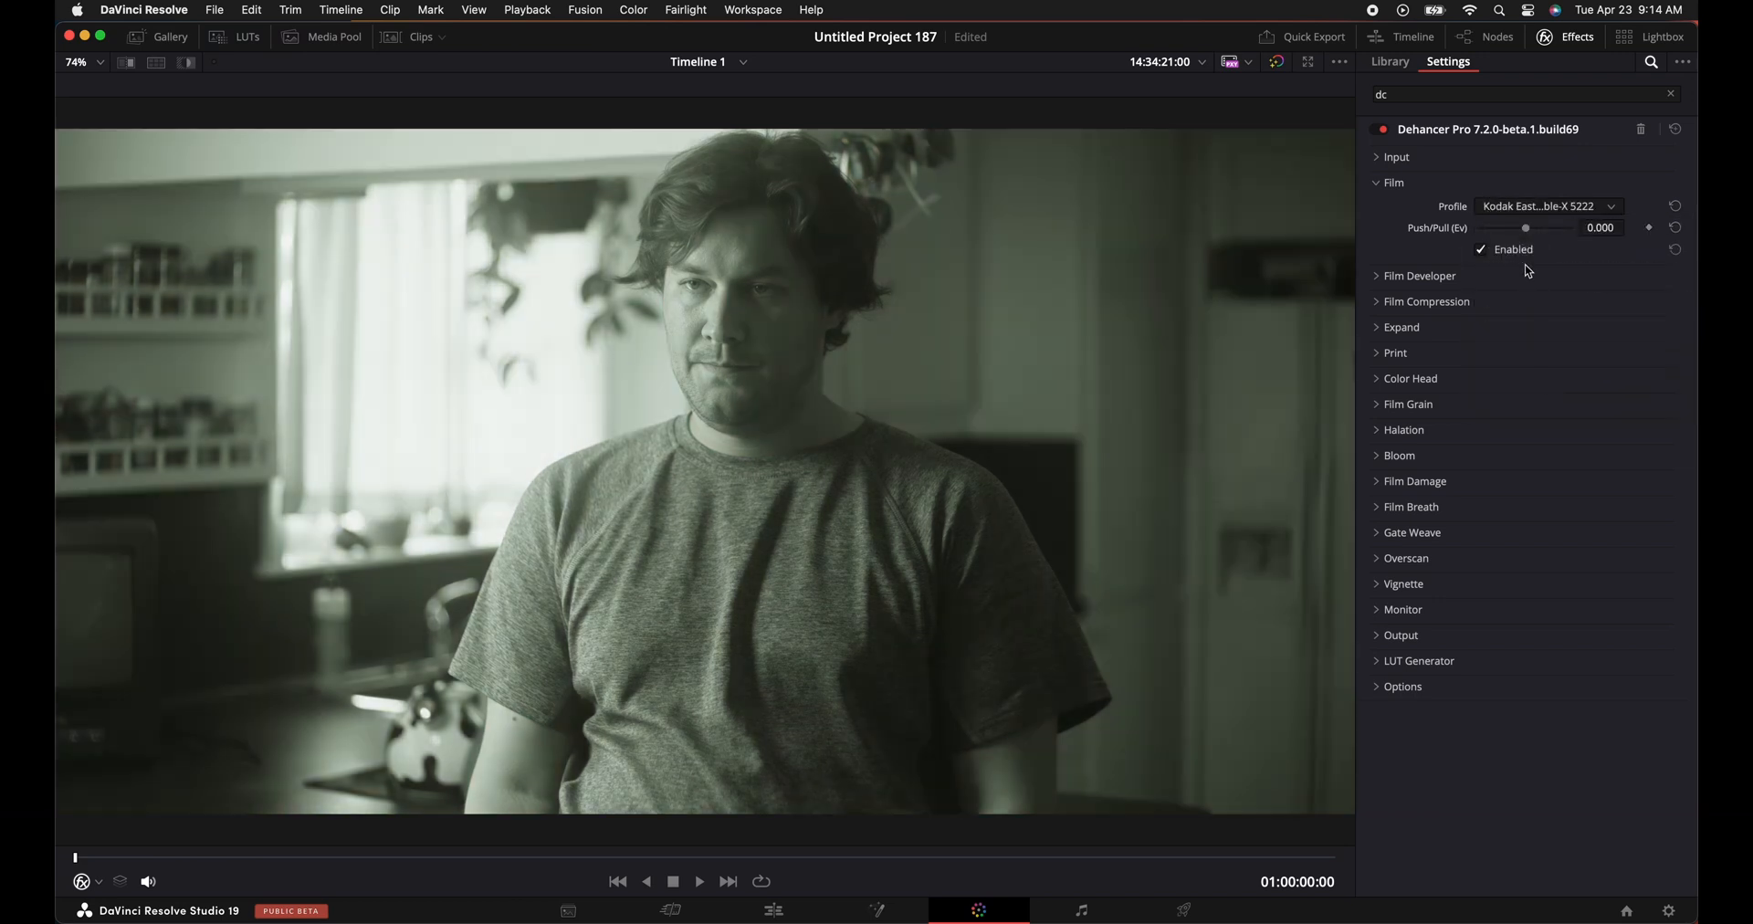
Try Ektachrome E100, Gold 200 and Kodachrome 64, then restore Kodak Vision3 250D and fold the Film section.
click(1546, 206)
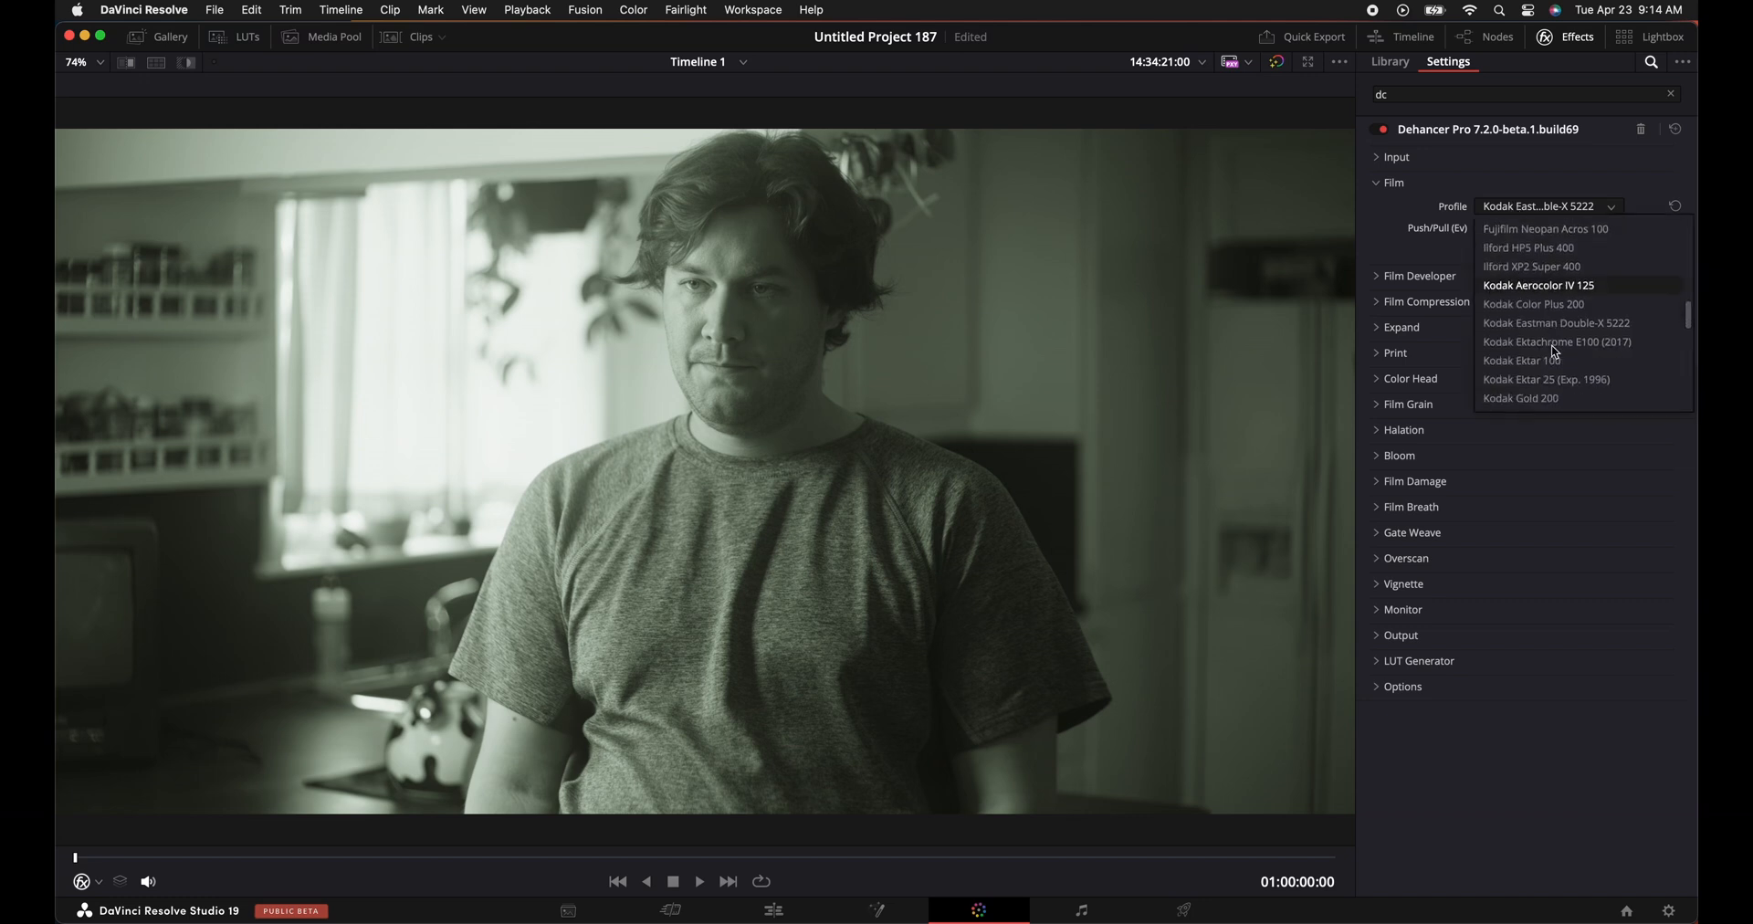
click(1556, 342)
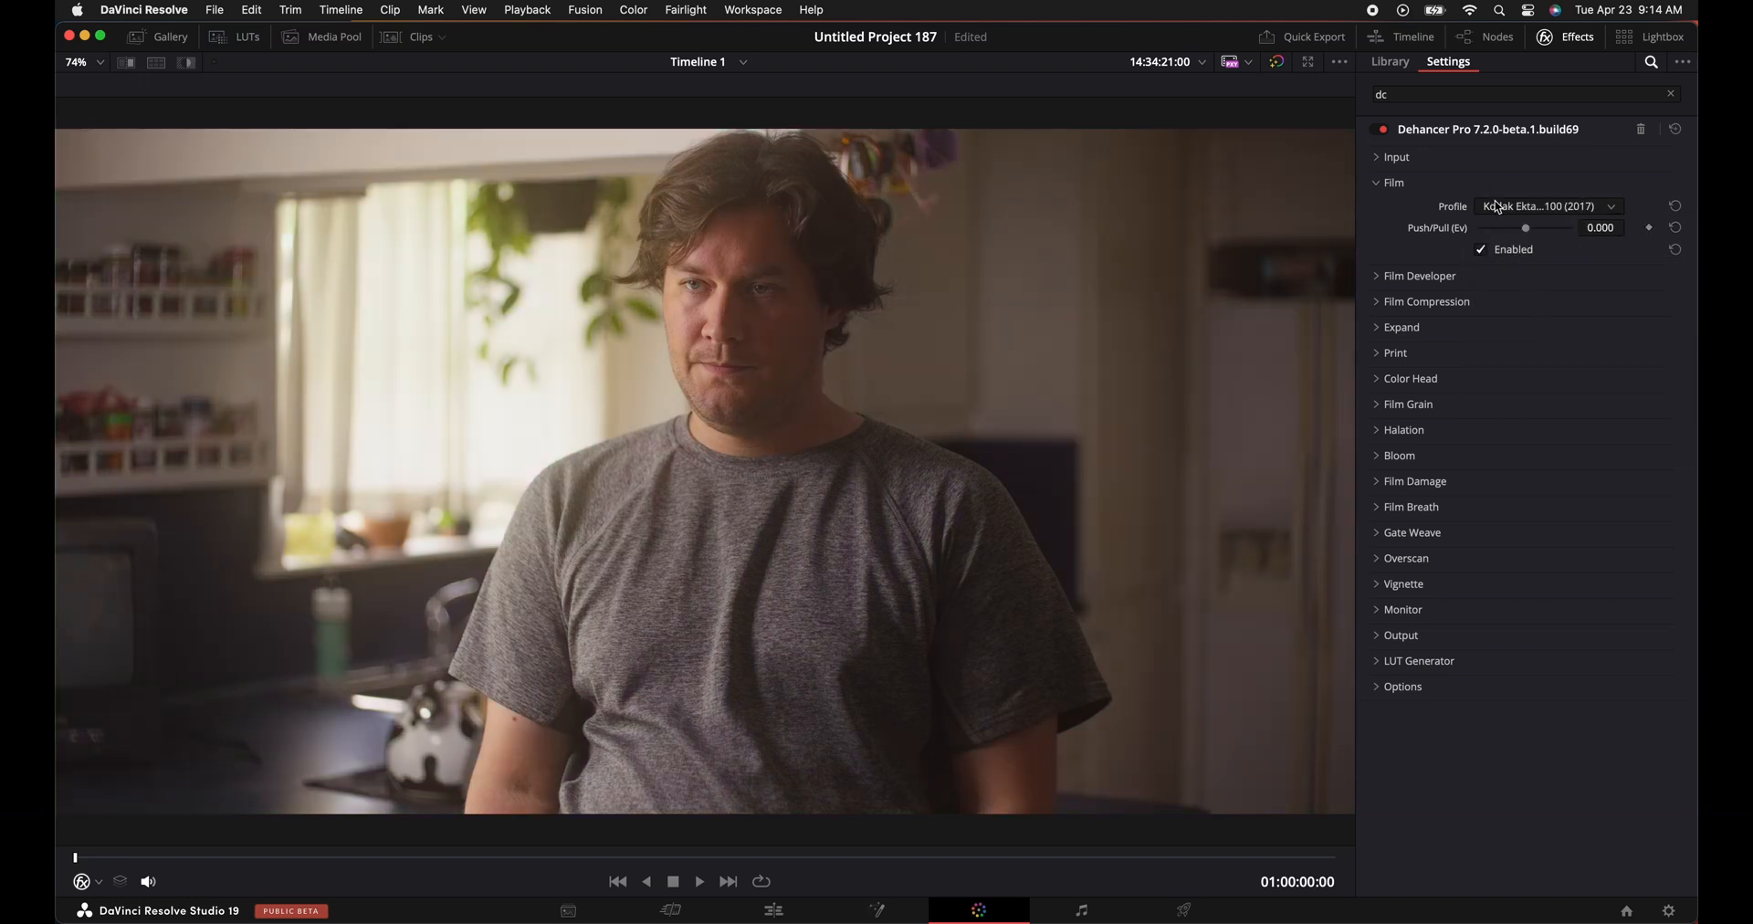
click(1548, 206)
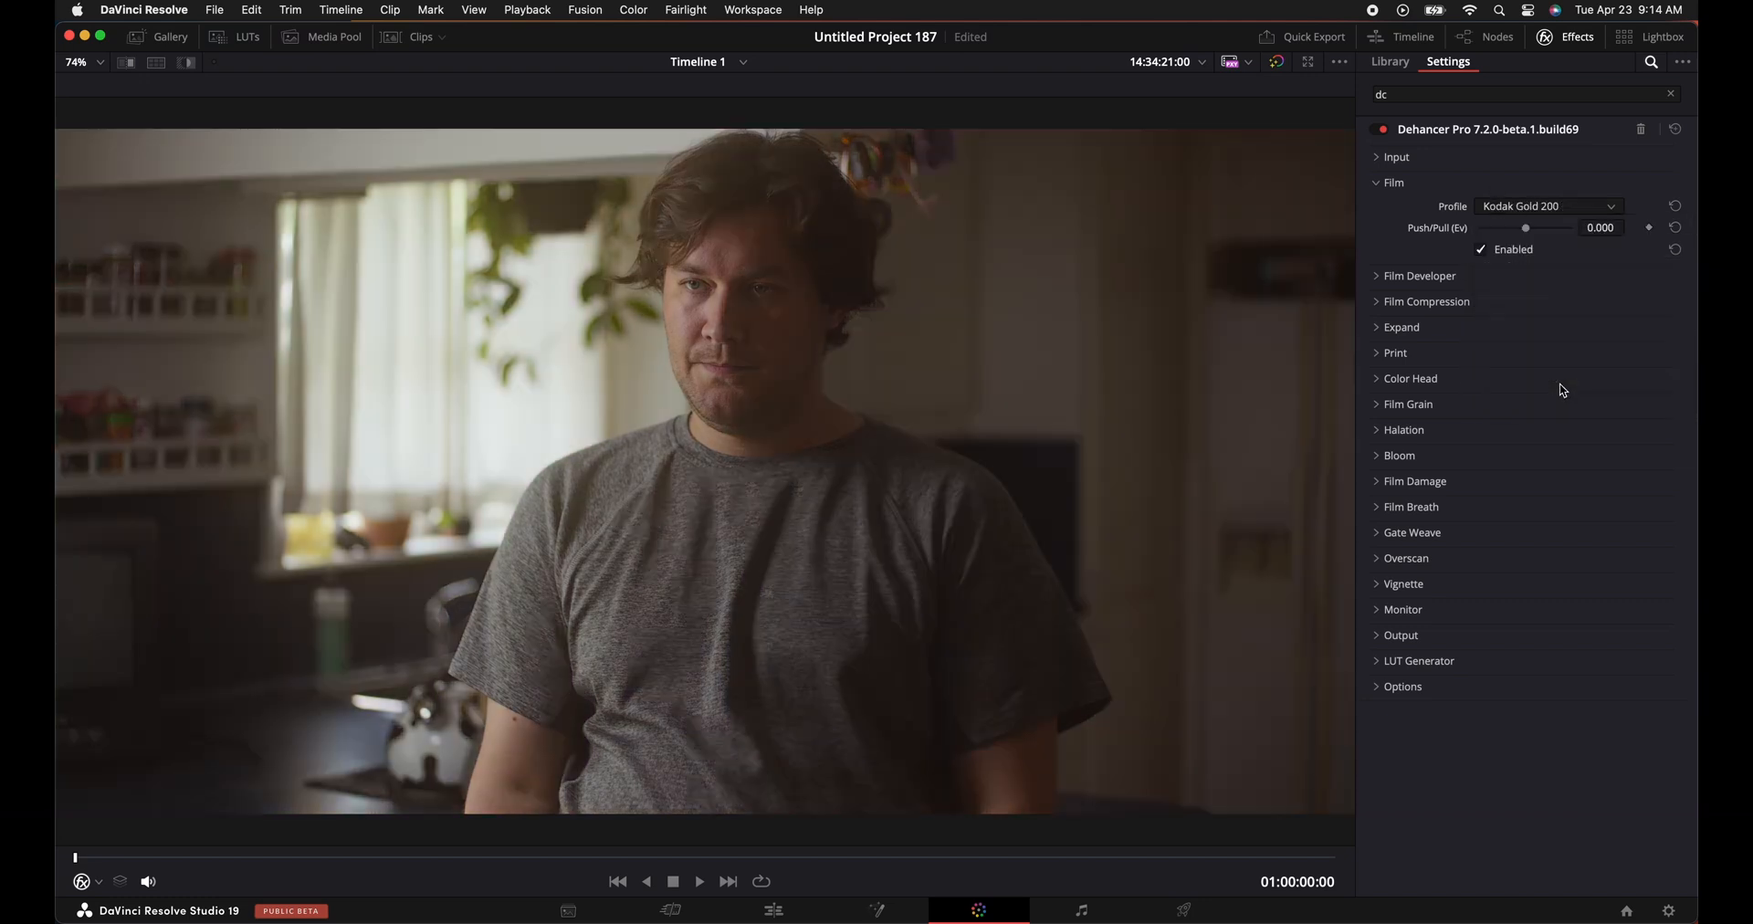
click(1549, 206)
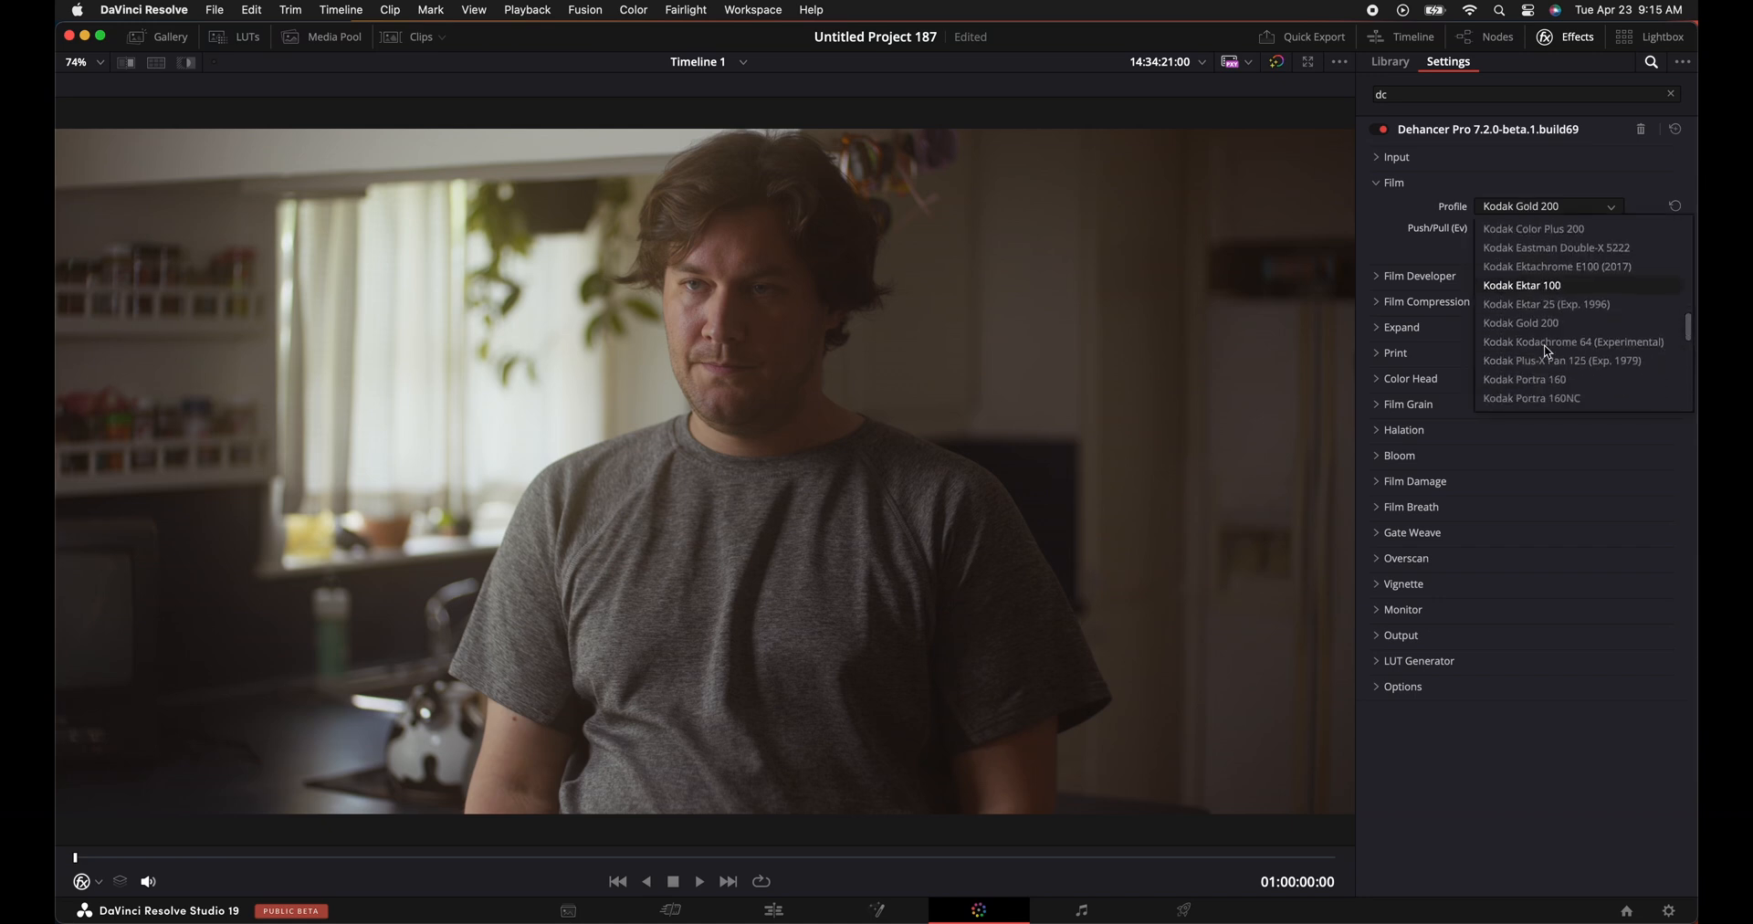
click(1572, 341)
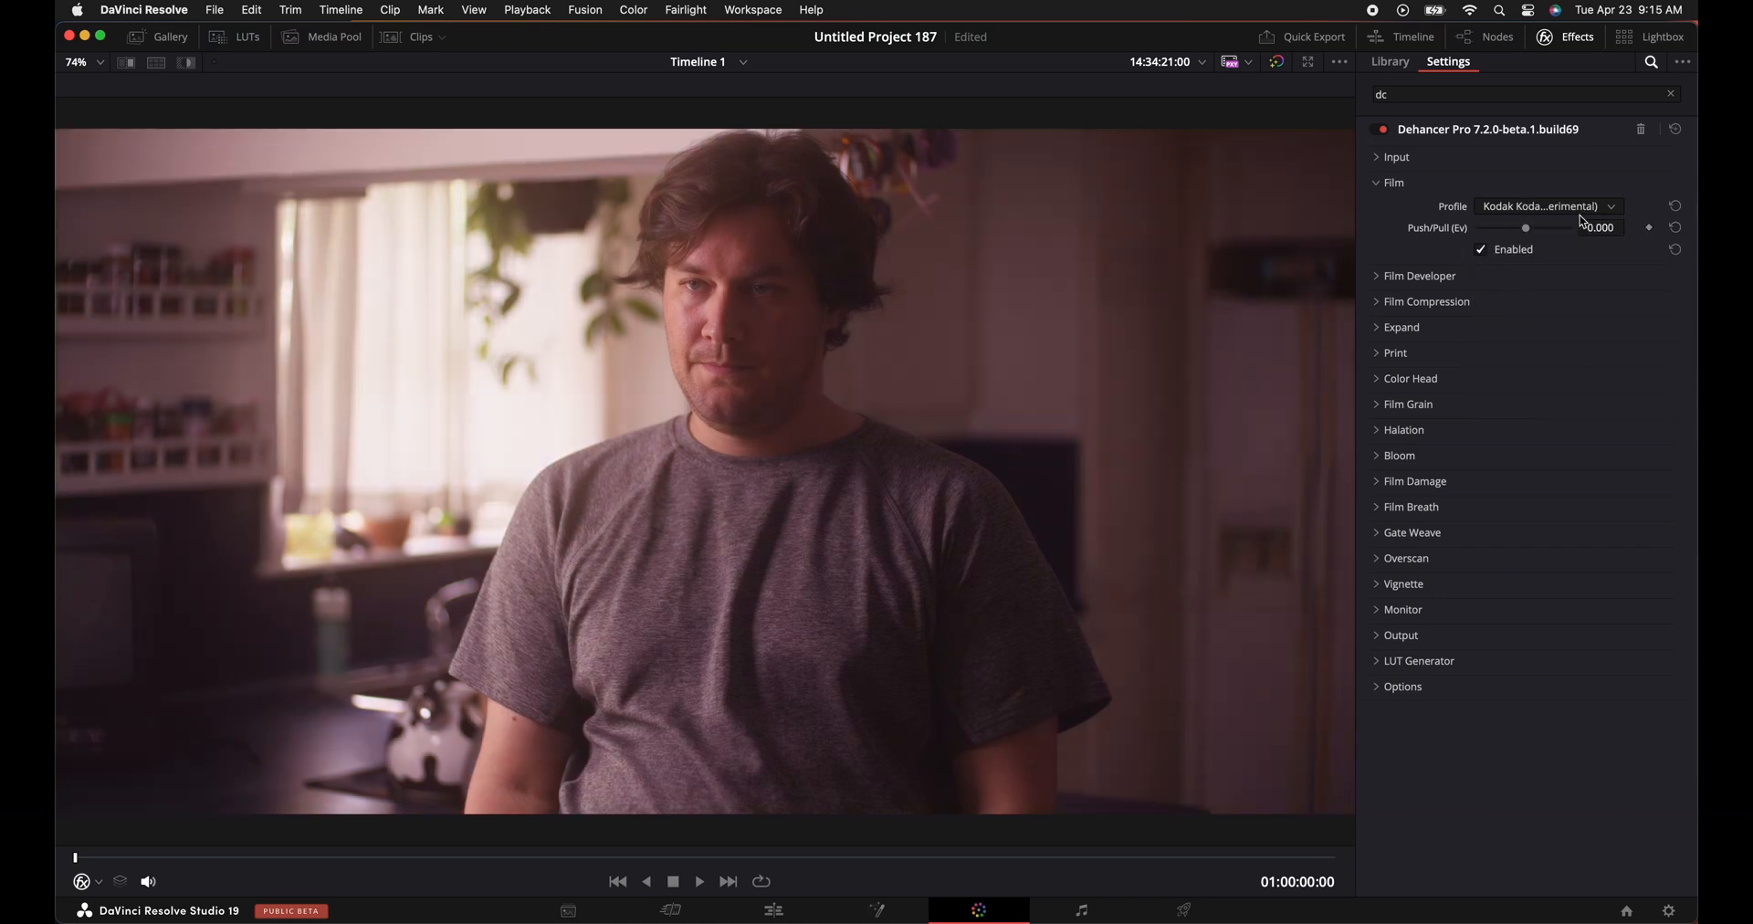
click(1546, 206)
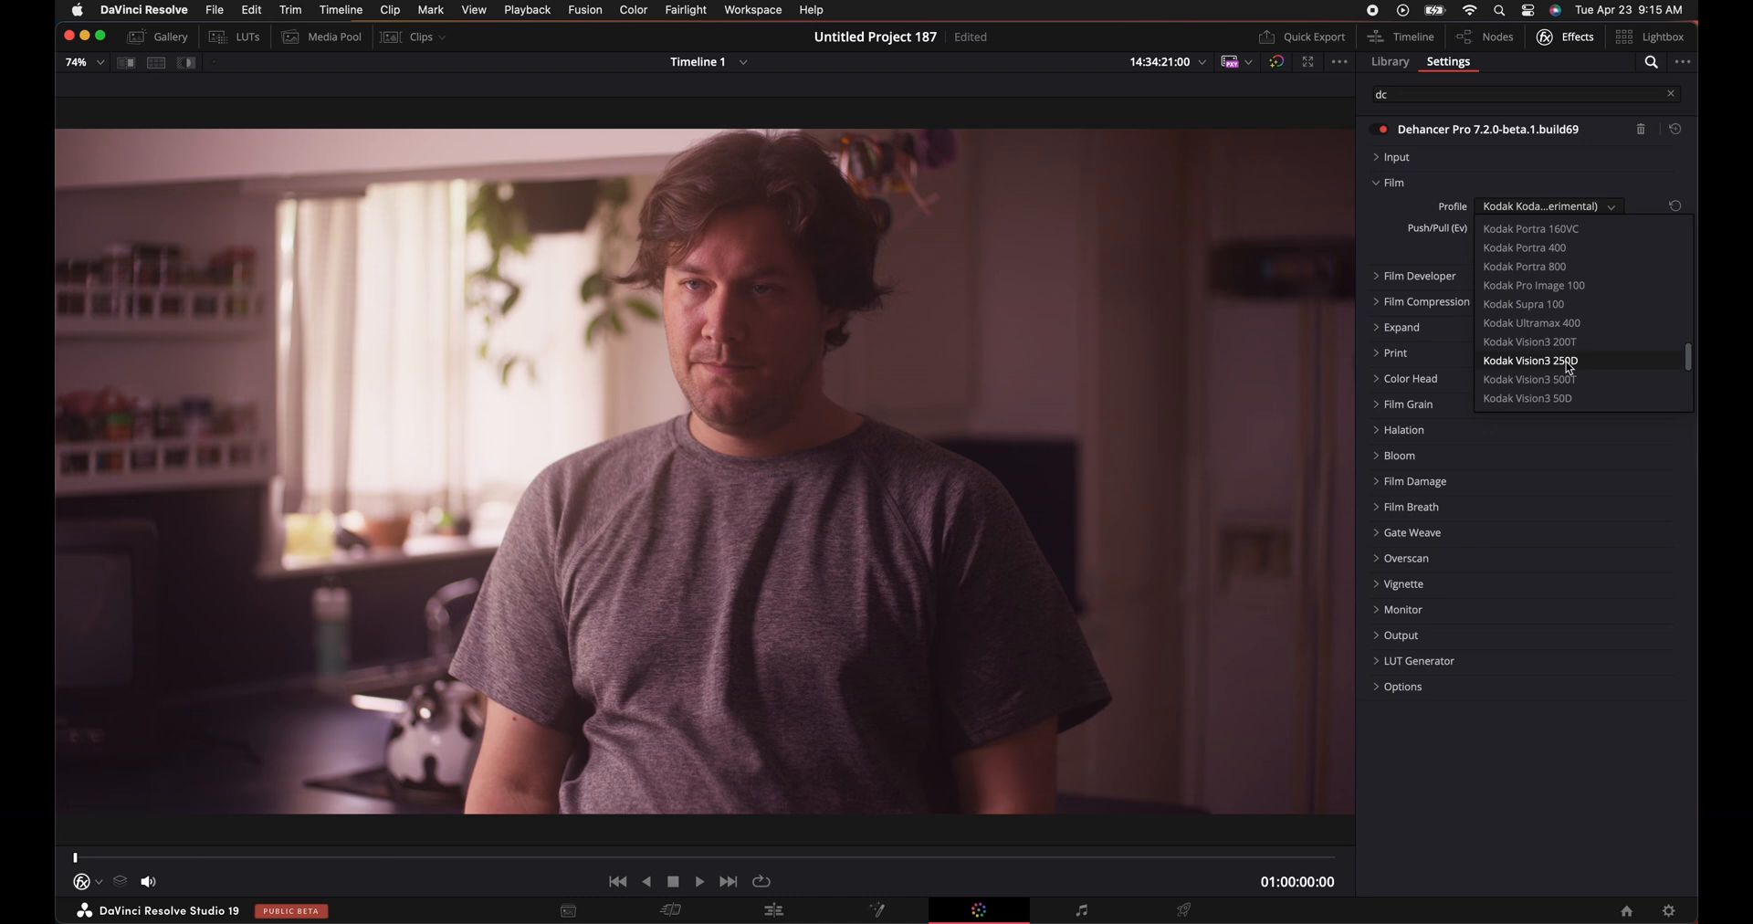
click(1528, 360)
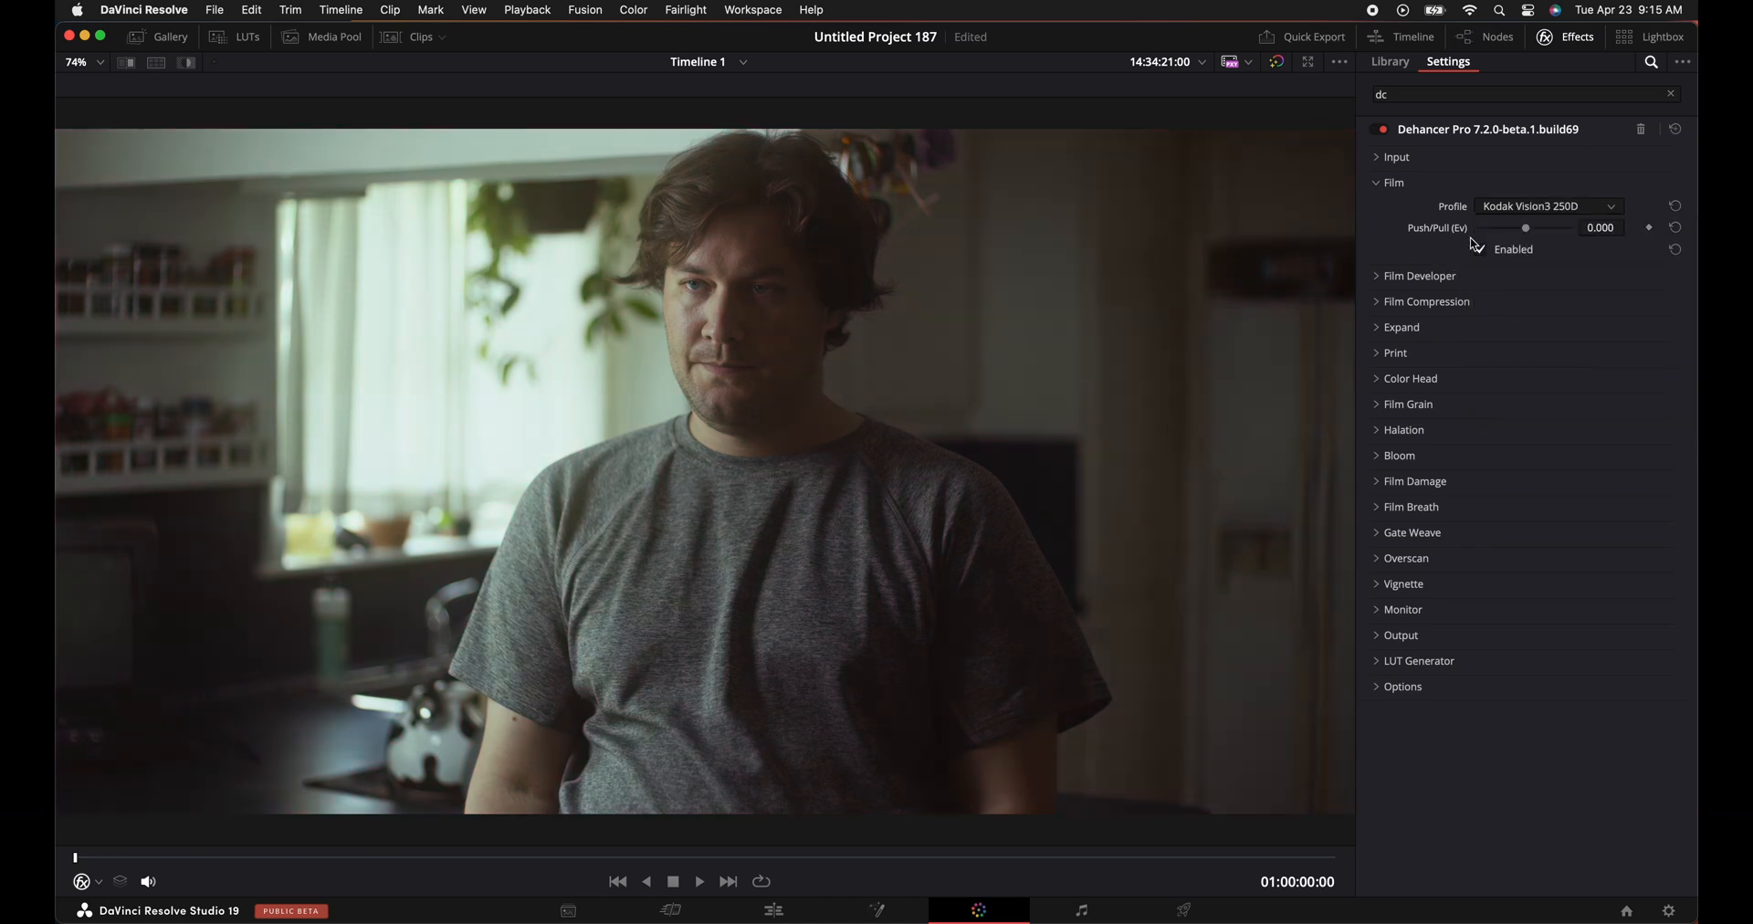
click(1393, 183)
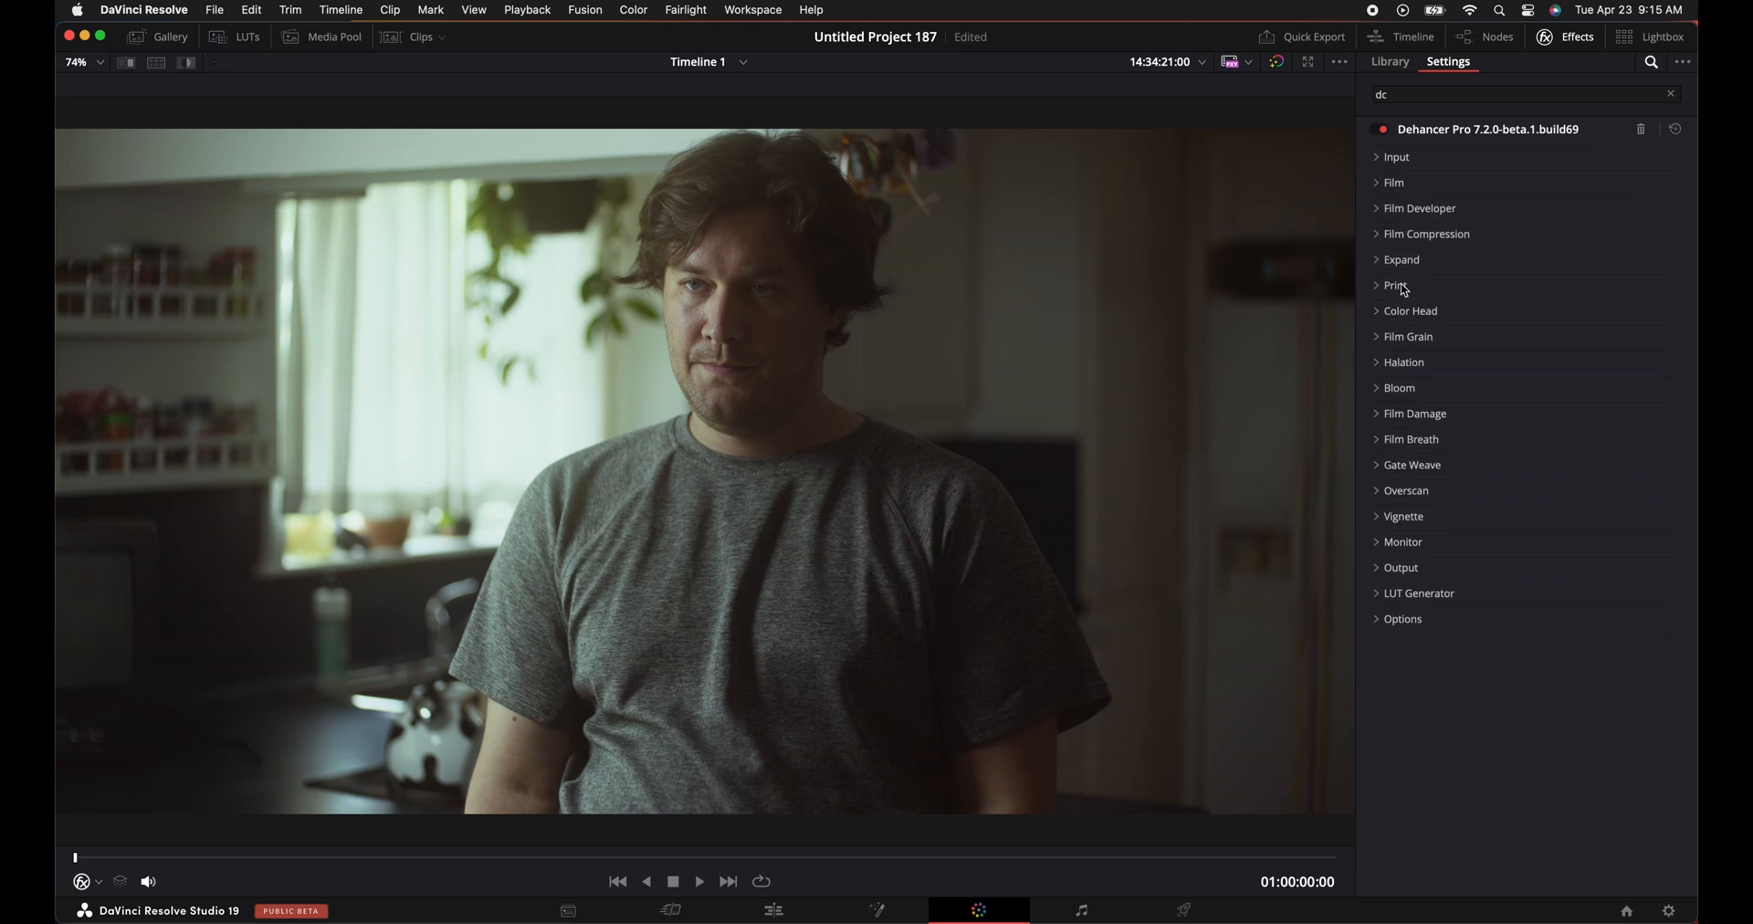
Enable the Print stage with Kodak 2383 Print Film and settle Tonal Contrast at 3.2.
click(1393, 285)
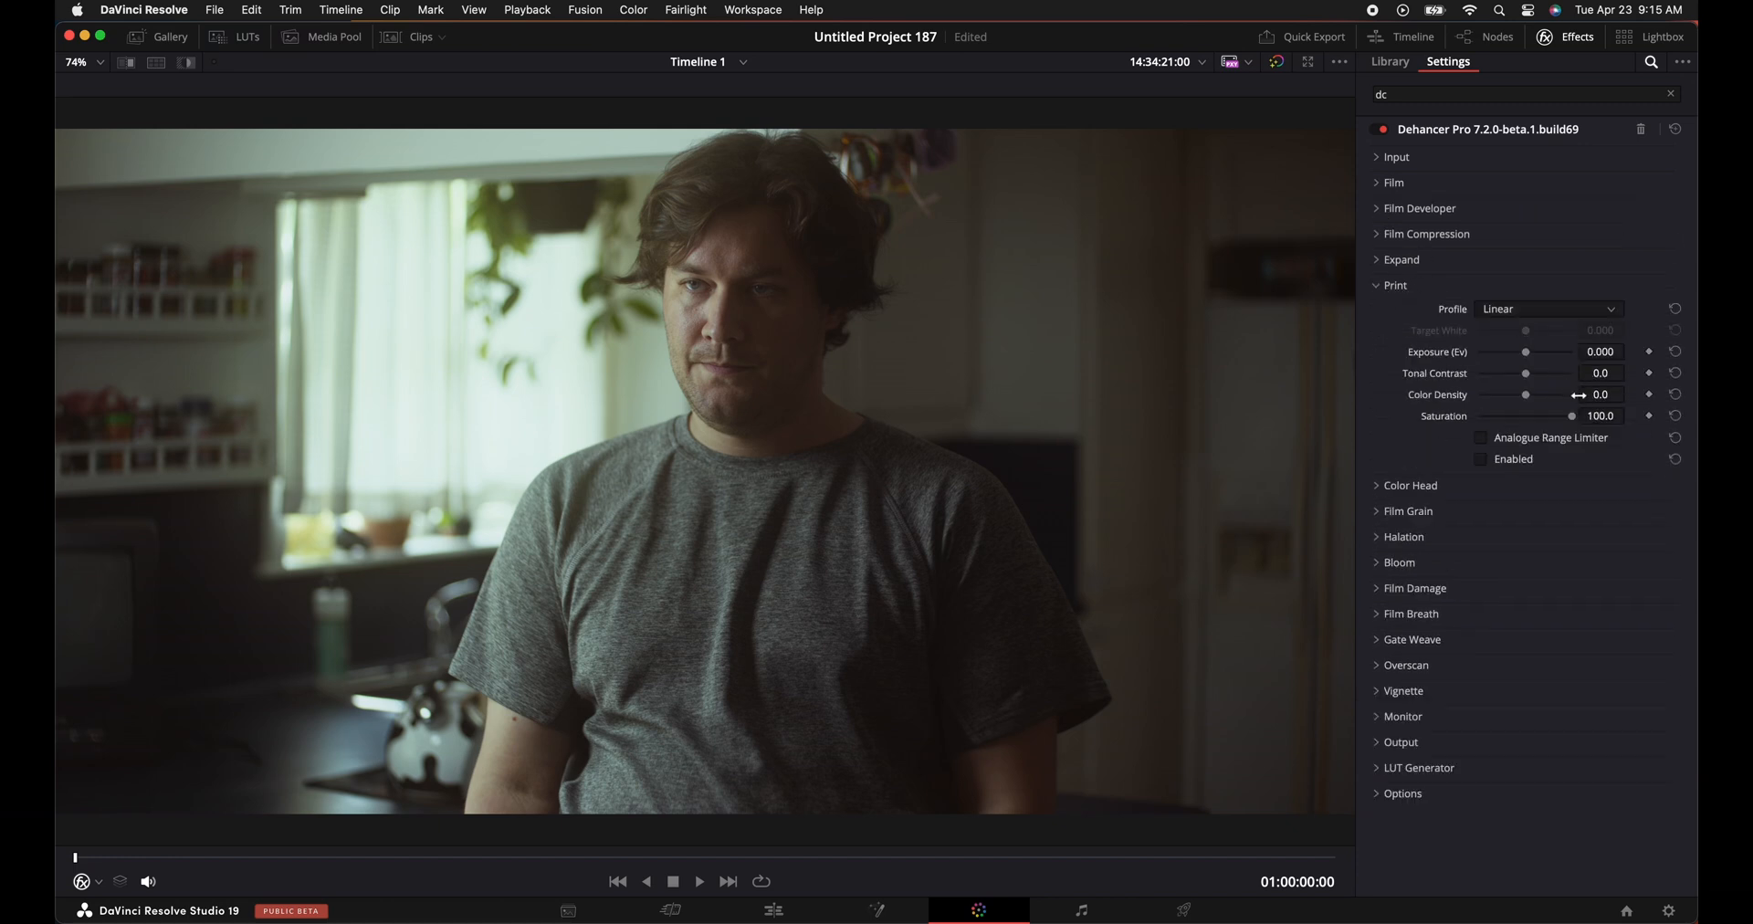
click(1546, 309)
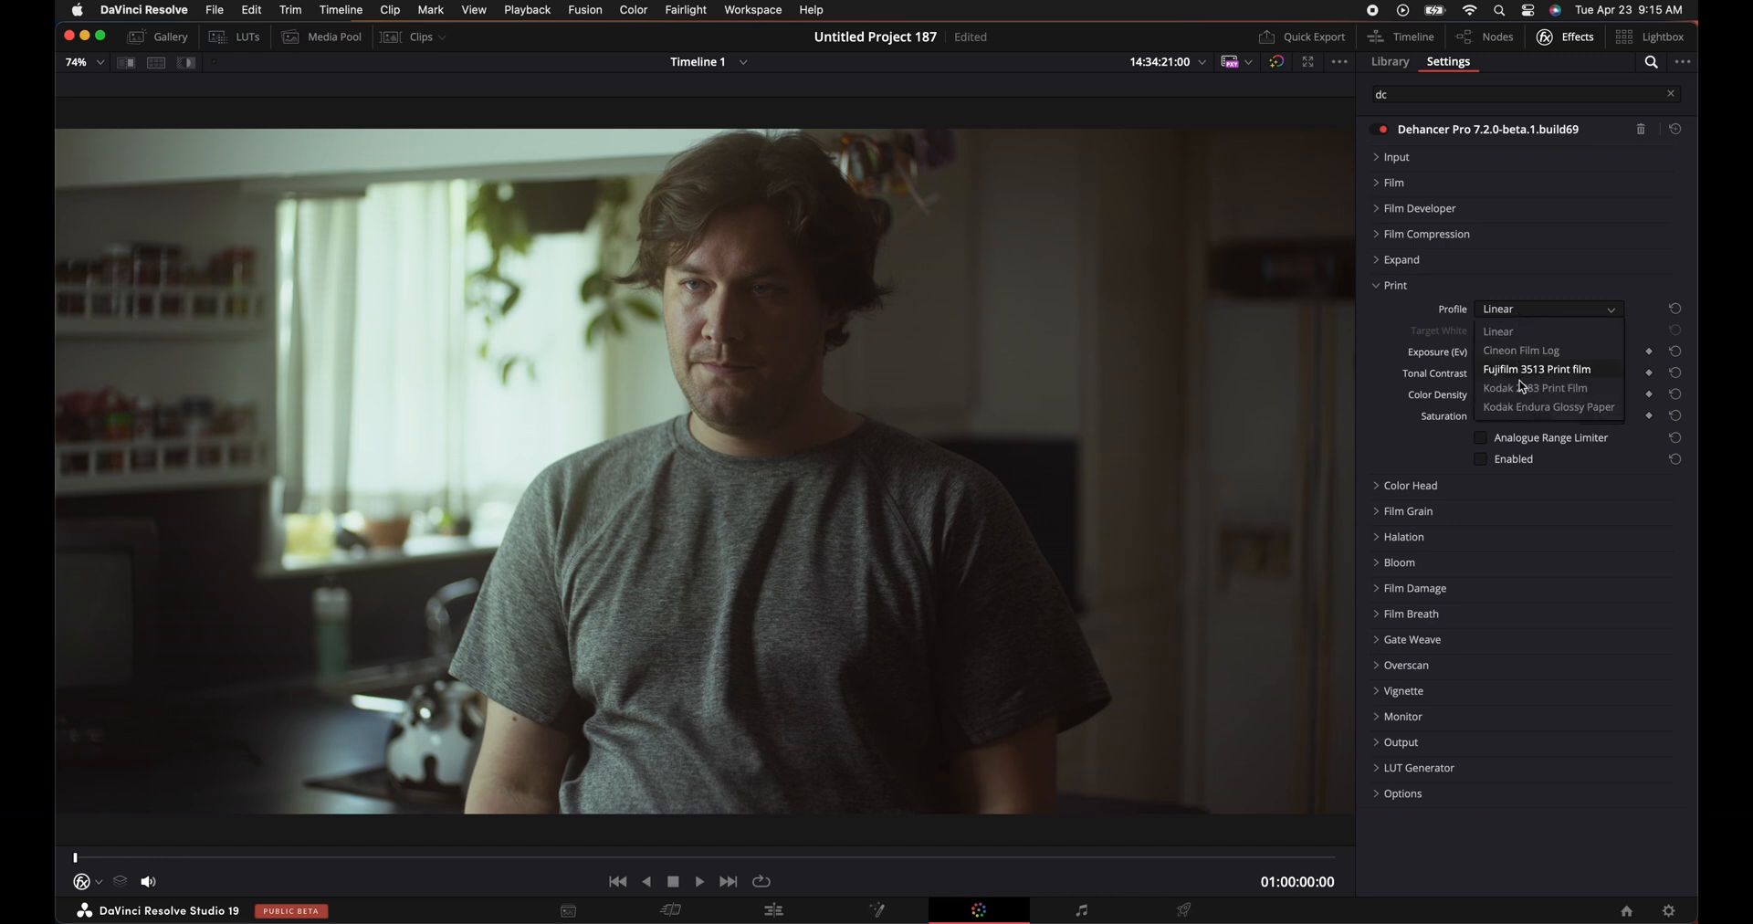
mouse_move(1535, 387)
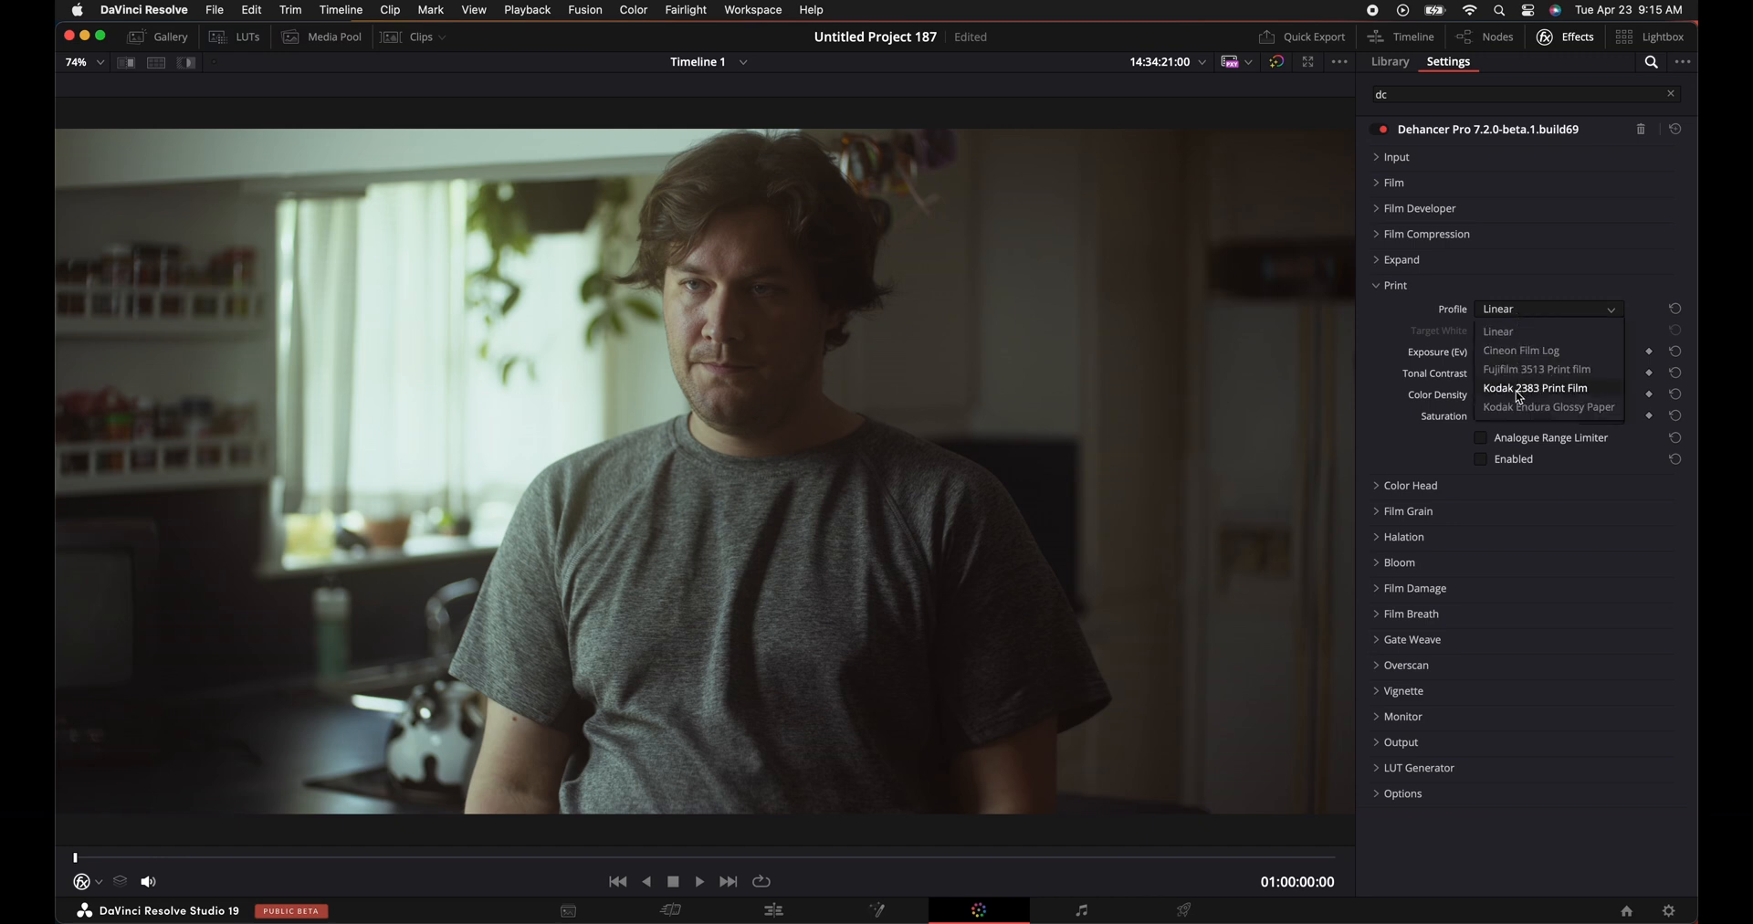
click(1536, 387)
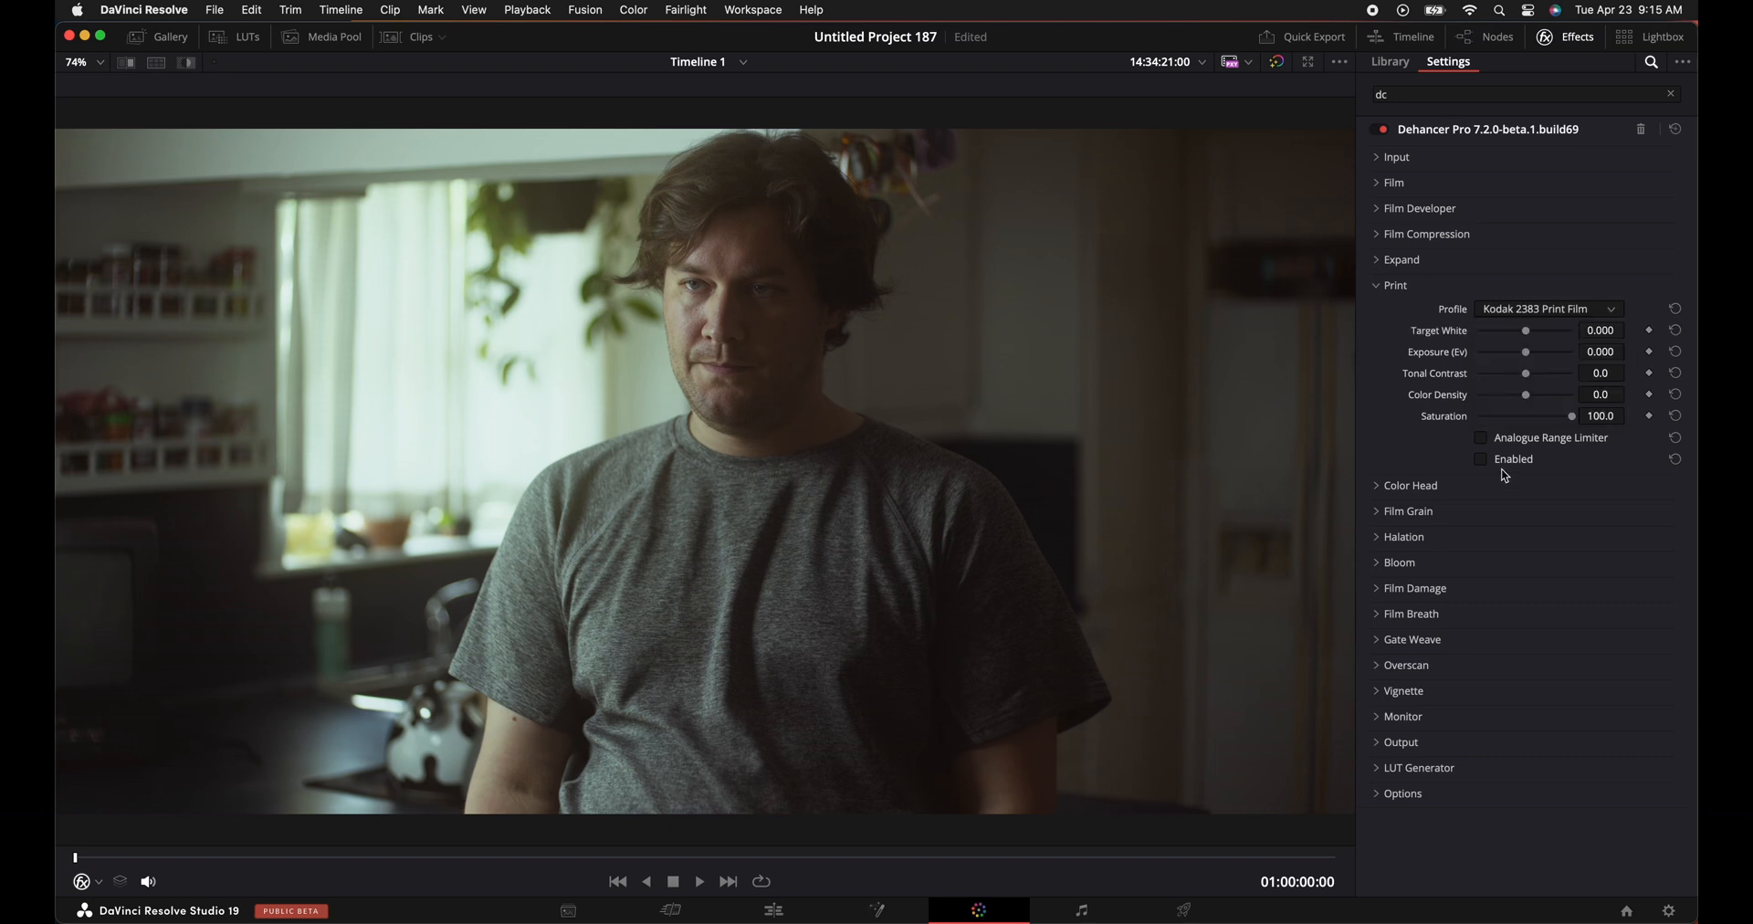
click(1481, 458)
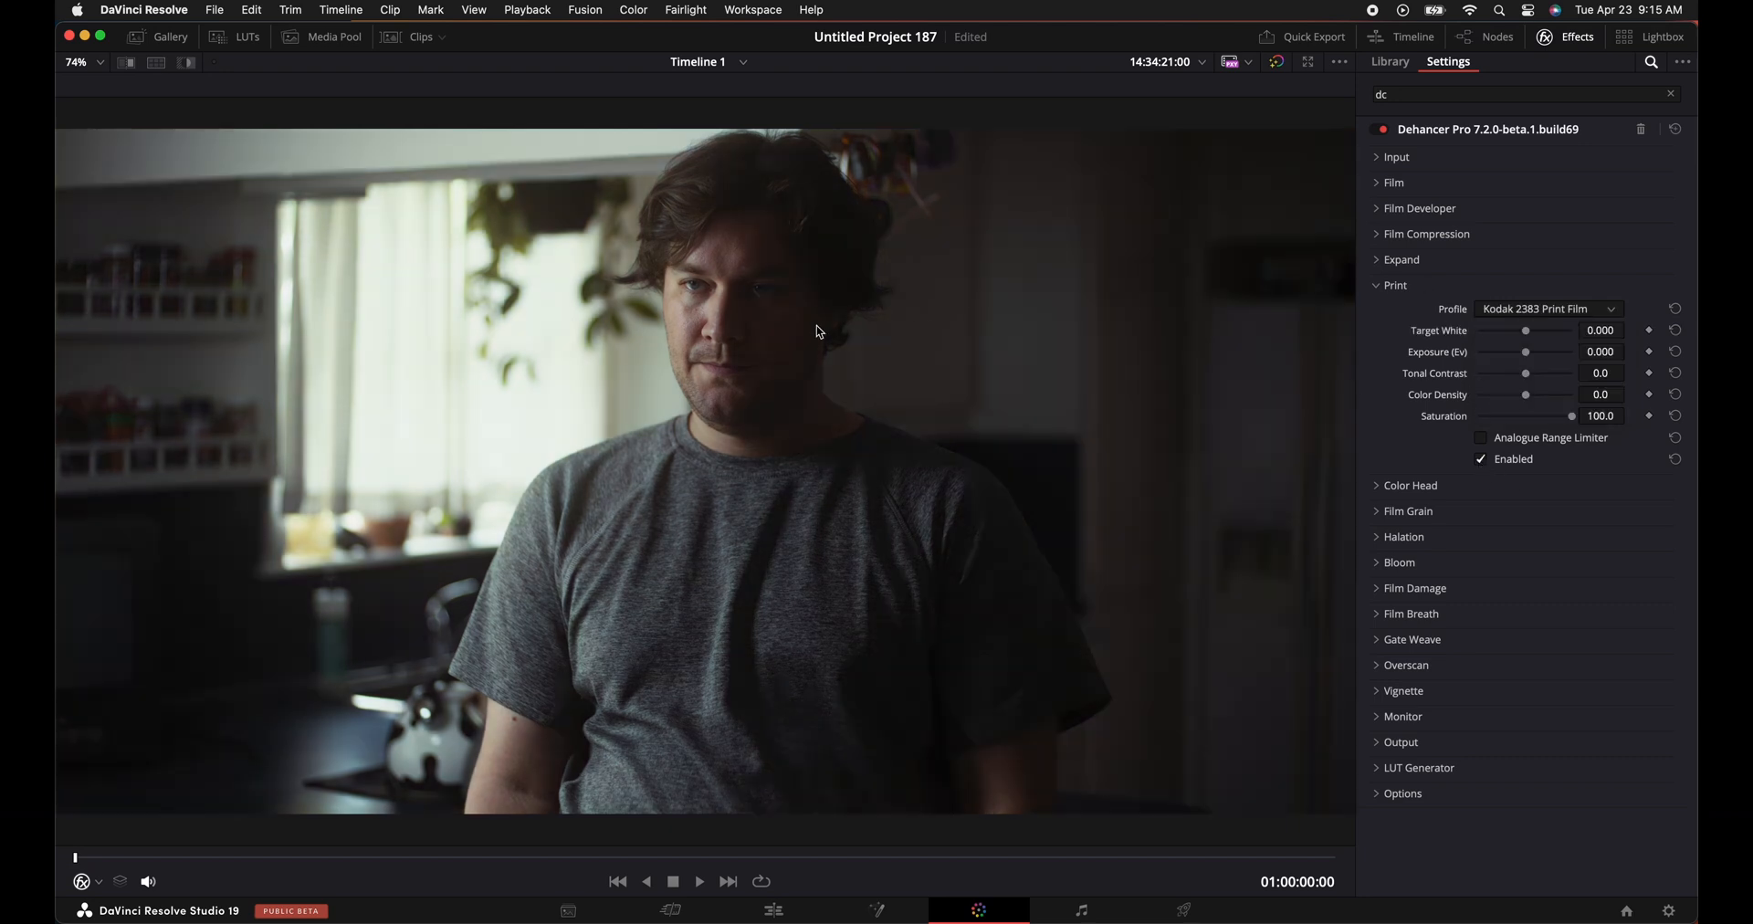
mouse_move(740, 291)
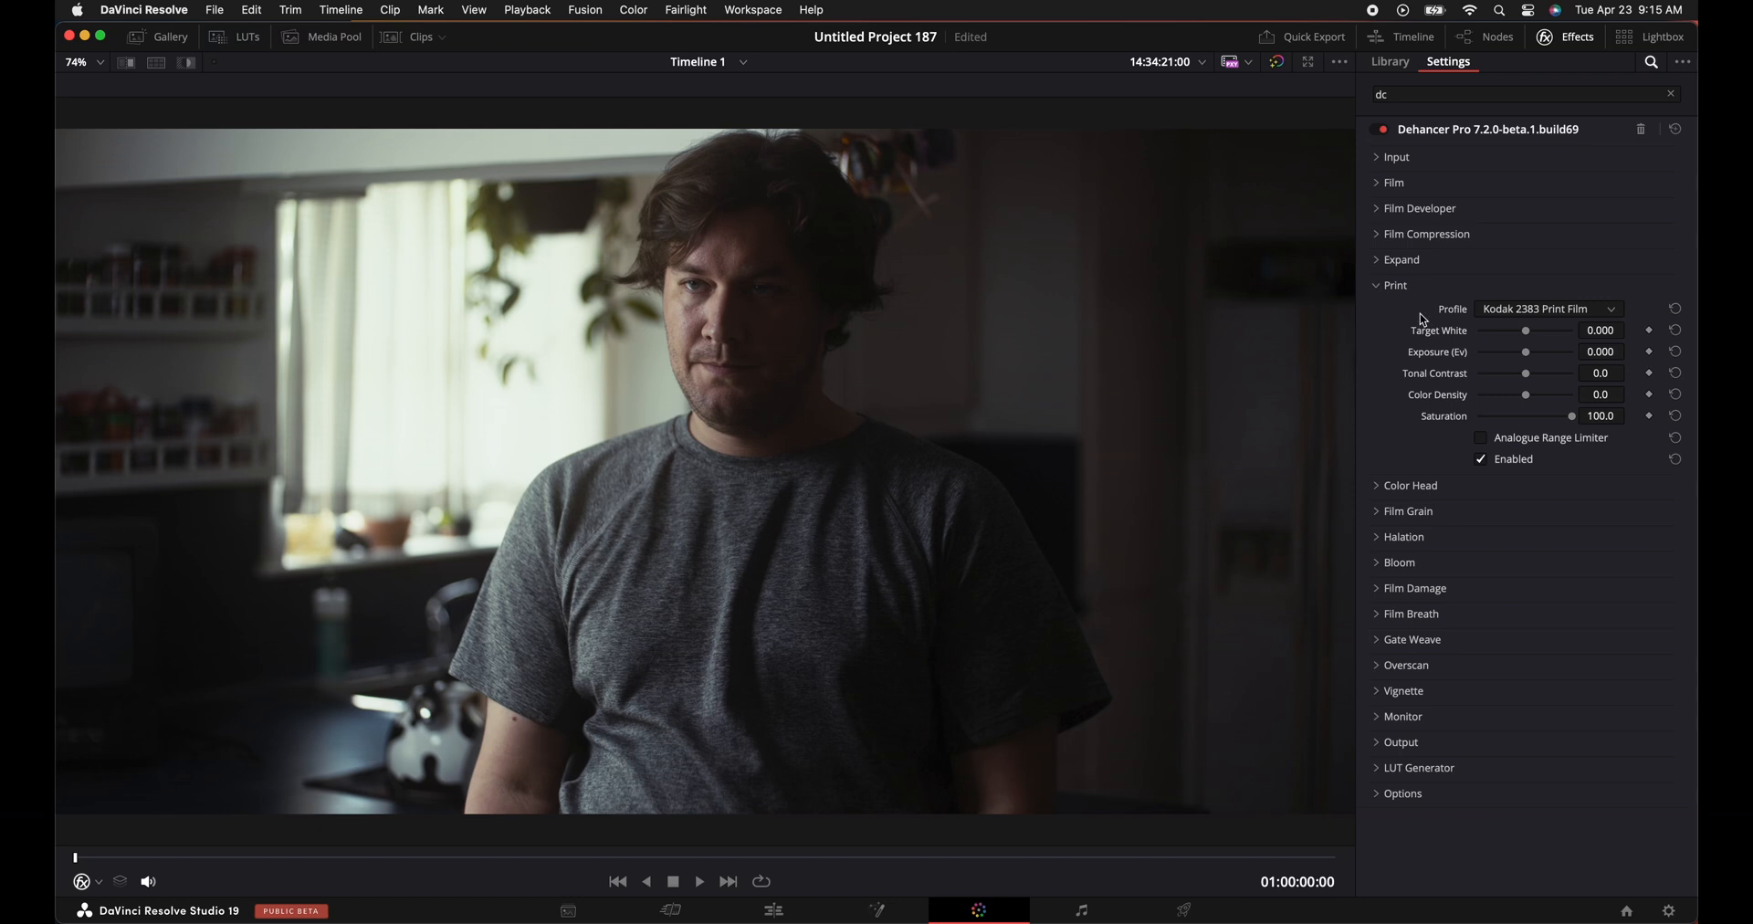
mouse_move(1379, 292)
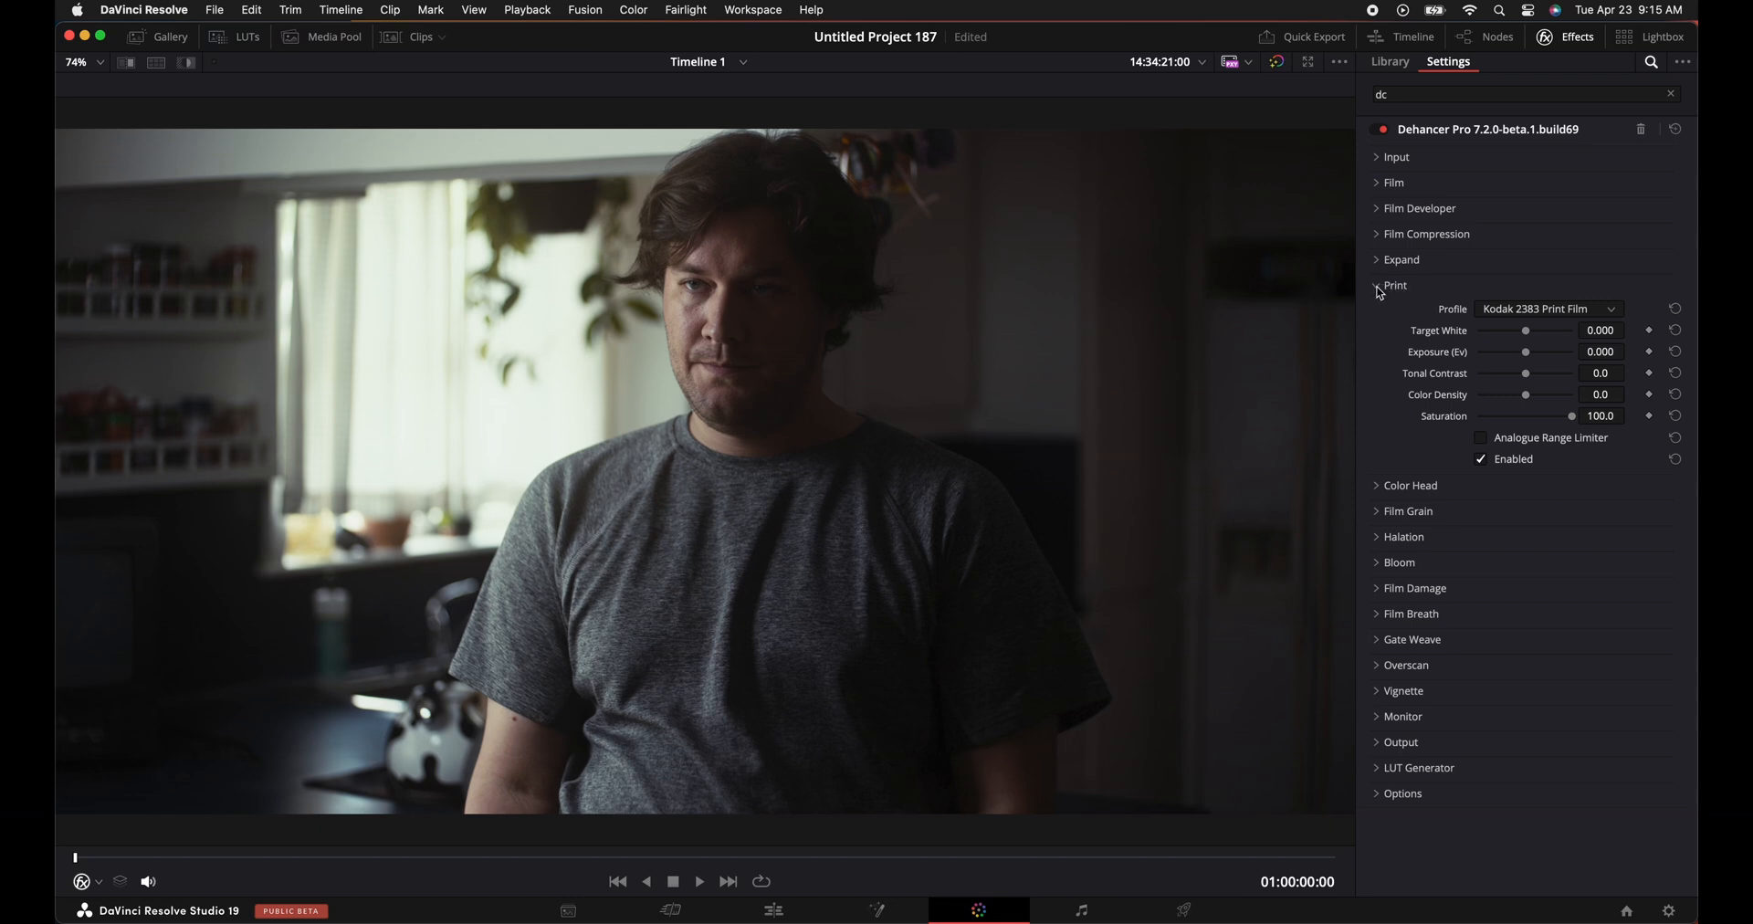
drag(1525, 372, 1531, 372)
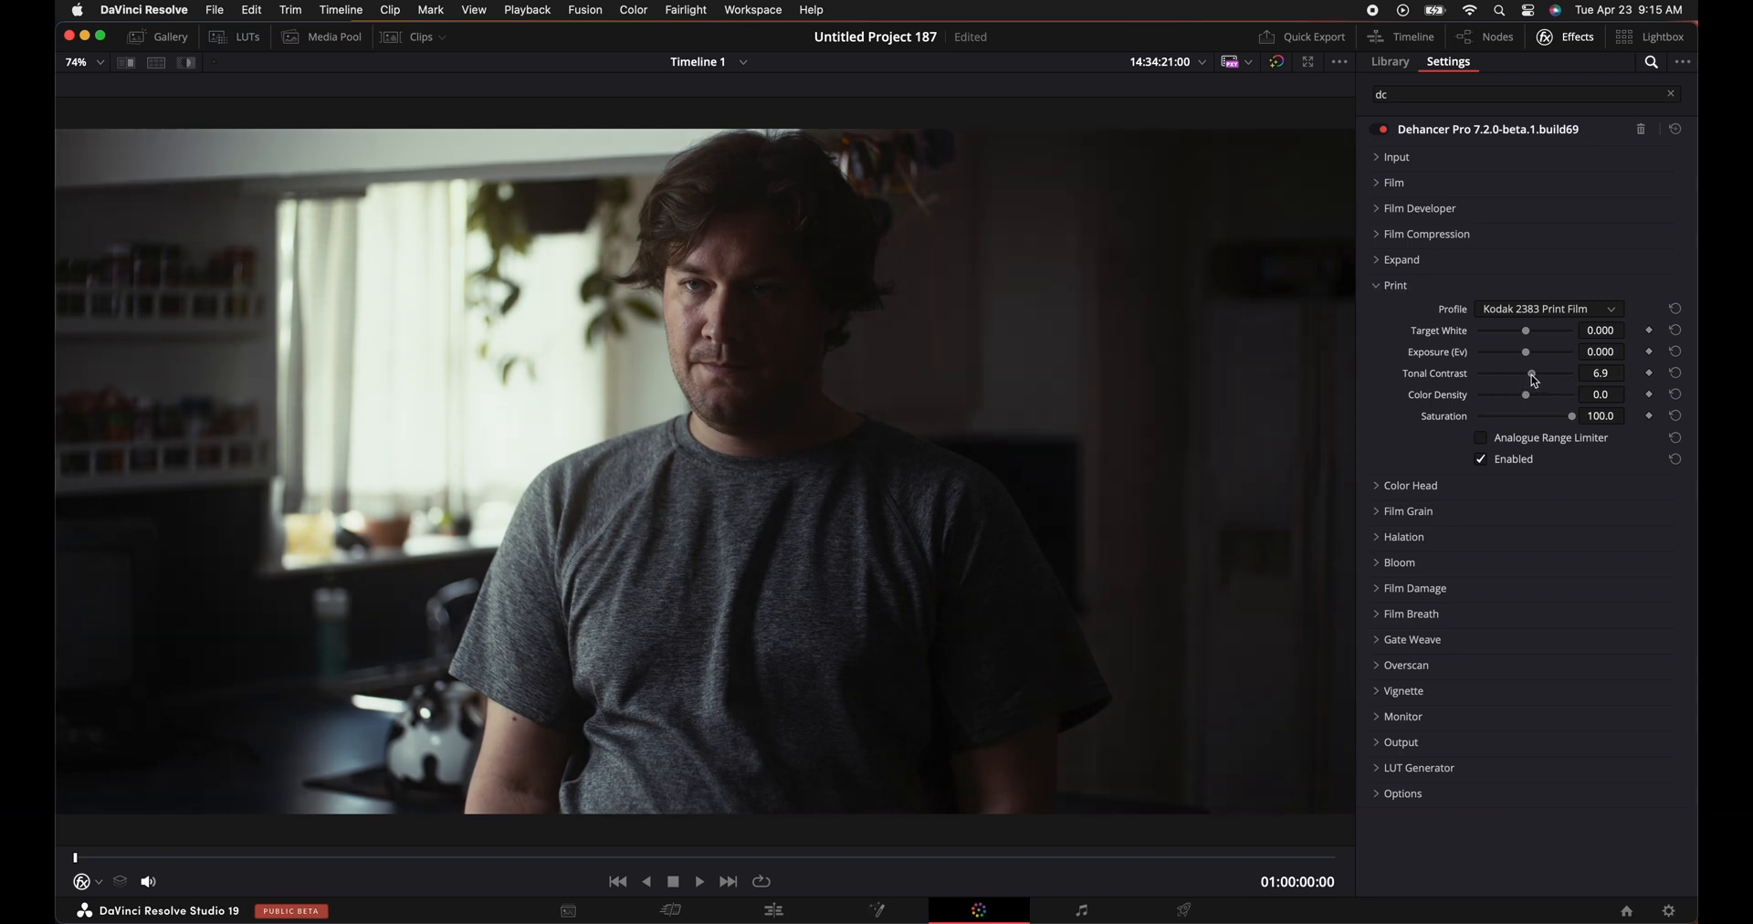
drag(1532, 373, 1525, 373)
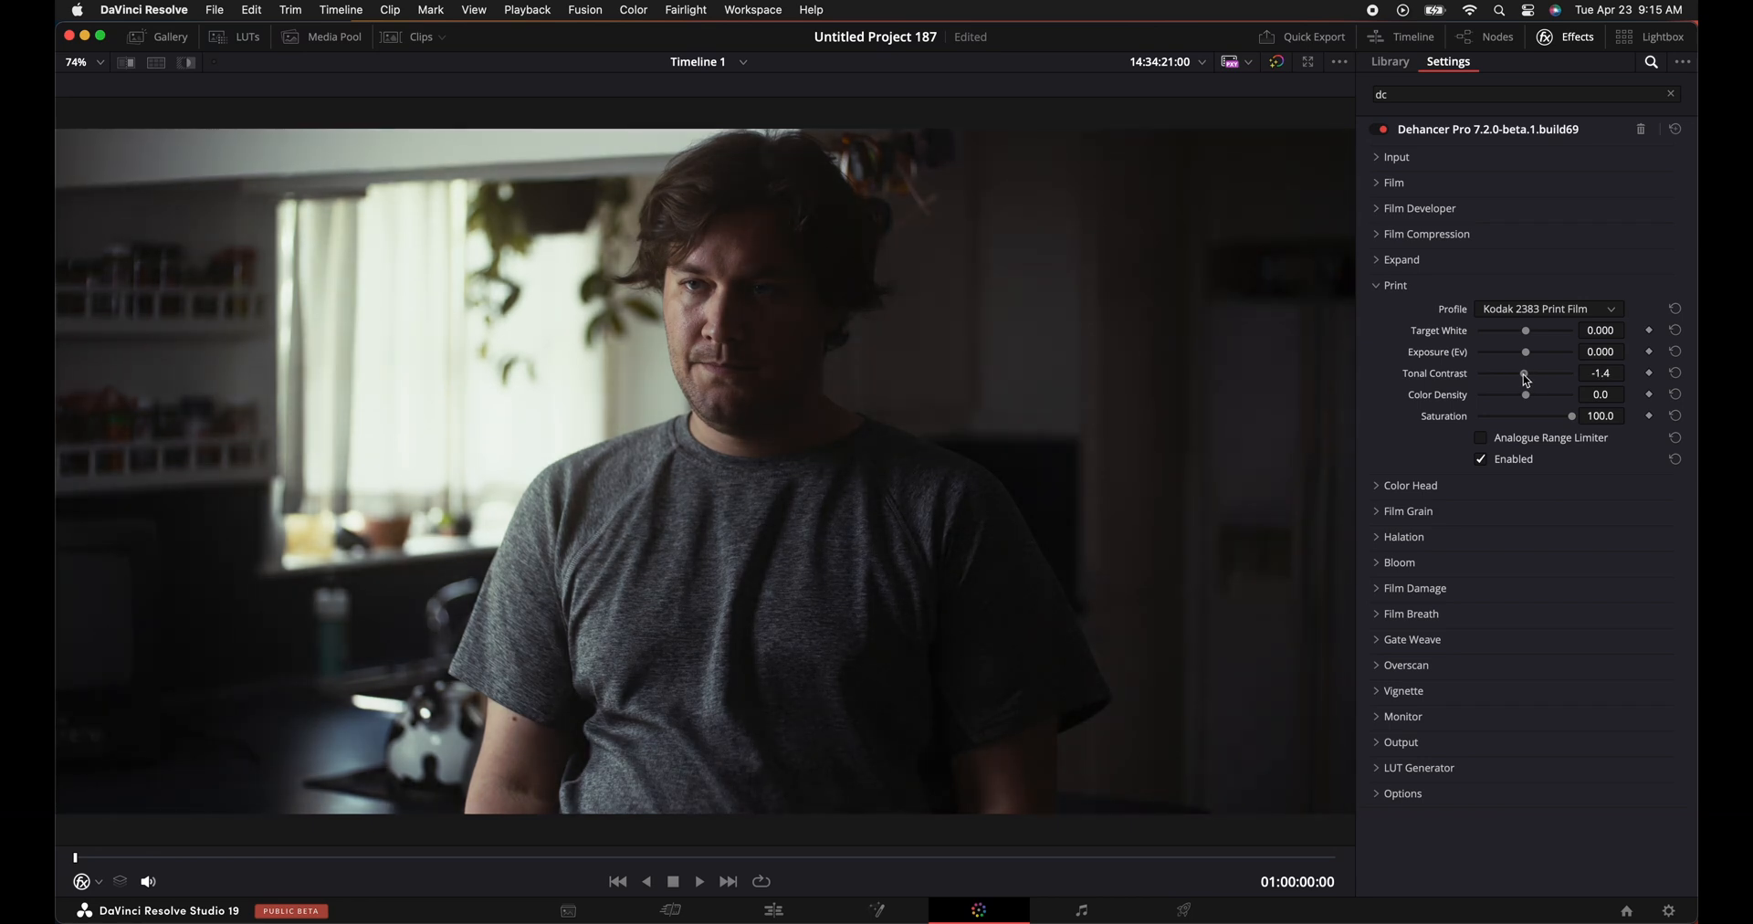
drag(1522, 373, 1497, 372)
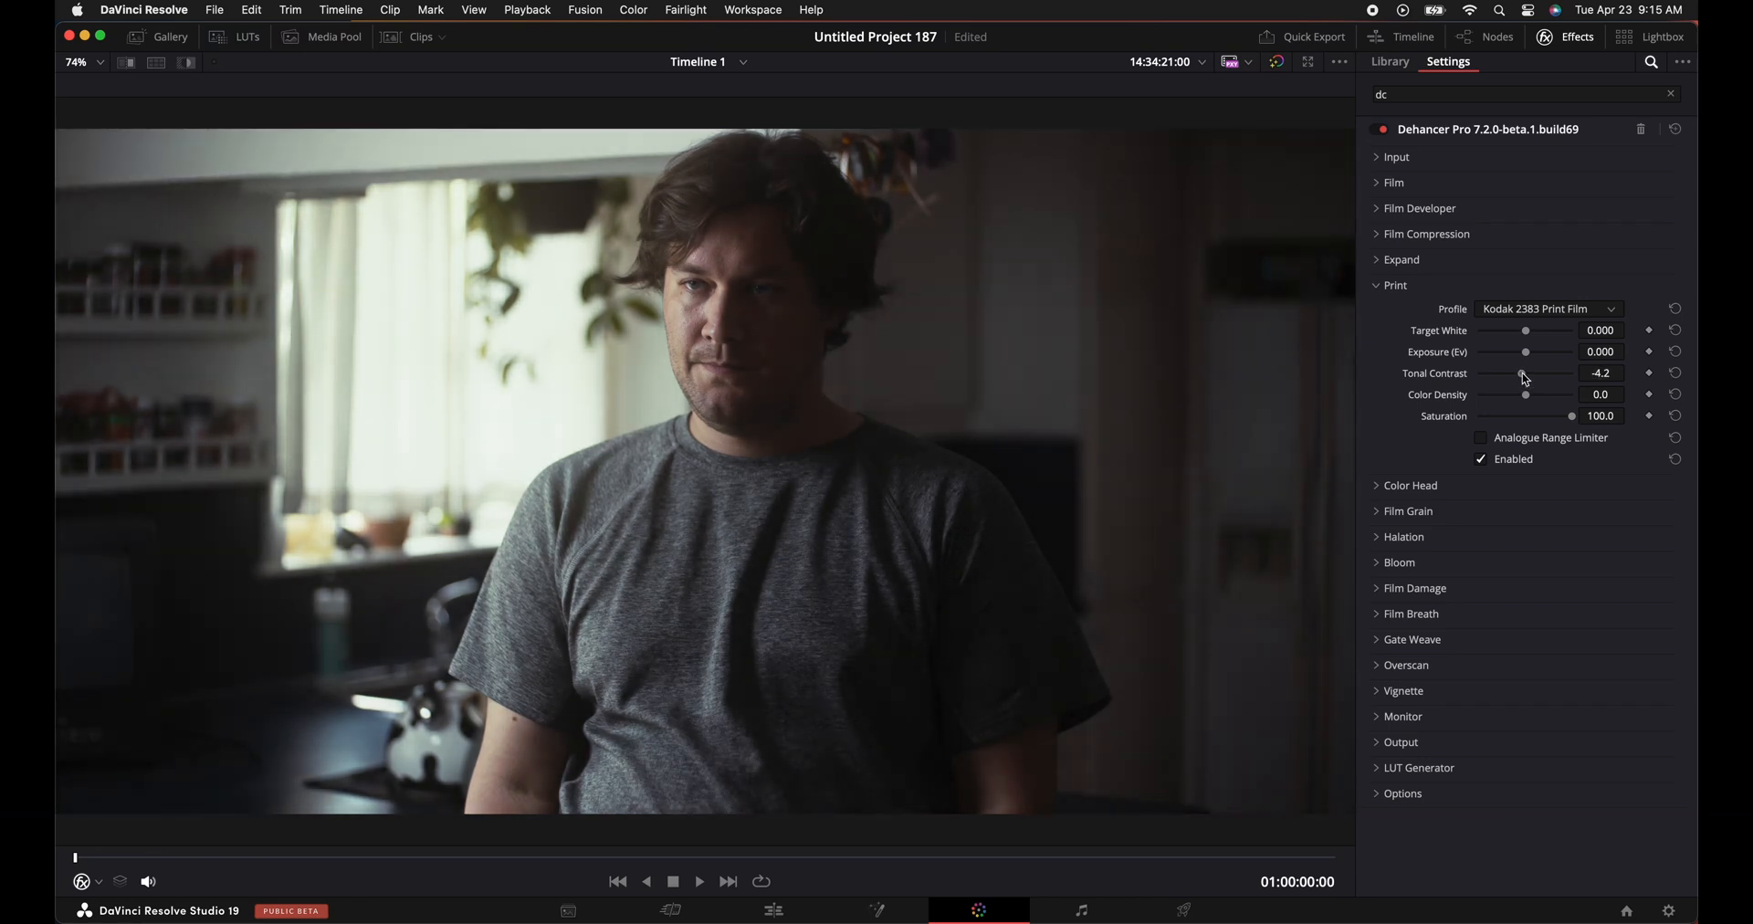
drag(1516, 372, 1532, 373)
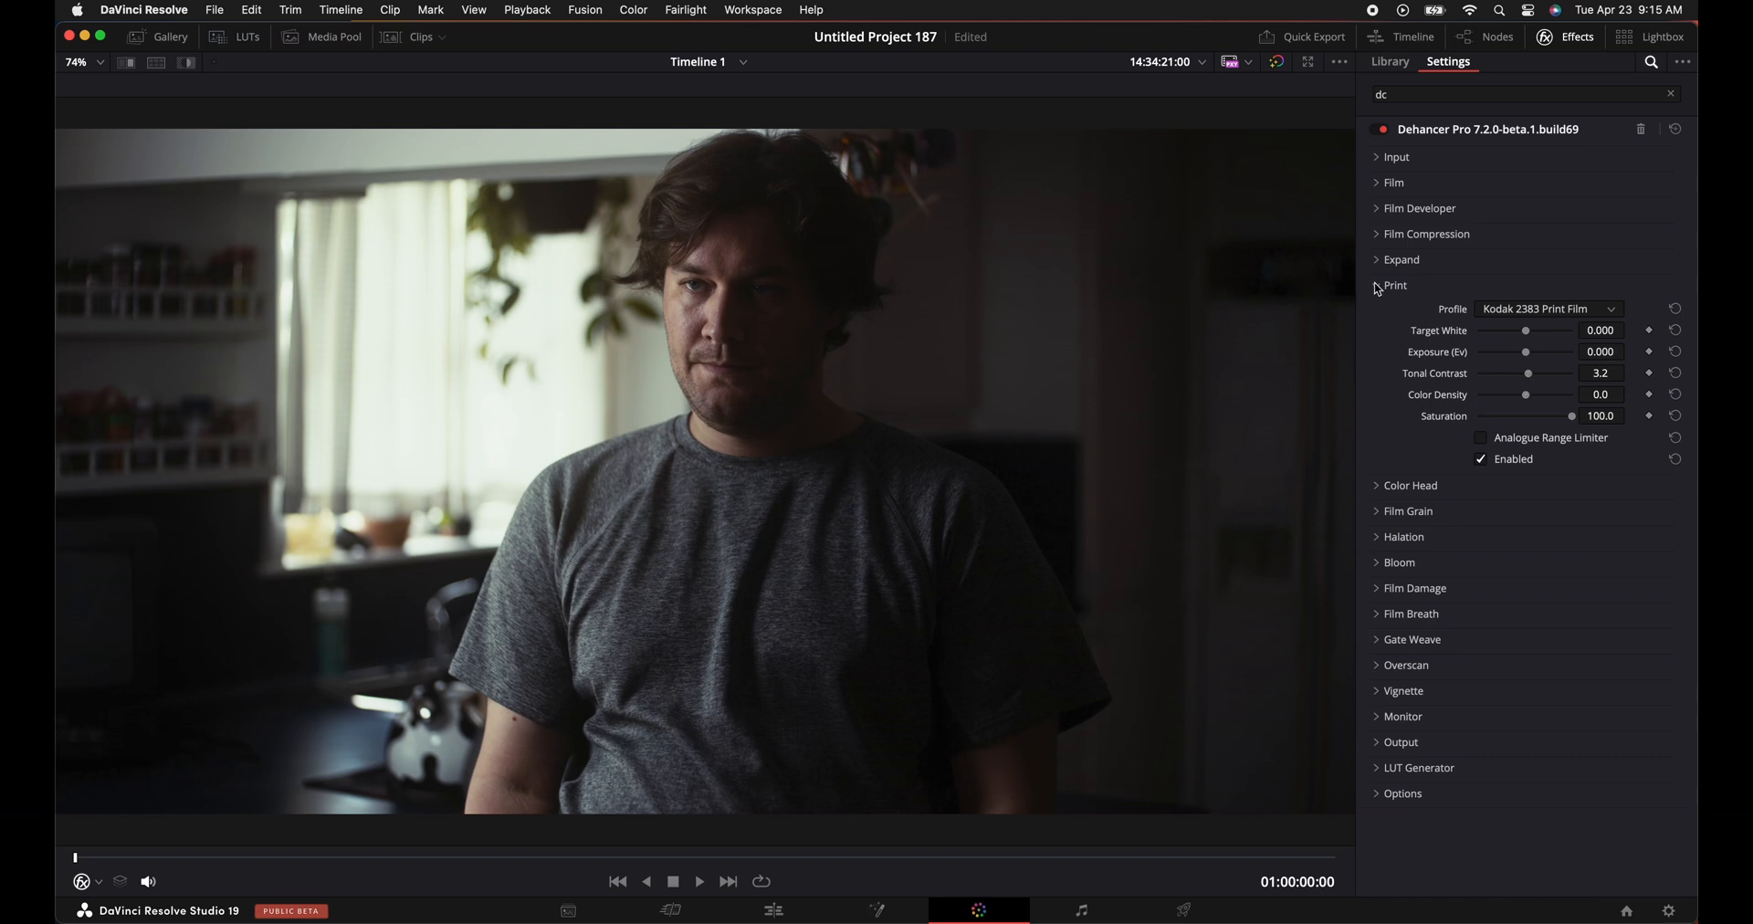
Enable Dehancer's Expand stage and settle the White Point at 82.0 after checking highlight clipping.
click(1376, 284)
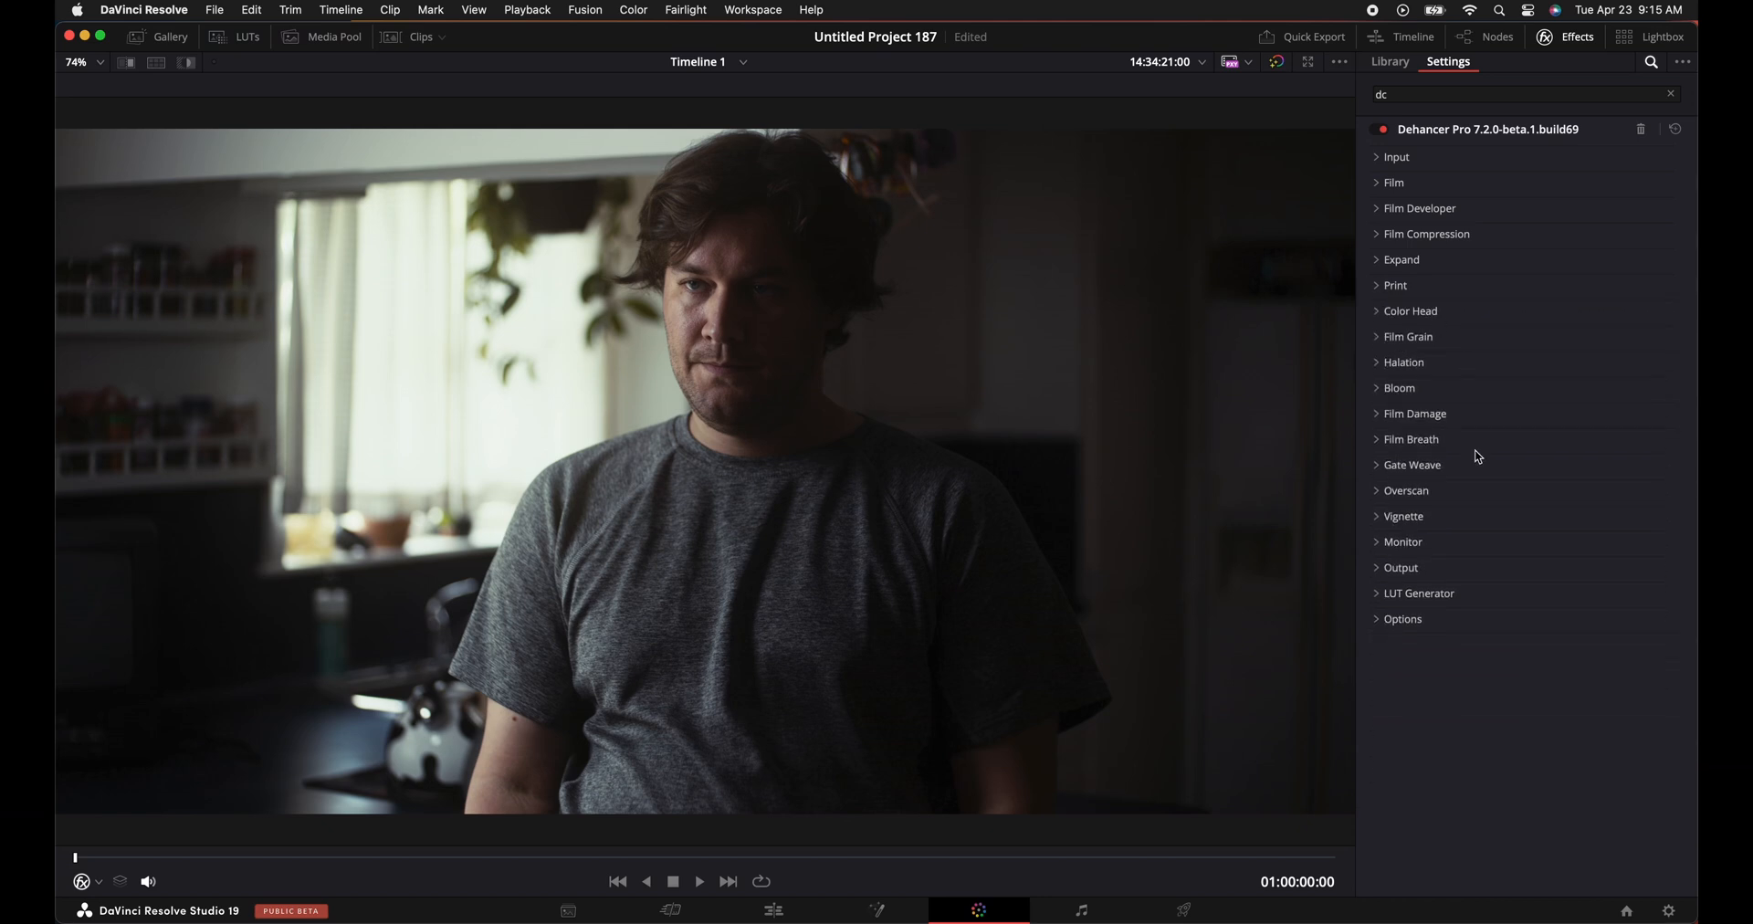
mouse_move(1427, 314)
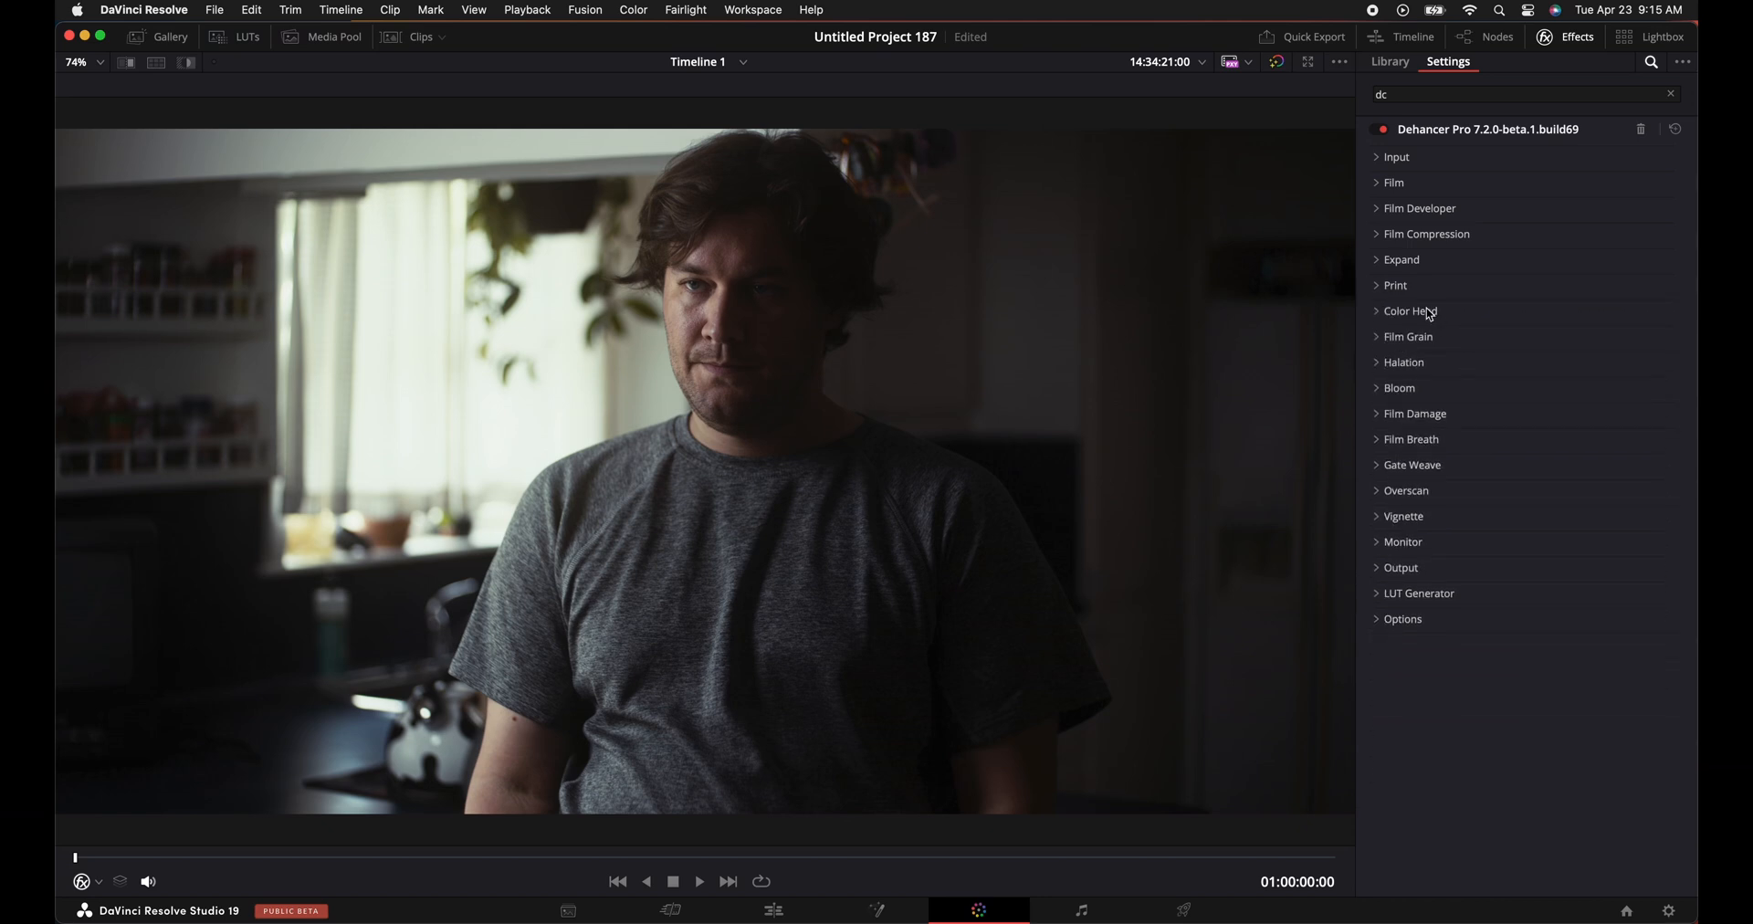
click(1400, 260)
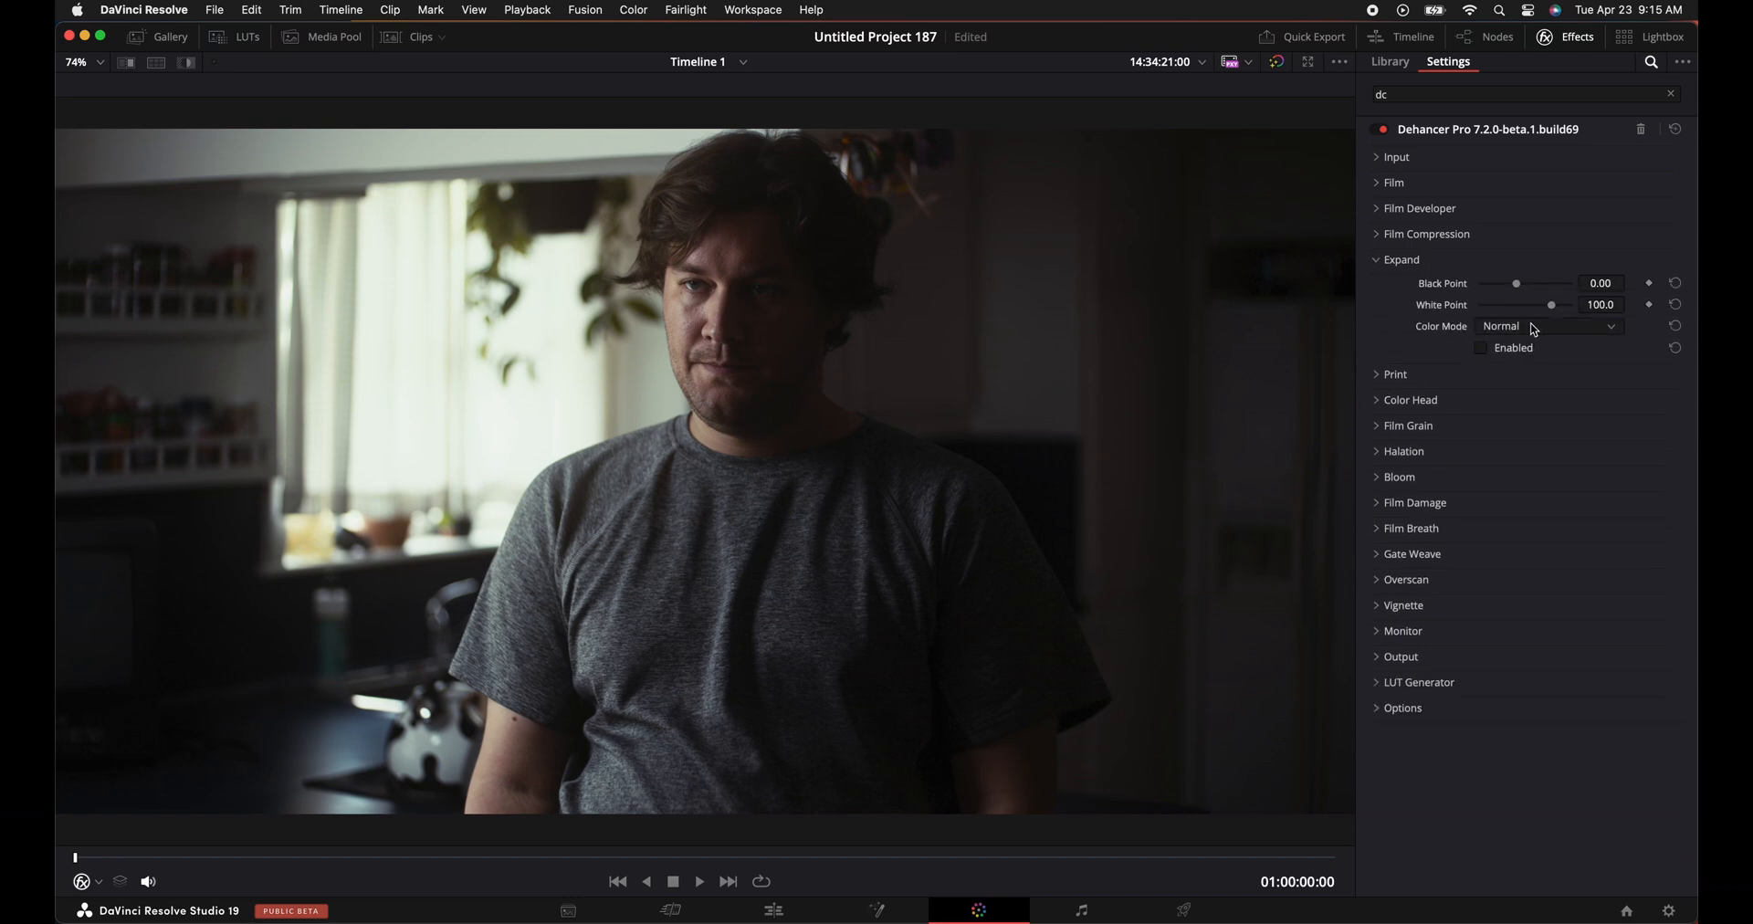
drag(1550, 304, 1541, 305)
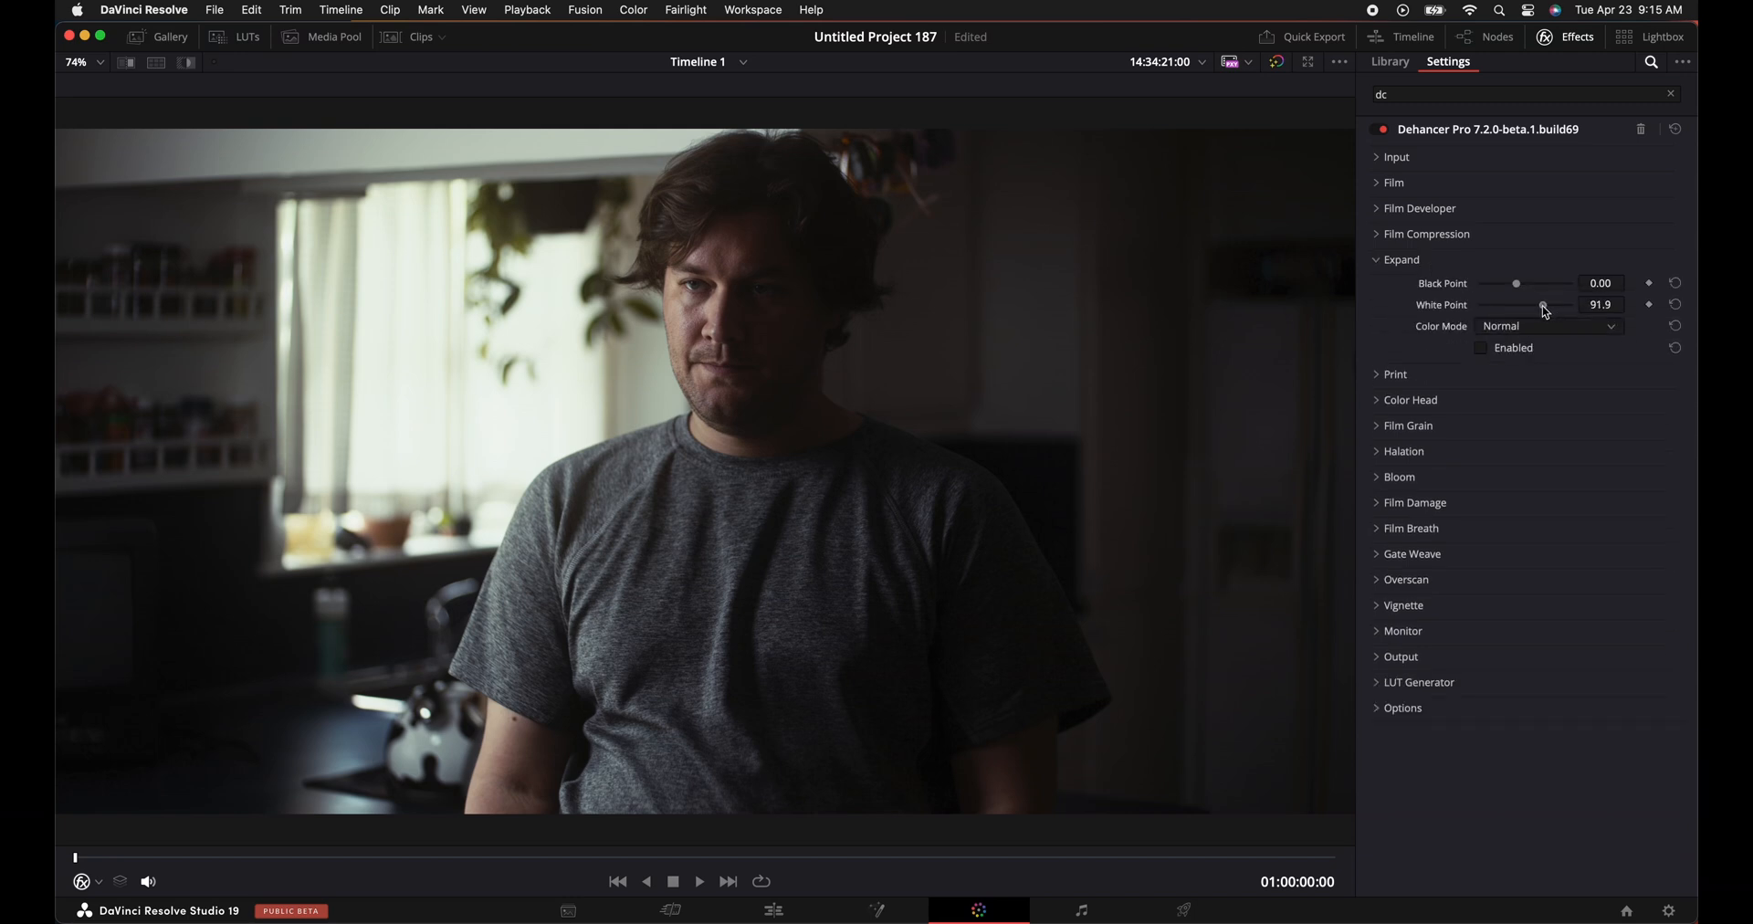
drag(1548, 305, 1515, 305)
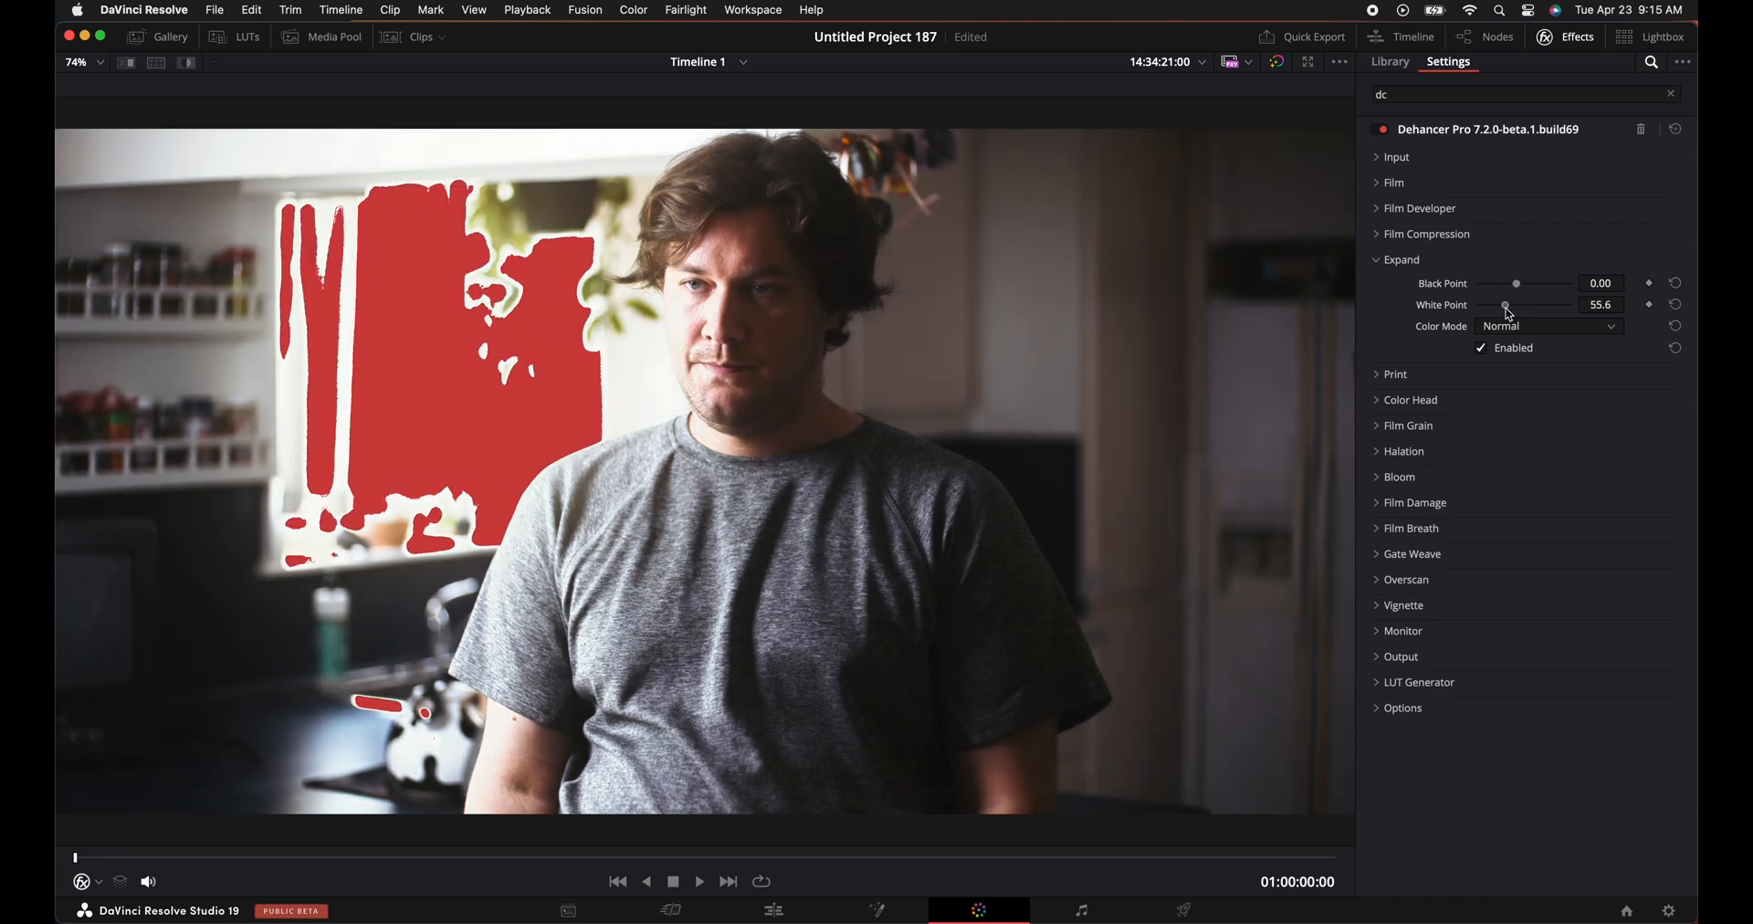
drag(1506, 305, 1521, 305)
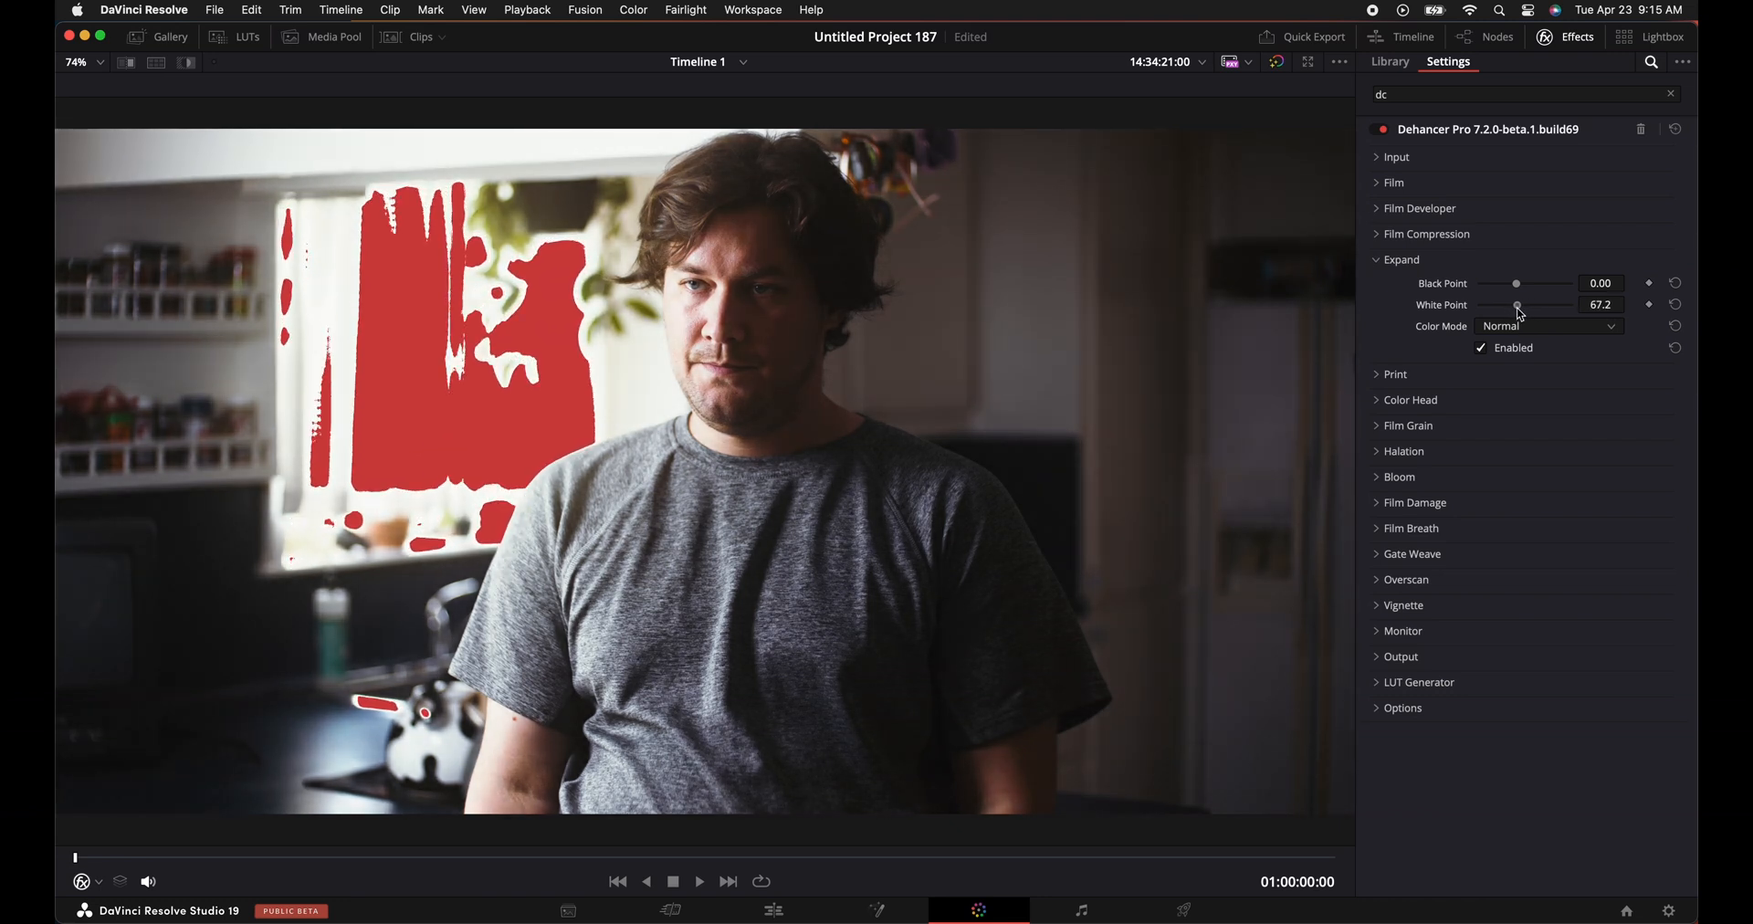
drag(1515, 310, 1532, 310)
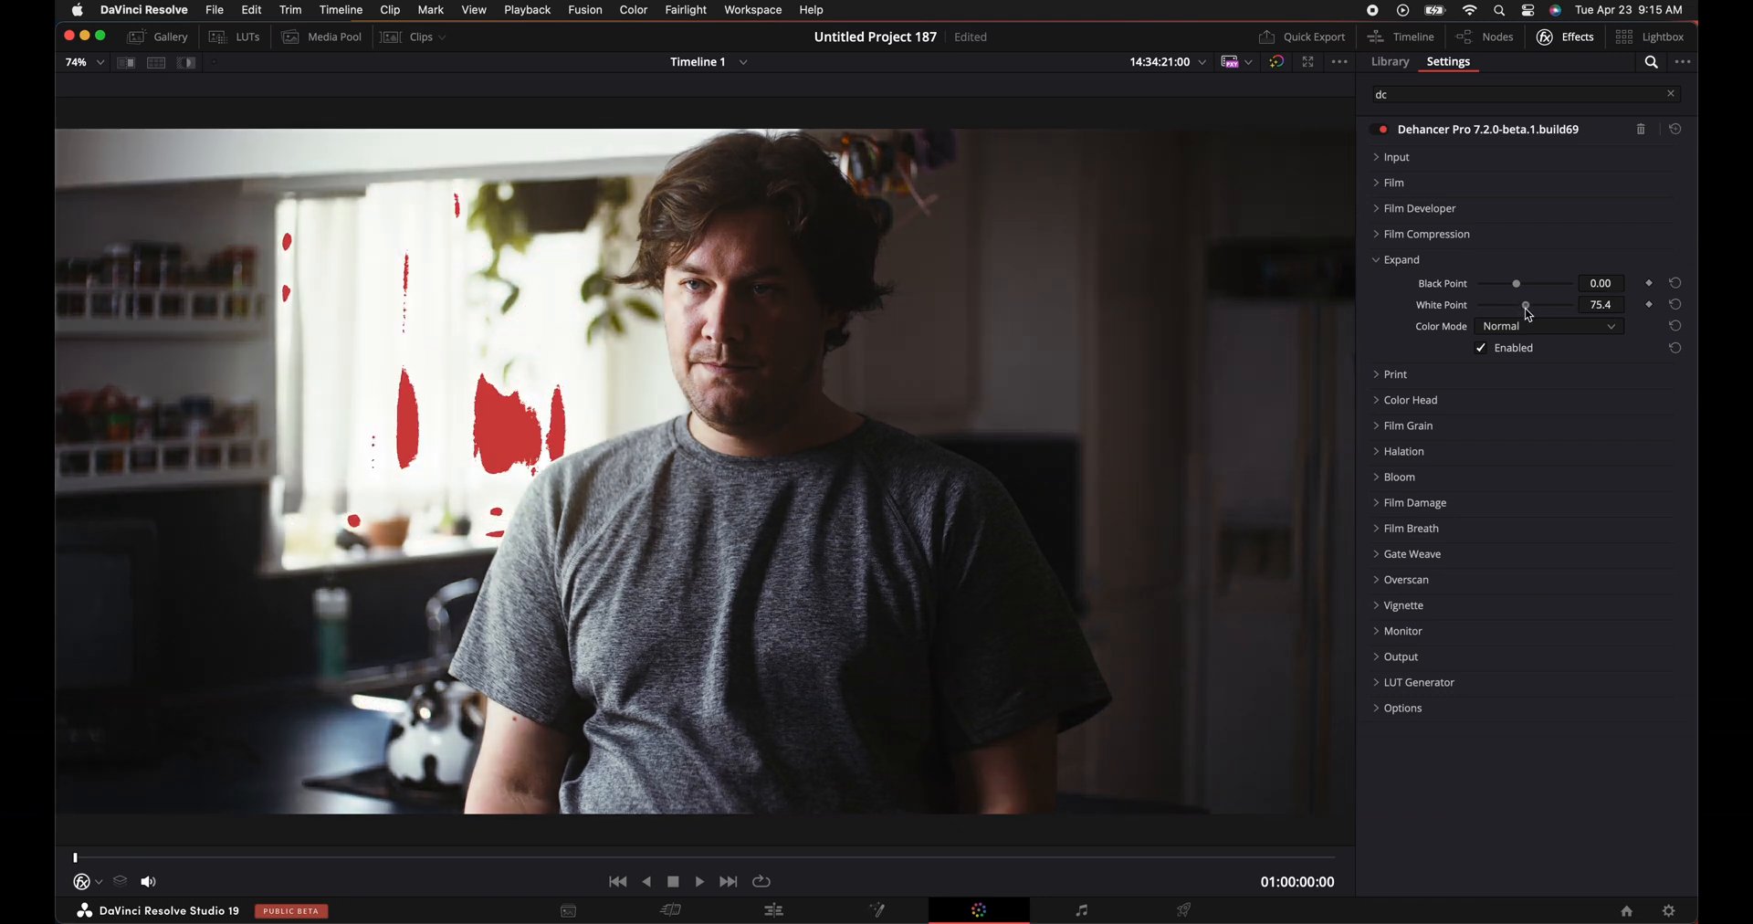
drag(1515, 305, 1532, 305)
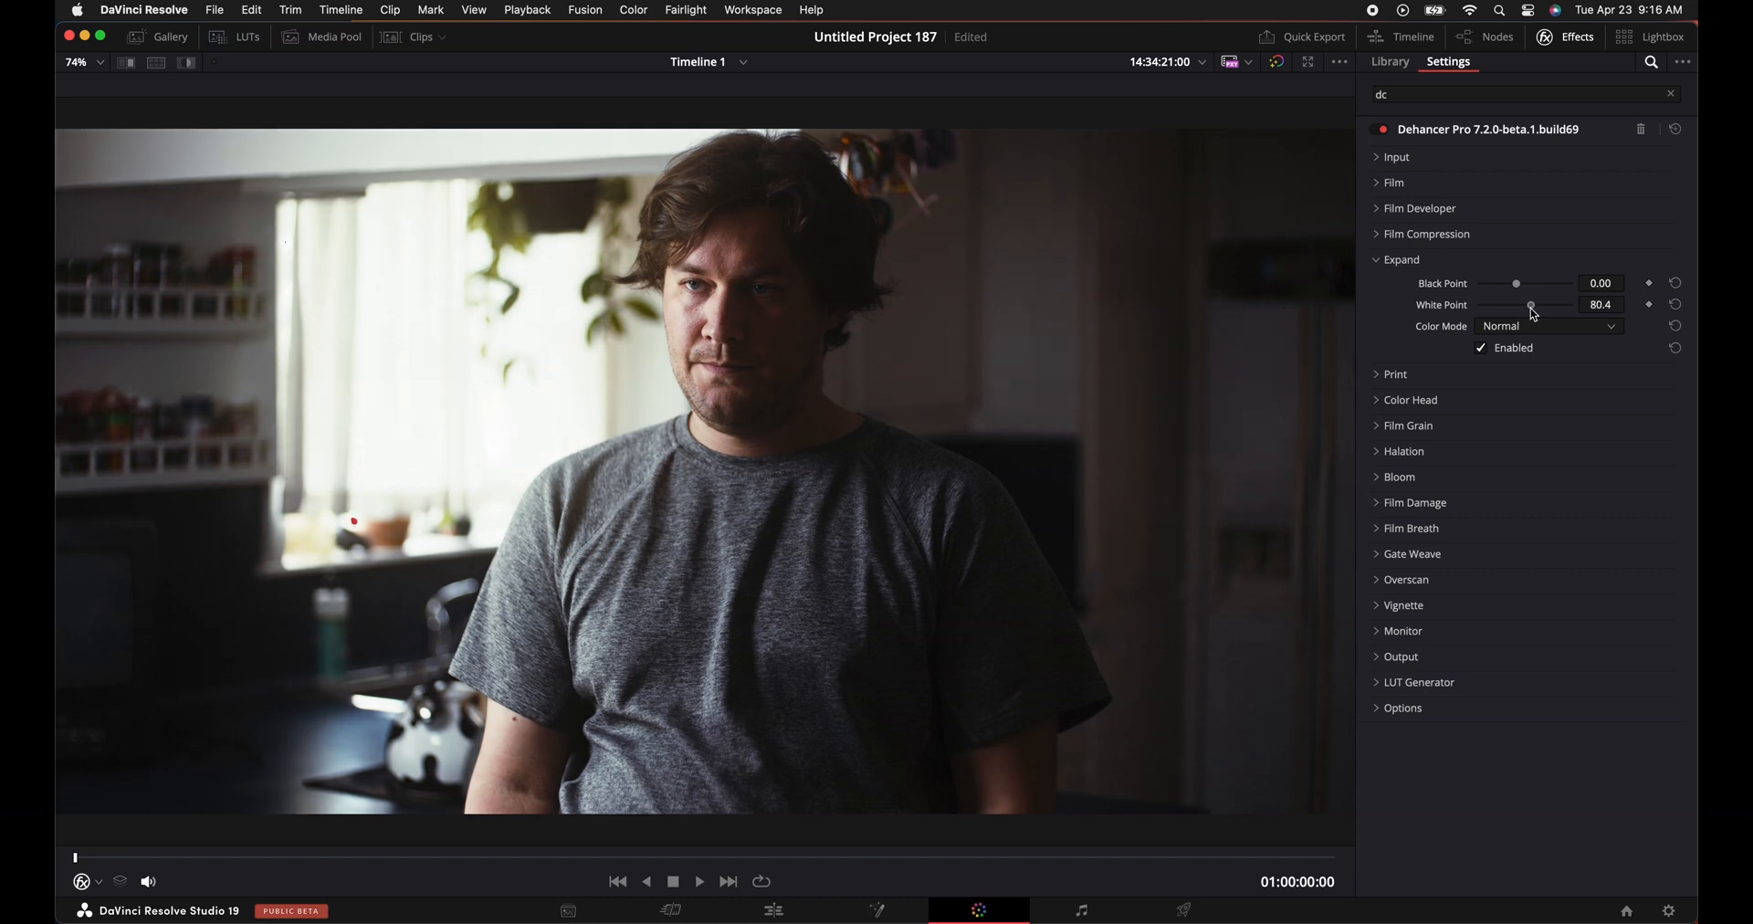
drag(1530, 305, 1534, 305)
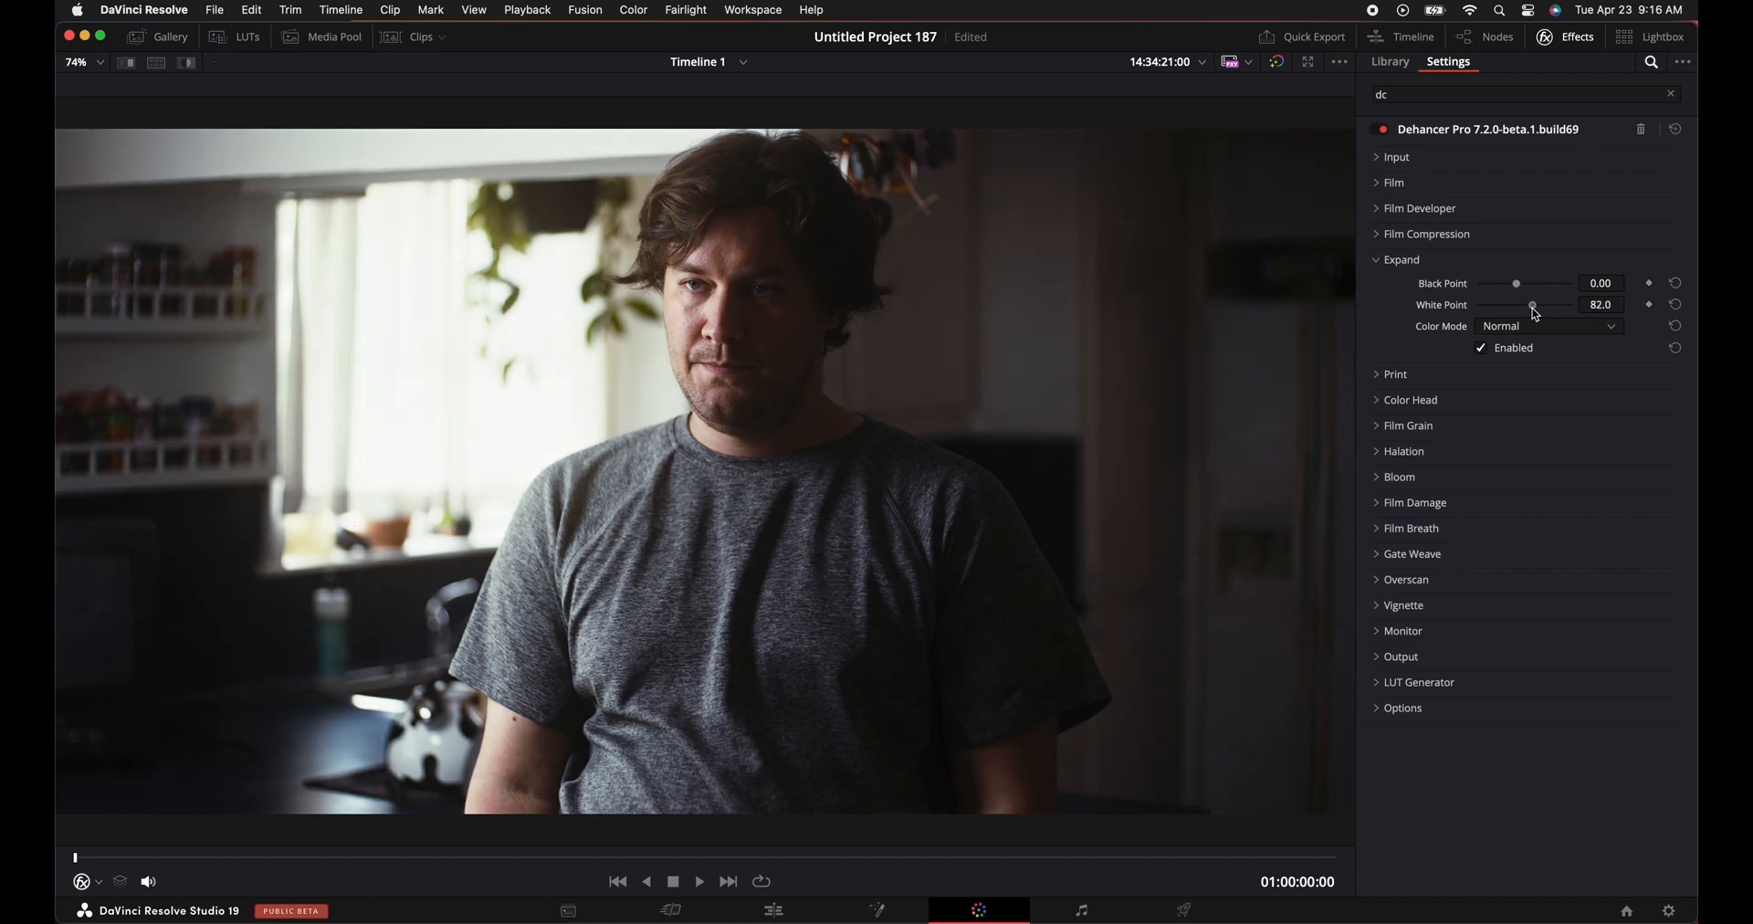
Settle the Expand Black Point at 1.55 after checking for crushed shadows.
drag(1515, 283, 1522, 283)
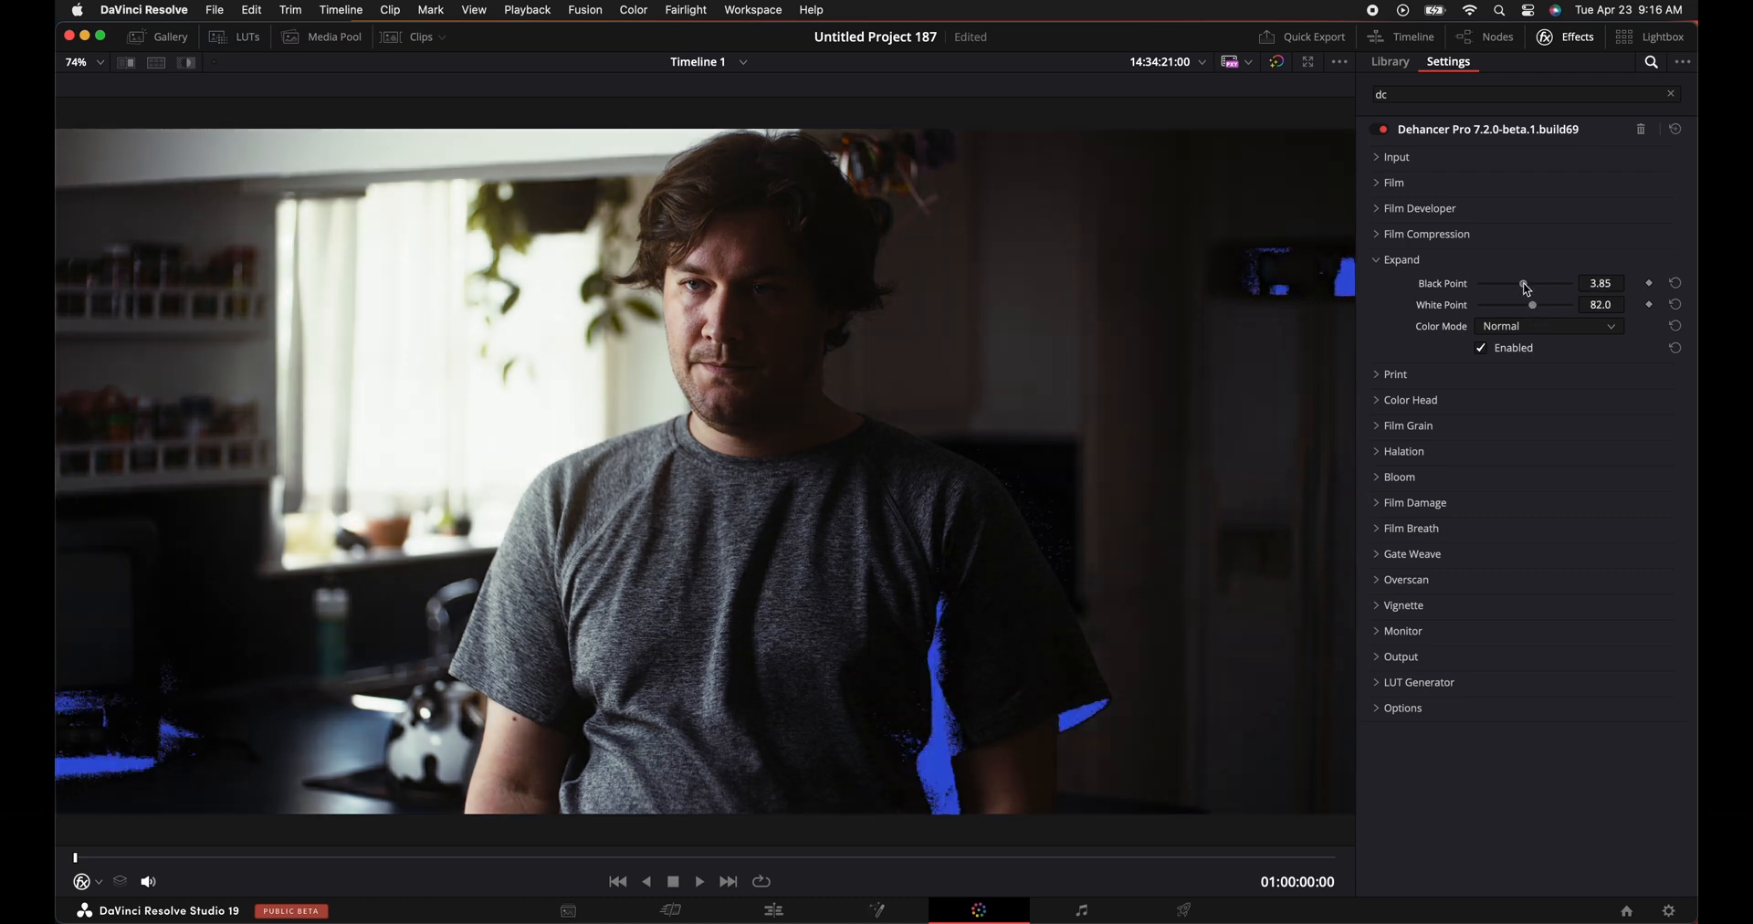
drag(1537, 283, 1530, 283)
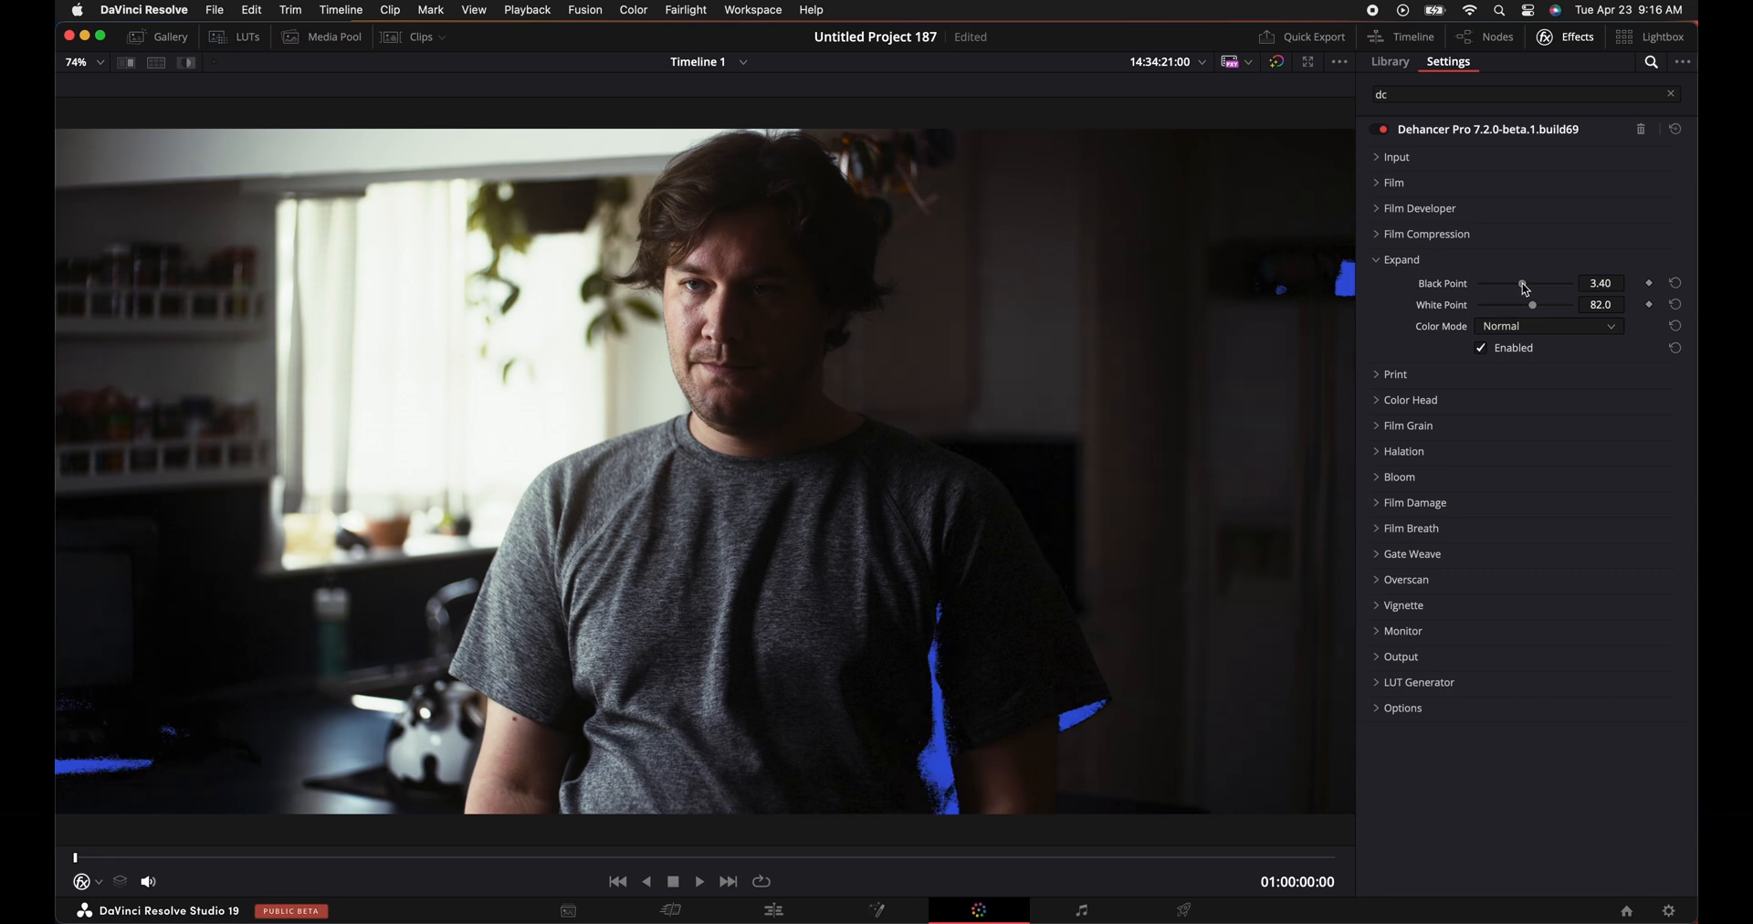
drag(1543, 283, 1517, 283)
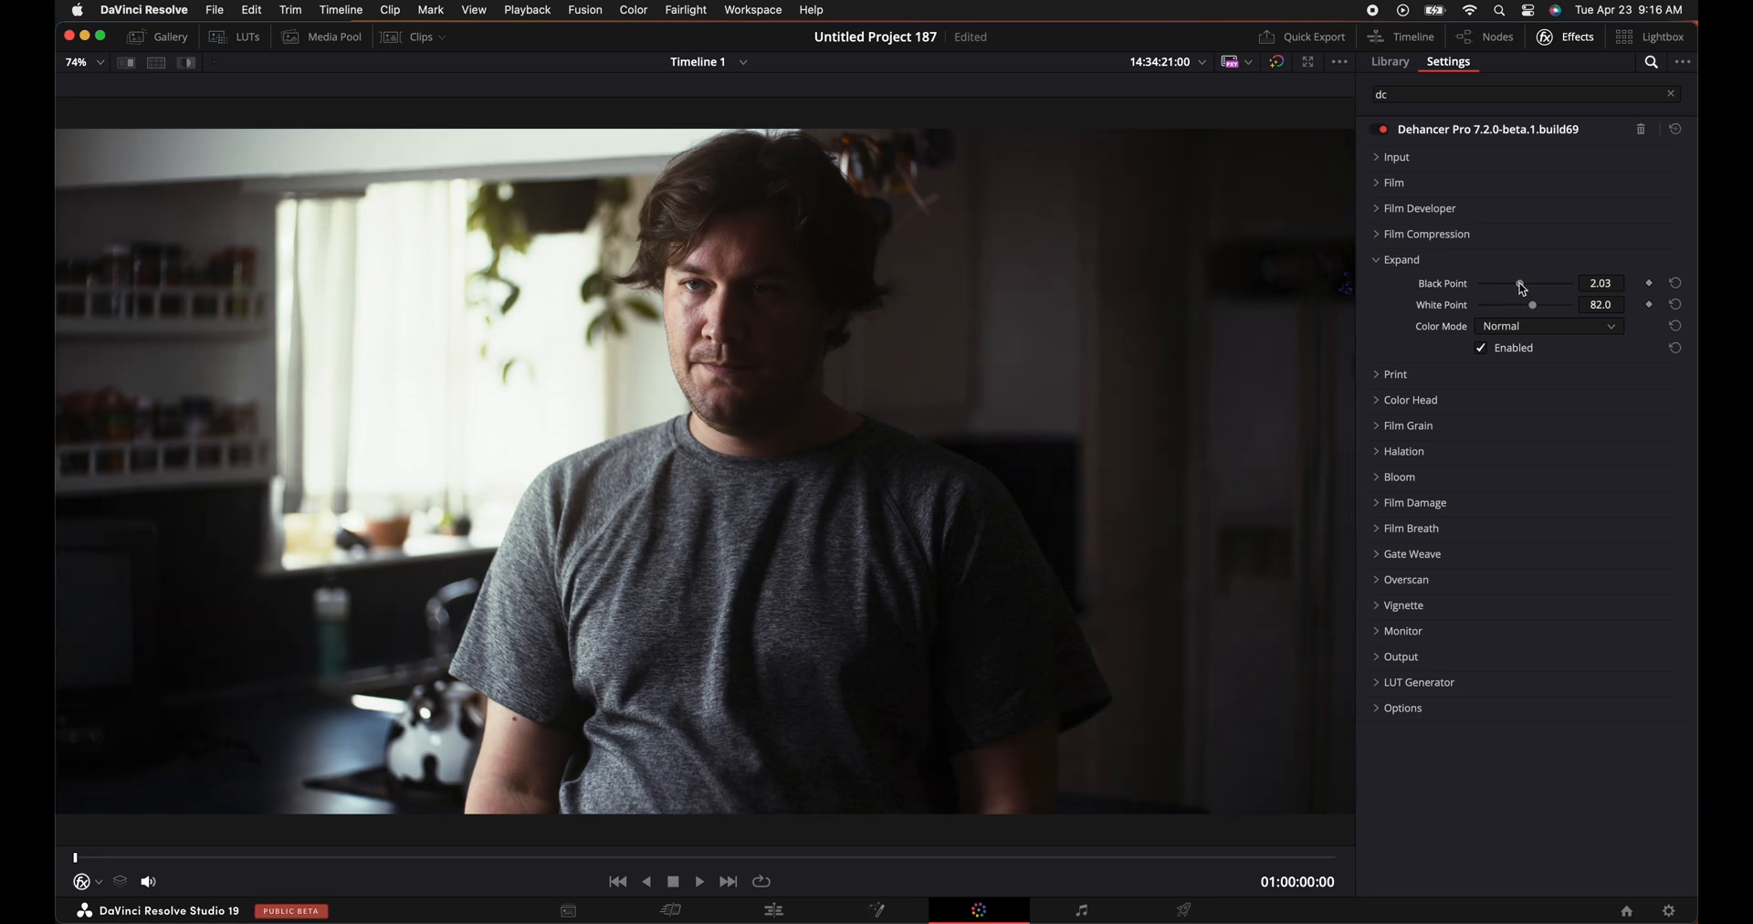
drag(1521, 283, 1503, 283)
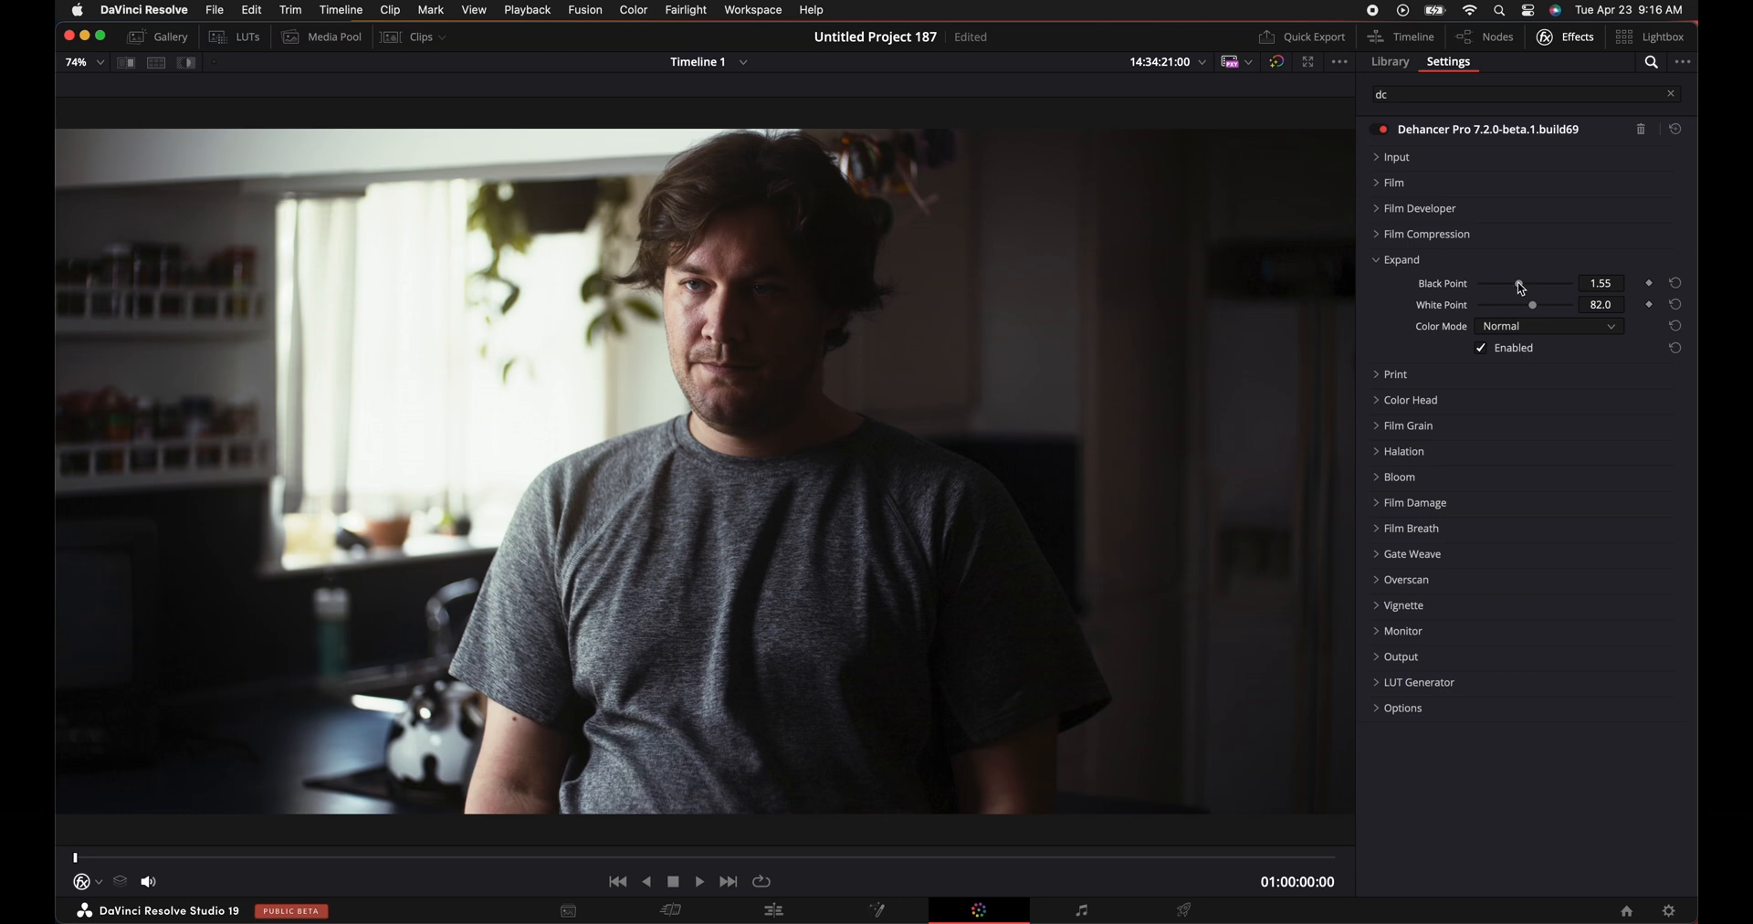
click(1403, 632)
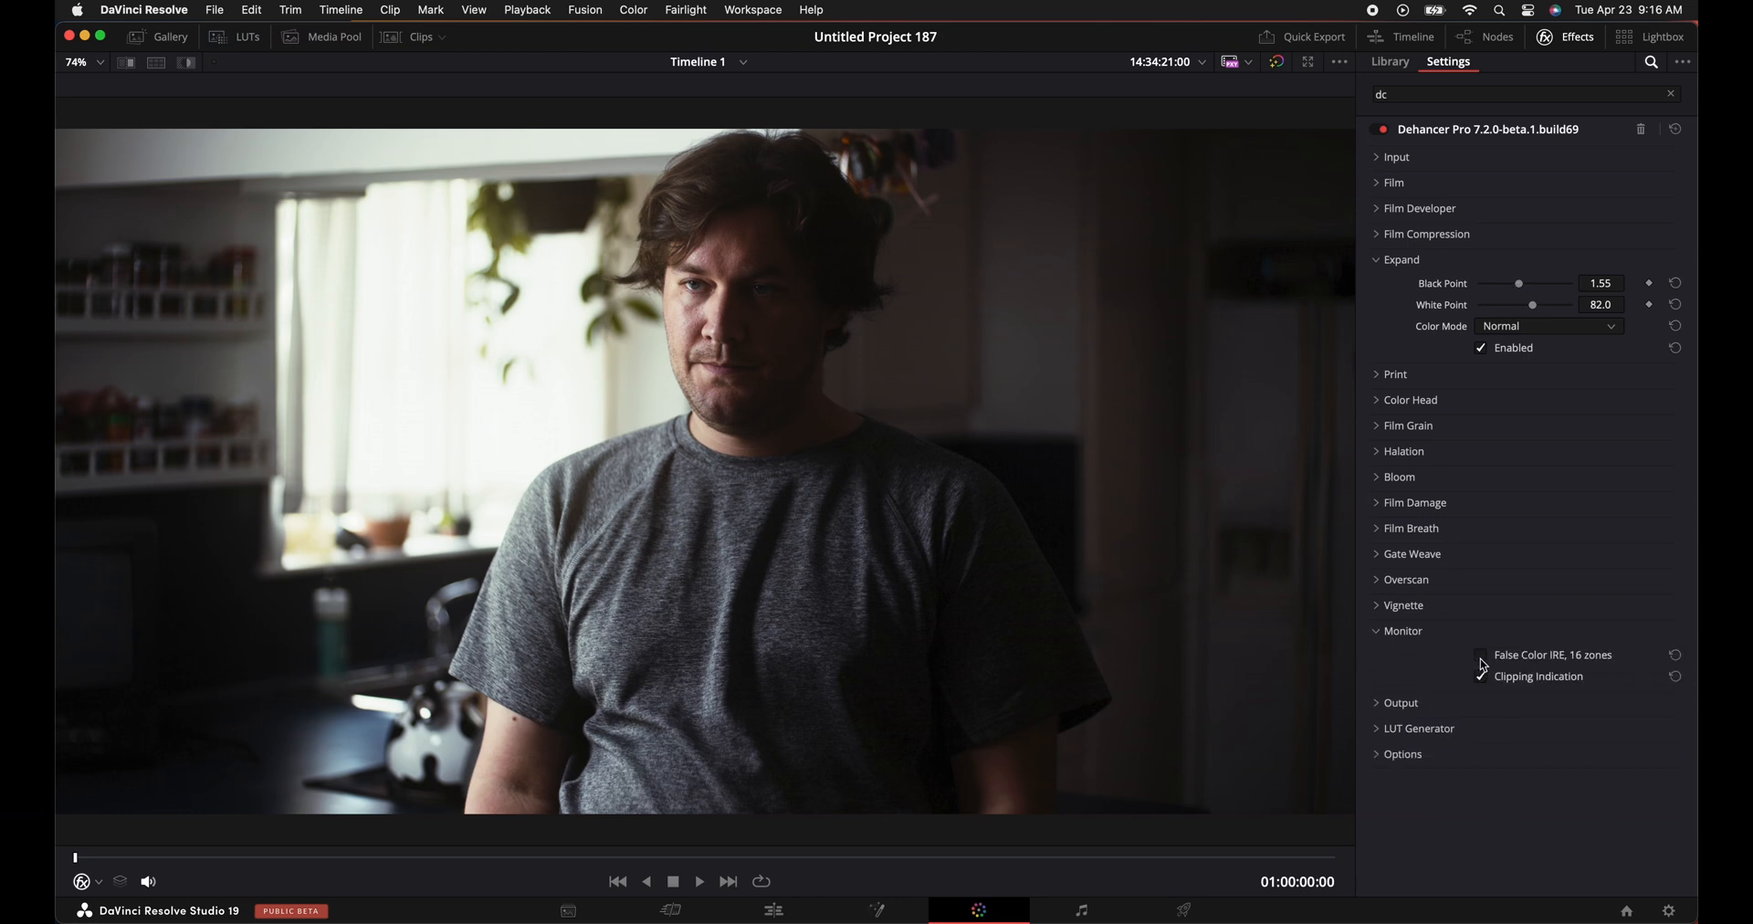
click(1481, 659)
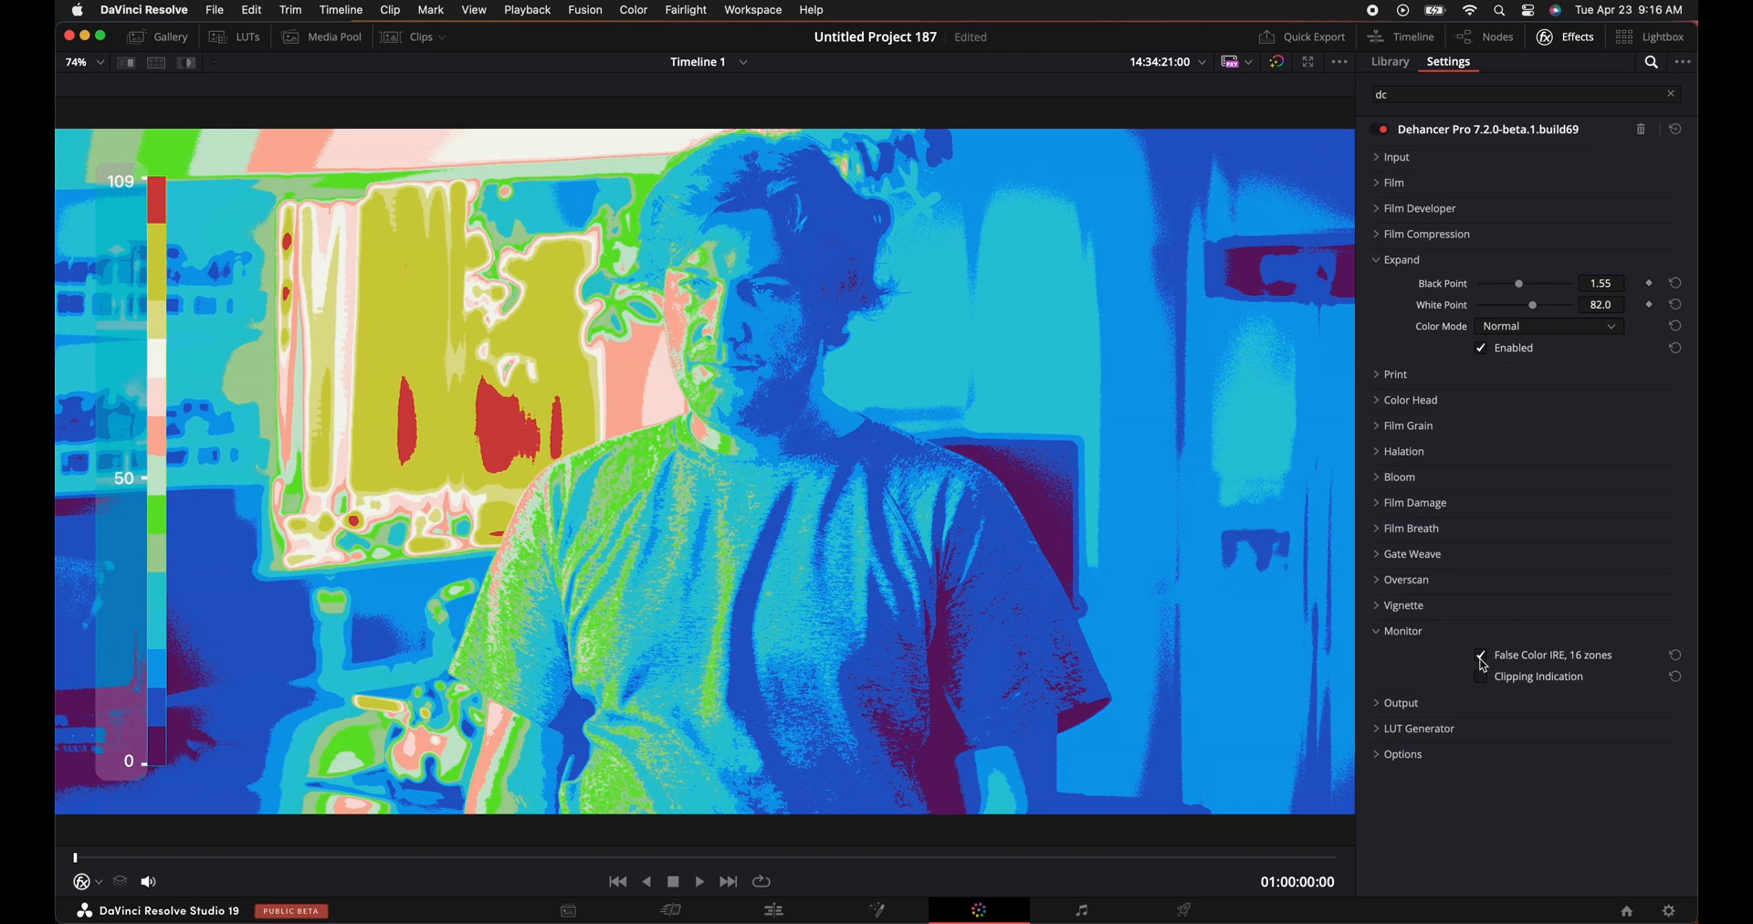
click(1480, 654)
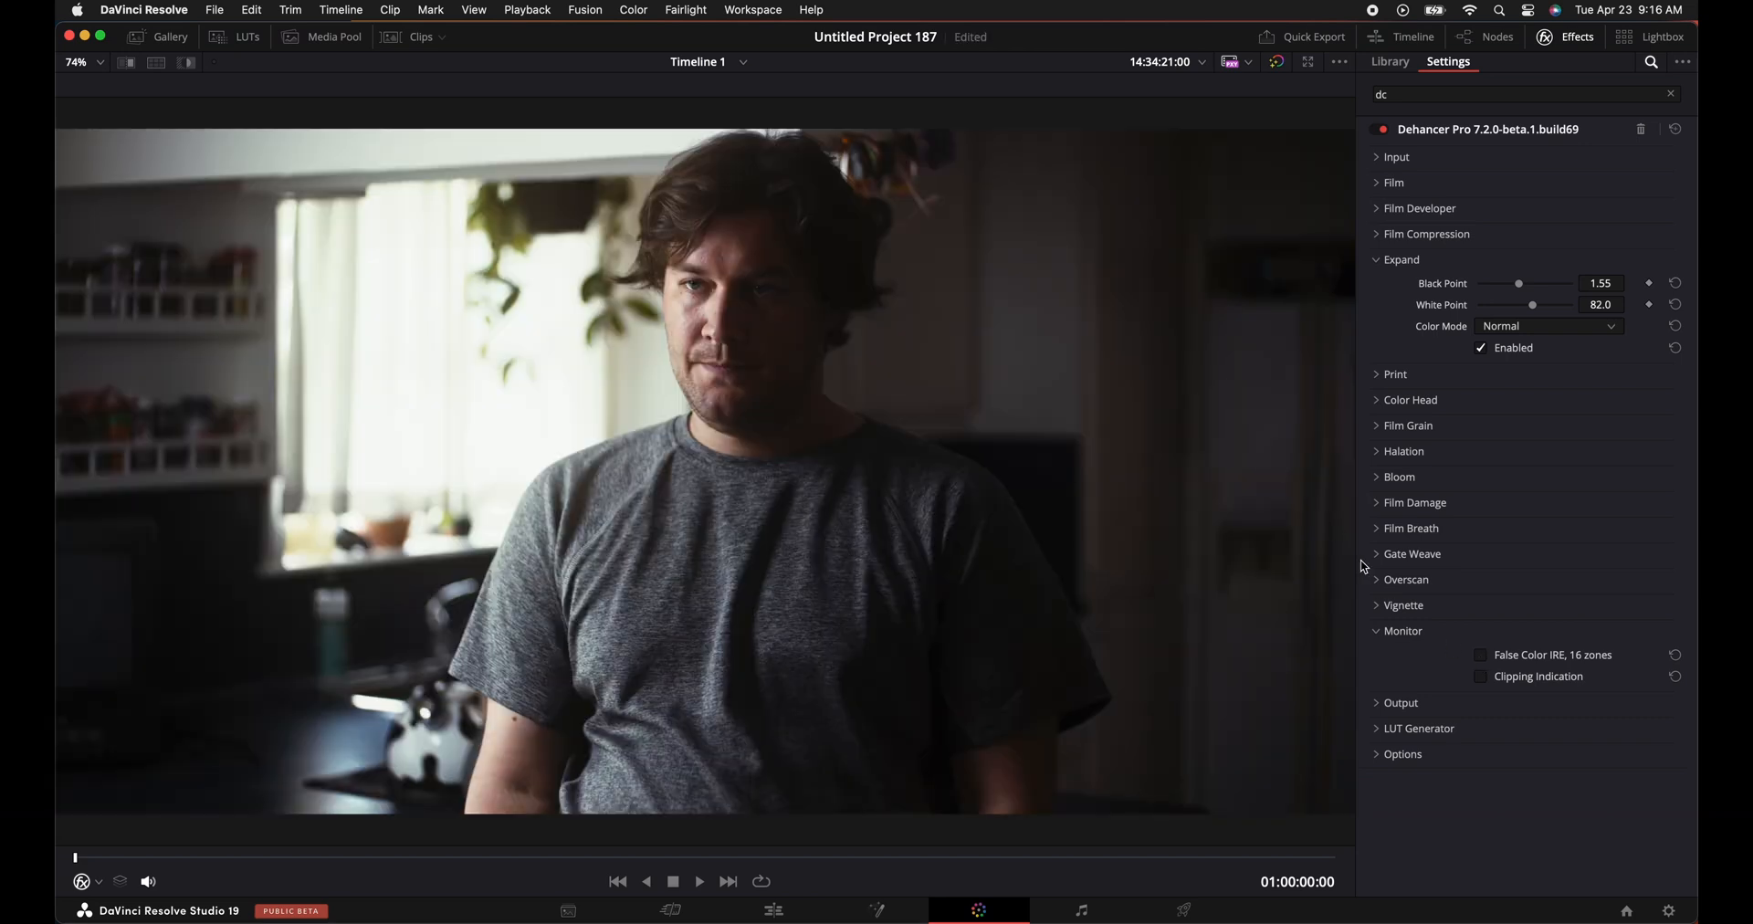
click(1481, 676)
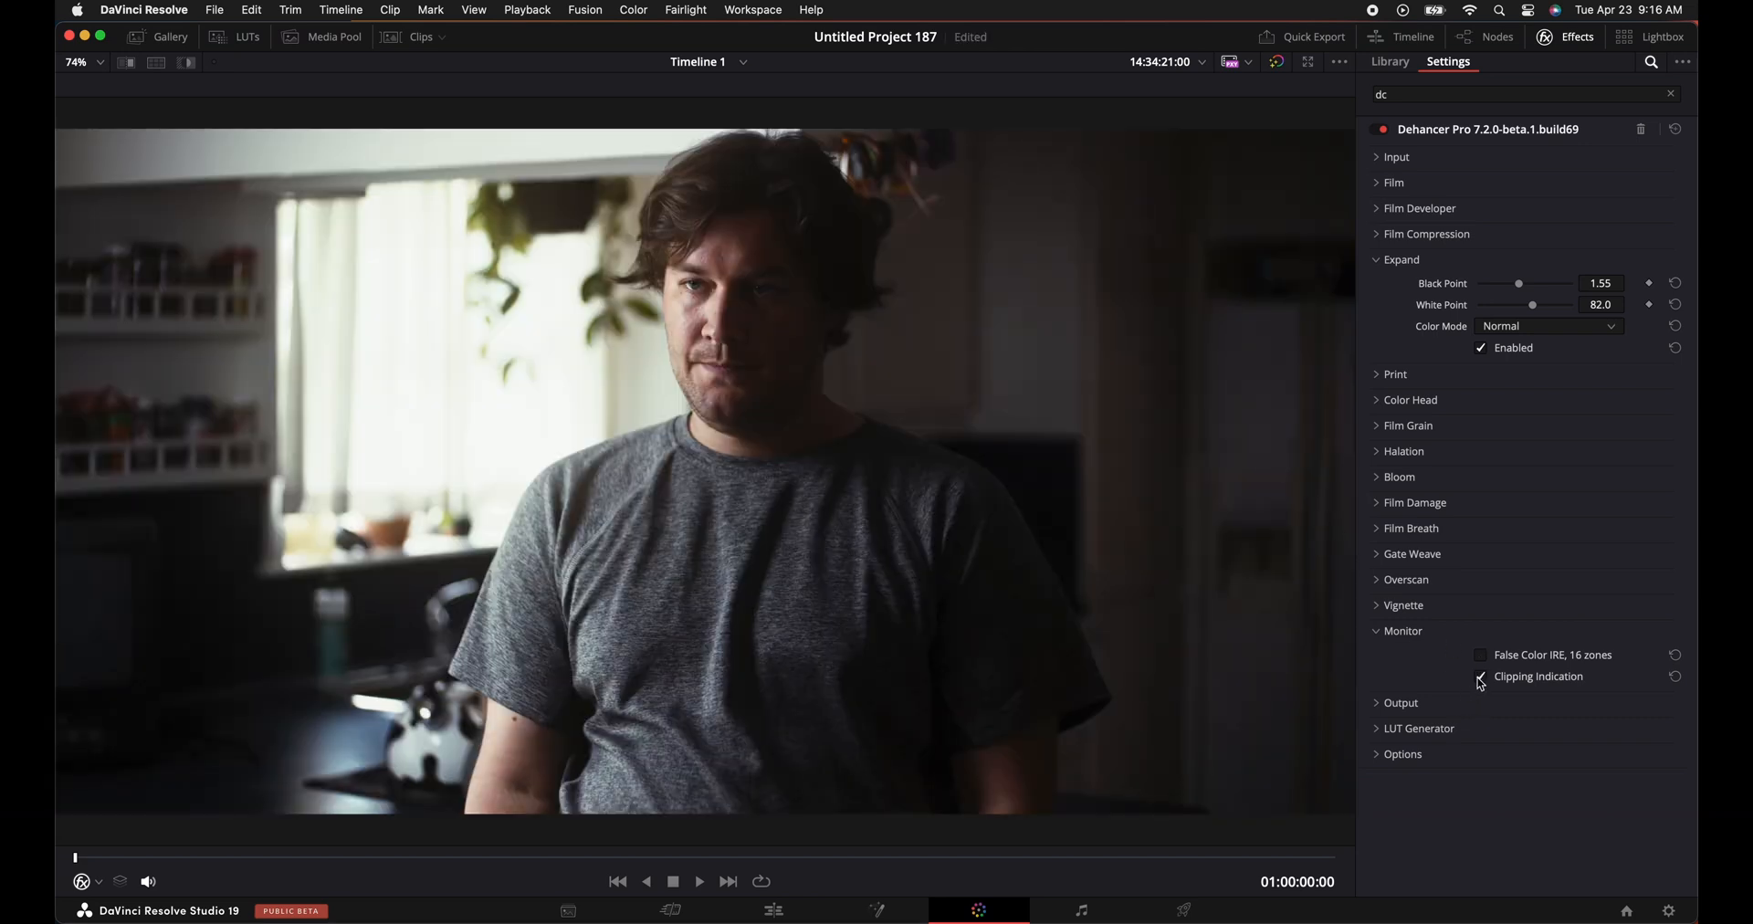
click(1480, 676)
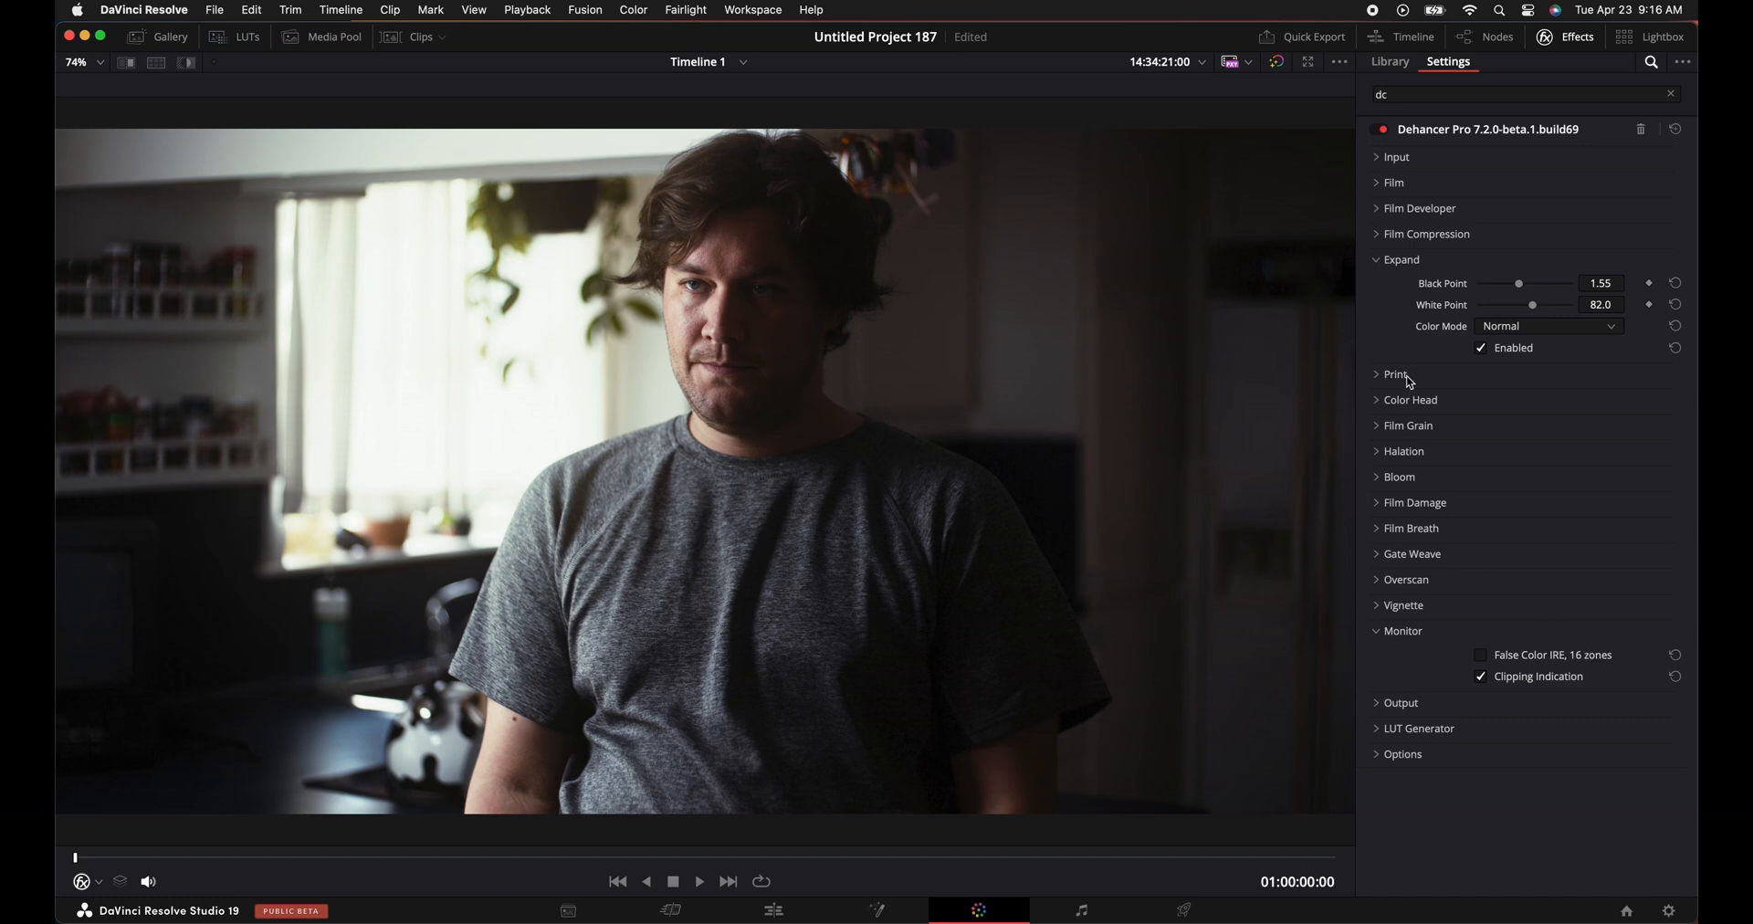
mouse_move(1414, 382)
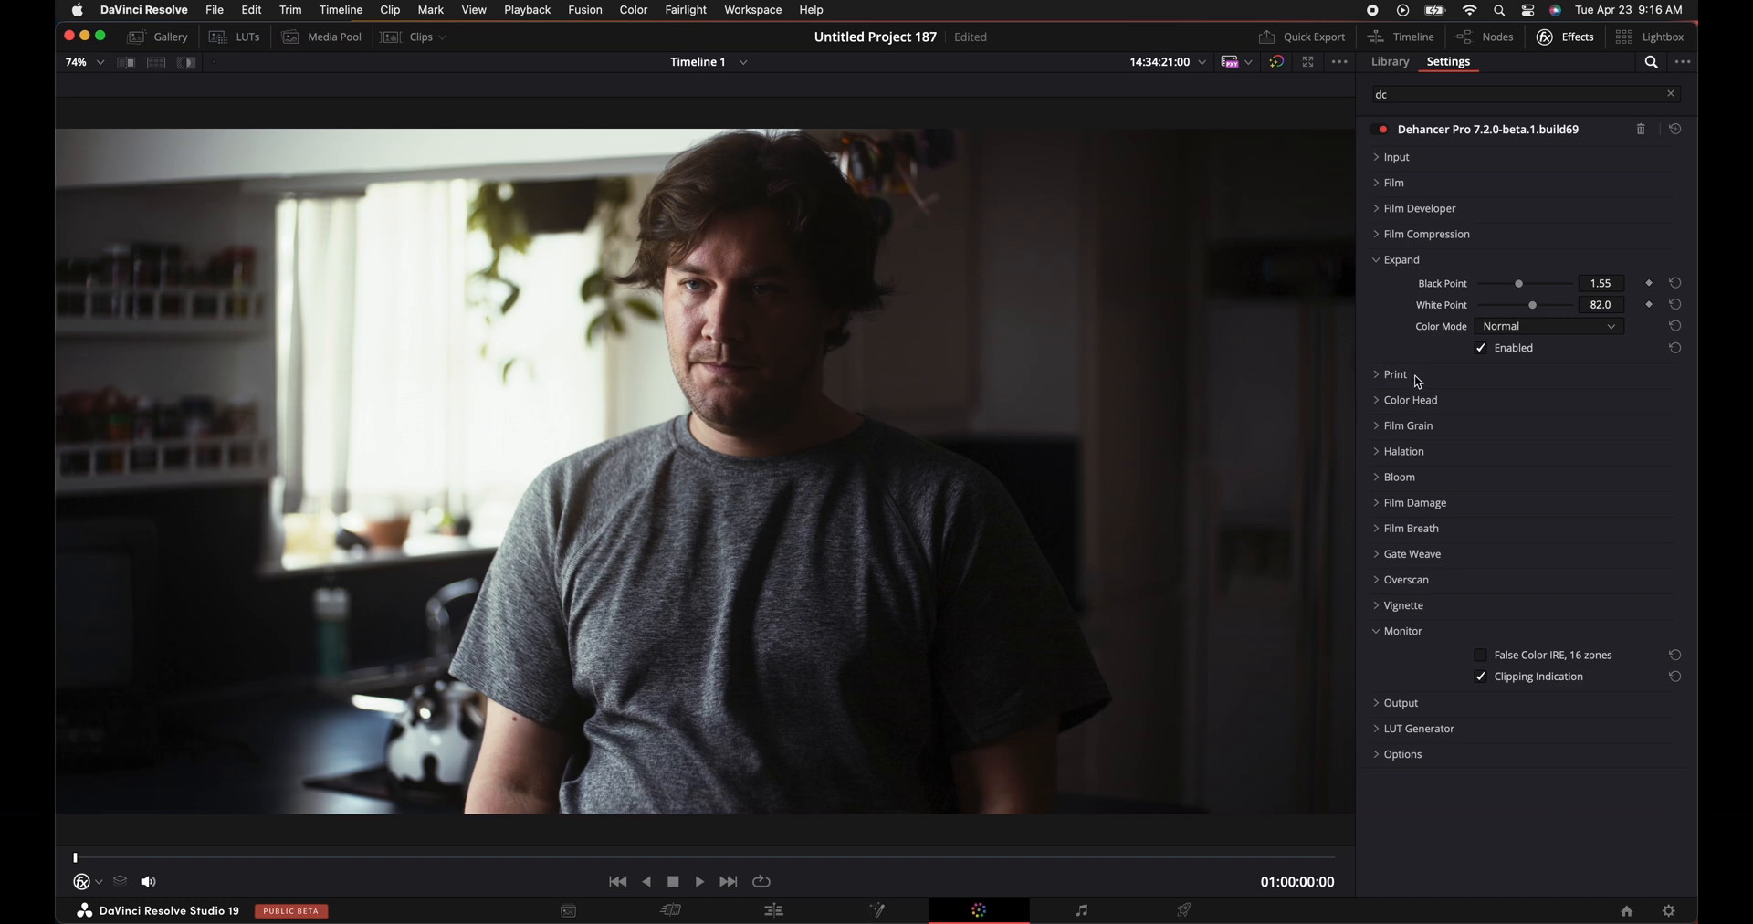
Review Print and Film Compression, then enable Dehancer's Film Developer.
click(1395, 374)
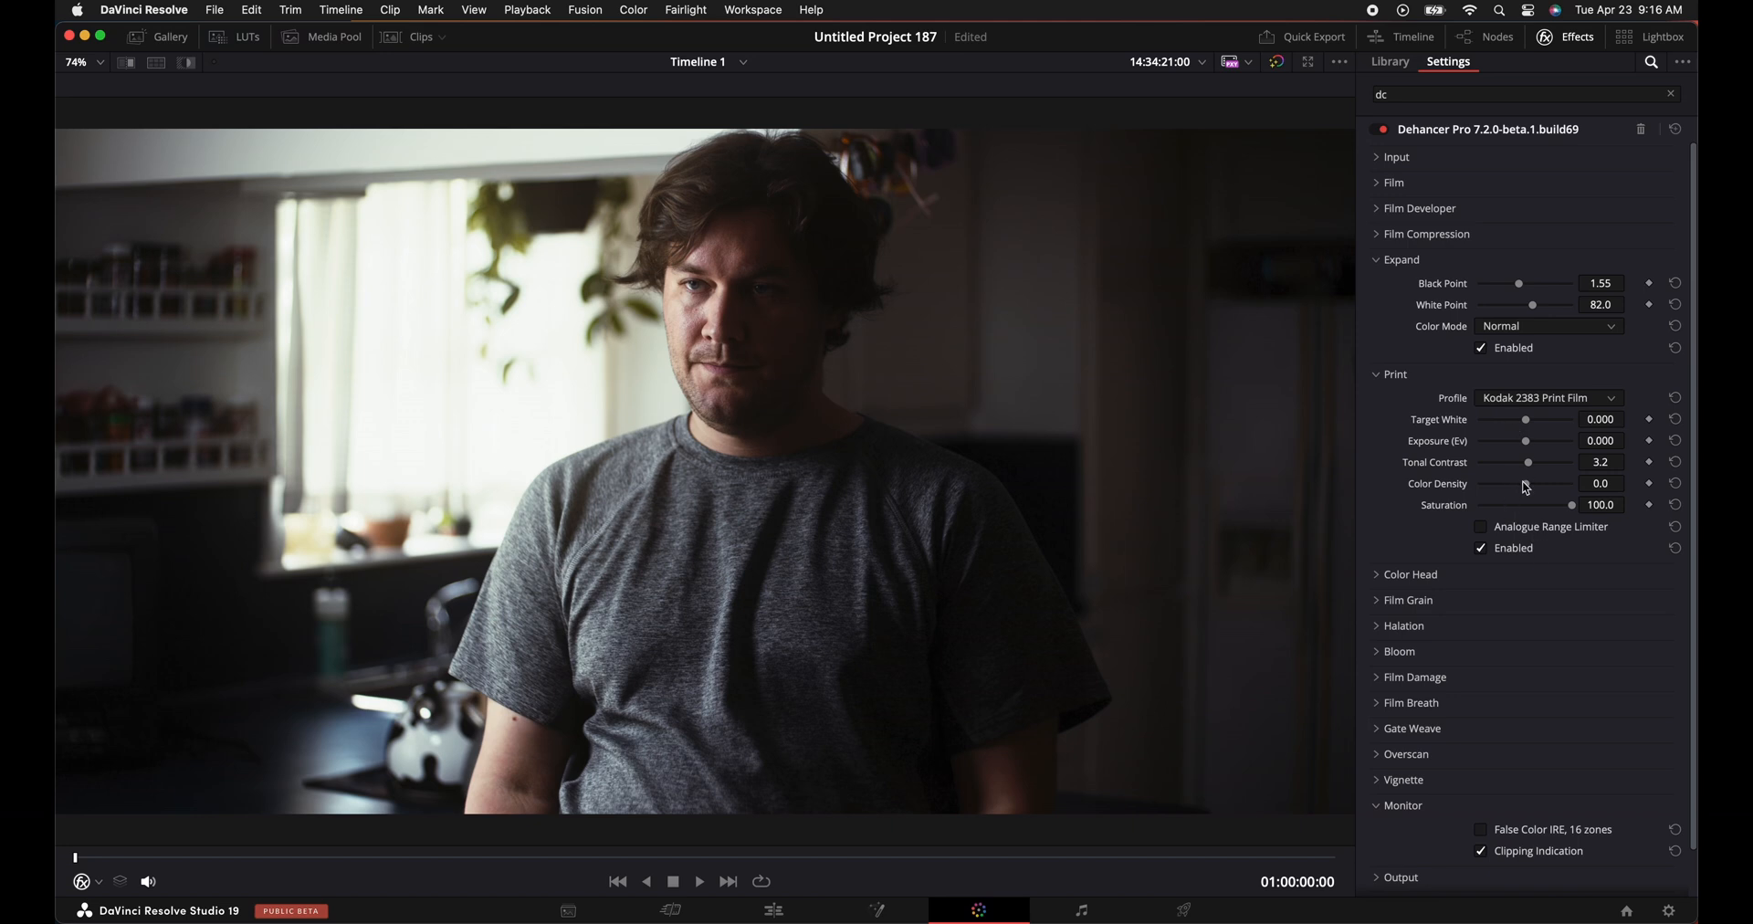
drag(1523, 482, 1543, 482)
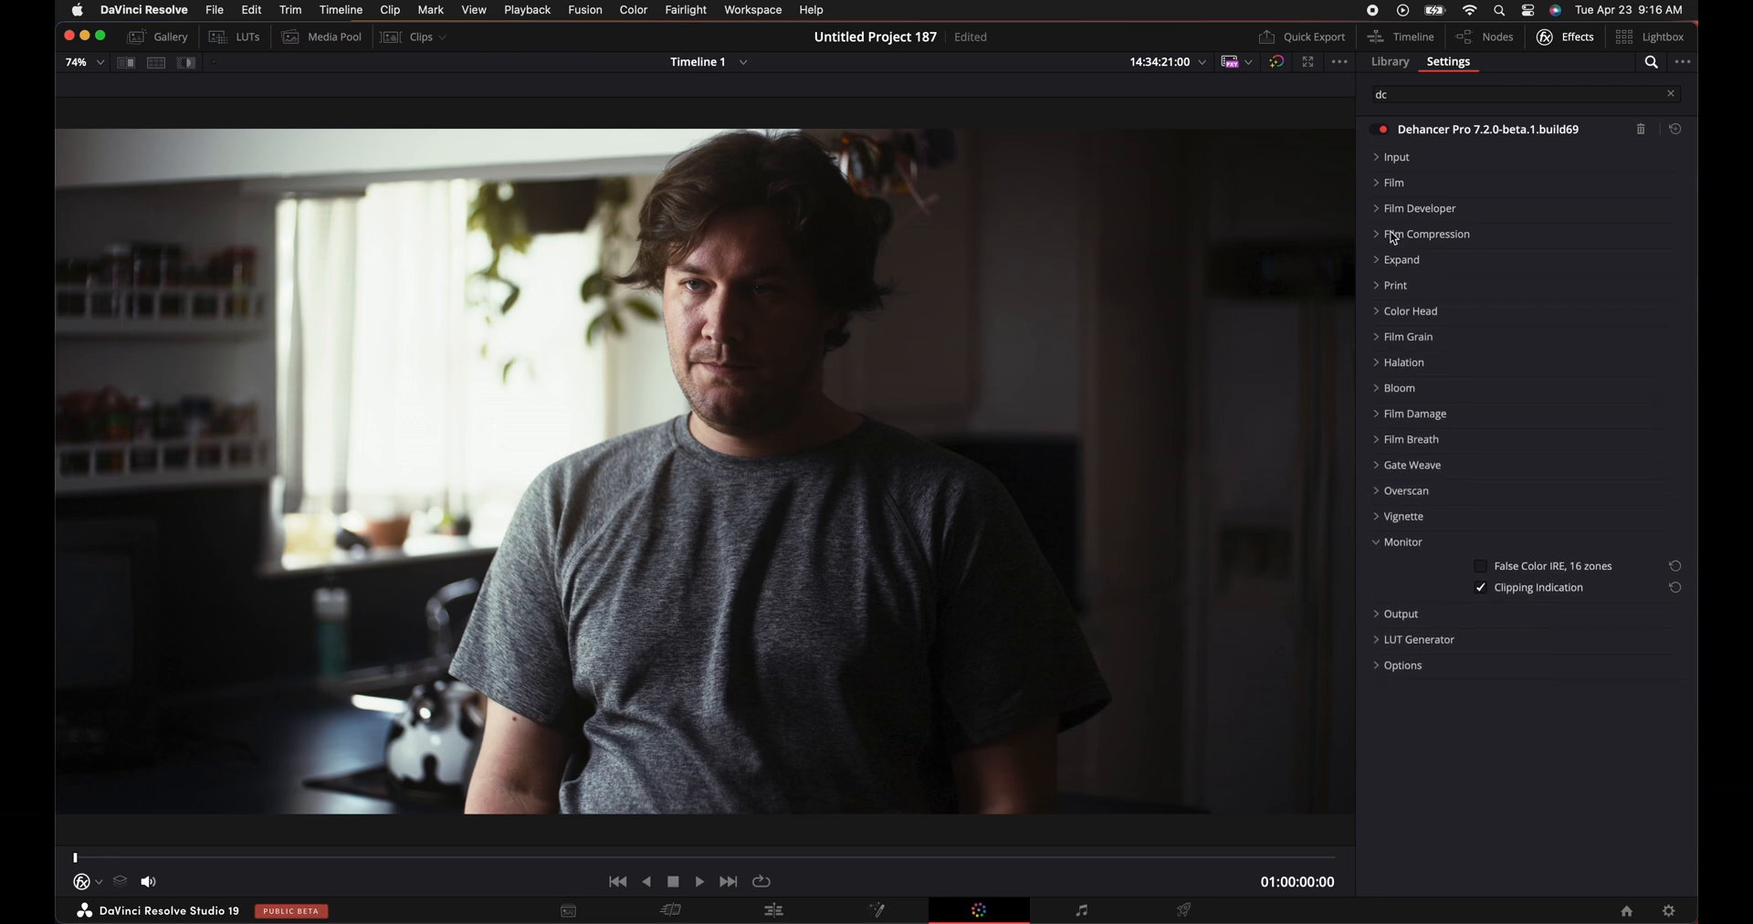
click(1426, 233)
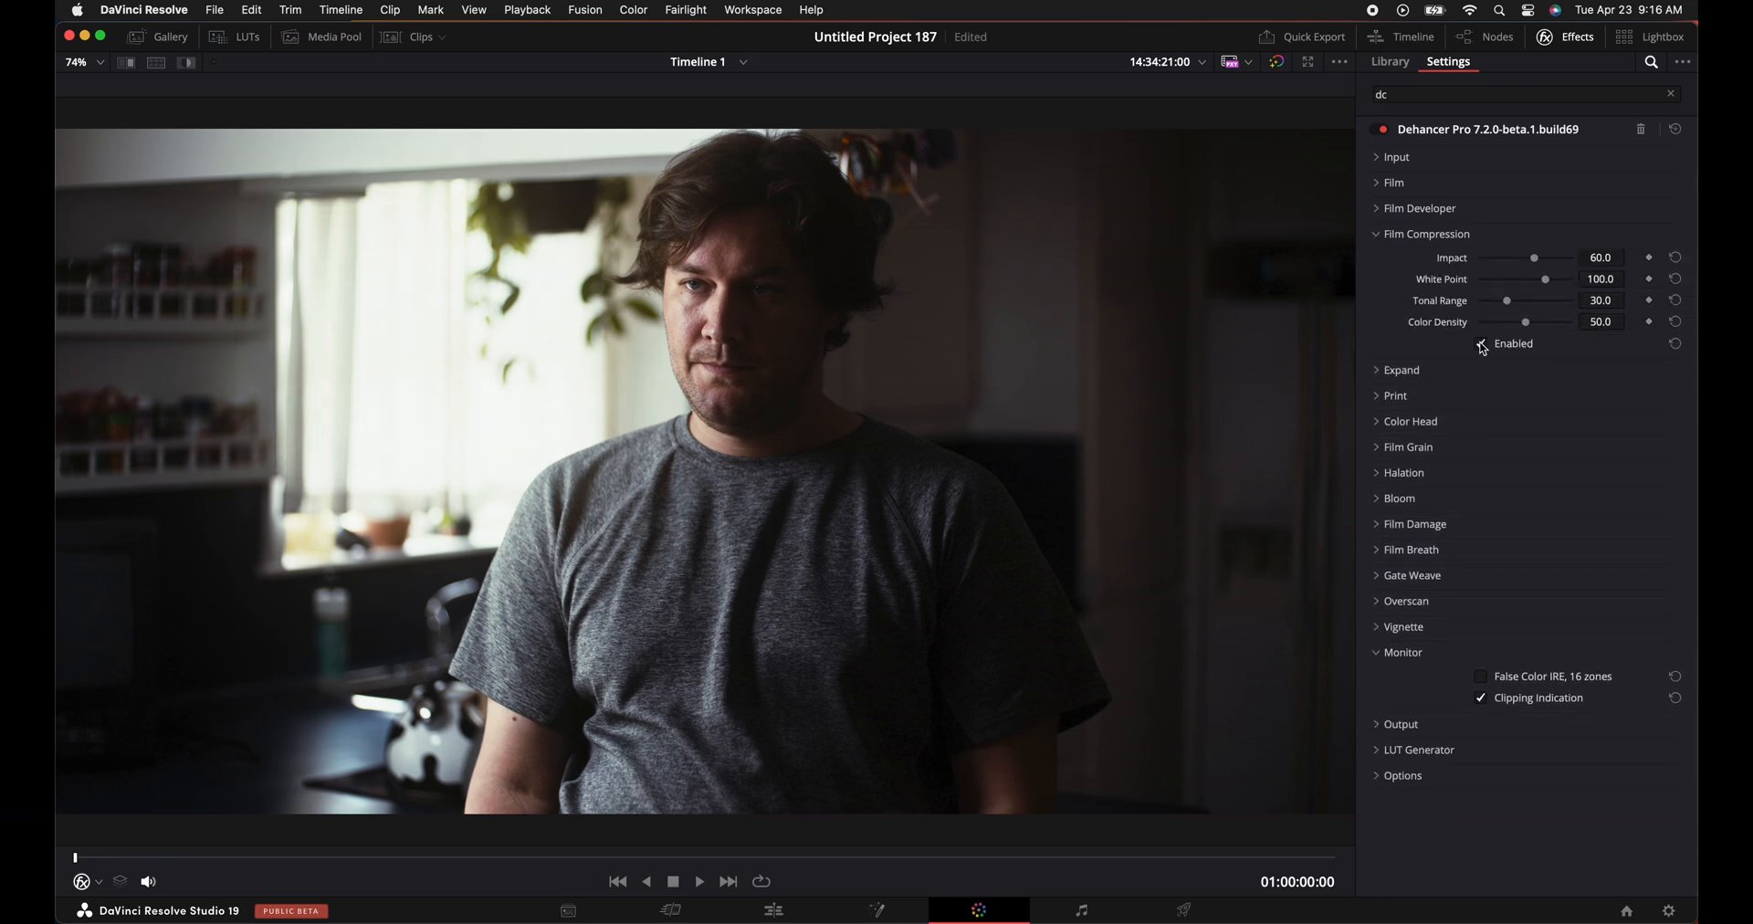
click(1421, 209)
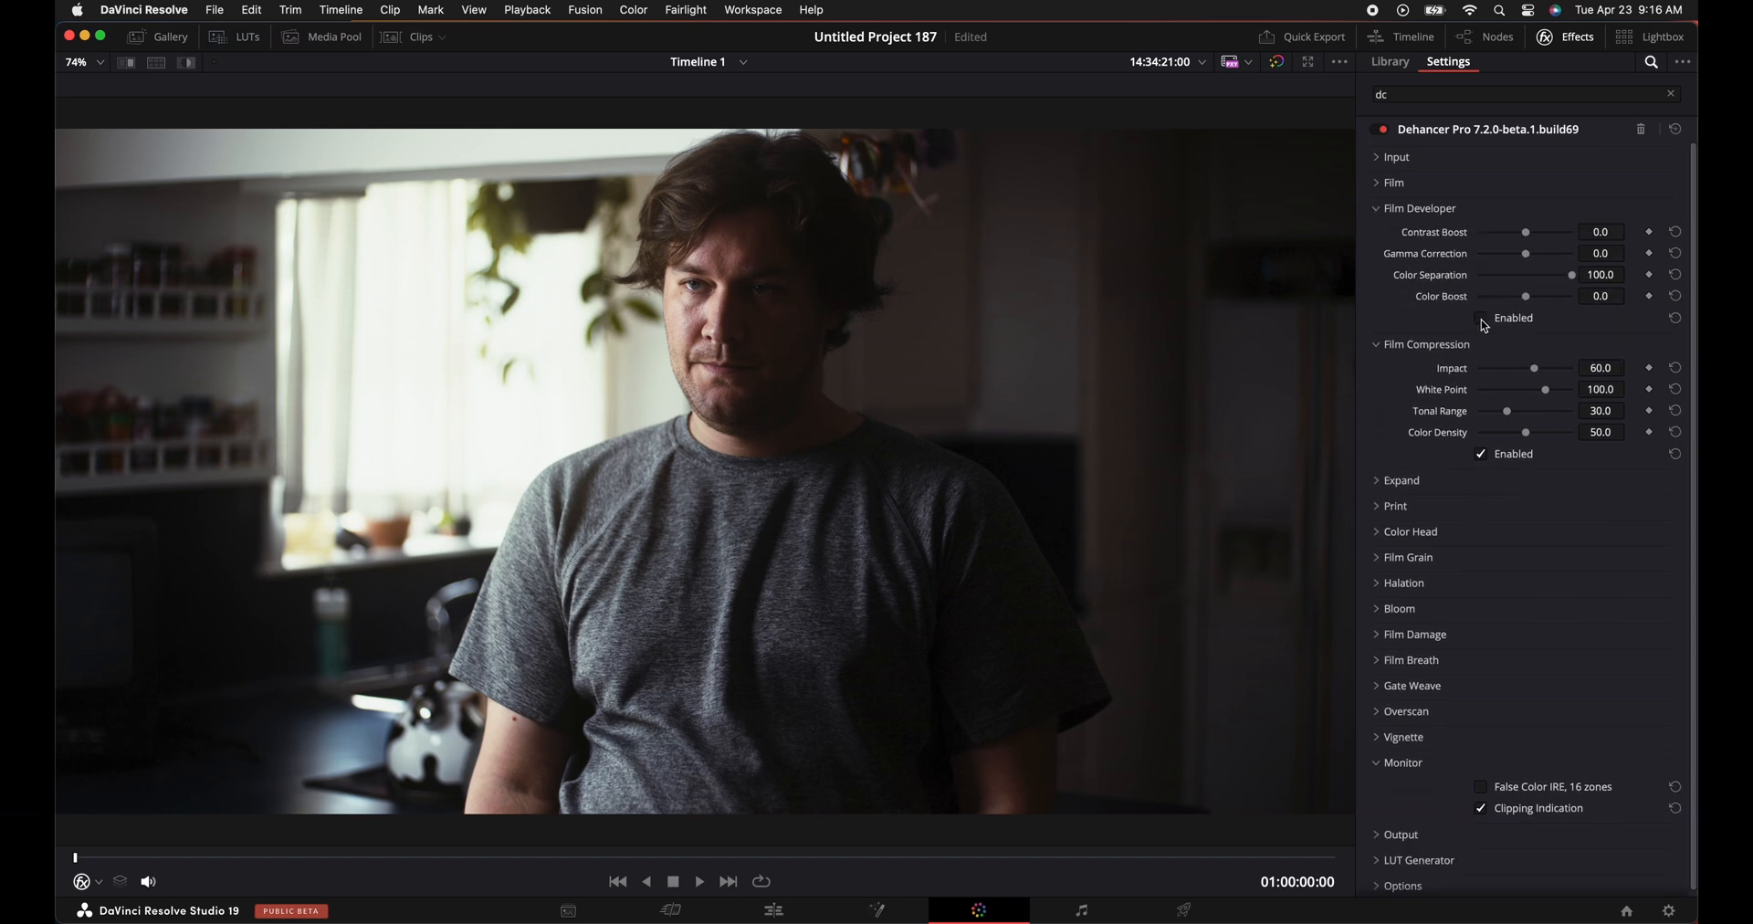
click(1481, 318)
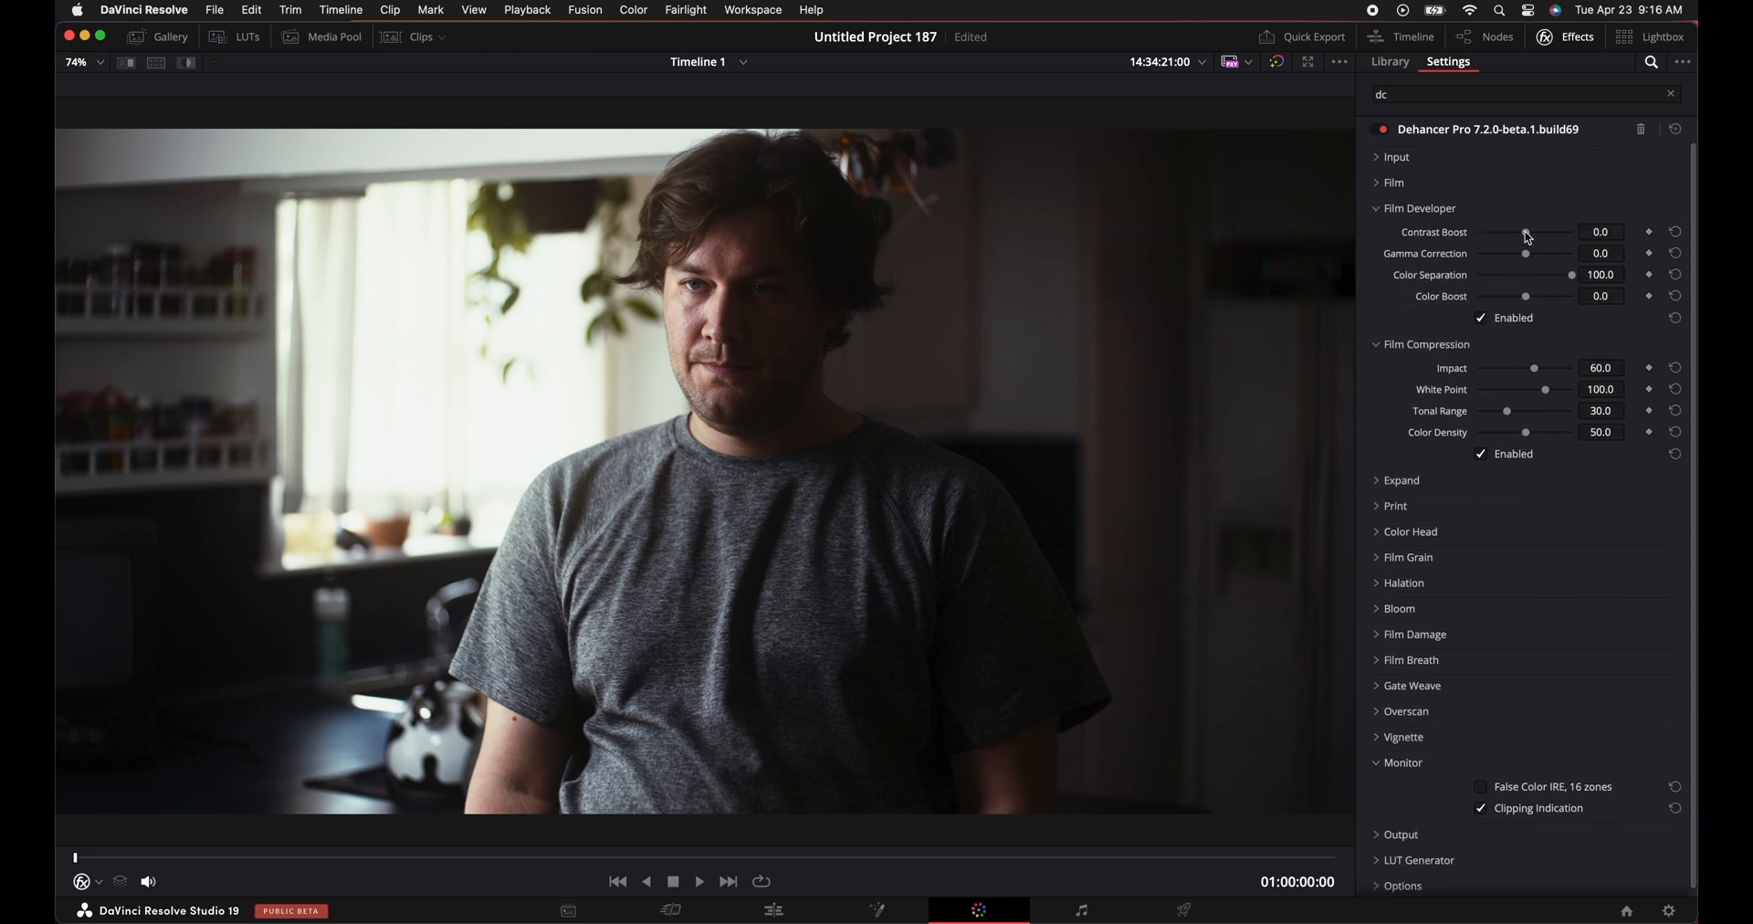
Set Film Developer Contrast Boost 11.9, Gamma Correction -3.2 and Color Boost 32.1.
drag(1509, 232, 1532, 231)
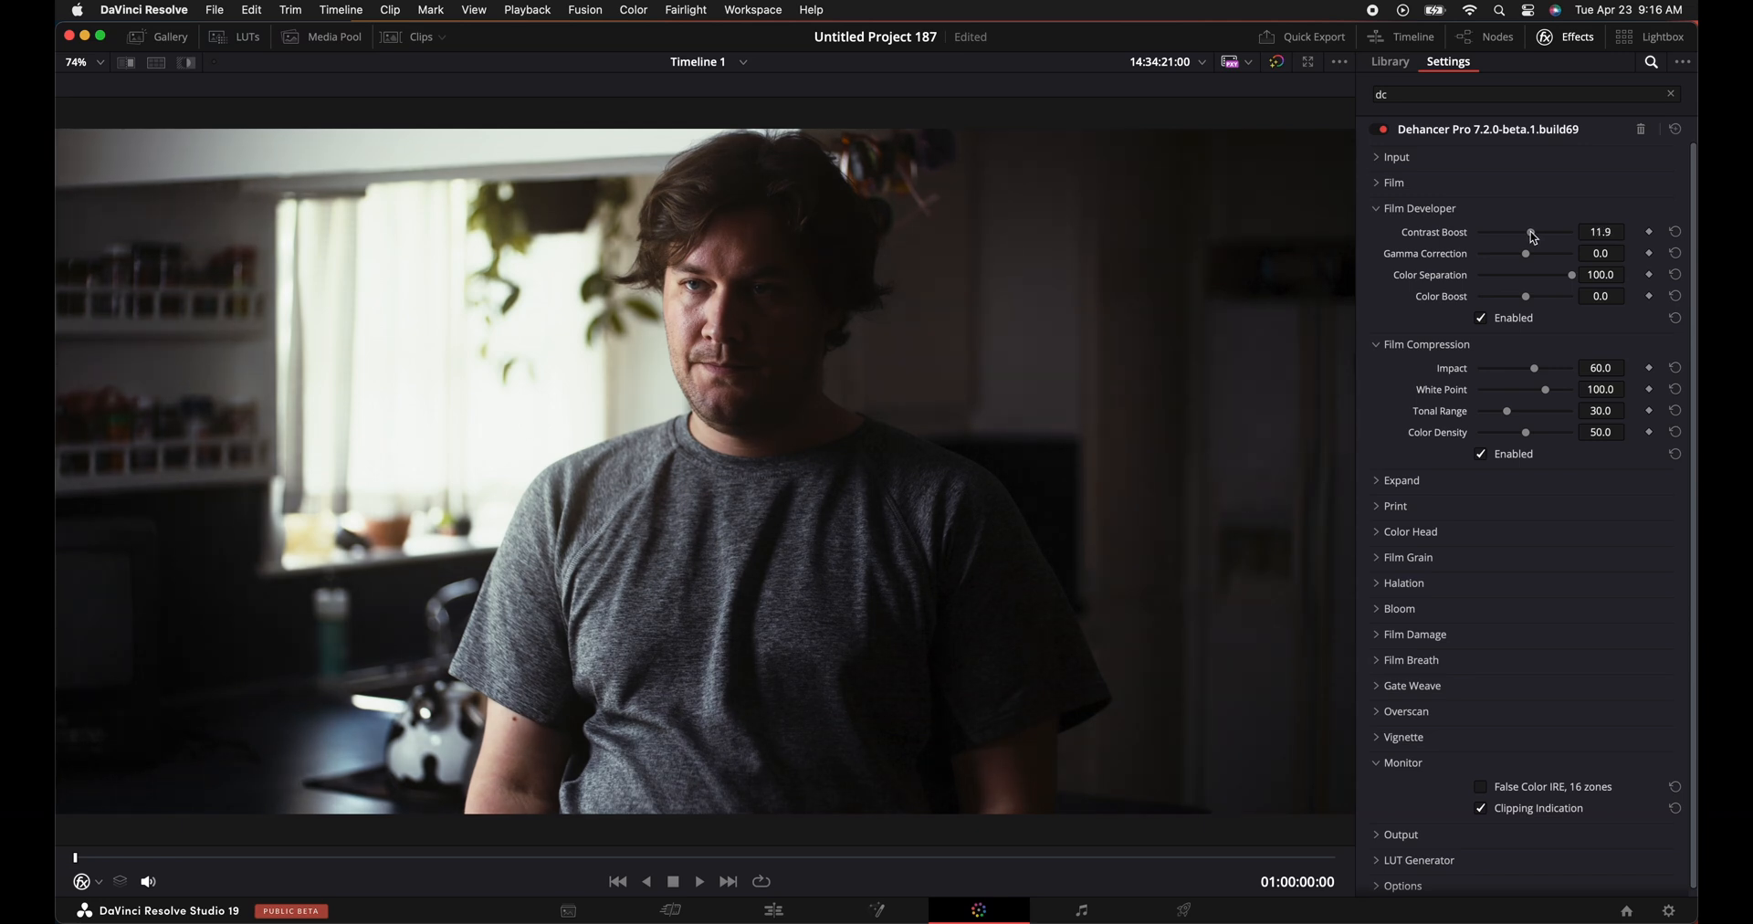
drag(1525, 251, 1520, 252)
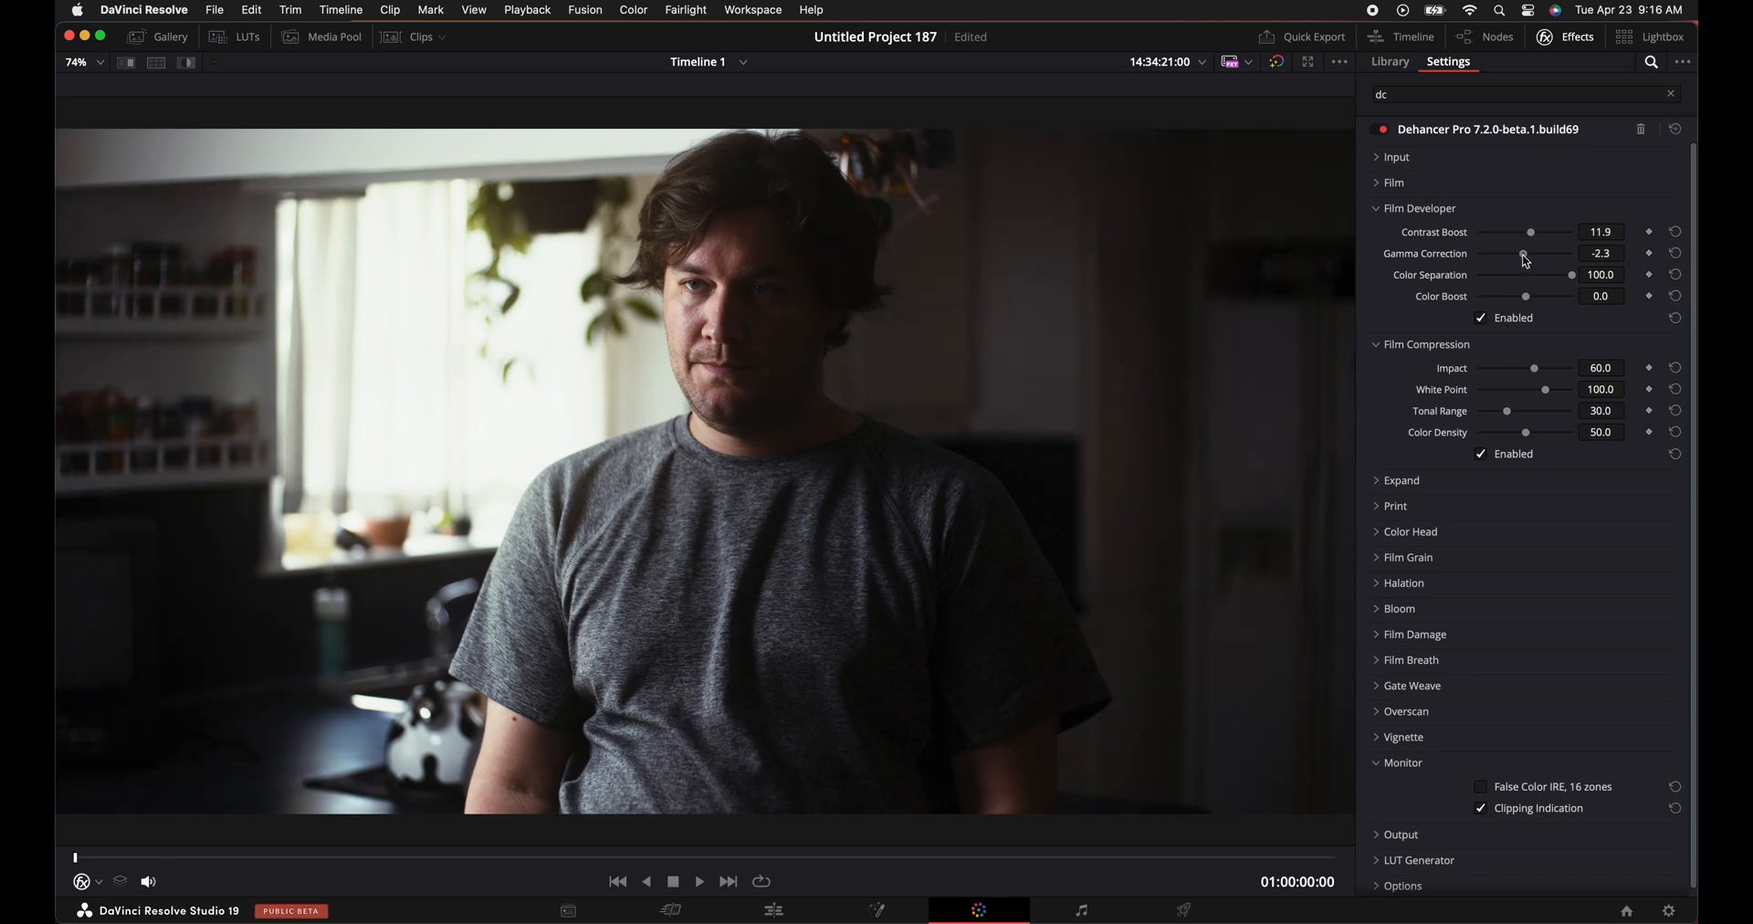
drag(1521, 254, 1572, 254)
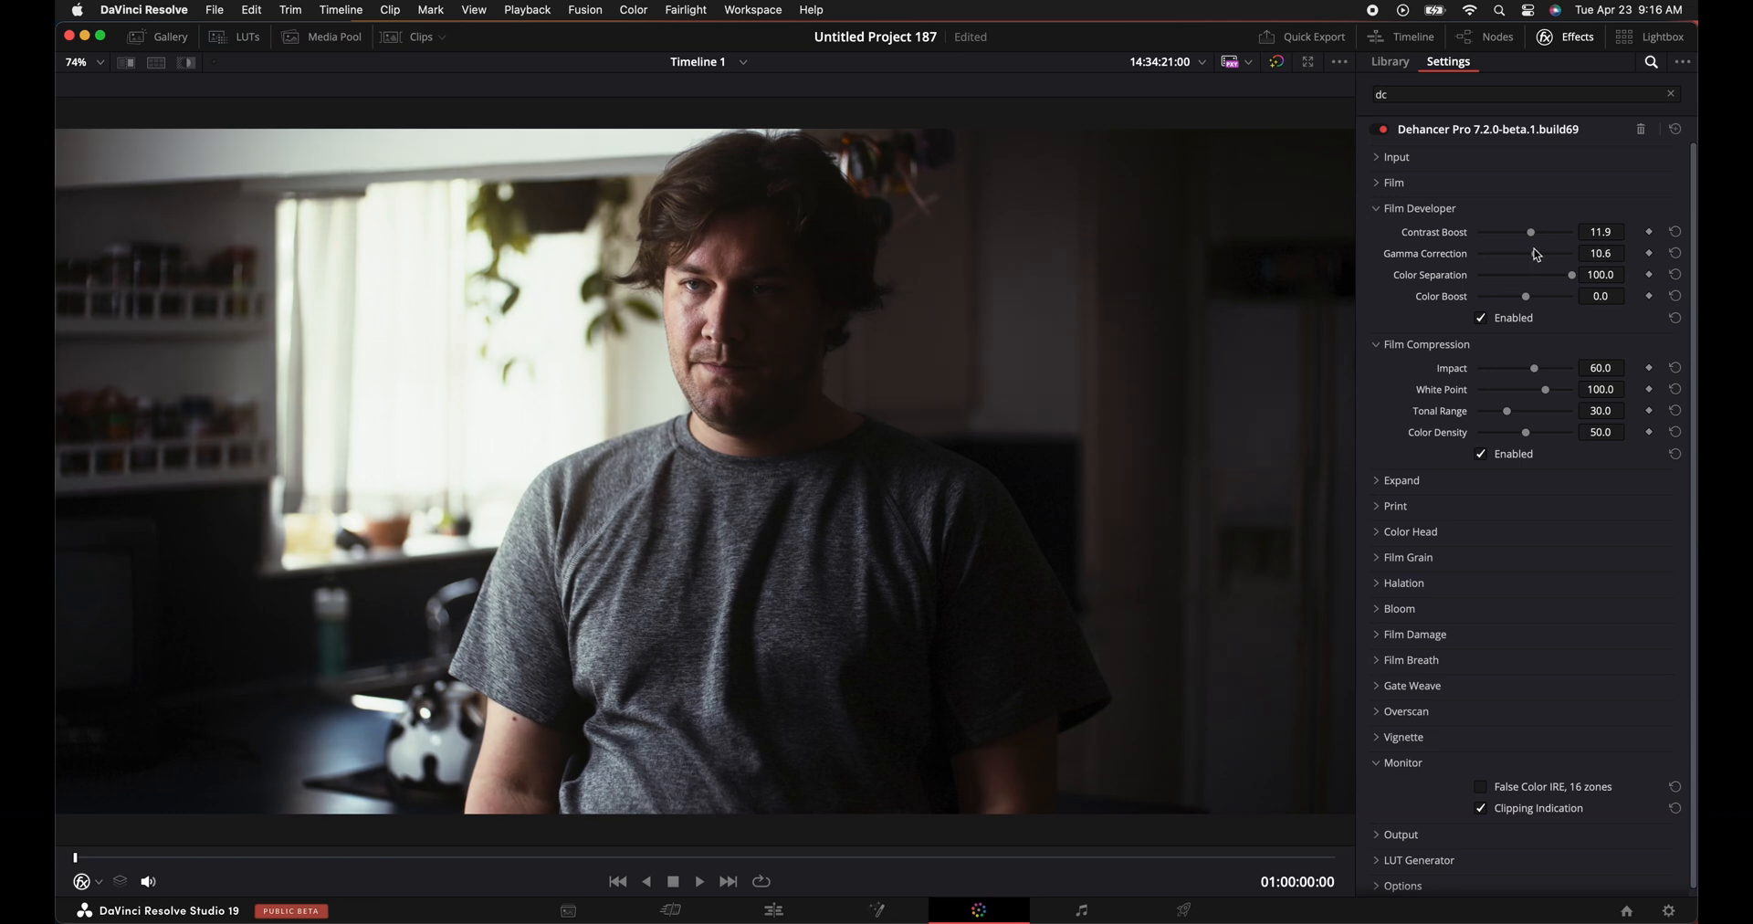
drag(1570, 254, 1523, 254)
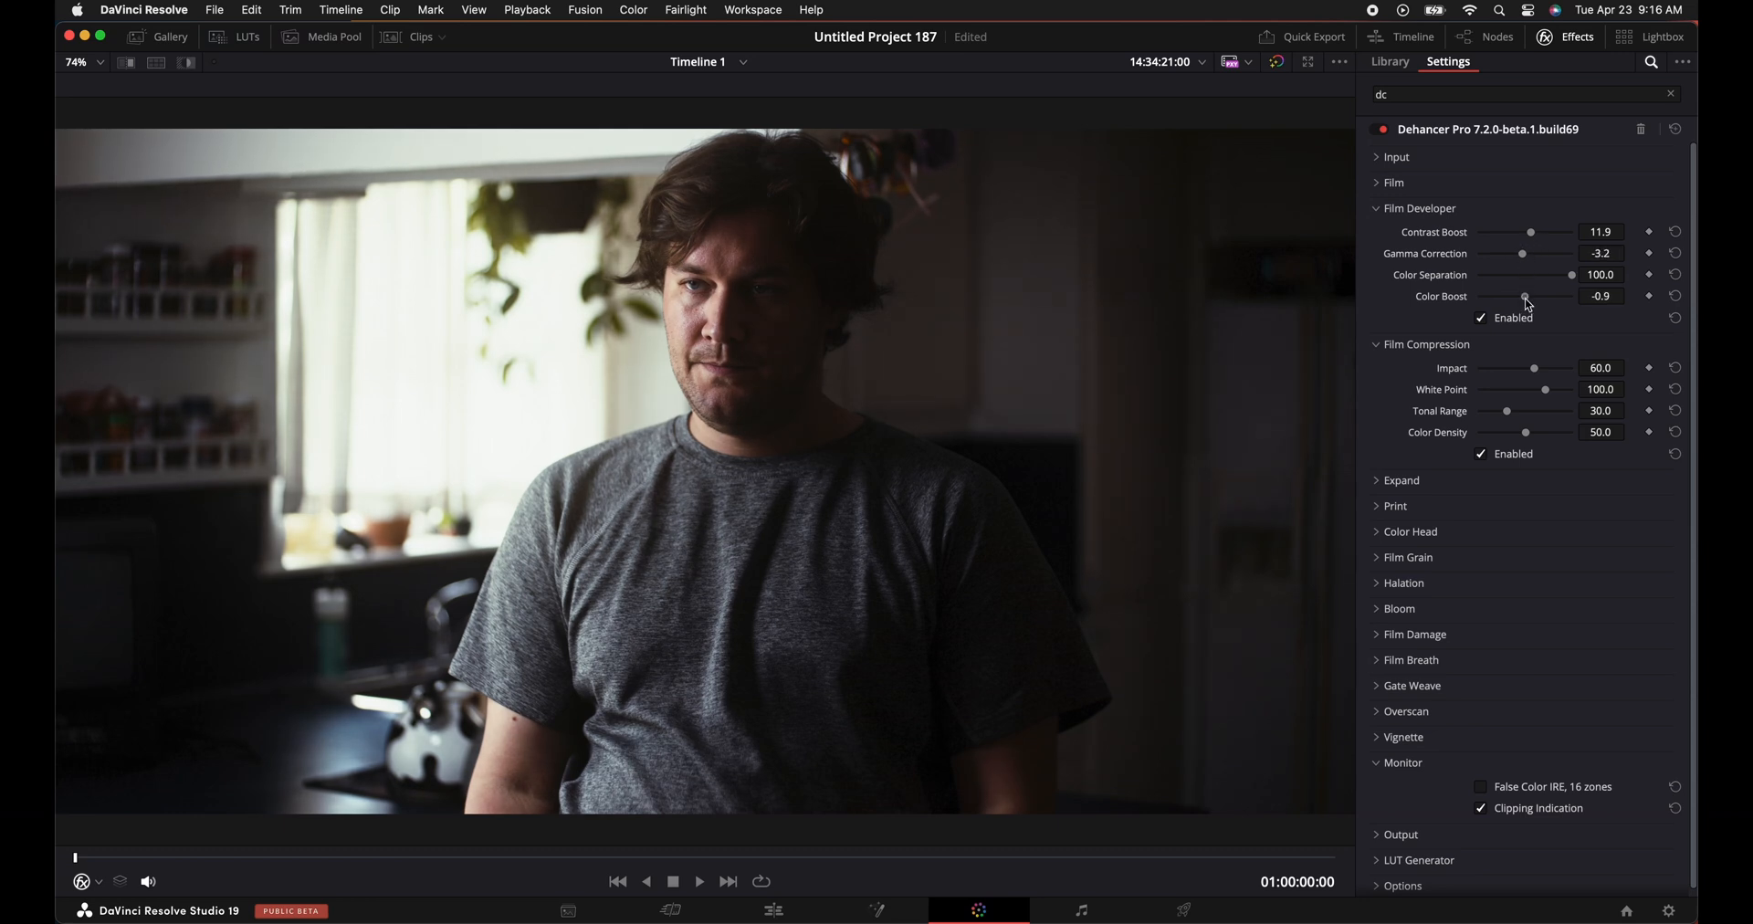
drag(1524, 296, 1565, 296)
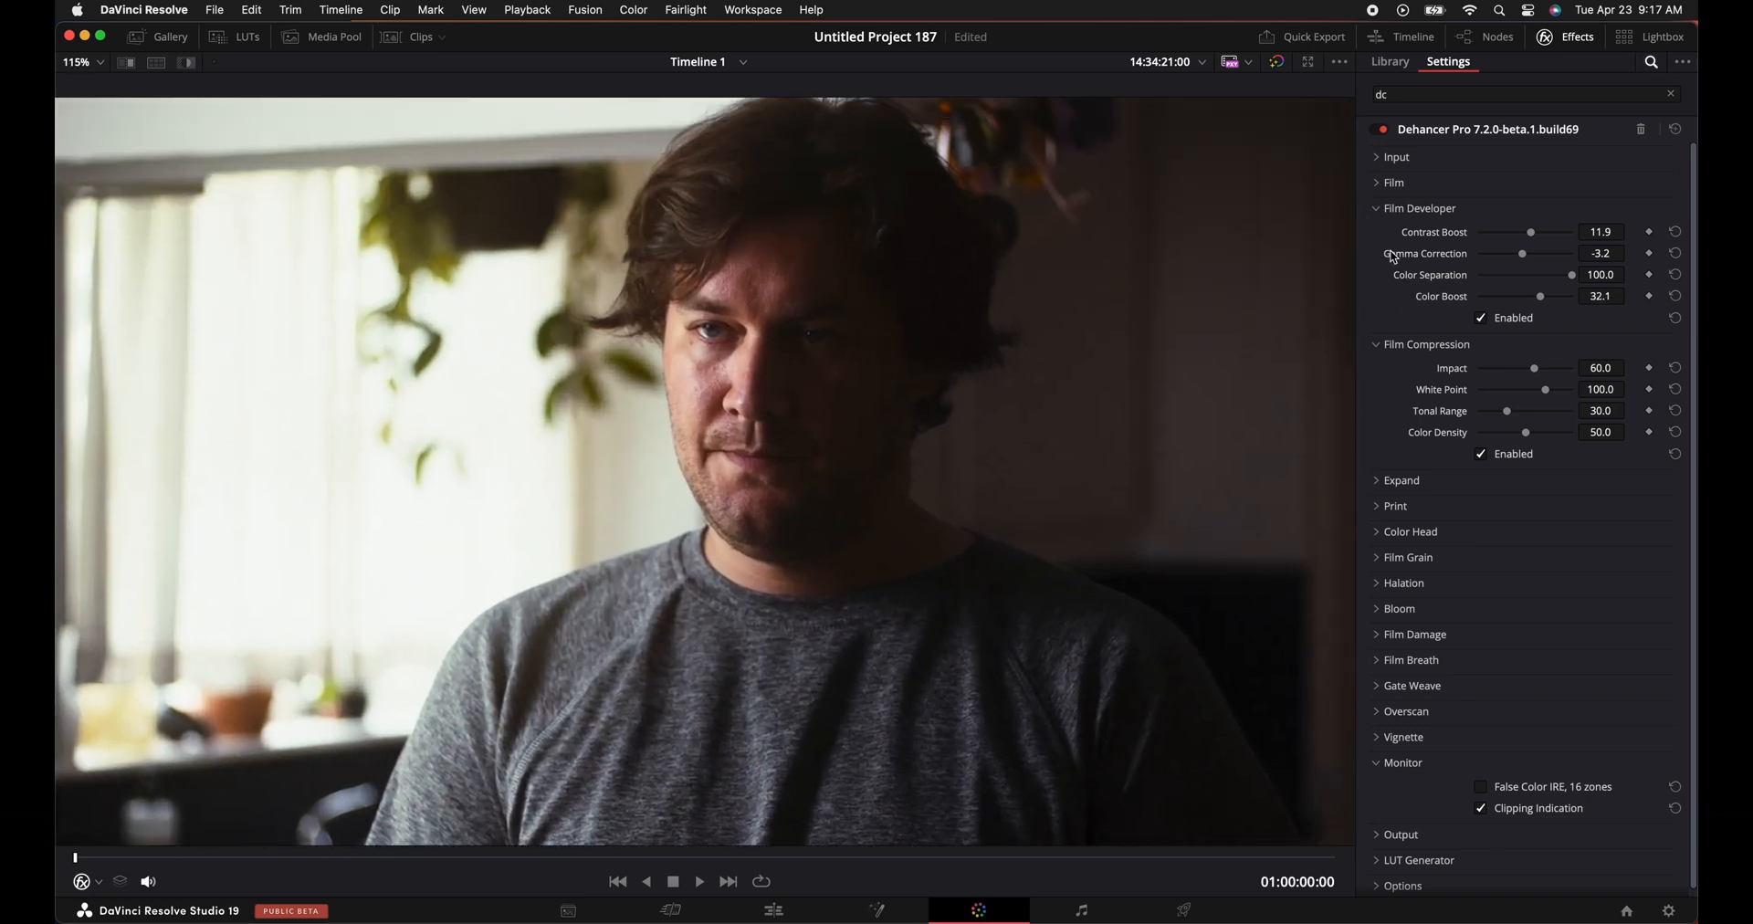
Collapse Developer and Compression and review the Halation, Bloom, Film Damage and Film Breath sections.
click(1376, 208)
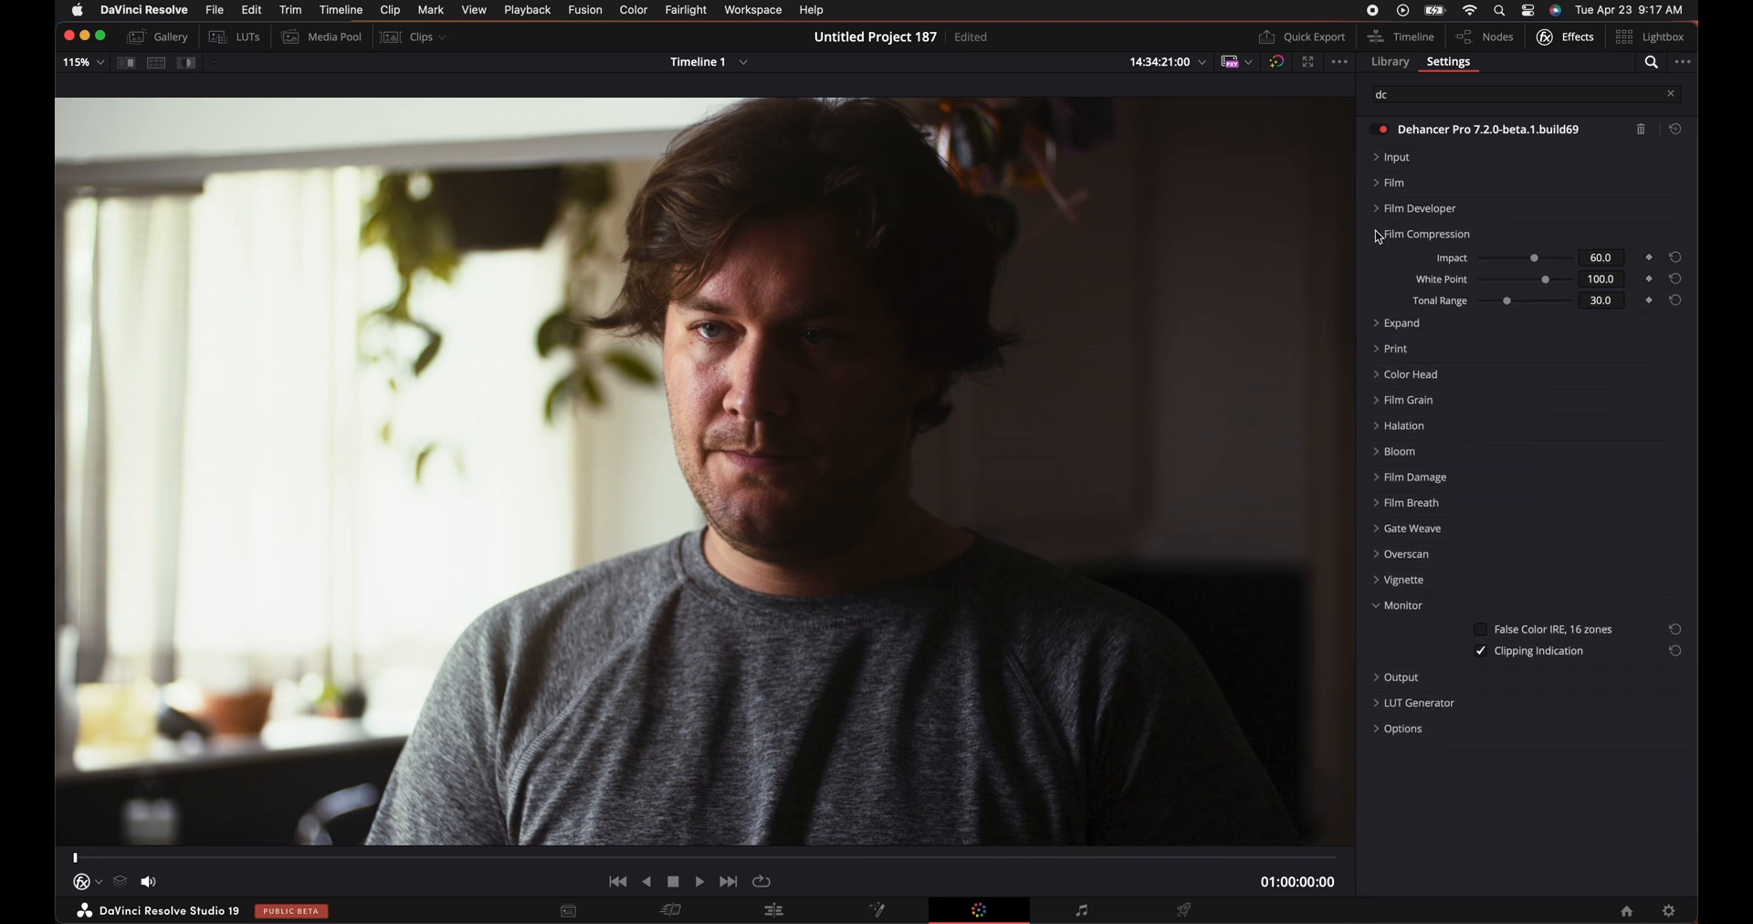
click(1426, 234)
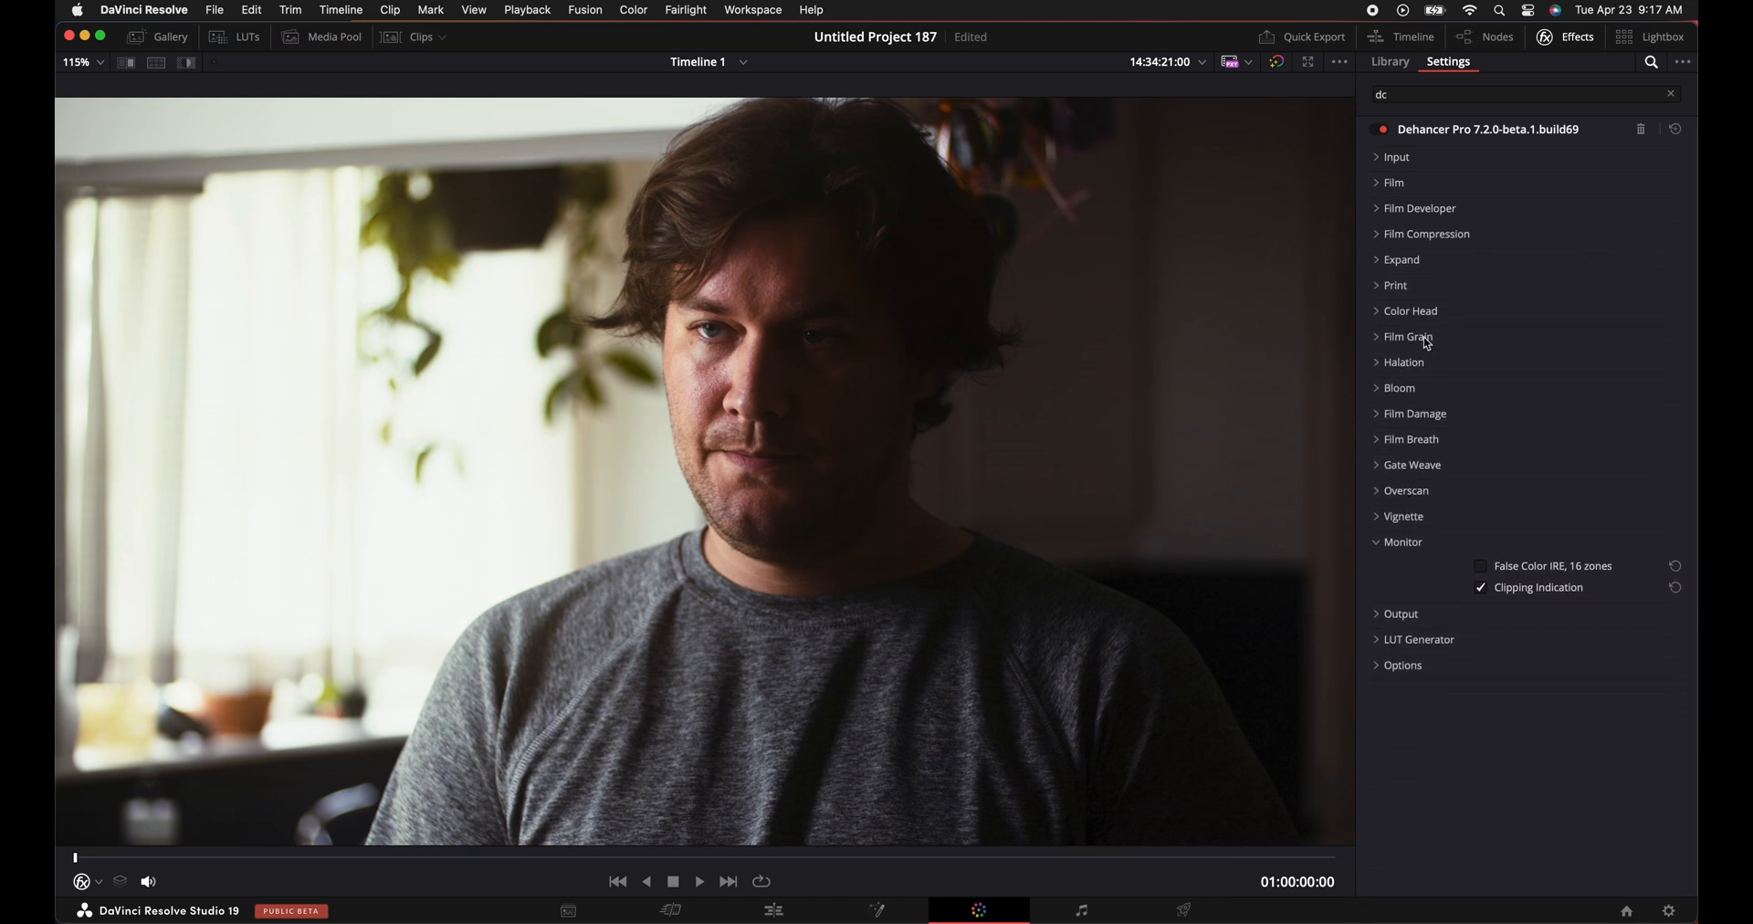
click(1405, 336)
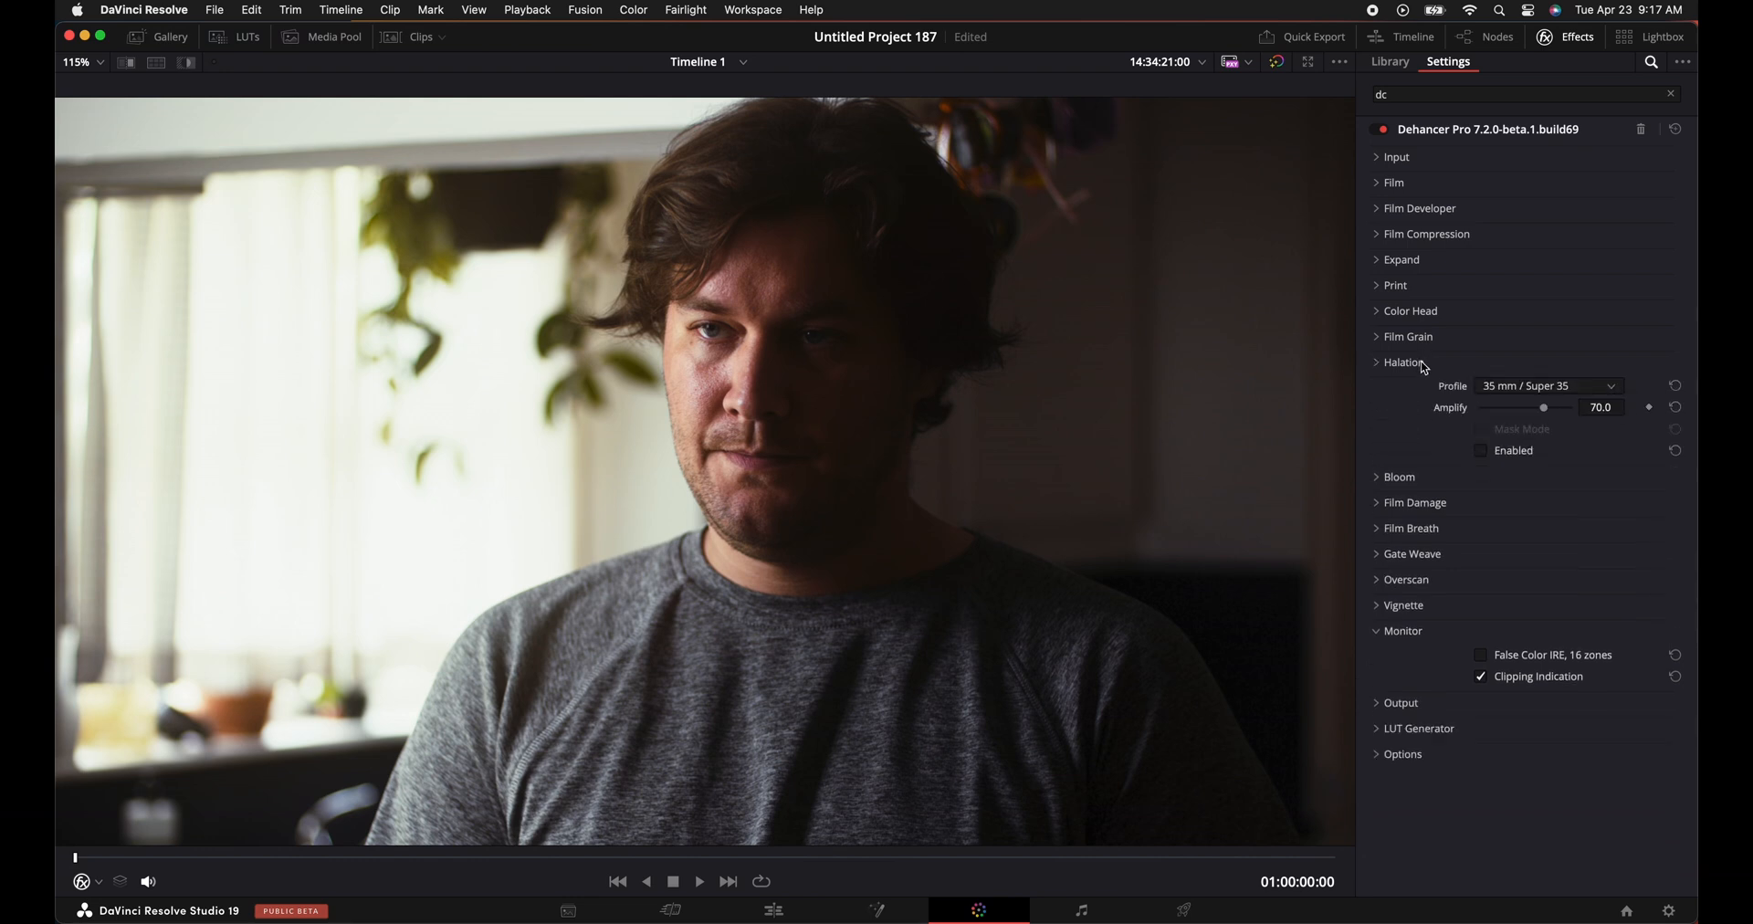
click(1399, 387)
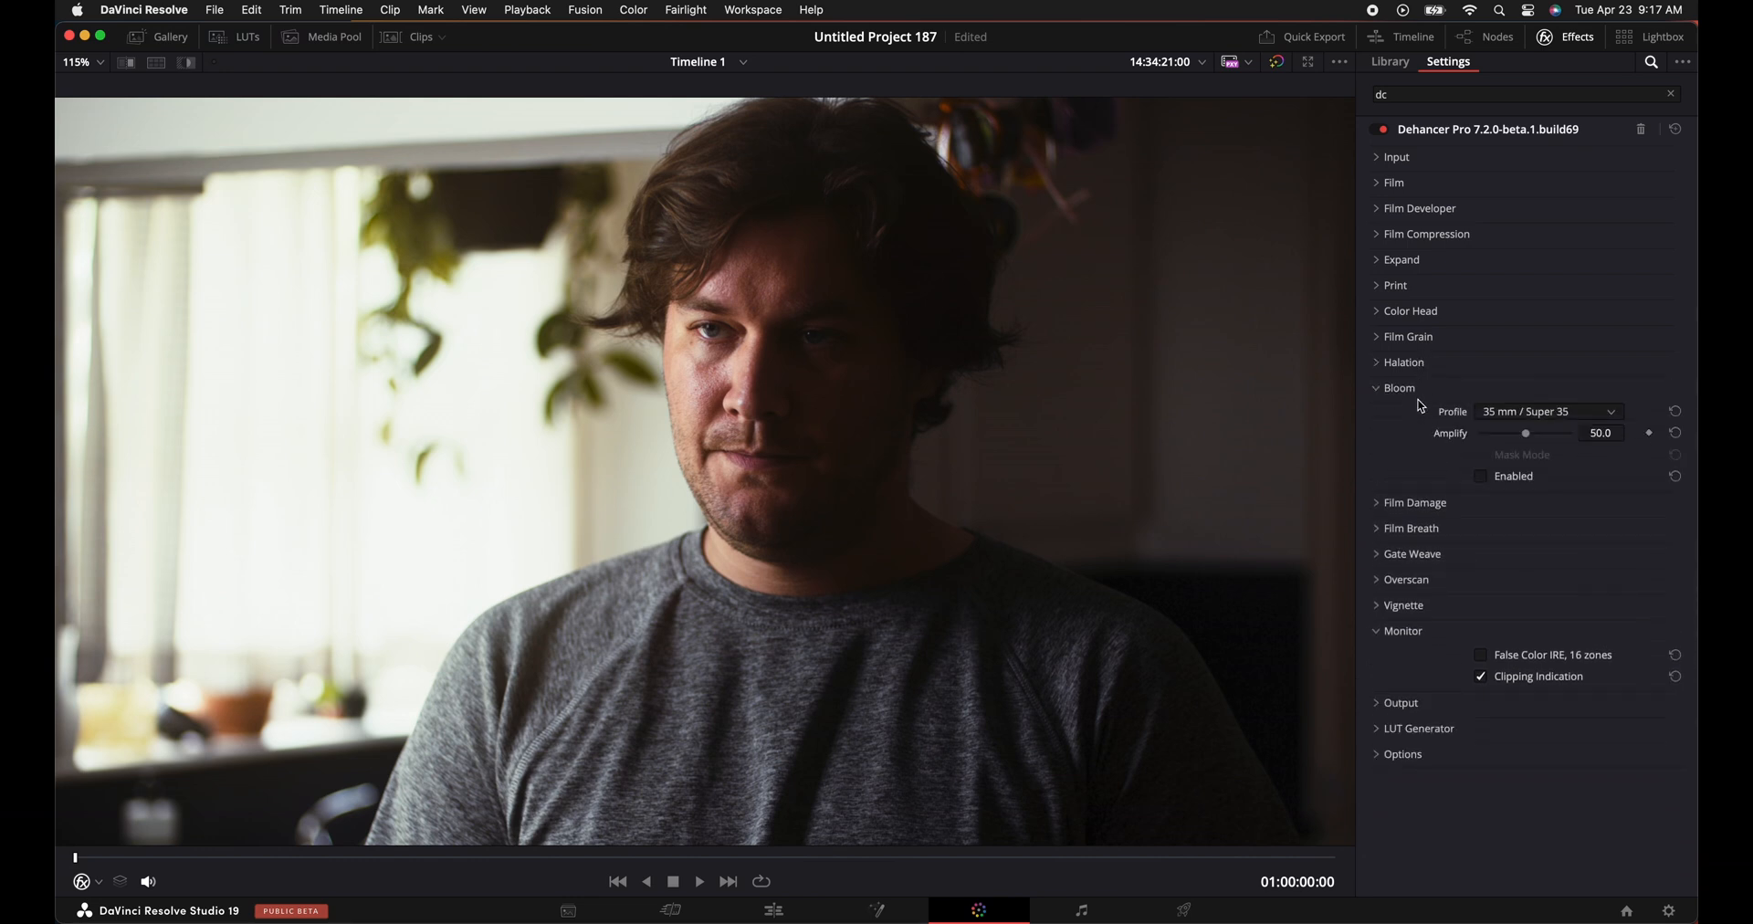
click(1399, 387)
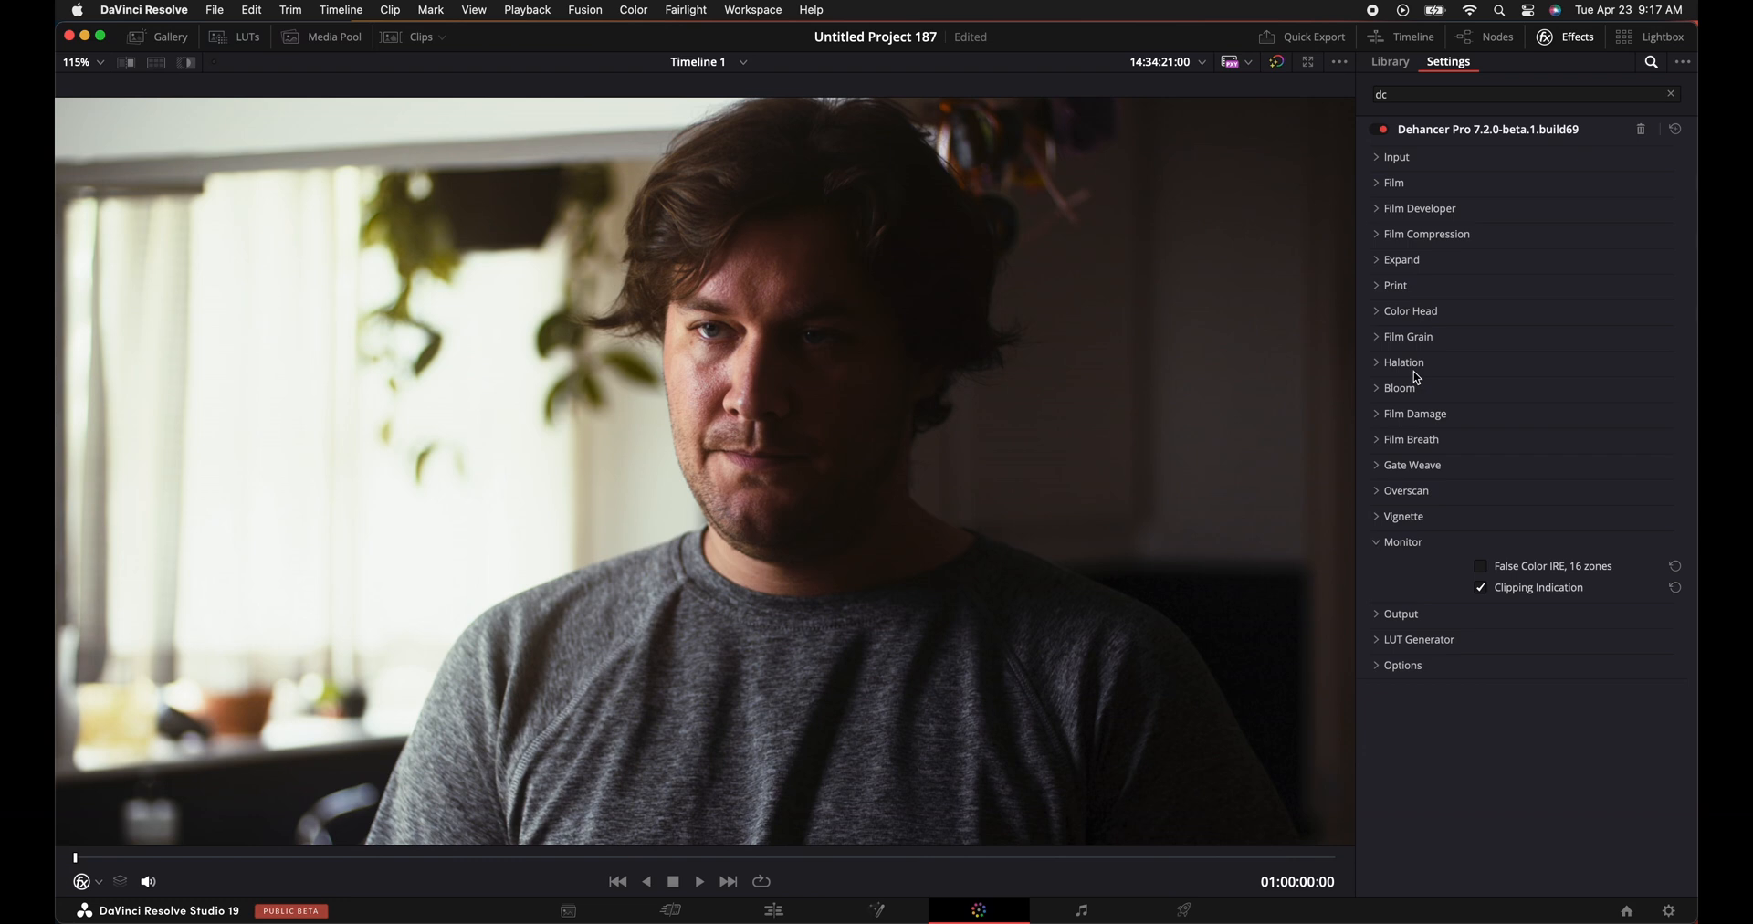
click(1415, 413)
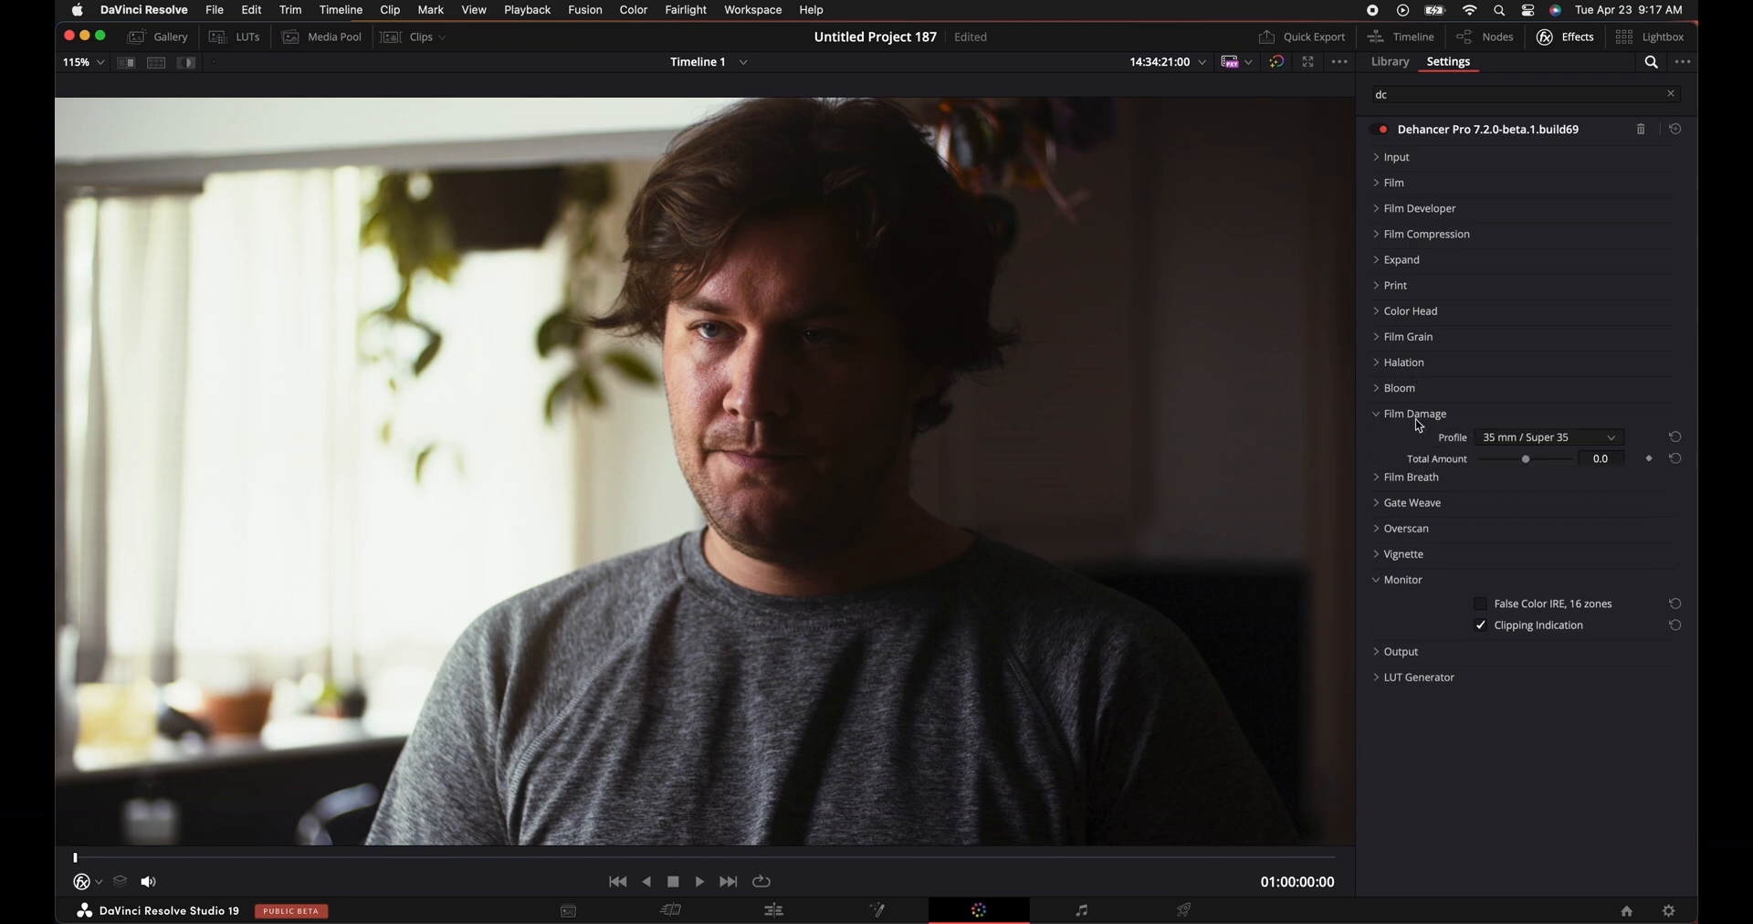
click(1415, 412)
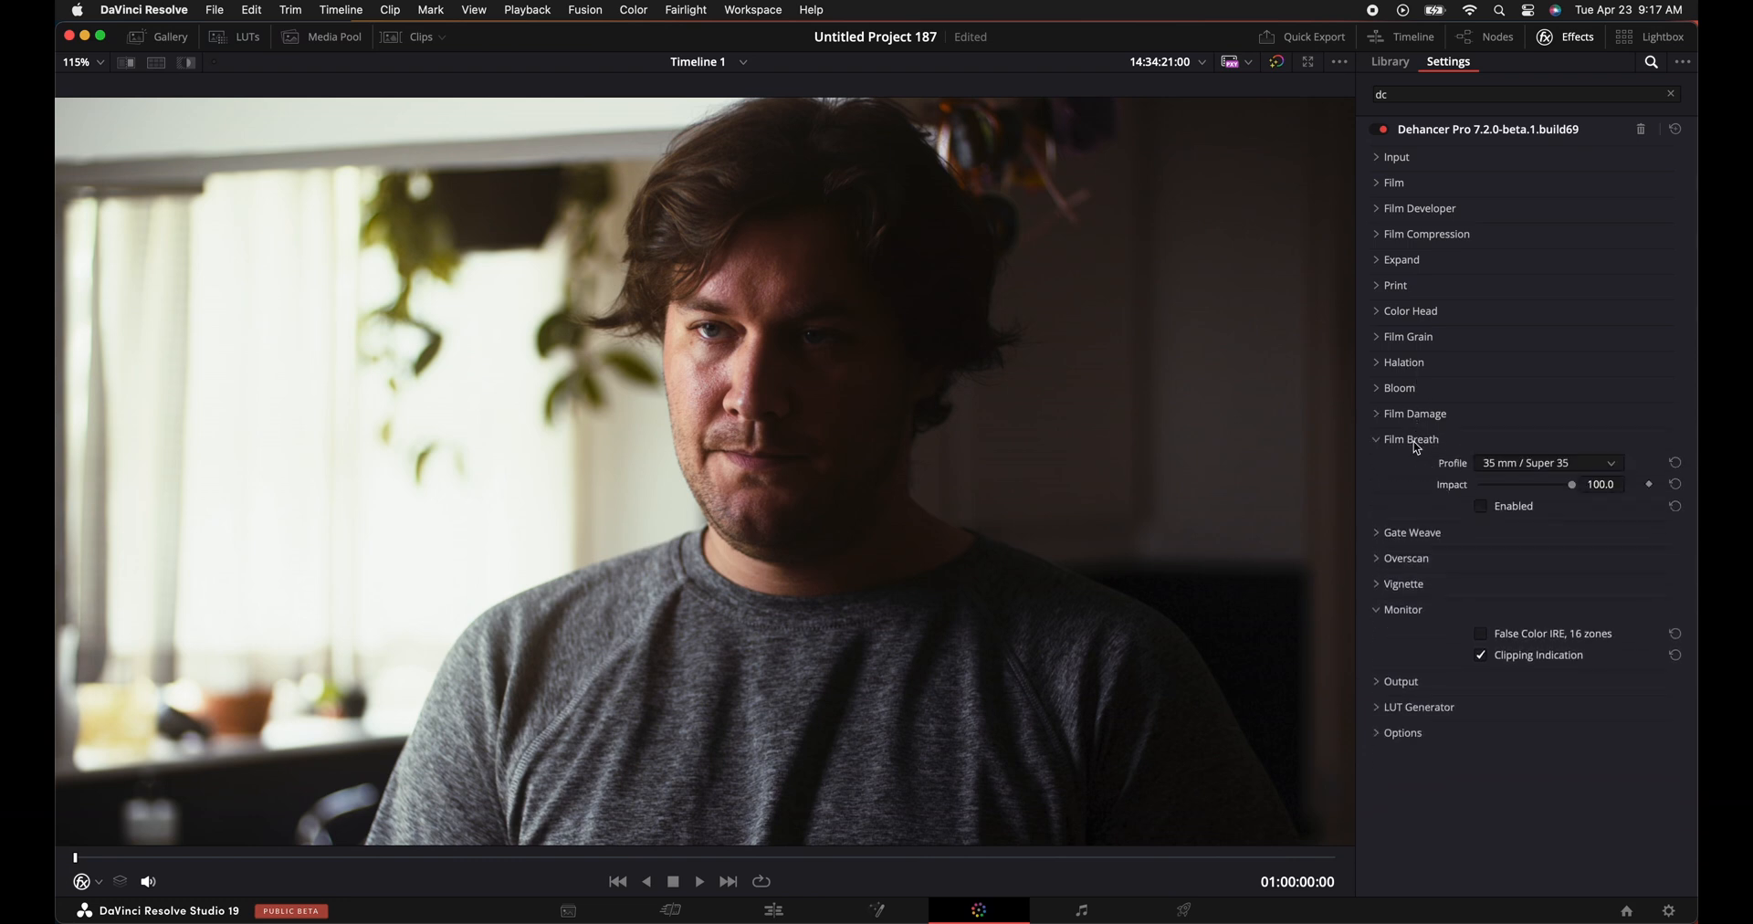
click(1415, 413)
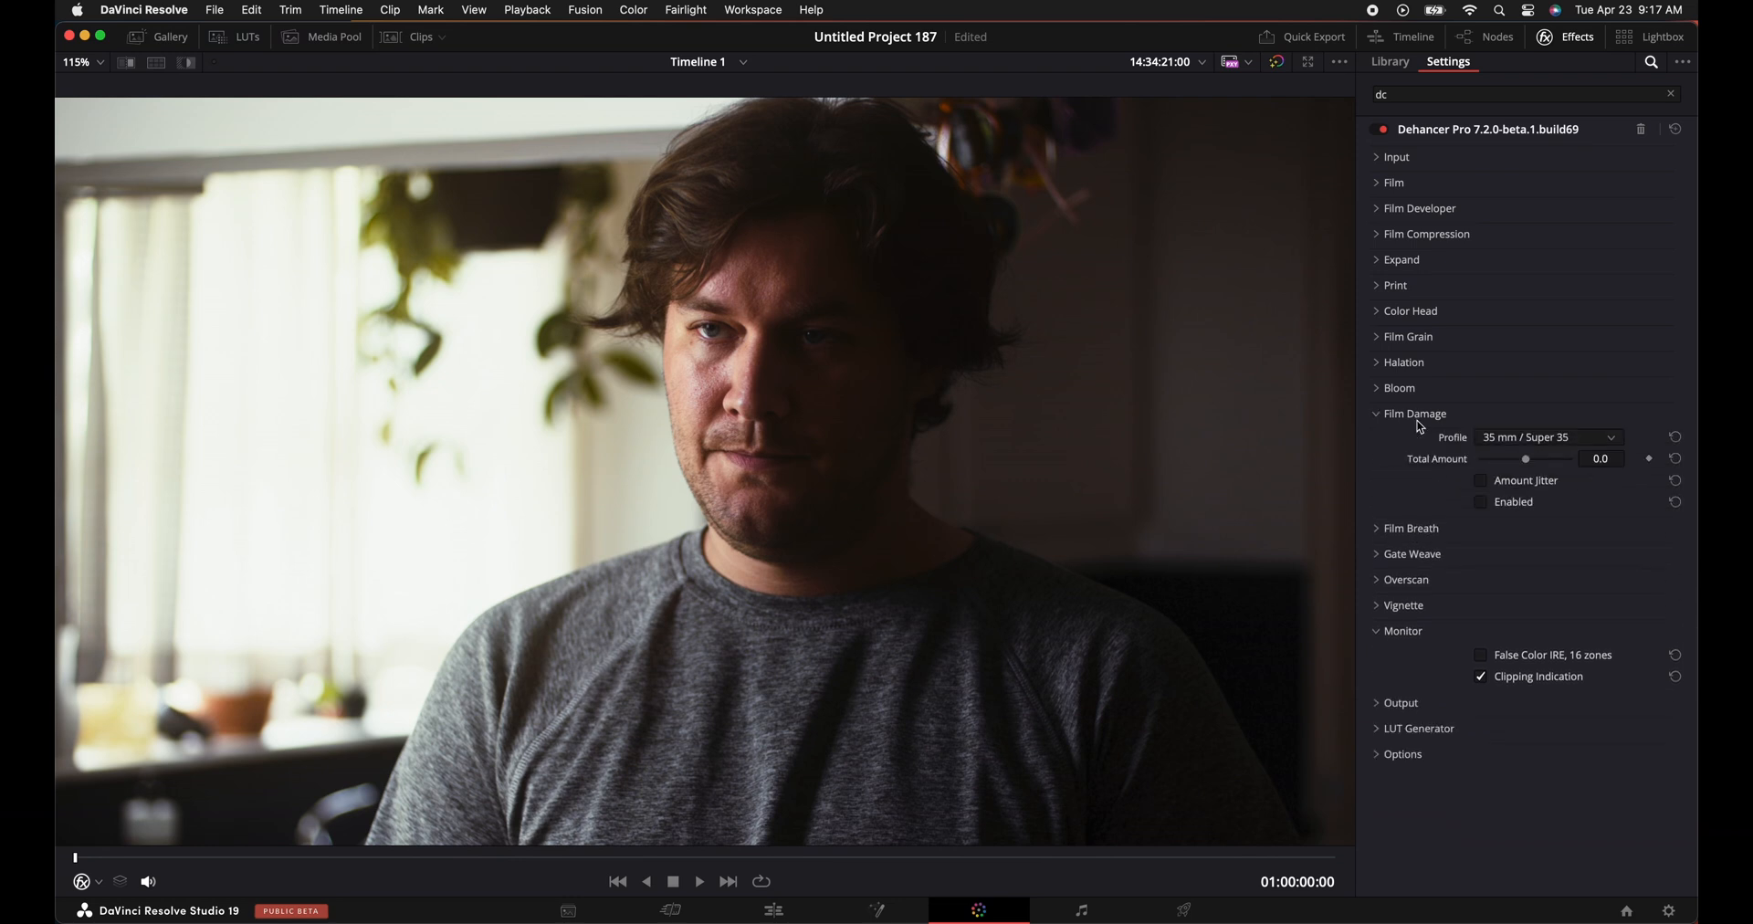
click(1377, 413)
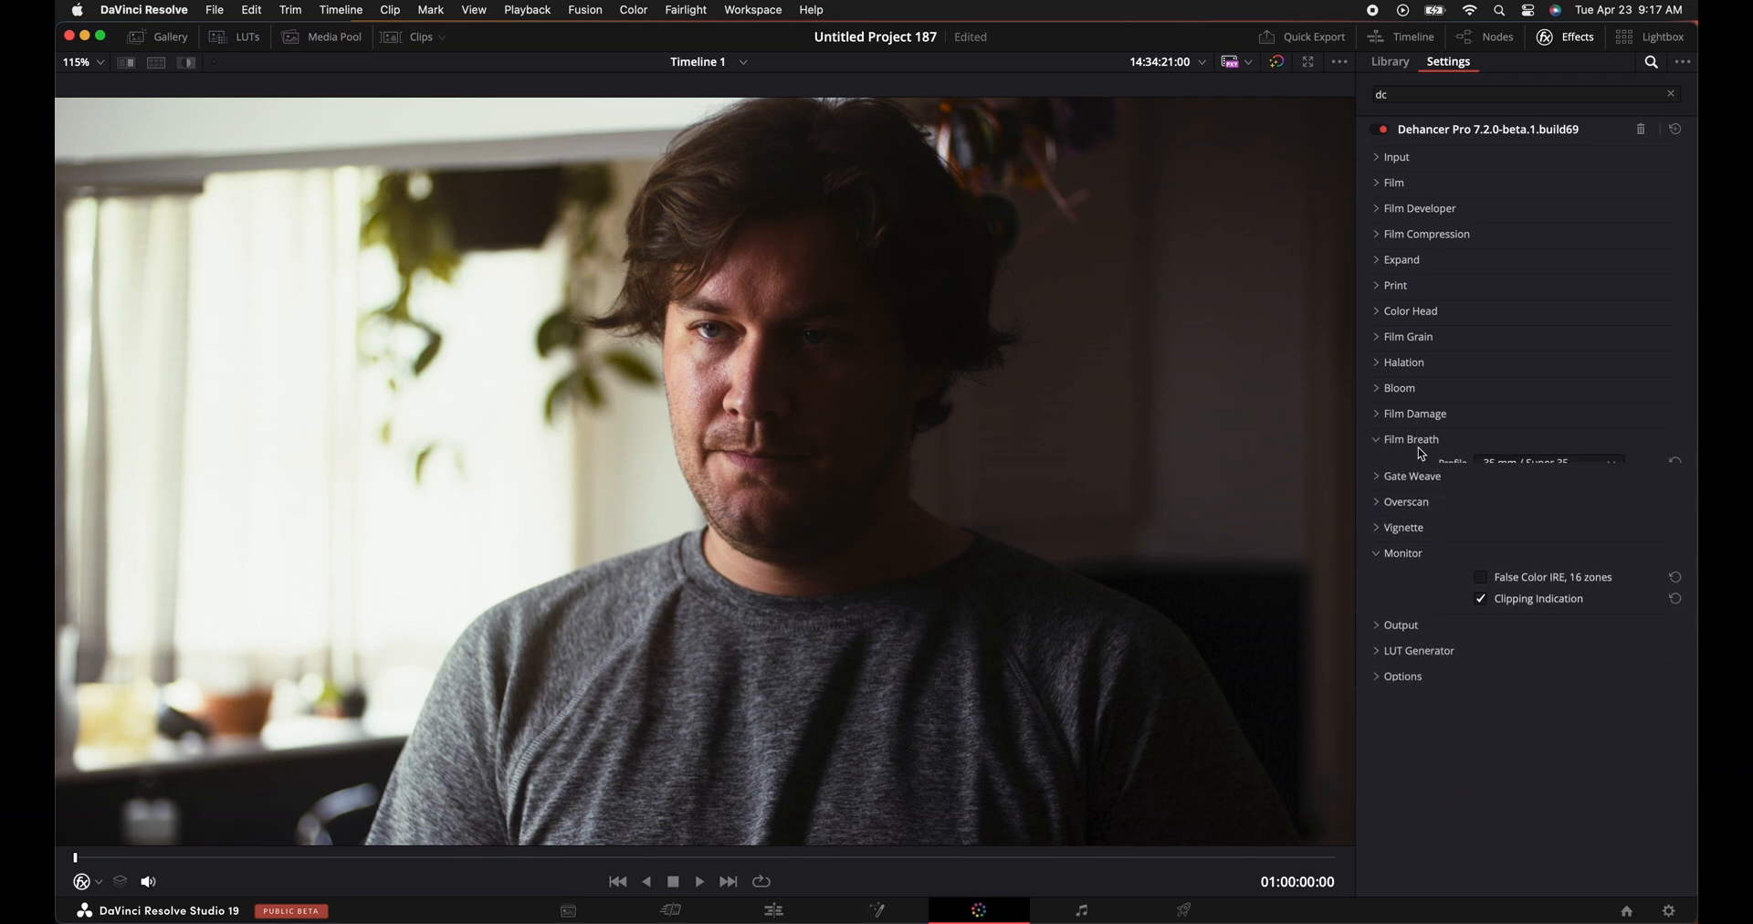
Enable Gate Weave at Impact 100 and reveal the Overscan settings.
click(1411, 438)
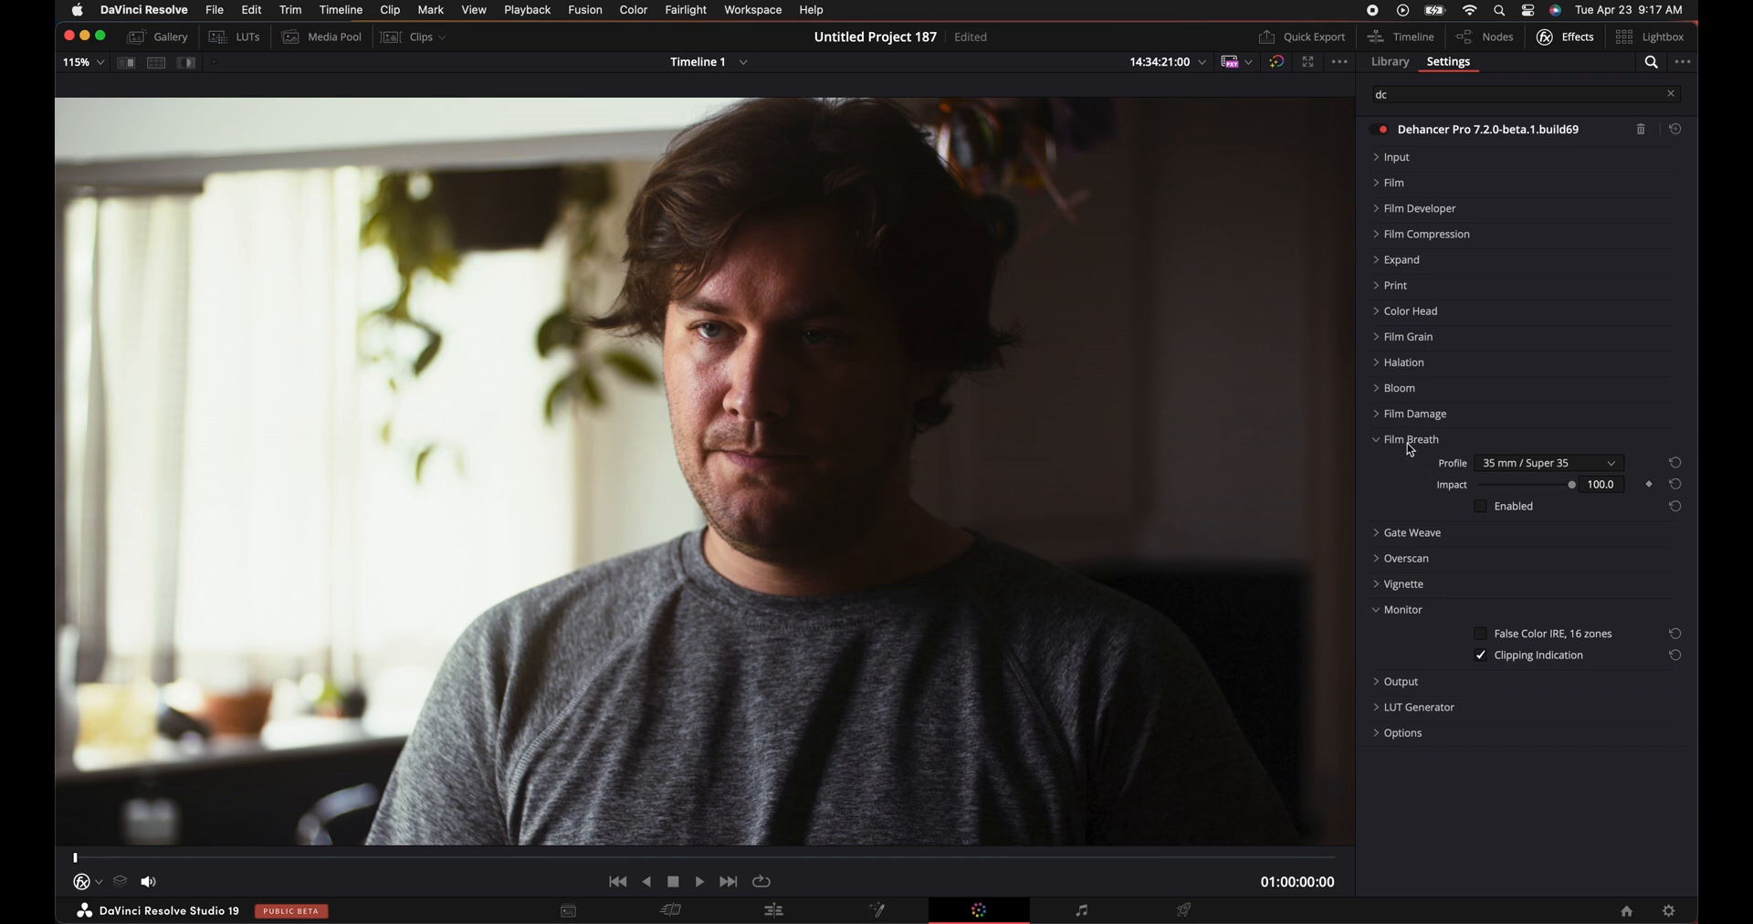
click(1412, 438)
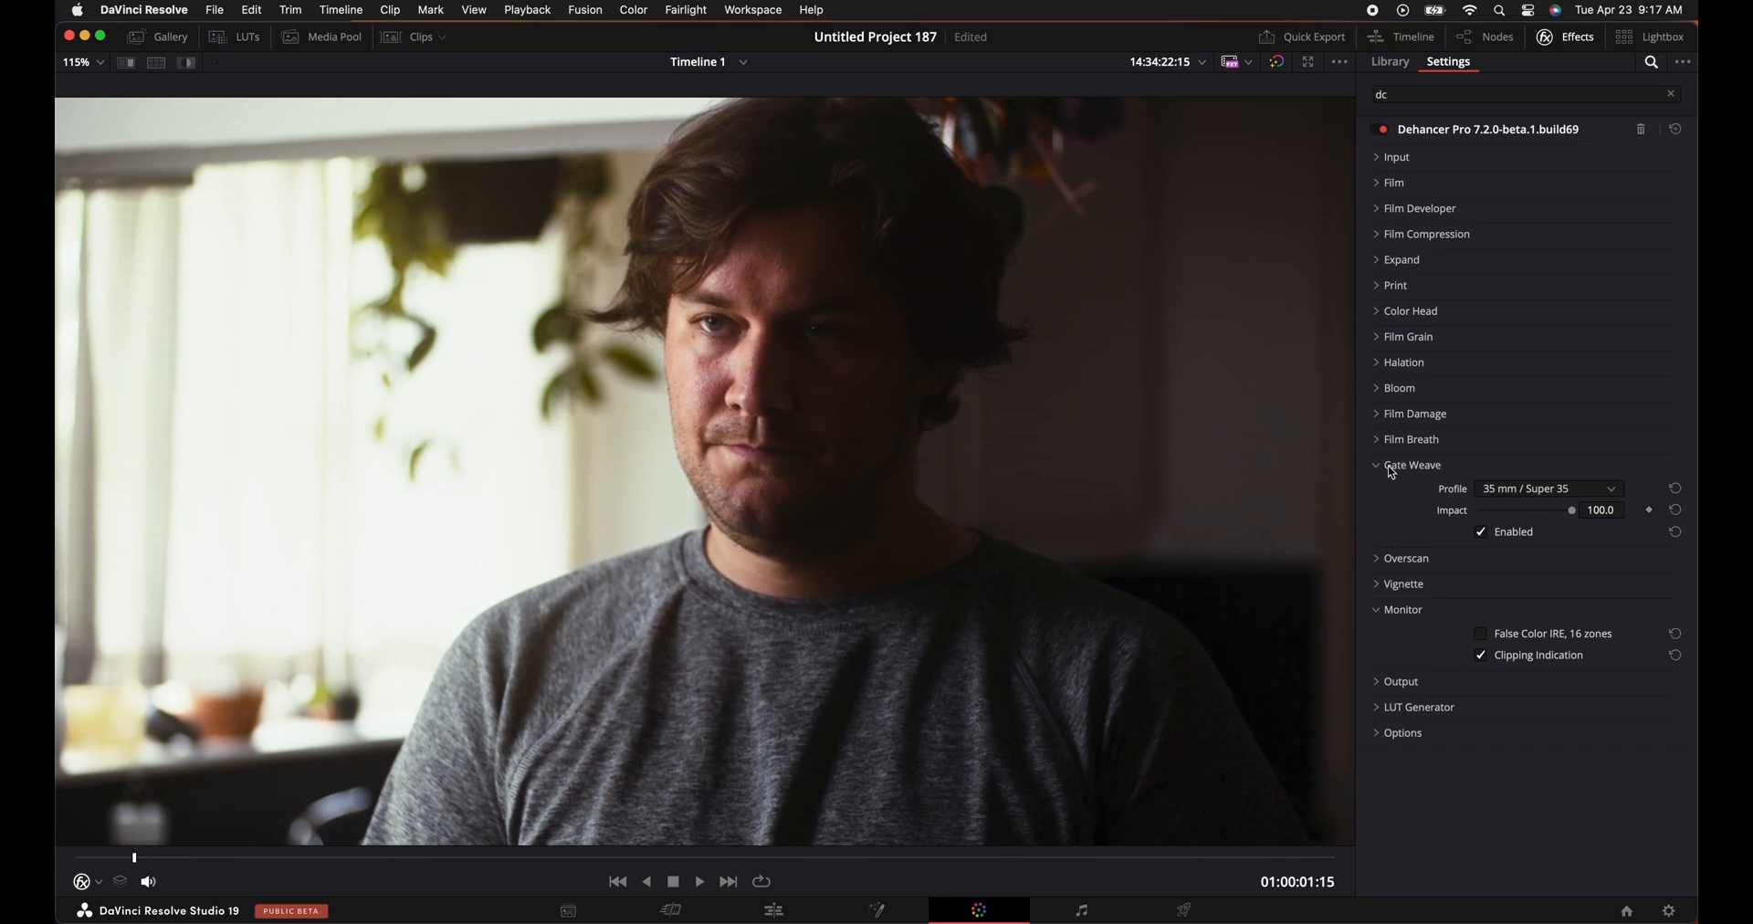
click(1377, 438)
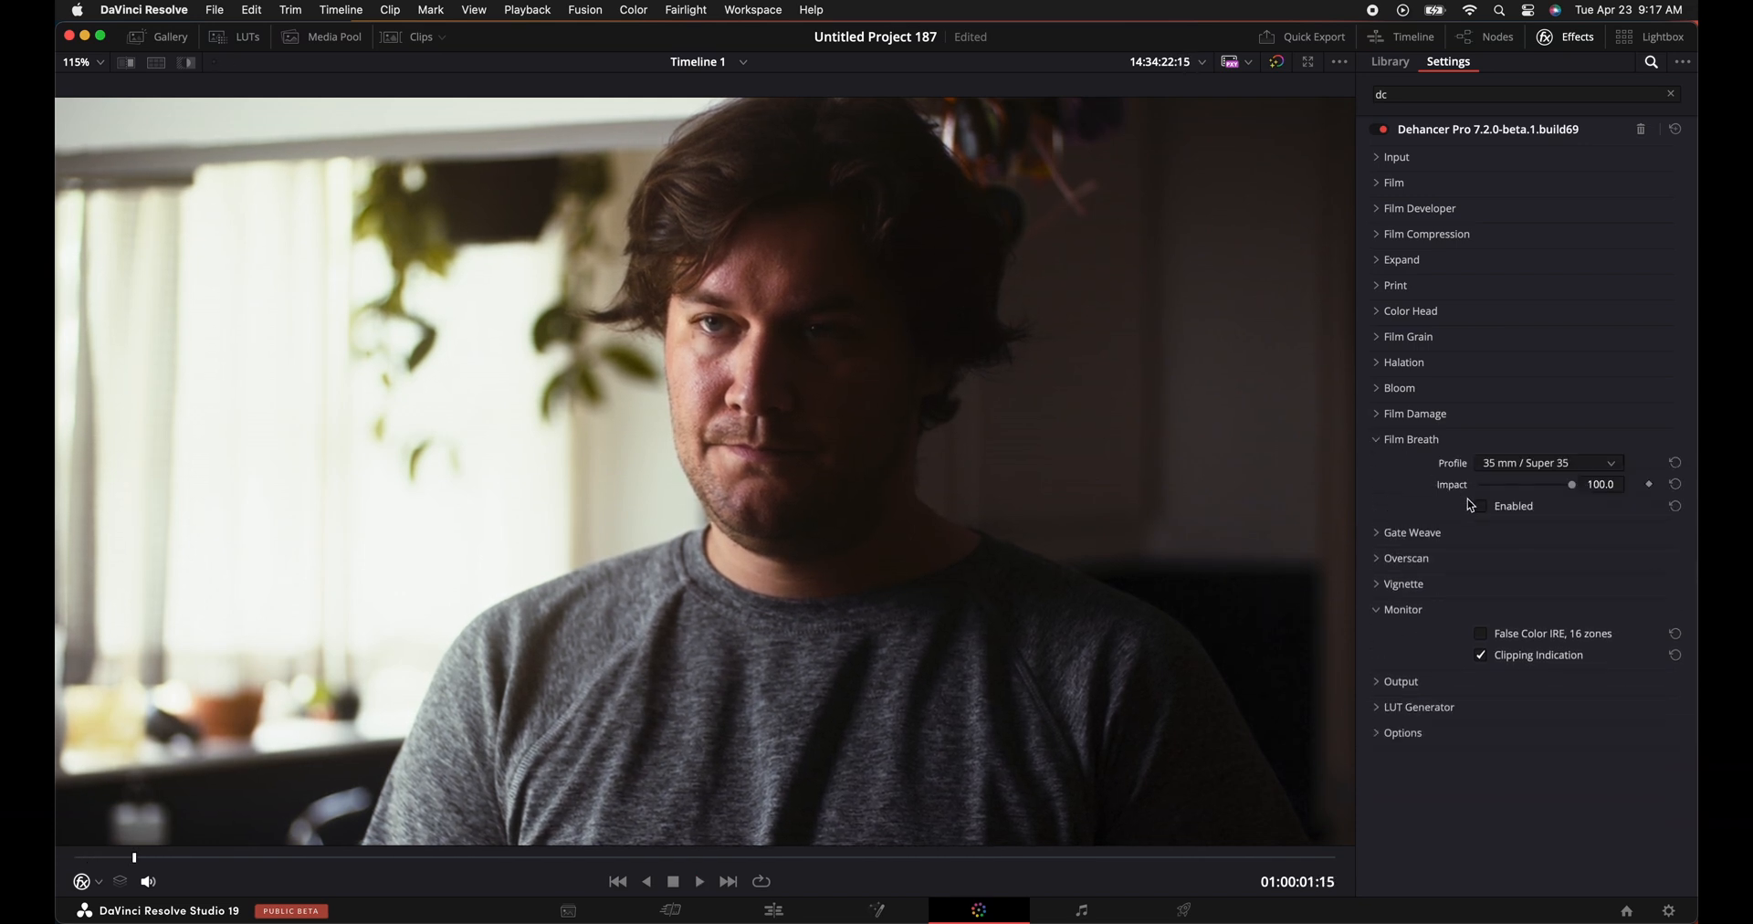
click(700, 882)
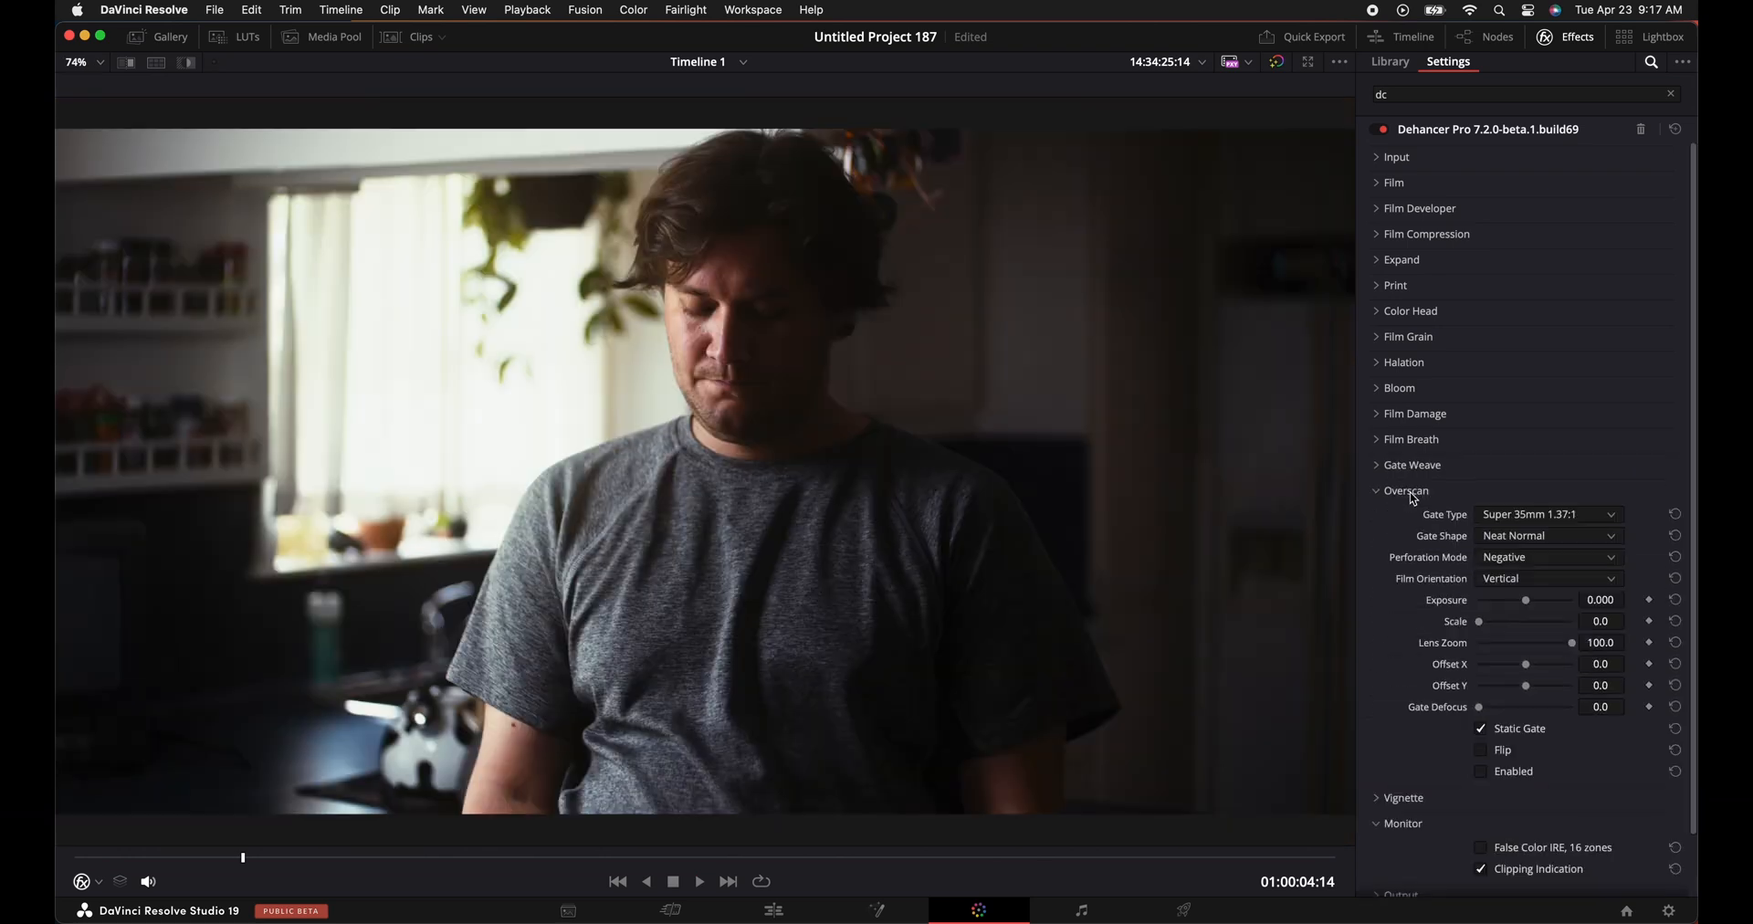
Enable Overscan and try gate types and perforation modes, including Super 8mm and Polaroid Base.
click(1481, 773)
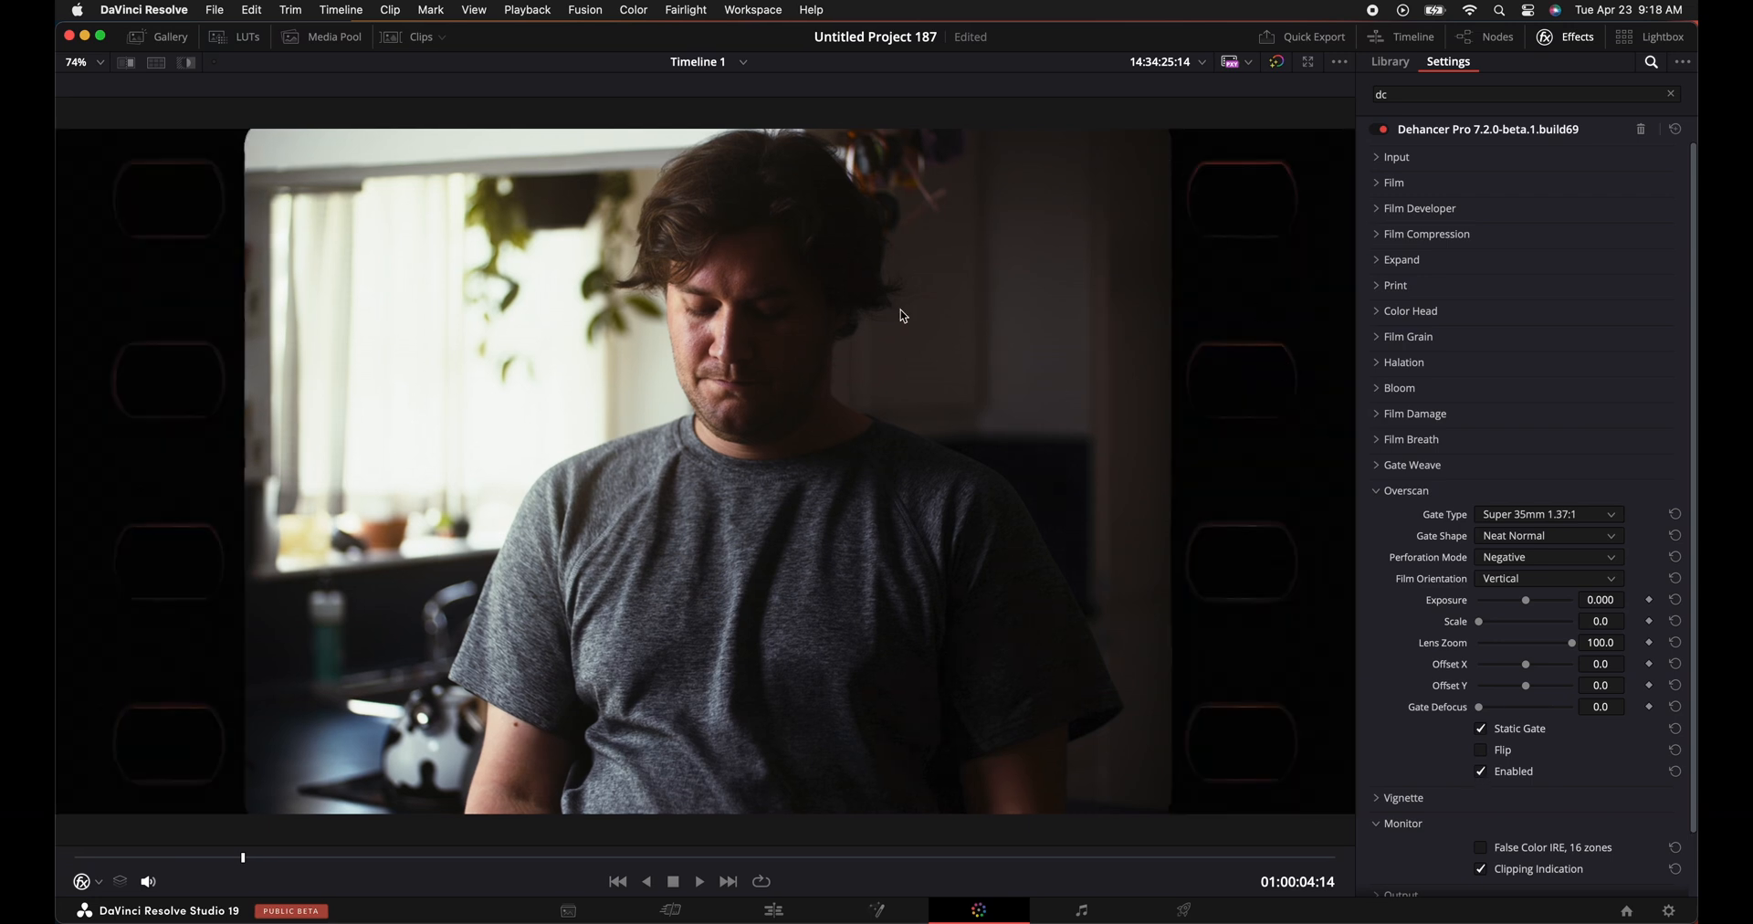
mouse_move(1504, 568)
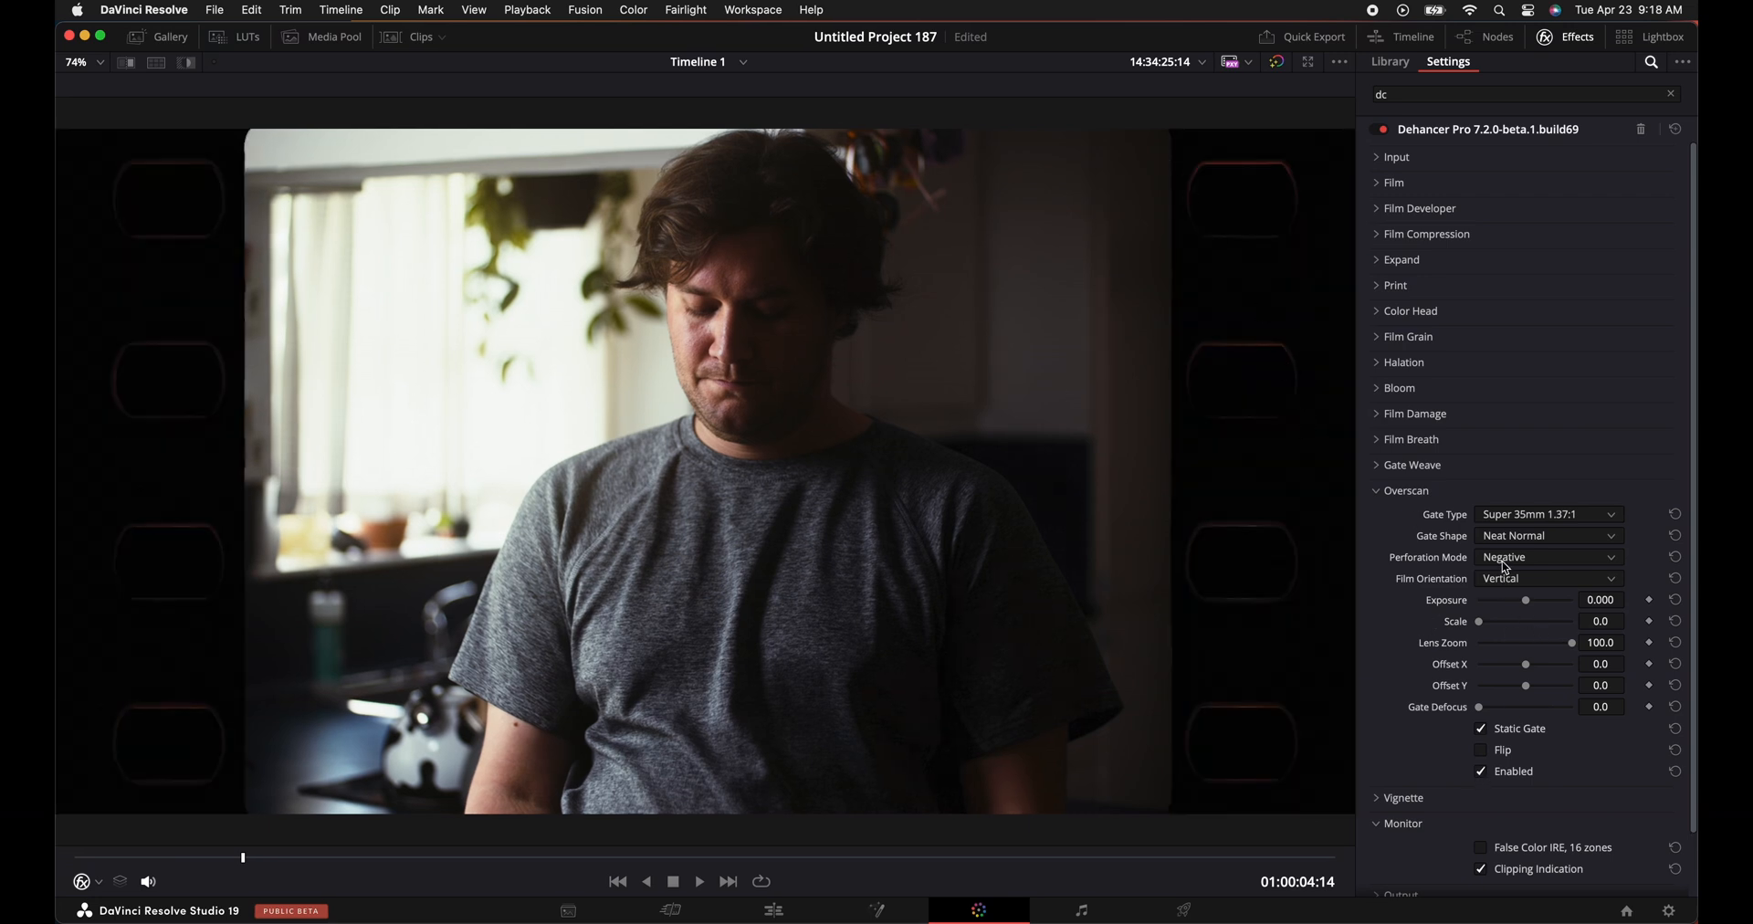
click(1548, 557)
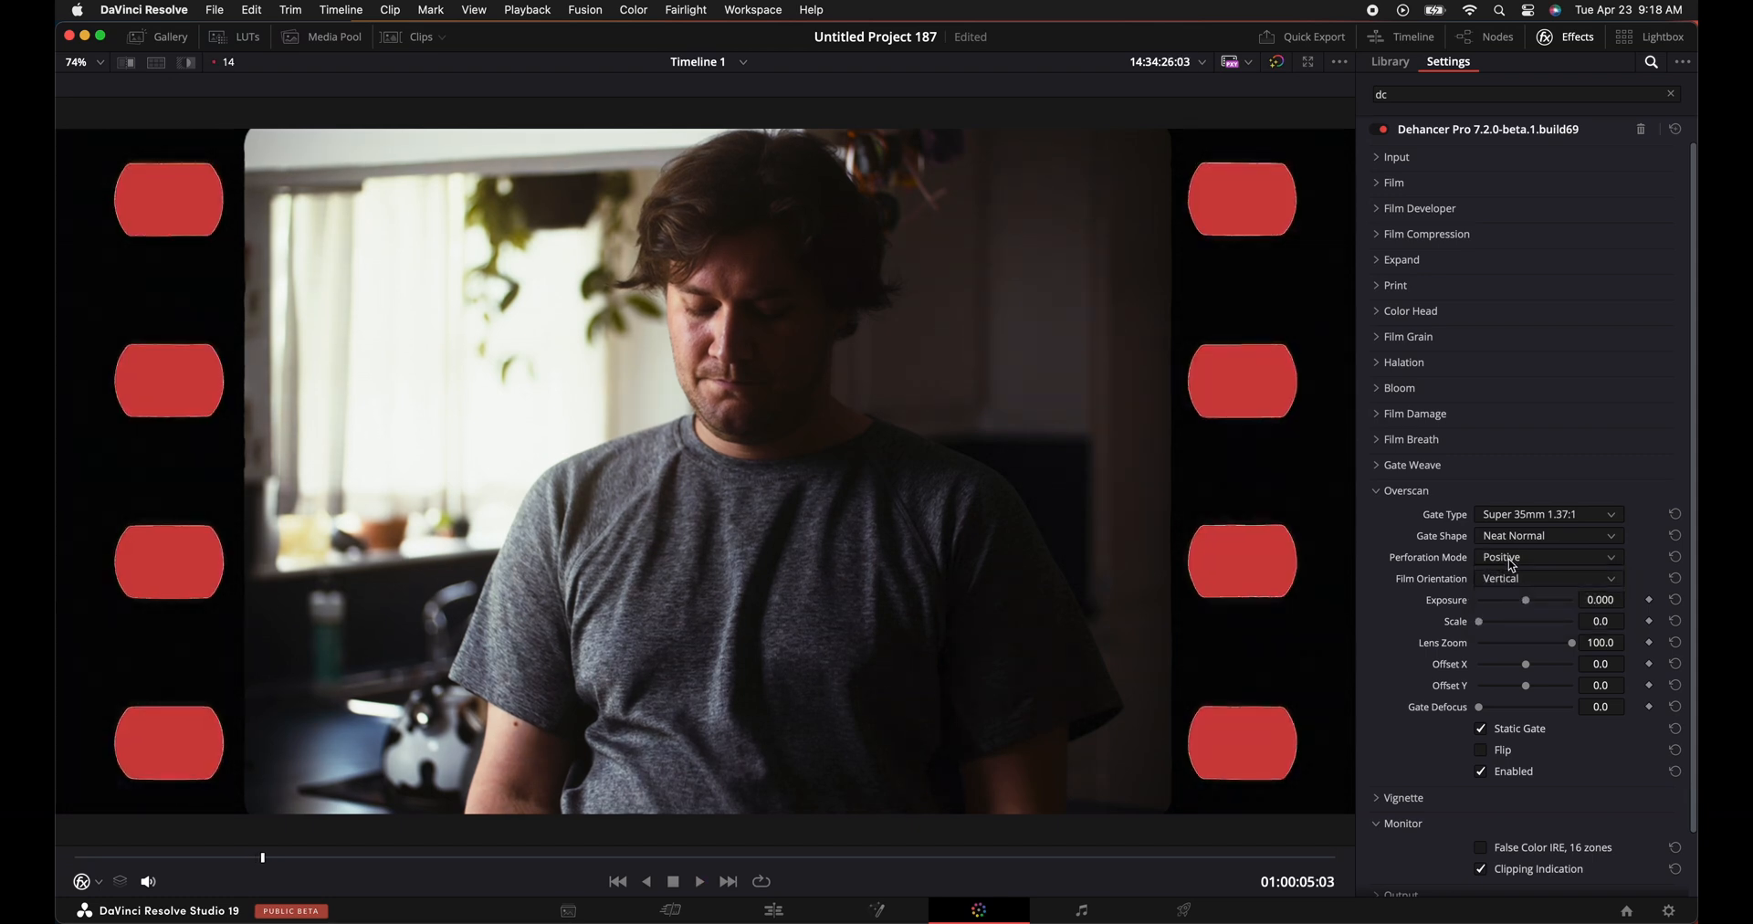
click(1548, 557)
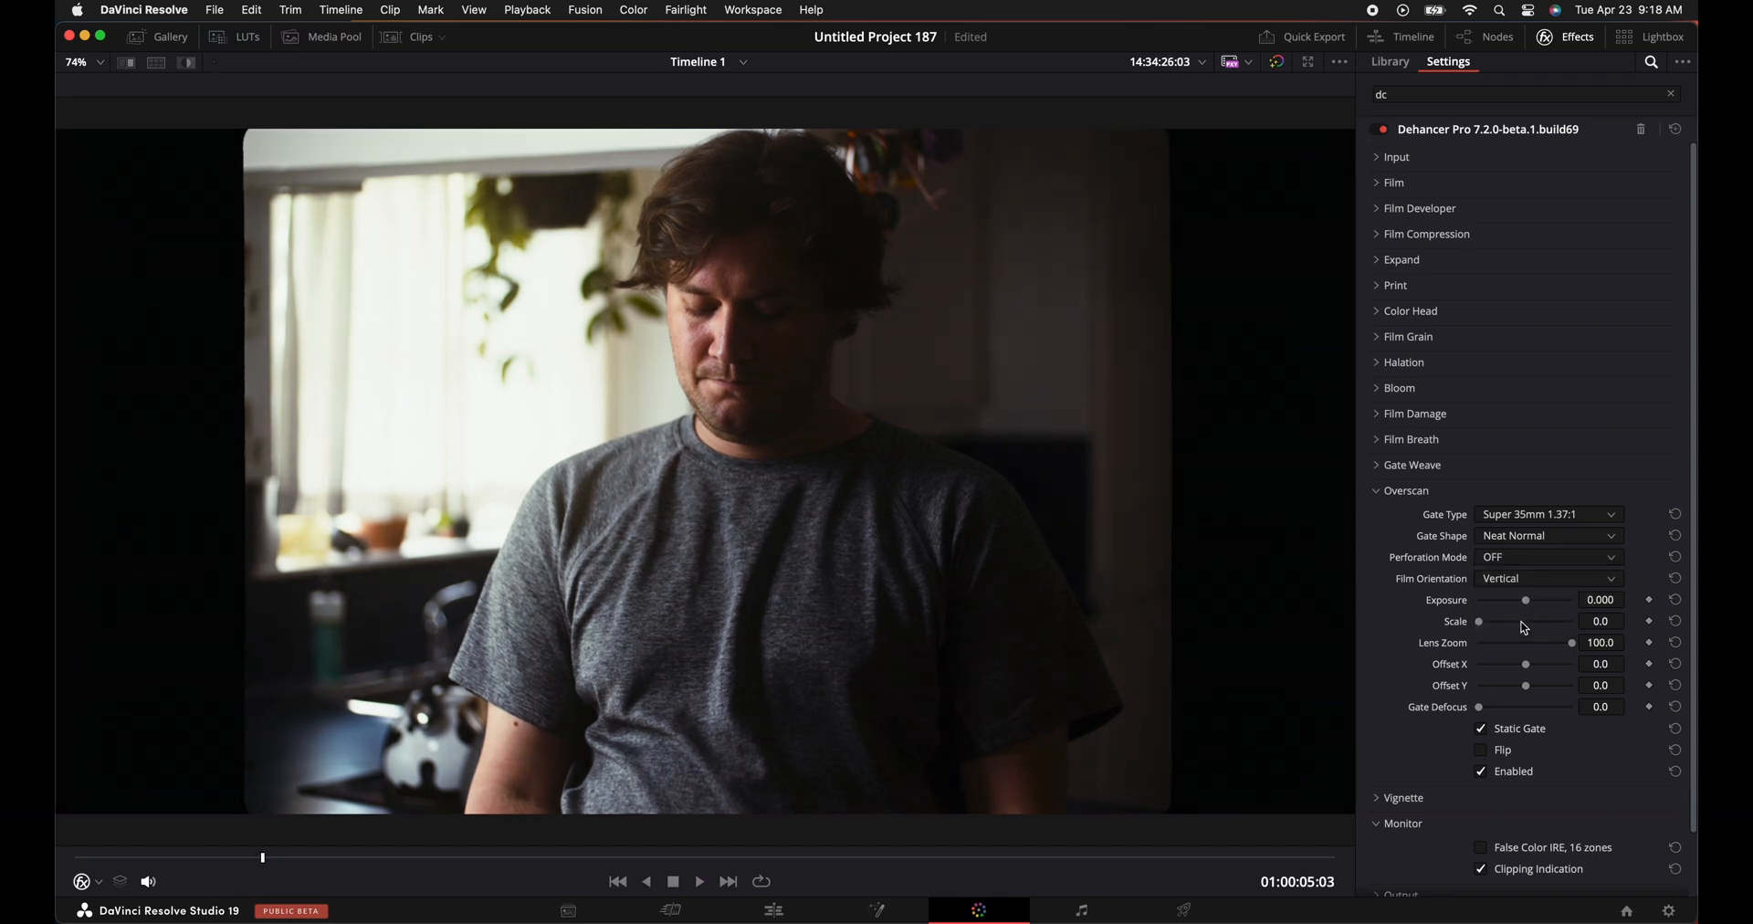
click(1548, 513)
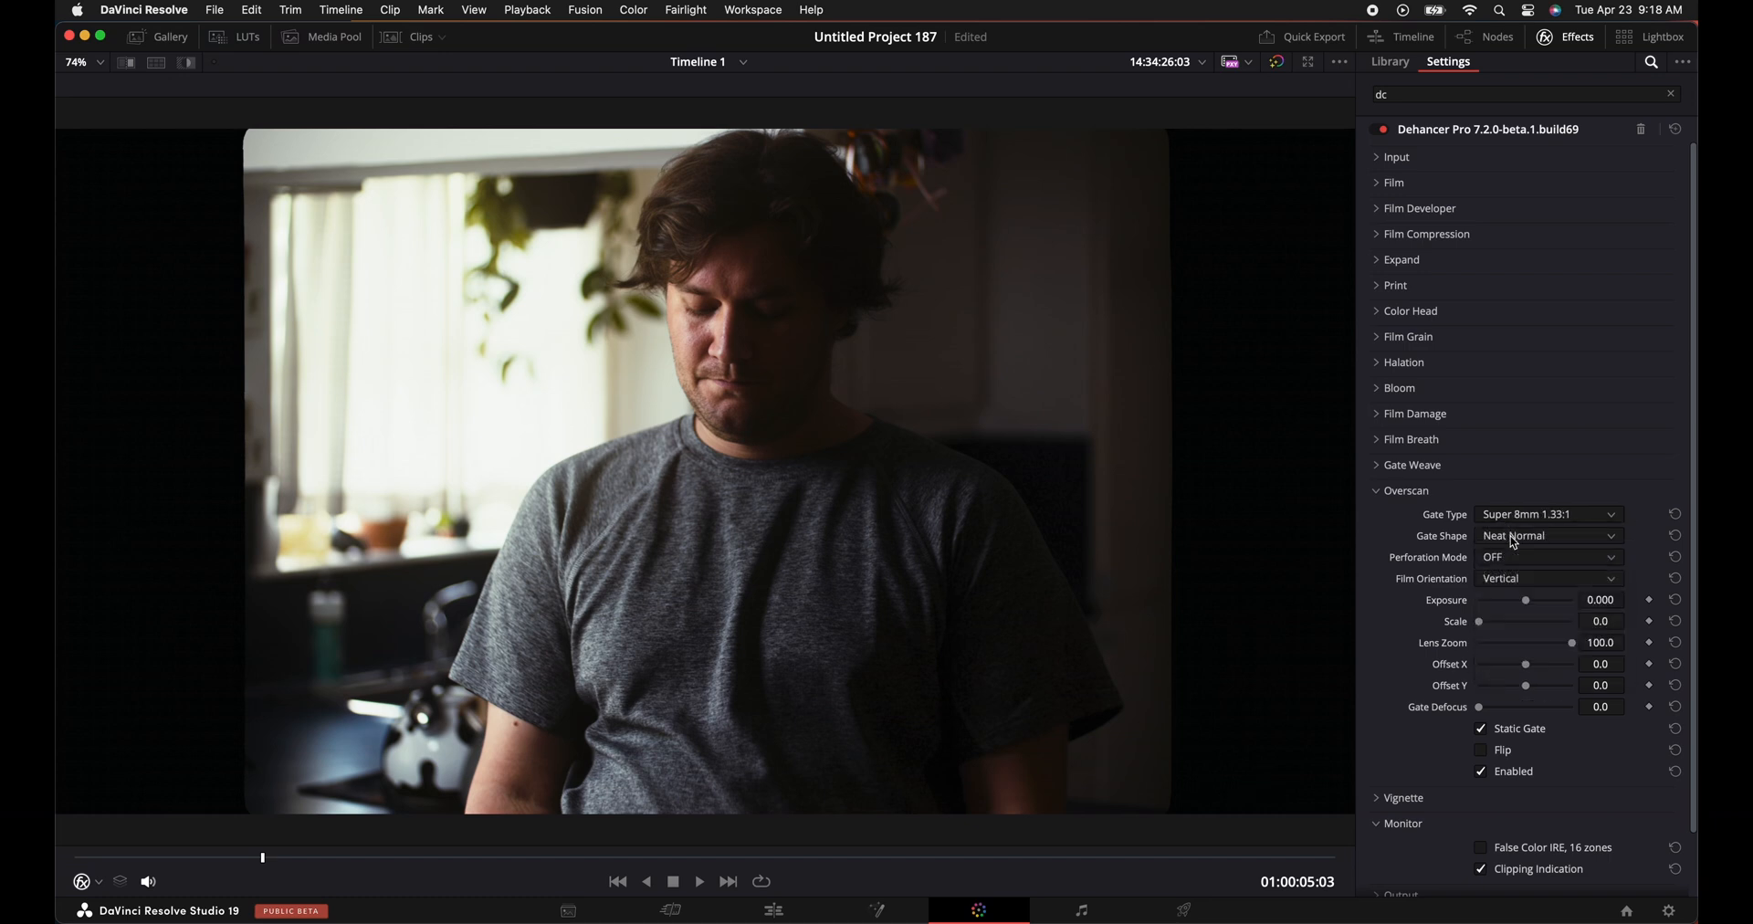
click(1549, 513)
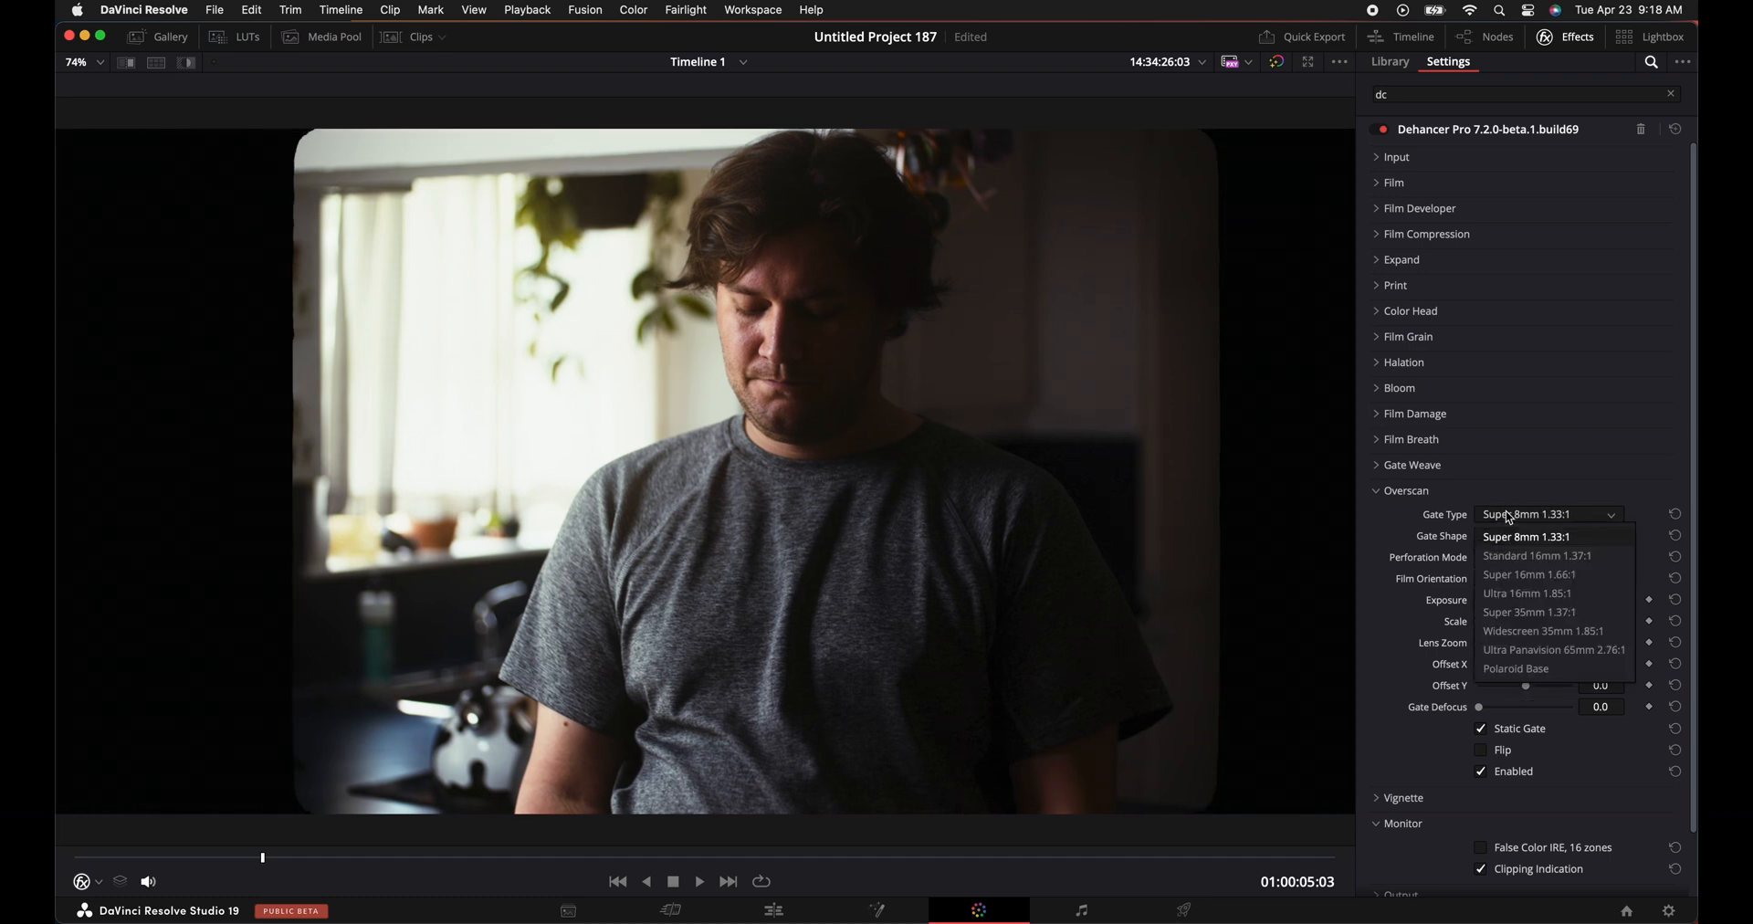
mouse_move(1528, 663)
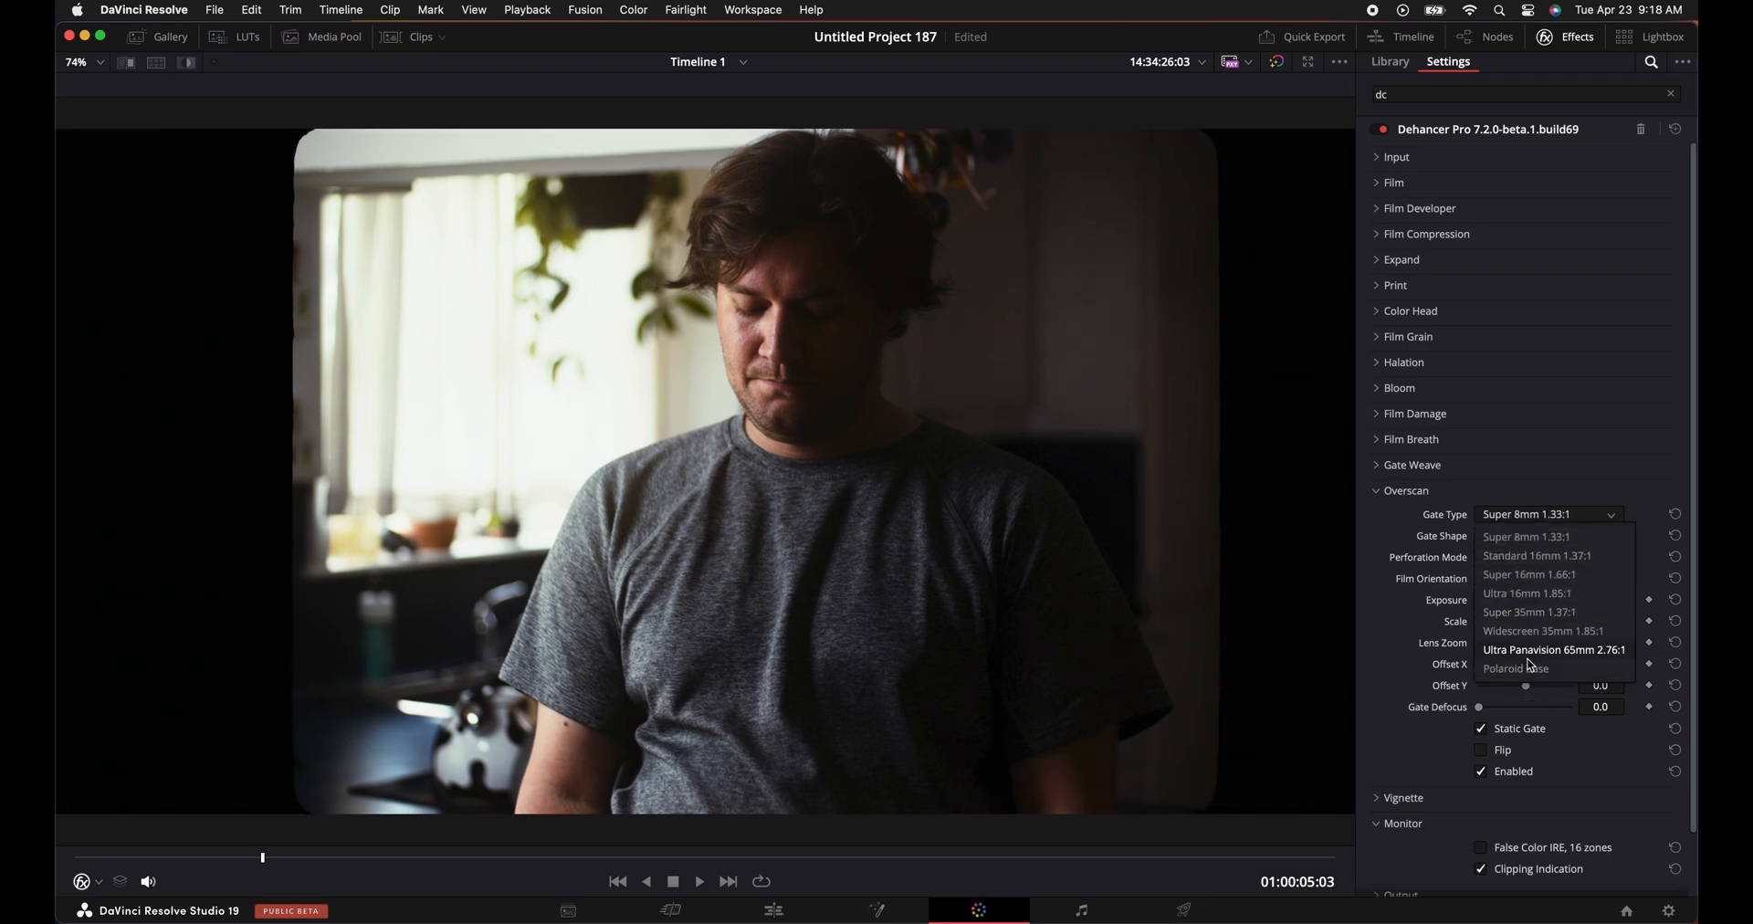
click(1503, 668)
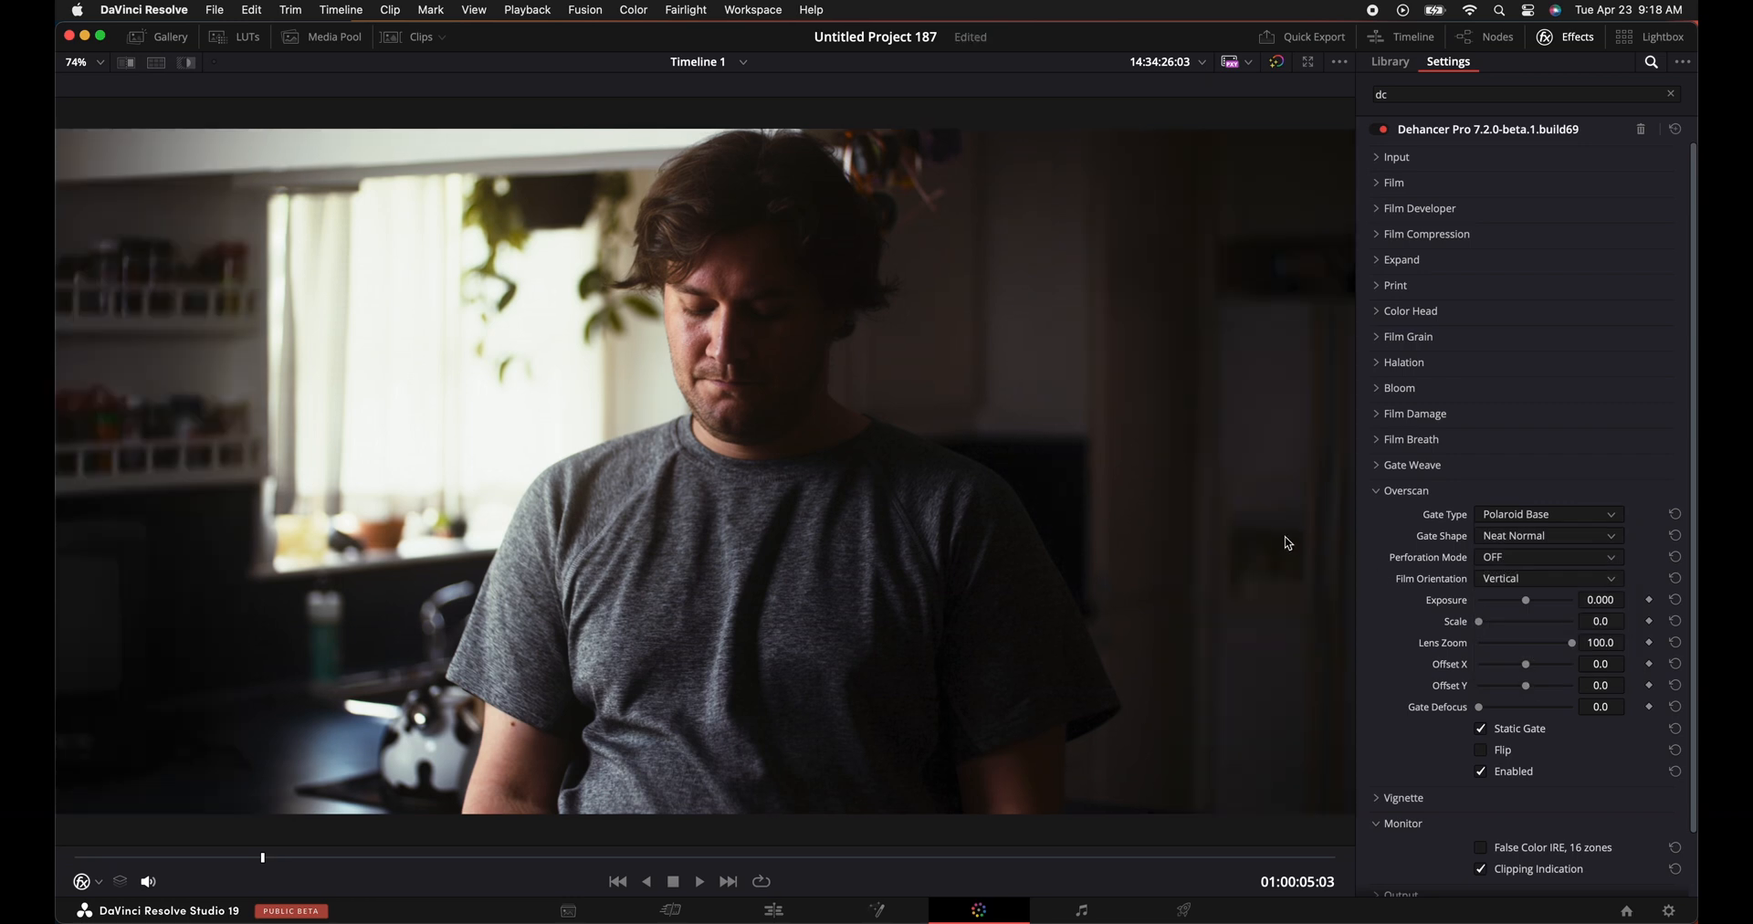
mouse_move(1481, 762)
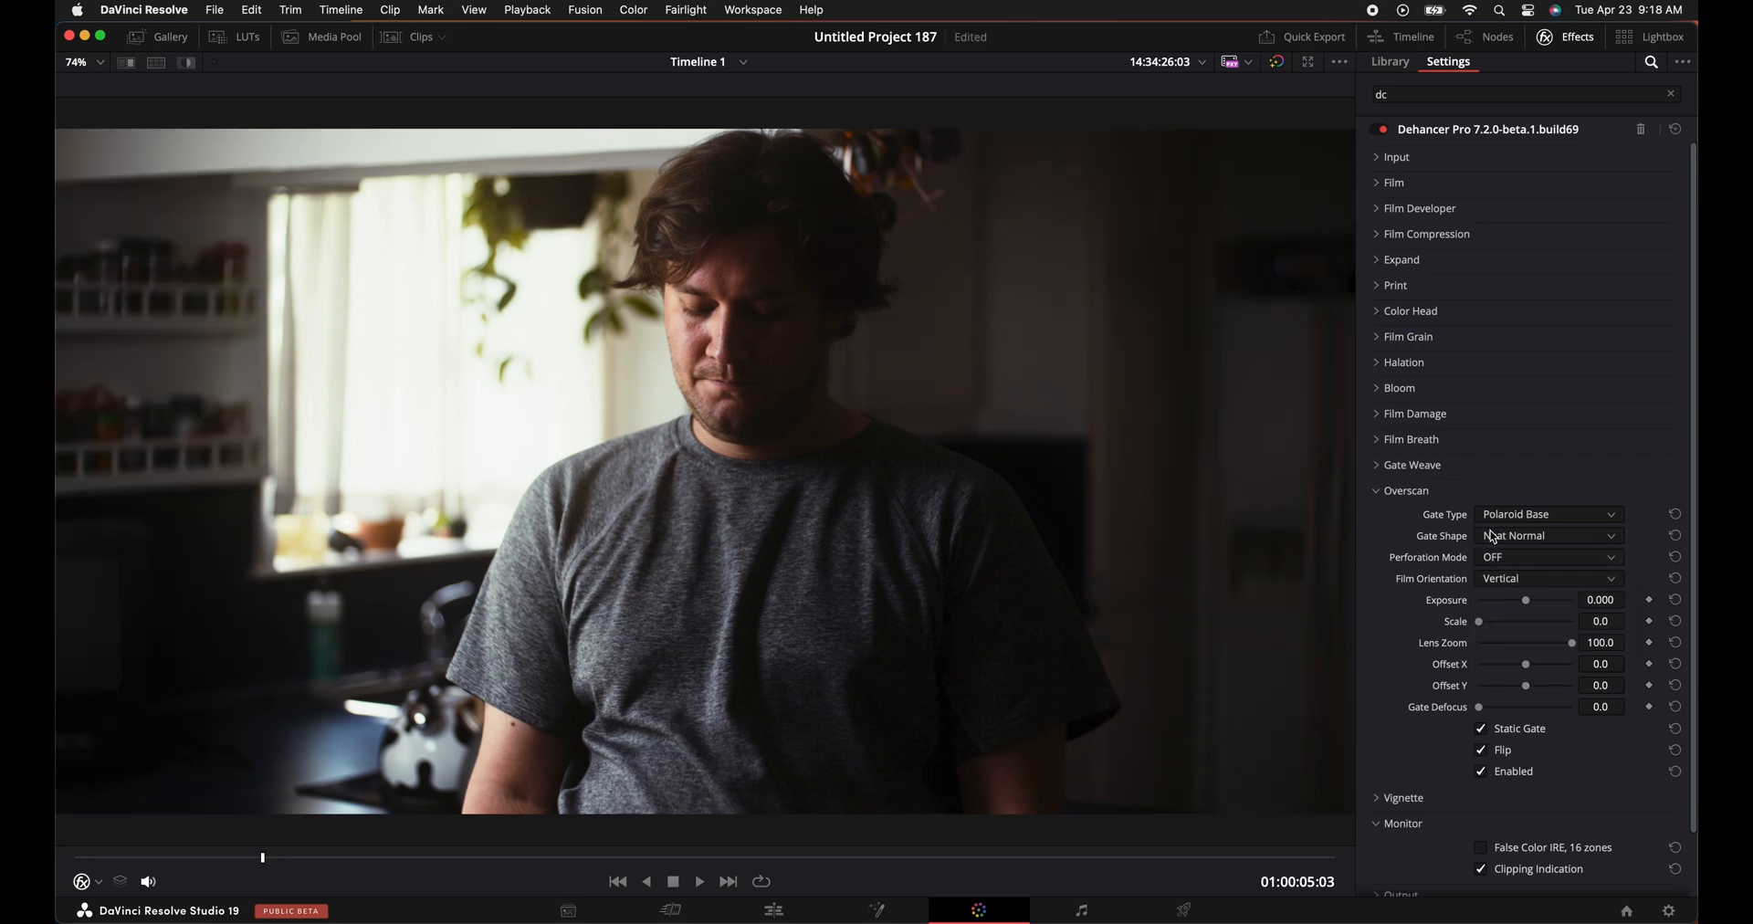
Set the Overscan gate to Super 35mm 1.37:1 with Positive perforations.
click(1546, 579)
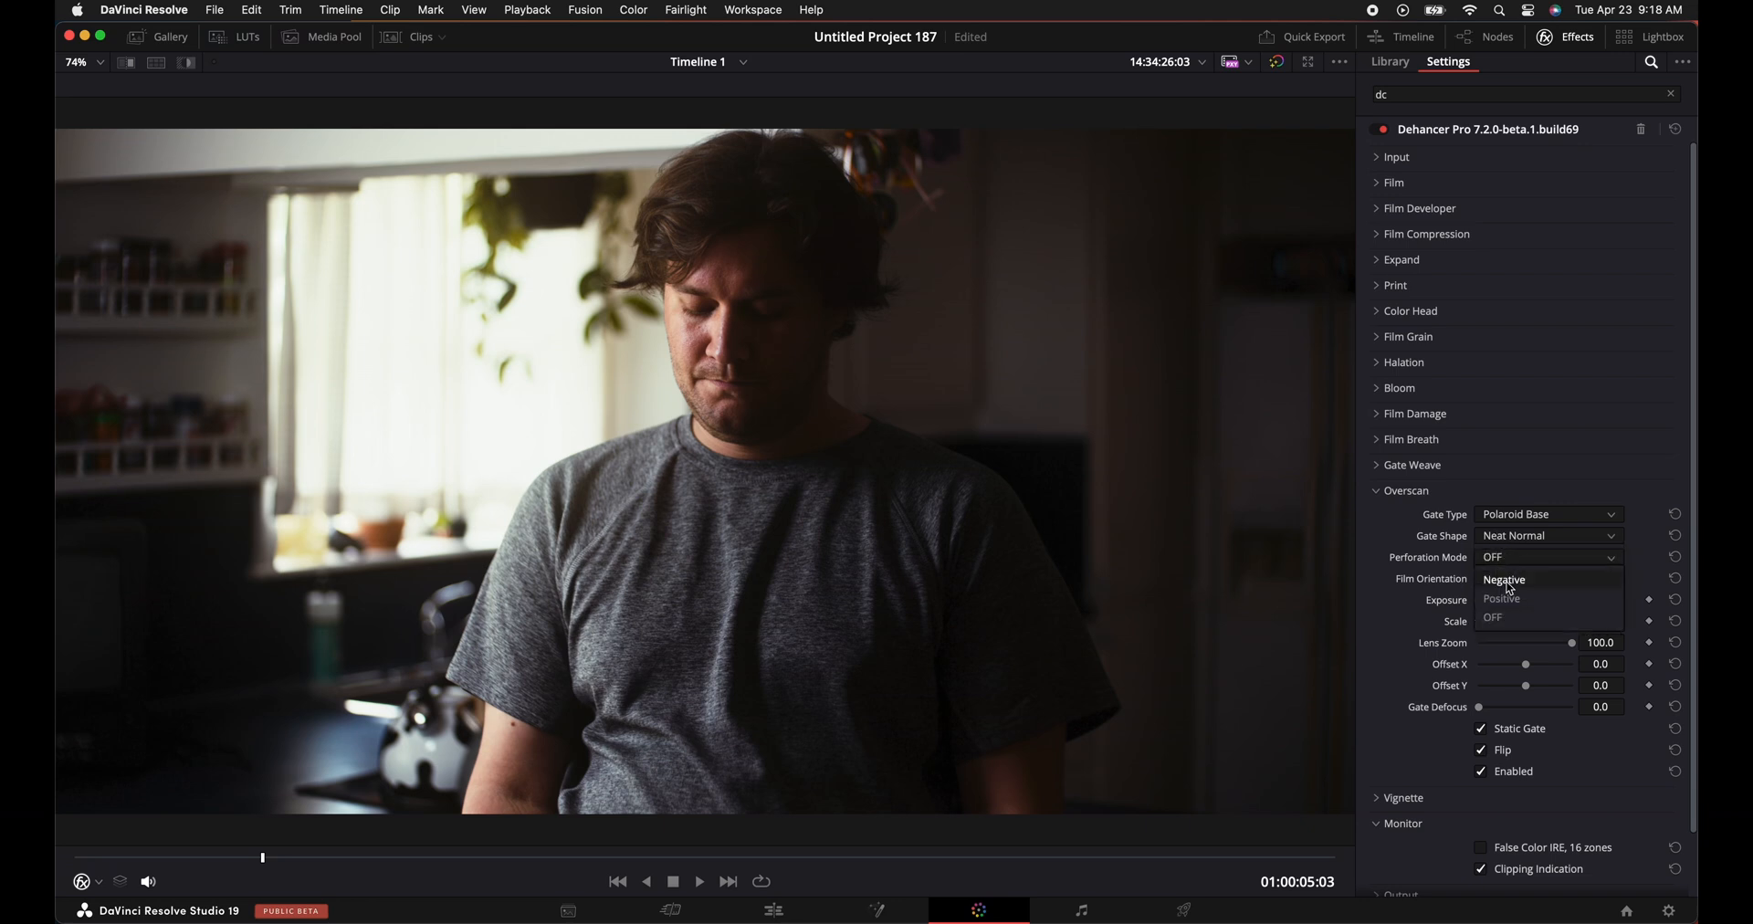
click(1503, 579)
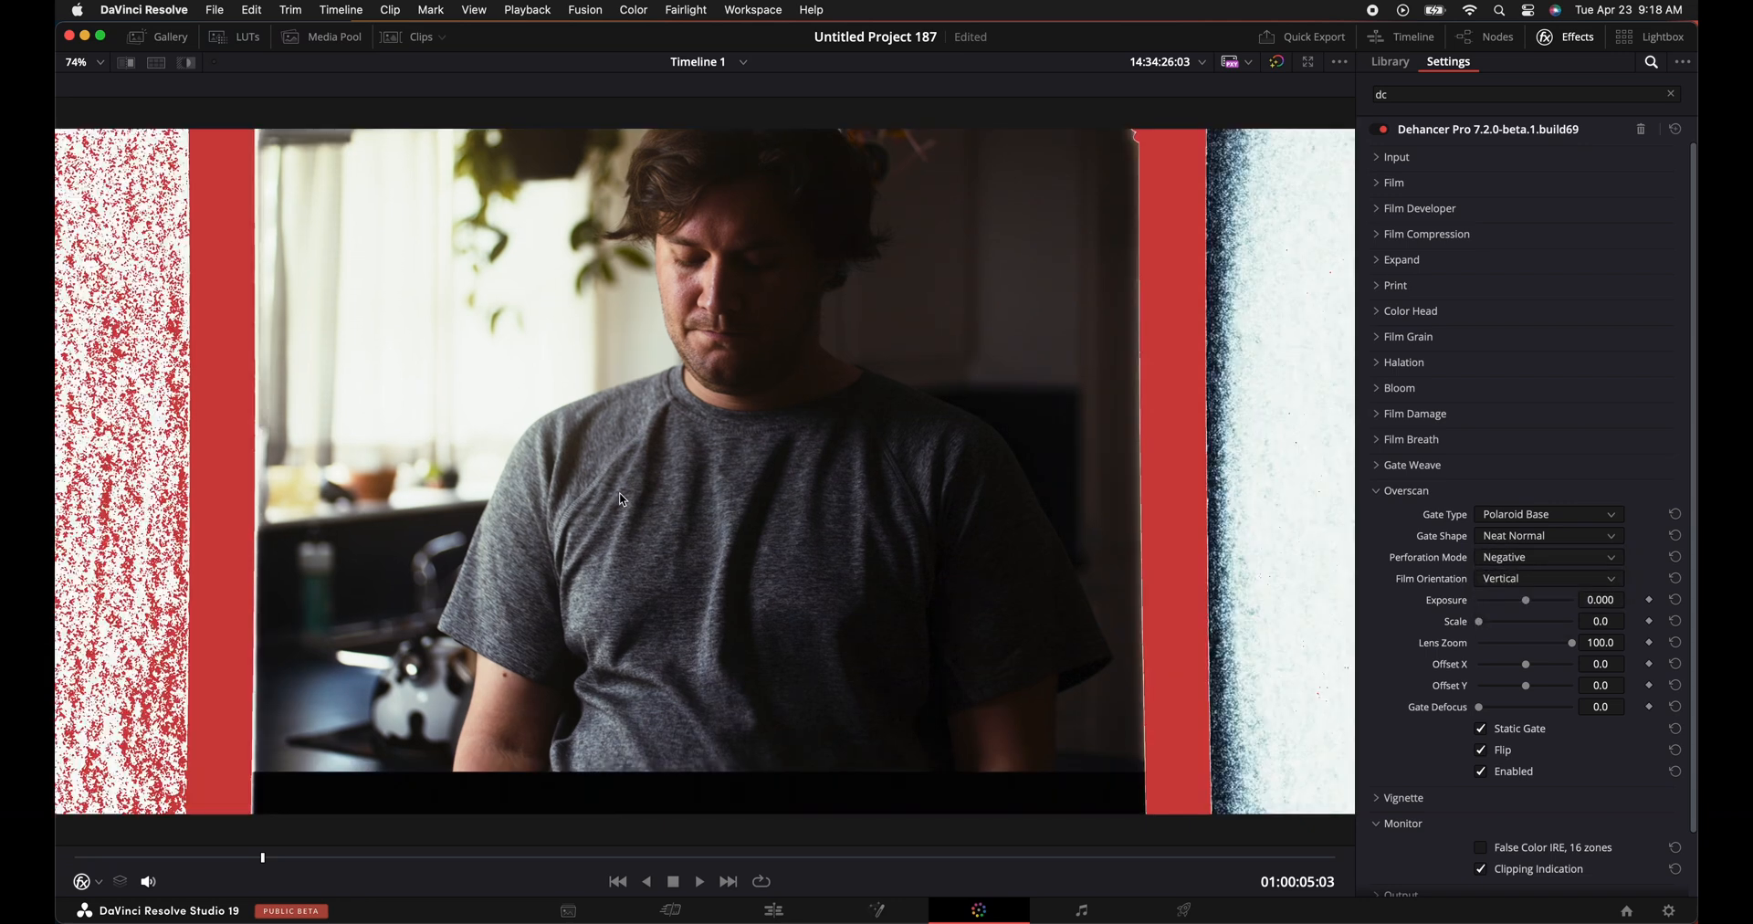
click(1549, 579)
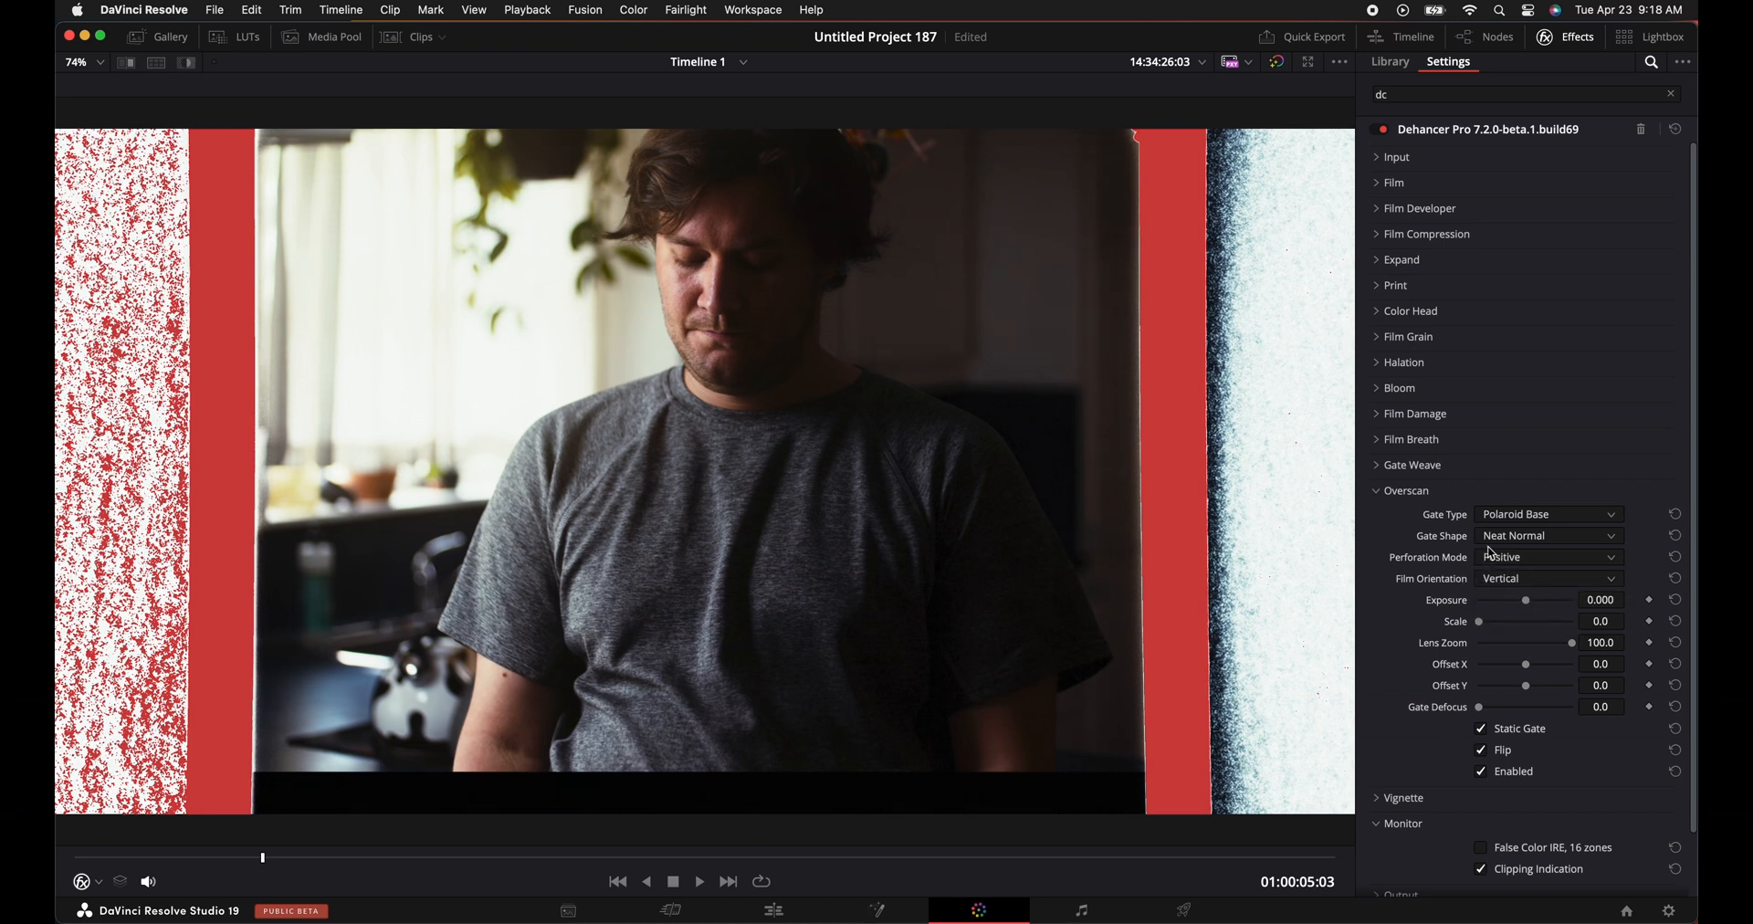
click(1546, 535)
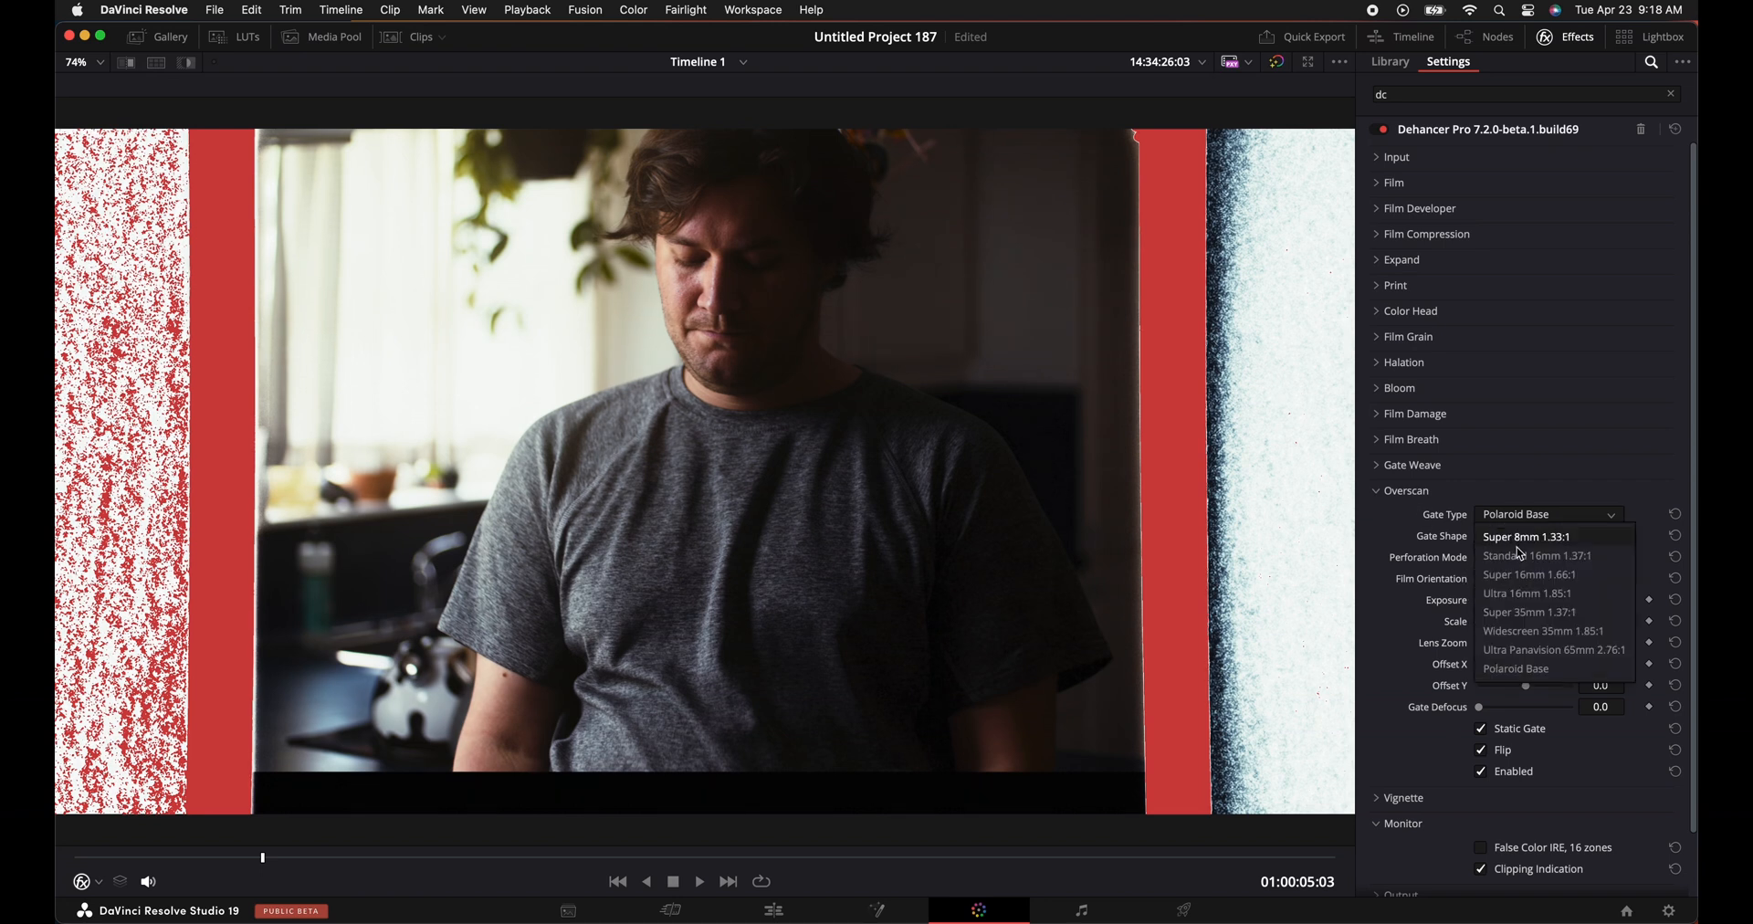
click(1530, 612)
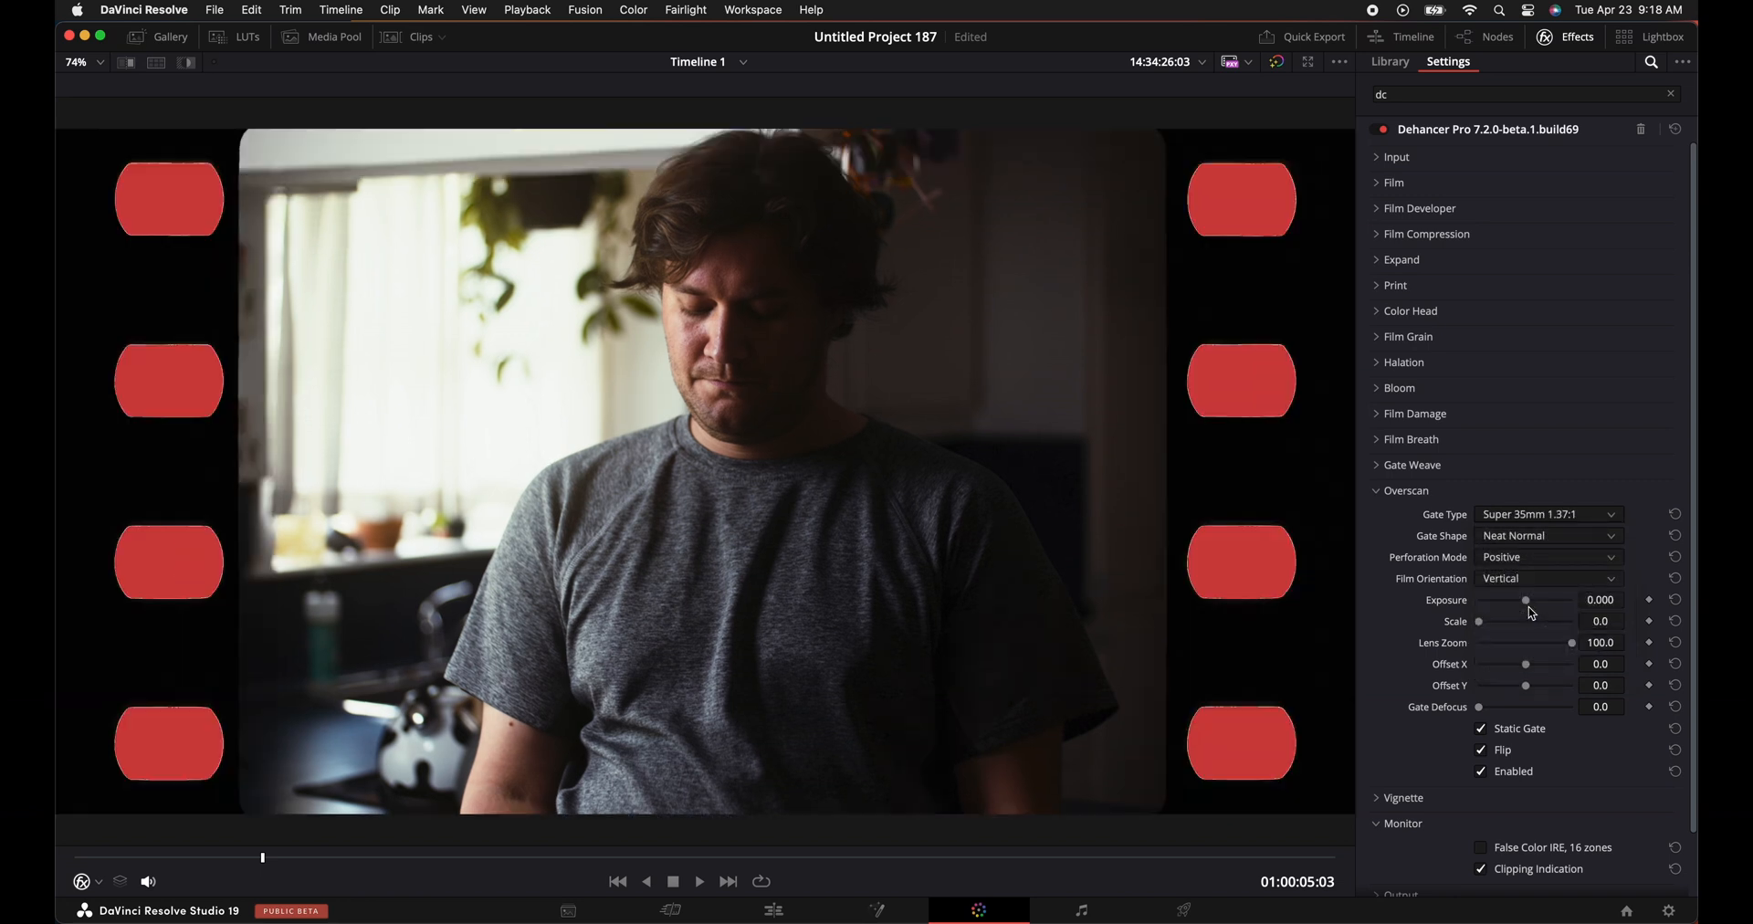
click(1548, 557)
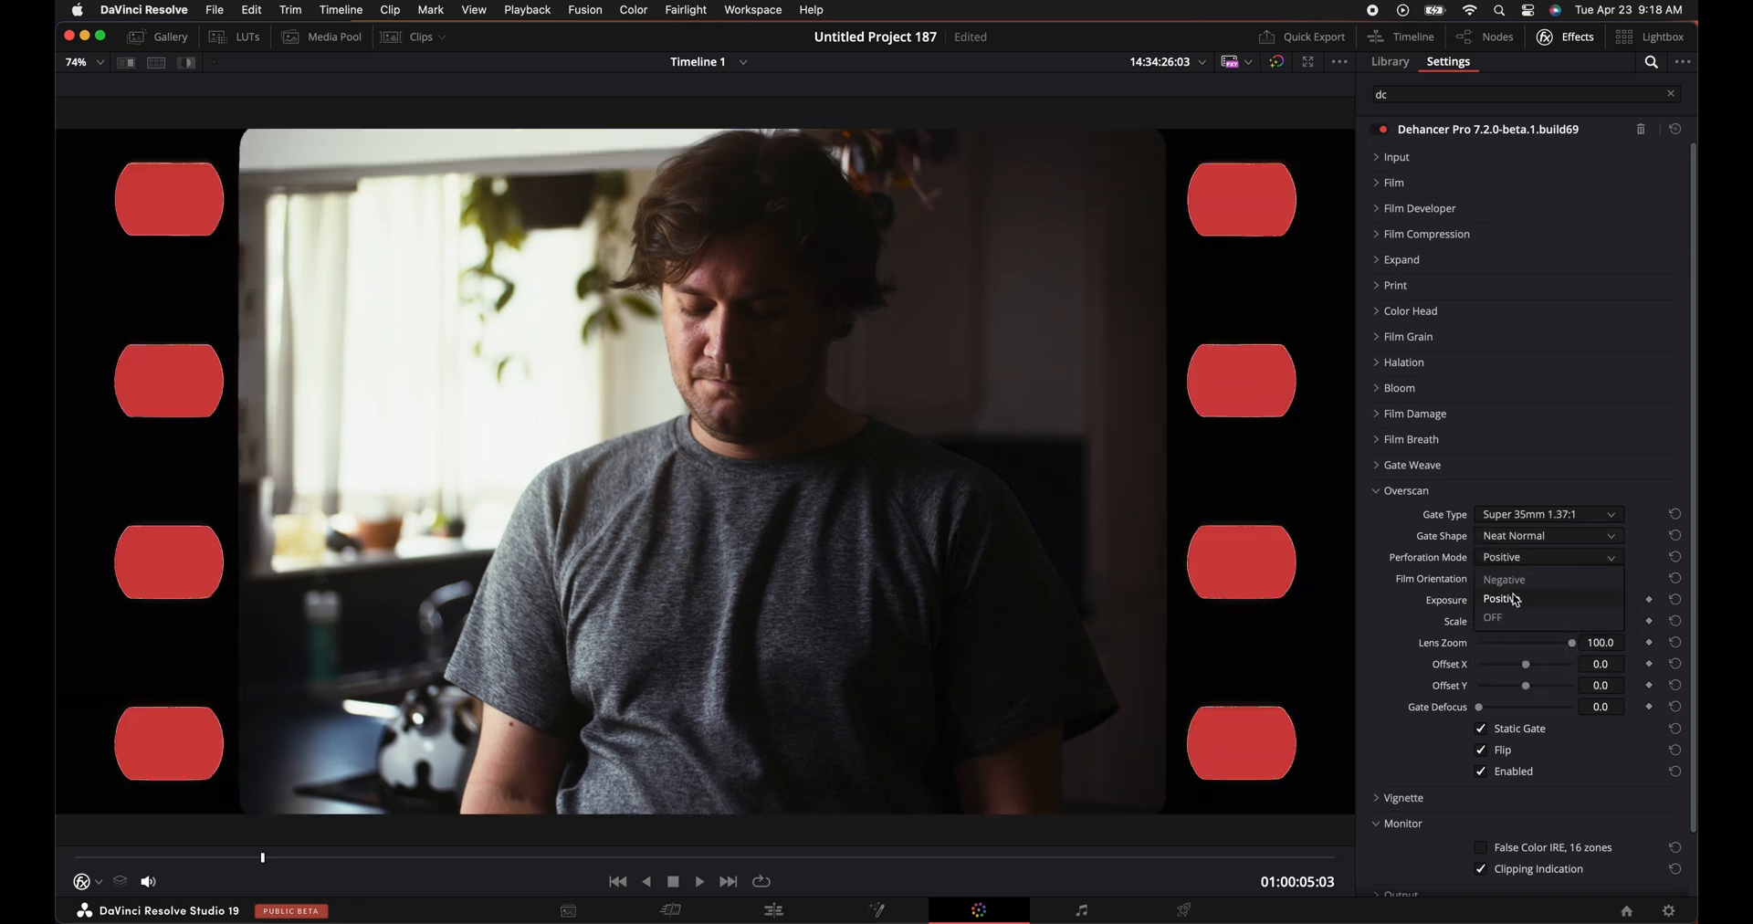
click(1492, 617)
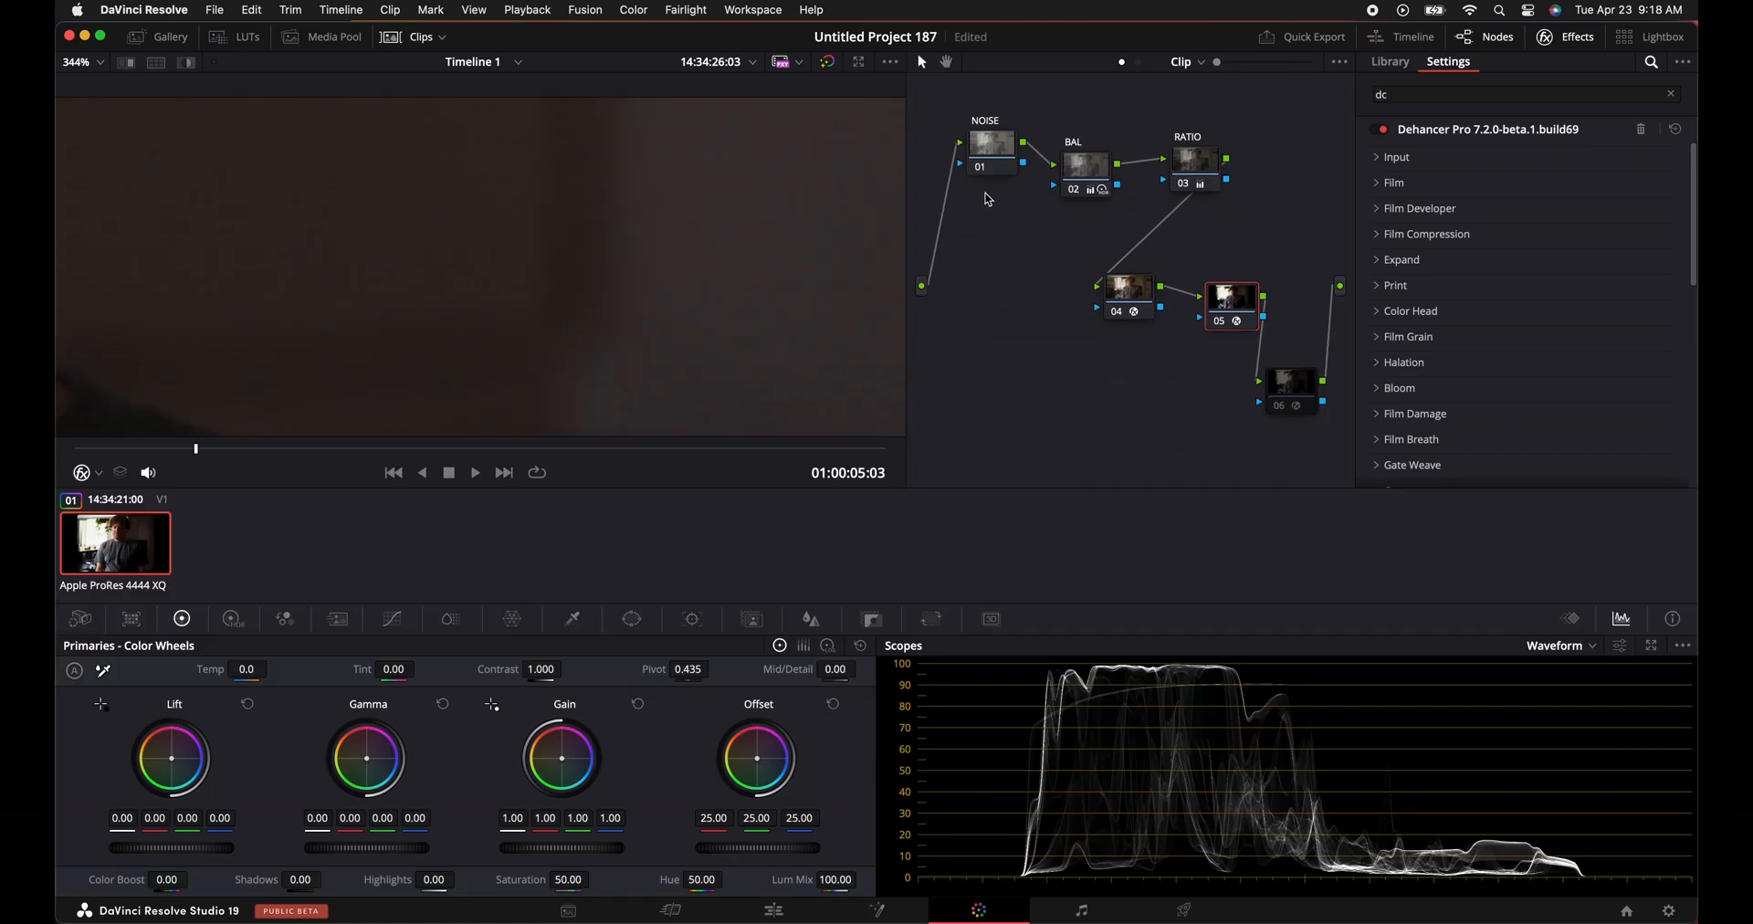
On the NOISE node set Spatial NR to UltraNR and analyze a noise profile of Luma 2.3, Chroma 1.6.
click(1389, 62)
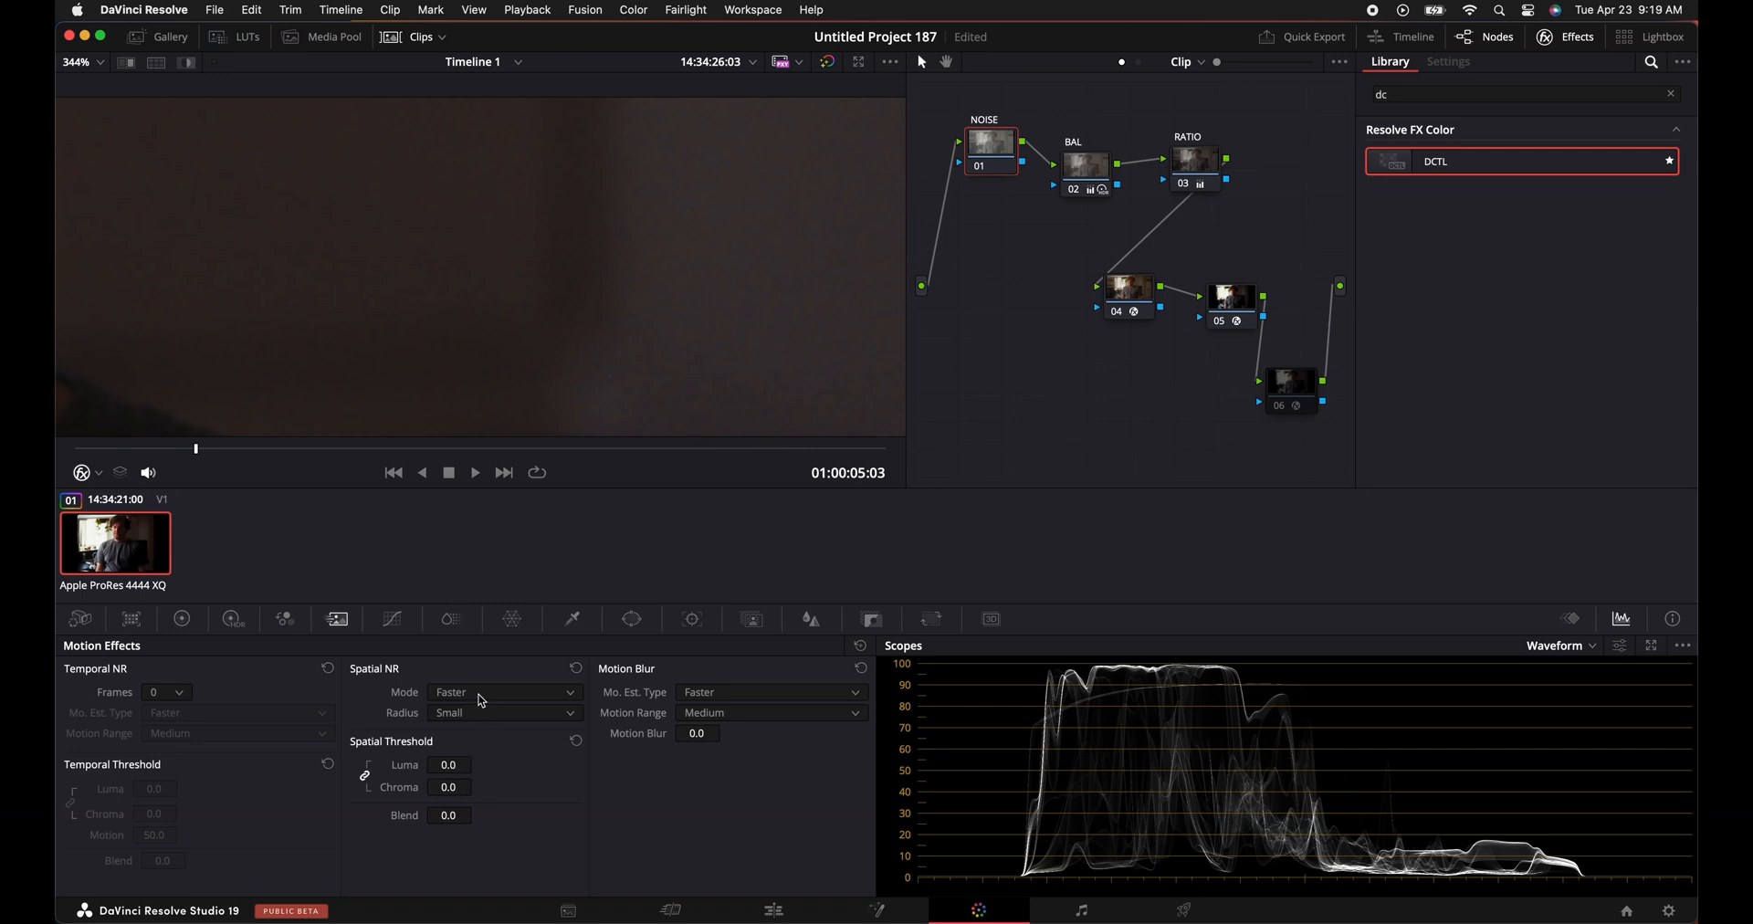
click(504, 692)
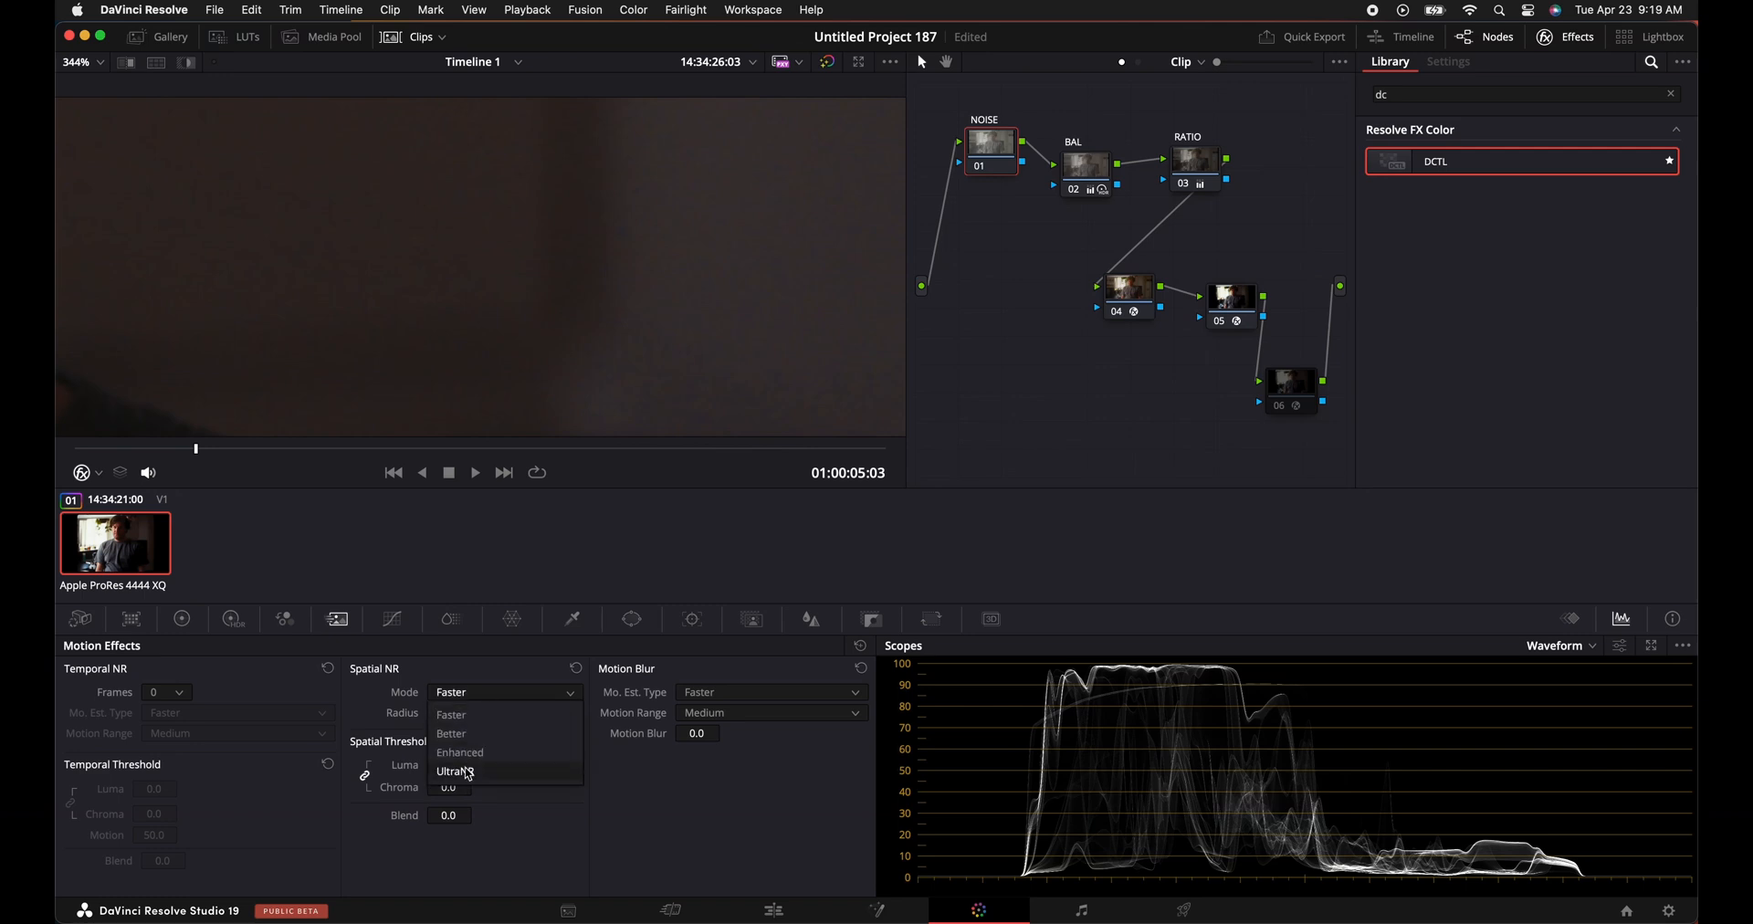
click(454, 770)
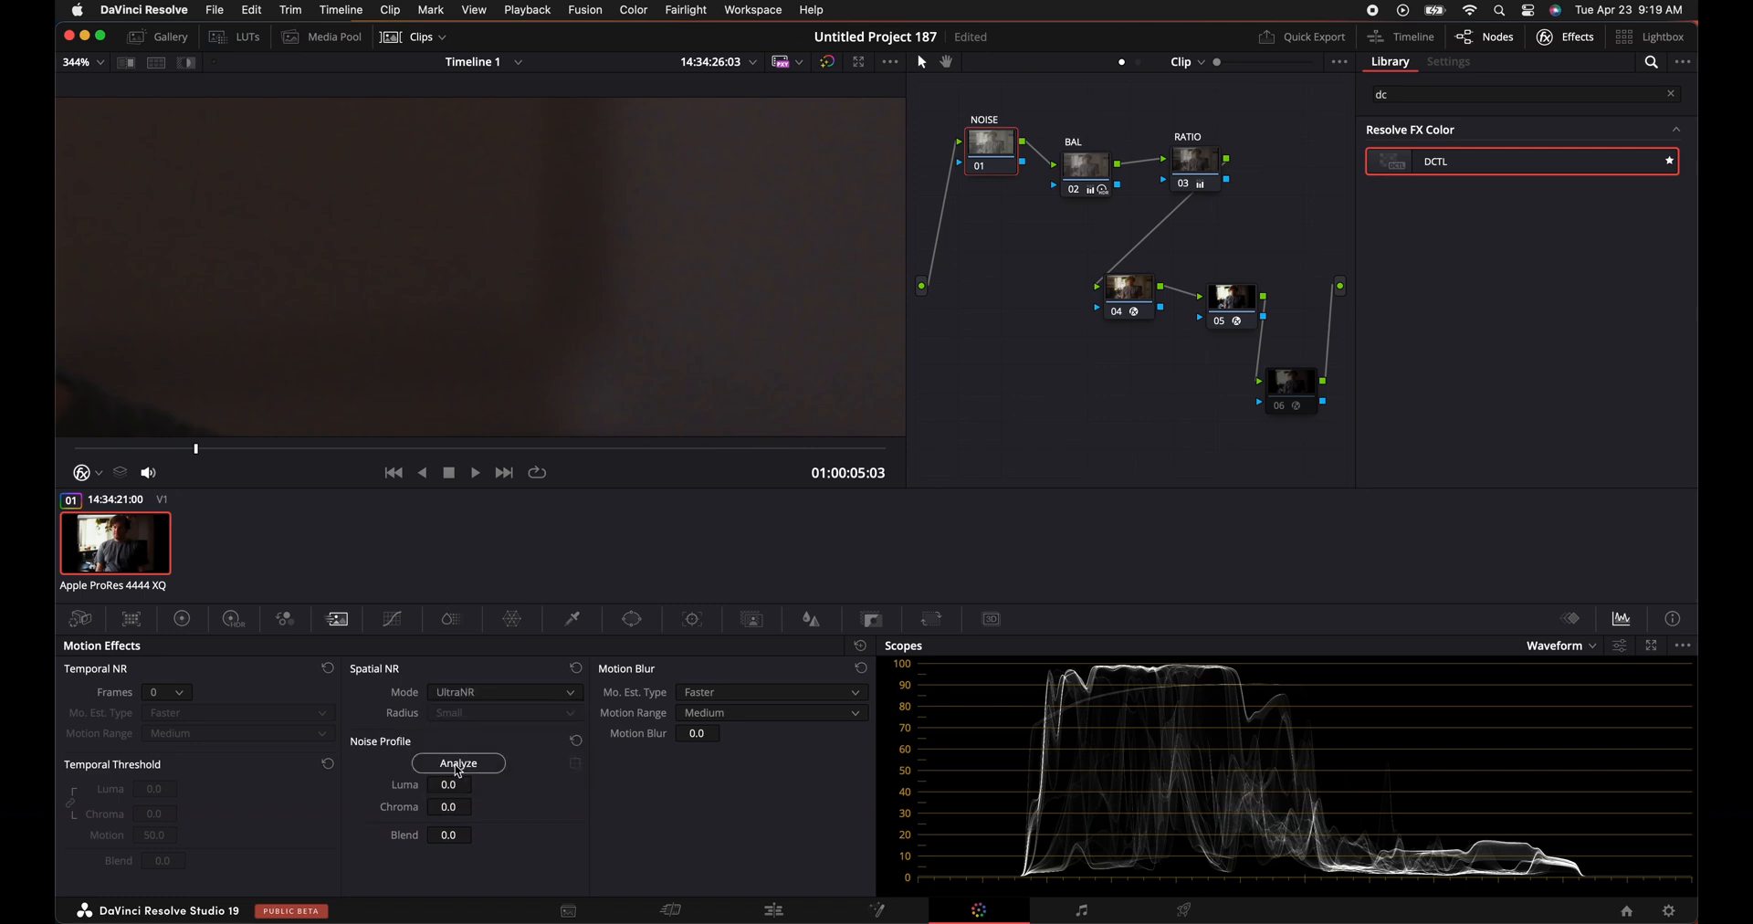
click(456, 767)
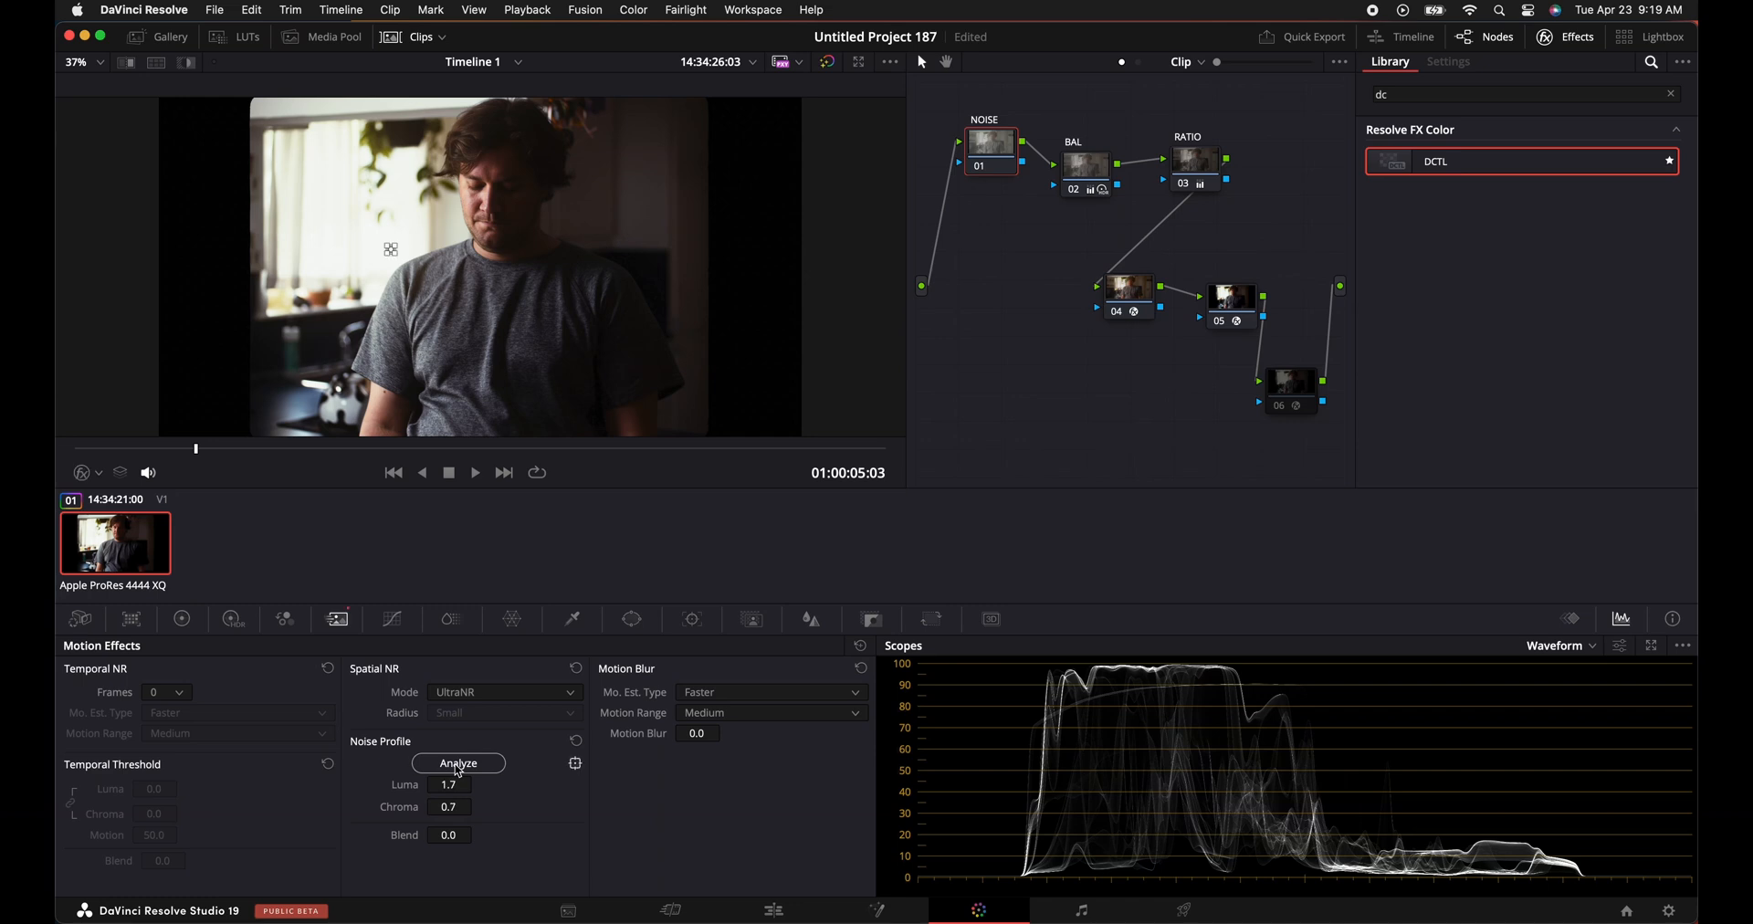
mouse_move(466, 734)
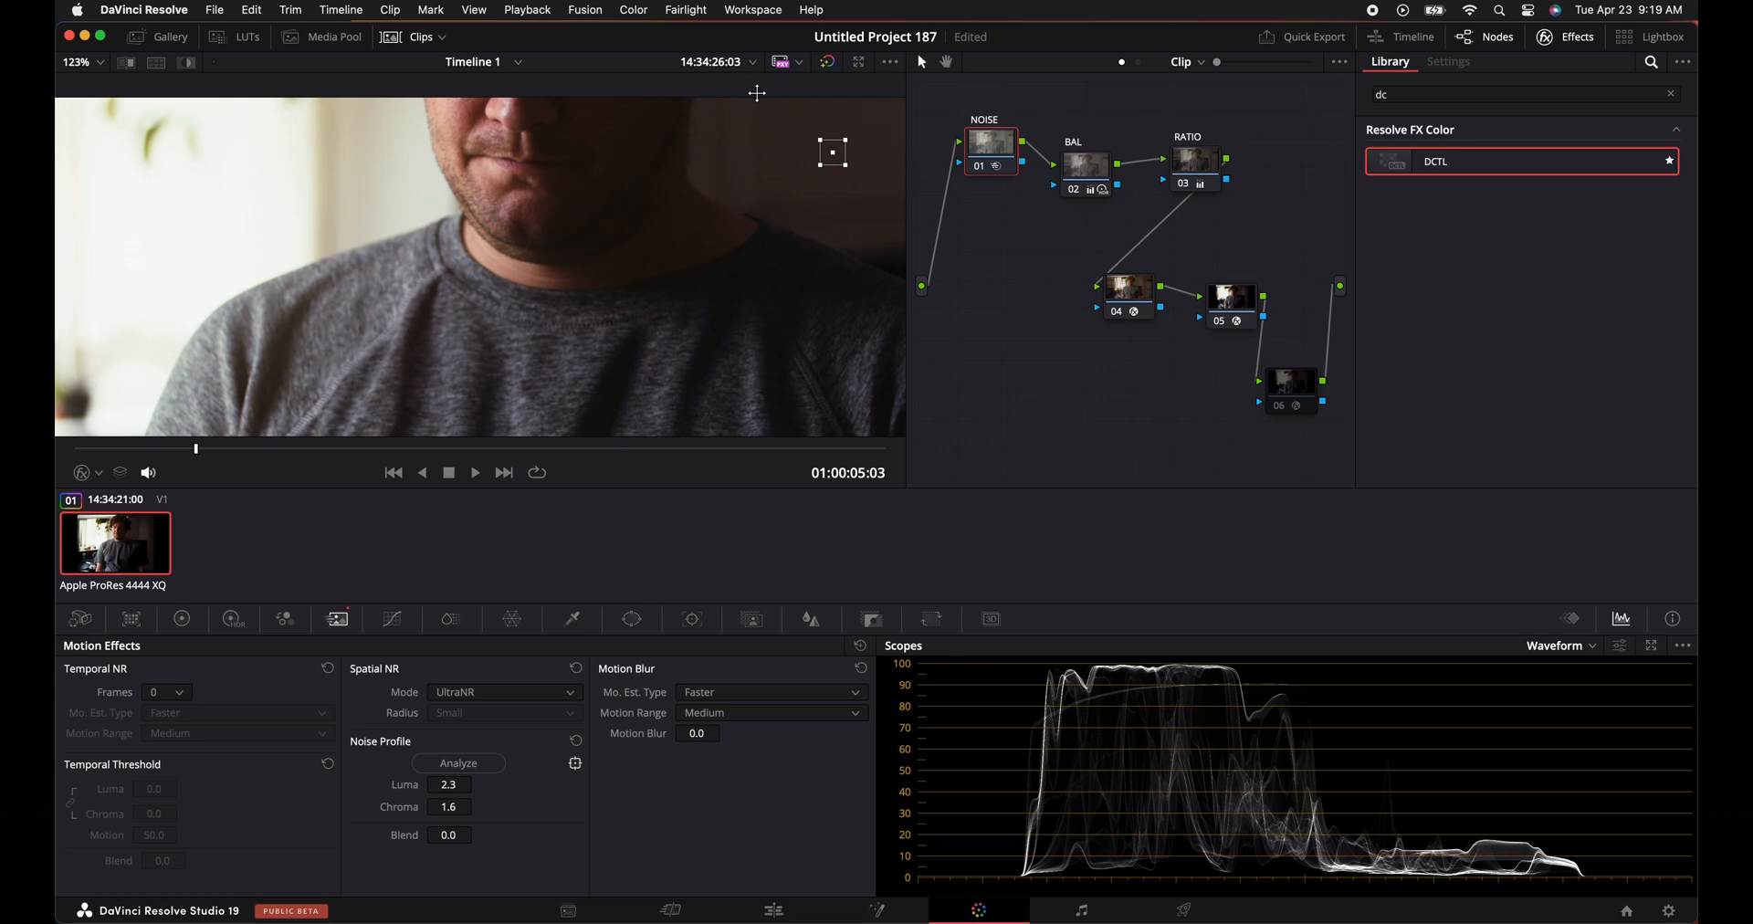
mouse_move(832, 223)
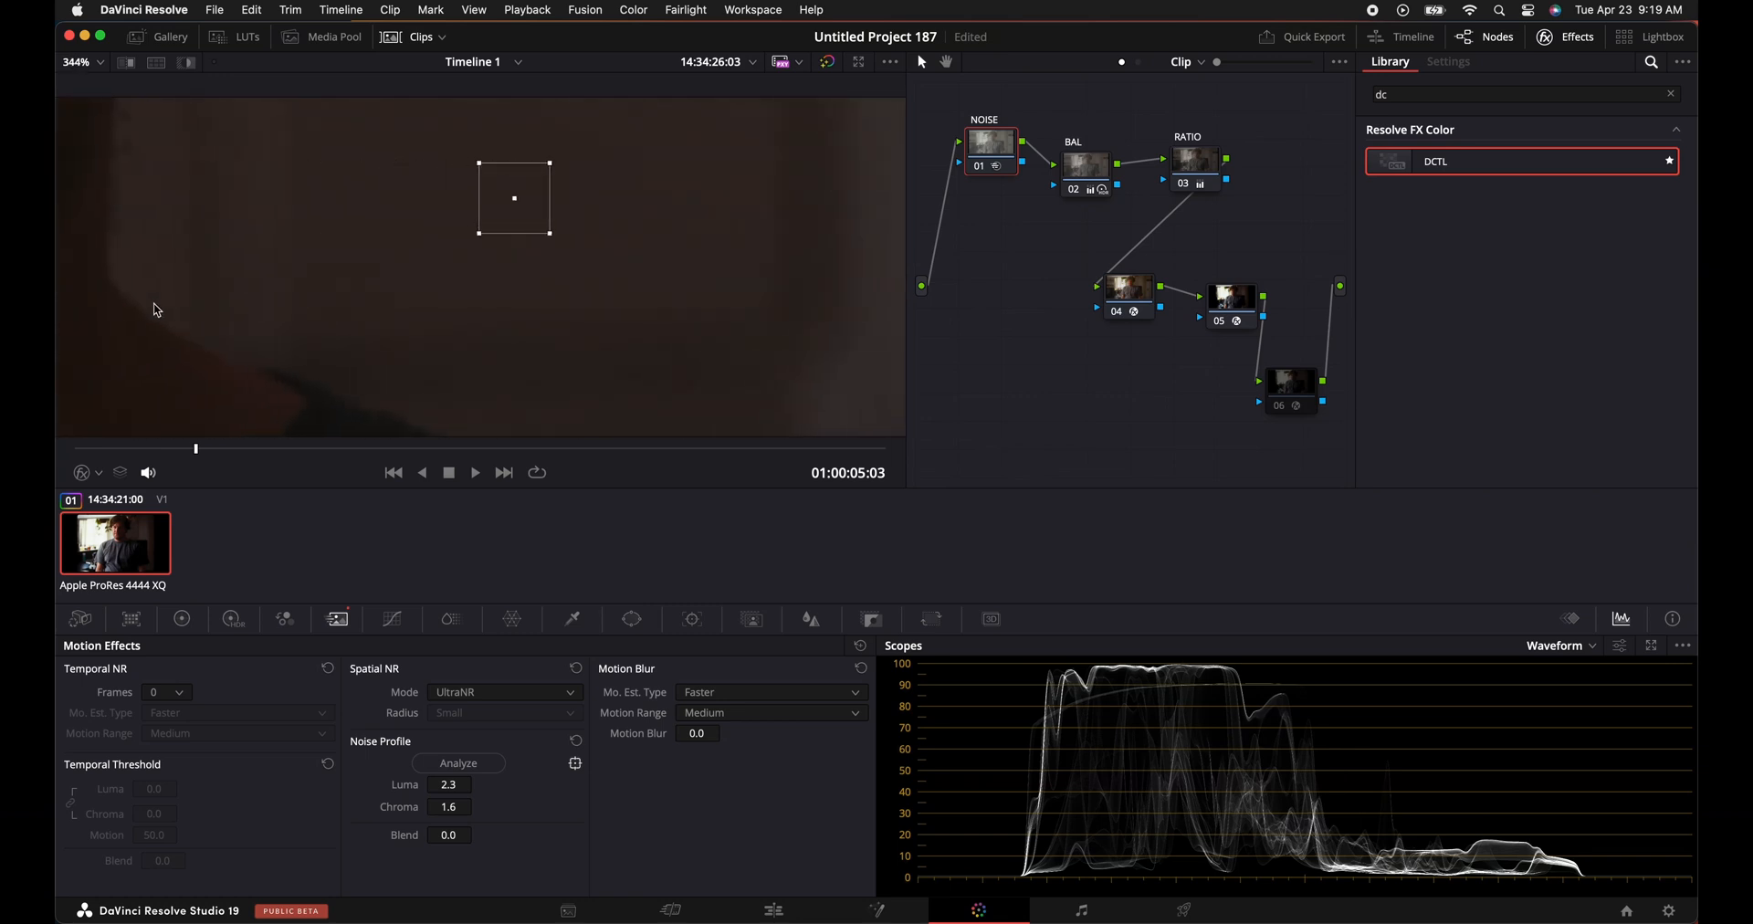
drag(515, 198, 398, 228)
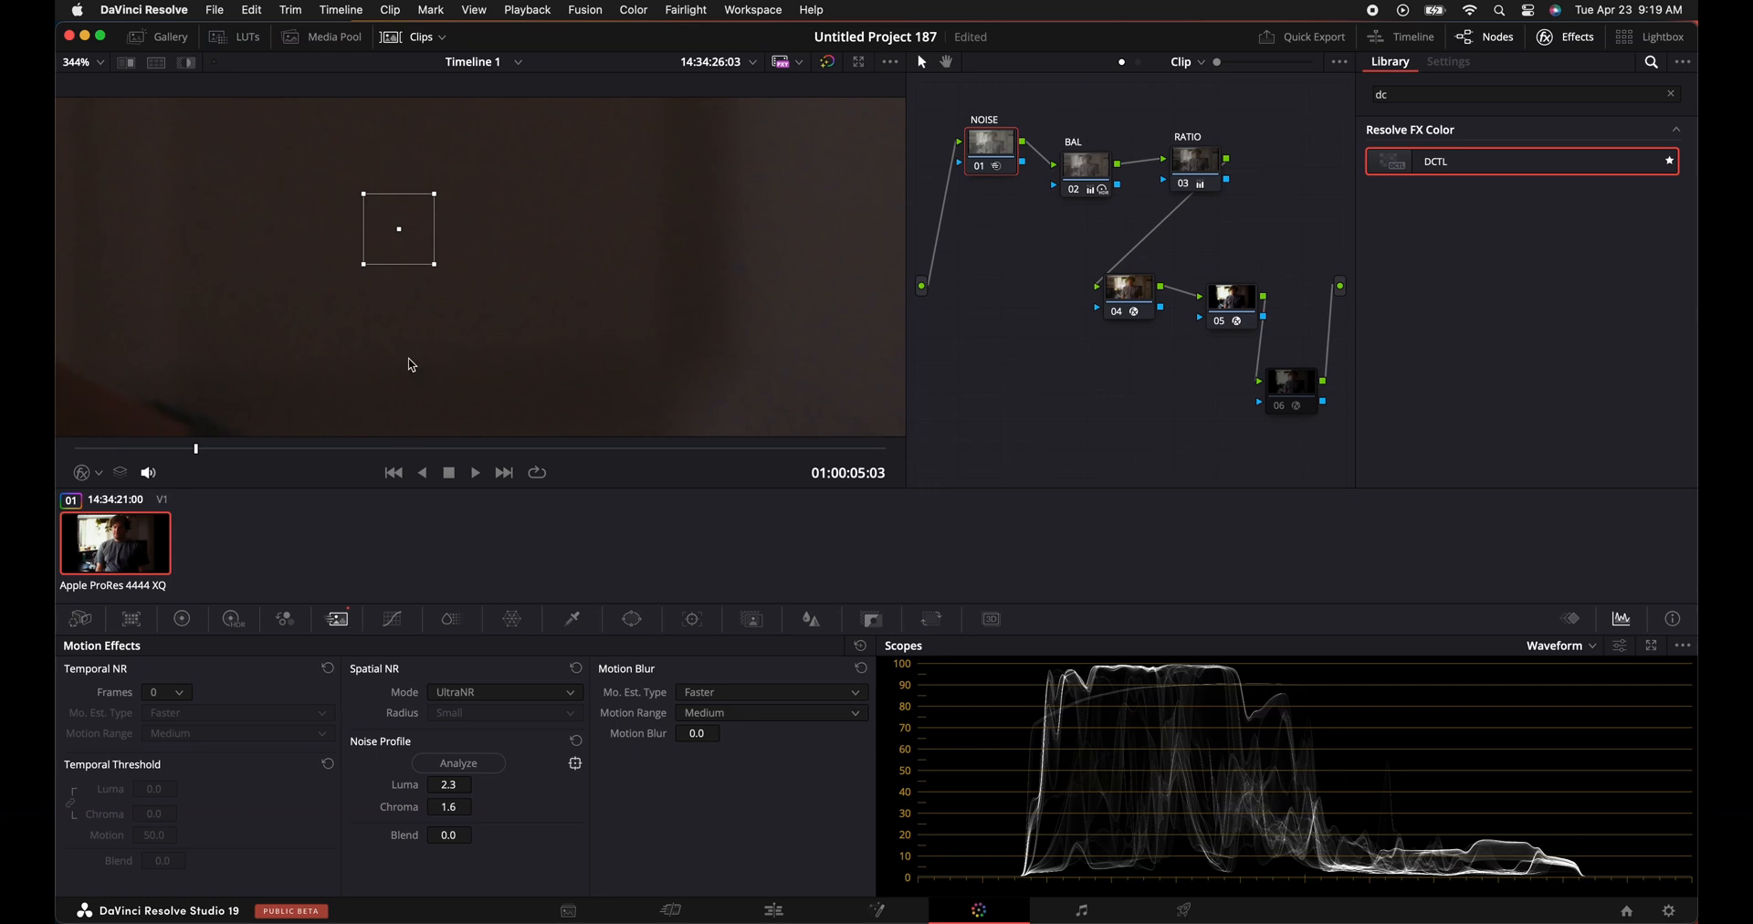
mouse_move(456, 714)
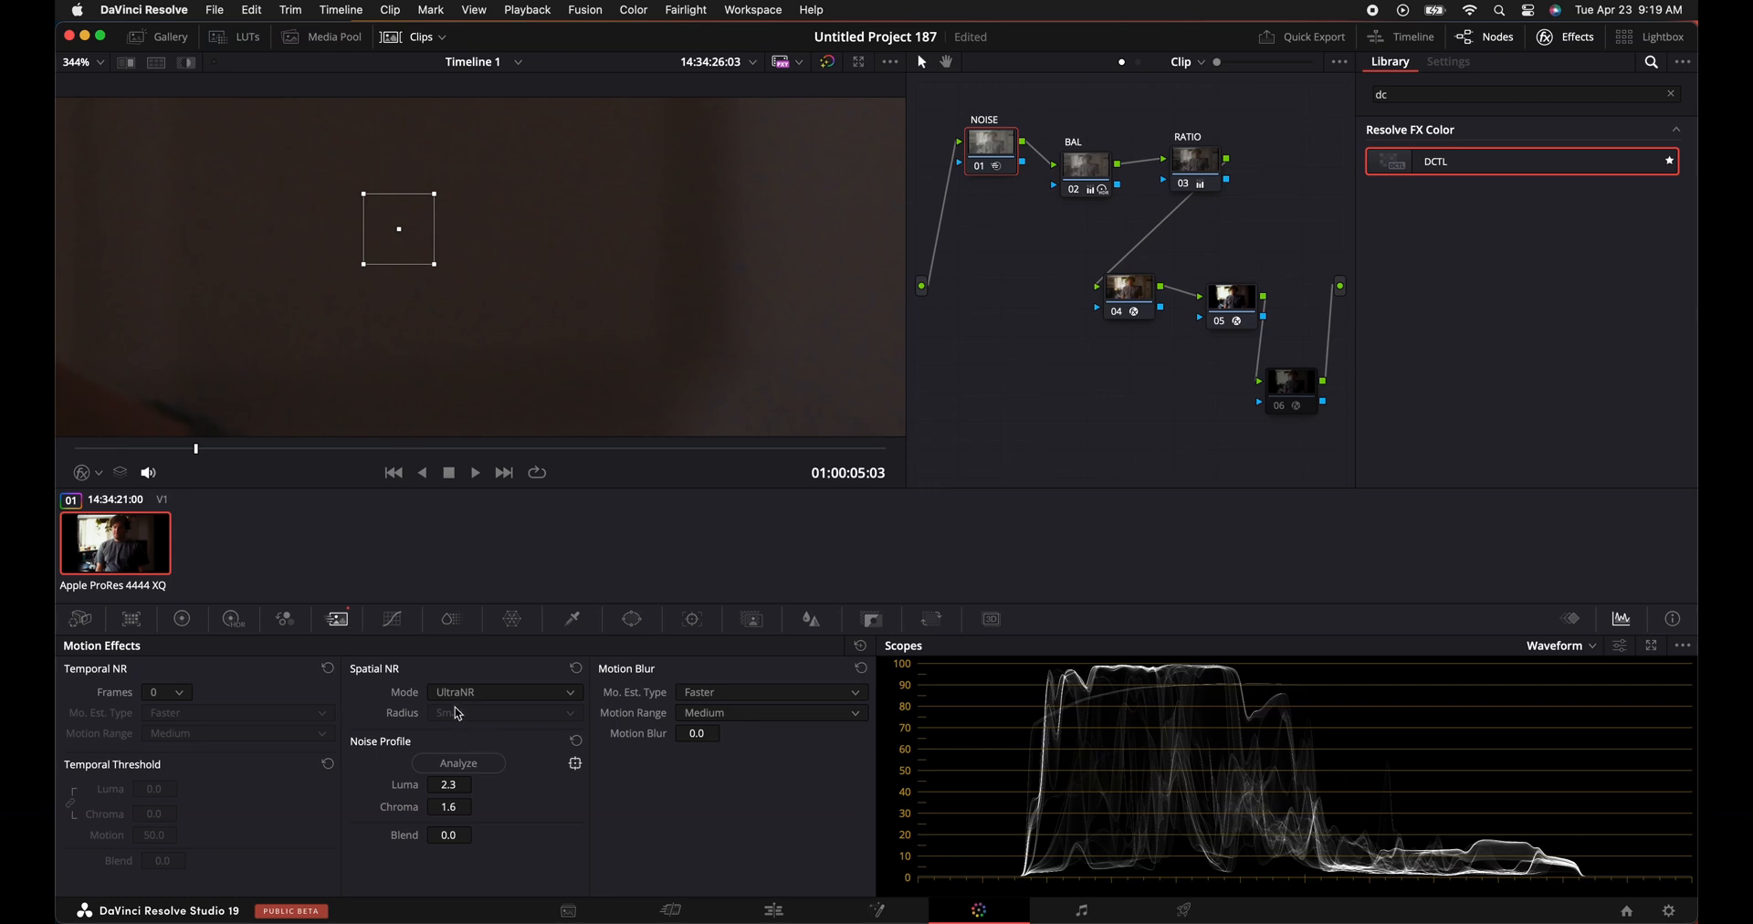
click(504, 712)
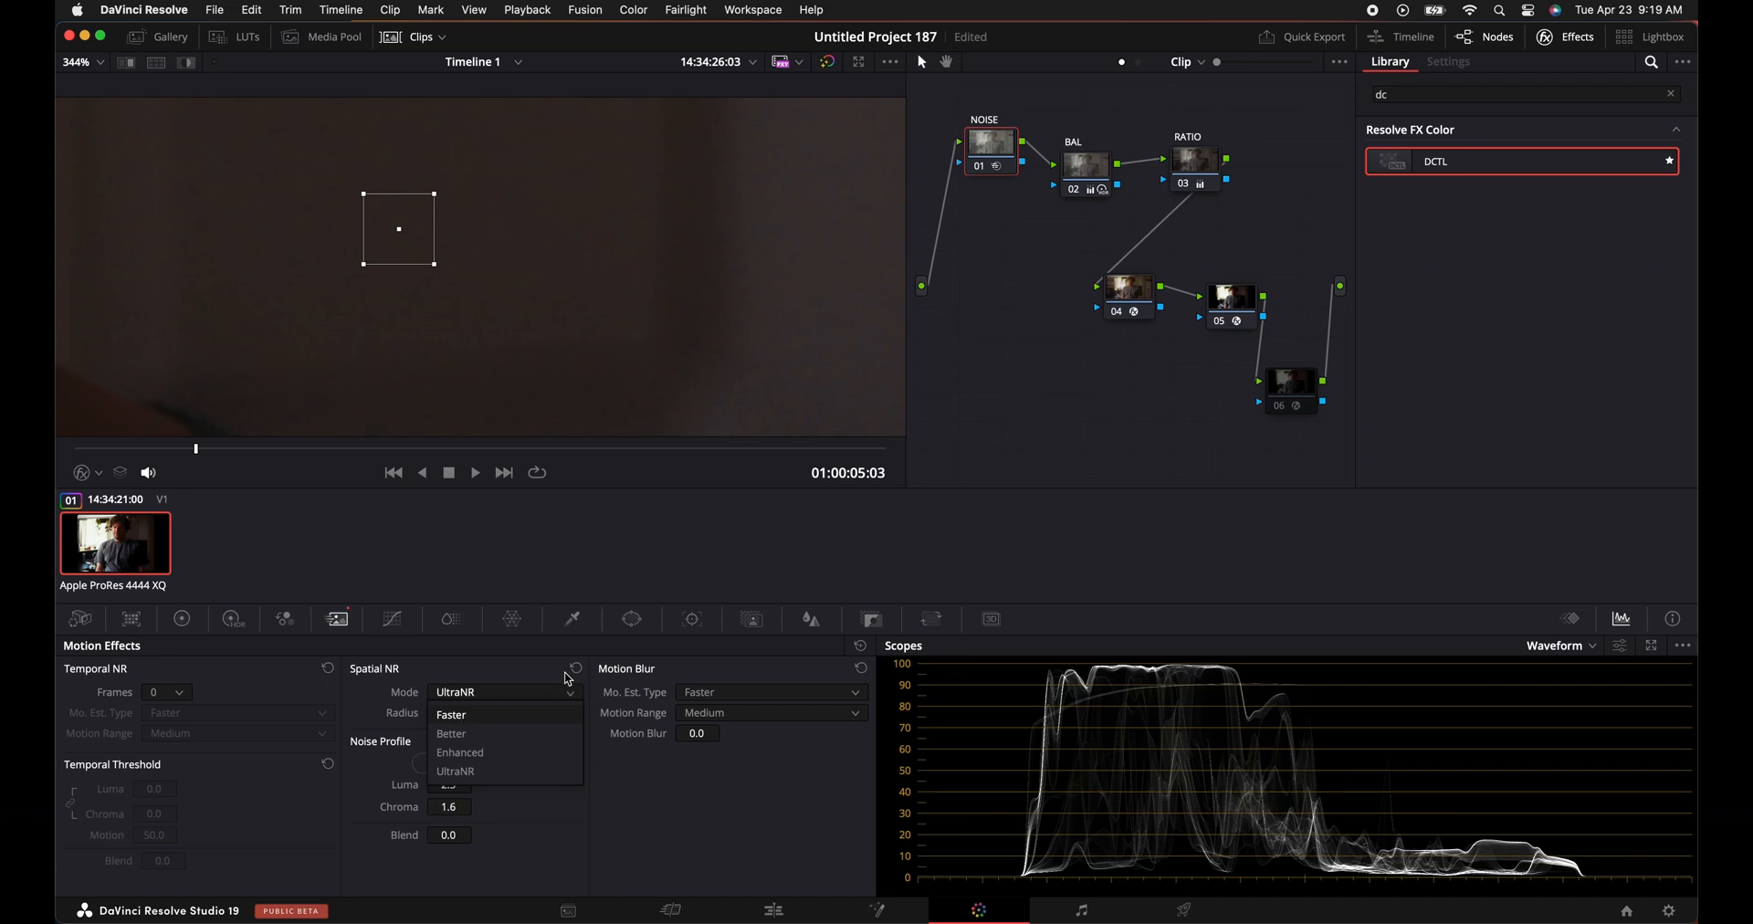
Set Spatial NR back to Faster and use 3-frame temporal NR with Better motion estimation.
click(451, 714)
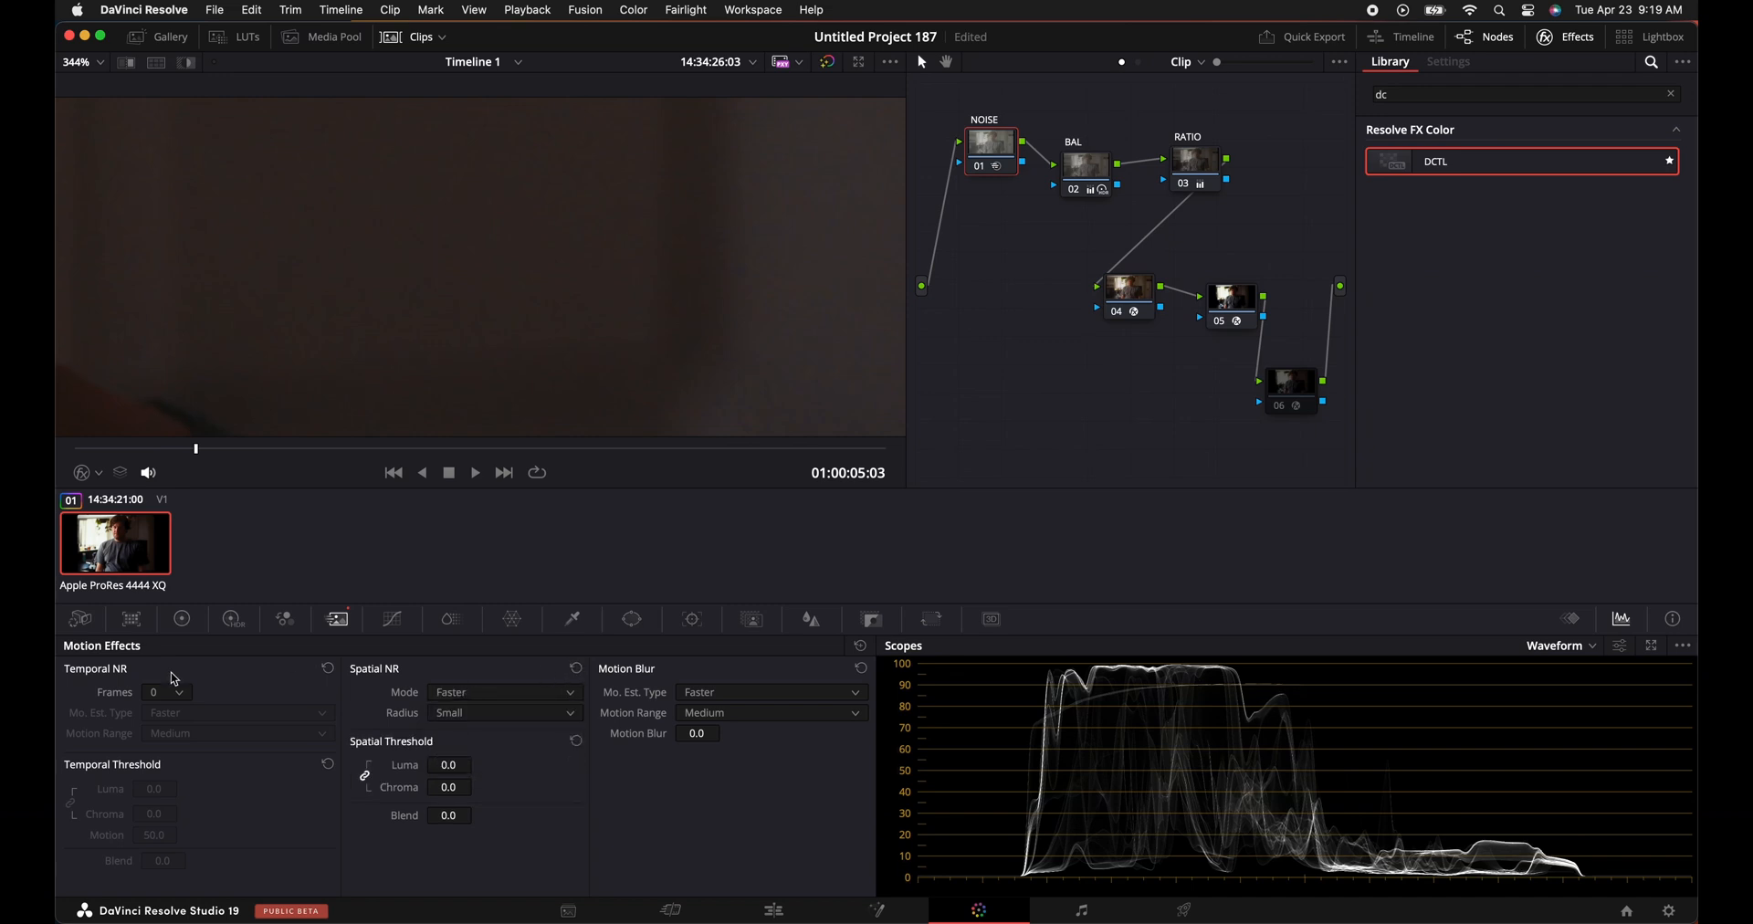
click(165, 692)
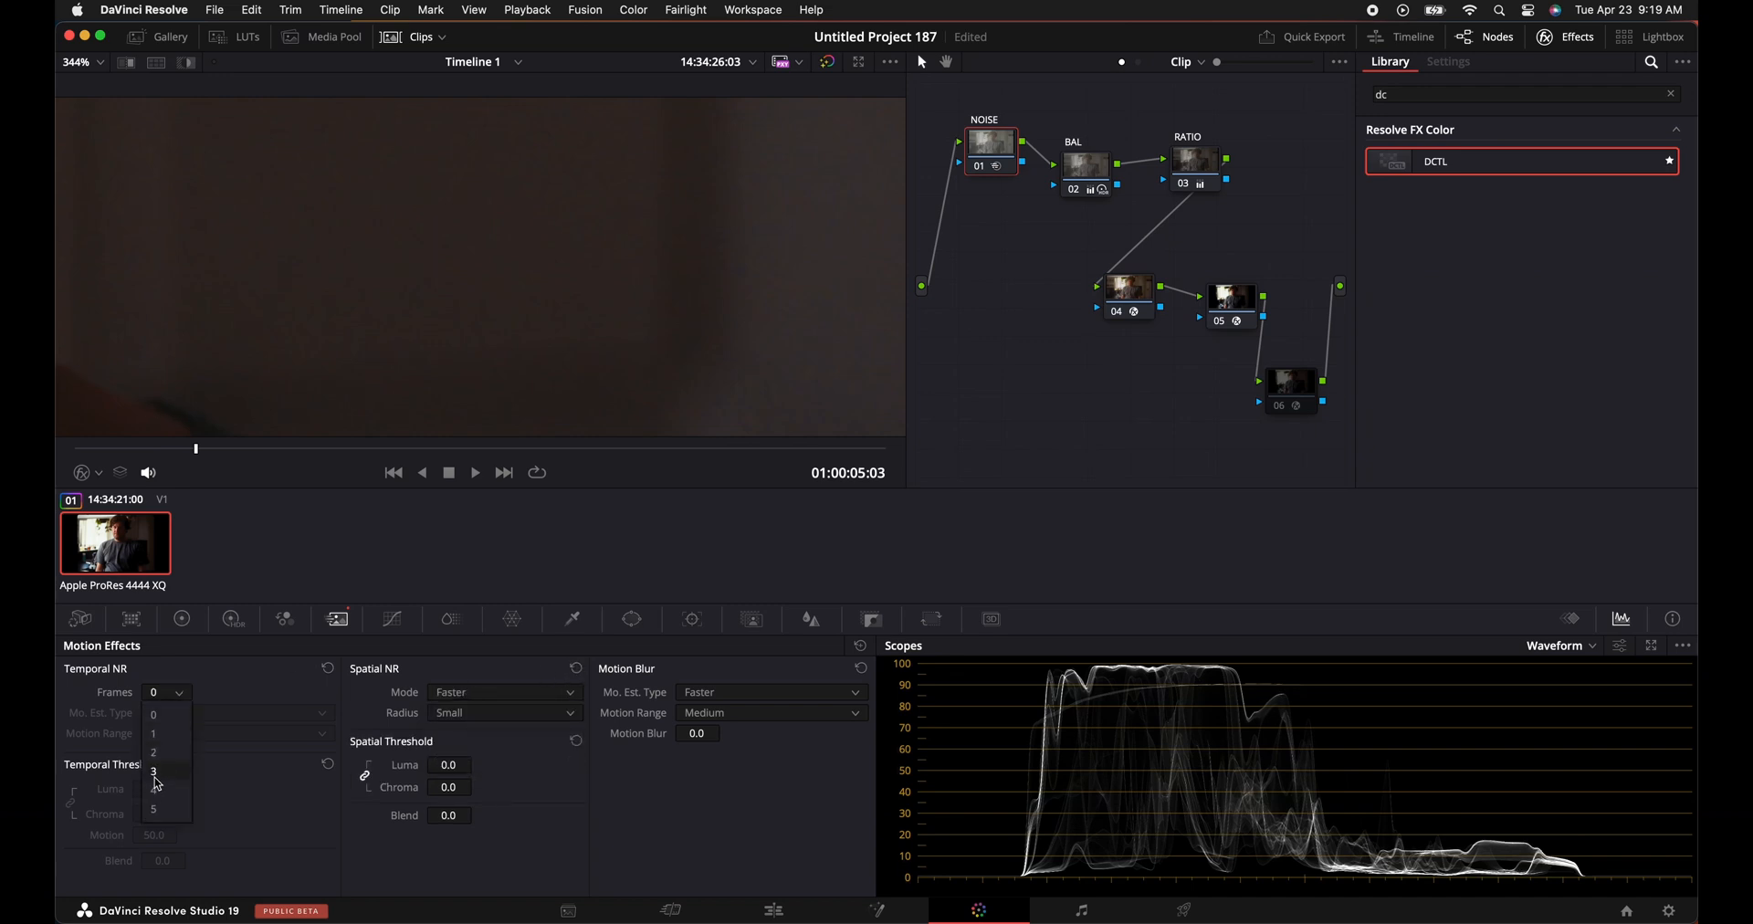
click(153, 772)
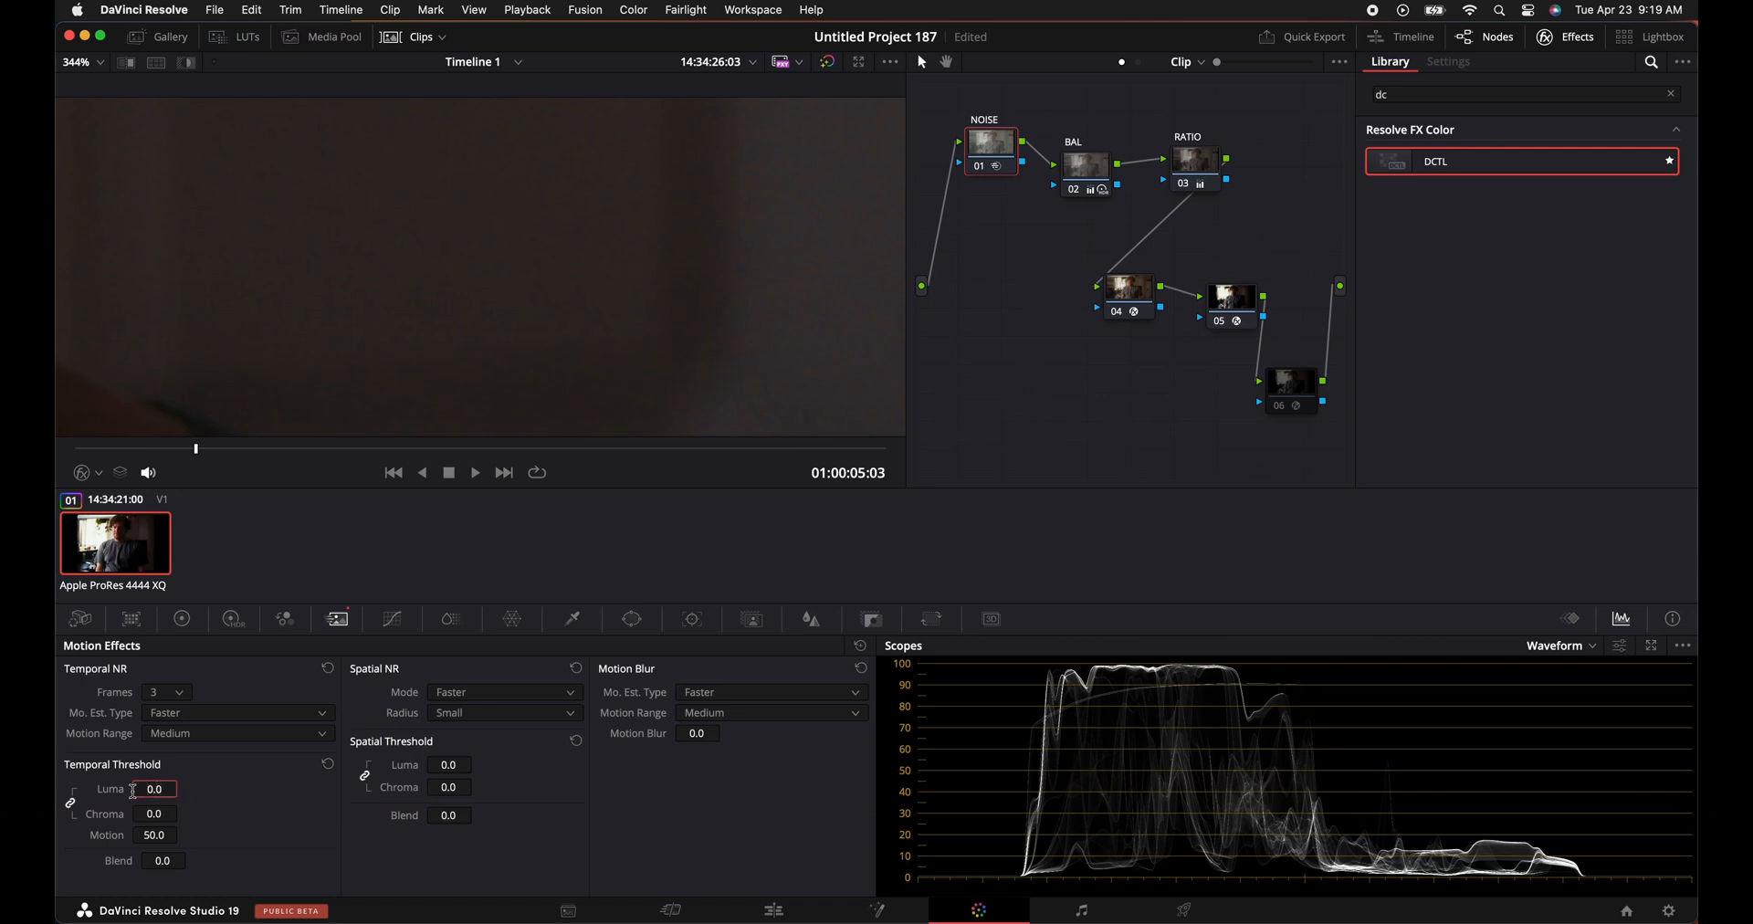
click(236, 712)
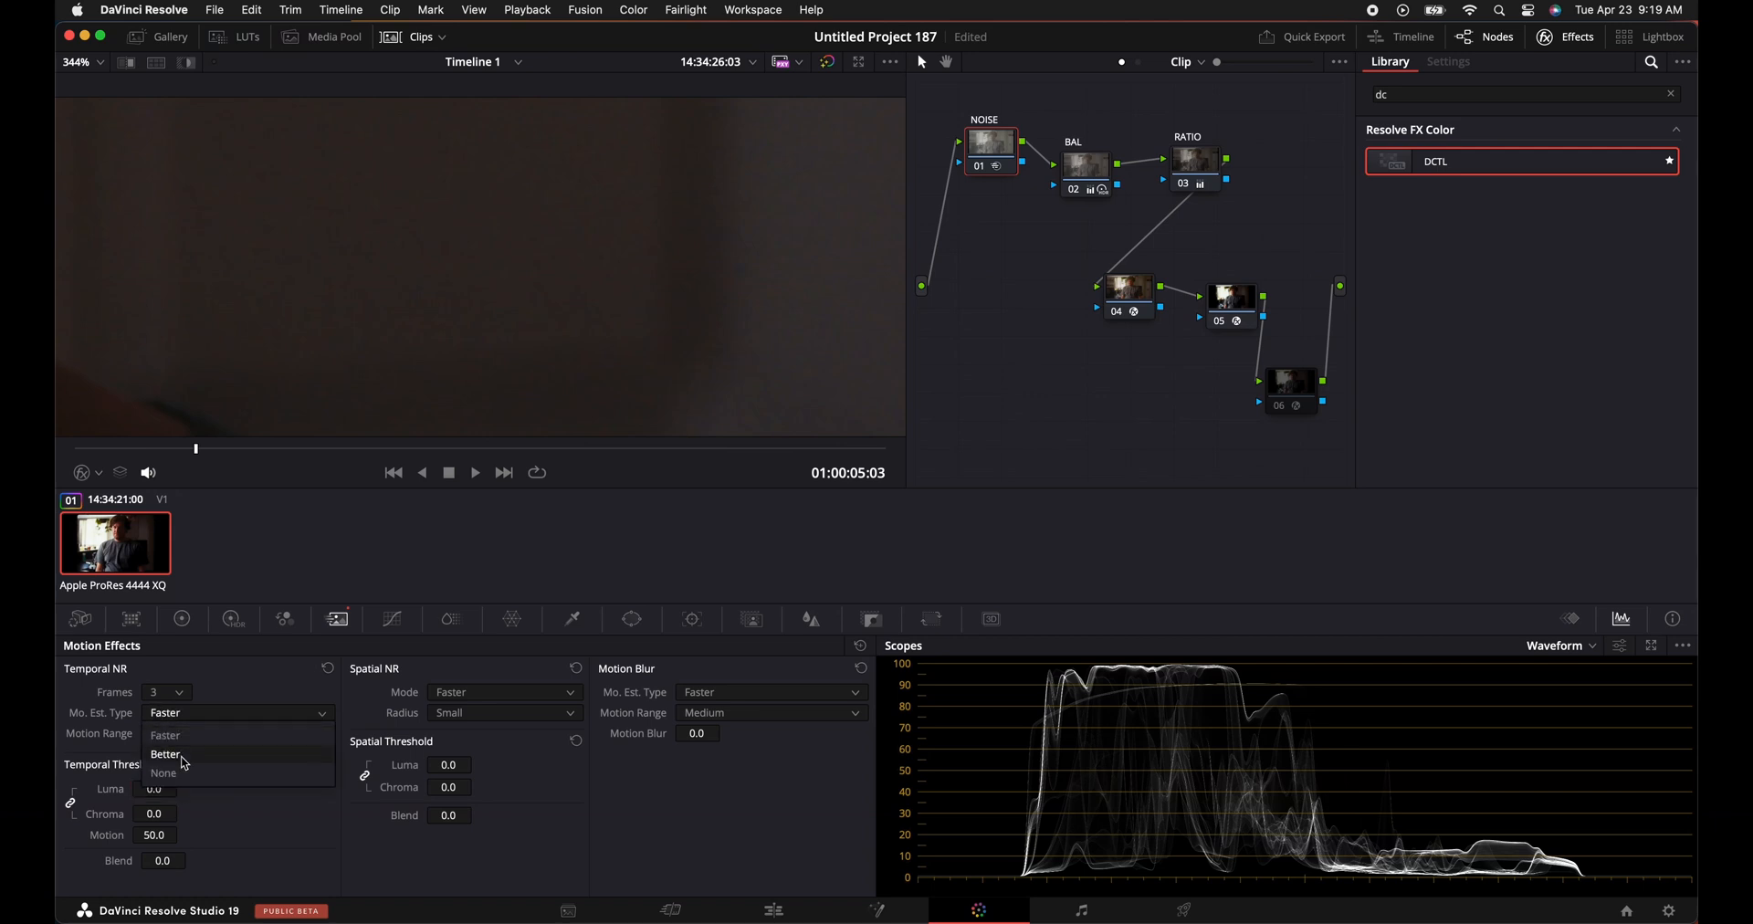
click(166, 754)
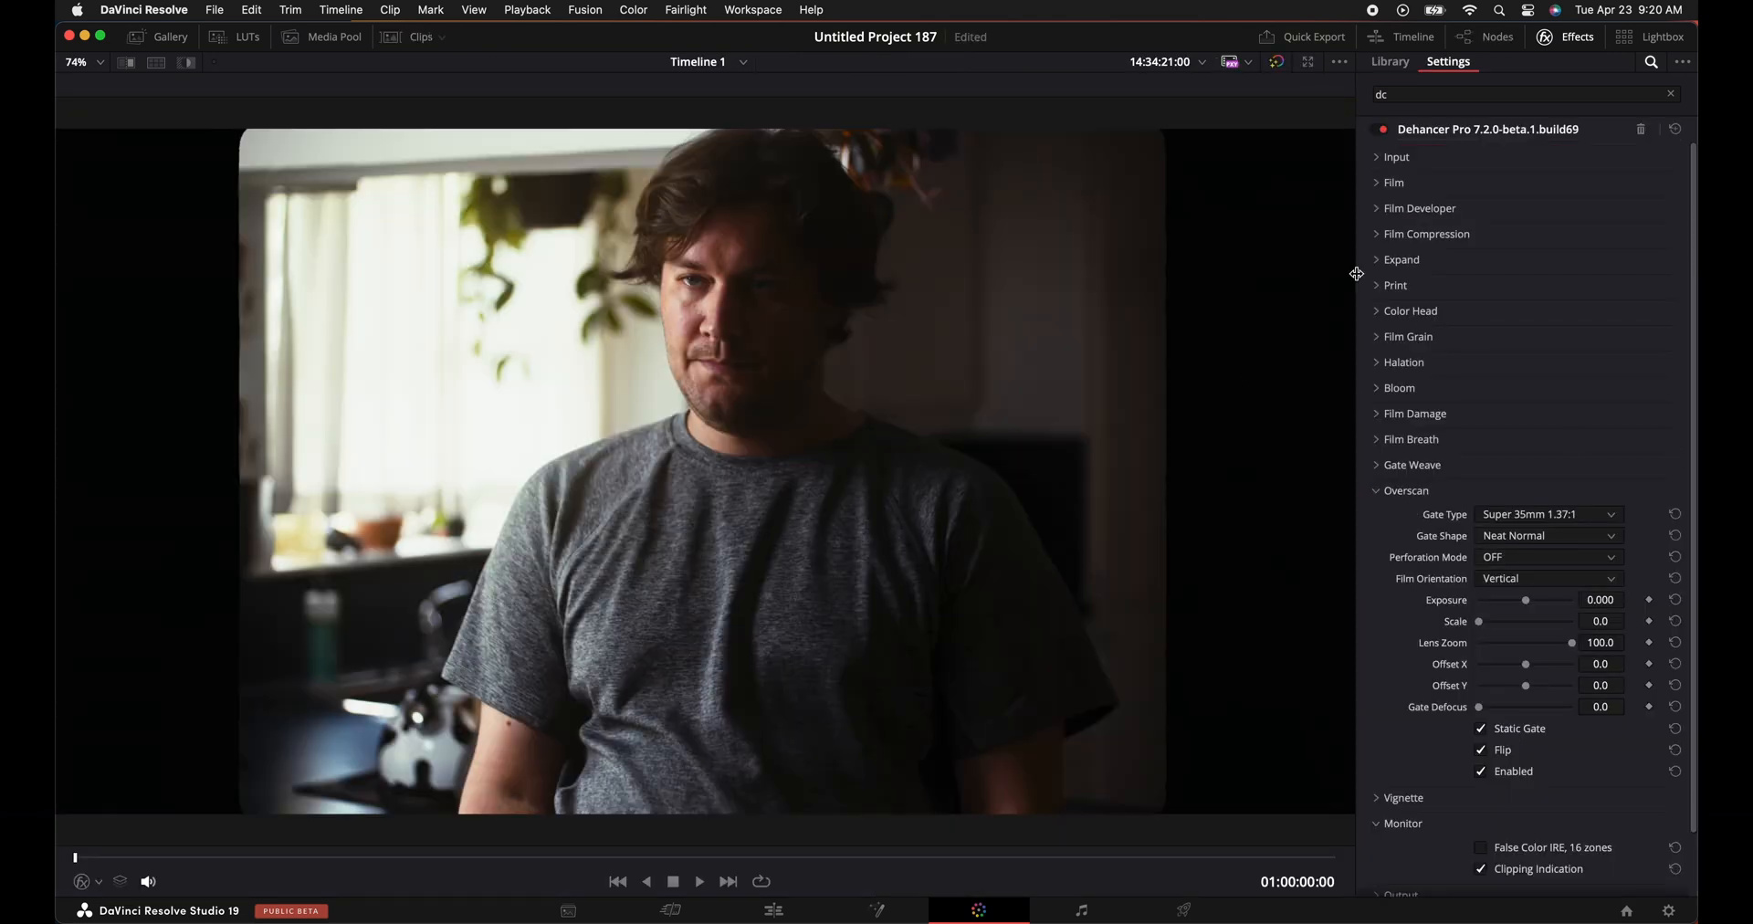
Drop Film Grain Amount to 0 and choose the 65 mm ISO 50 grain profile.
click(1408, 336)
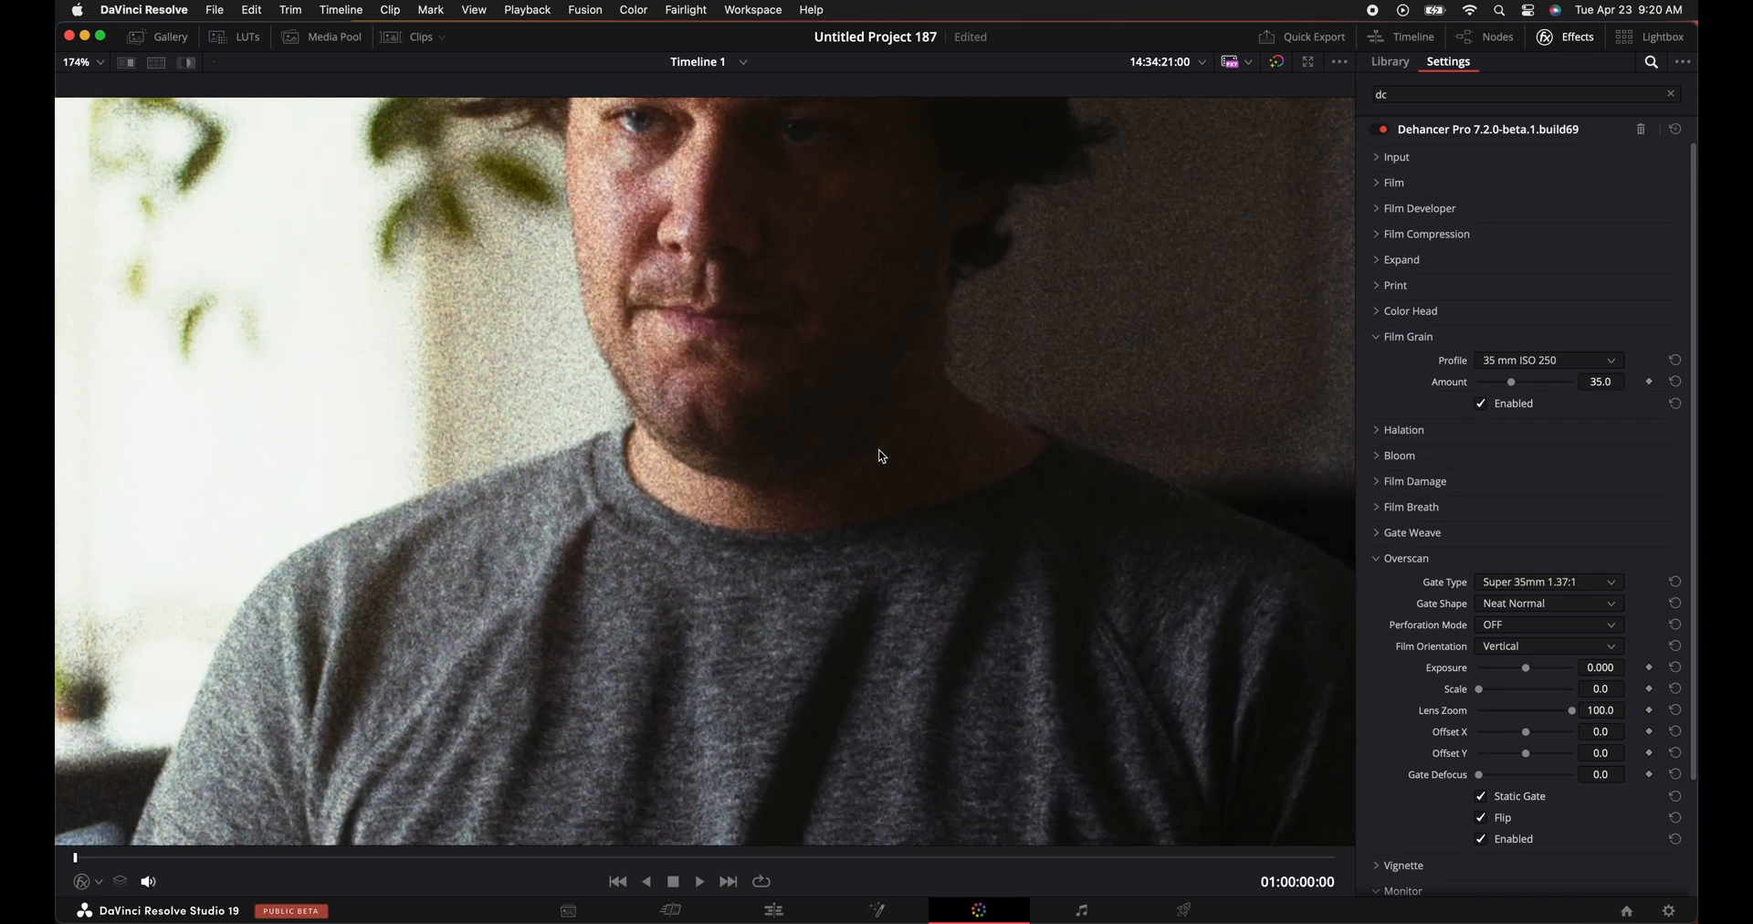
drag(1538, 381, 1502, 382)
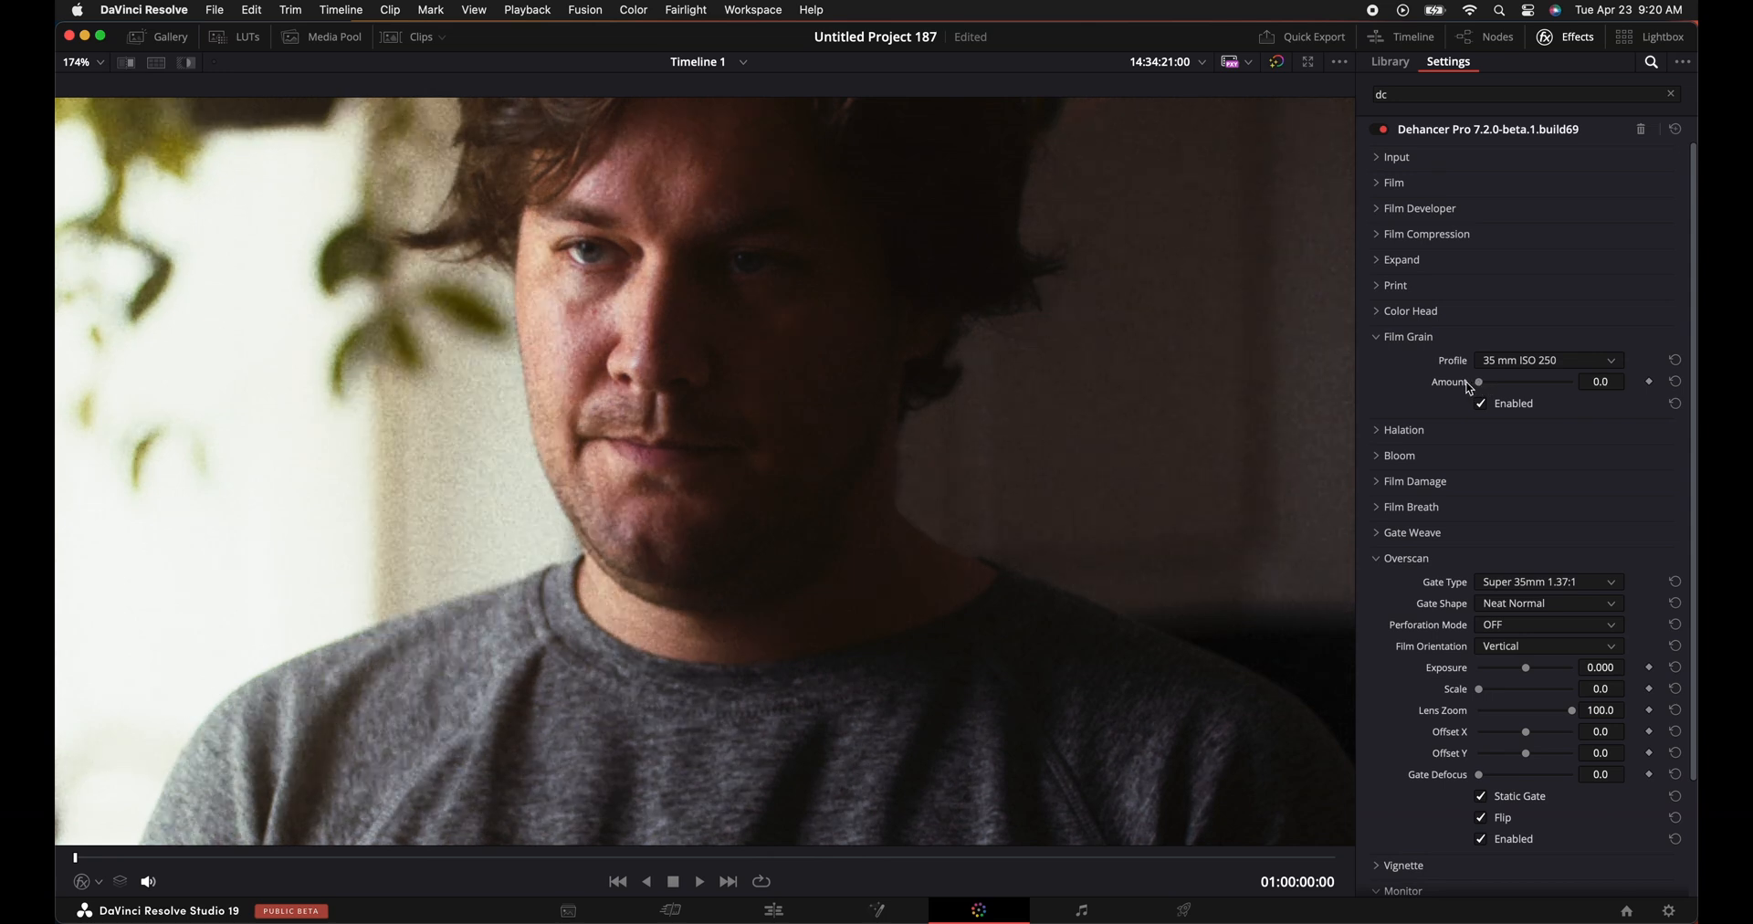
mouse_move(1497, 365)
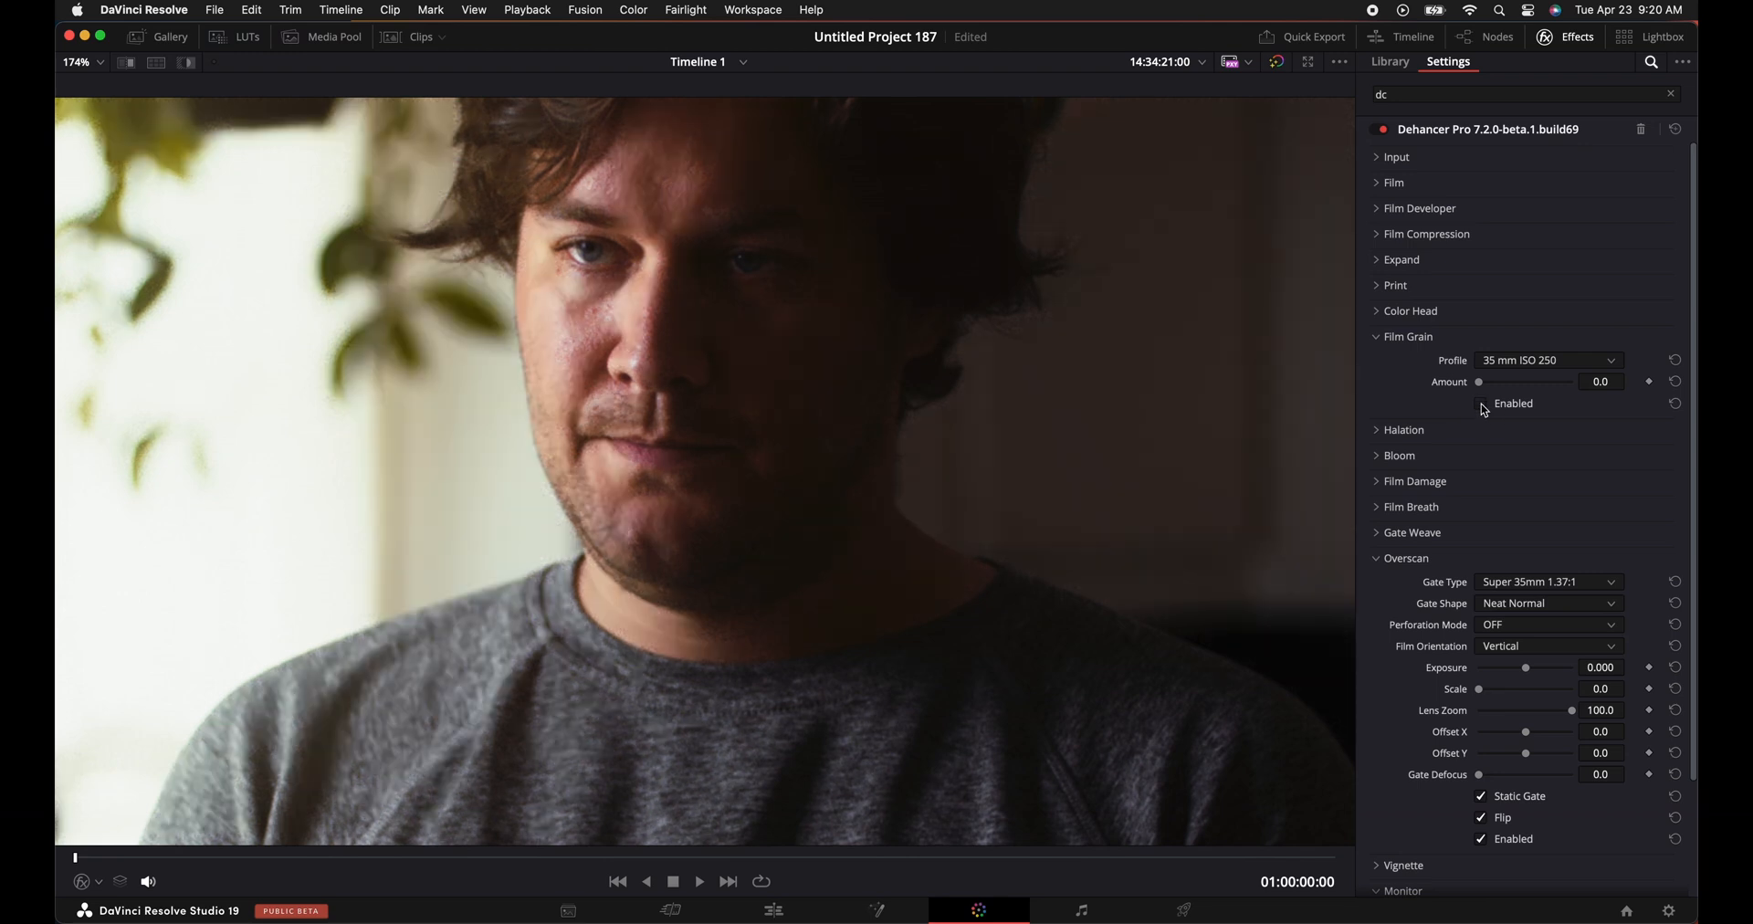
click(1548, 359)
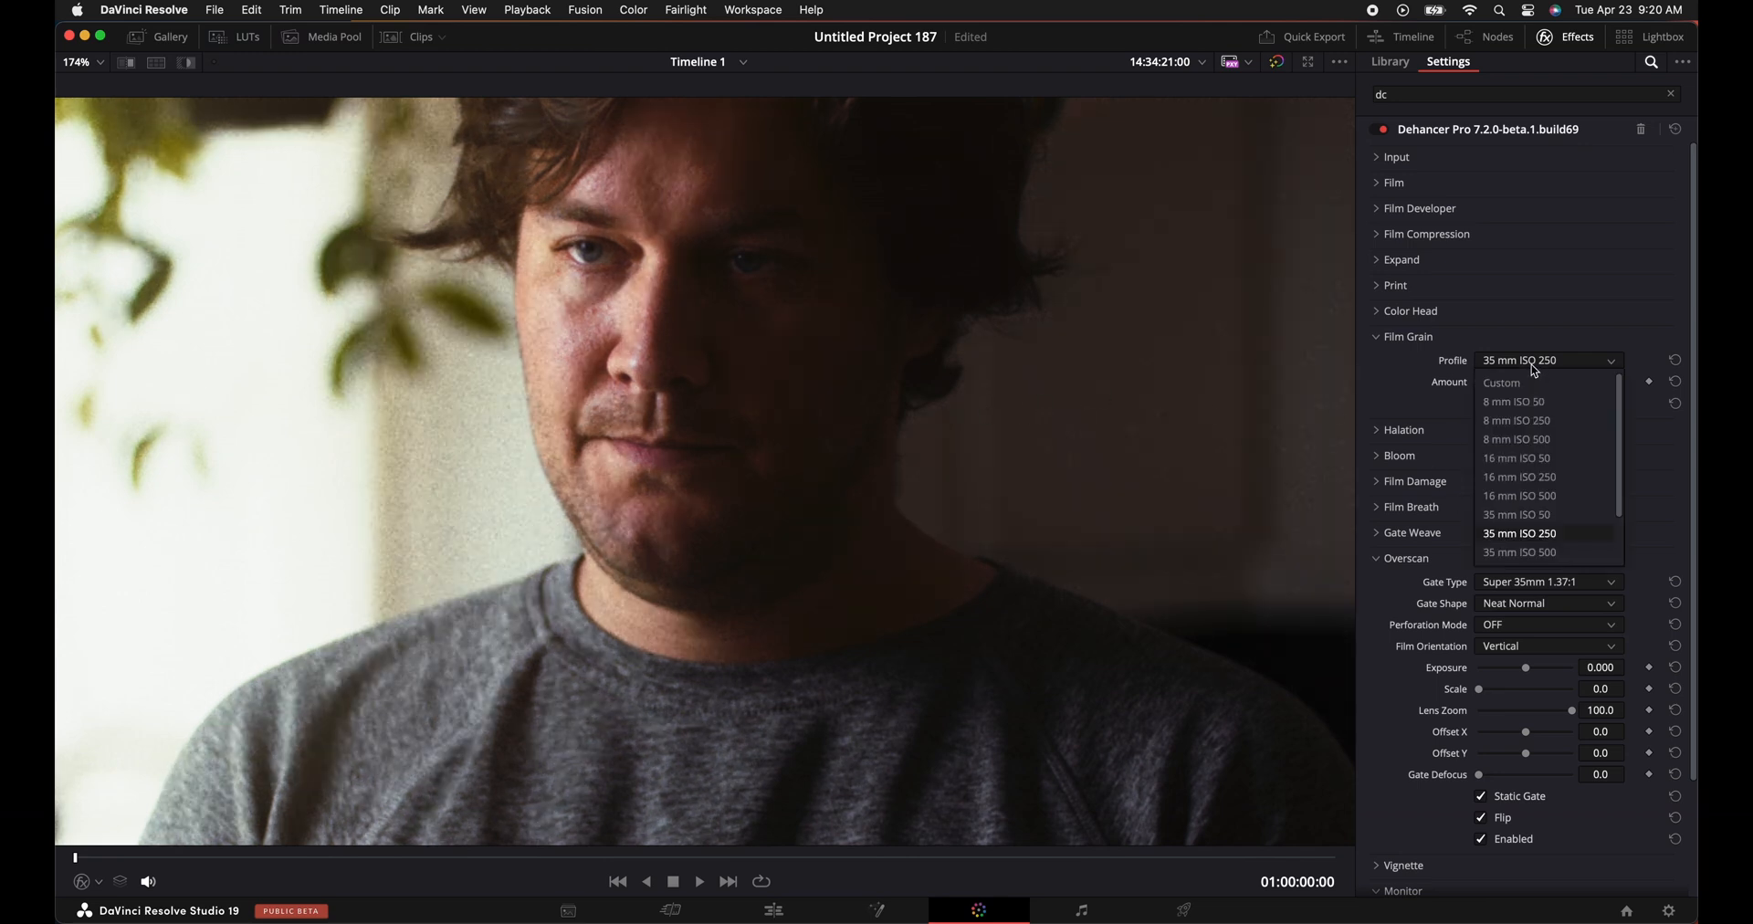
scroll(down, 3)
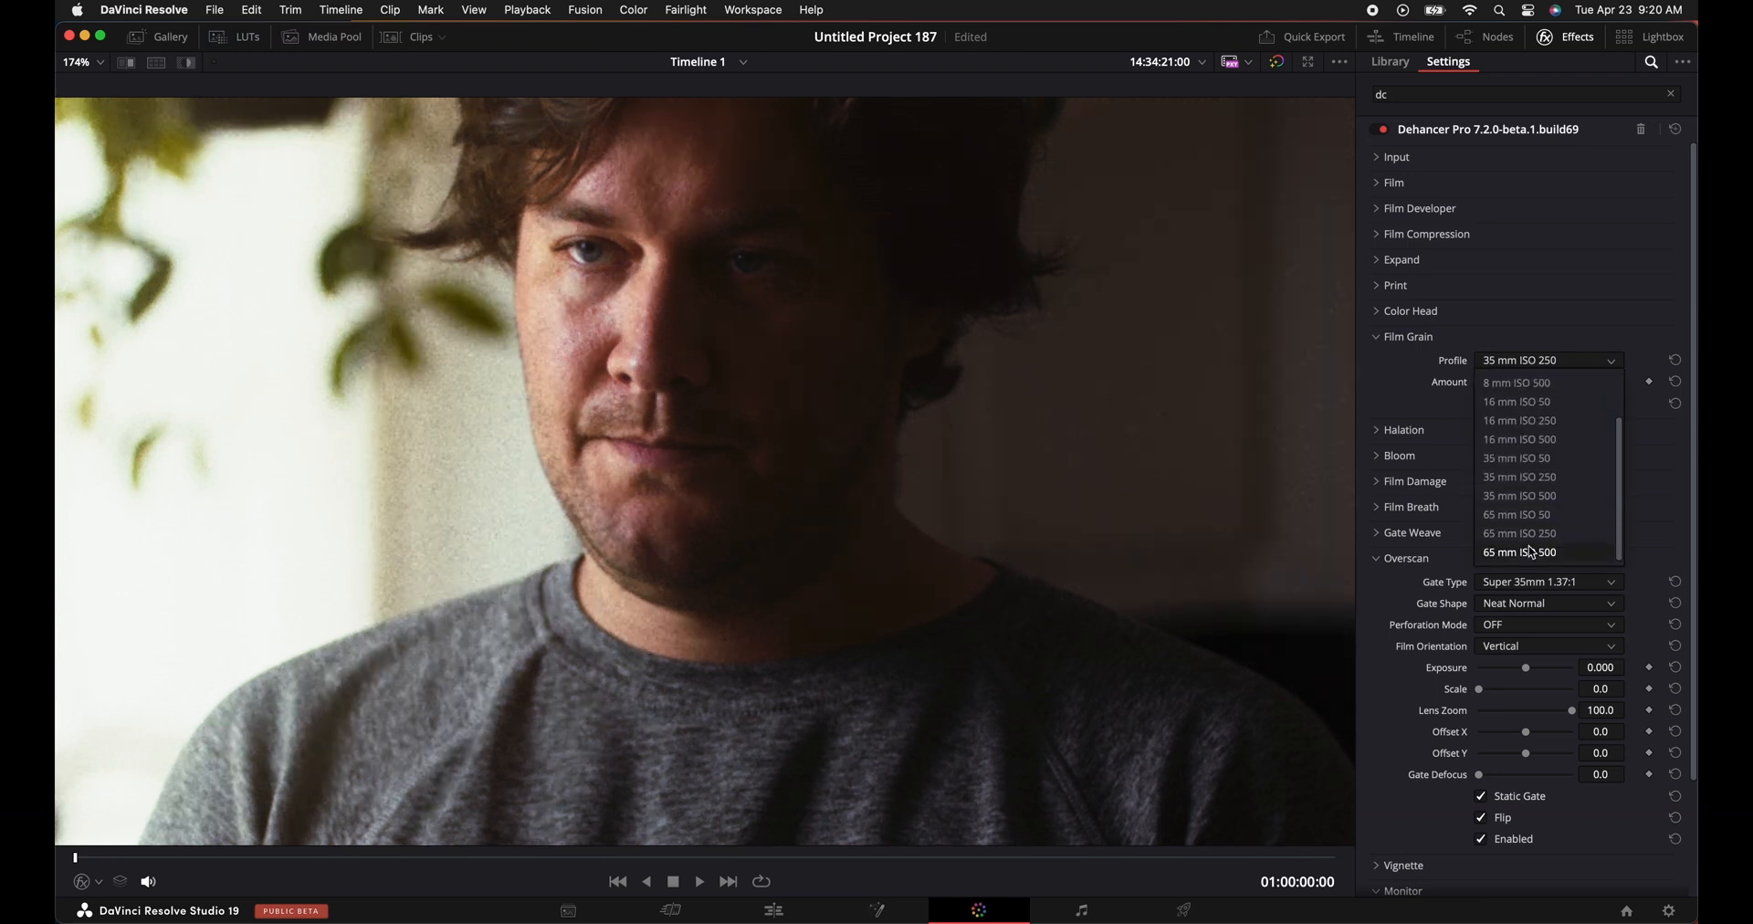
click(1517, 513)
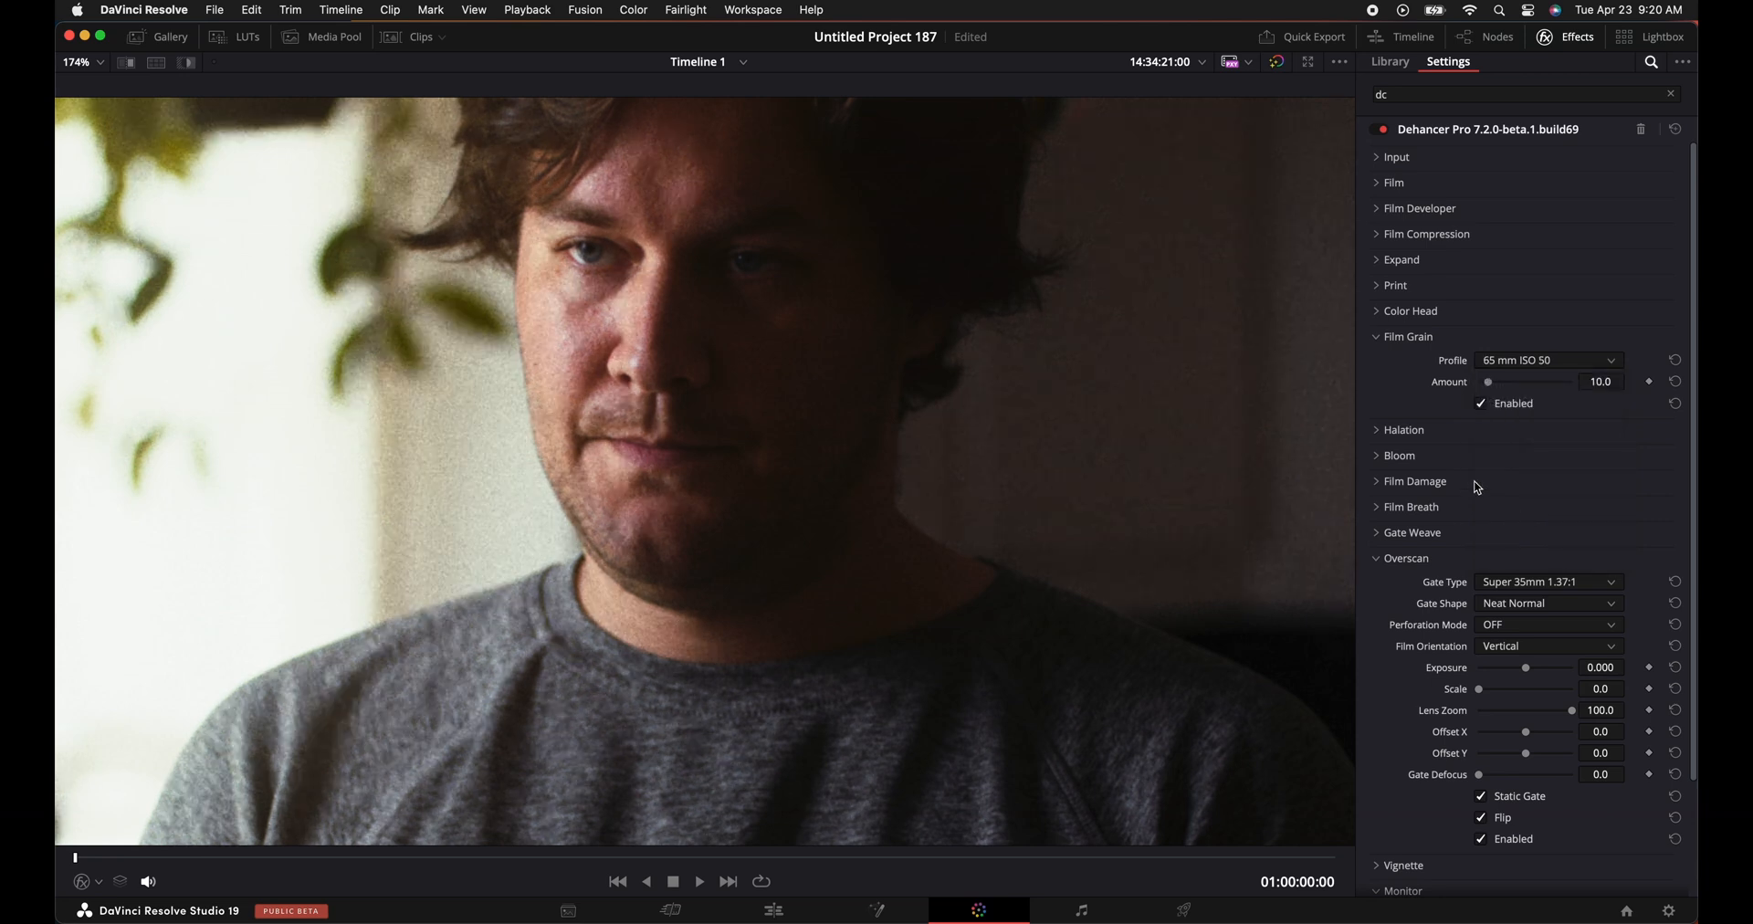
mouse_move(1526, 385)
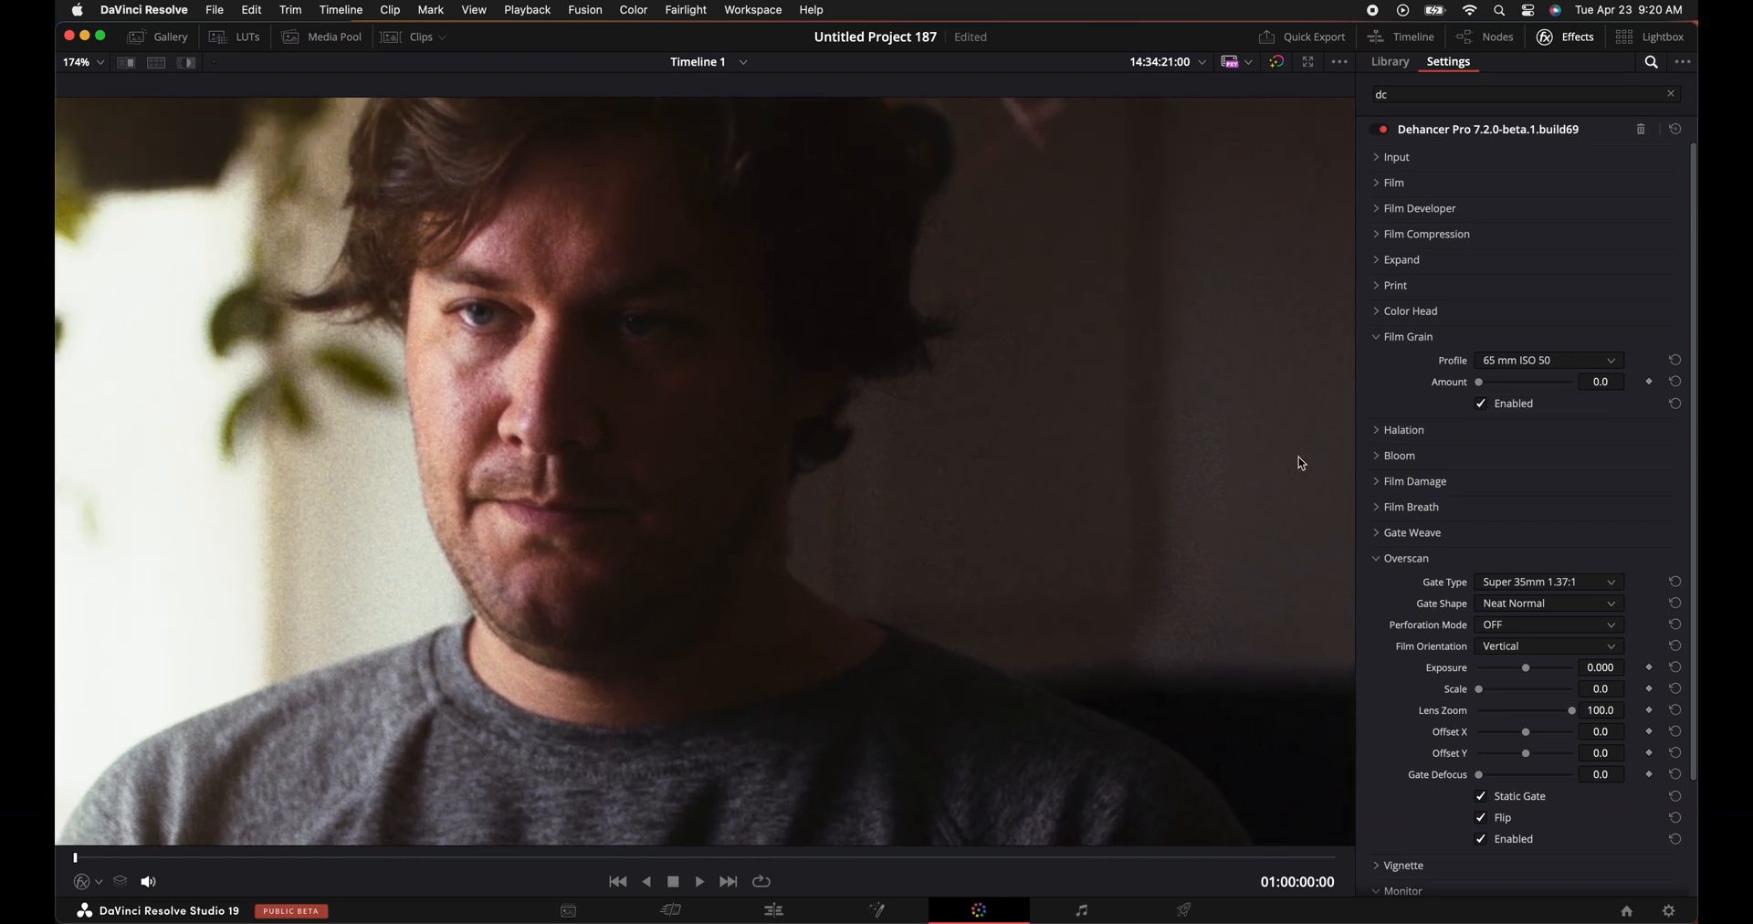
click(1548, 359)
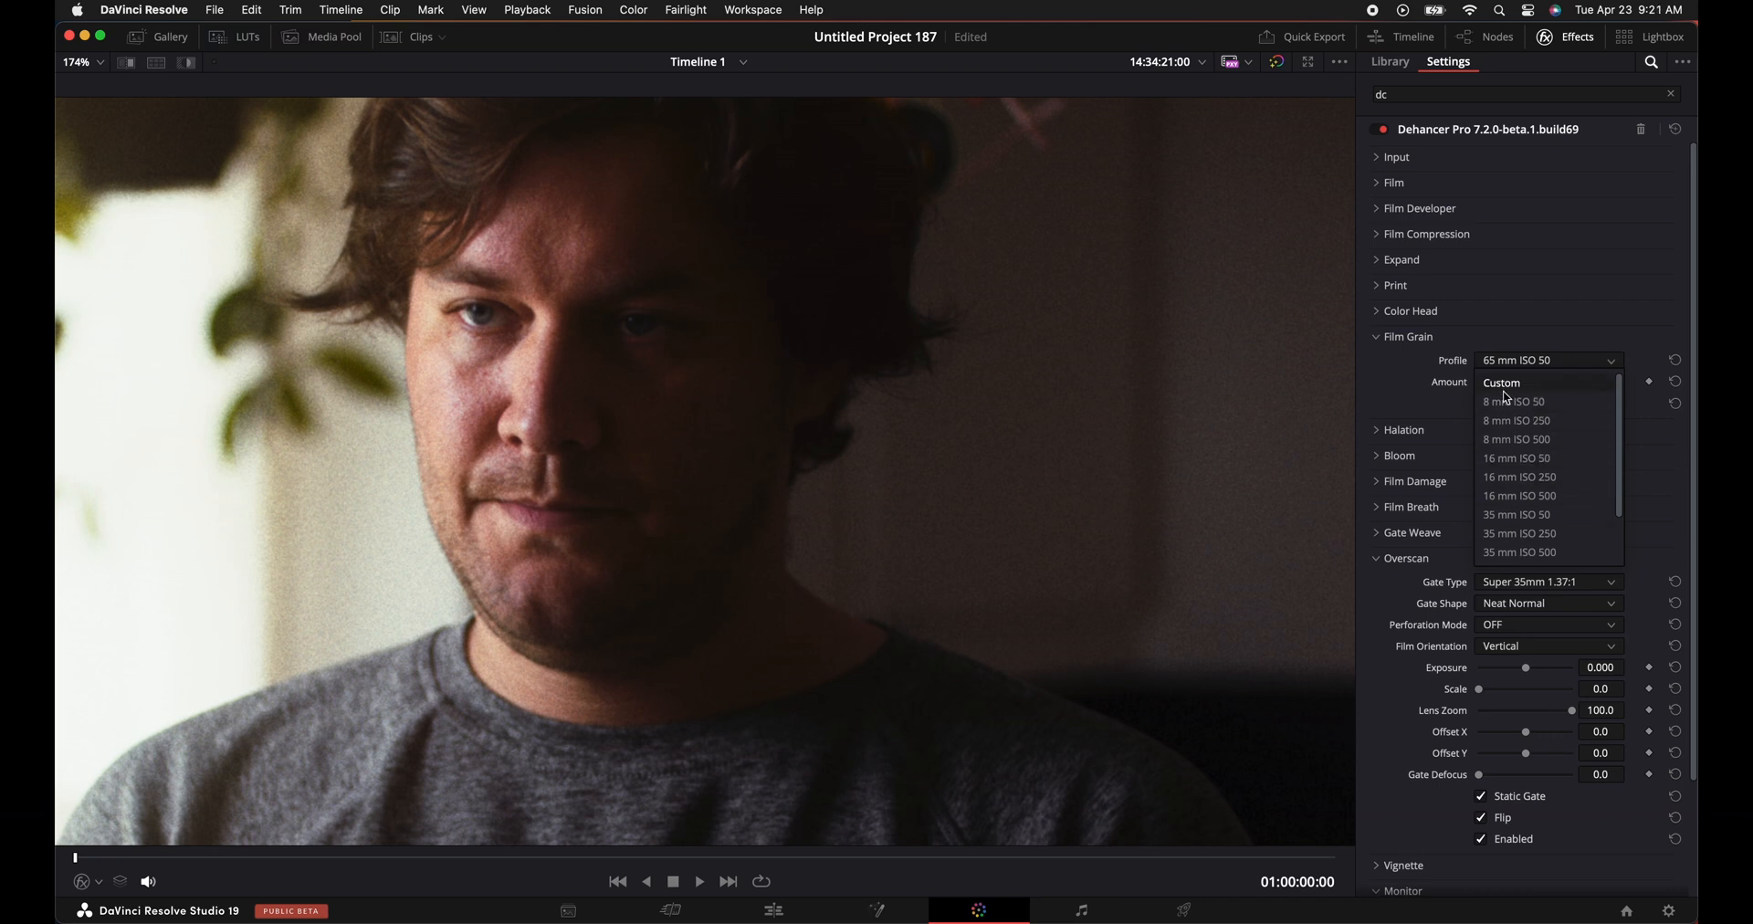
Switch Film Grain to a Custom profile with Shadows, Midtones, Highlights and Chroma at 0 and default size.
click(1501, 384)
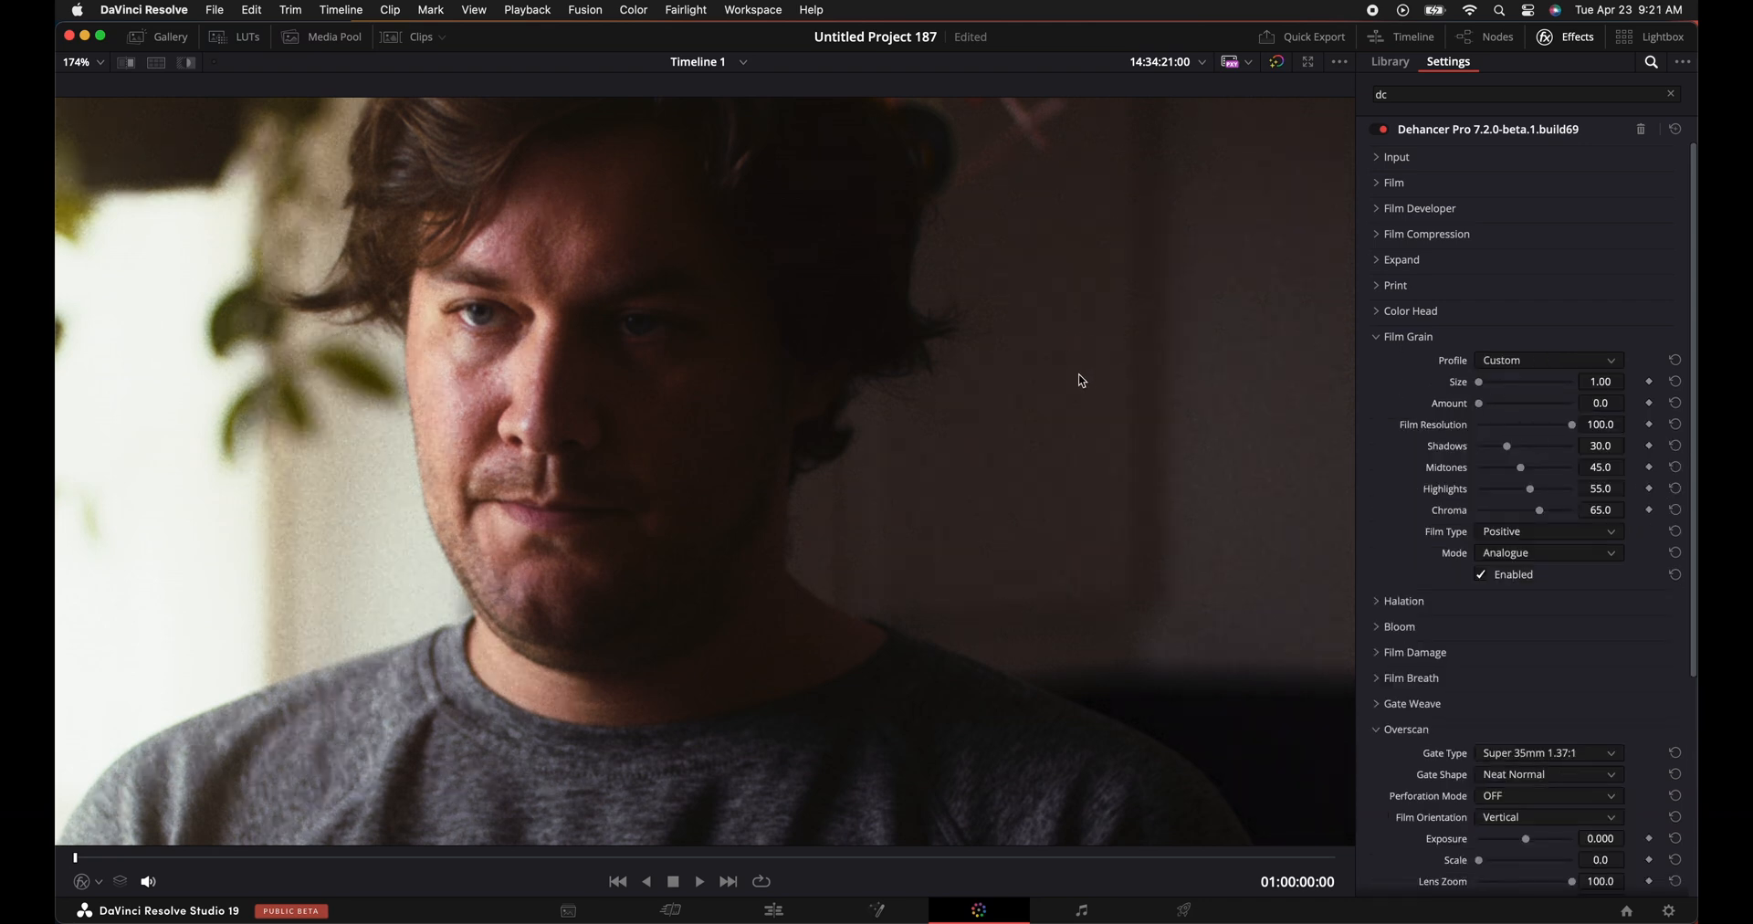
mouse_move(1391, 441)
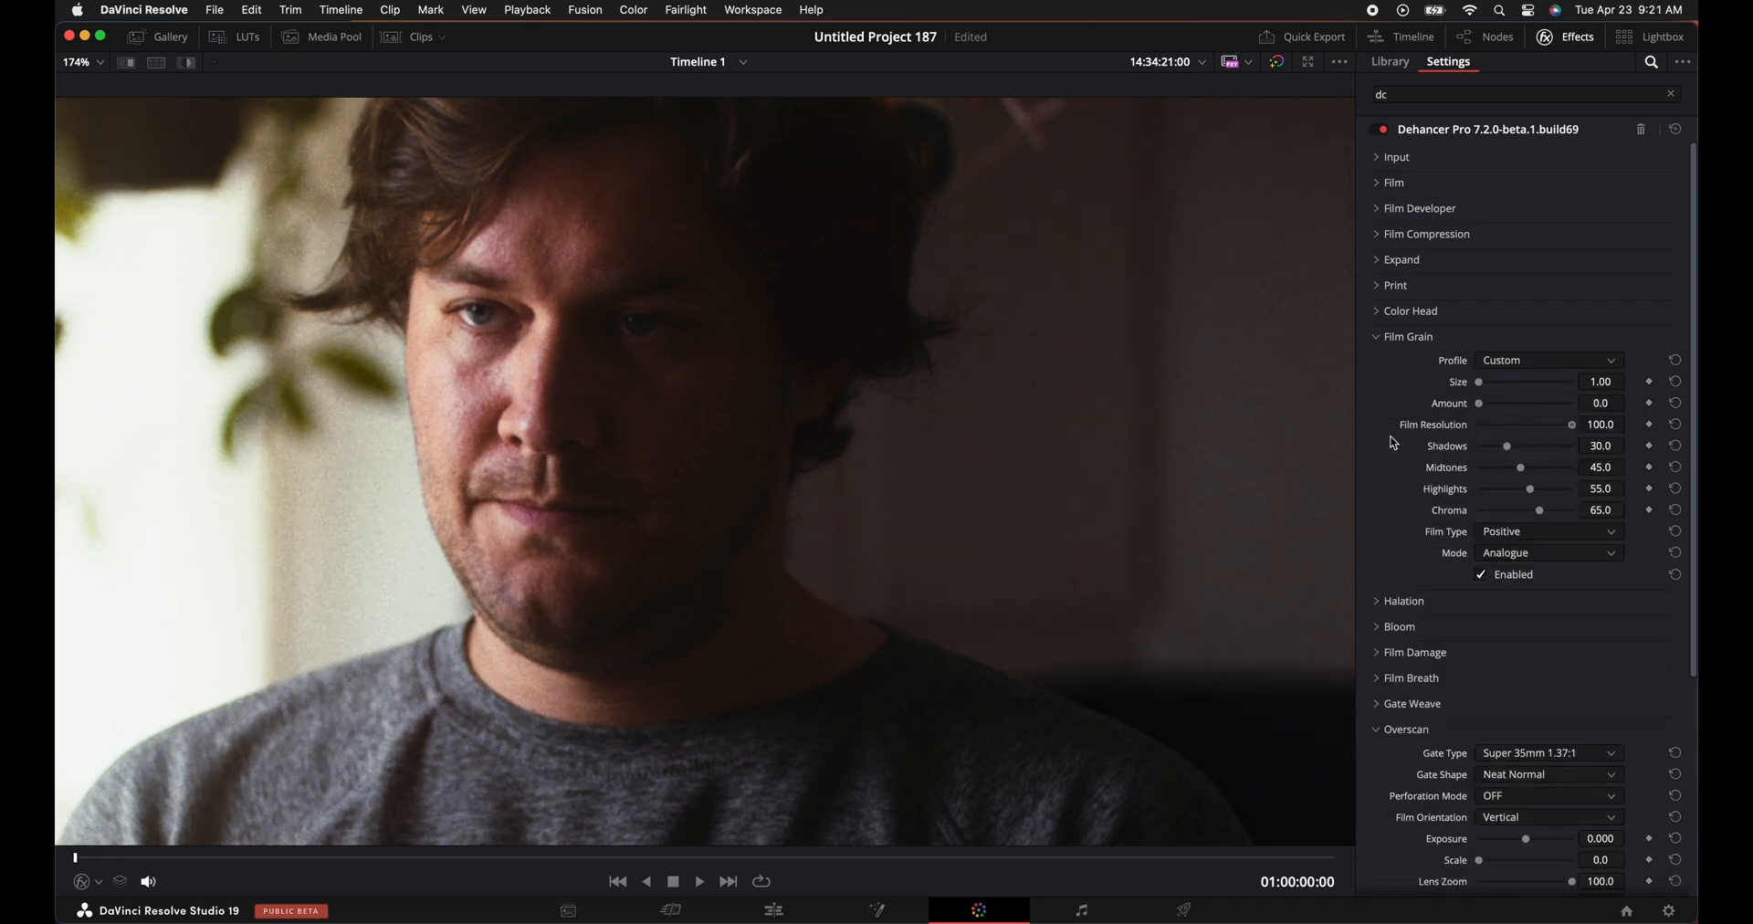
drag(1508, 446, 1477, 446)
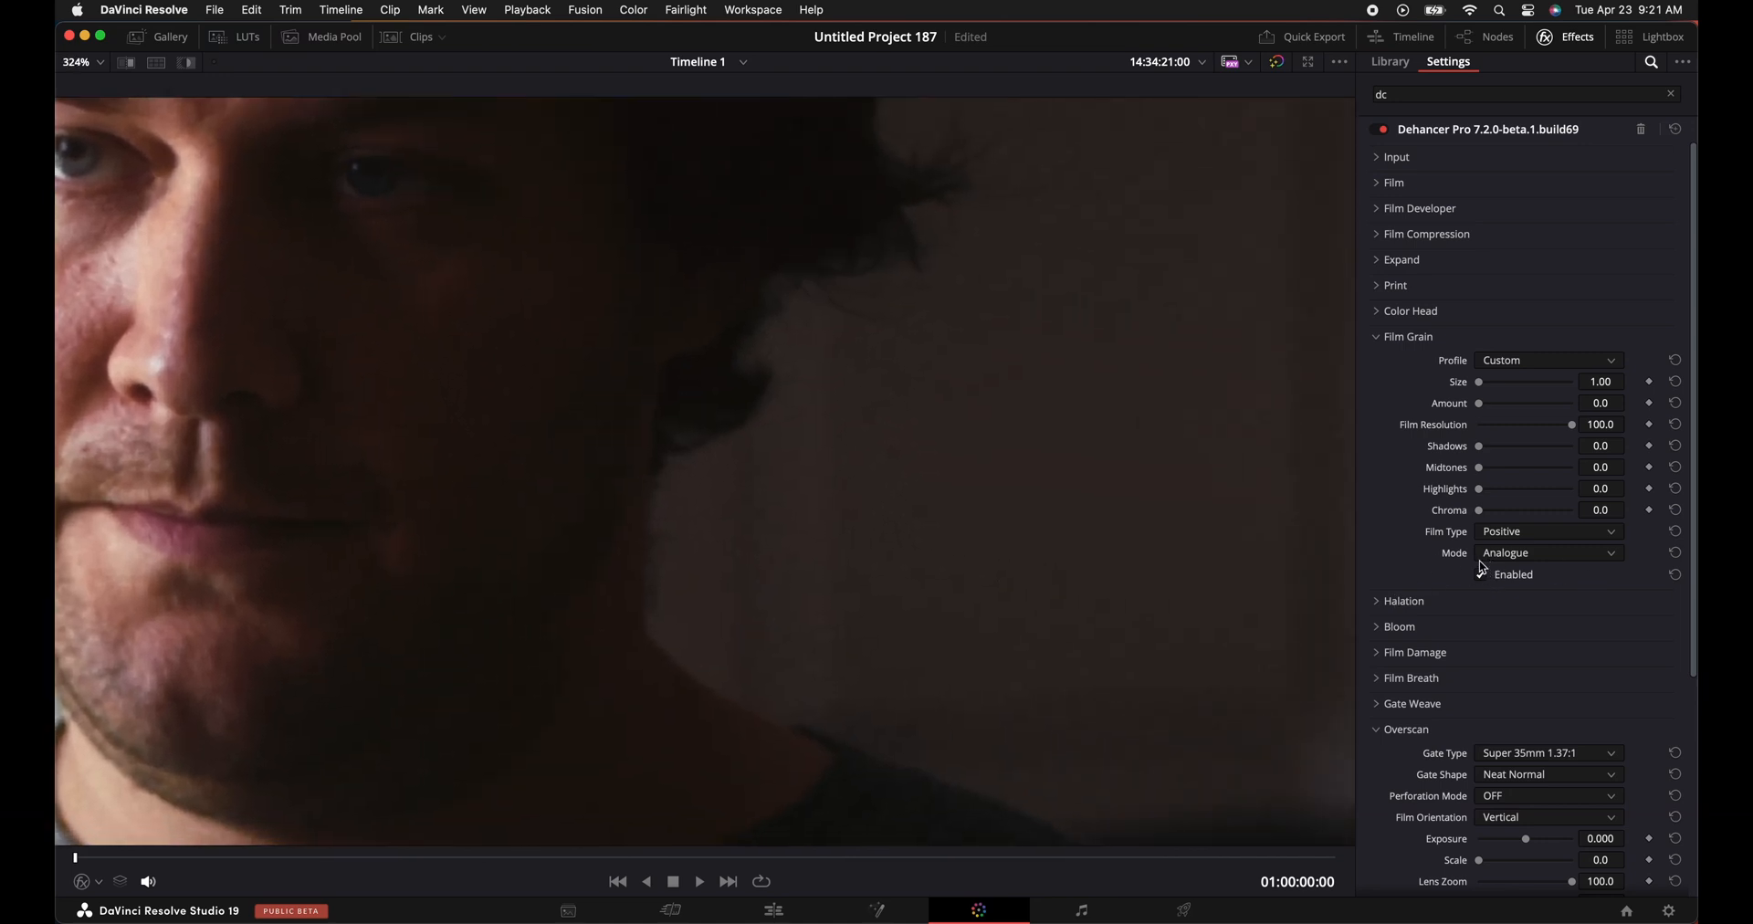
click(1481, 573)
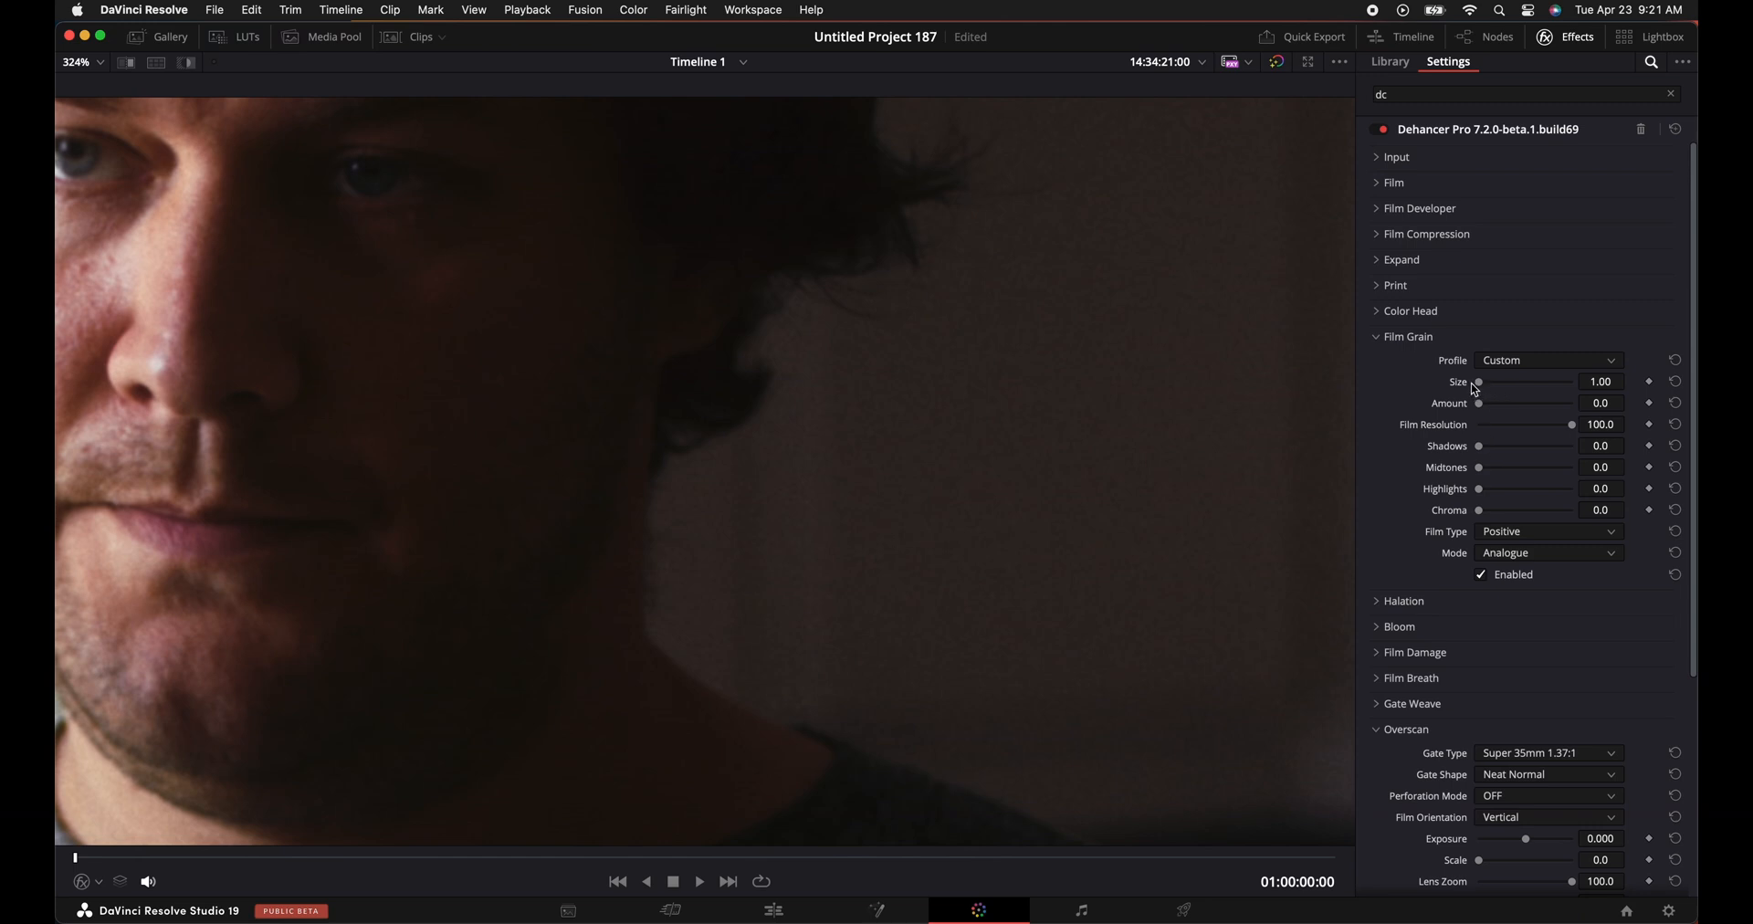
double_click(1600, 382)
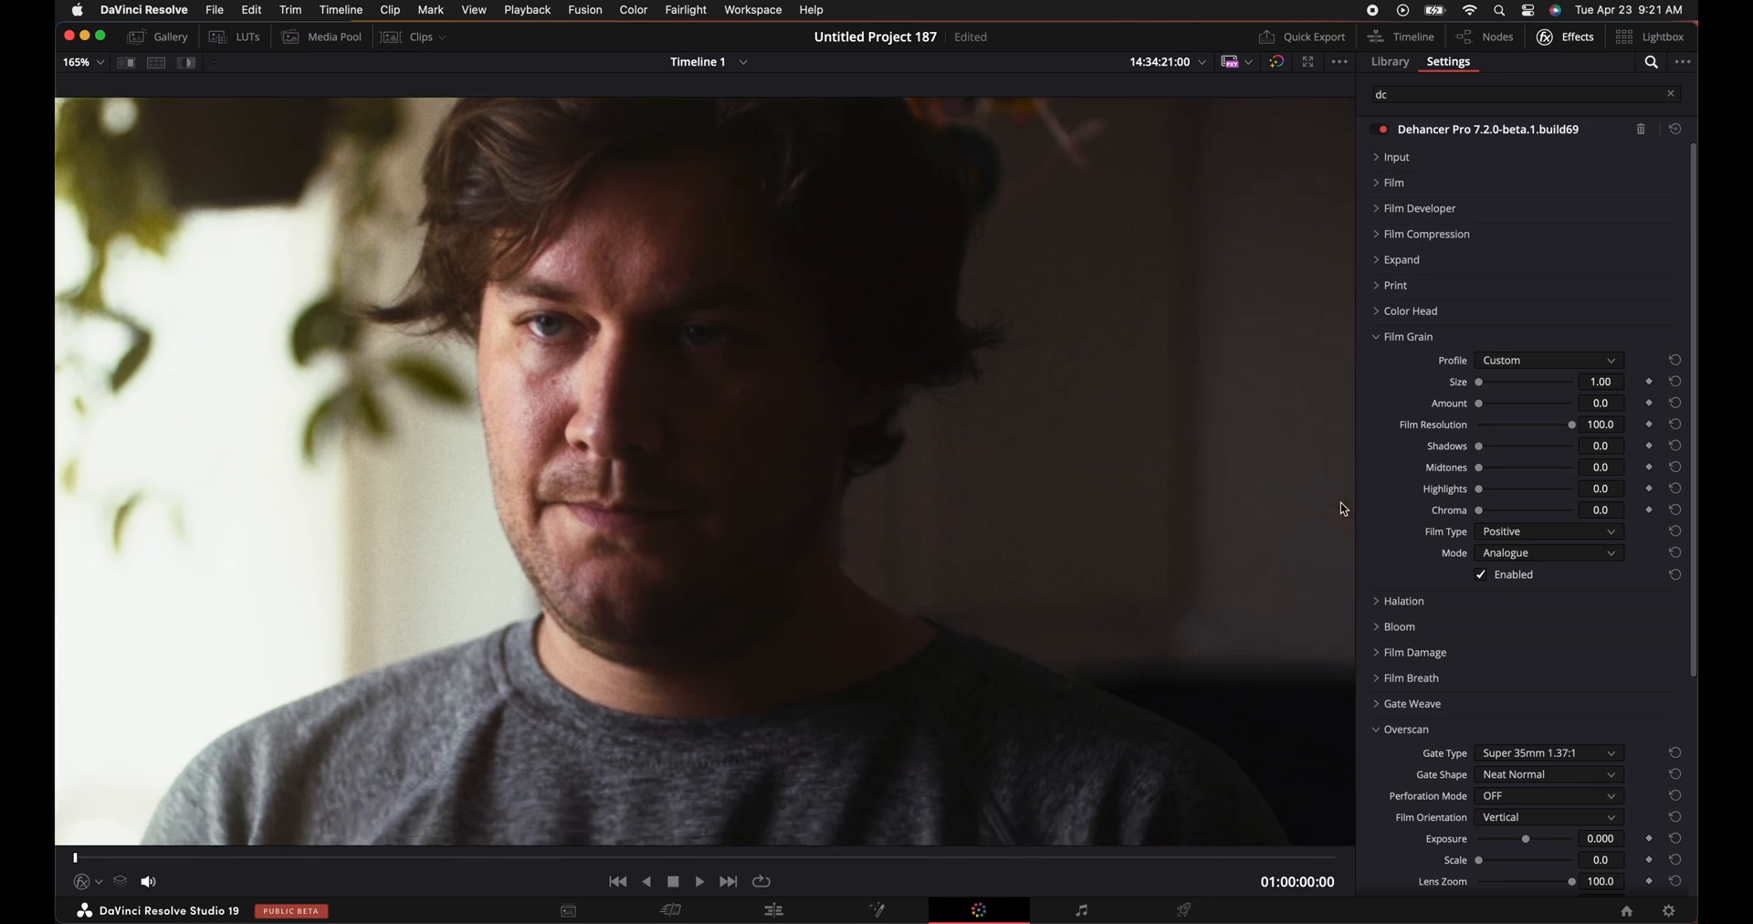
Enable Halation with a Custom profile and adjust Background Gain and Smoothness.
click(1402, 600)
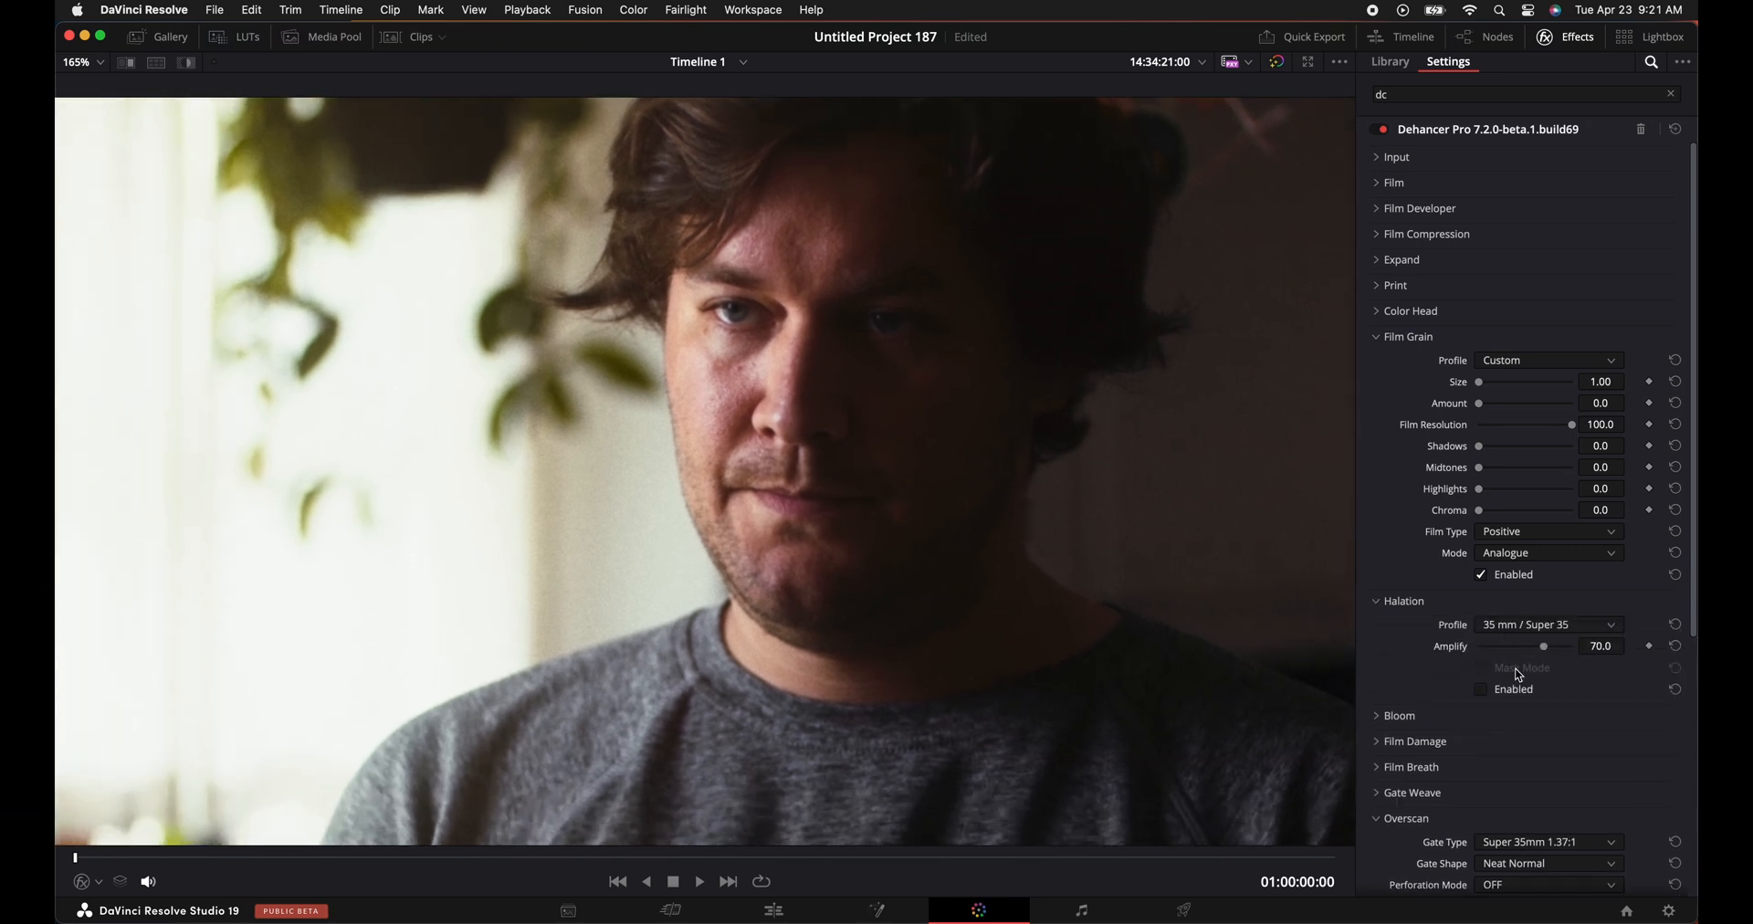
click(1481, 693)
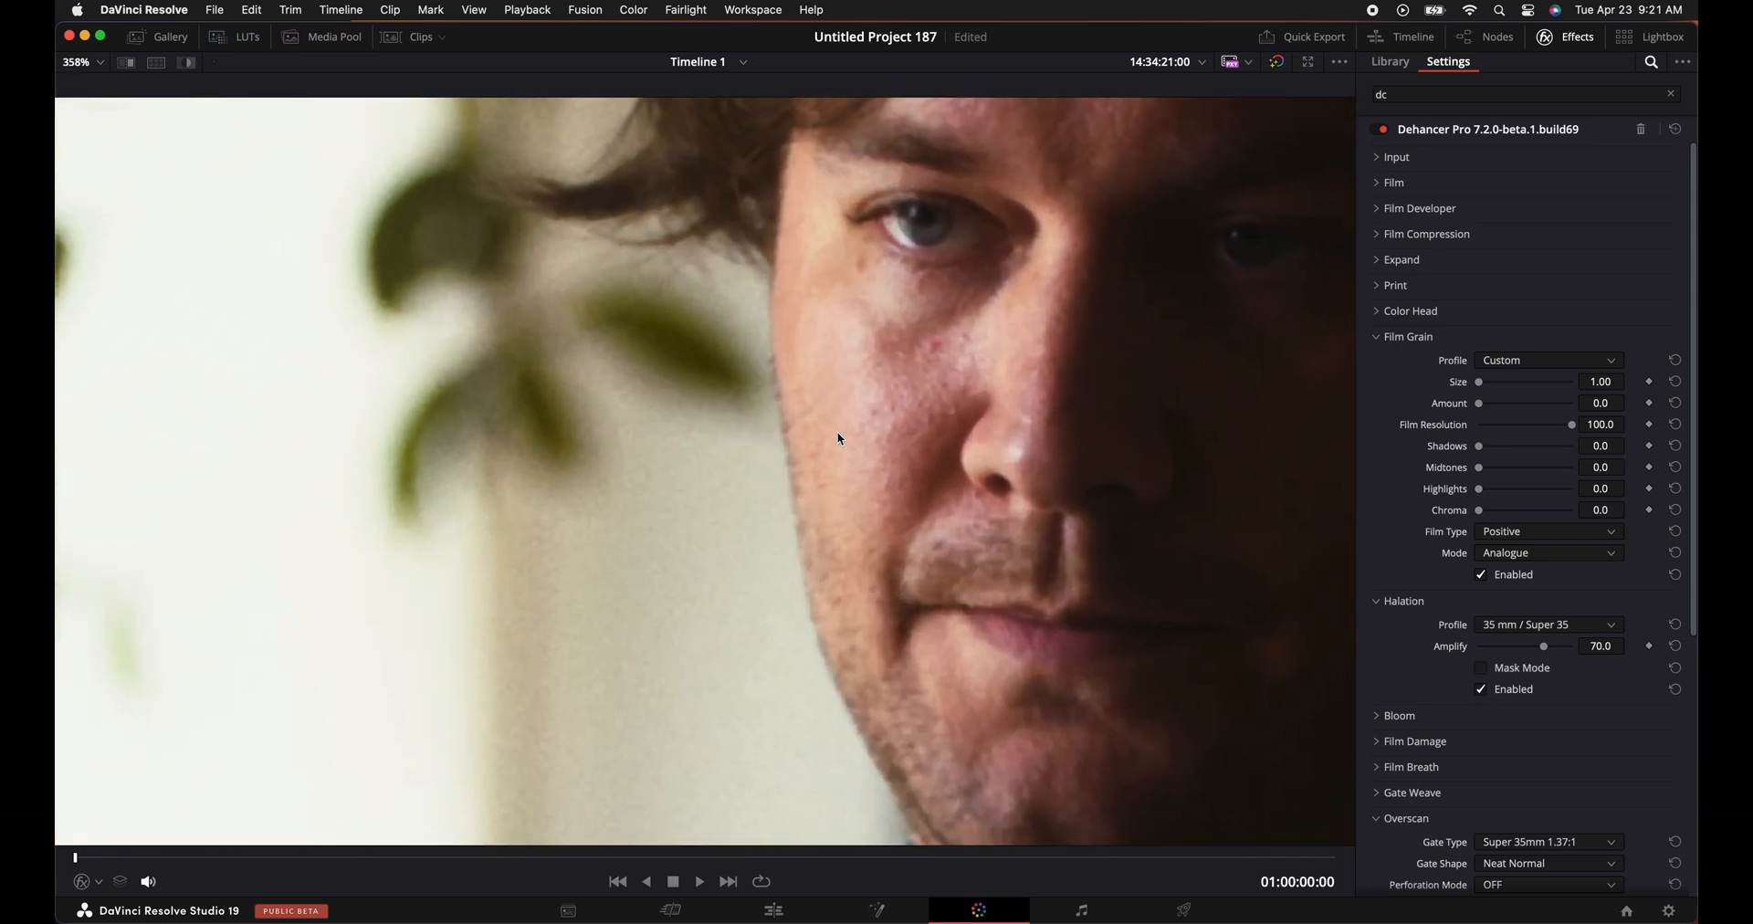
click(1546, 624)
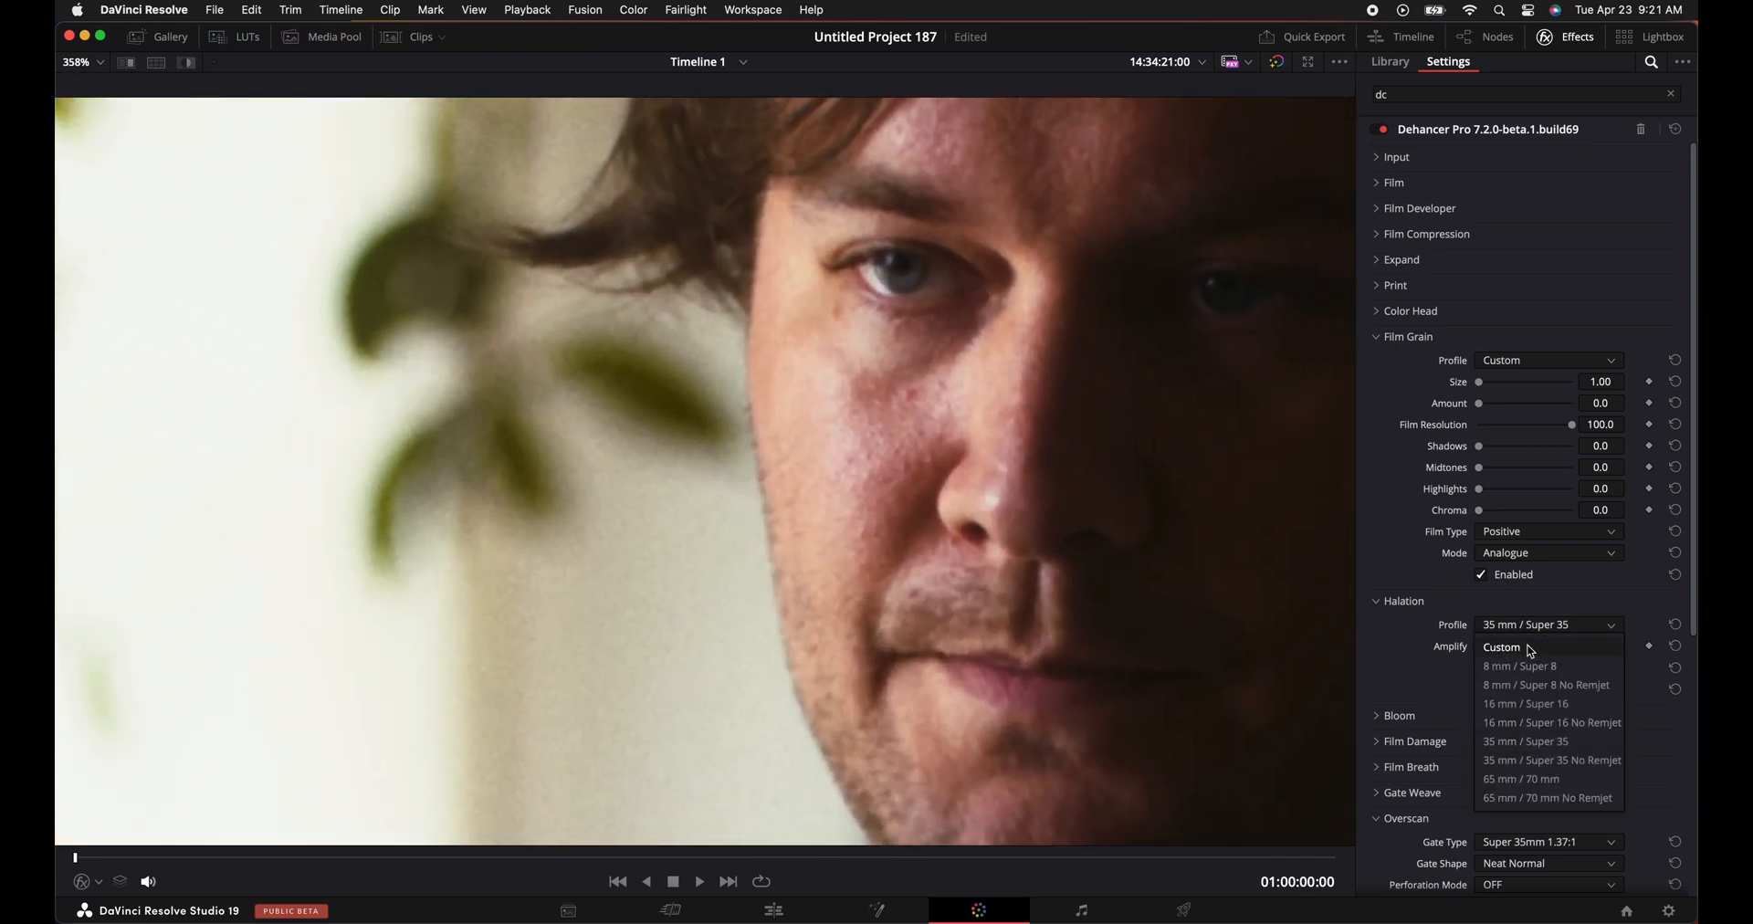
click(1501, 646)
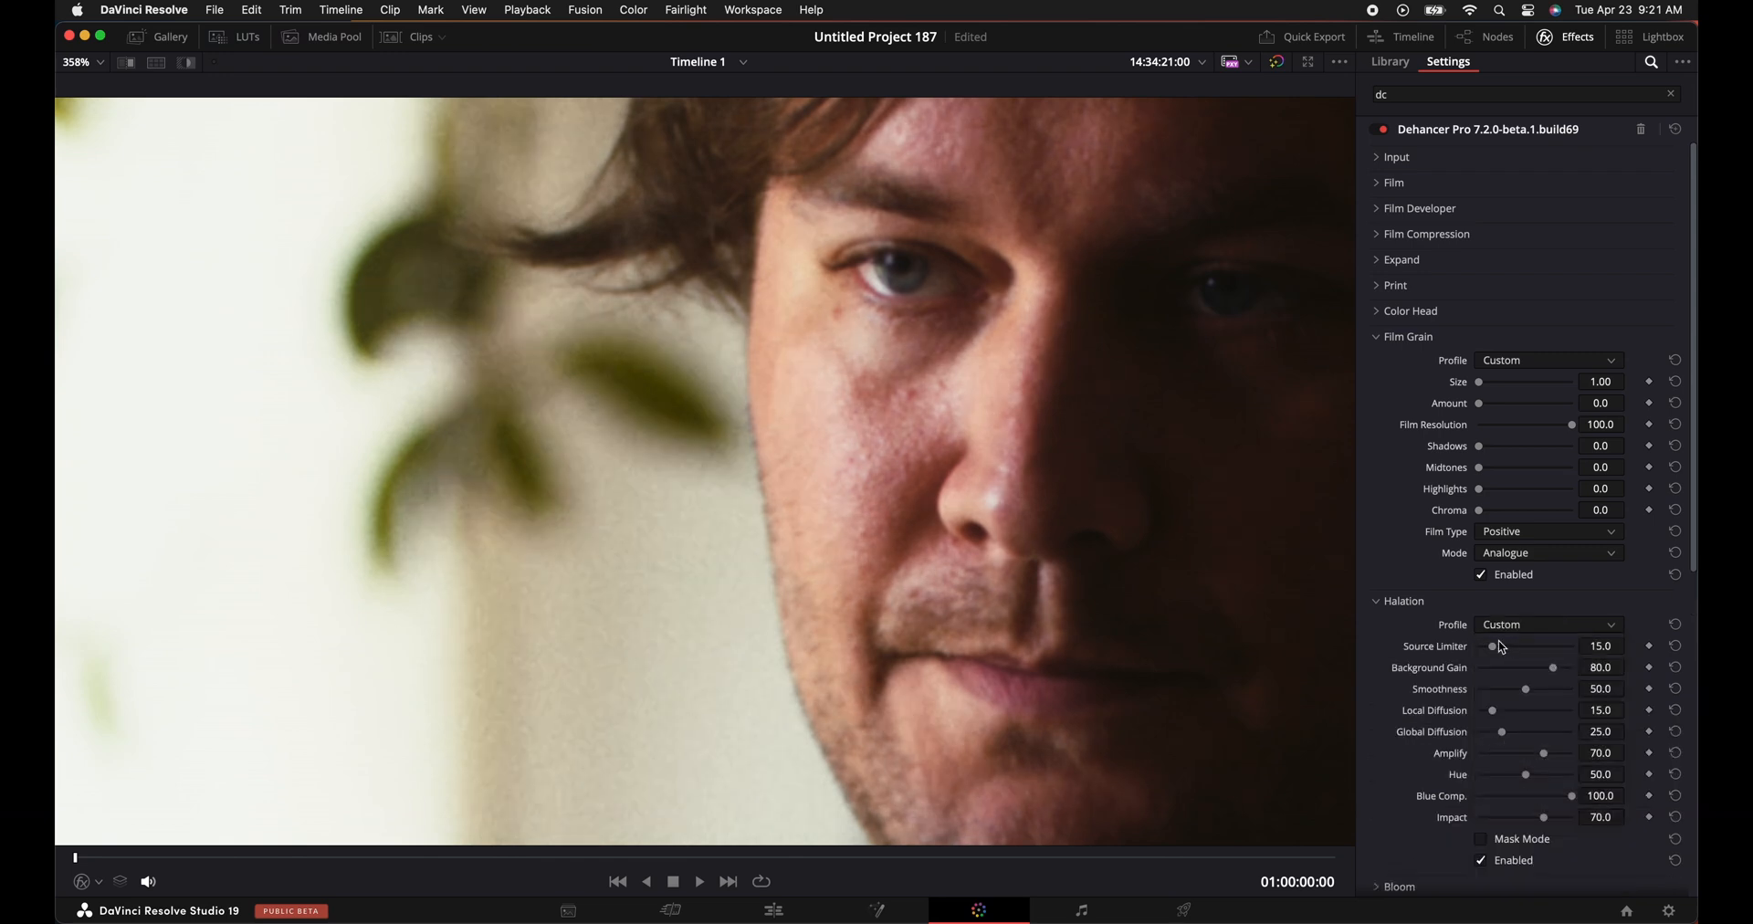
drag(1492, 644, 1515, 645)
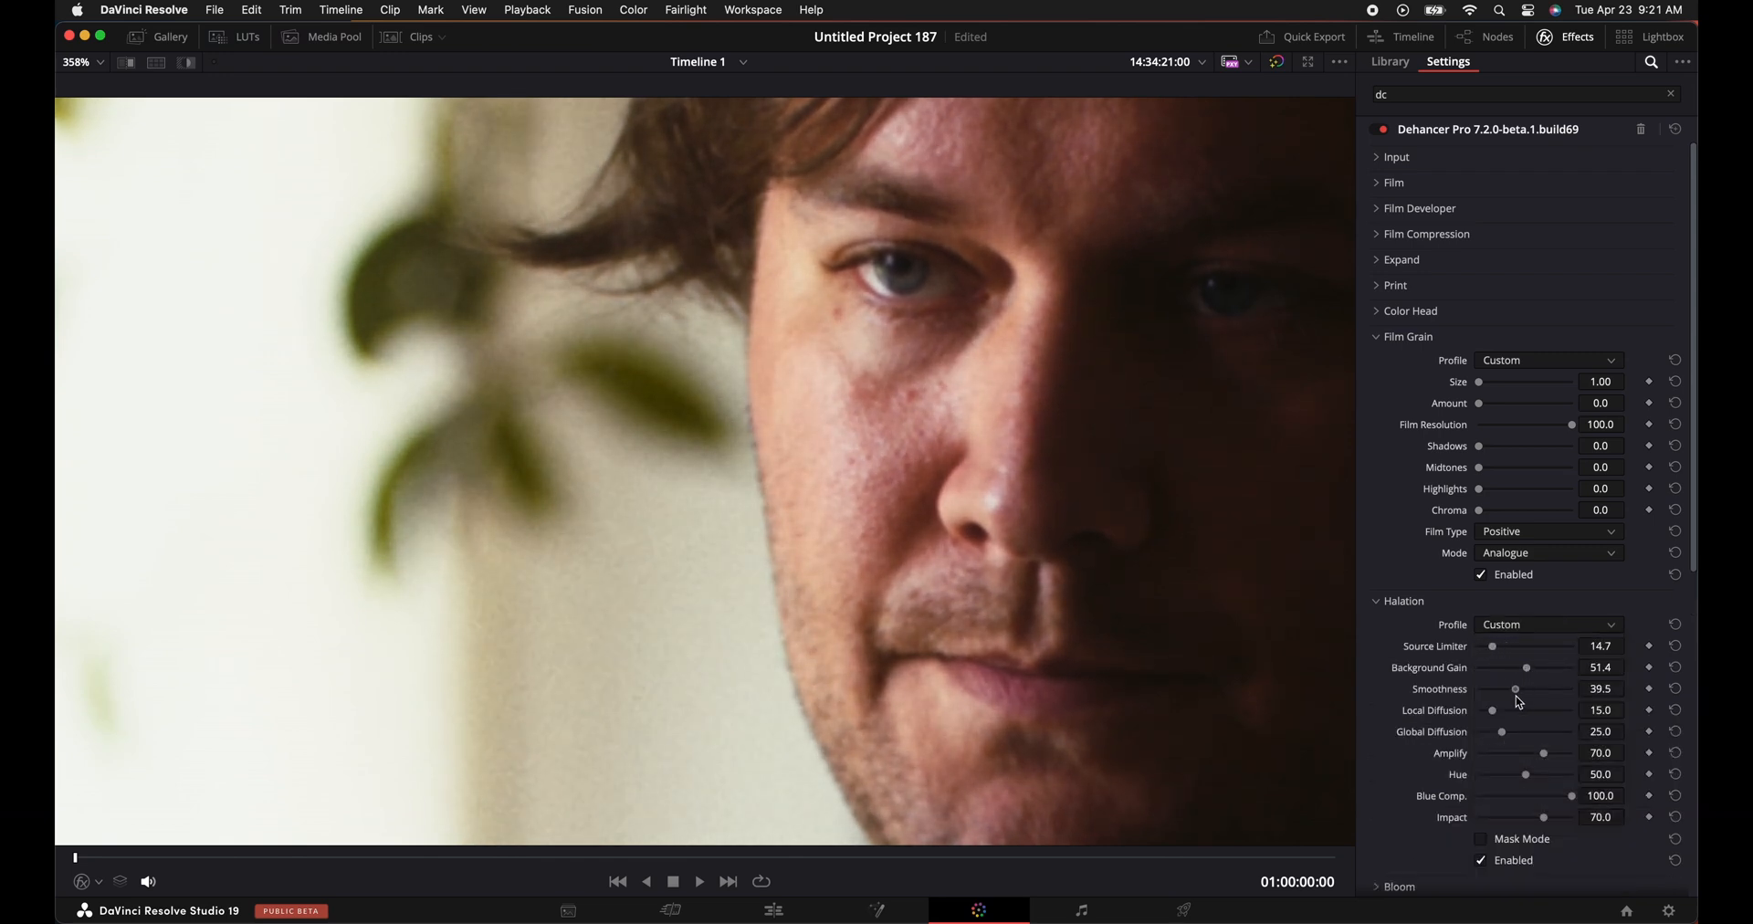
drag(1492, 710, 1576, 710)
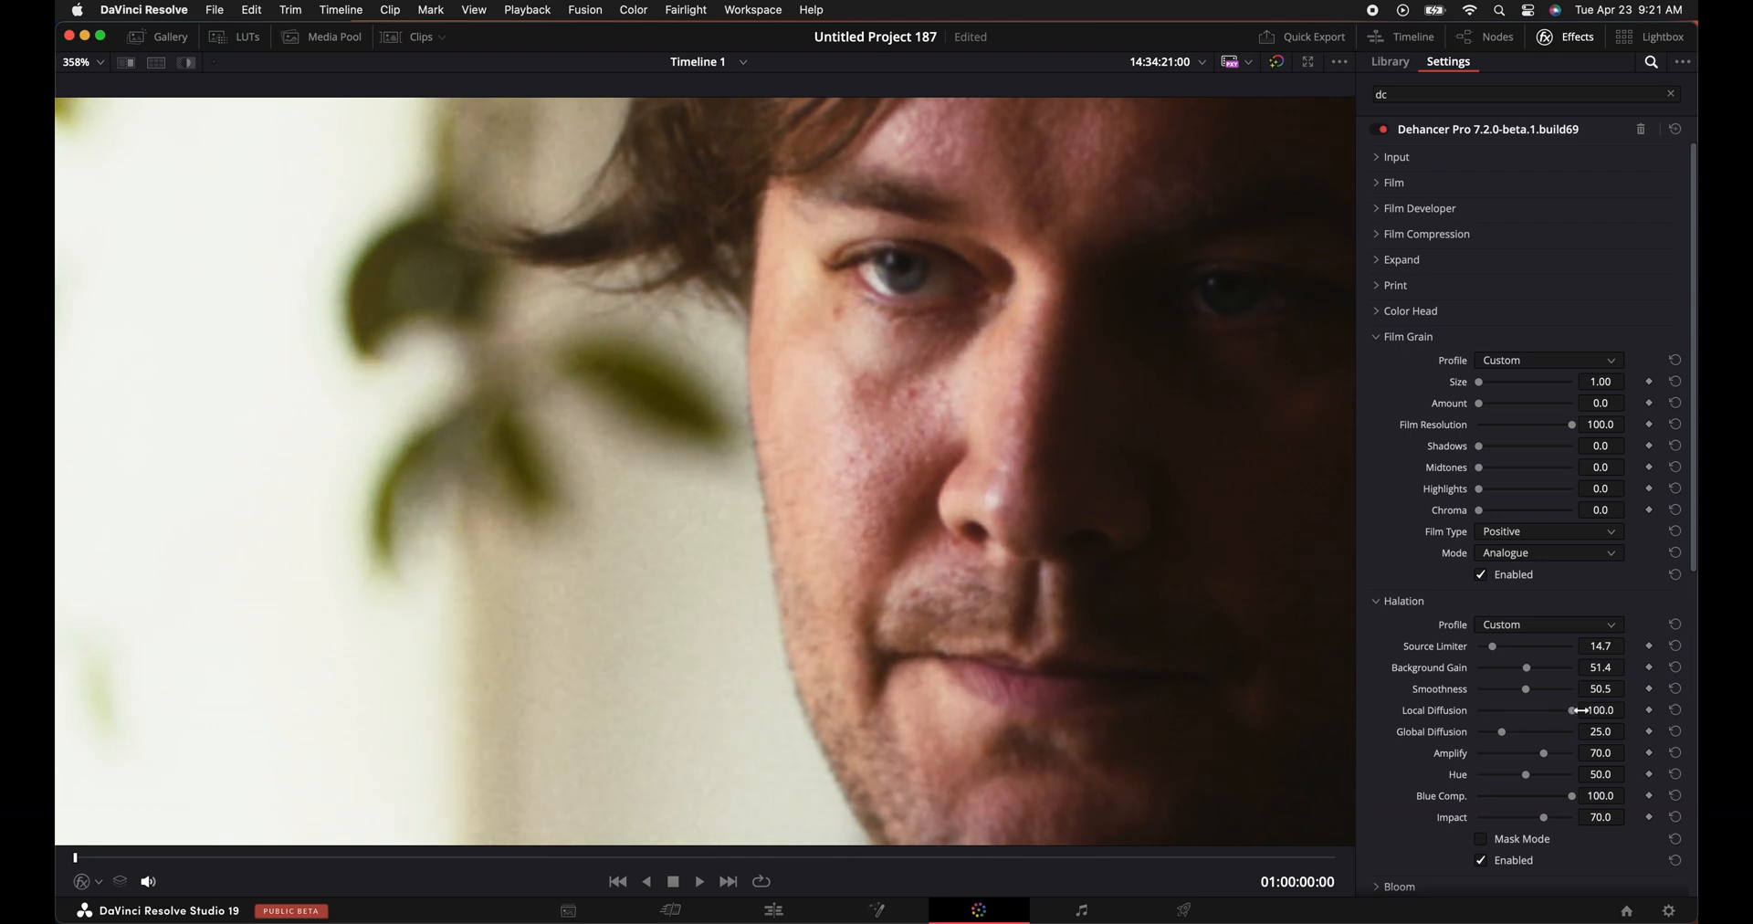
Set Halation Local Diffusion 100, Global Diffusion 97.3, Amplify 100, Hue 85.3 and Impact 22.
drag(1502, 730, 1572, 730)
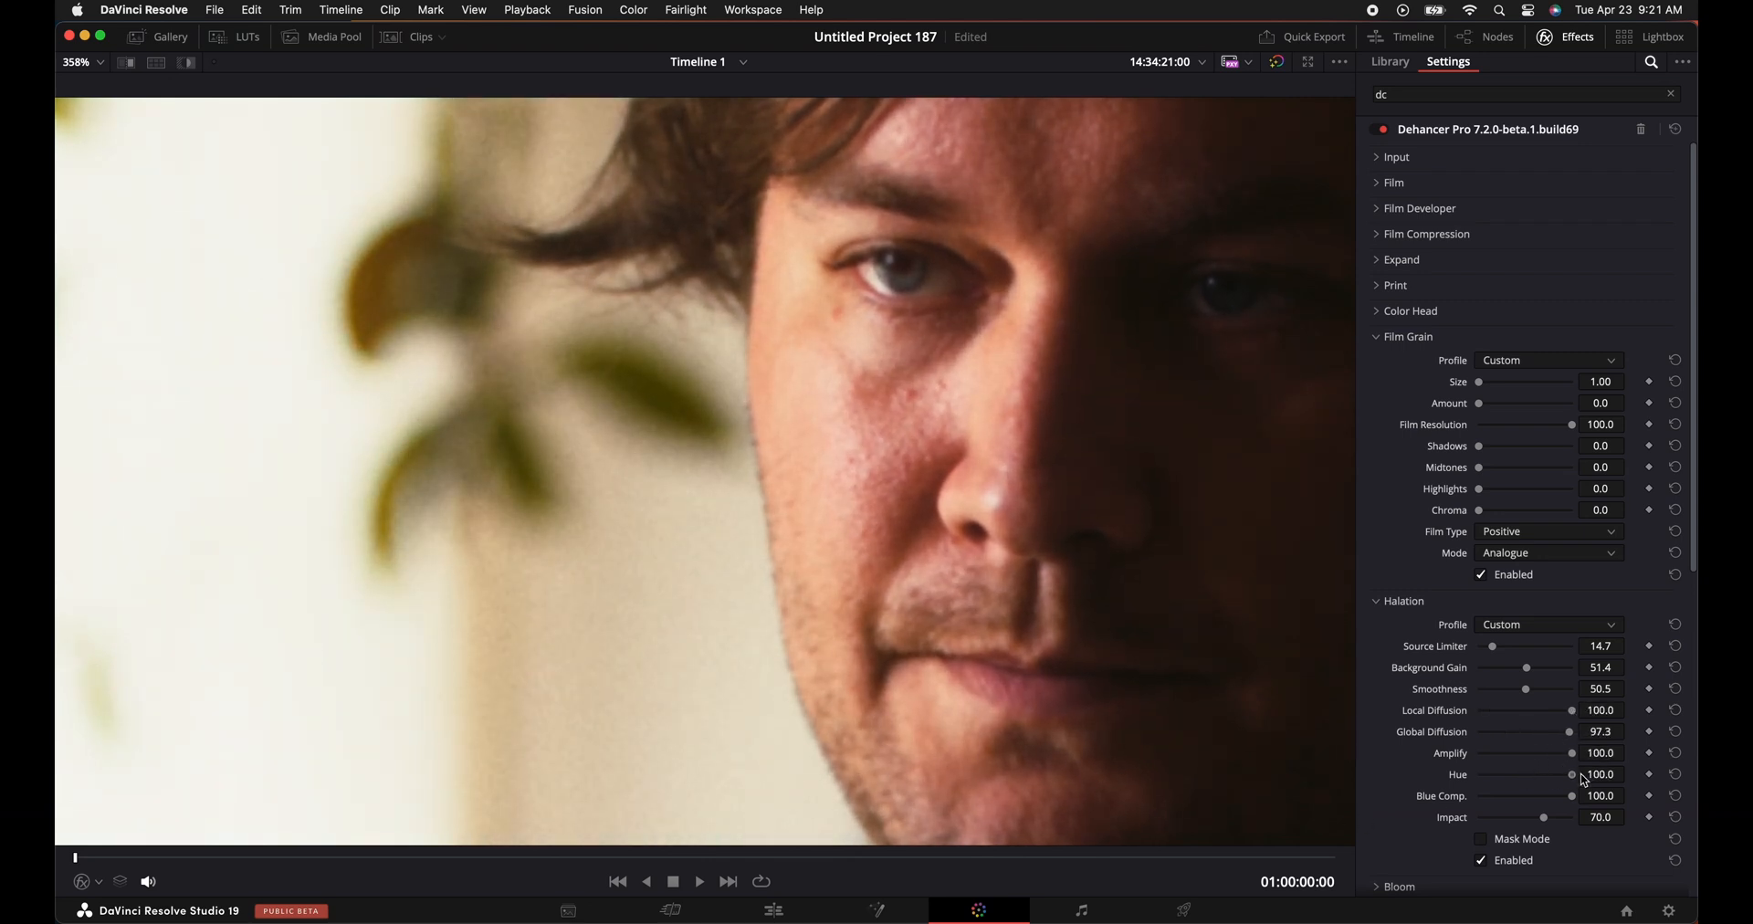
drag(1570, 775, 1556, 775)
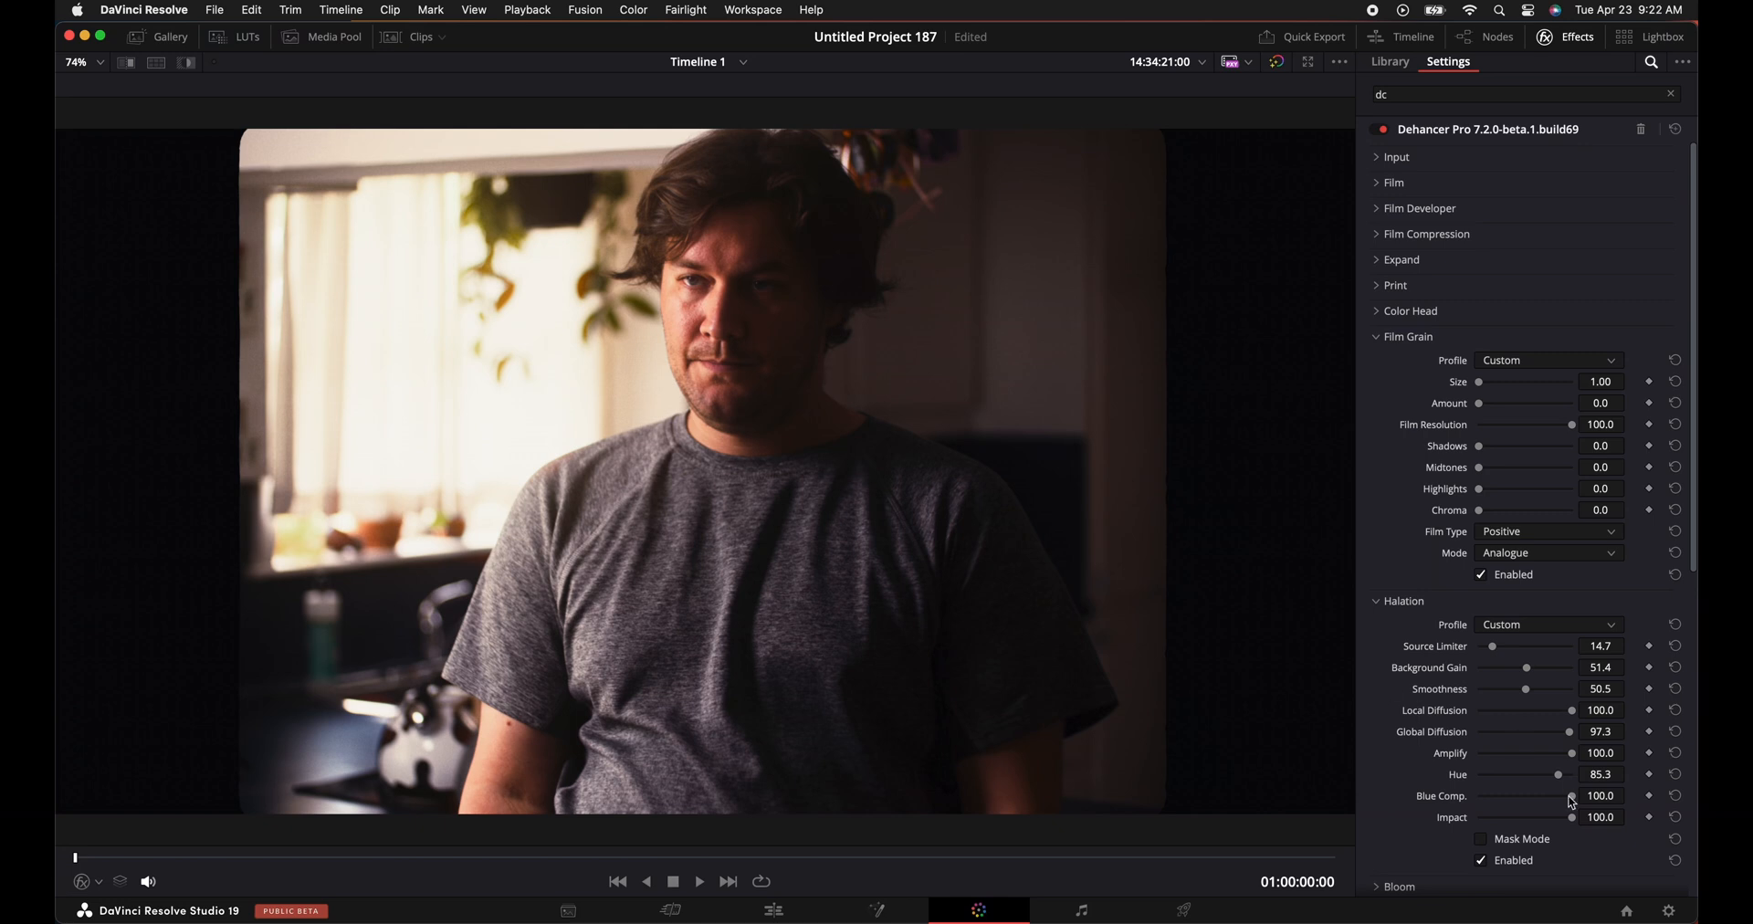
drag(1570, 816, 1517, 816)
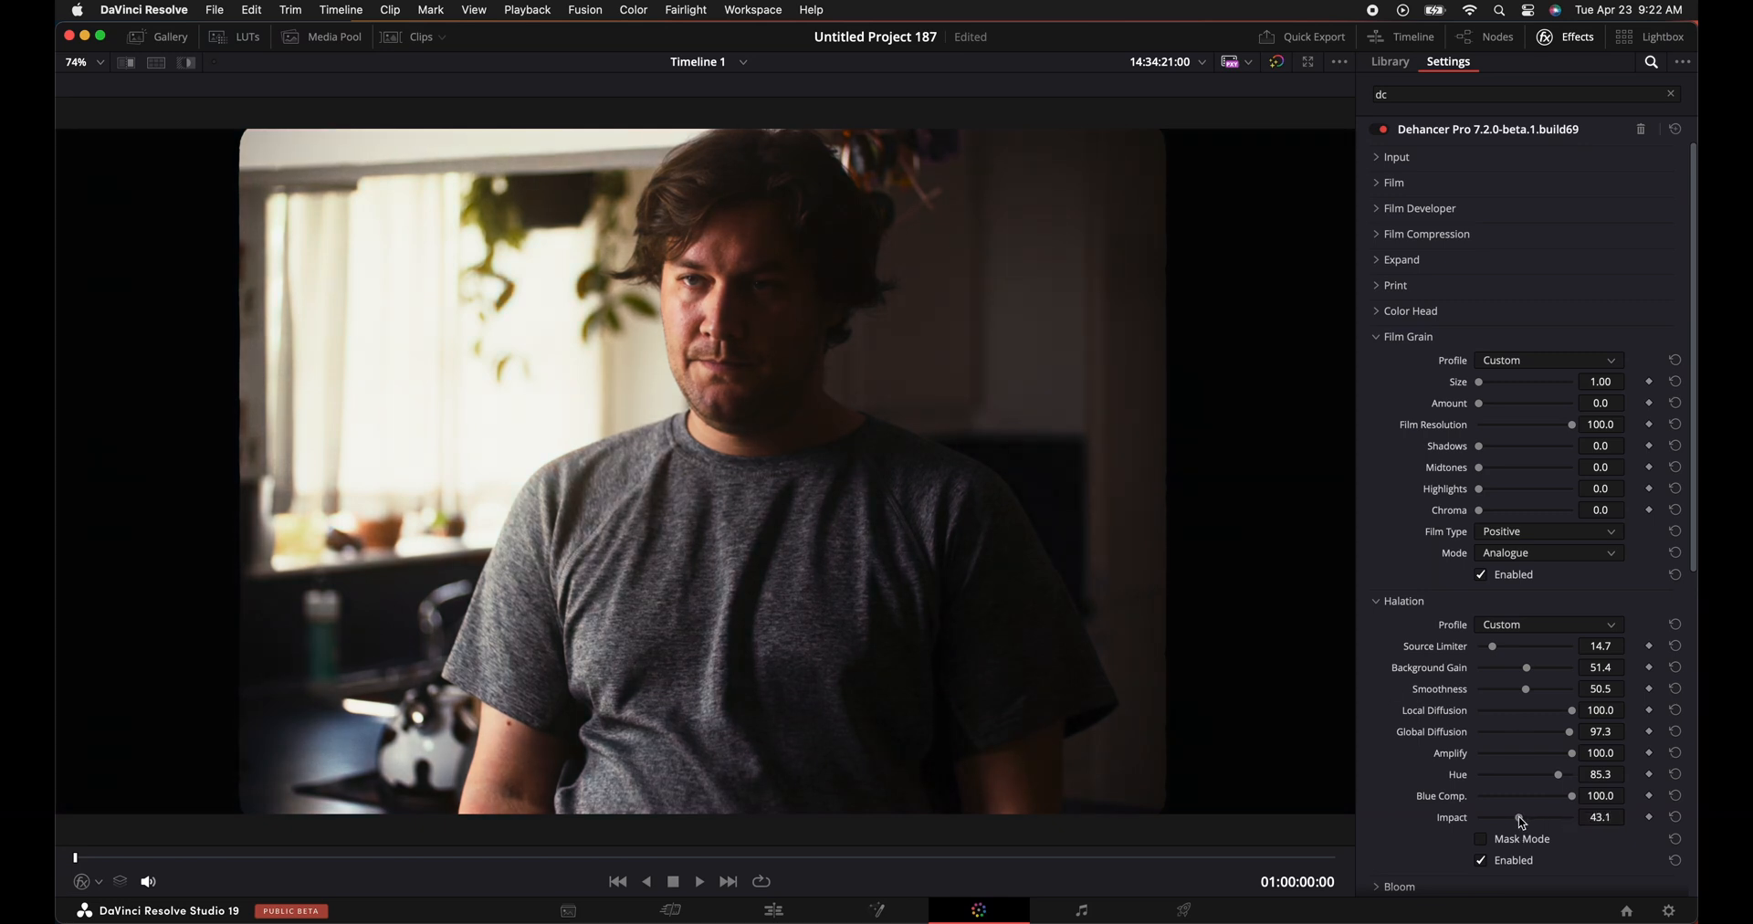
drag(1521, 816, 1532, 816)
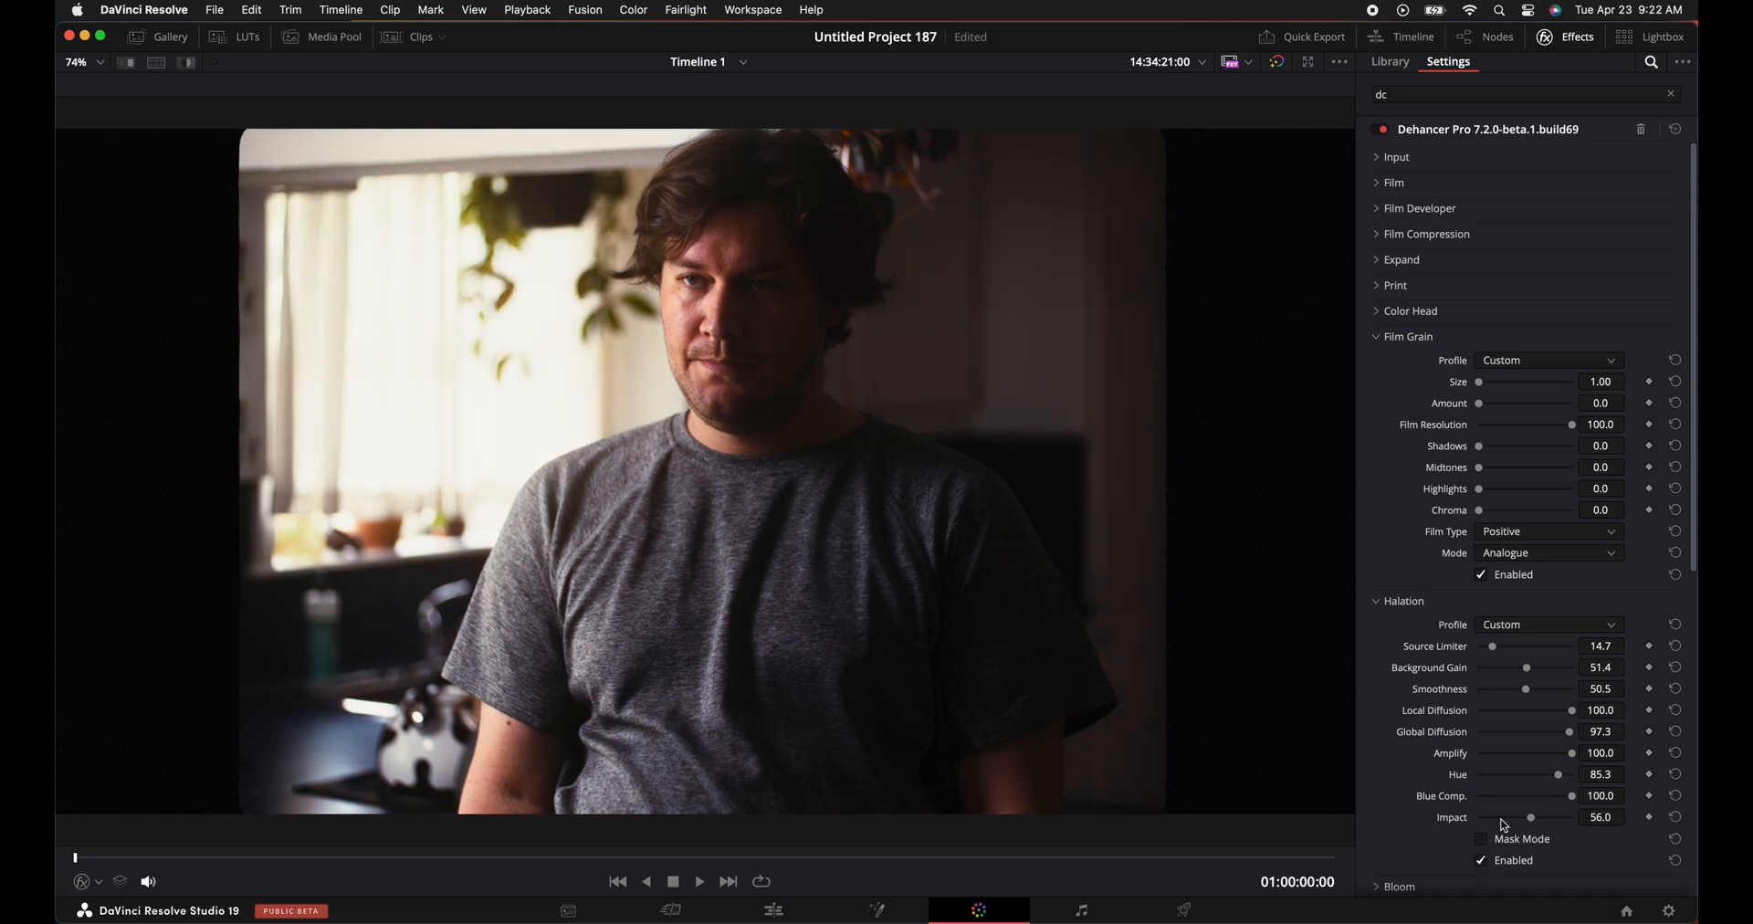
drag(1531, 816, 1497, 816)
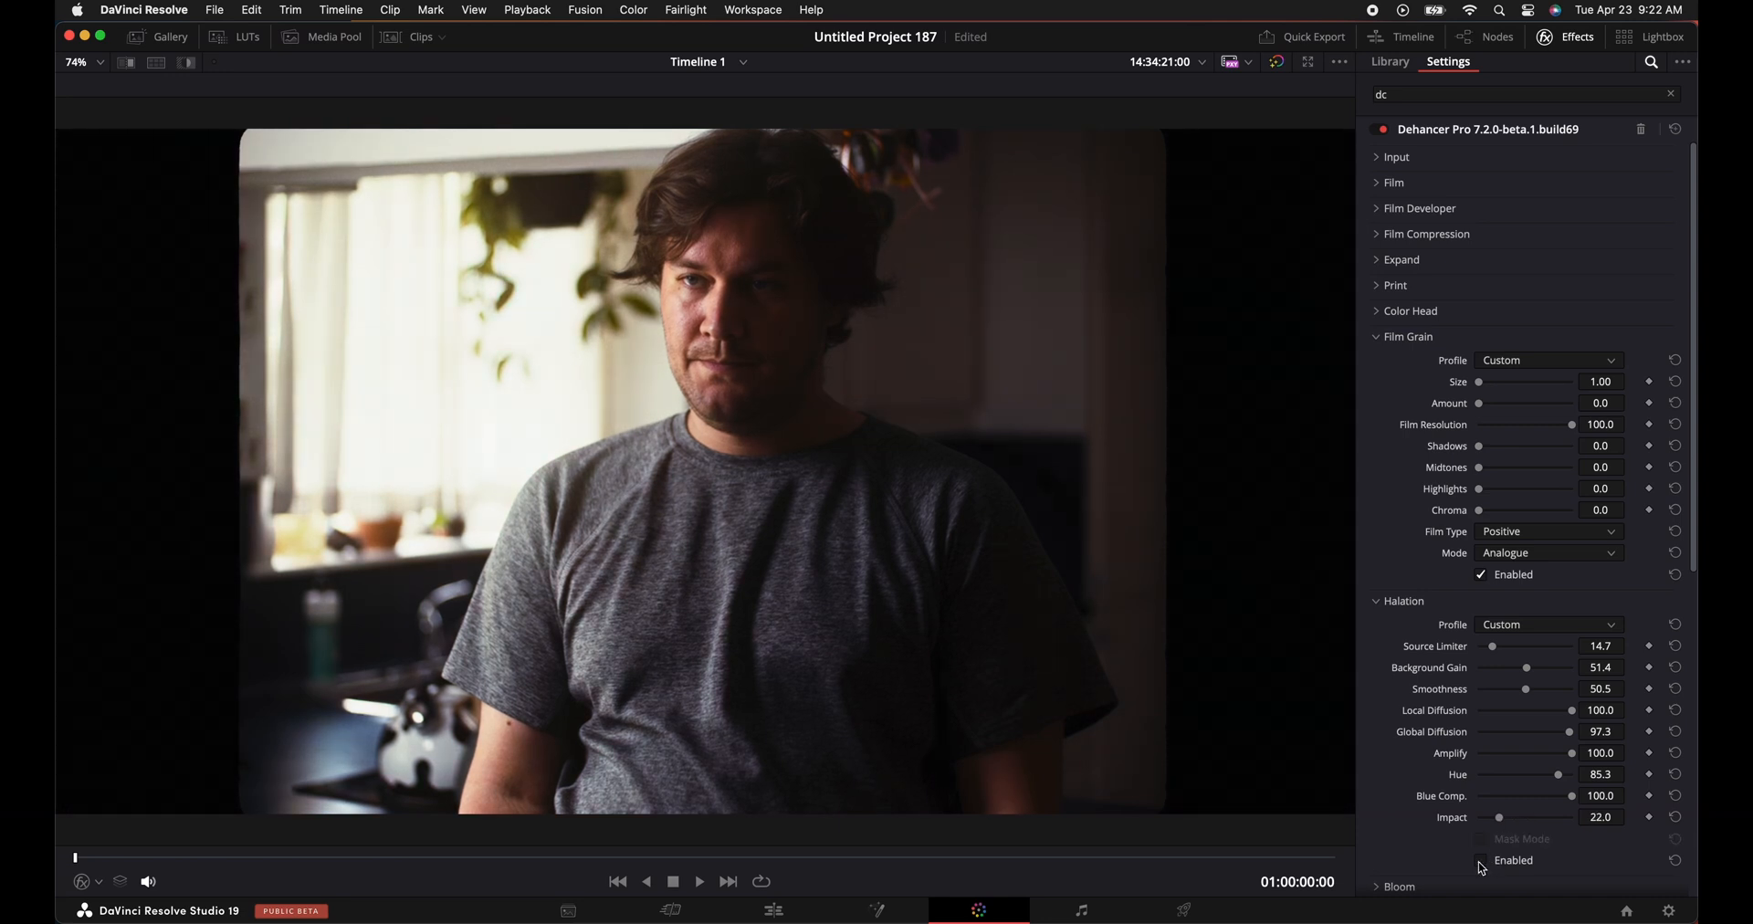
click(1481, 859)
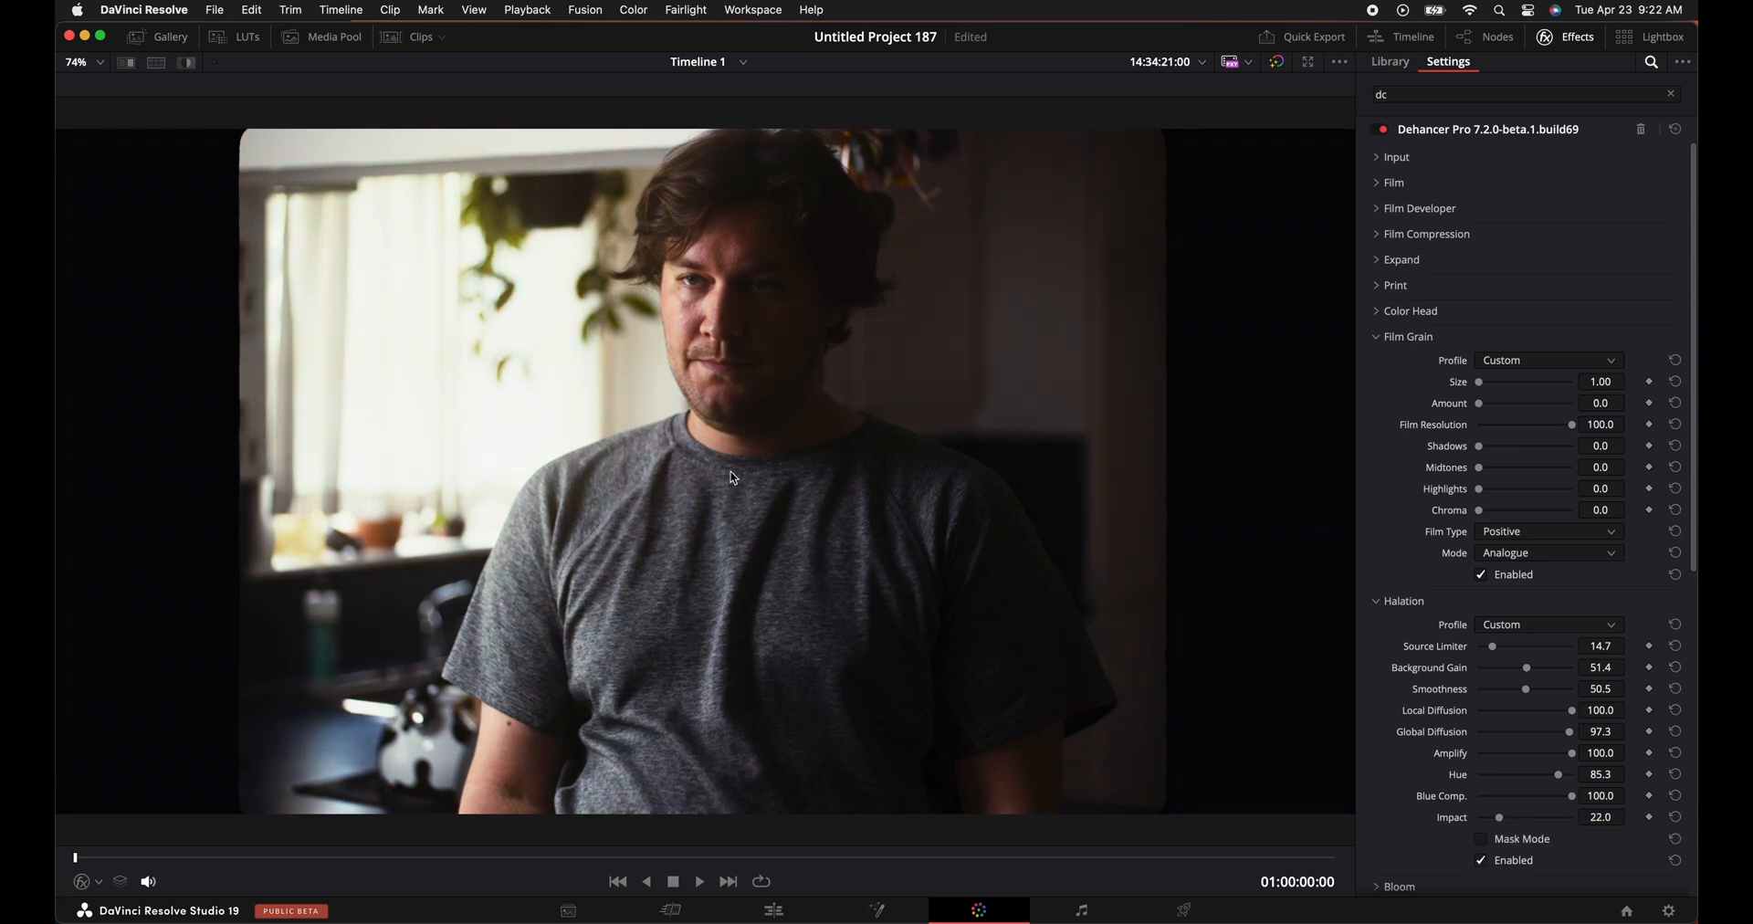
scroll(down, 3)
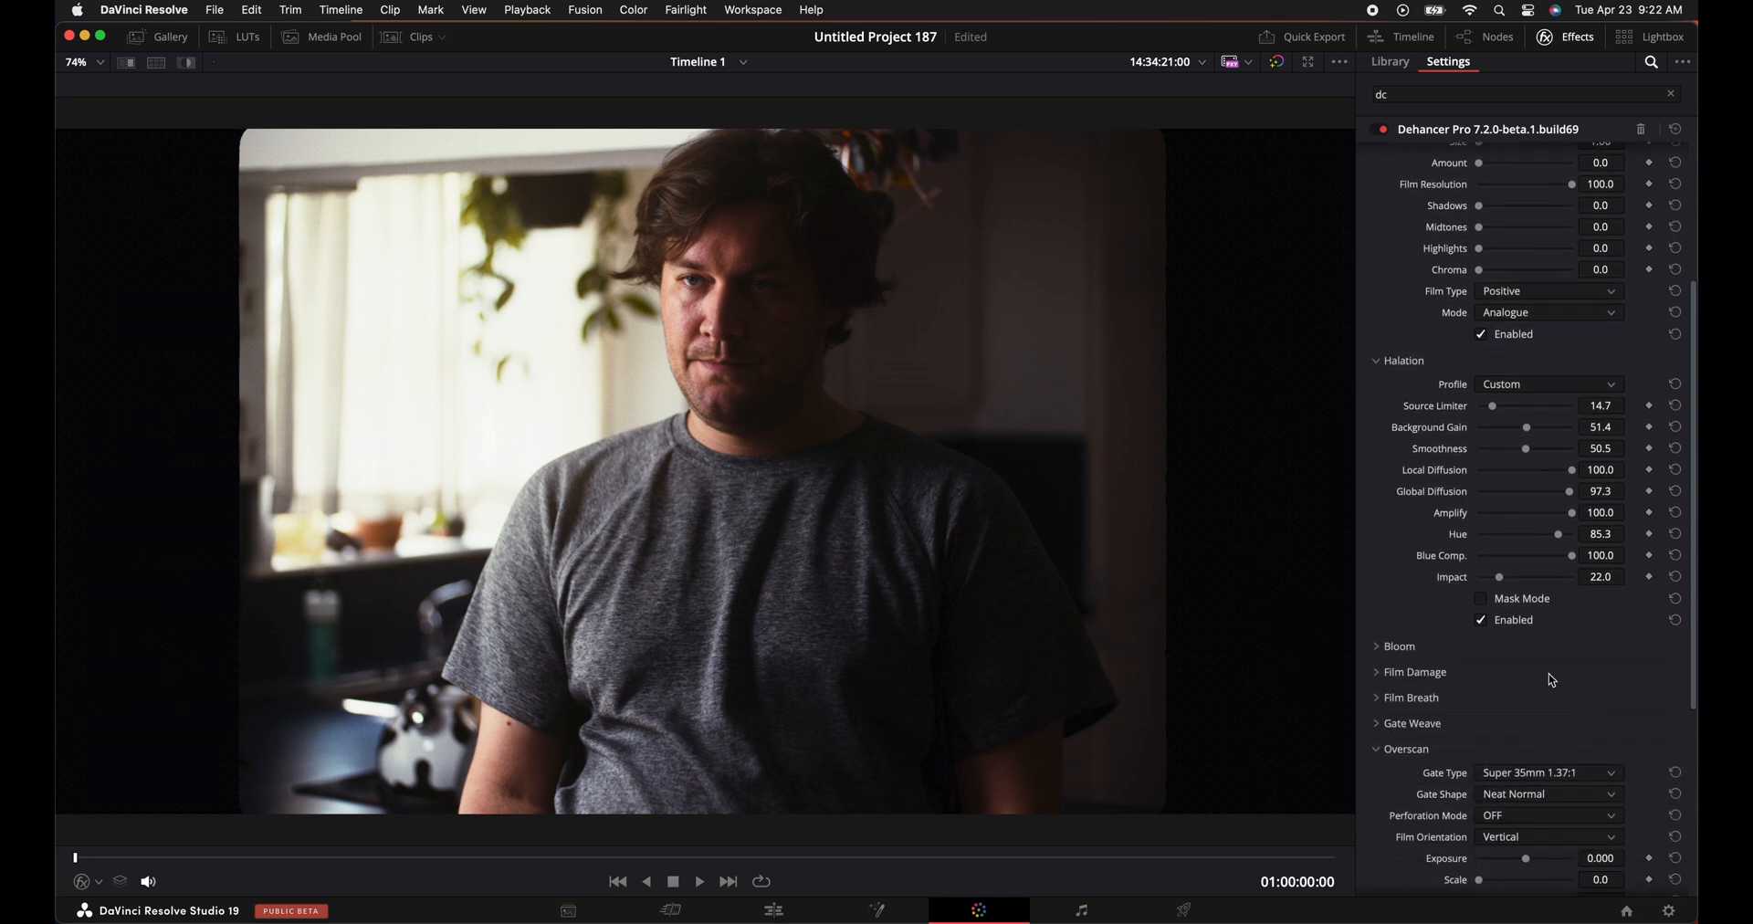
Compare Bloom off and on, then switch it to a Custom profile.
click(1399, 645)
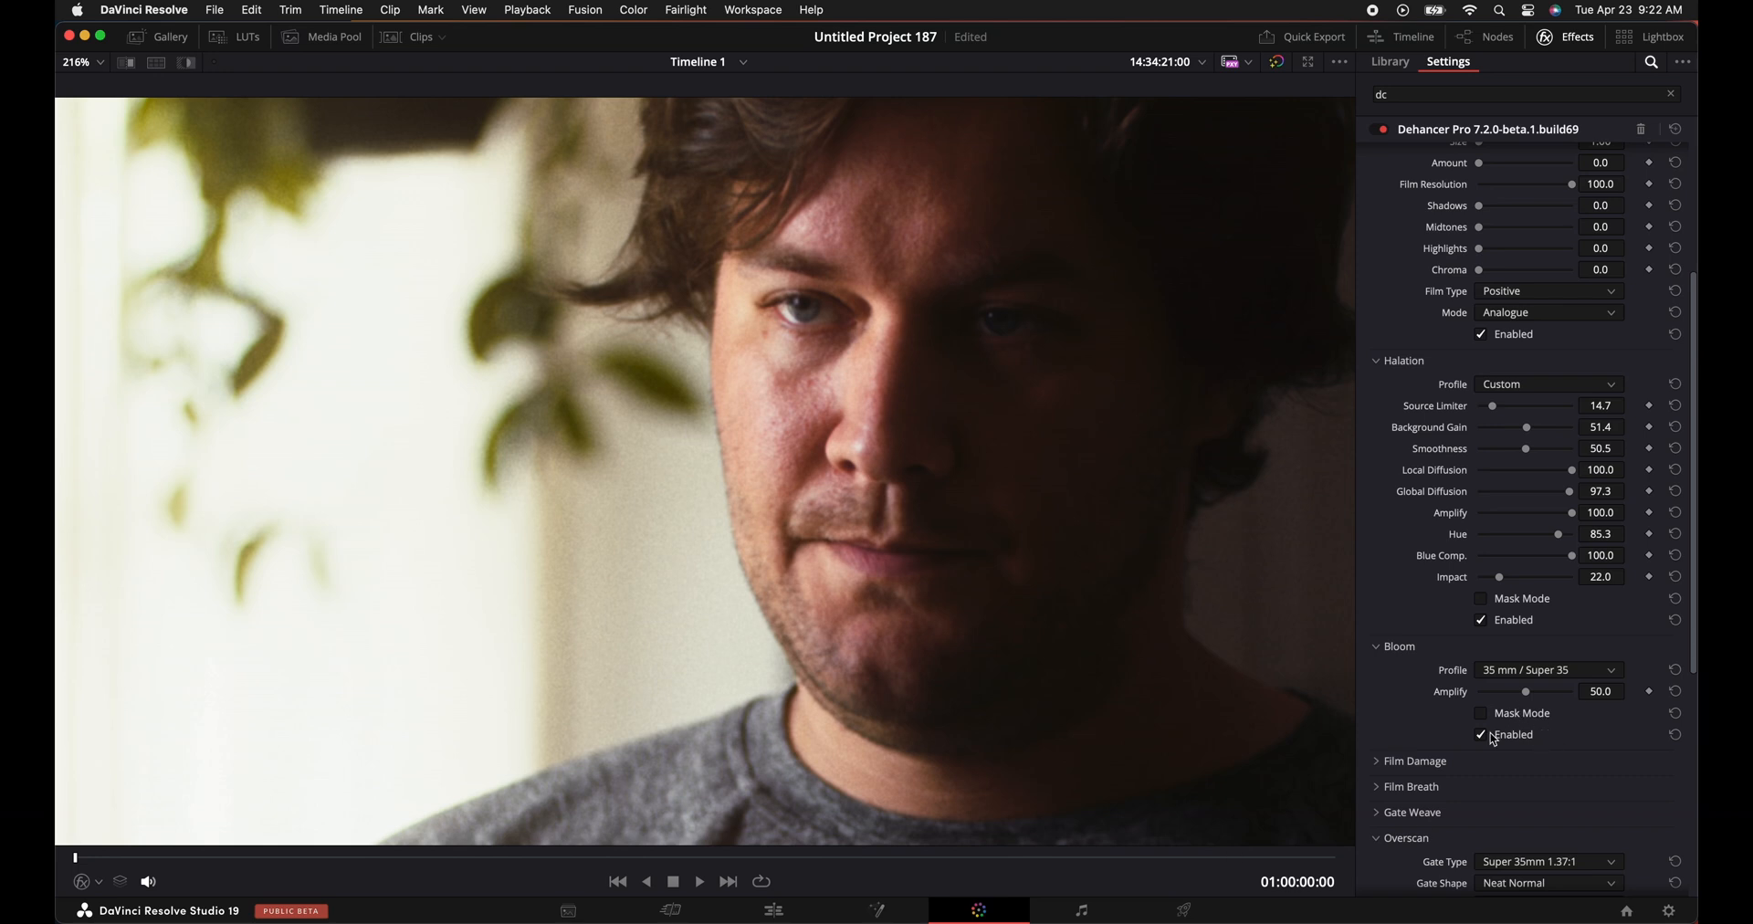
click(1481, 734)
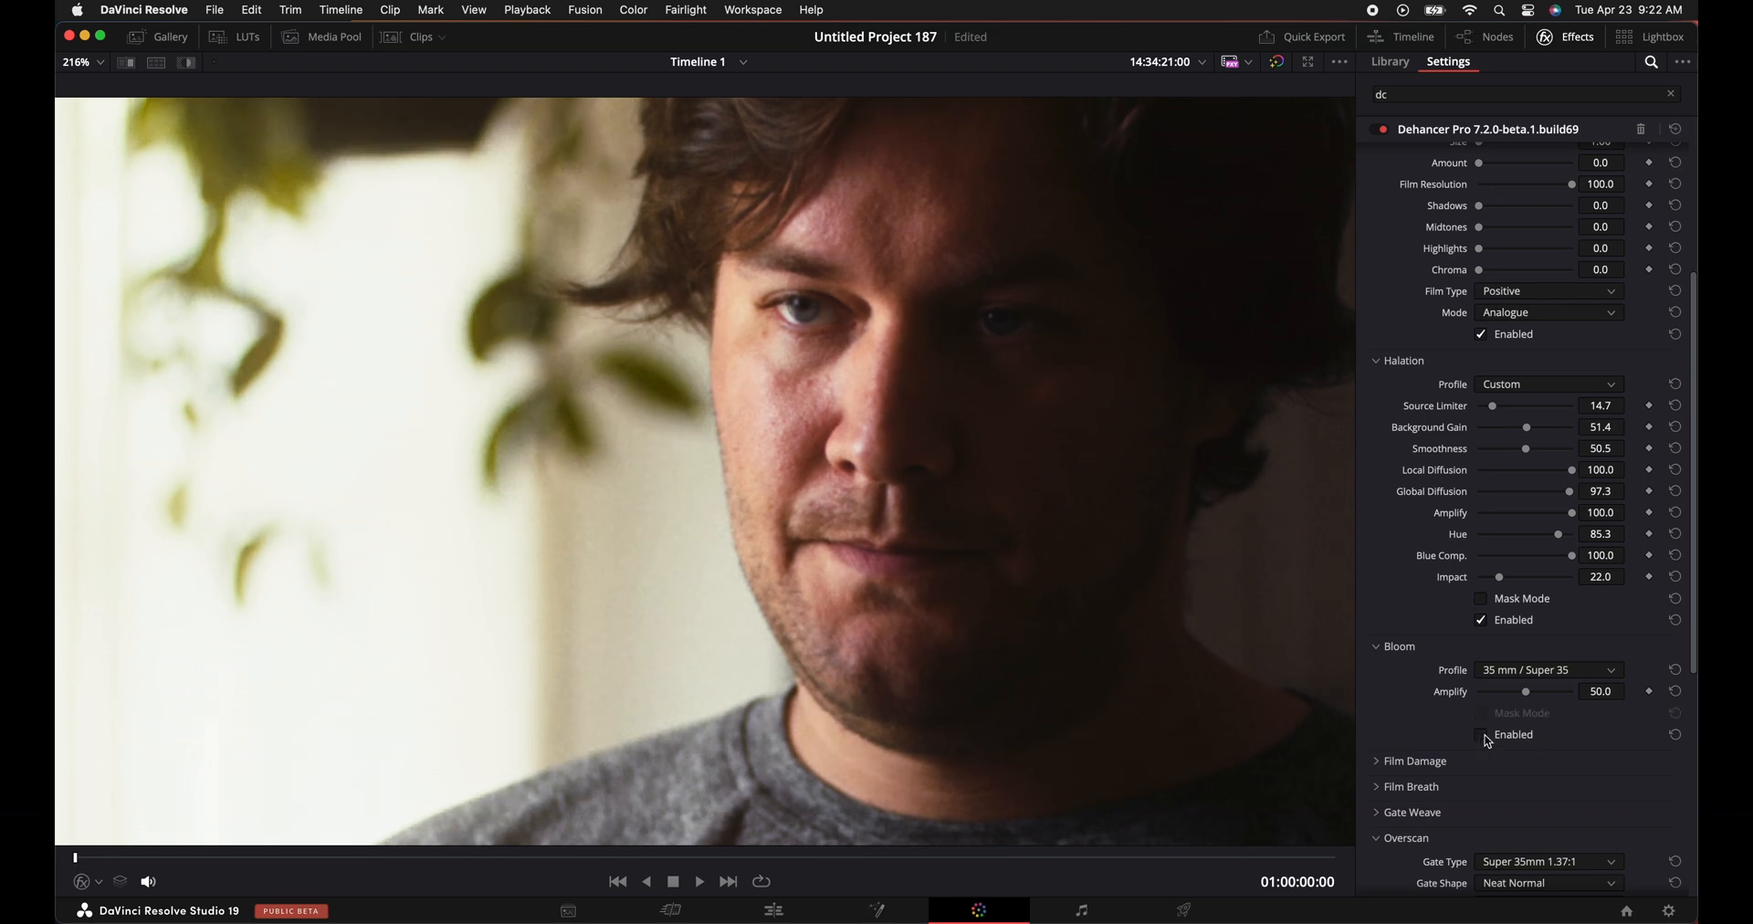
click(1481, 734)
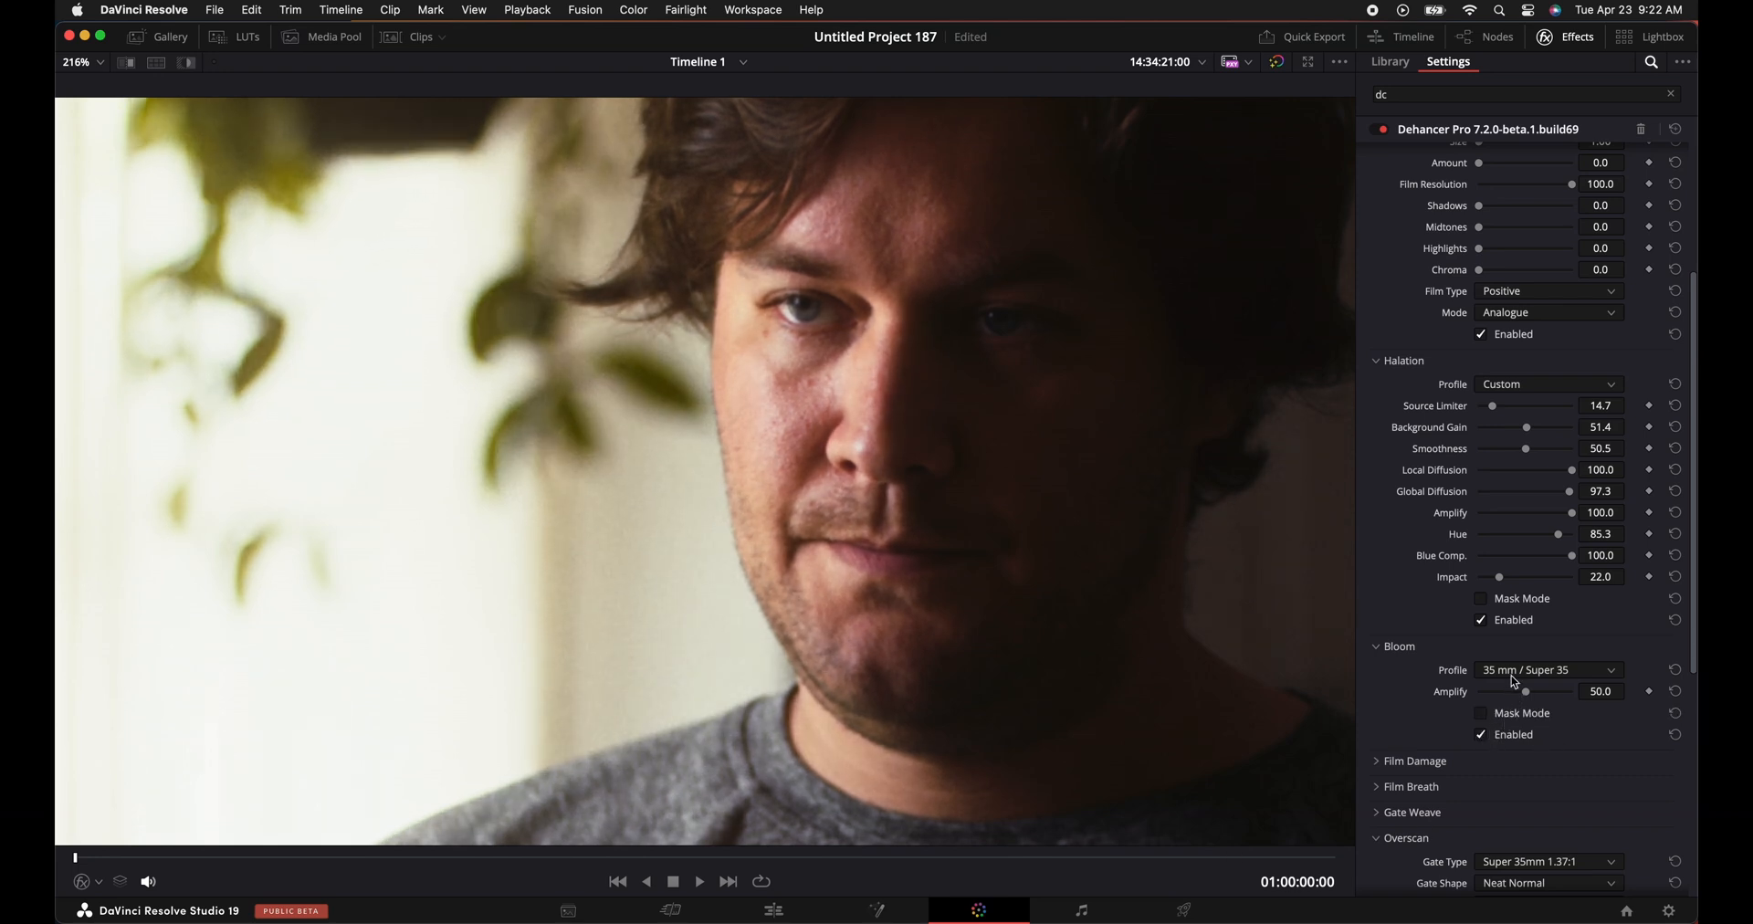
click(1548, 669)
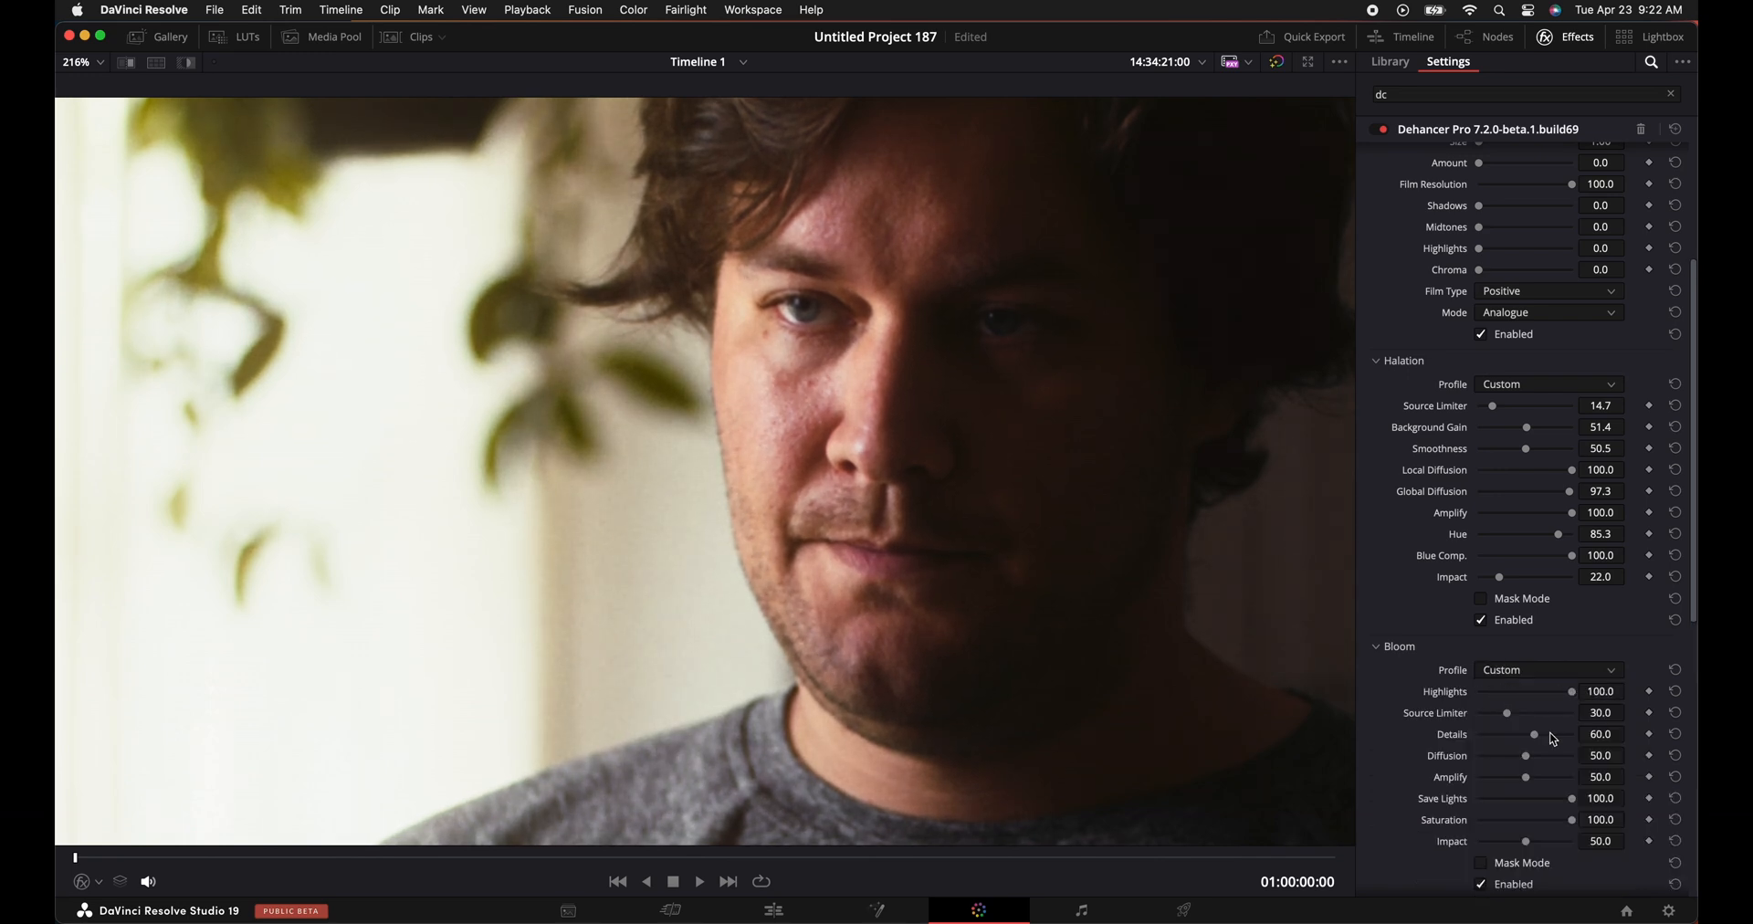
Set Bloom Source Limiter 21.1, Diffusion 71.6, Amplify 100 and Impact 20.2.
drag(1506, 712, 1503, 712)
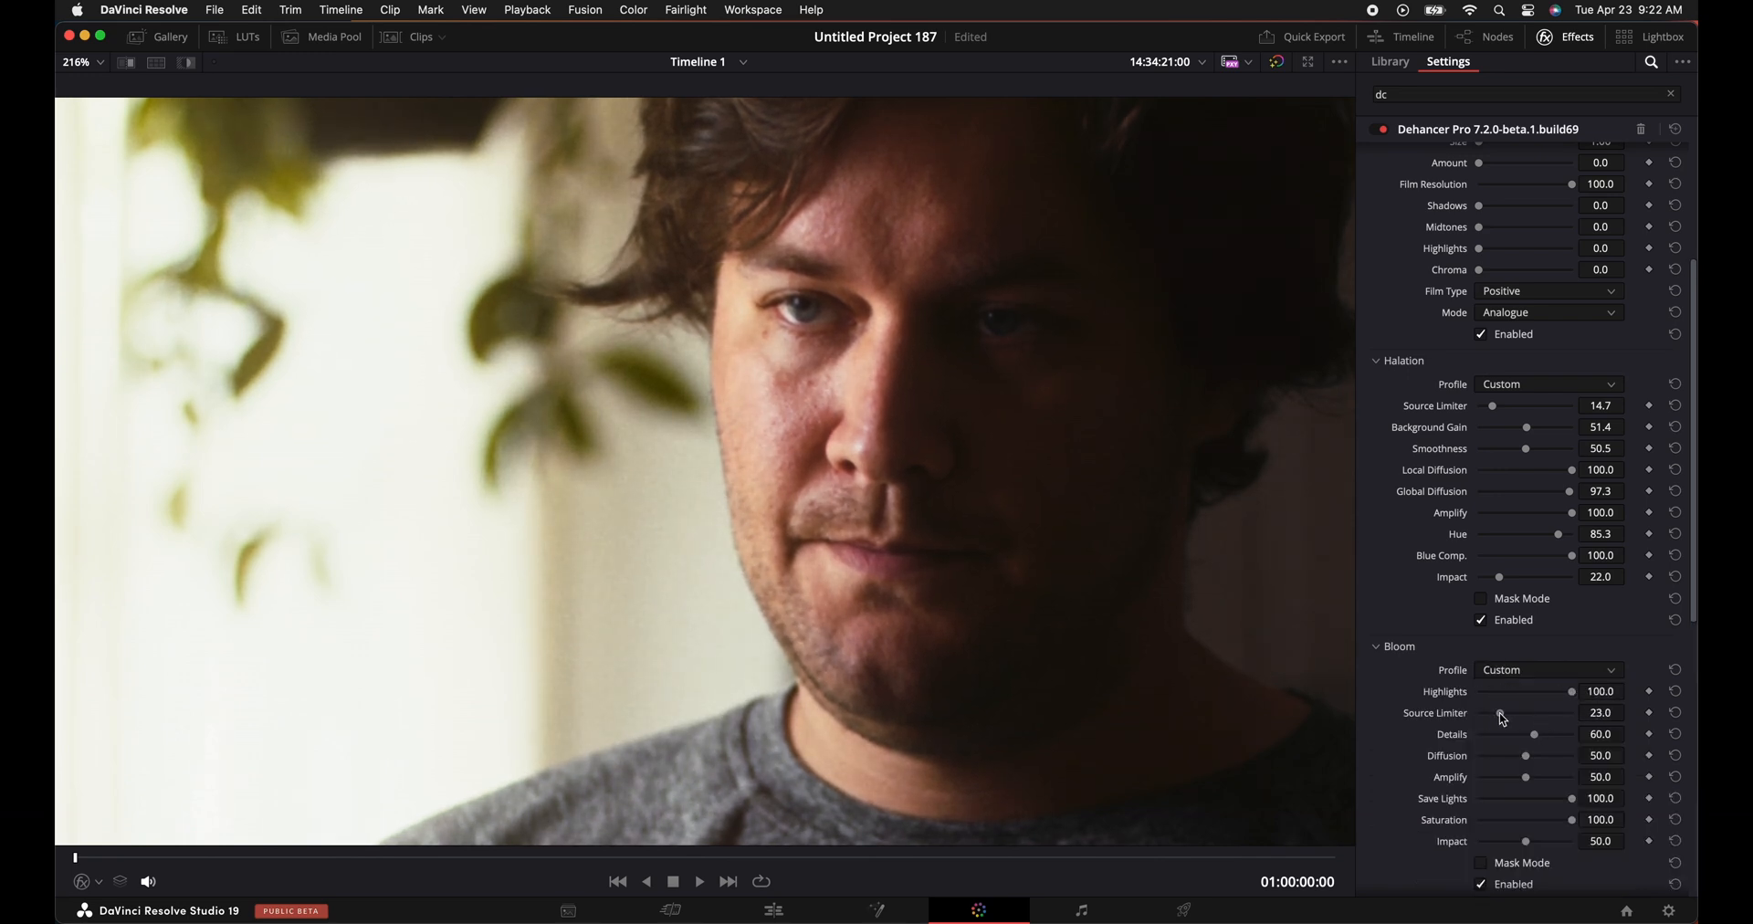
drag(1510, 754, 1536, 754)
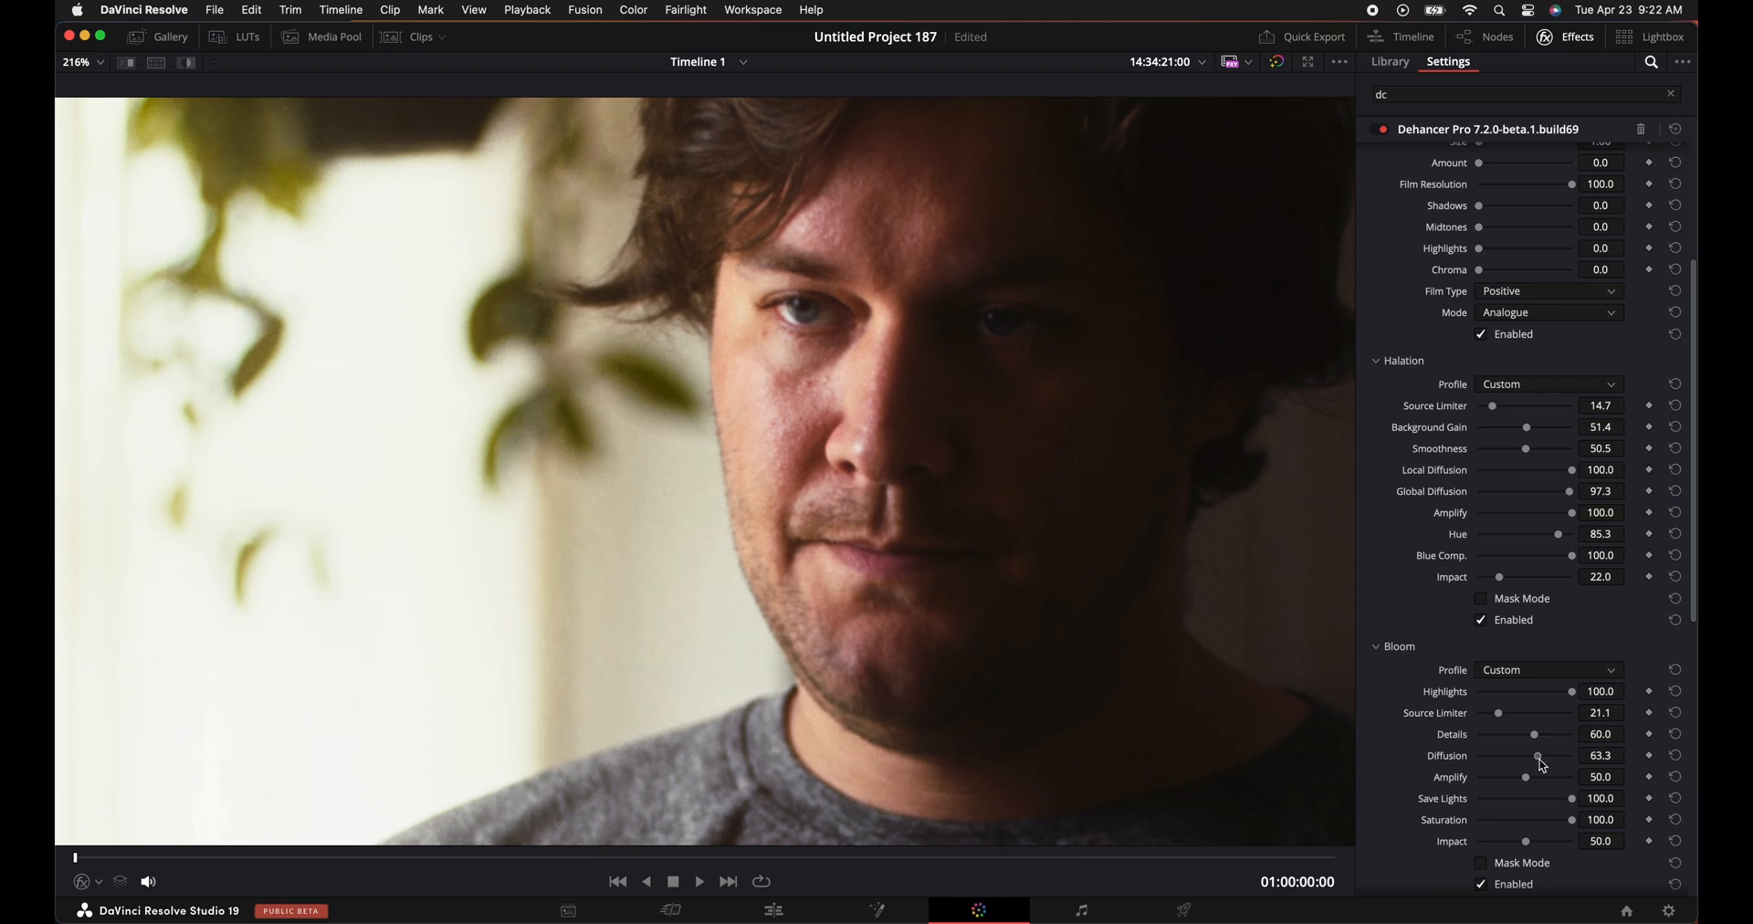
drag(1534, 754, 1565, 754)
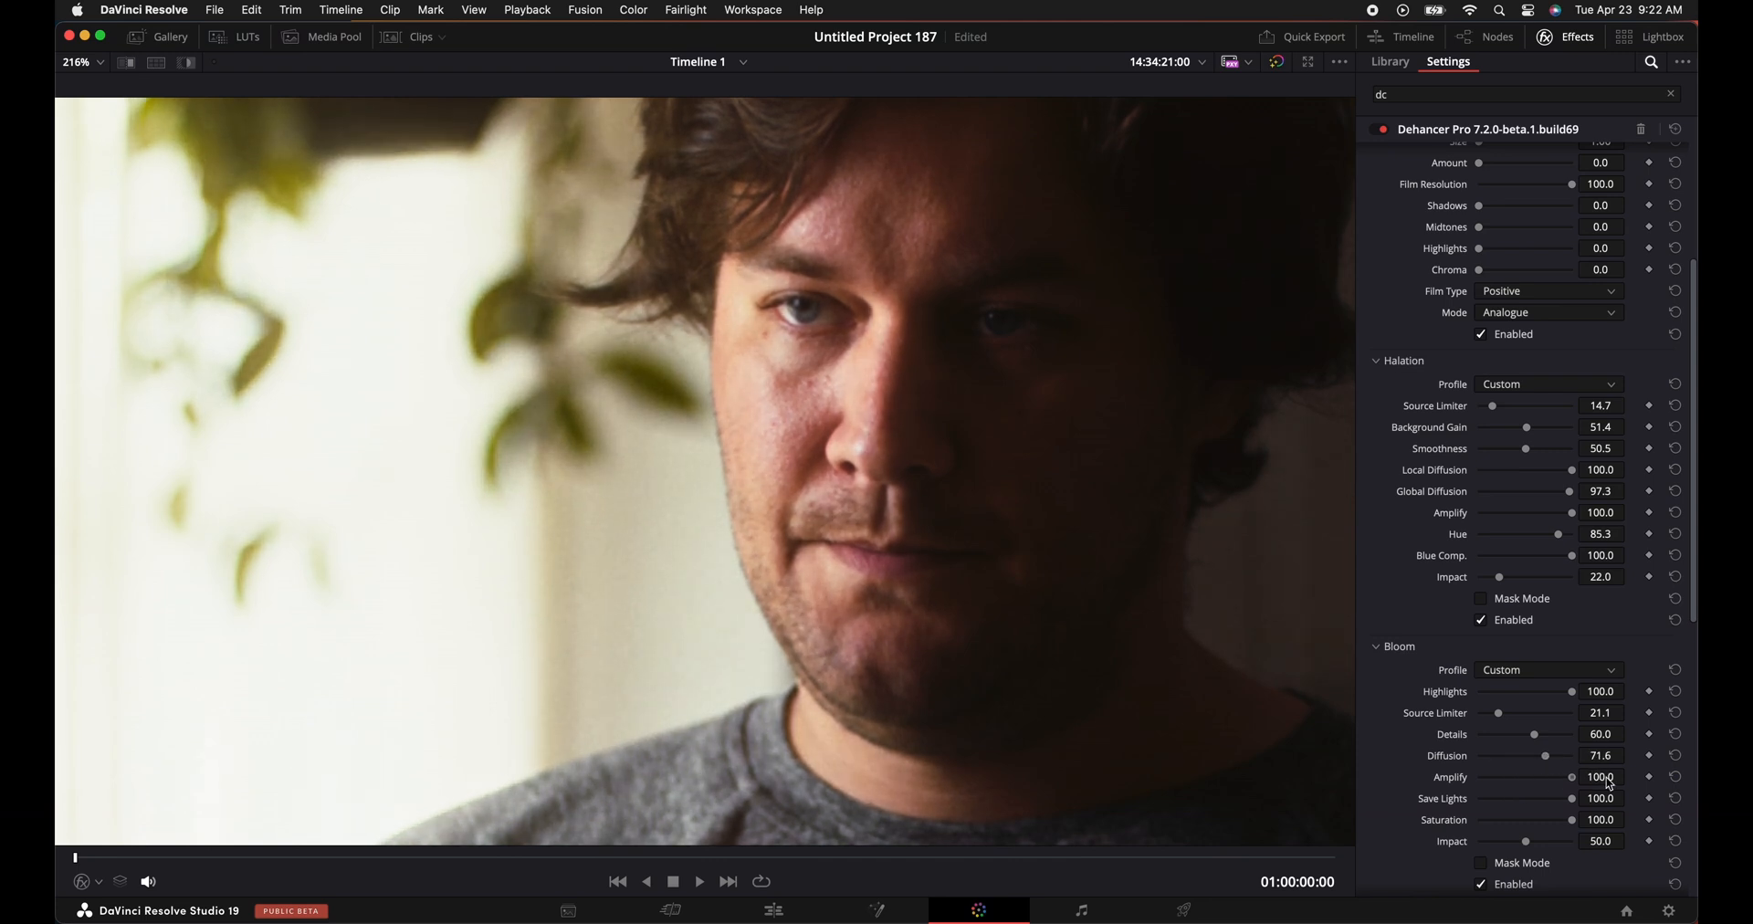
drag(1523, 840, 1497, 840)
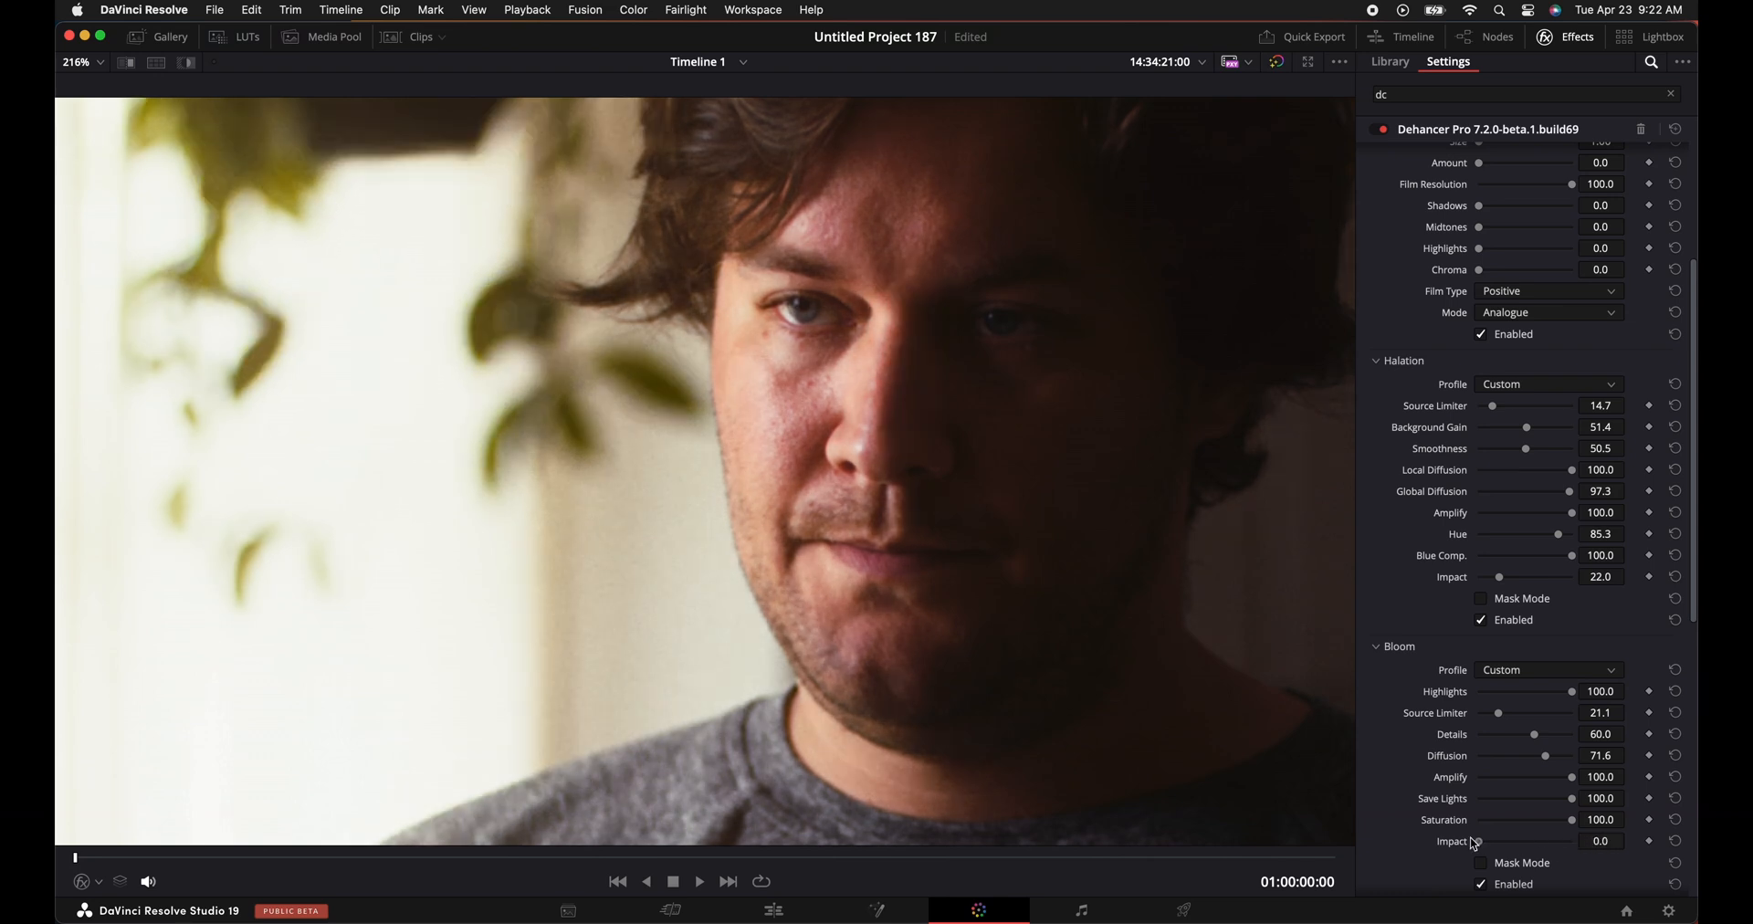
drag(1497, 840, 1532, 840)
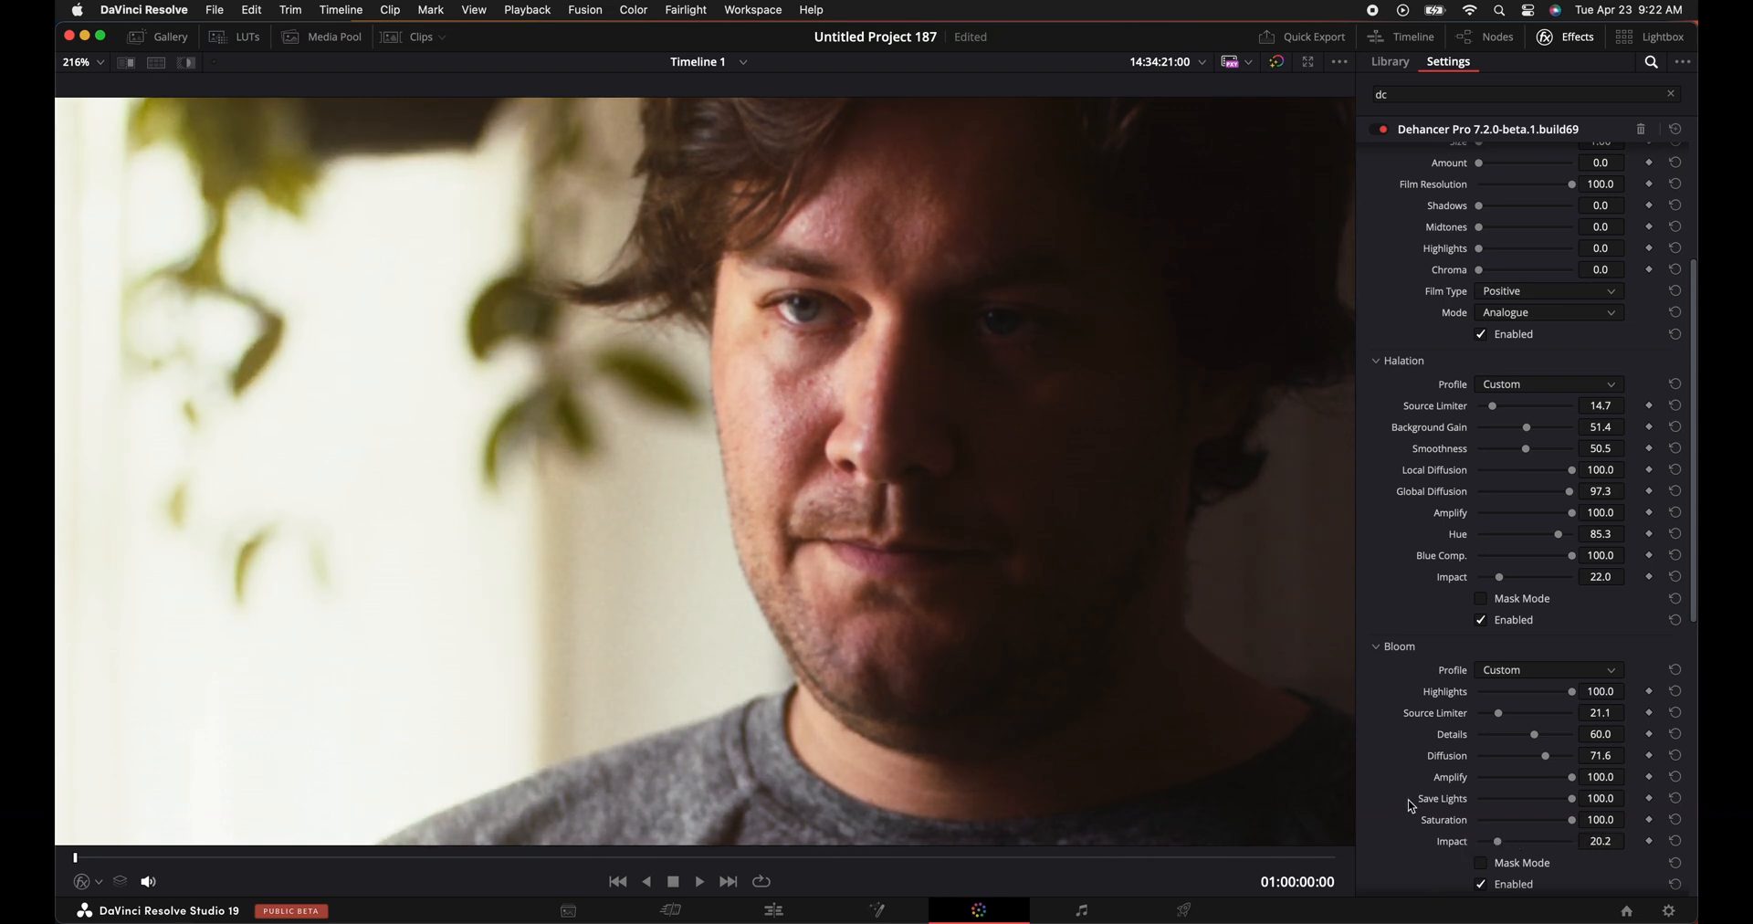
mouse_move(1483, 888)
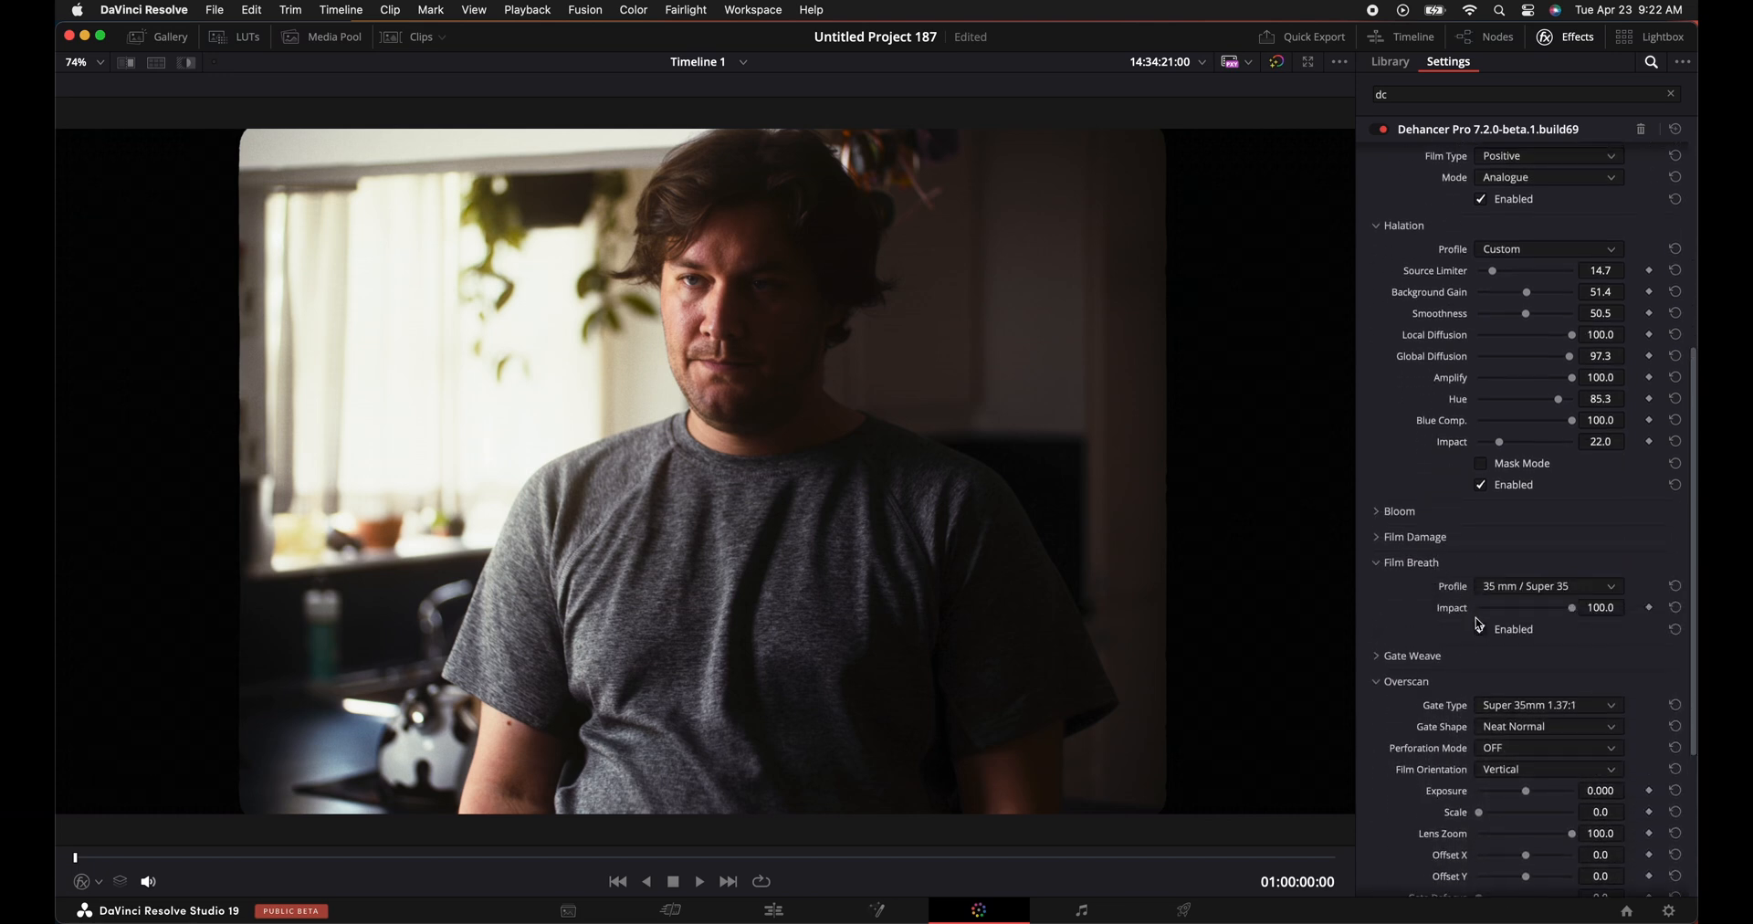
Toggle Film Breath on and off, then expand the Film Damage section.
click(1481, 628)
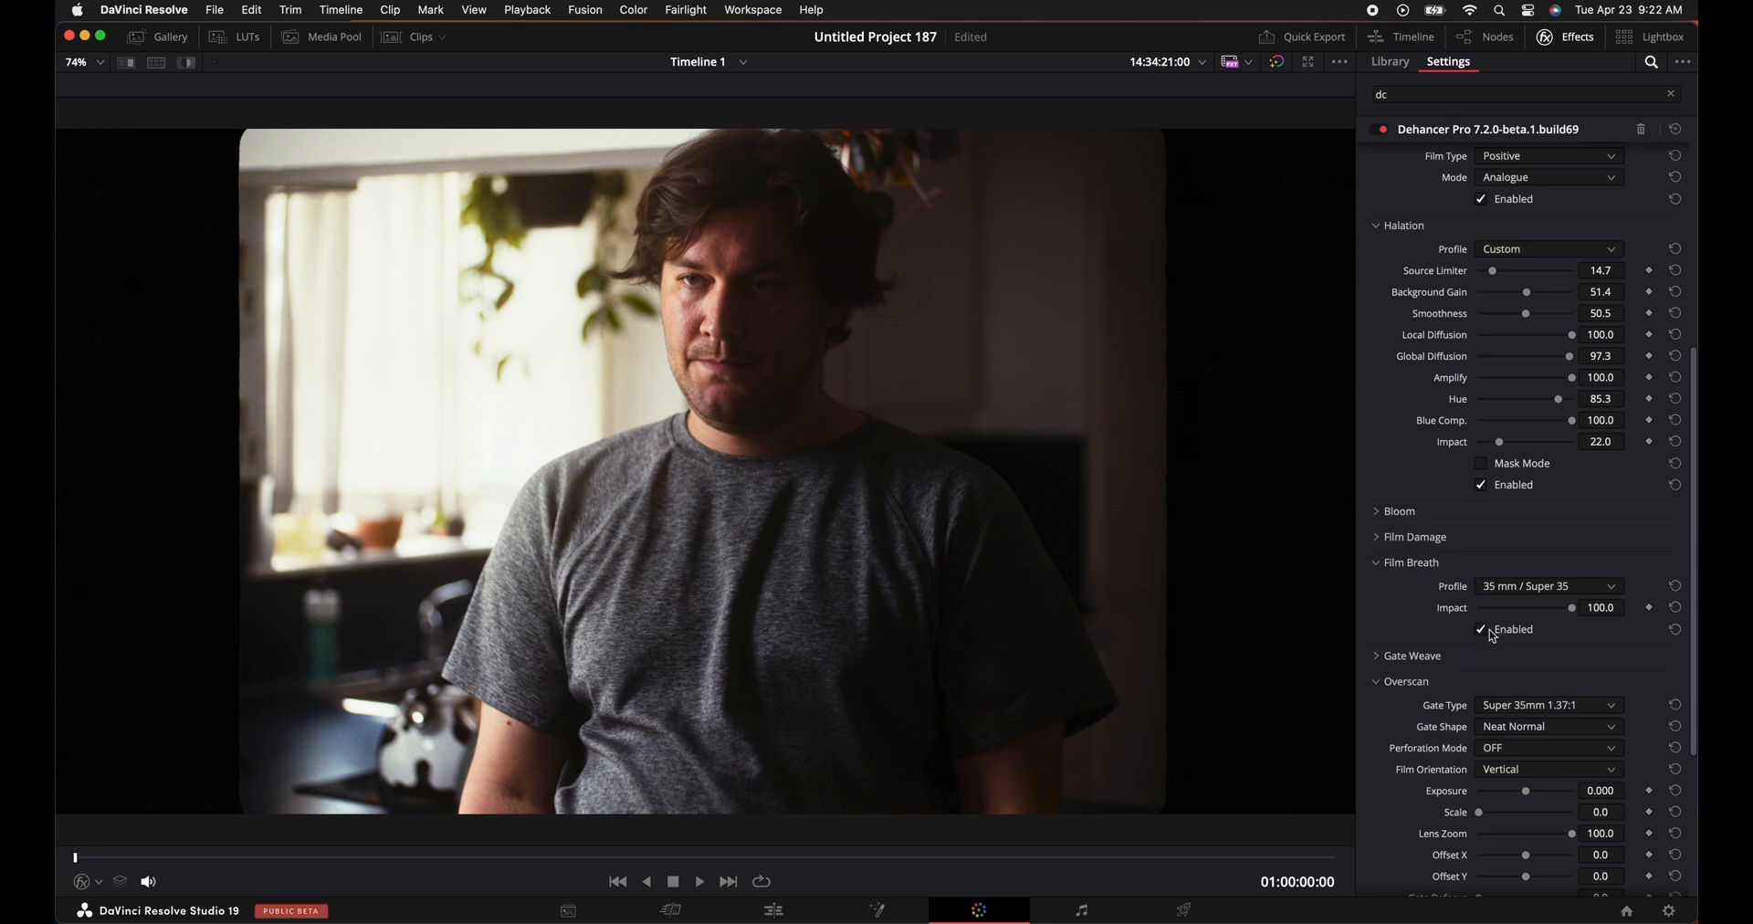
click(1481, 629)
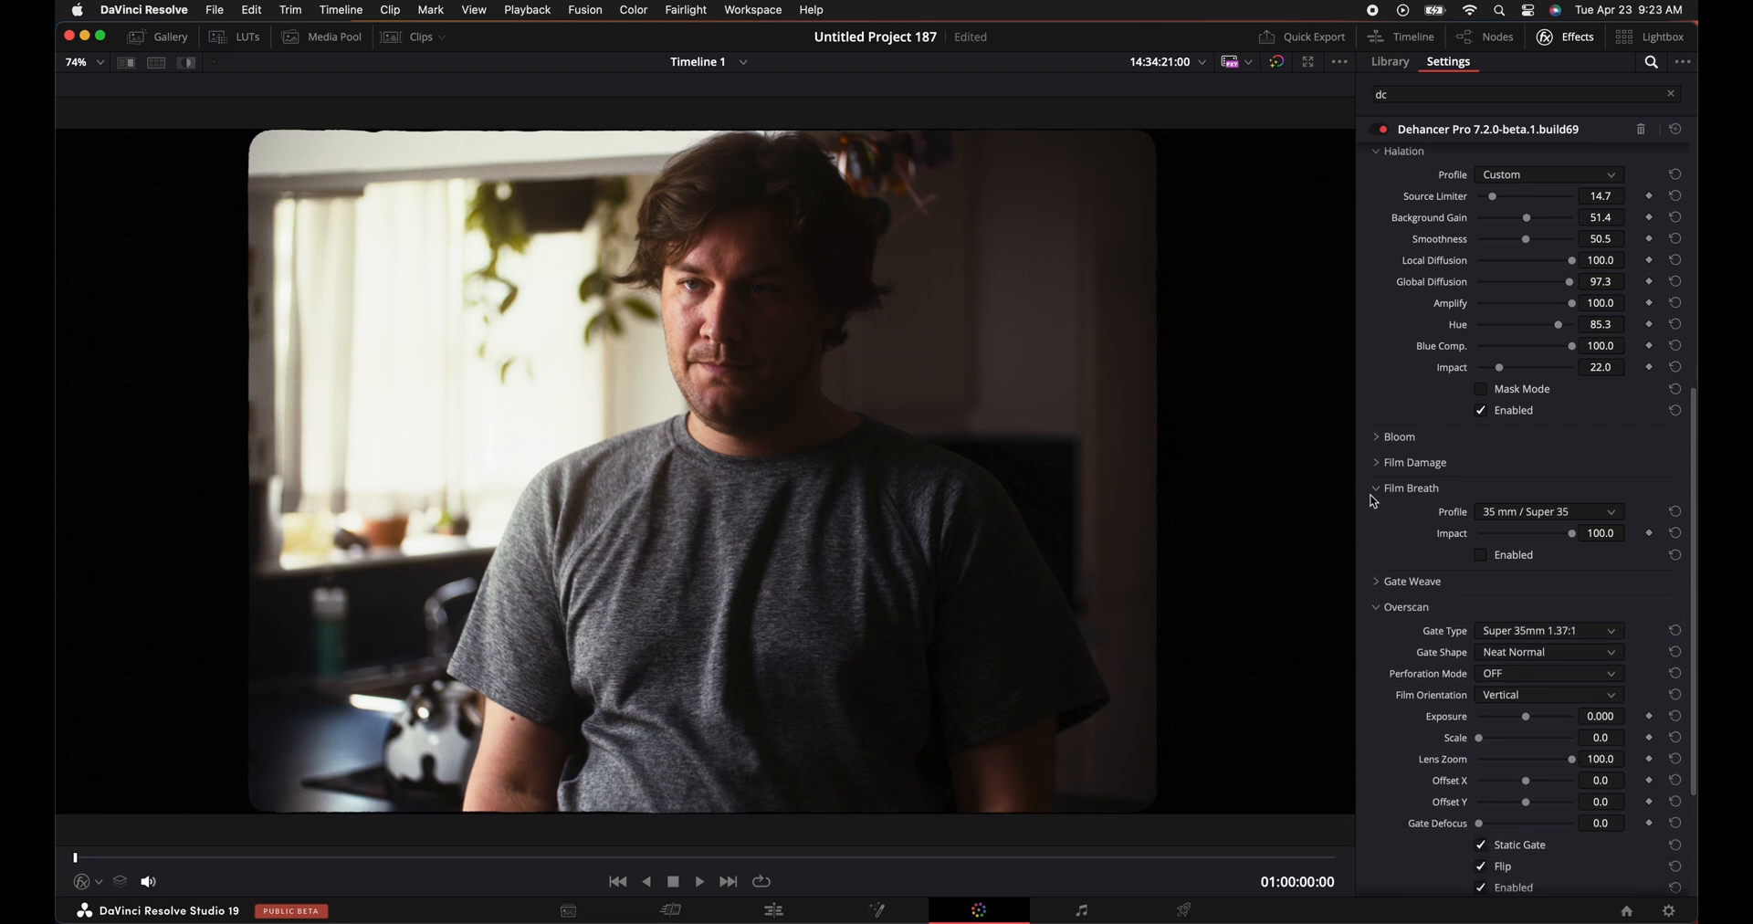
click(1377, 487)
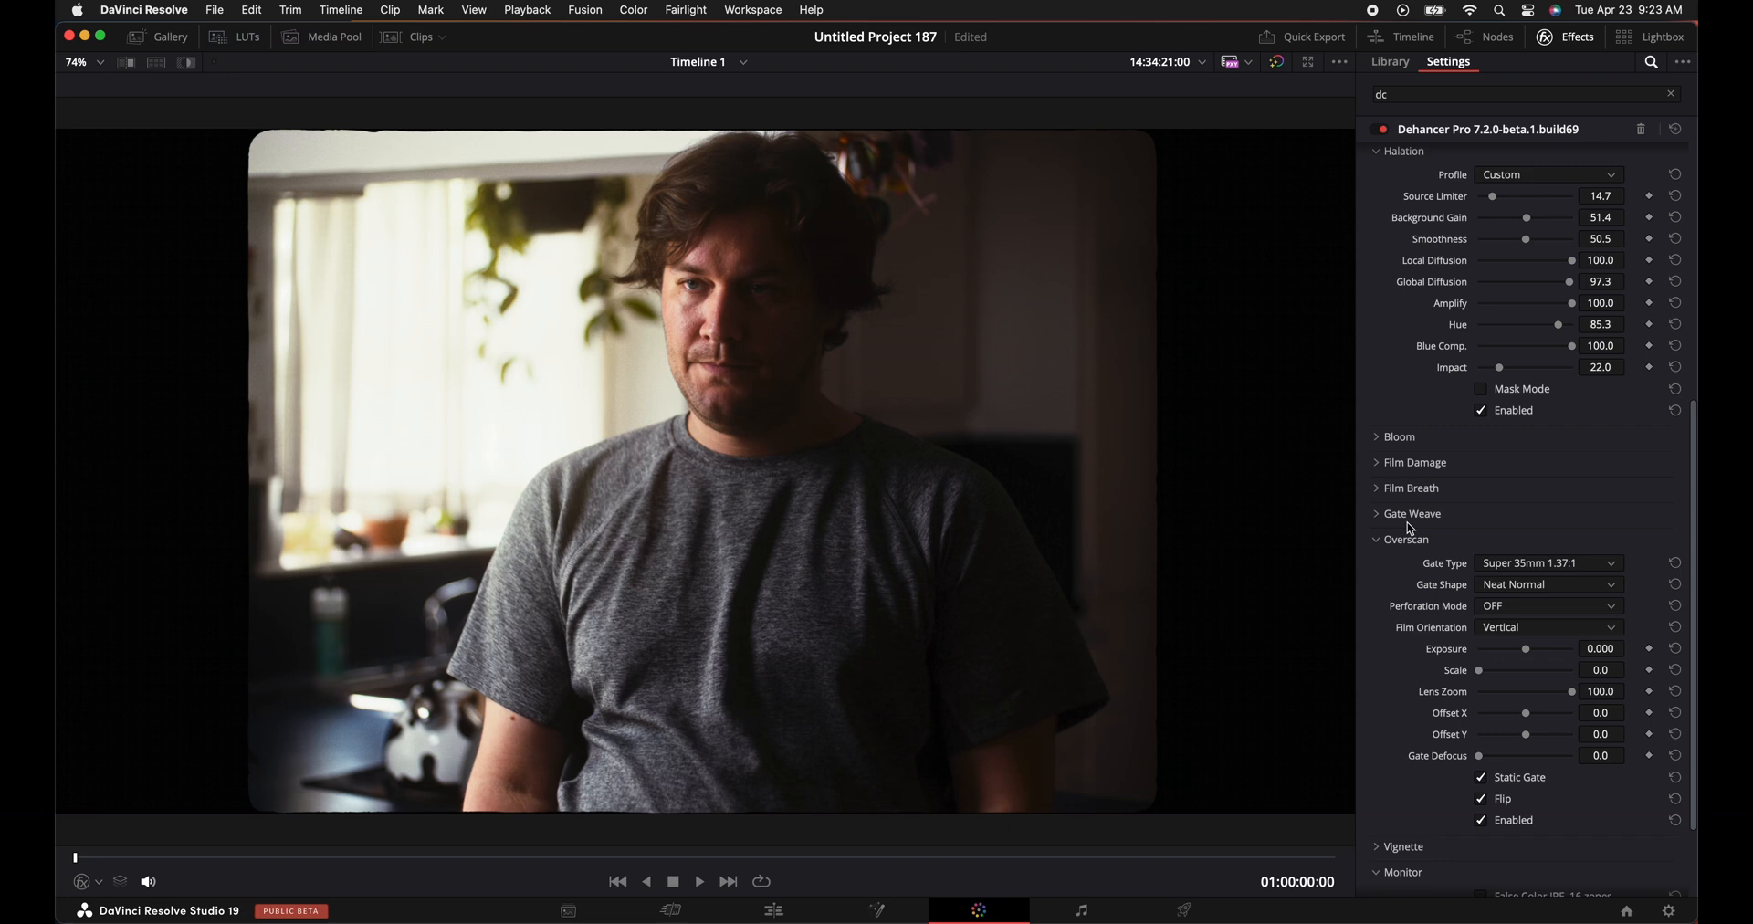
click(1413, 462)
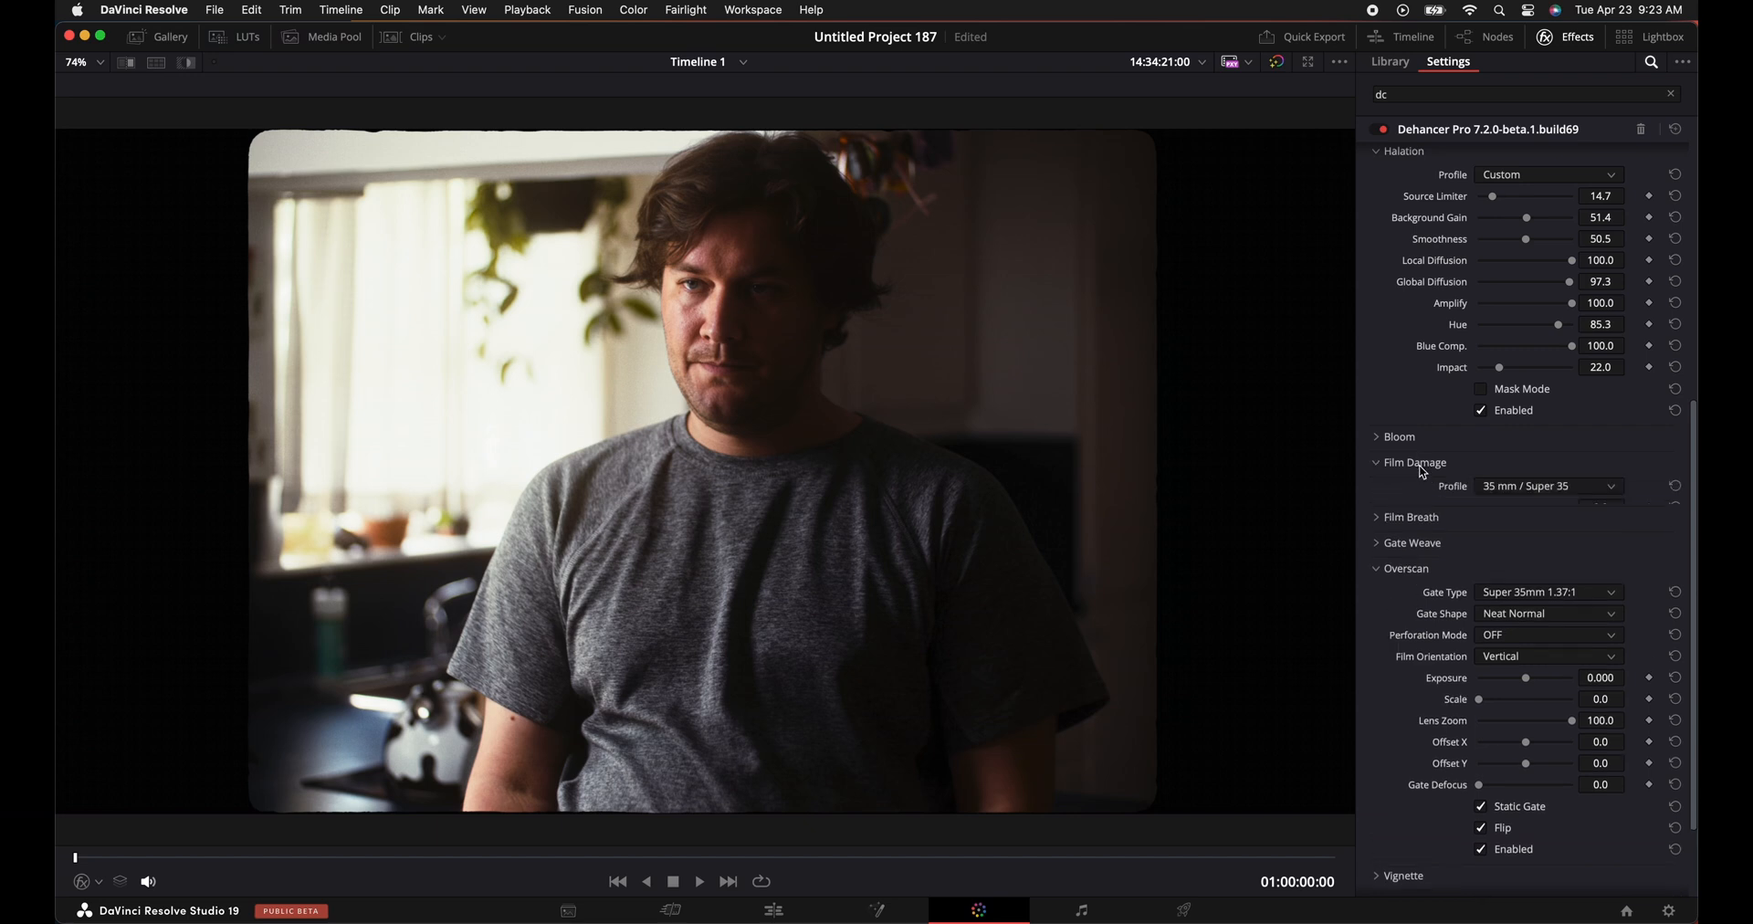
Switch Film Damage to a Custom profile and raise Dust Amount to 128 with larger specks.
click(1414, 462)
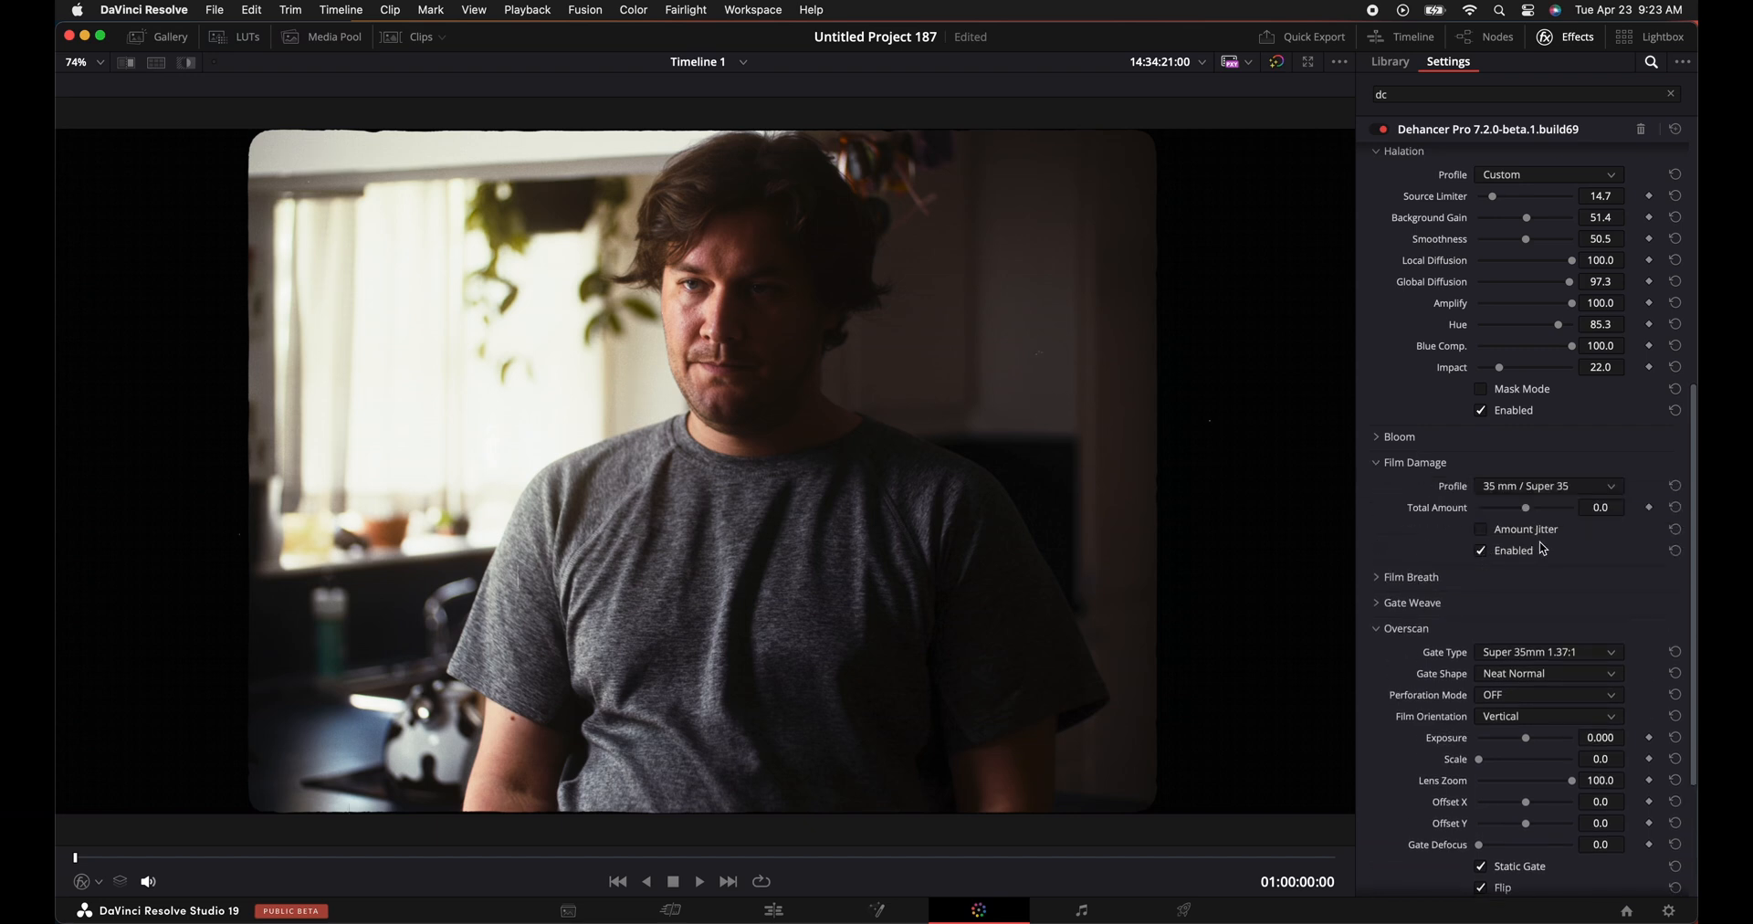
click(1548, 486)
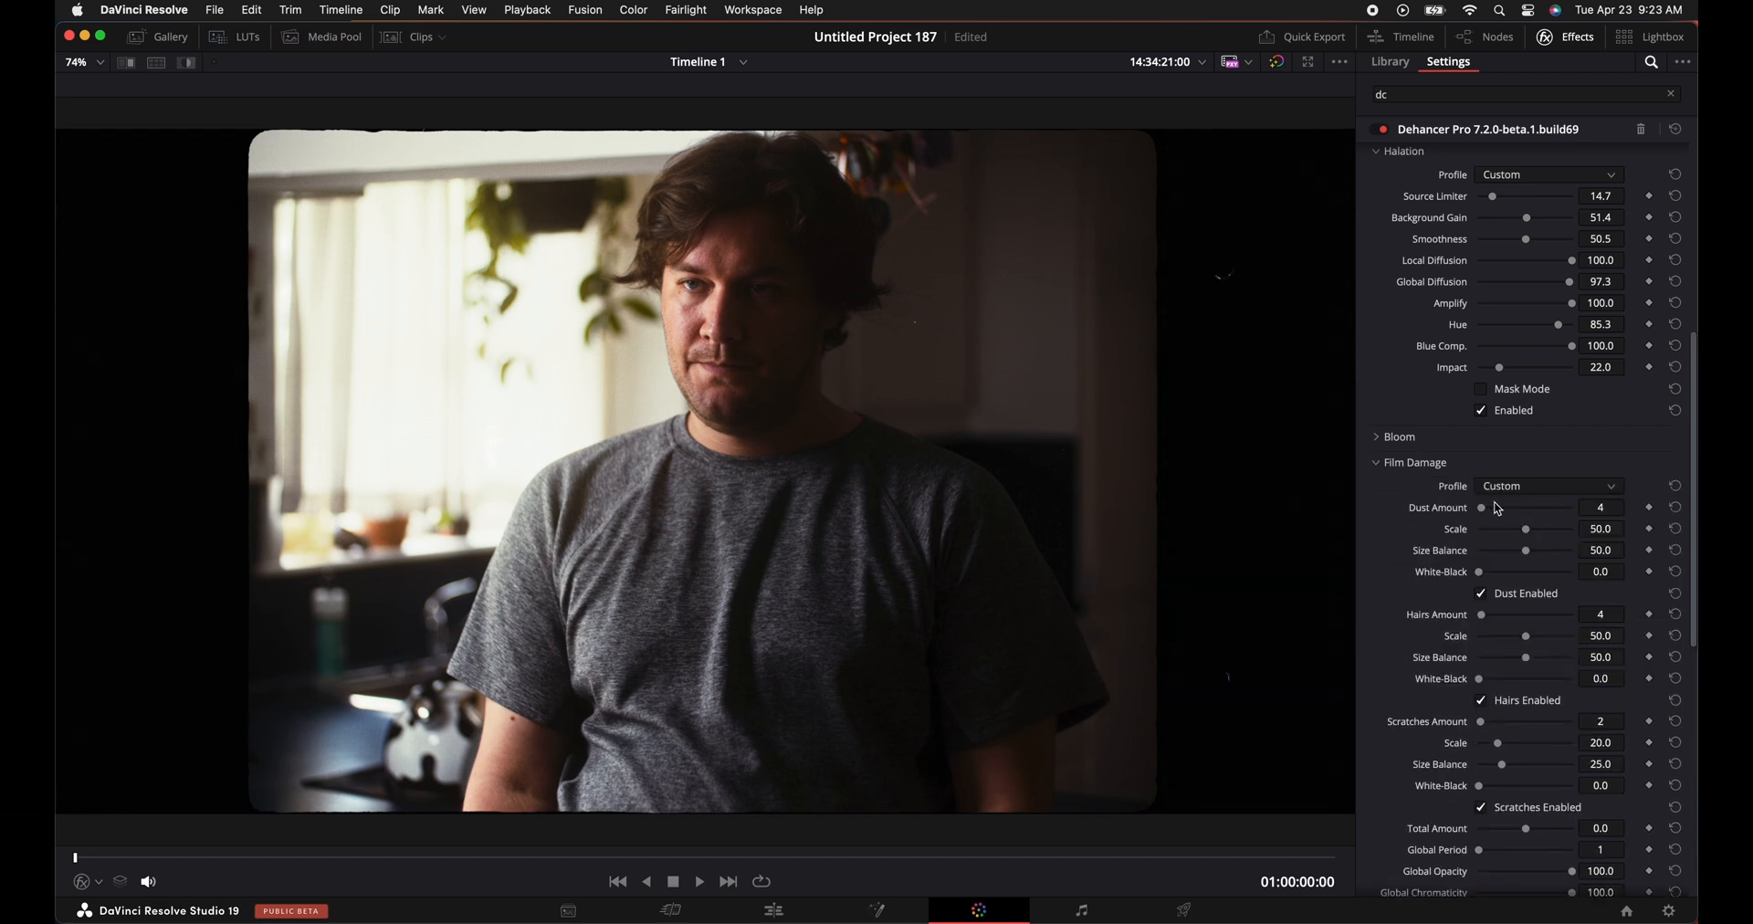
drag(1482, 508, 1558, 507)
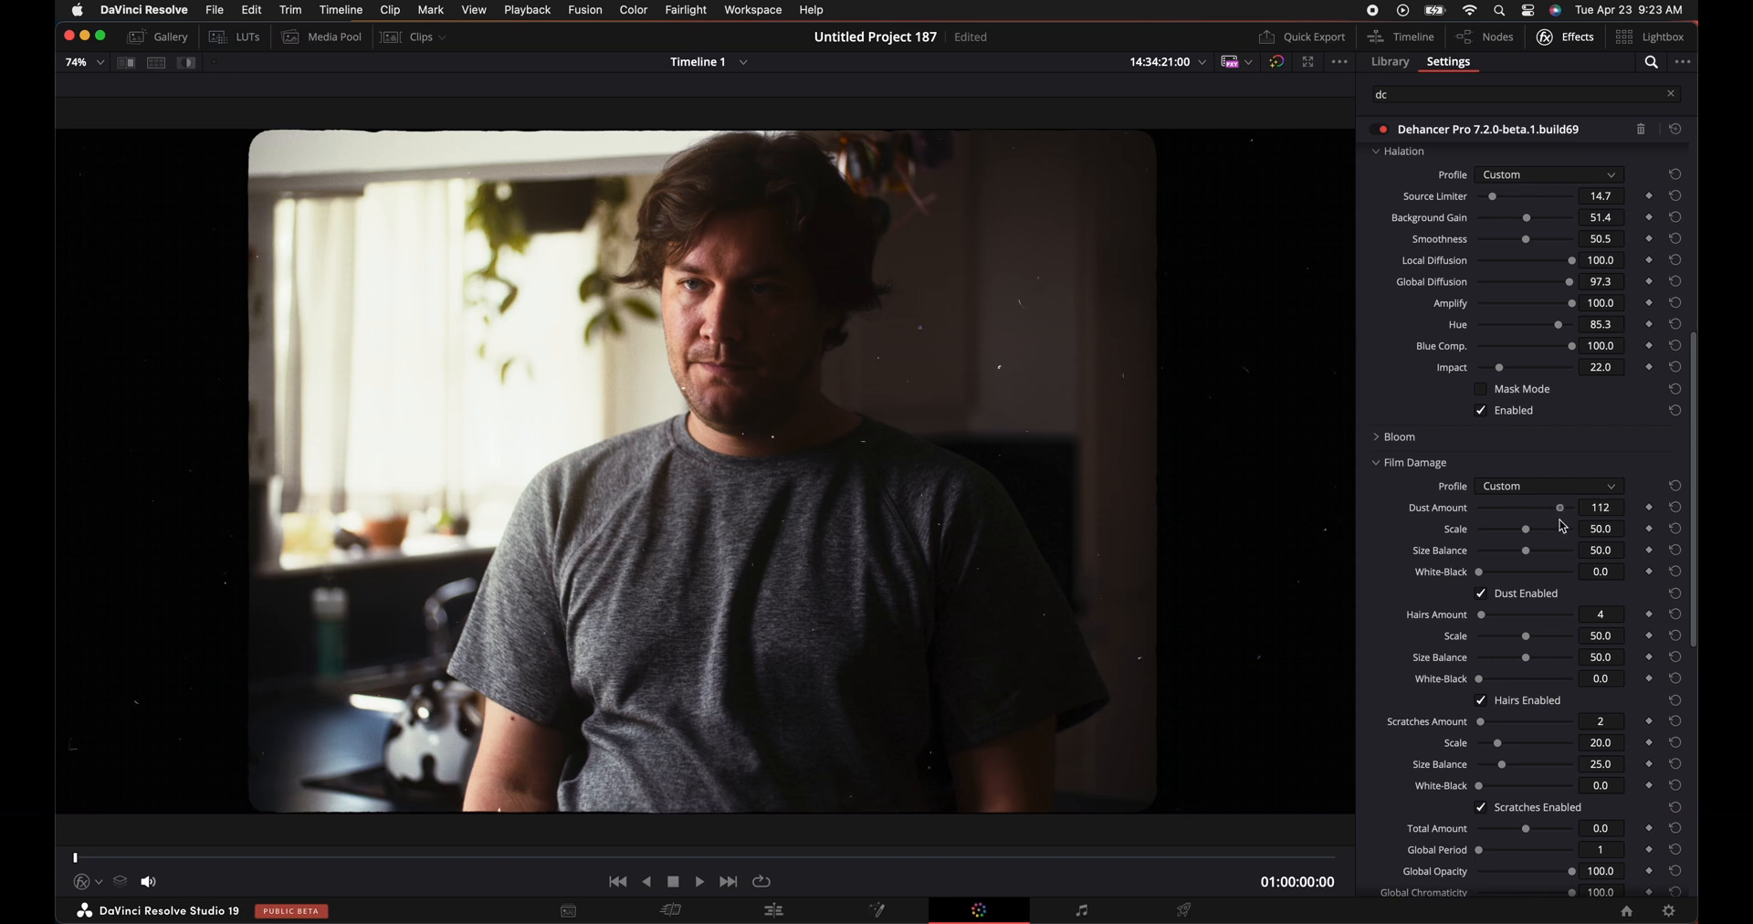
drag(1526, 527, 1549, 528)
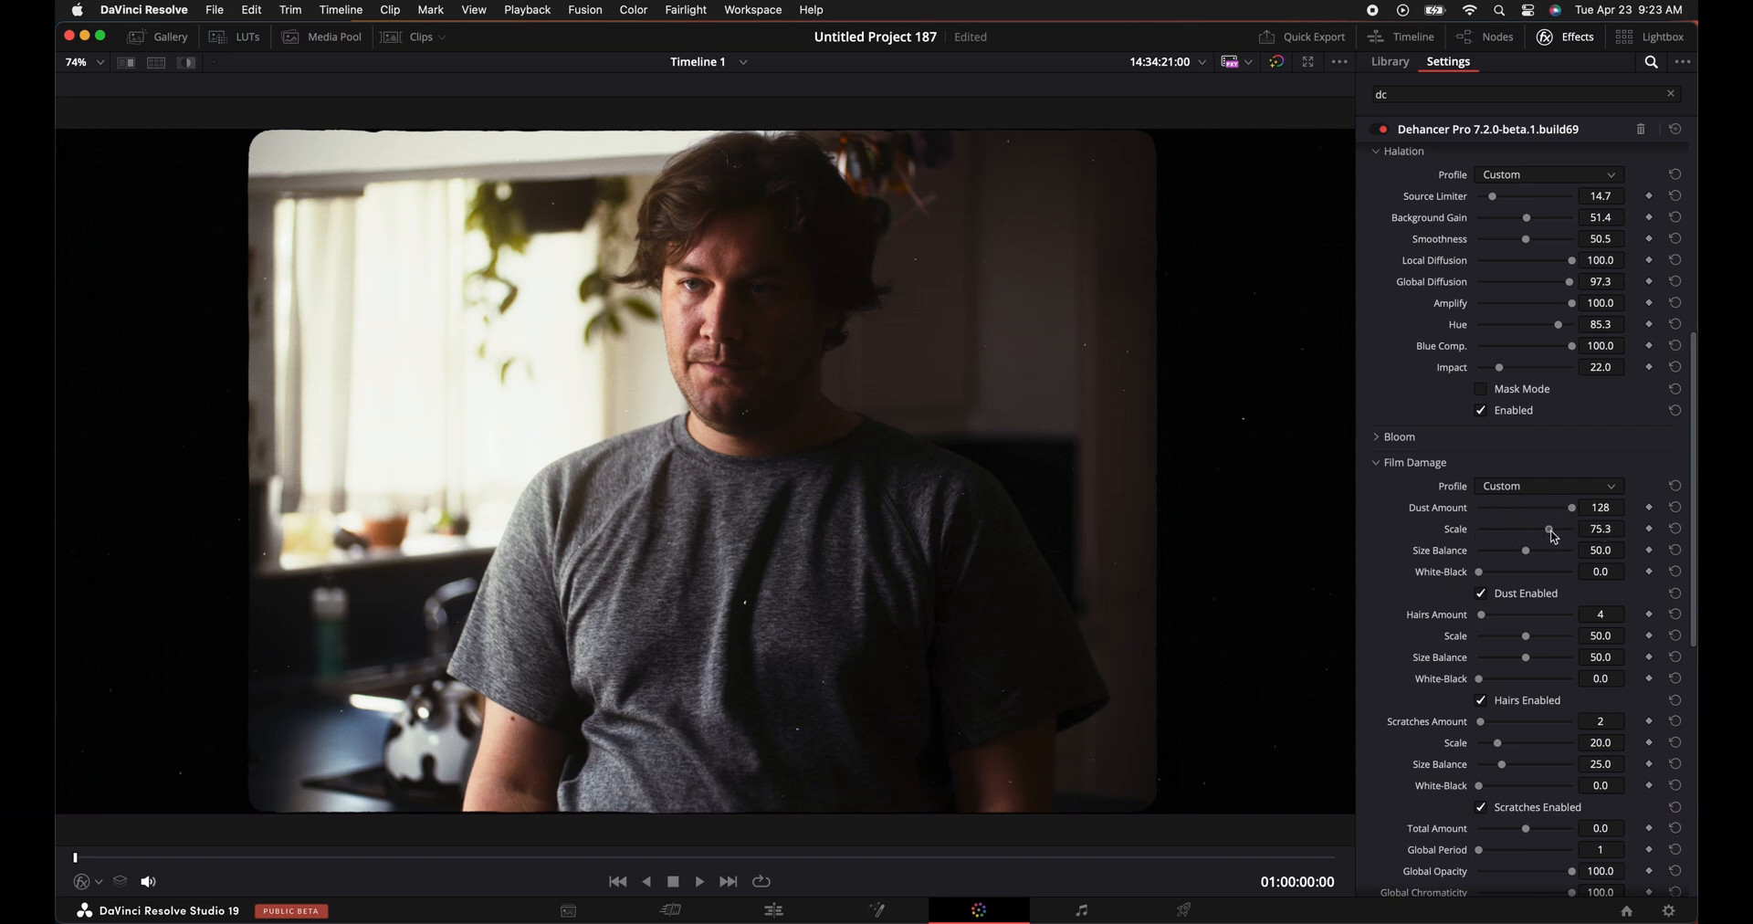
drag(1548, 528, 1571, 527)
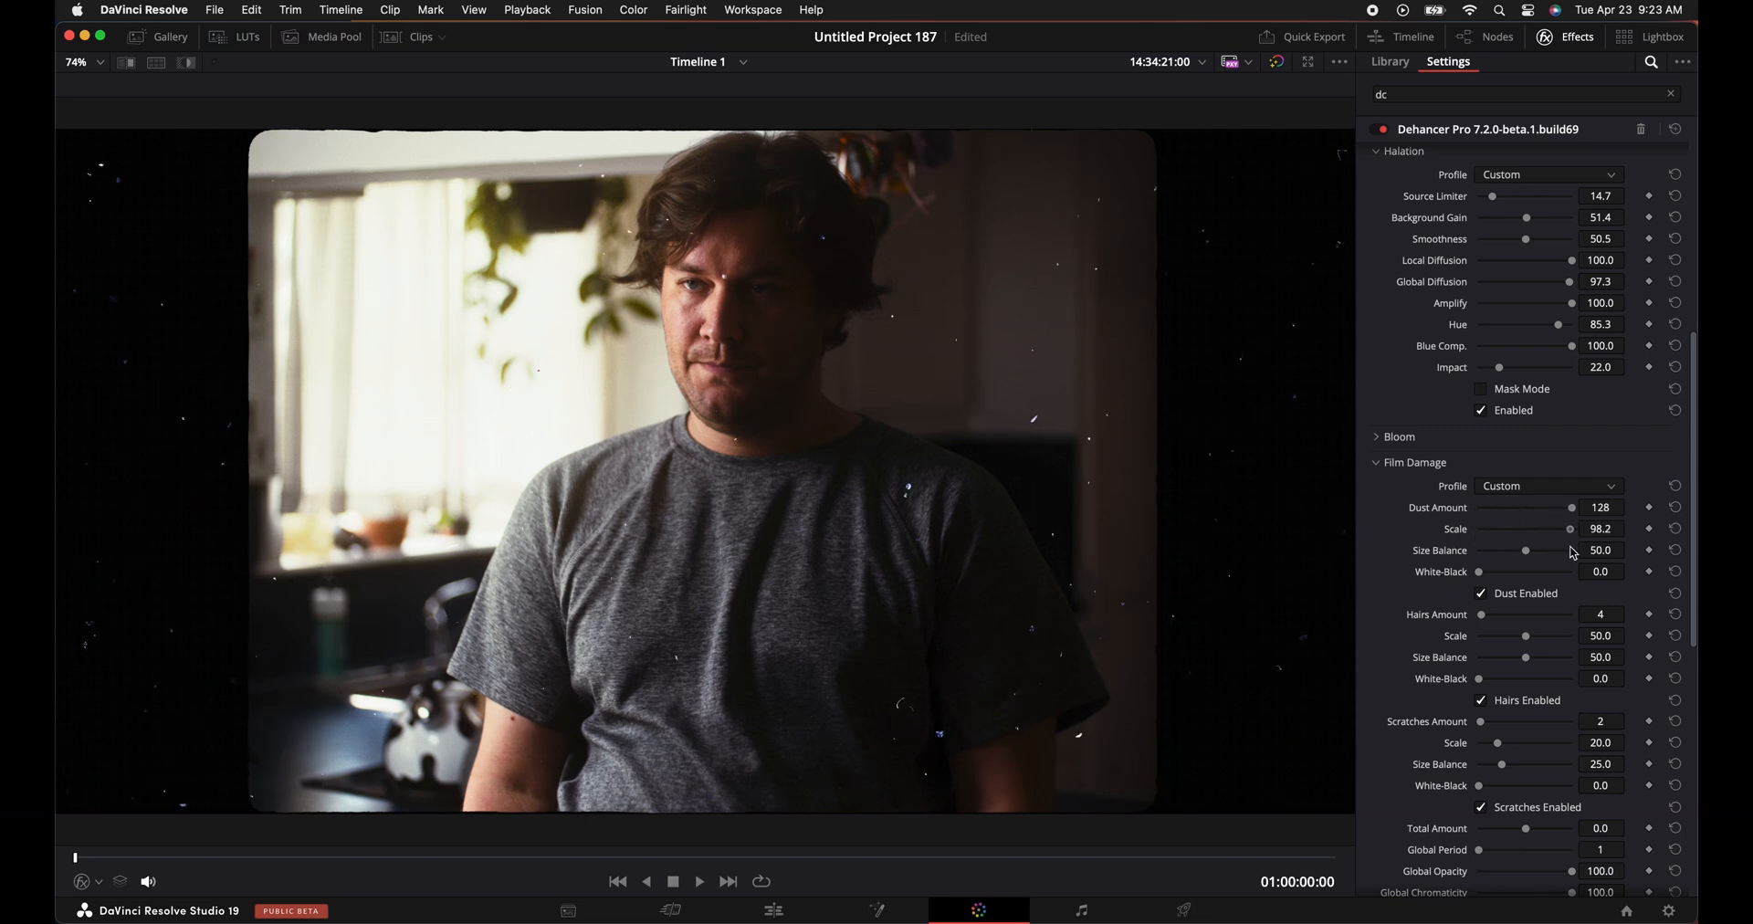
Lower dust Size Balance to 4.6 and bring Scale down to 13.8.
drag(1526, 550, 1516, 550)
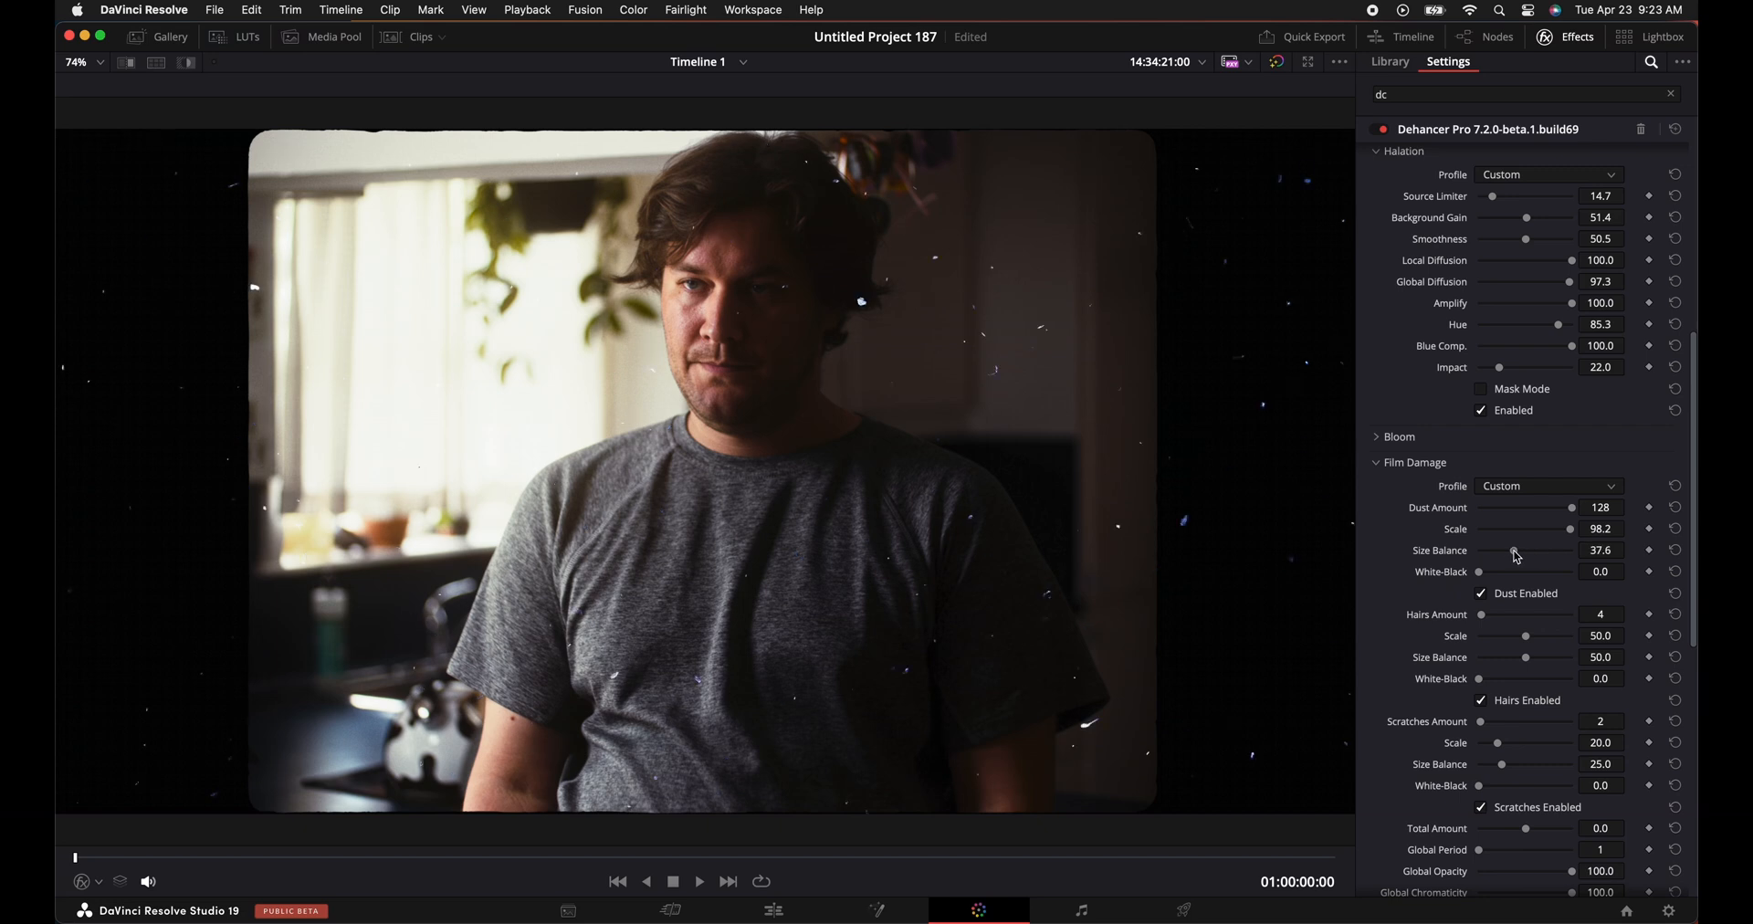
drag(1516, 550, 1495, 549)
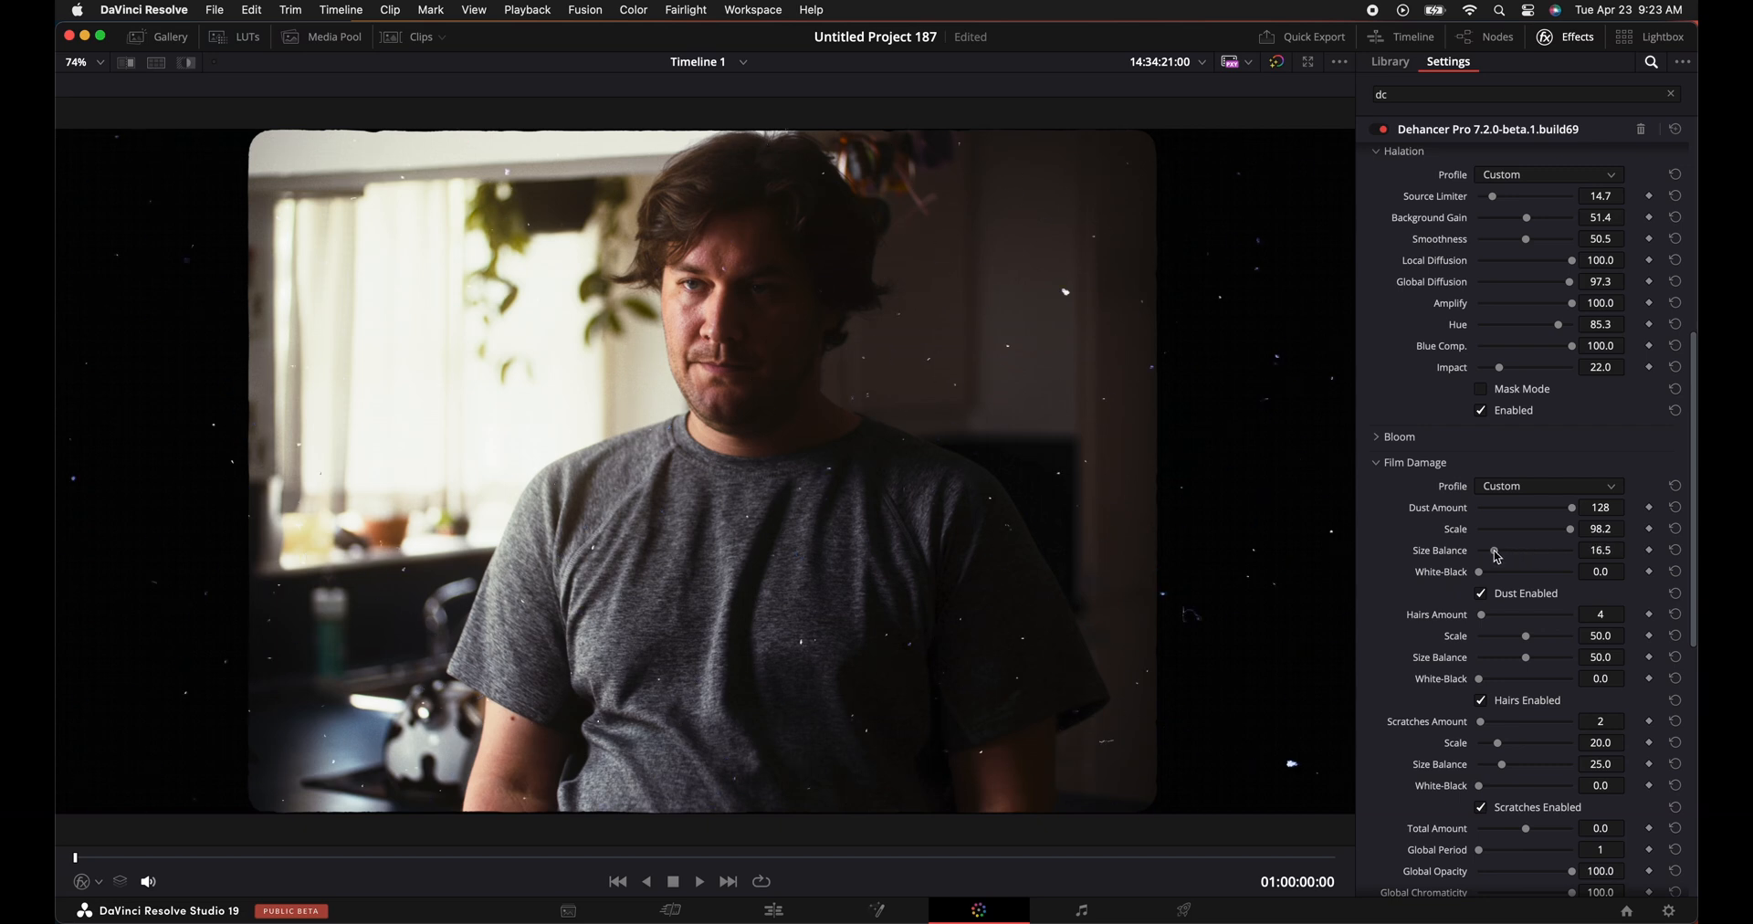
drag(1532, 549, 1486, 549)
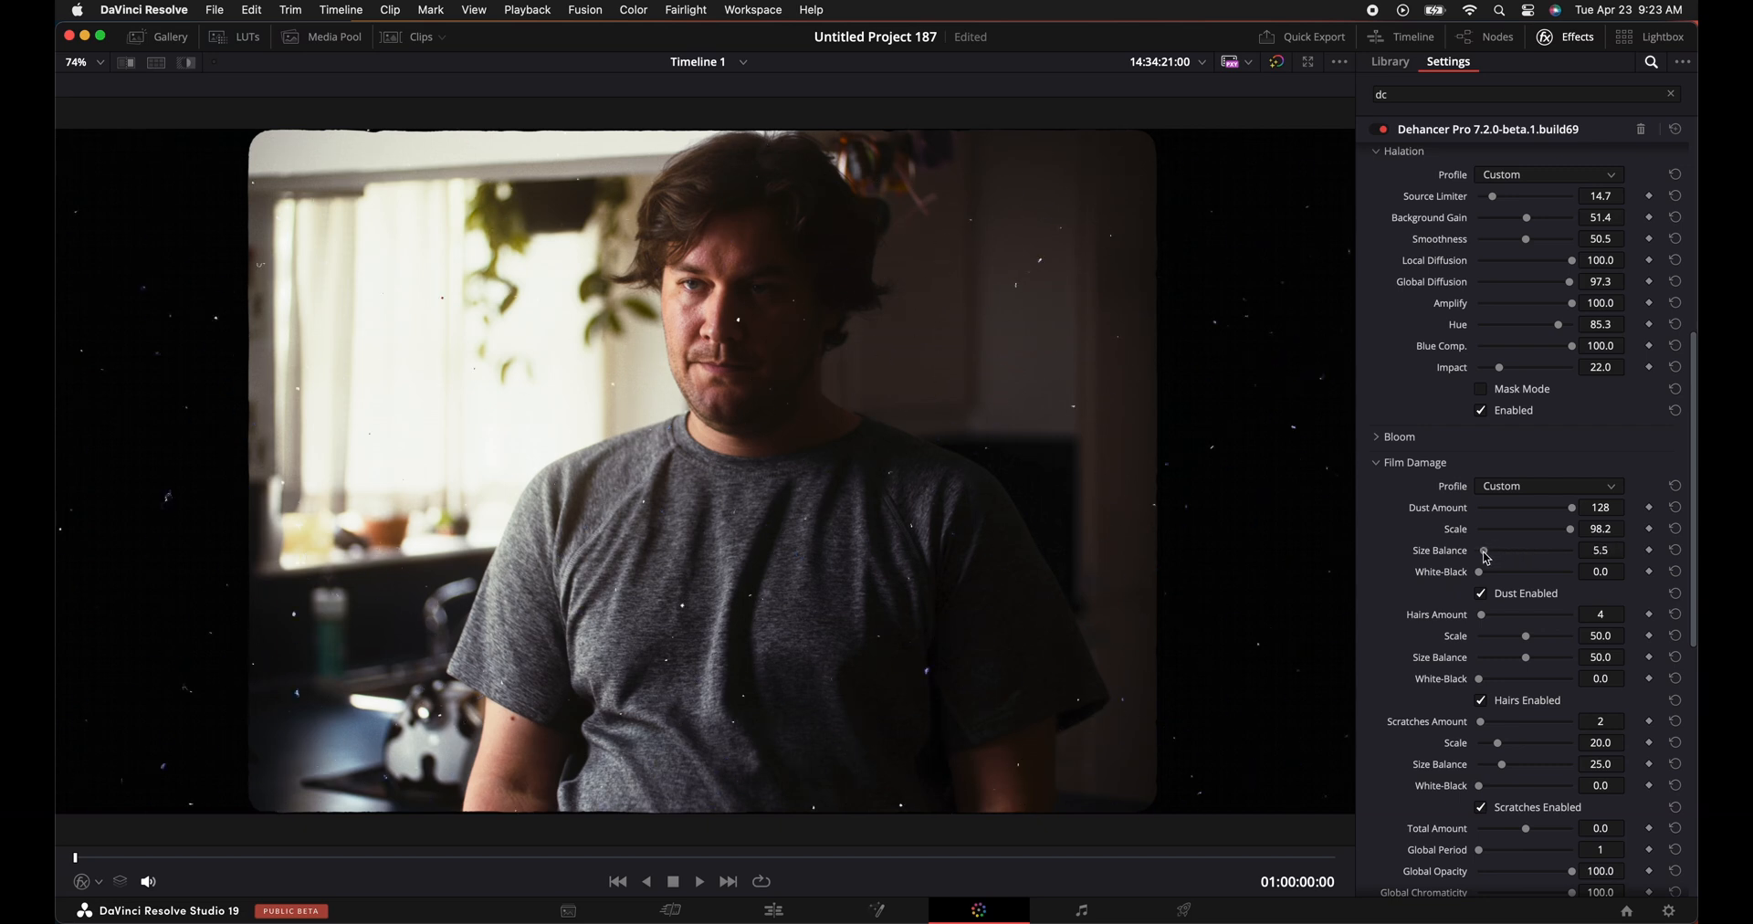
drag(1570, 527, 1510, 528)
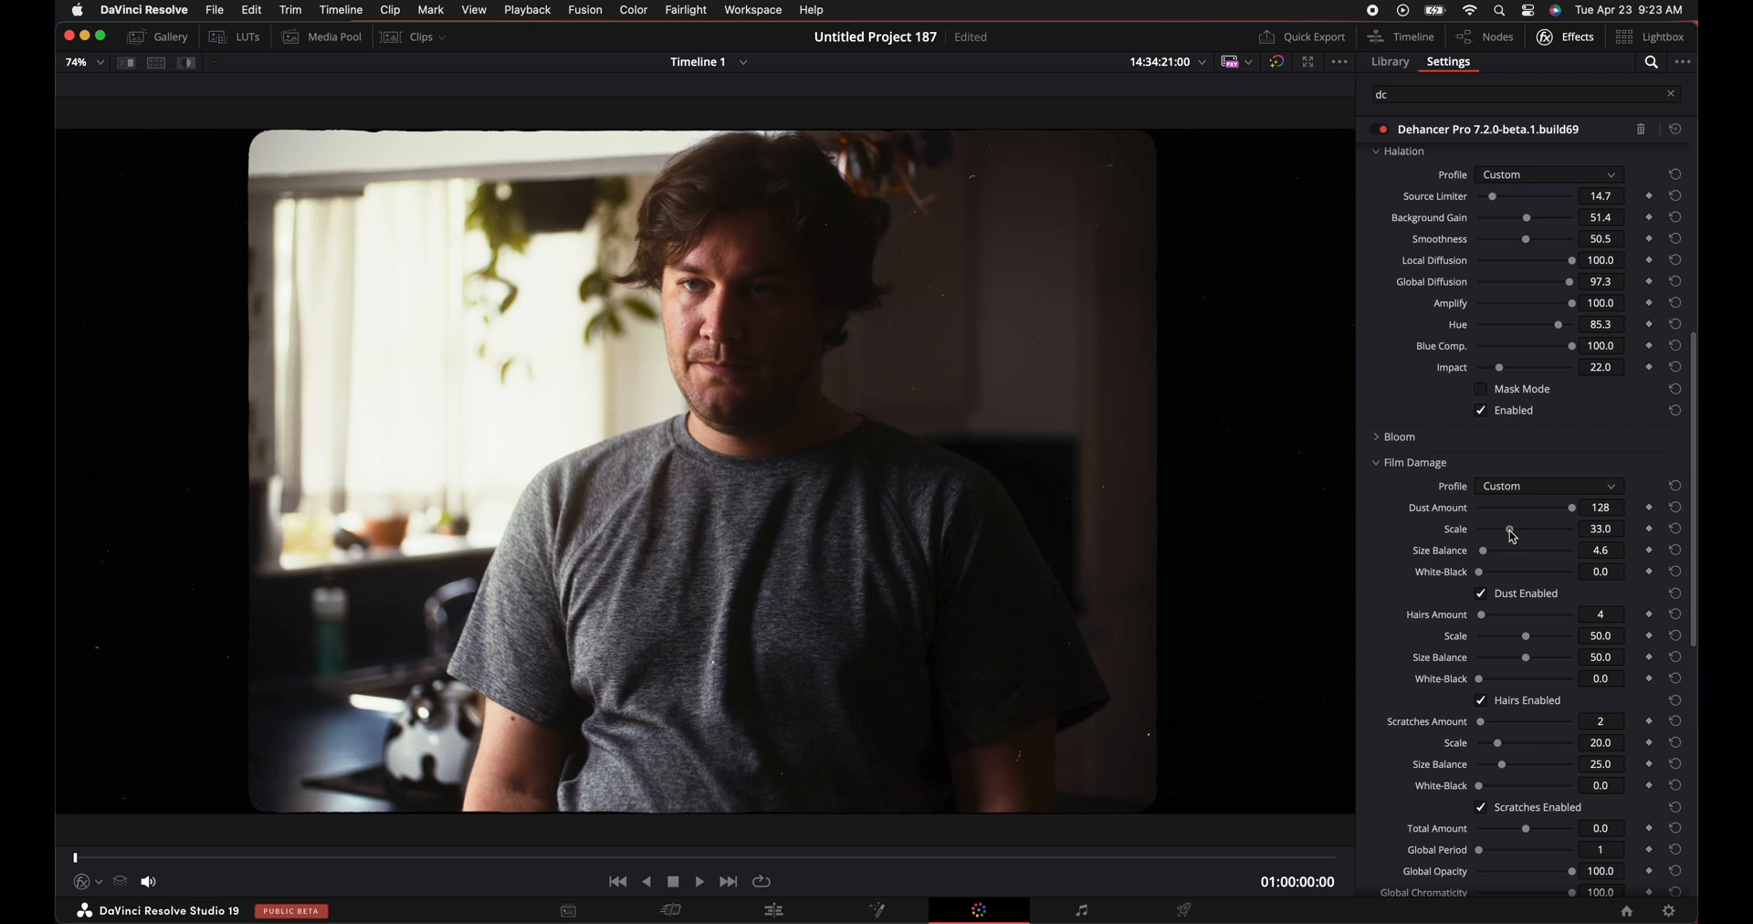
drag(1508, 528, 1501, 527)
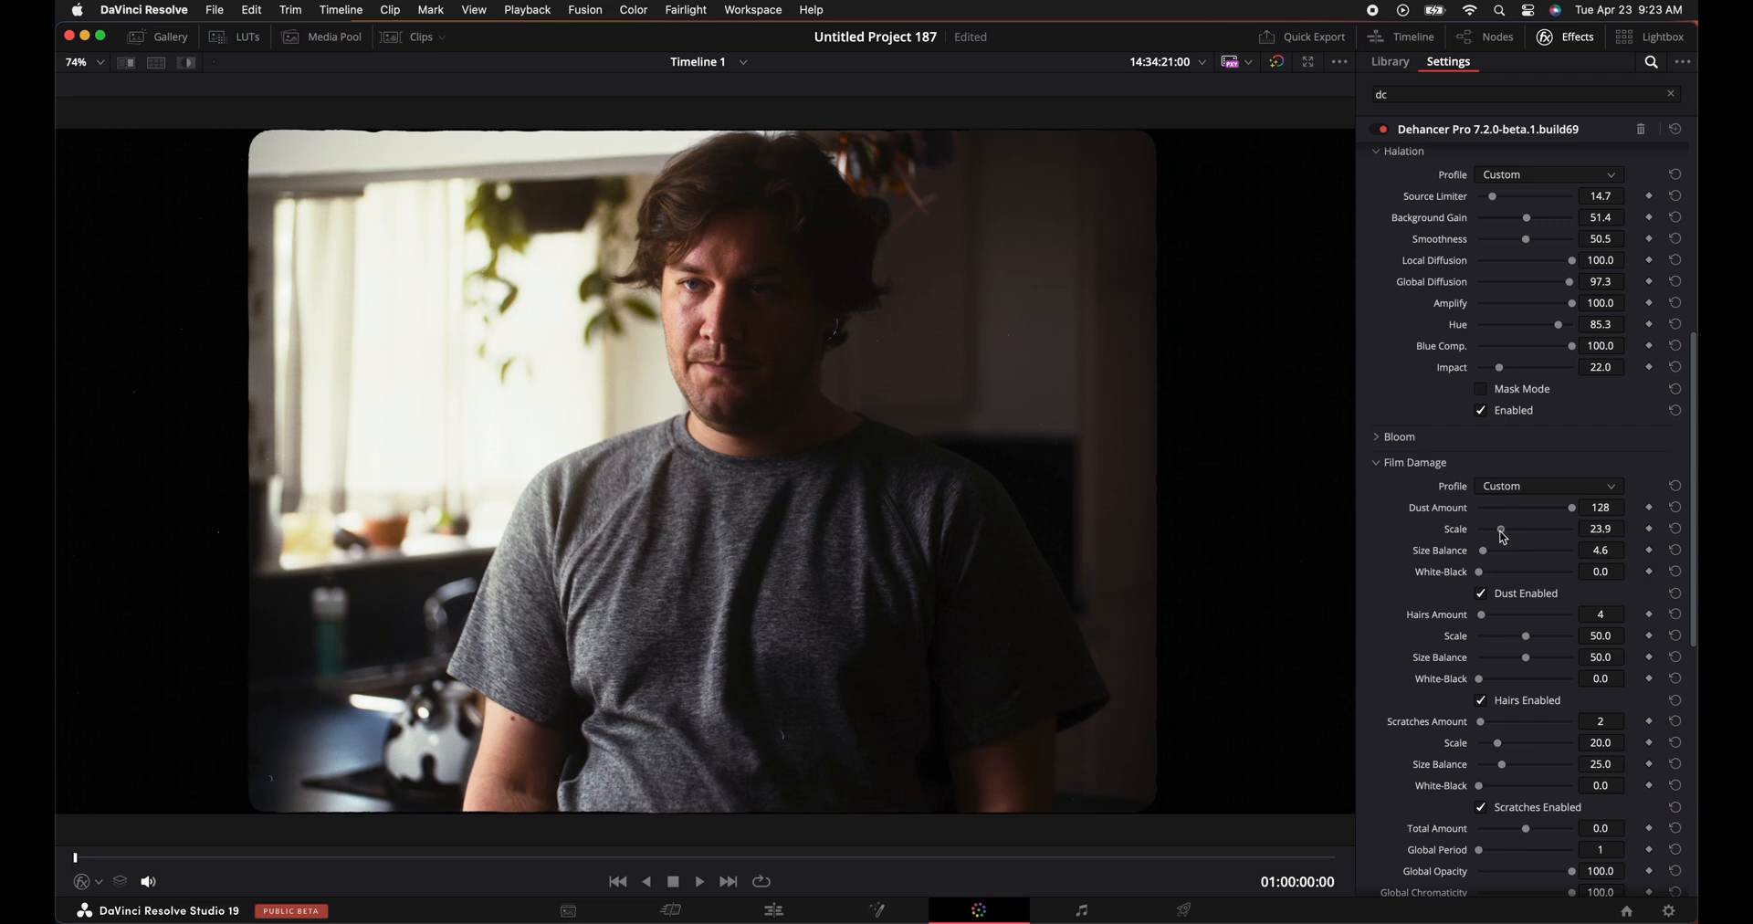
drag(1501, 527, 1495, 527)
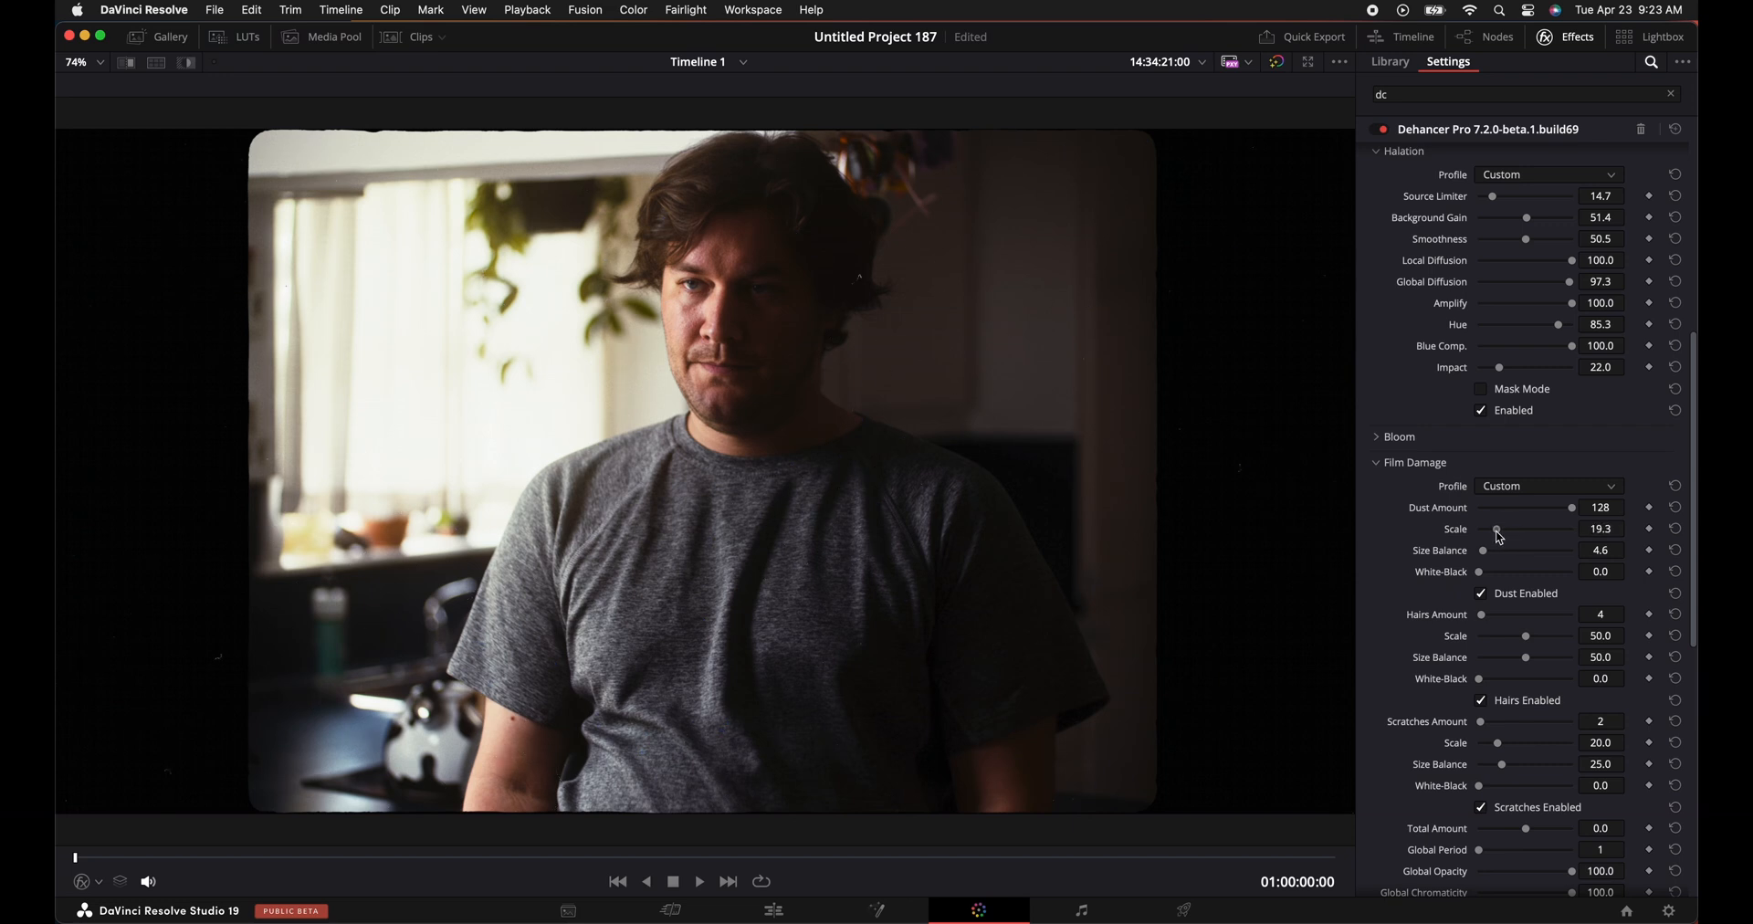
drag(1497, 528, 1493, 528)
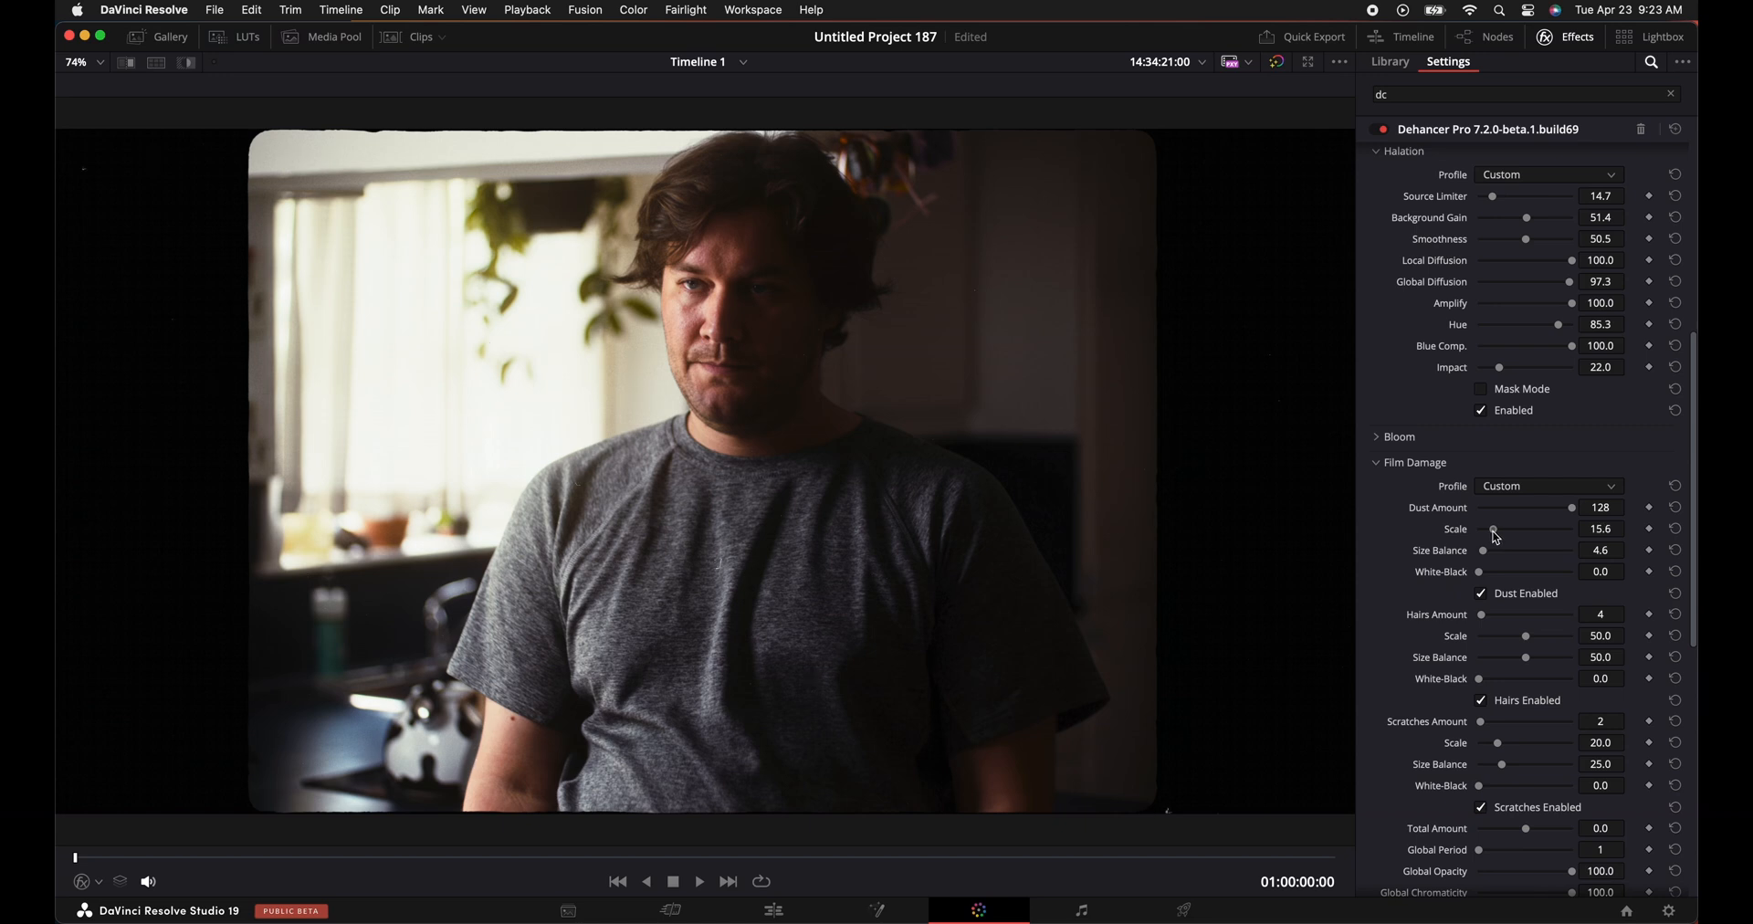
drag(1495, 528, 1492, 528)
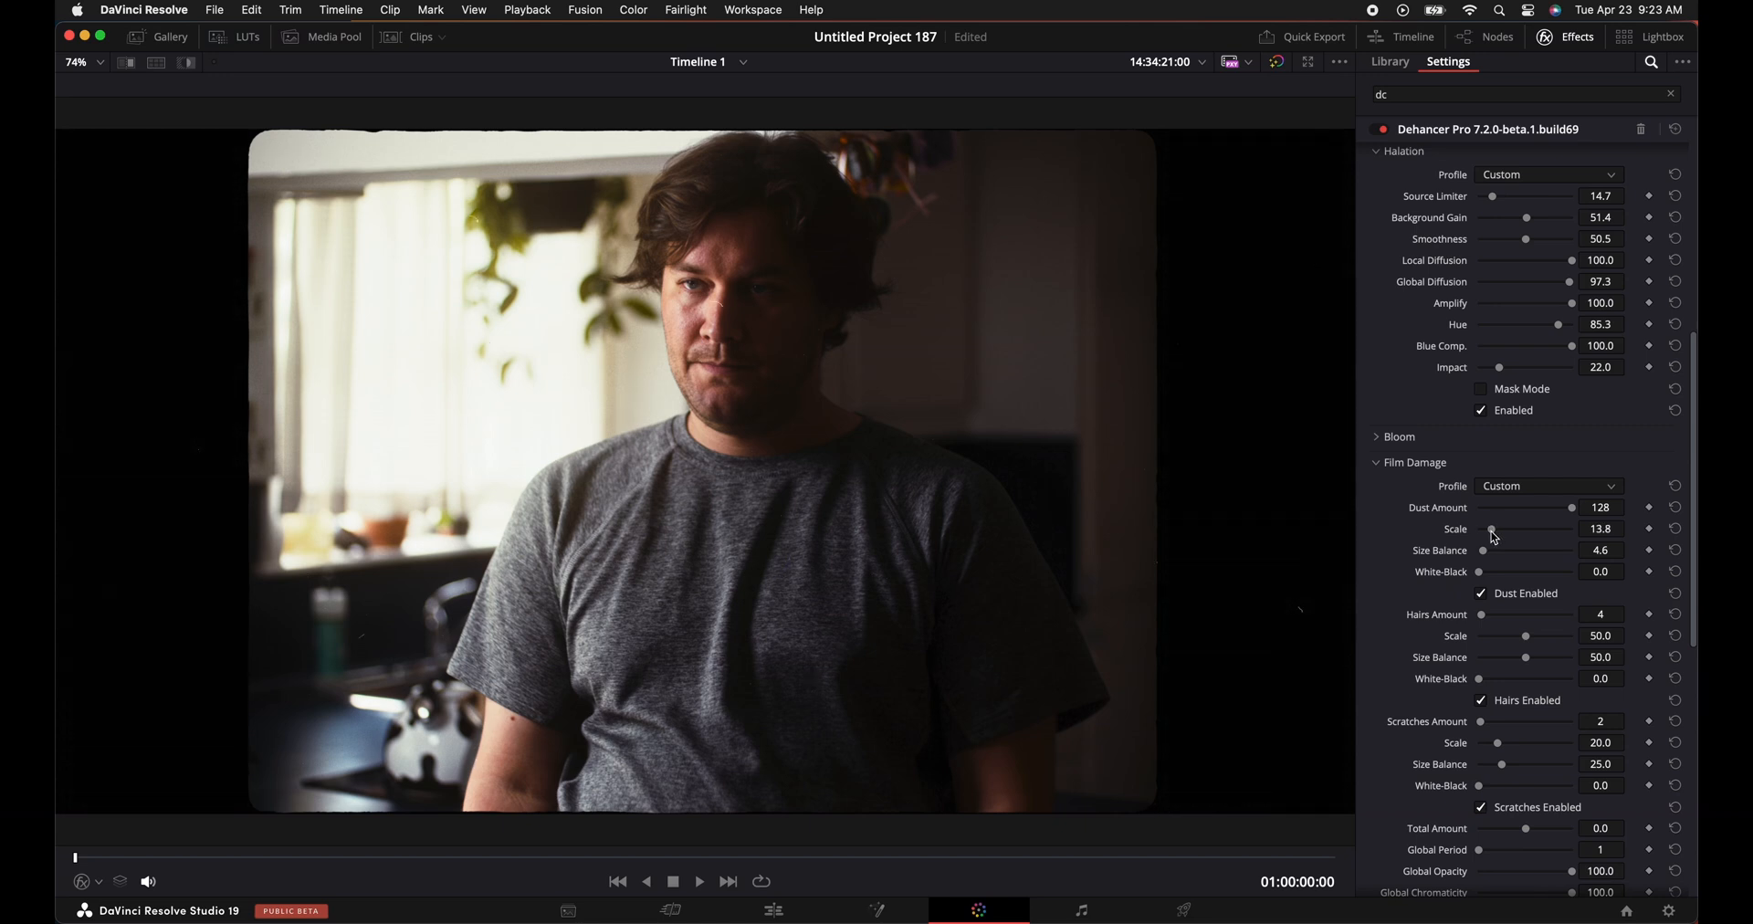
mouse_move(1368, 575)
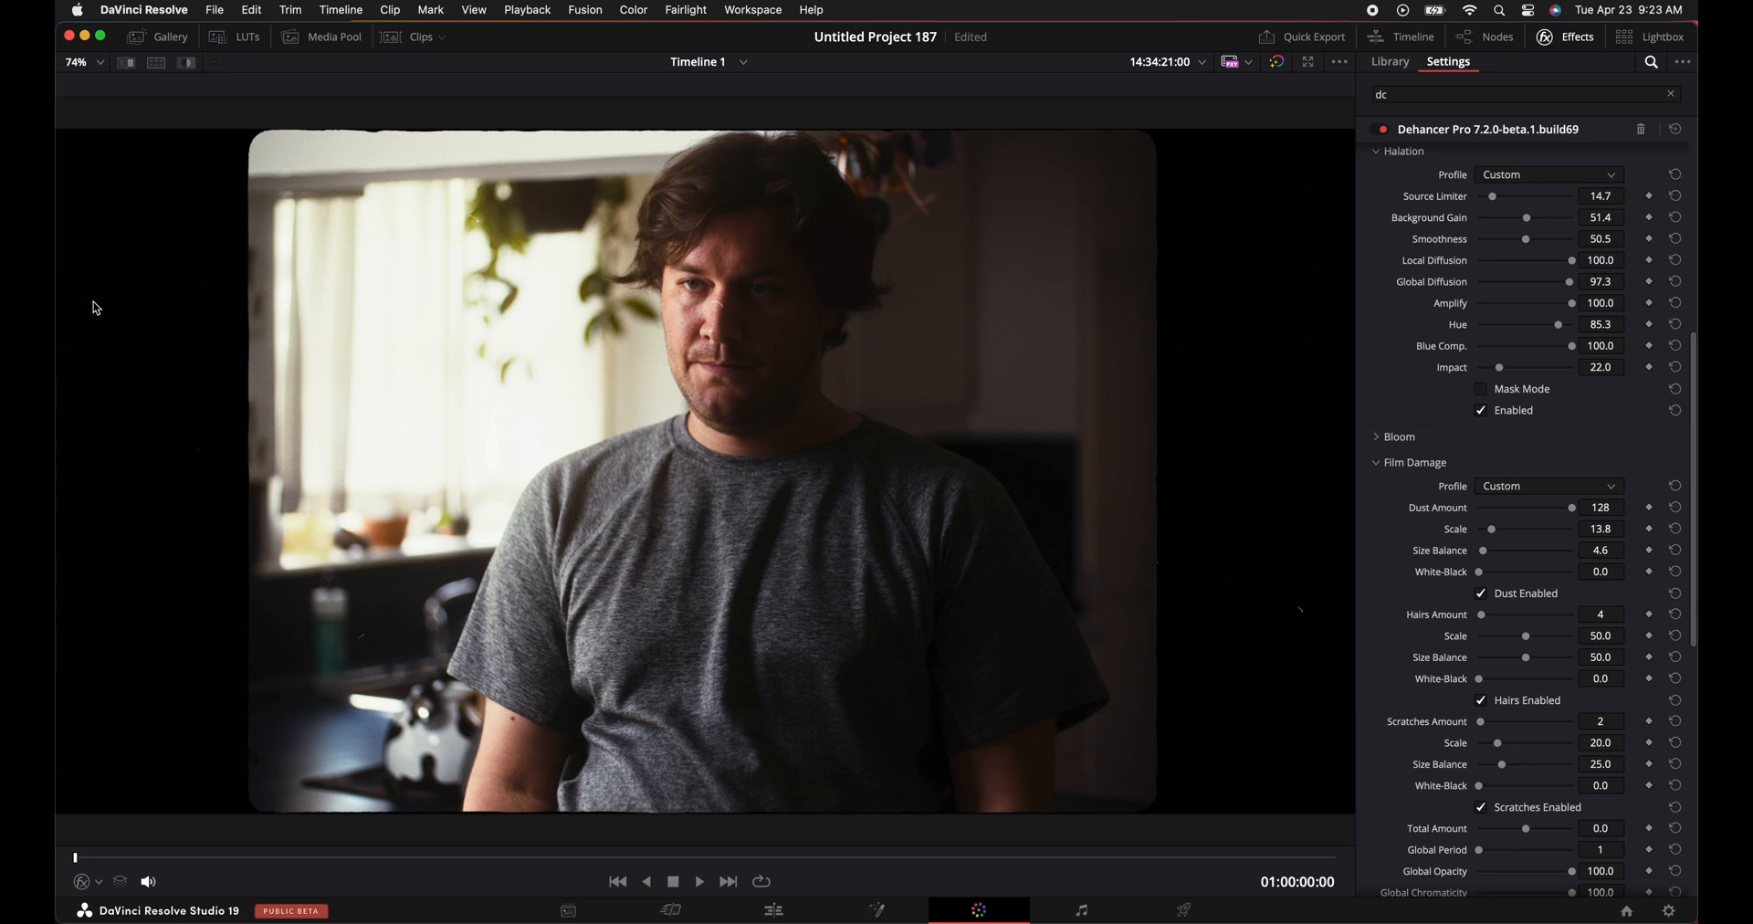
mouse_move(1223, 674)
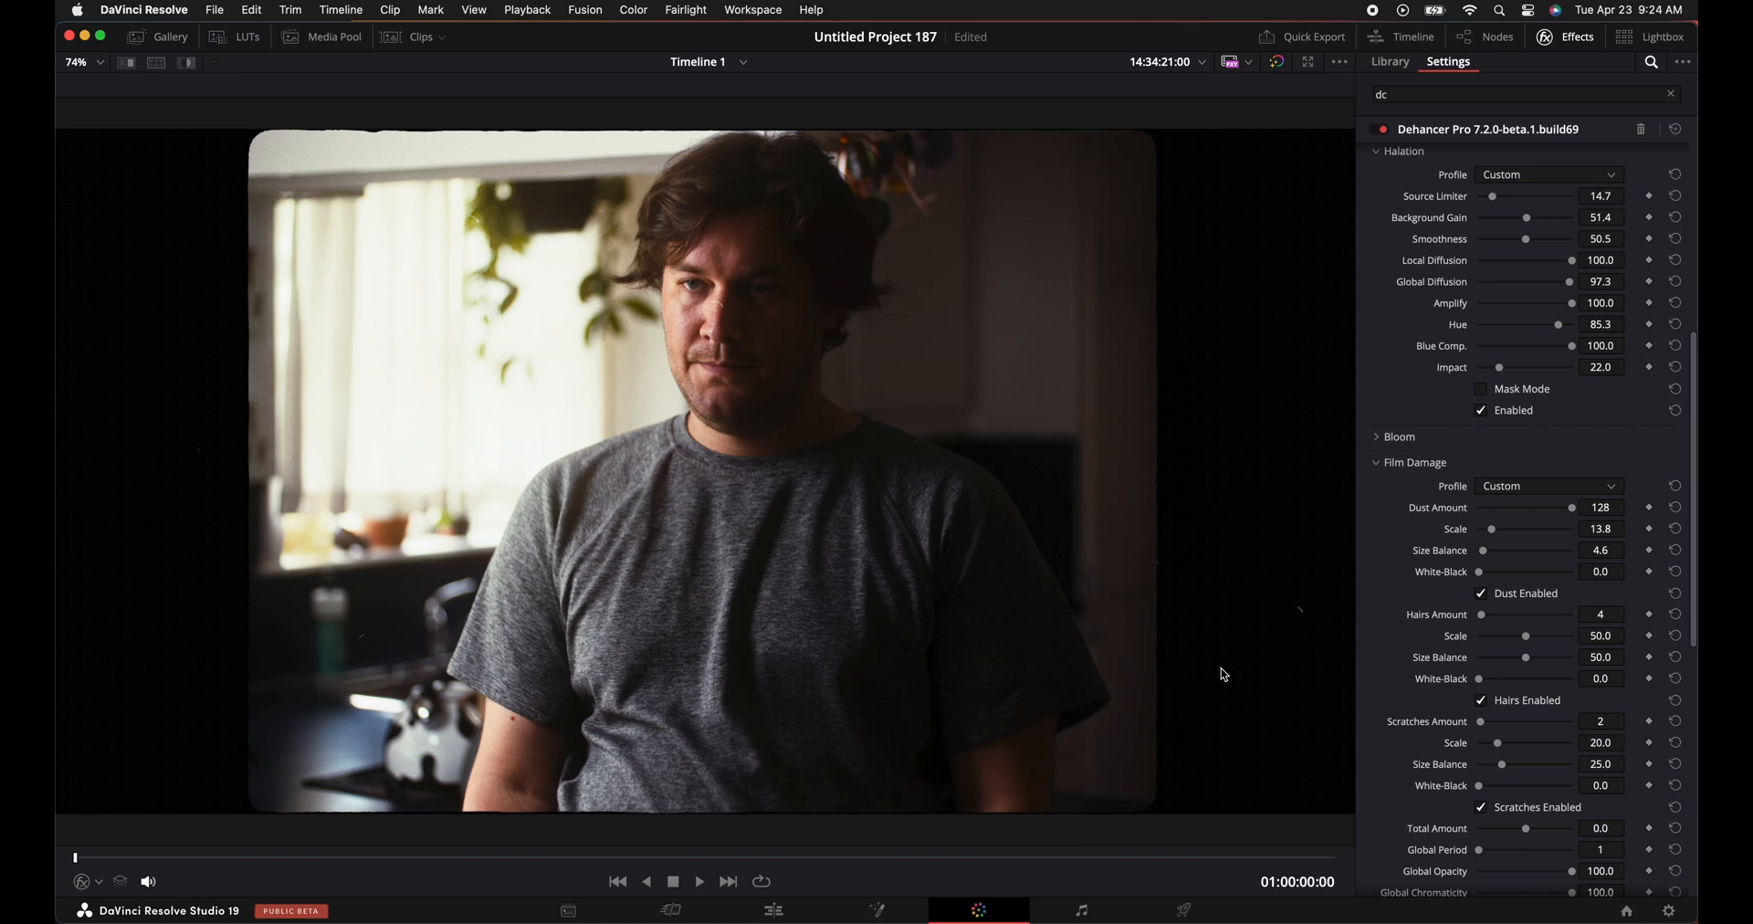
mouse_move(1211, 622)
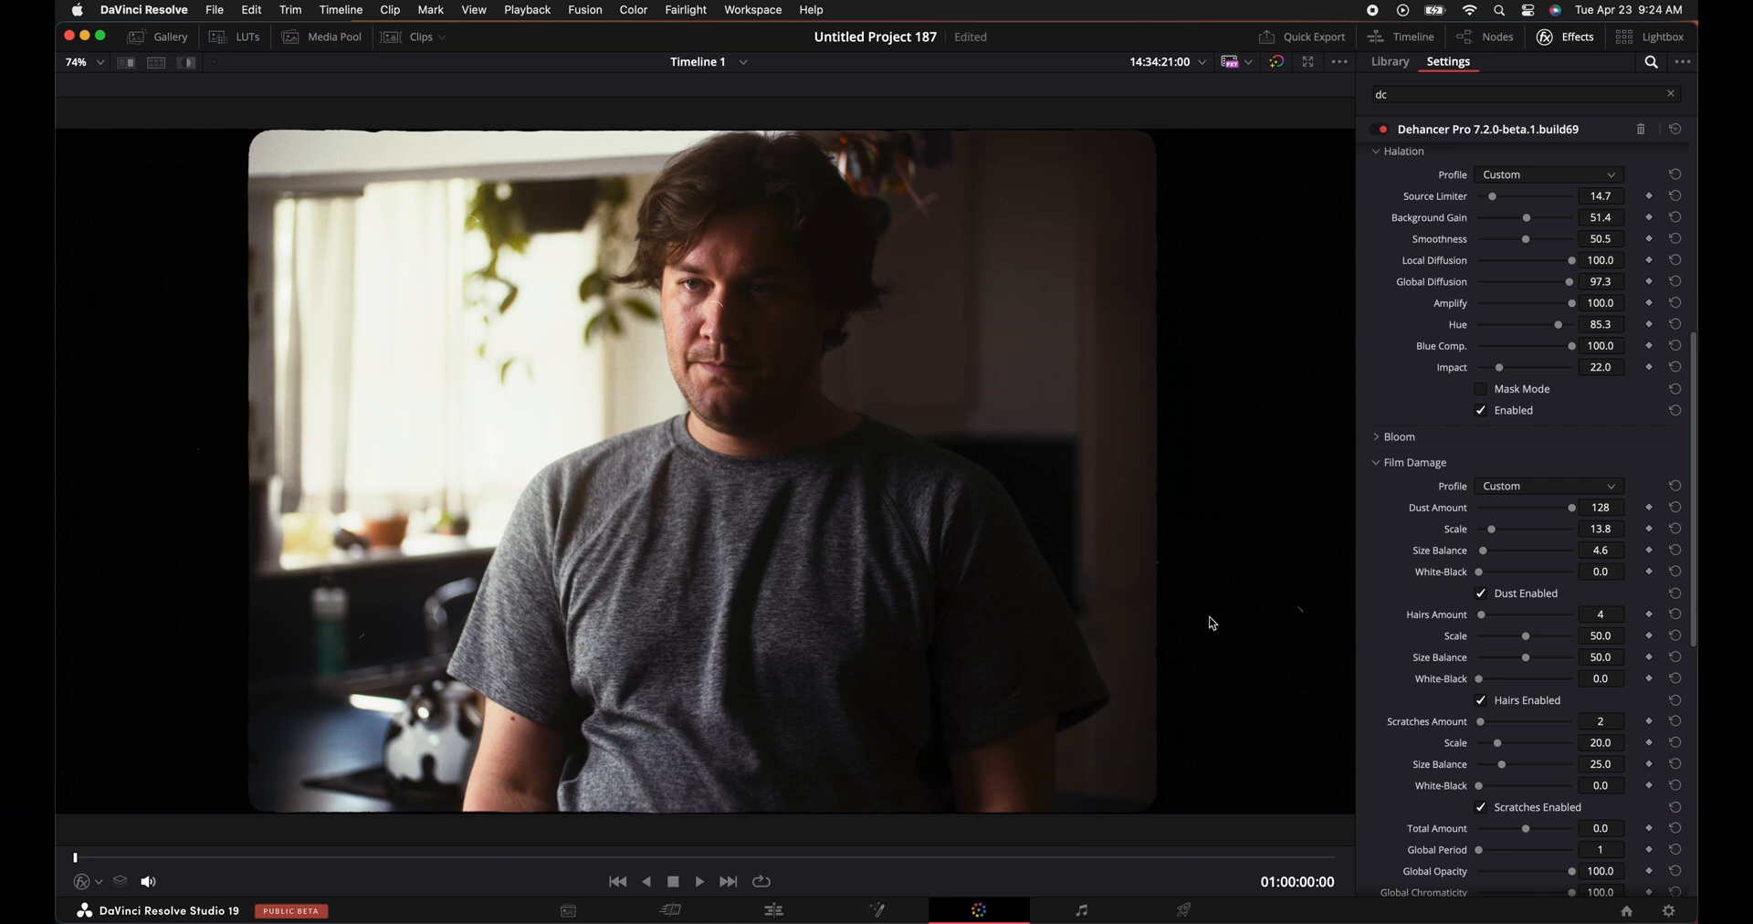
mouse_move(1238, 612)
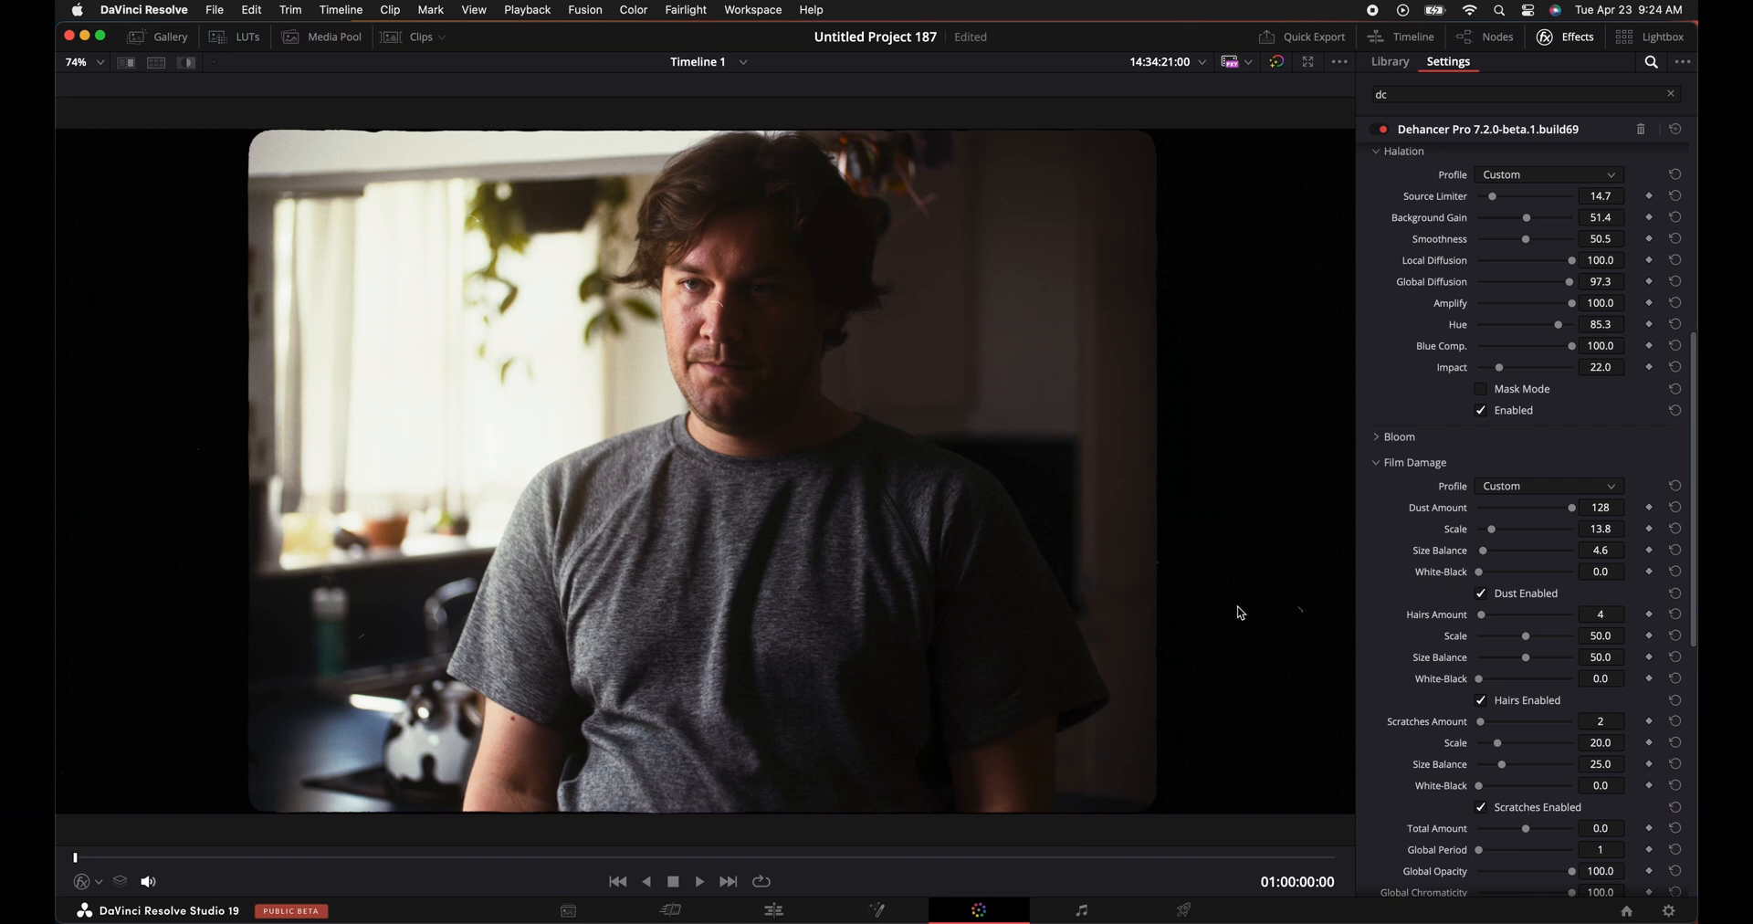
mouse_move(510, 263)
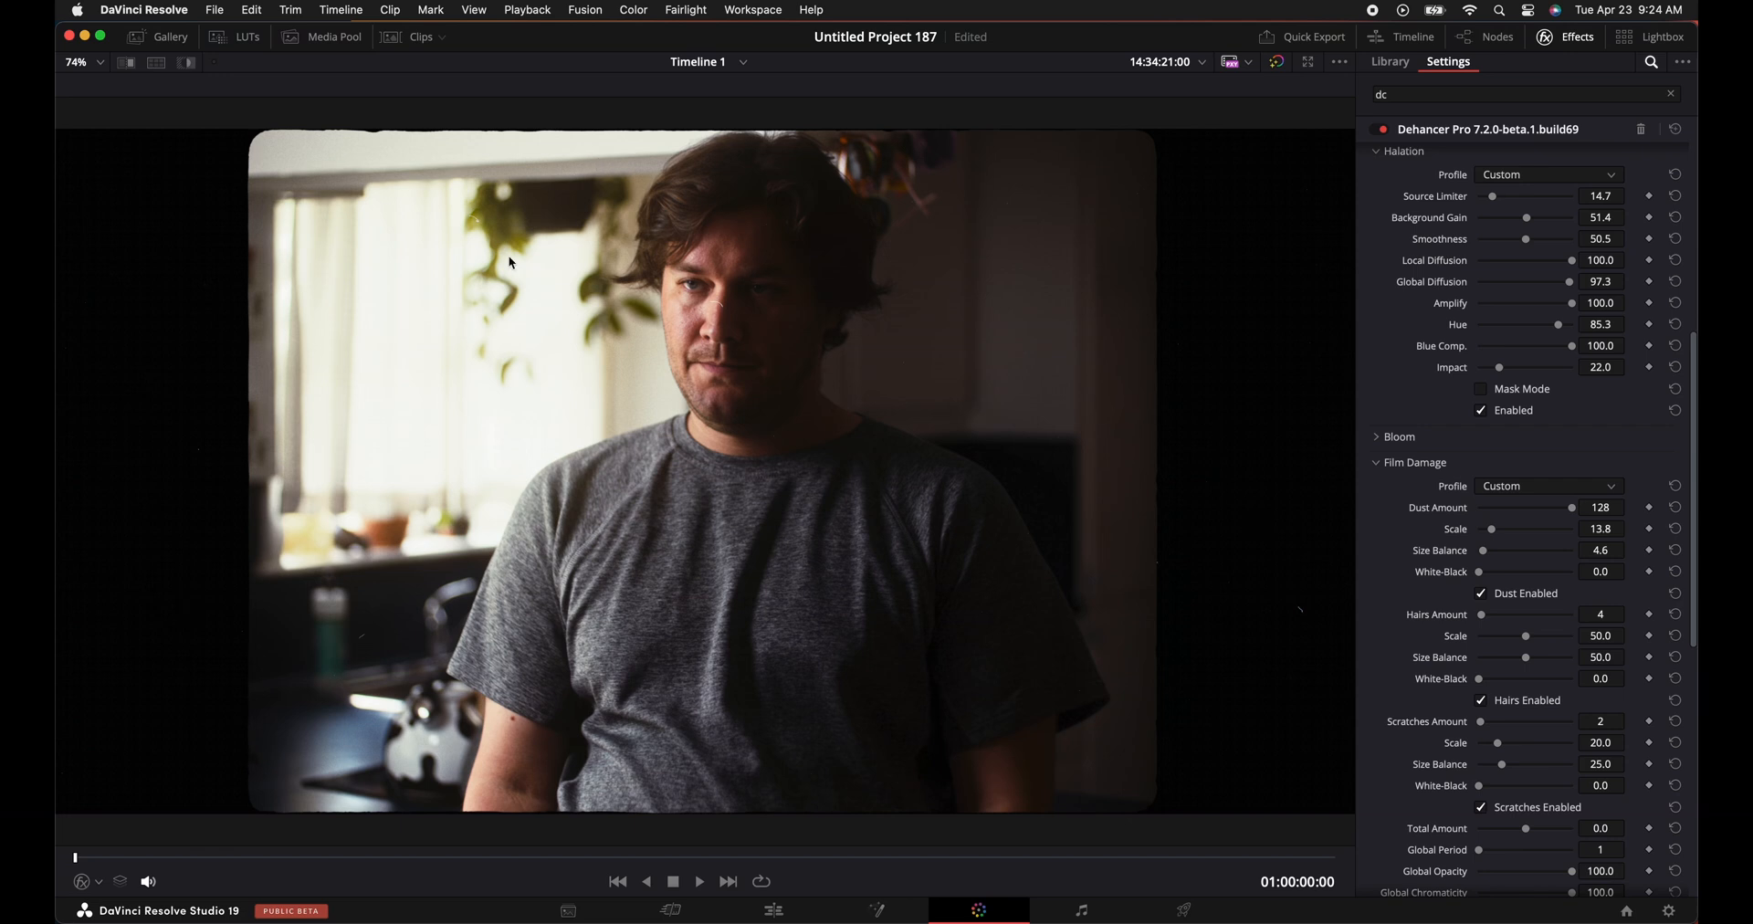
mouse_move(1216, 535)
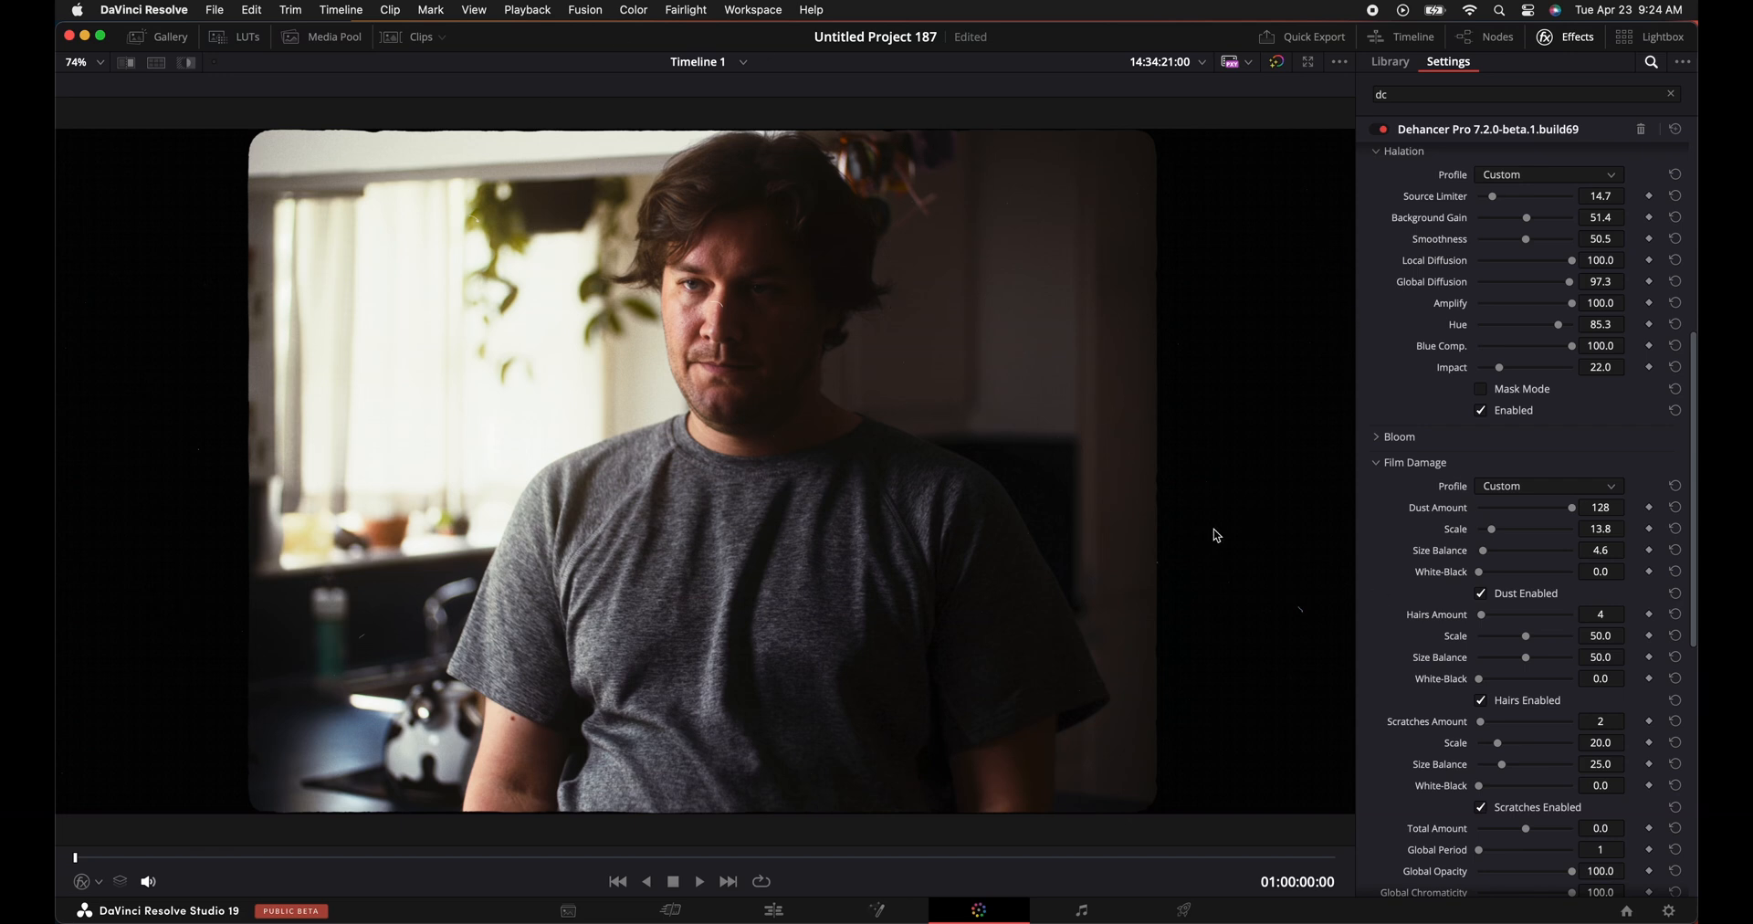
mouse_move(1437, 579)
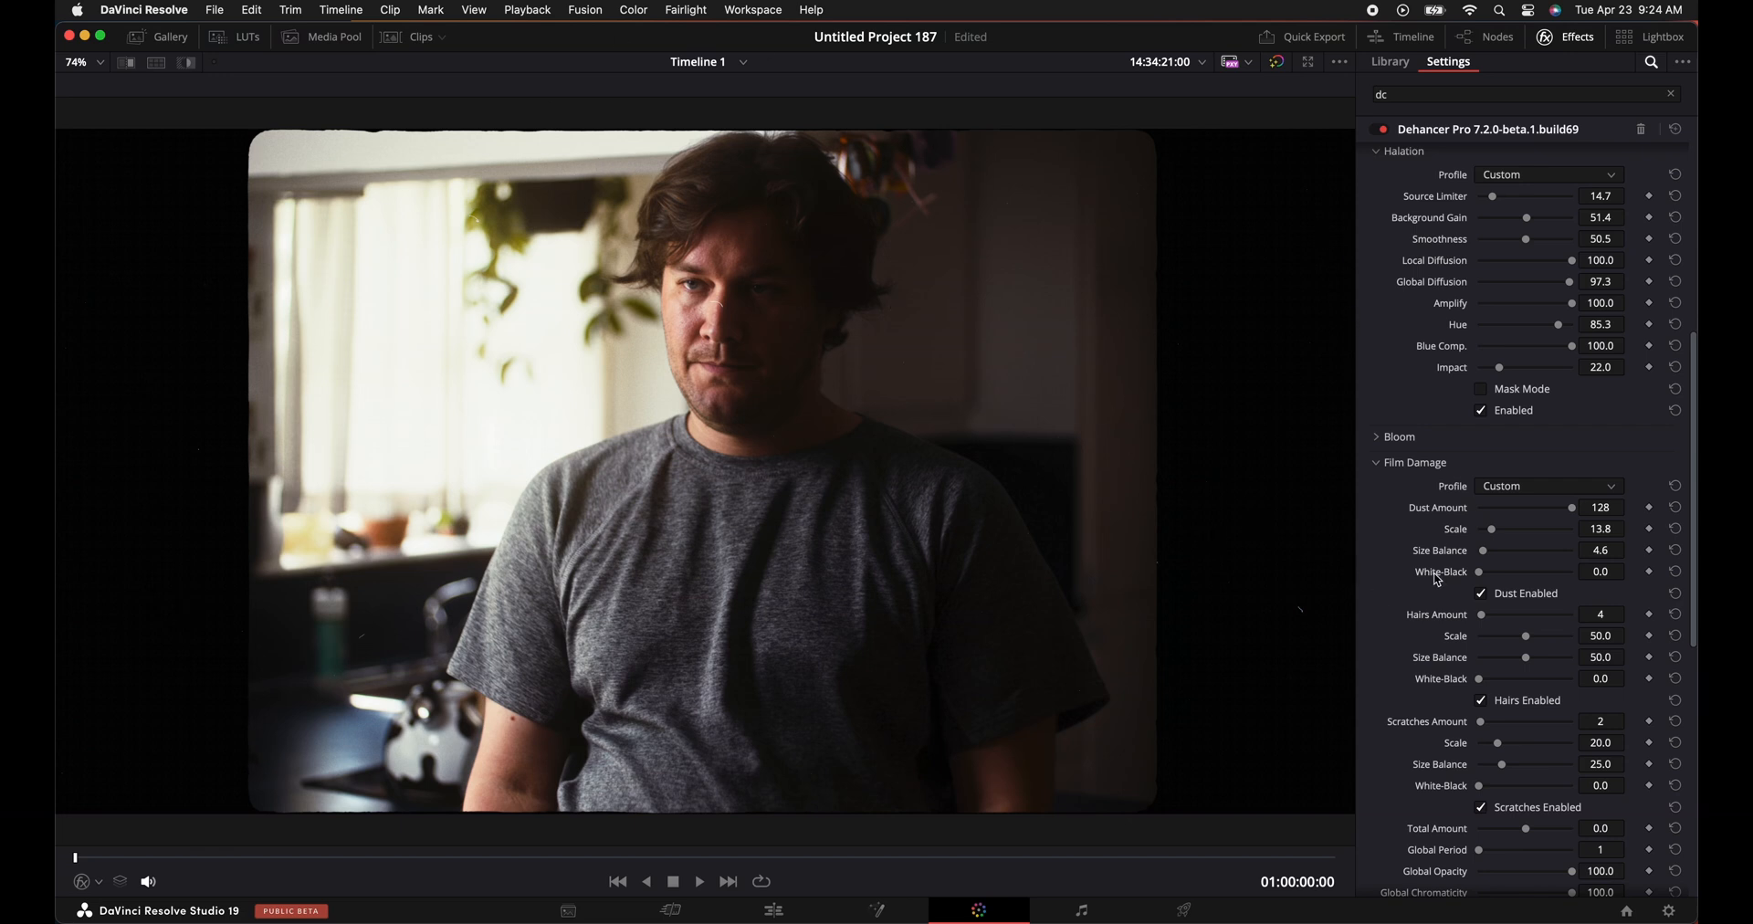
scroll(down, 3)
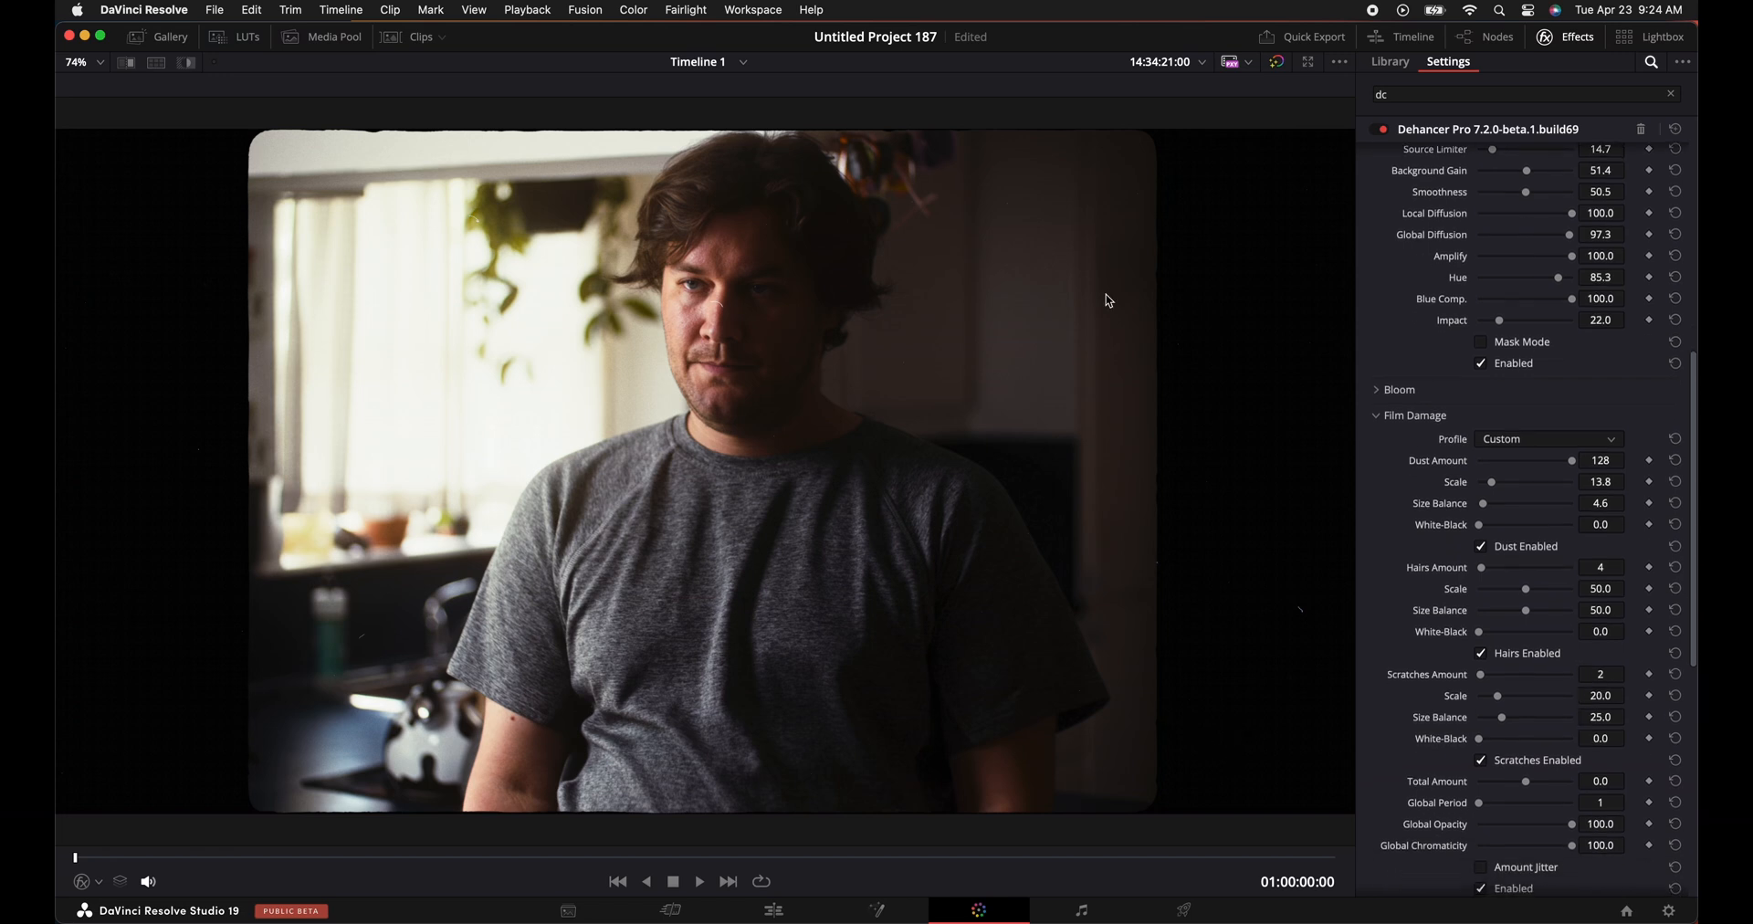
mouse_move(1043, 505)
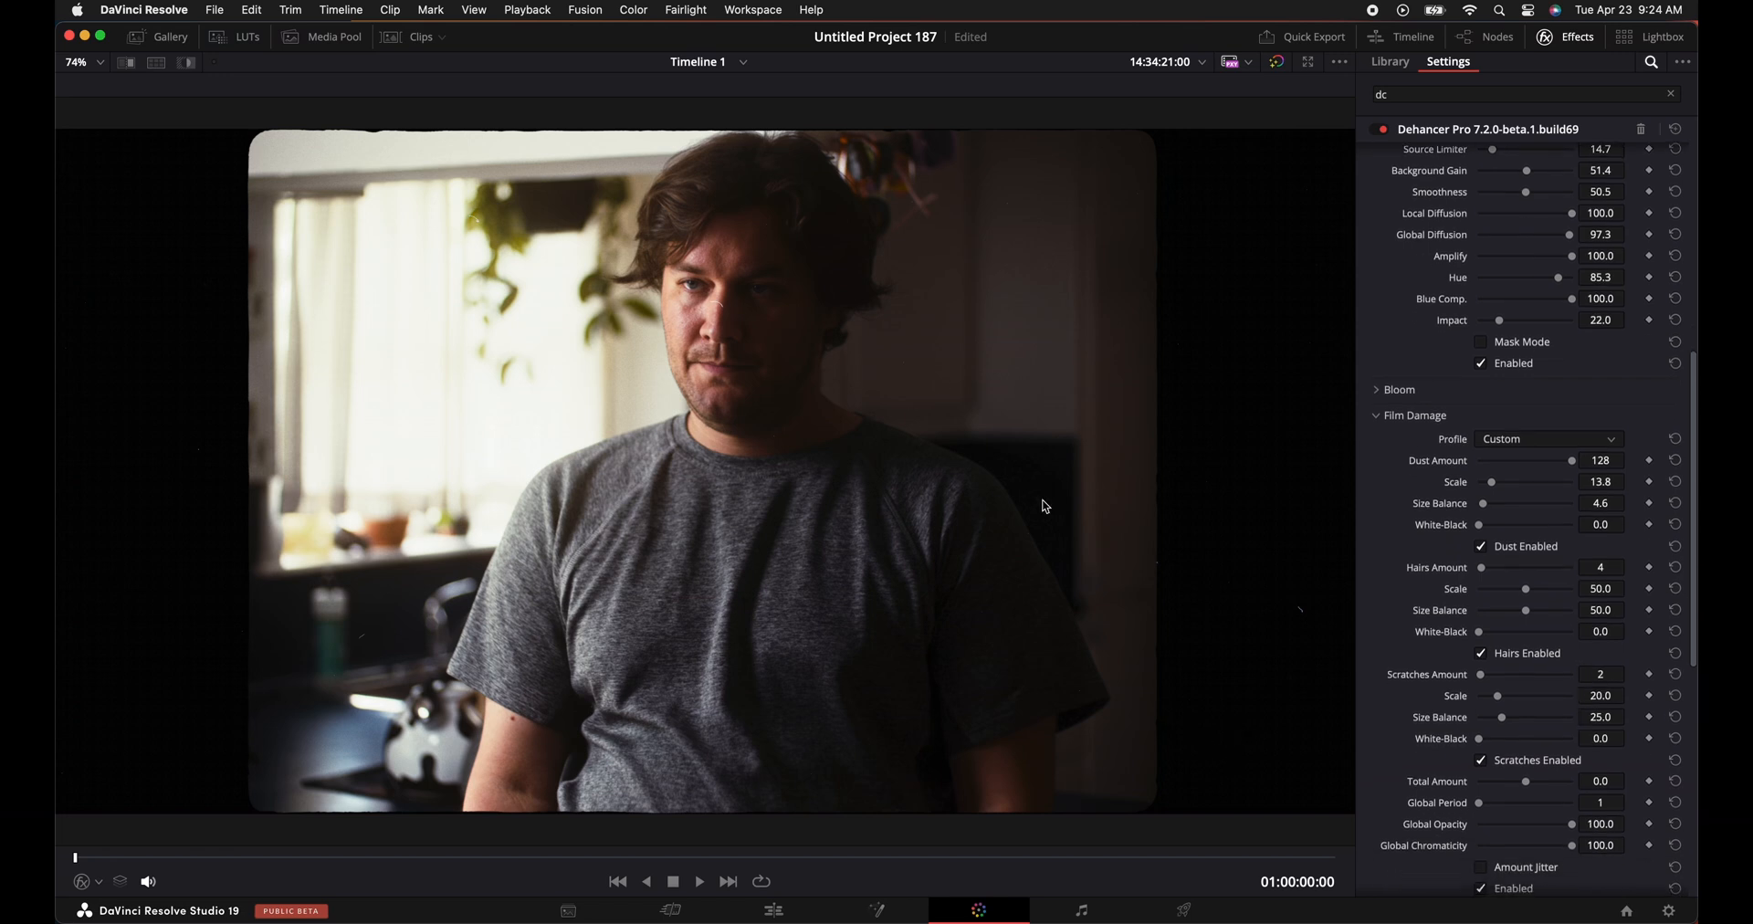
mouse_move(956, 385)
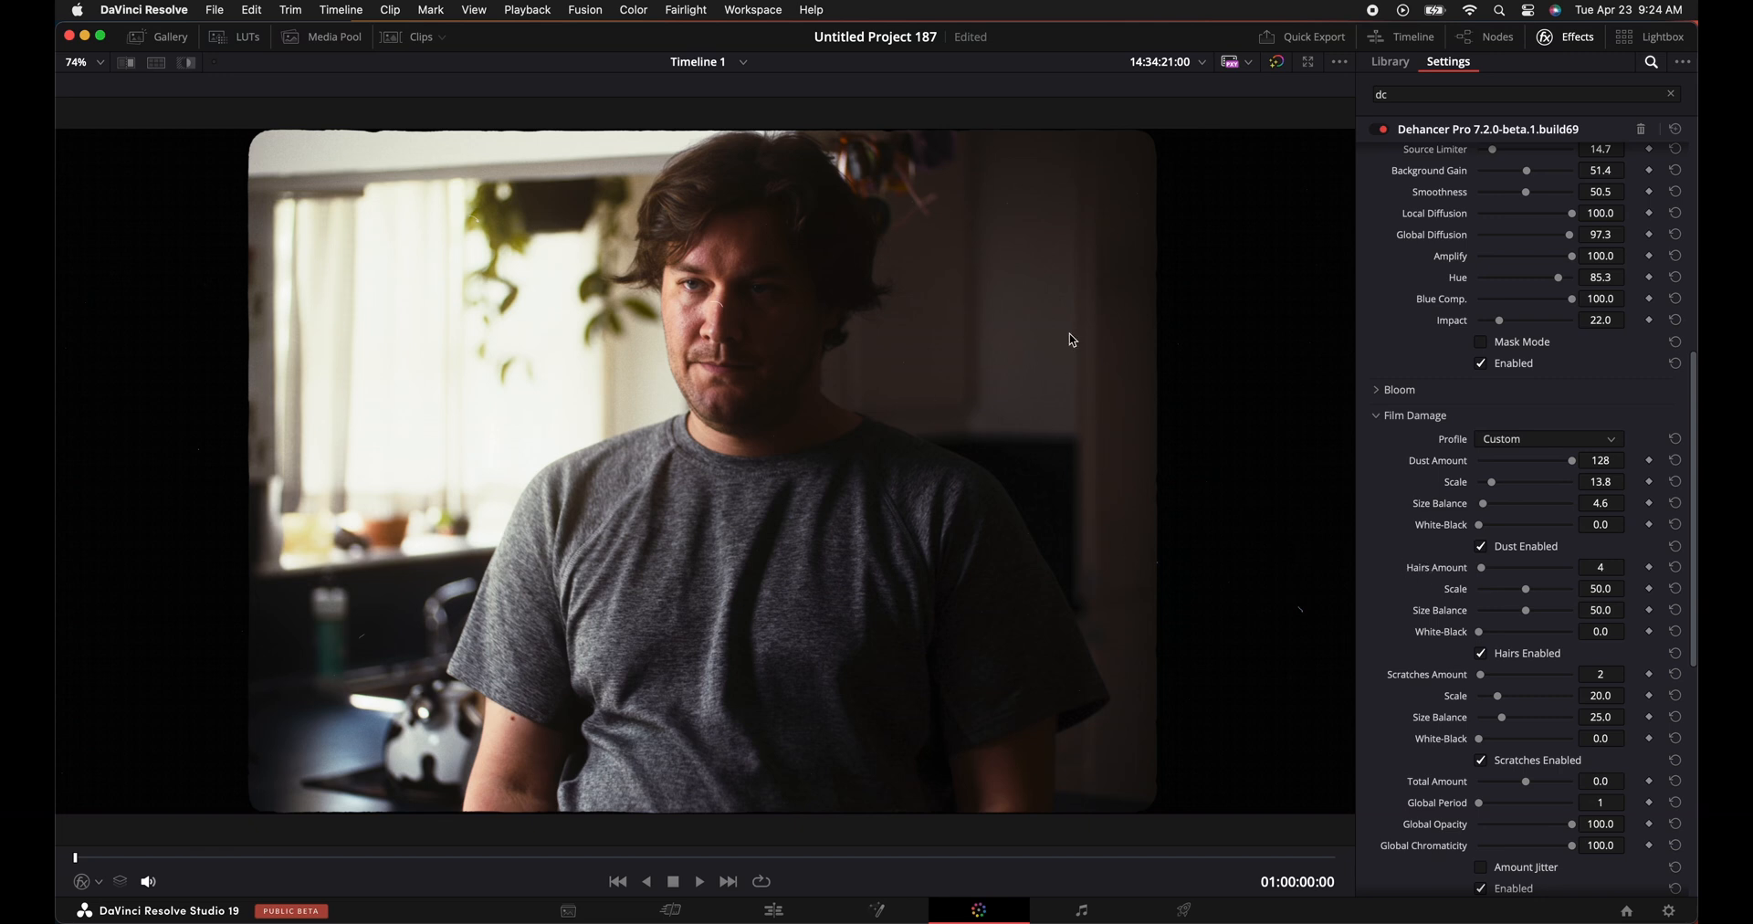
scroll(down, 3)
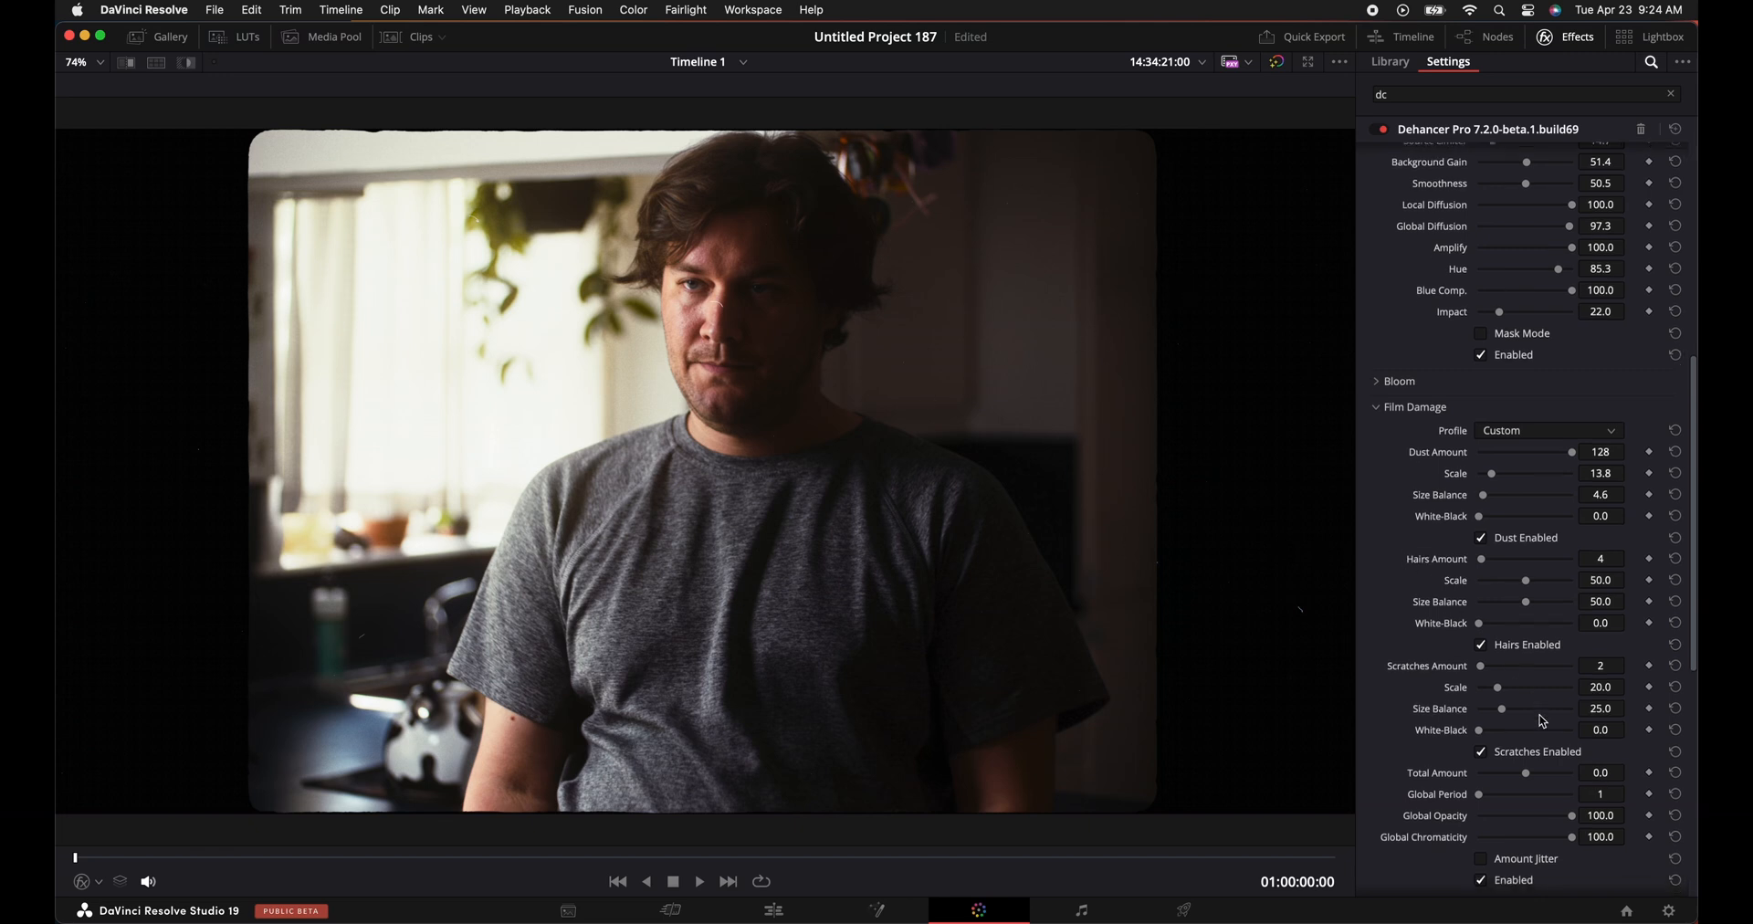
scroll(down, 3)
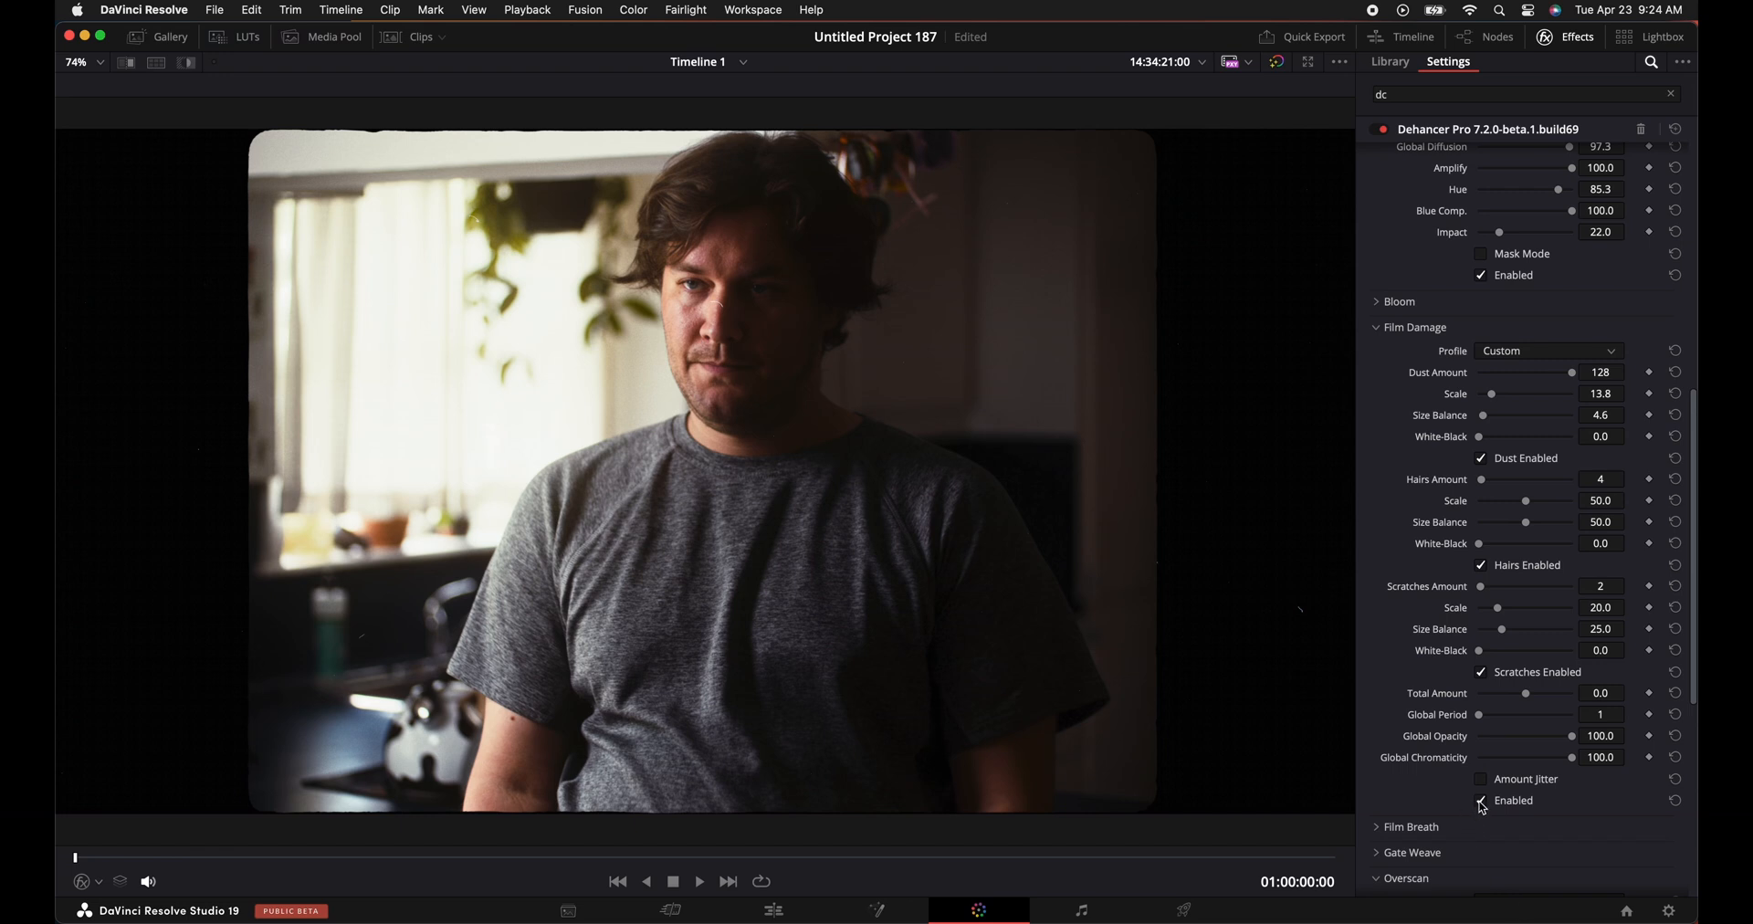
click(1481, 805)
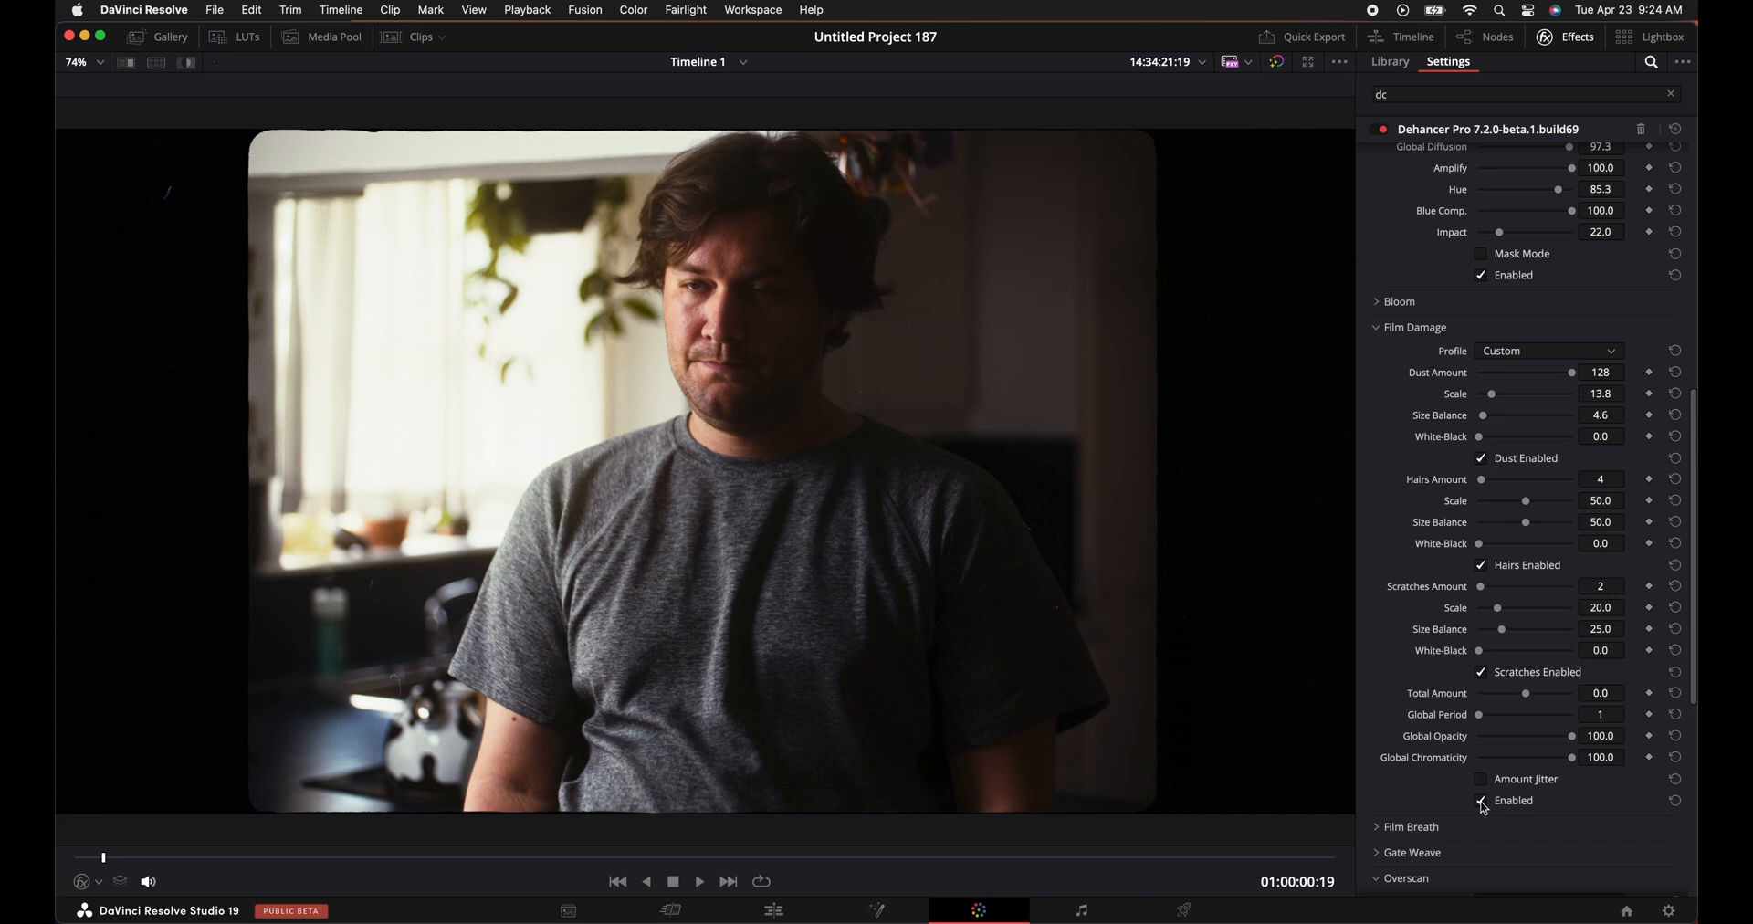
Disable Film Damage and collapse its section.
click(1480, 800)
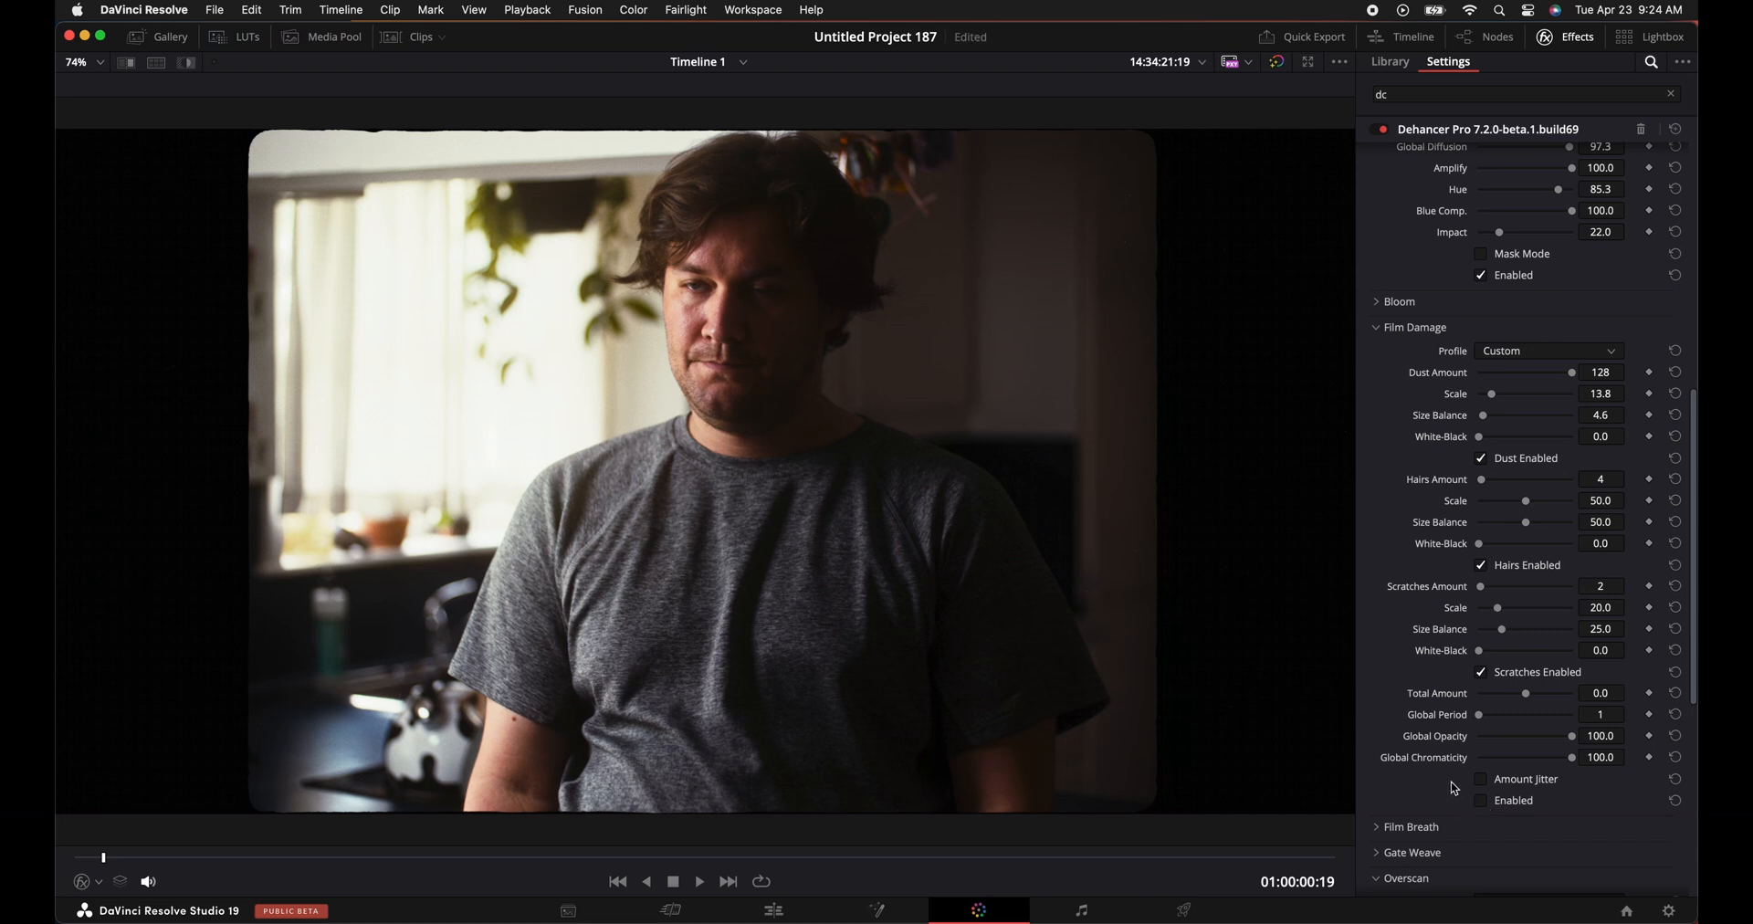
scroll(down, 3)
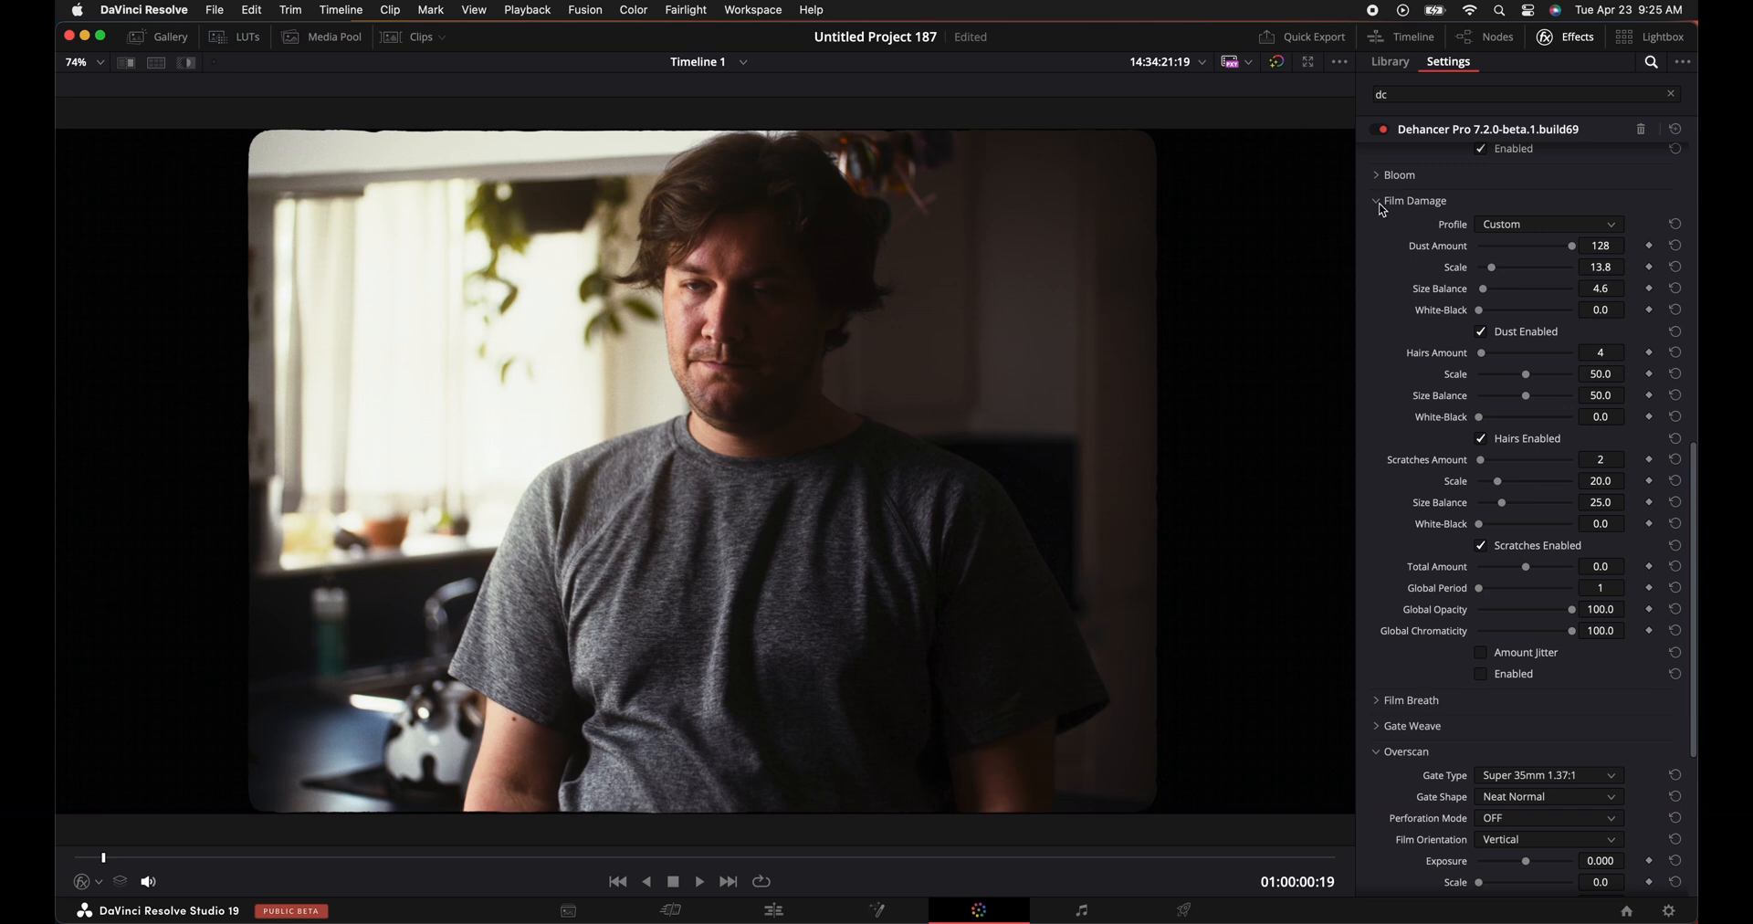
click(1376, 200)
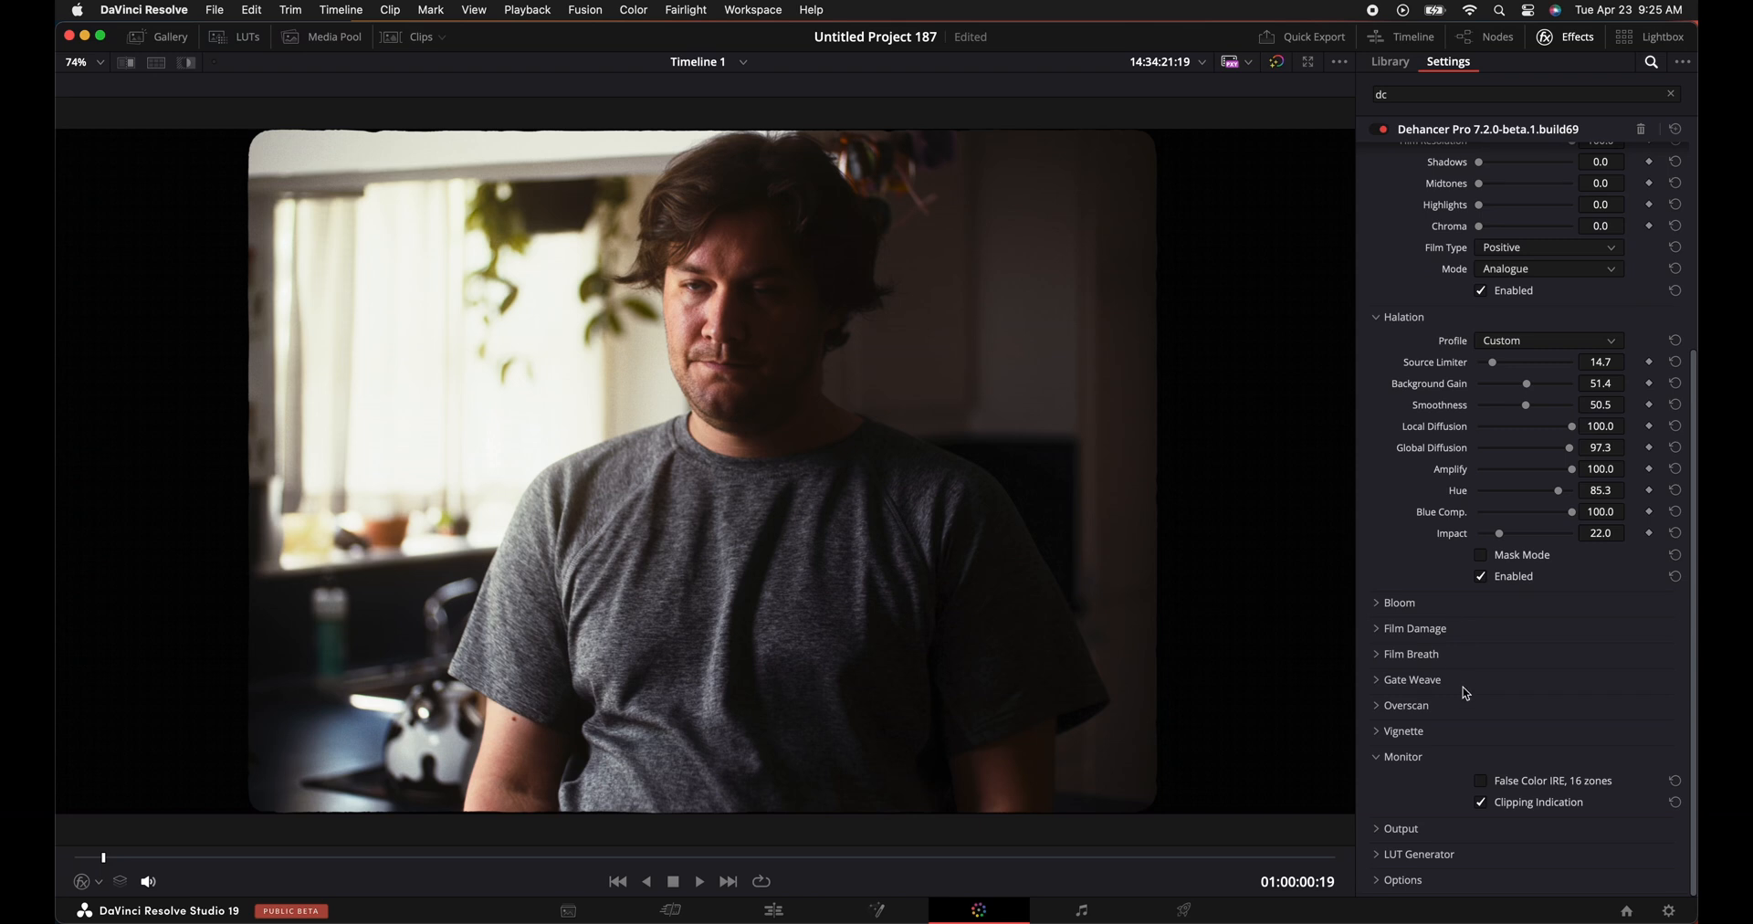
mouse_move(1452, 723)
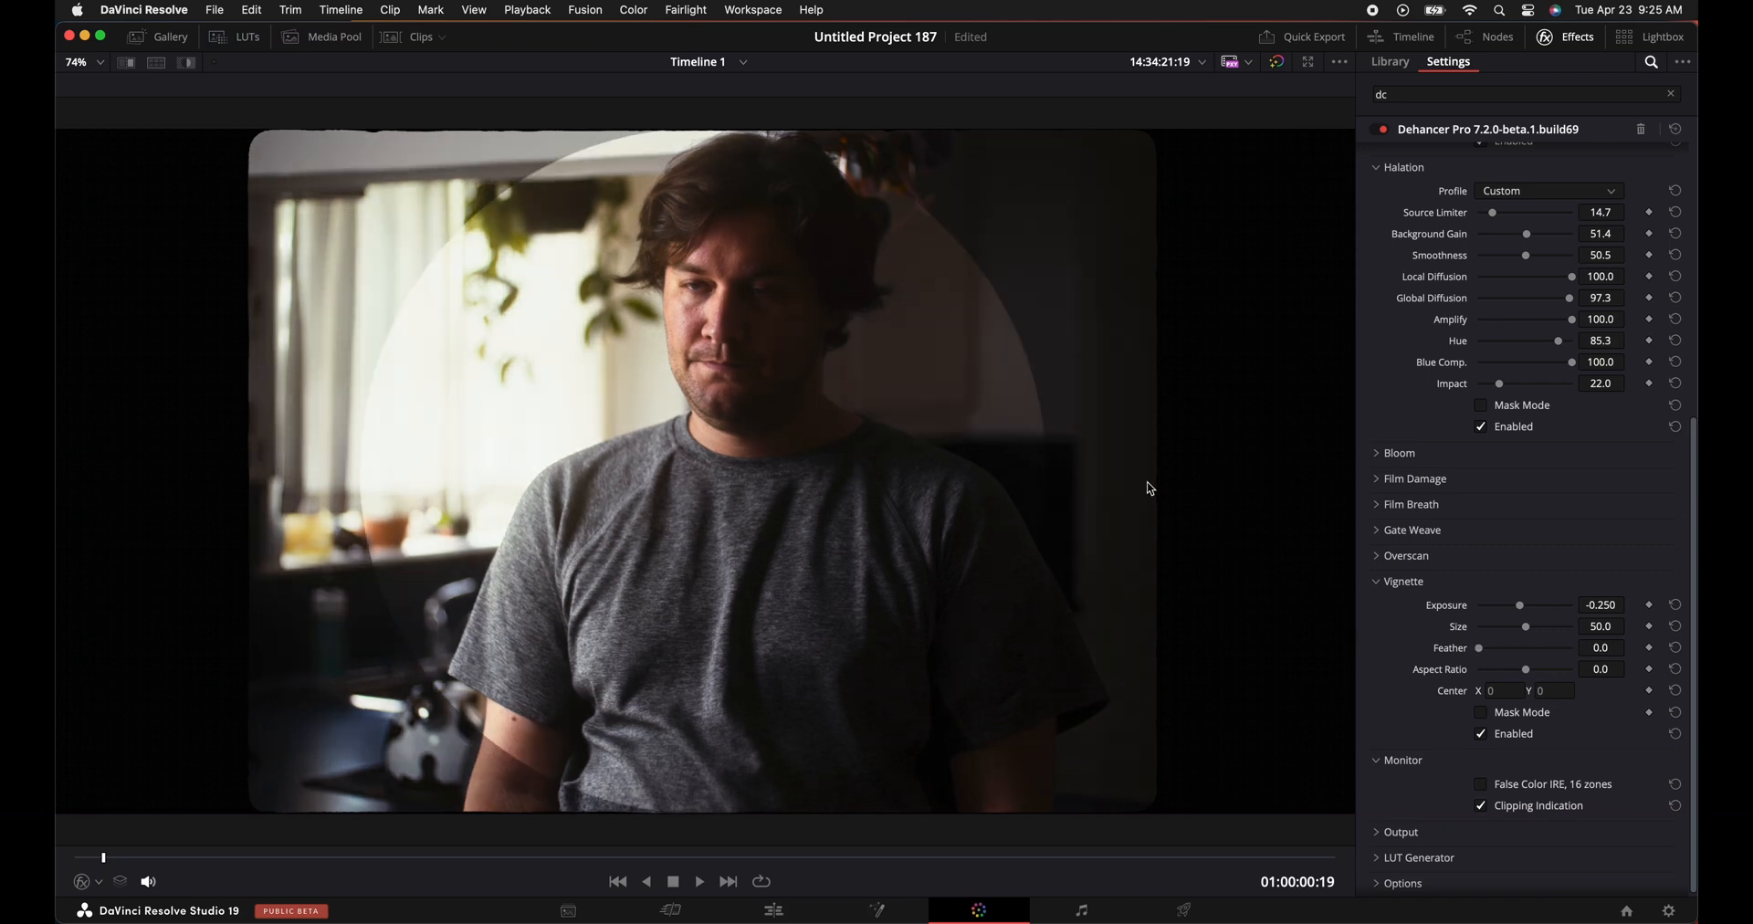
Set the vignette to Aspect Ratio -17.4, Size 77.1 and Feather 16.5.
drag(1525, 668, 1500, 668)
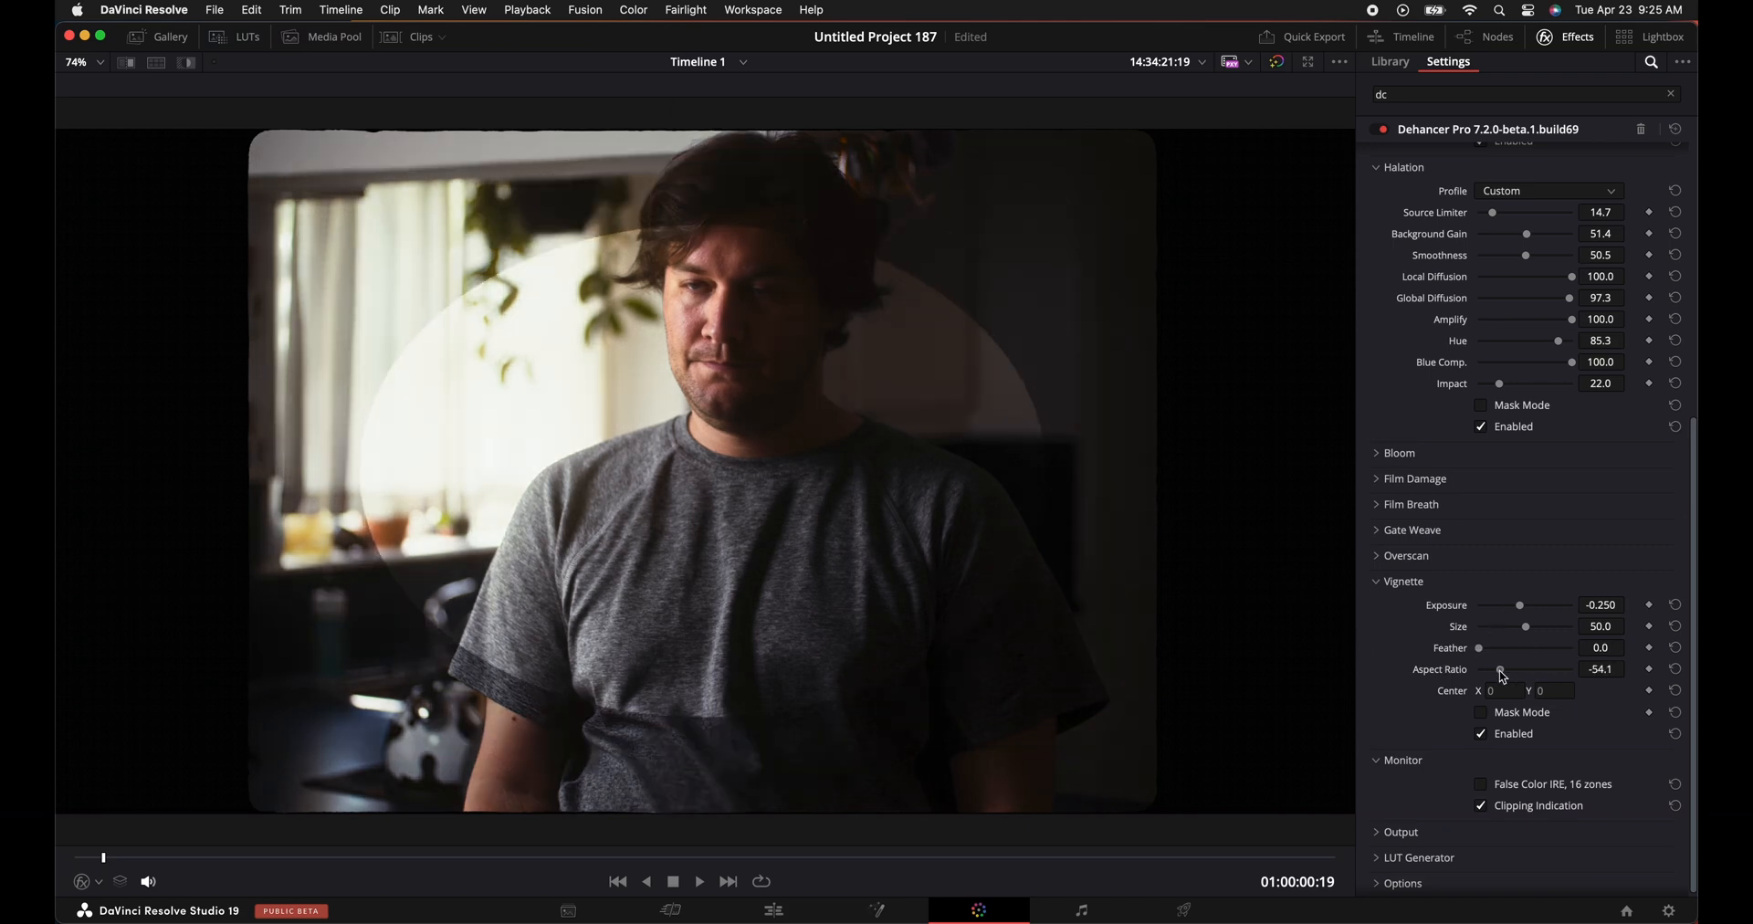
drag(1501, 668, 1517, 668)
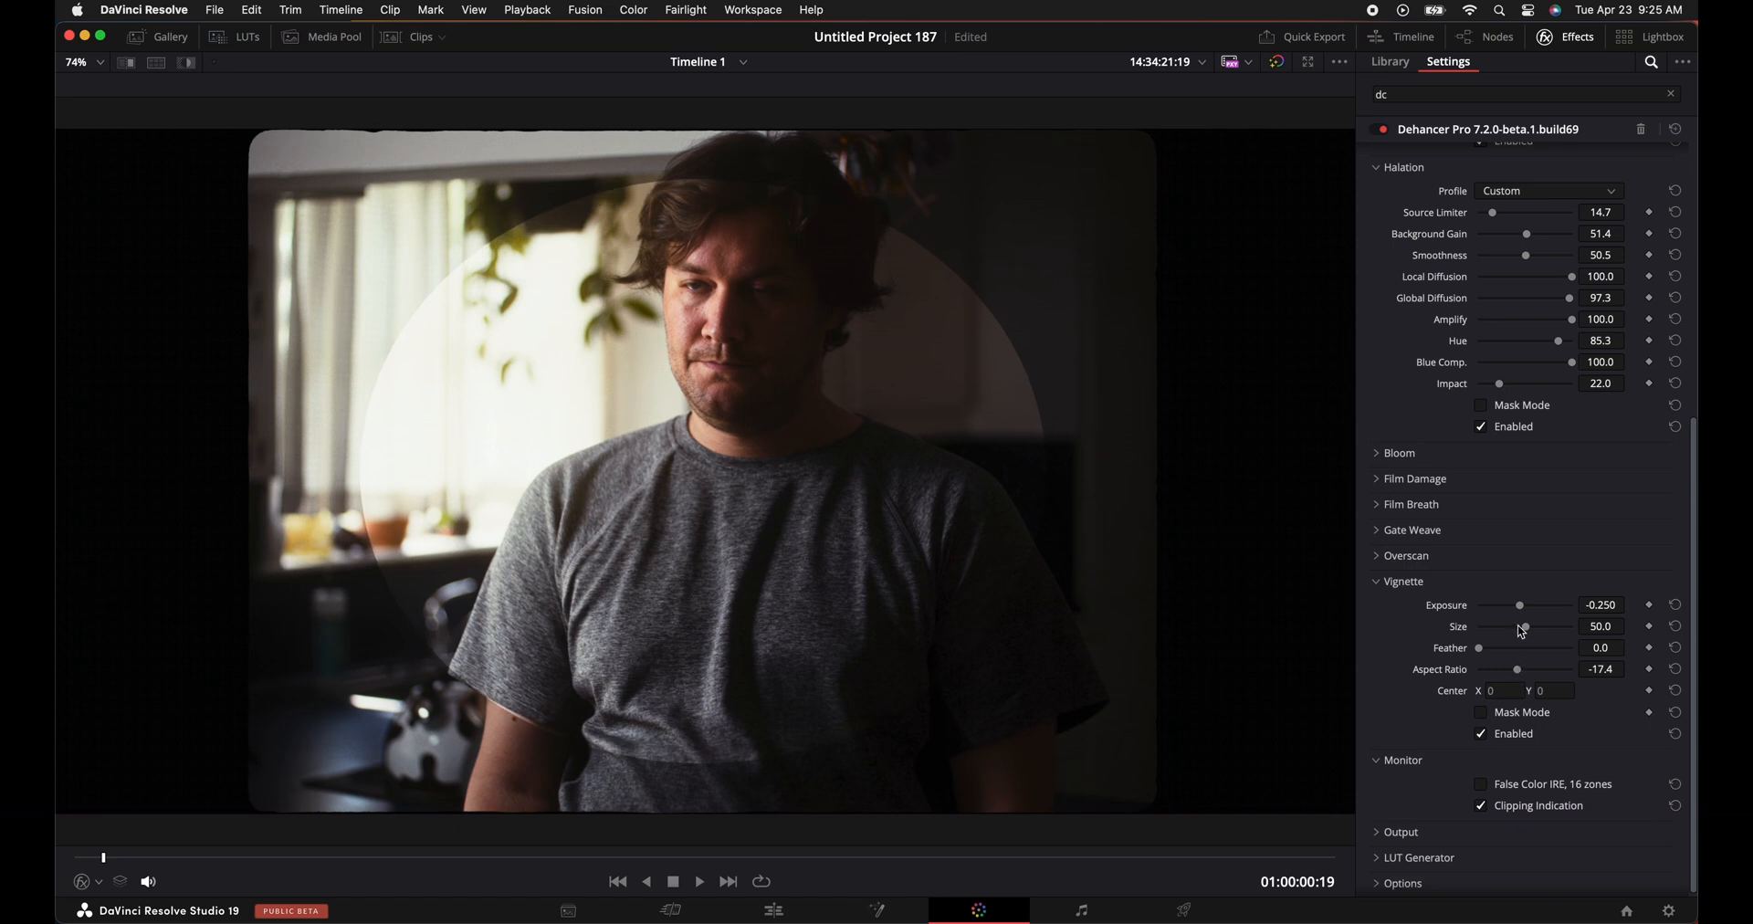
drag(1523, 627, 1541, 627)
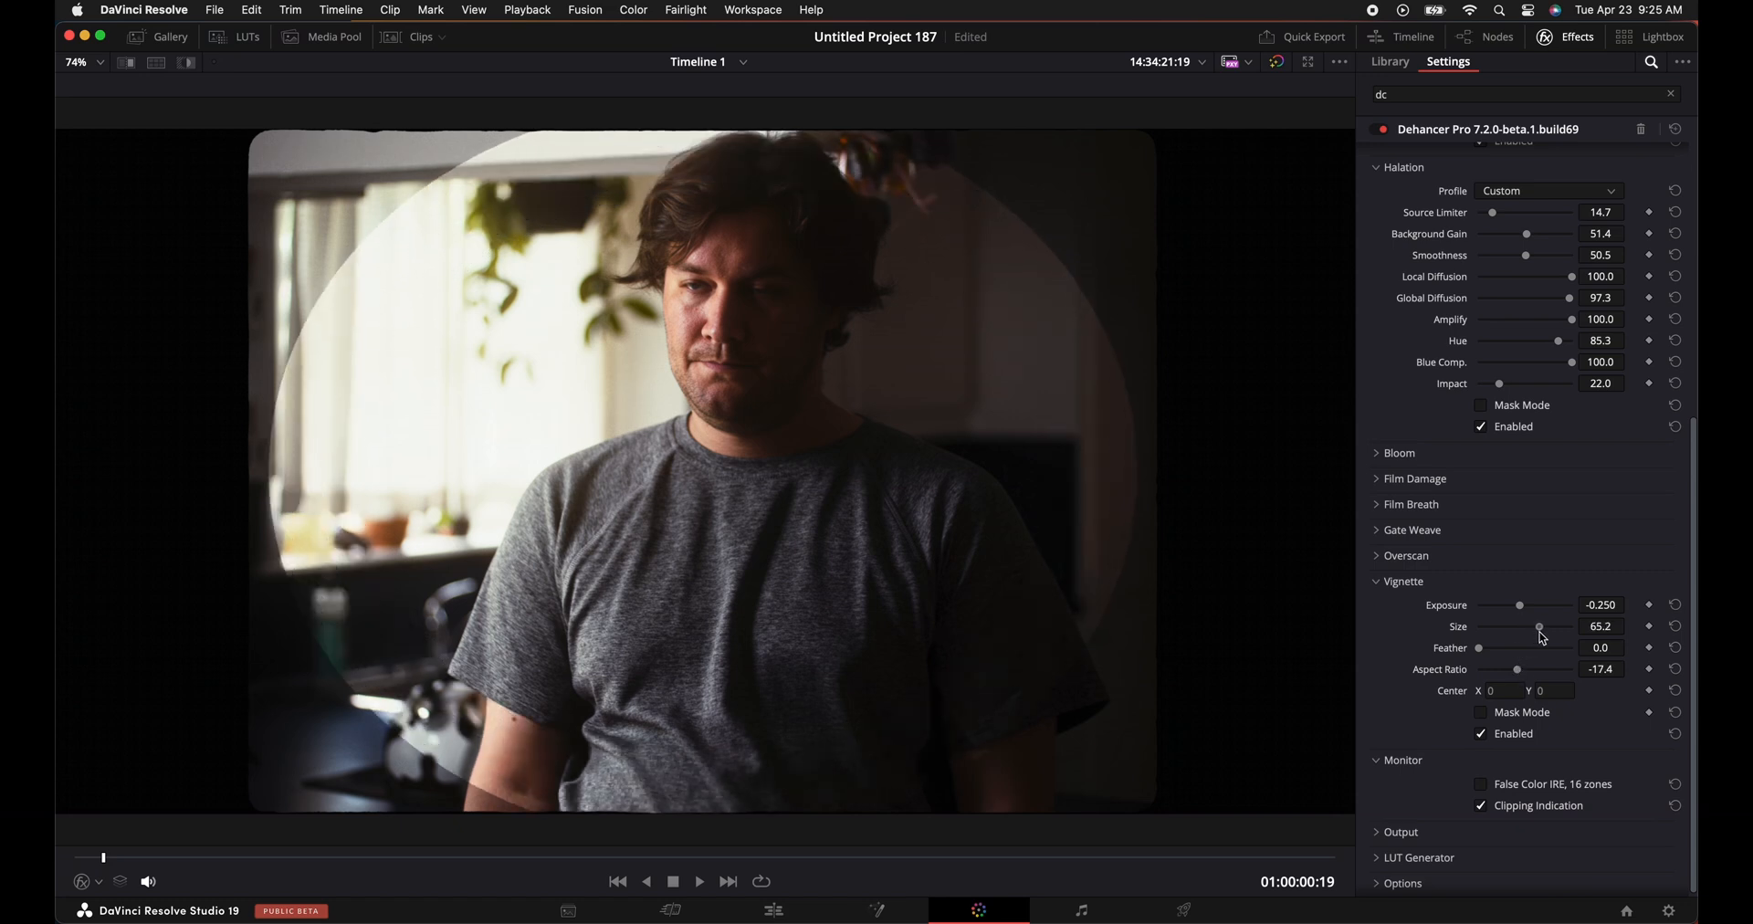
drag(1478, 648, 1485, 648)
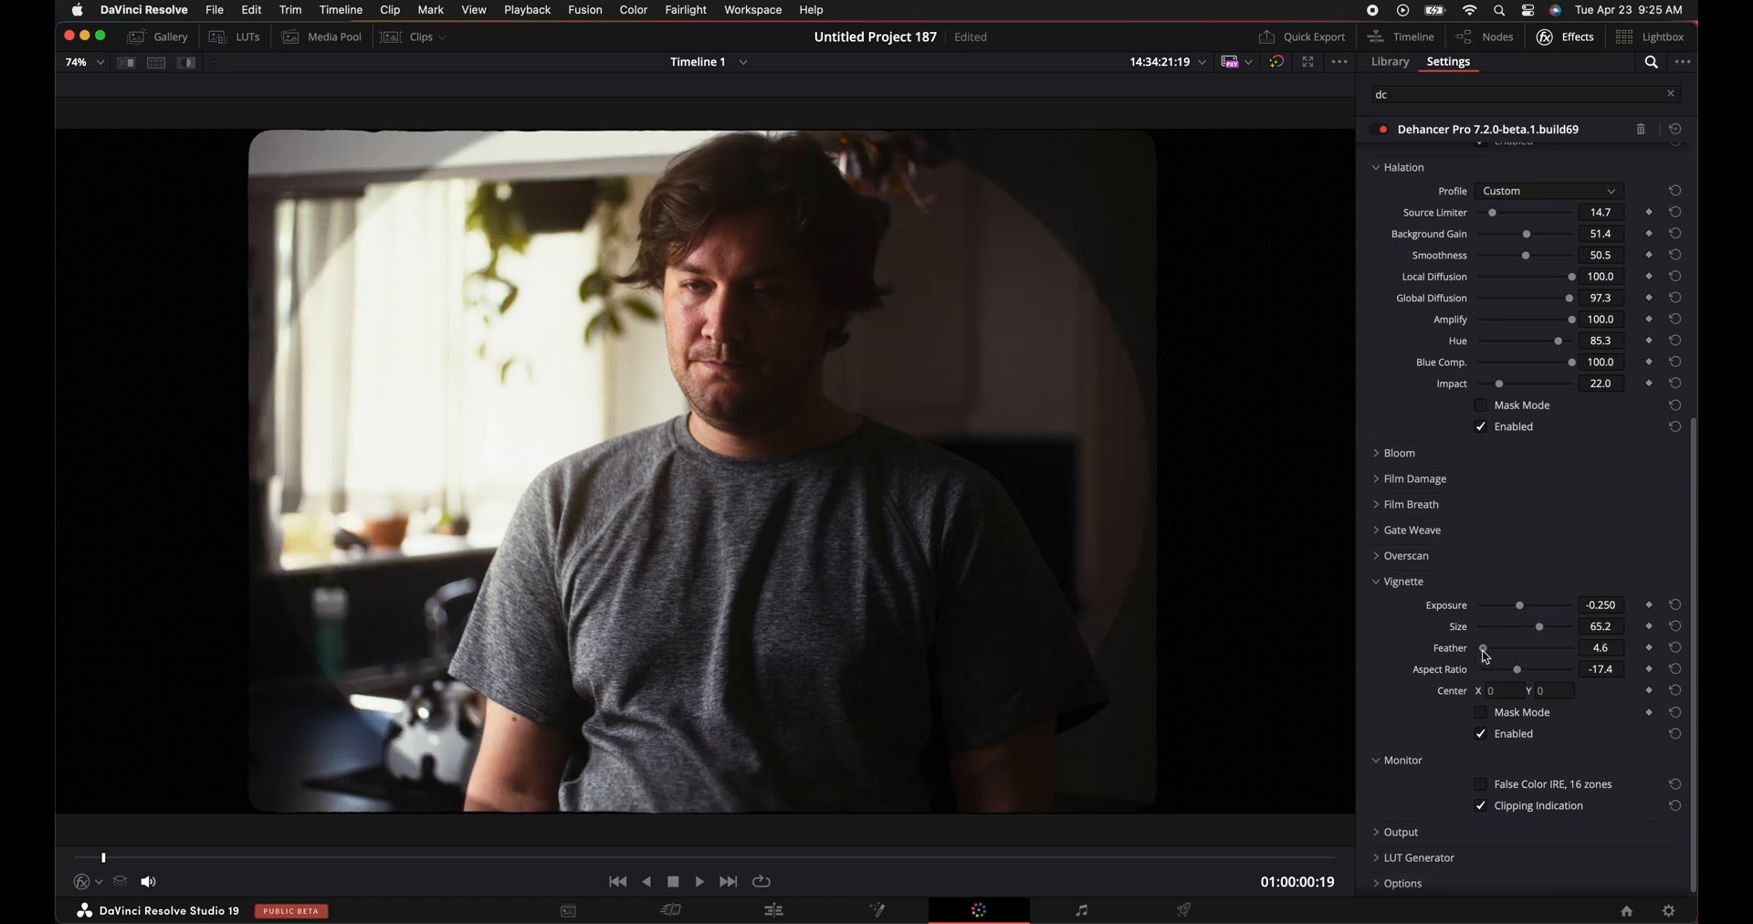
drag(1483, 651, 1495, 652)
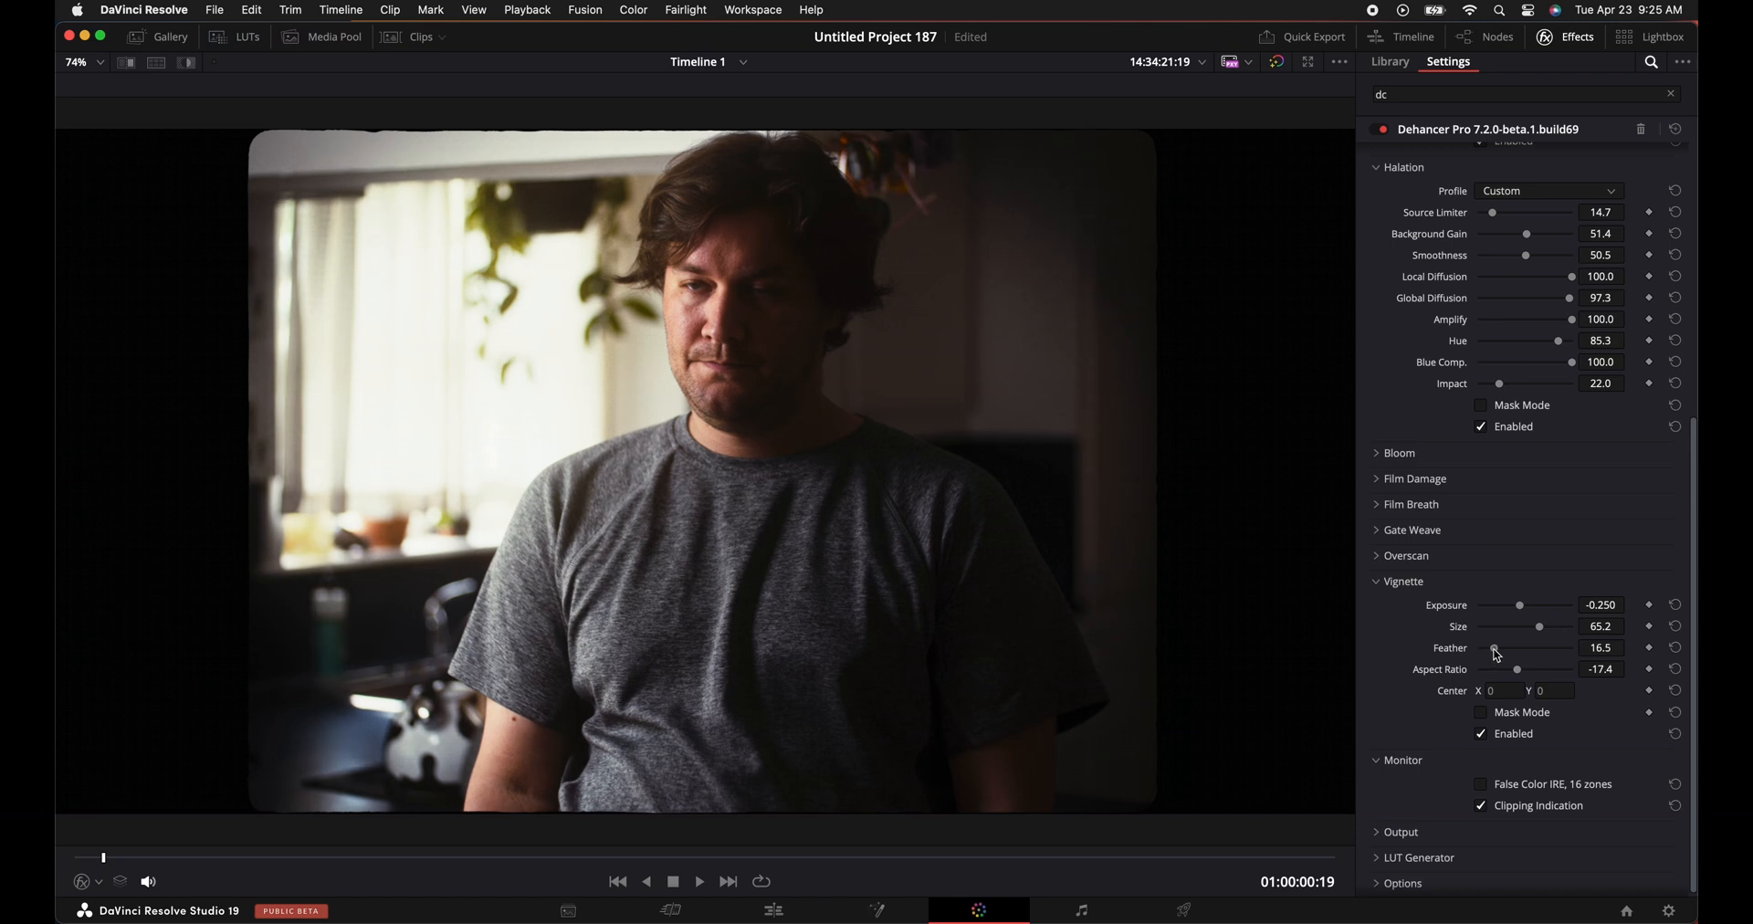
drag(1540, 626, 1570, 627)
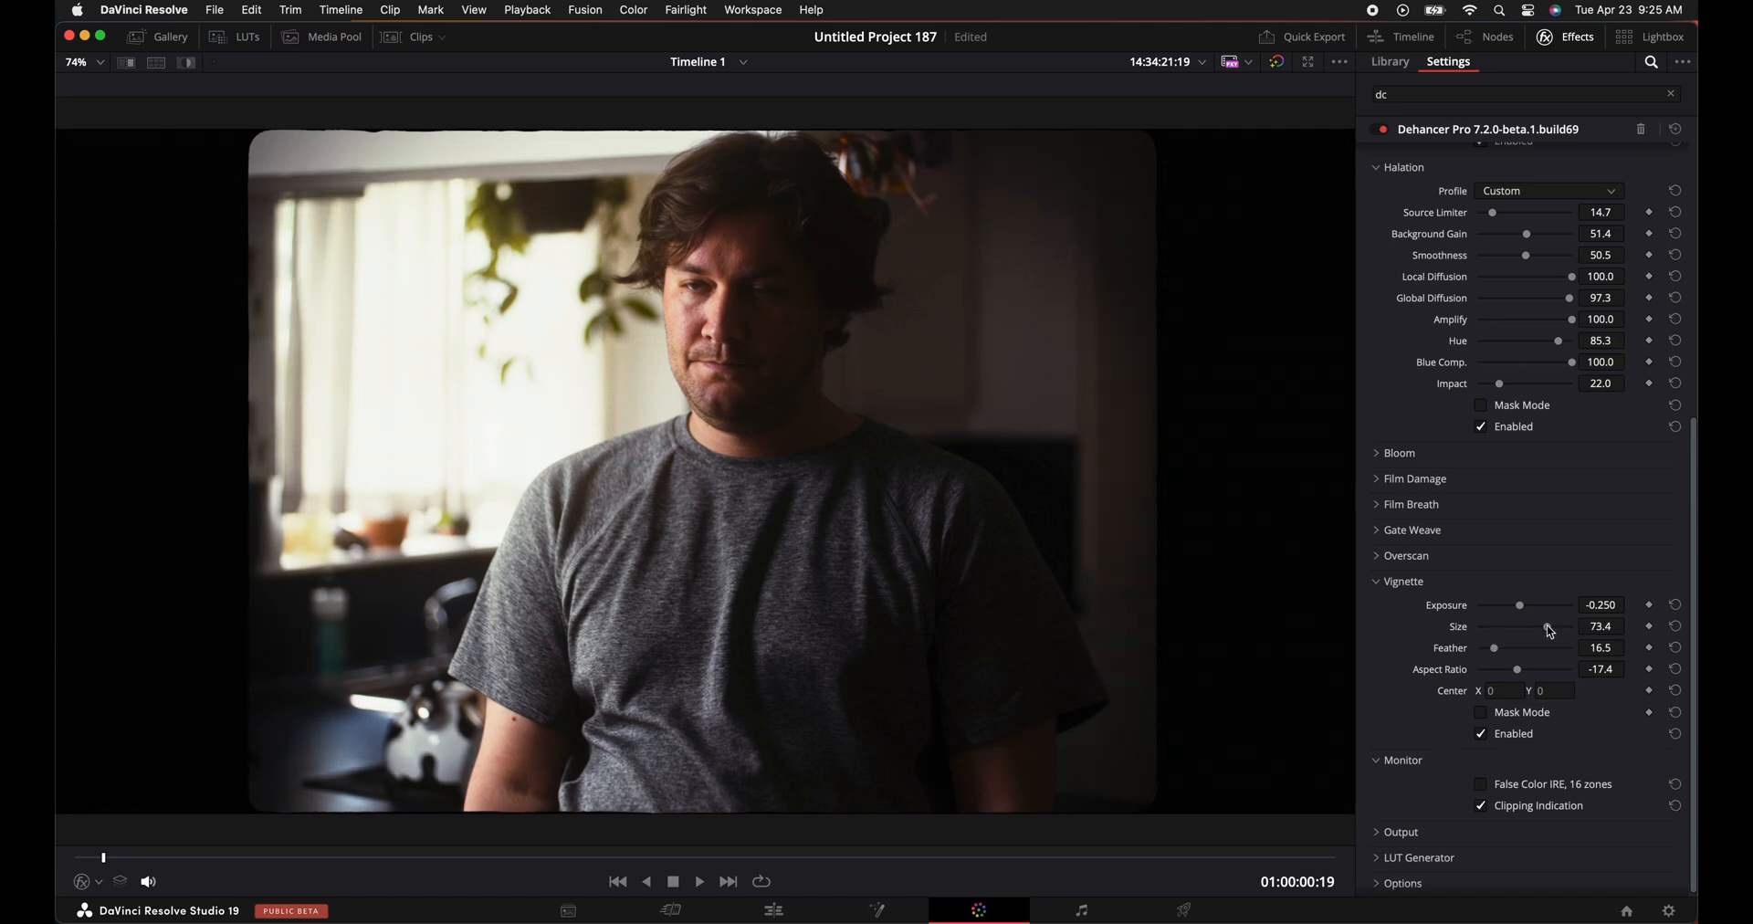
drag(1541, 627, 1553, 627)
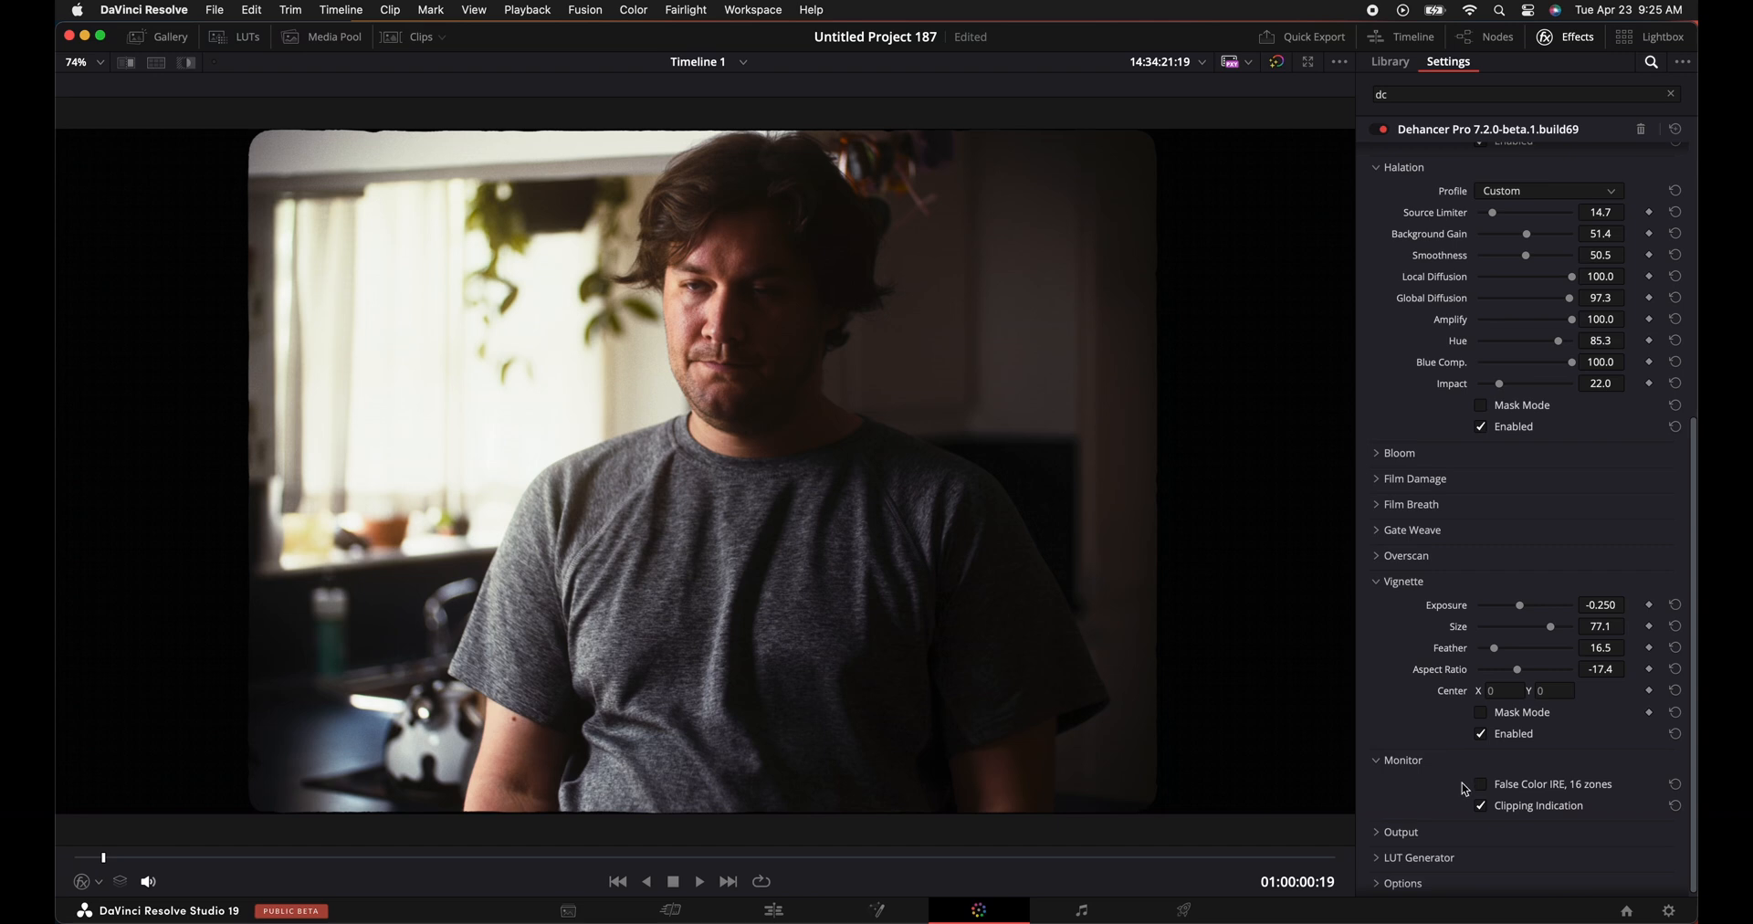
click(1481, 784)
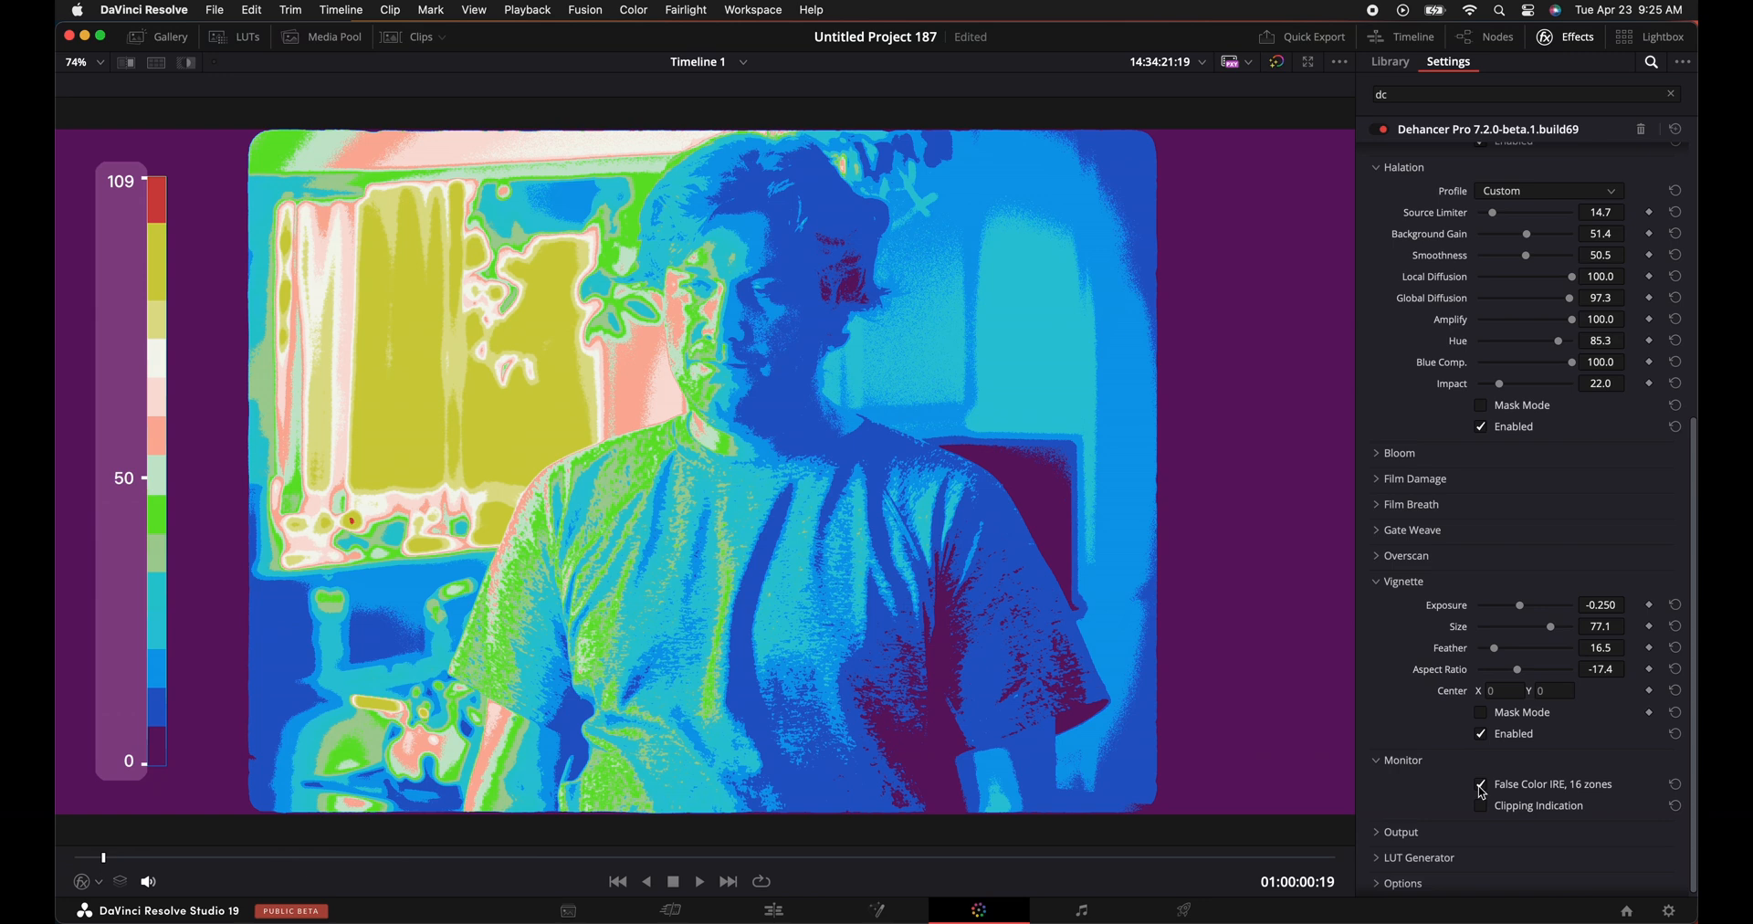
click(1480, 783)
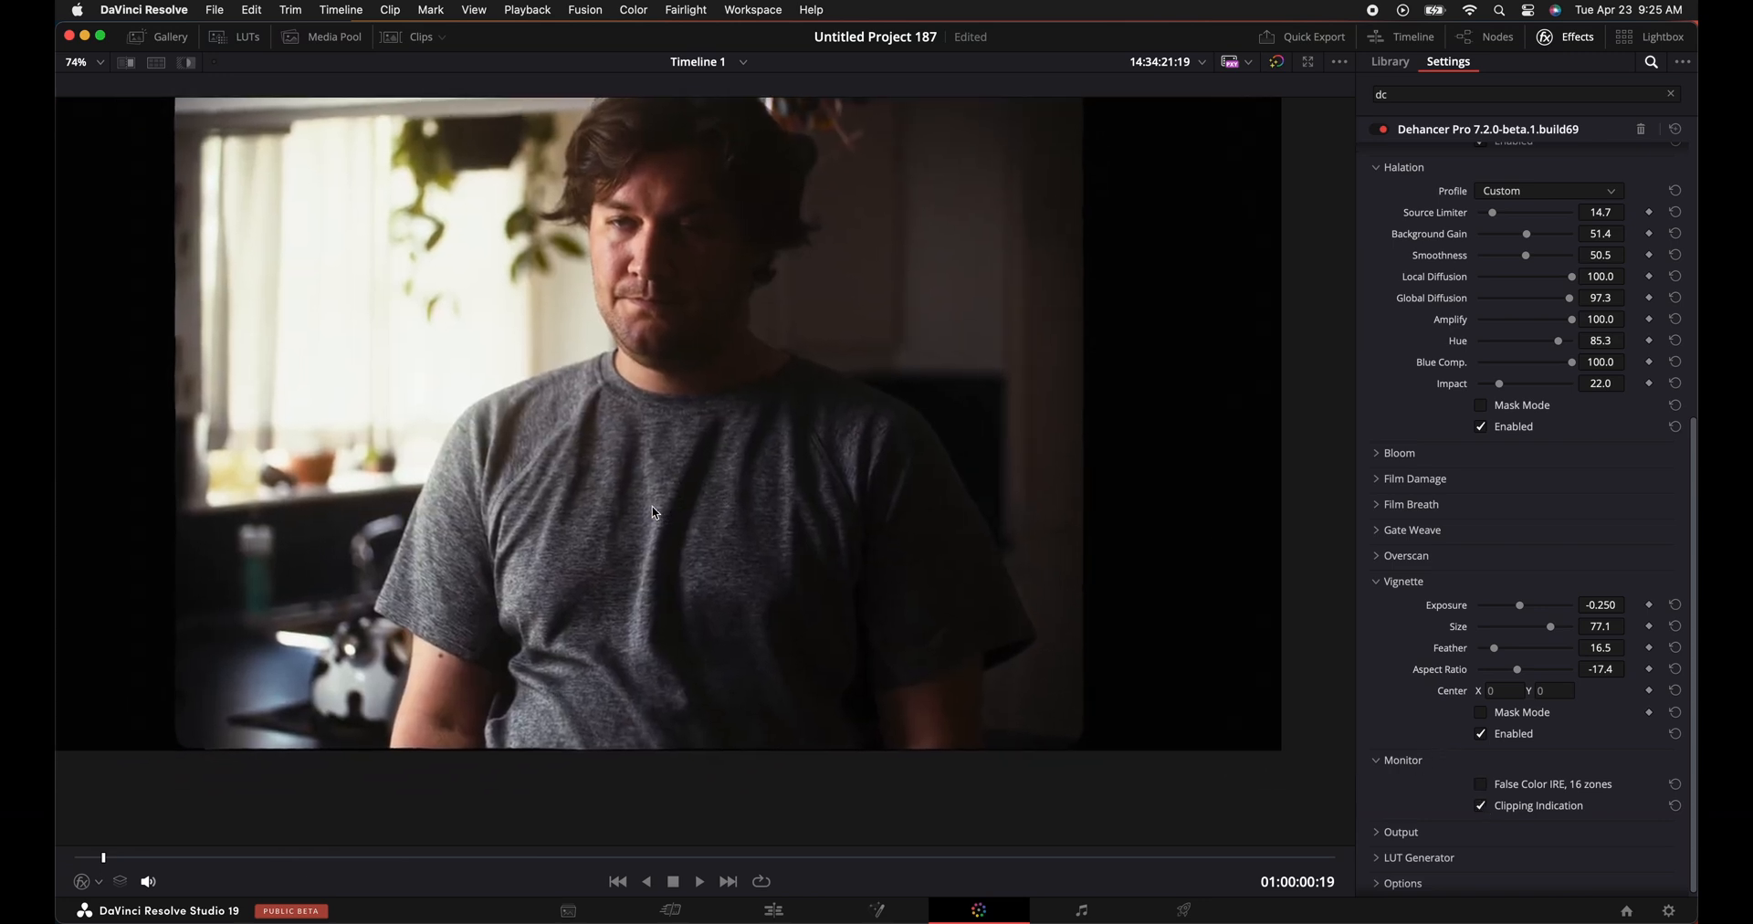
Fade Output Total Impact down to 0 for comparison, then restore it to 100.
scroll(down, 3)
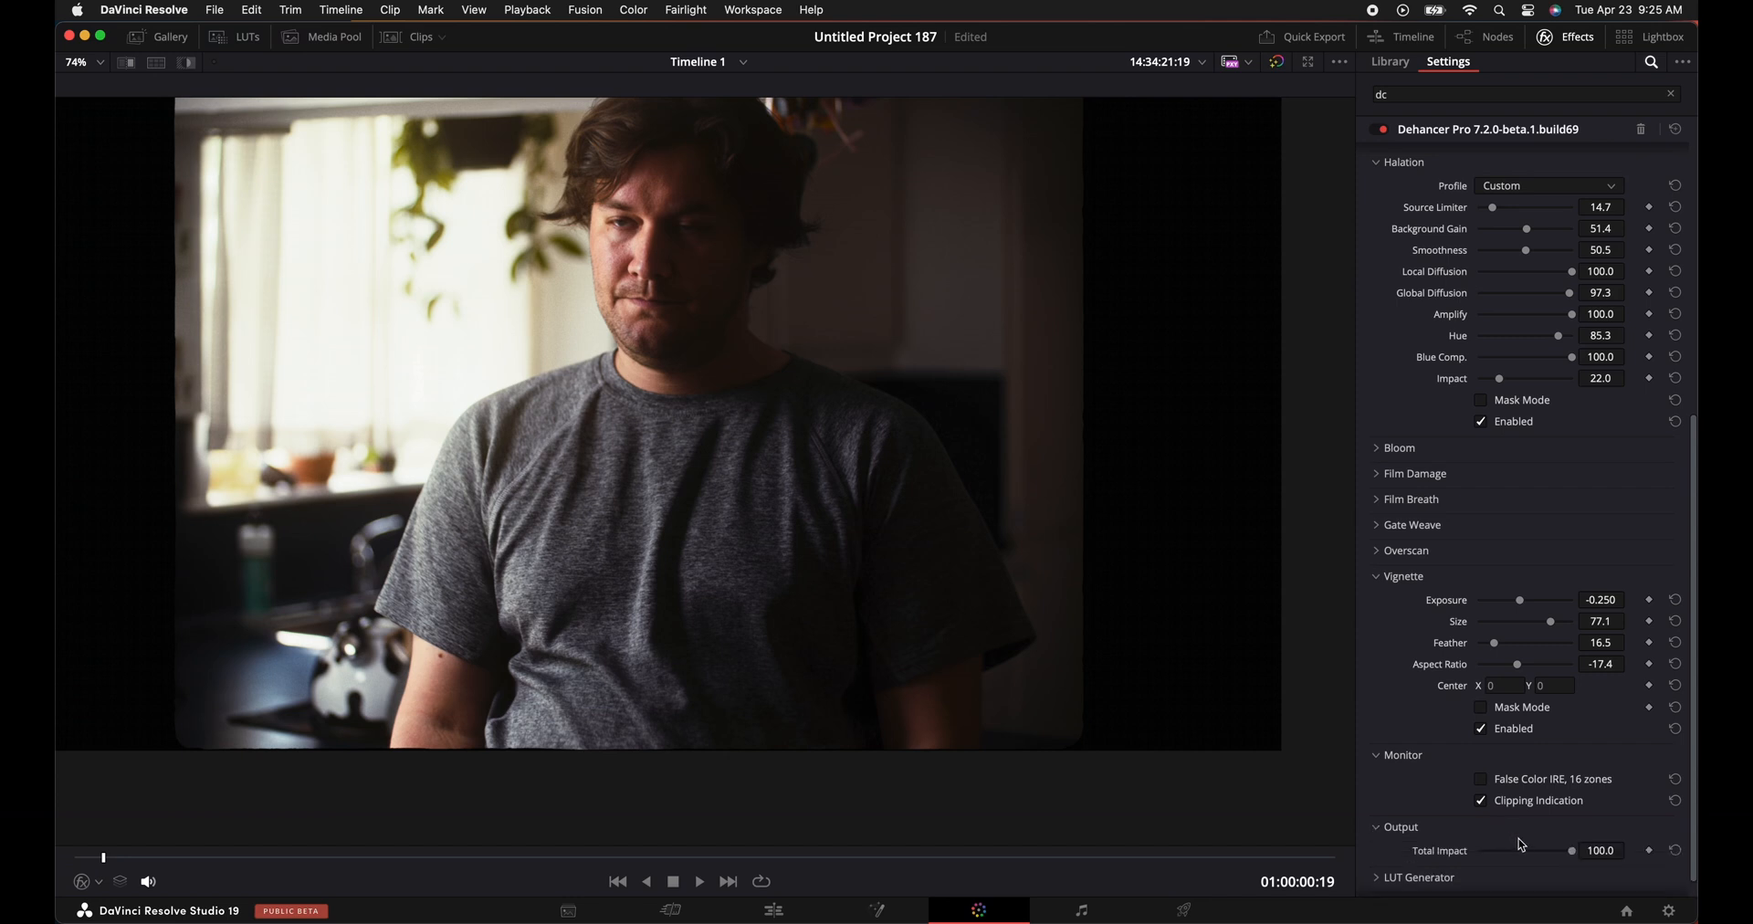
drag(1571, 849, 1479, 849)
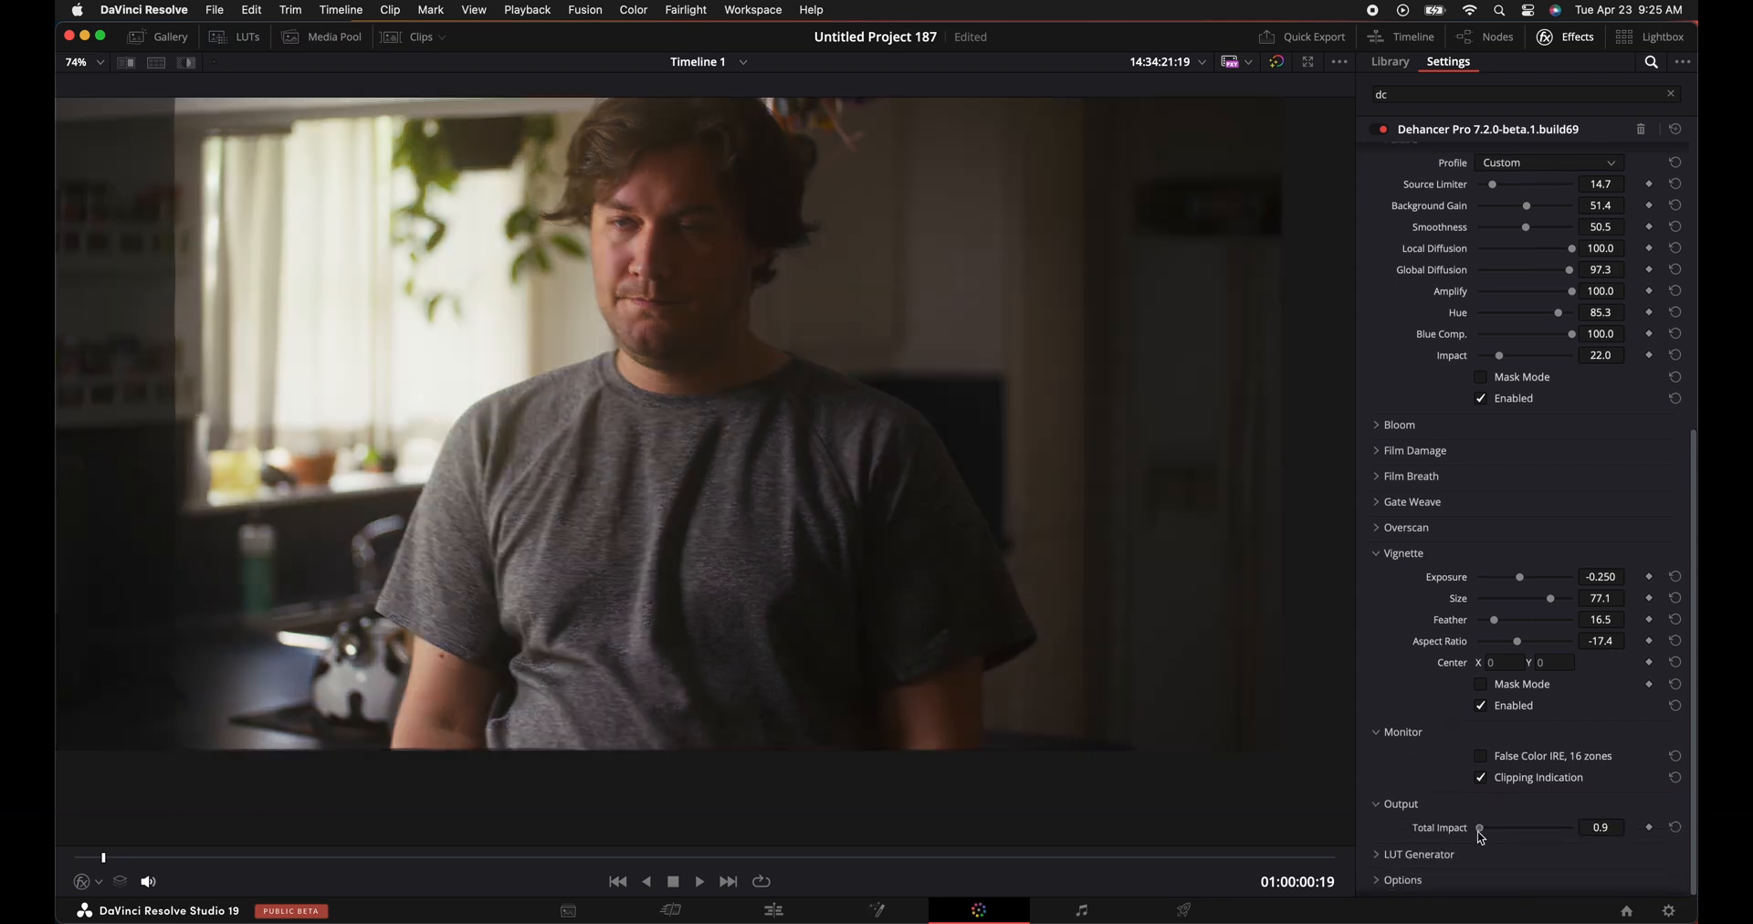
drag(1479, 827, 1563, 827)
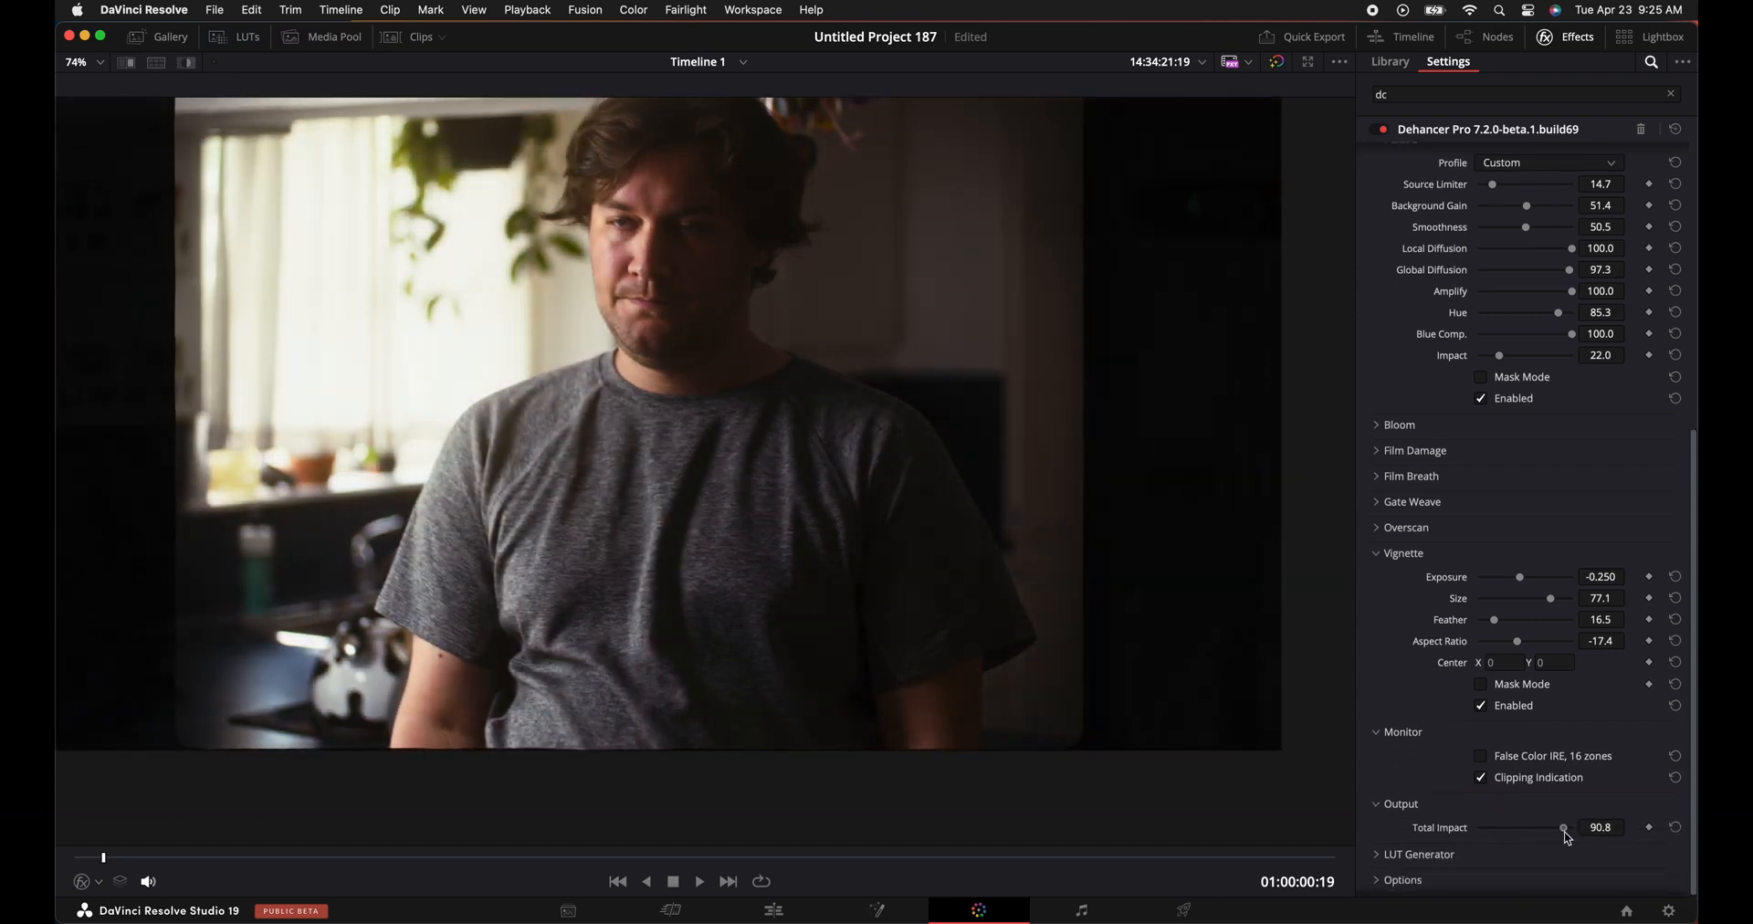
drag(1563, 827, 1477, 827)
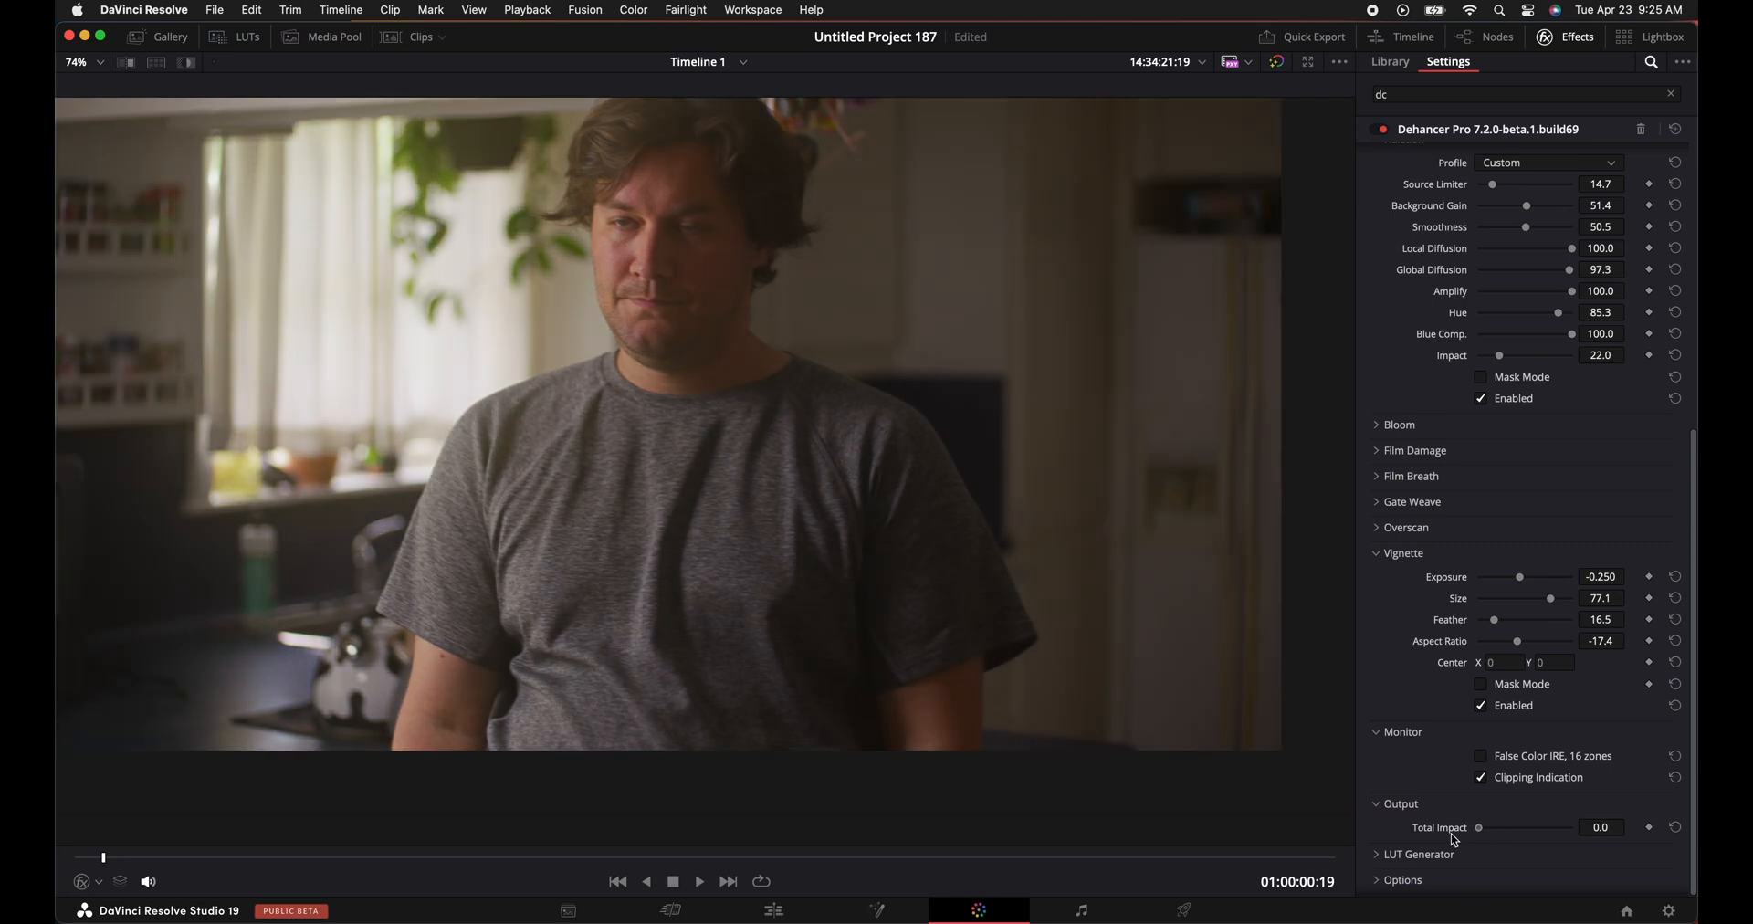
drag(1477, 827, 1572, 827)
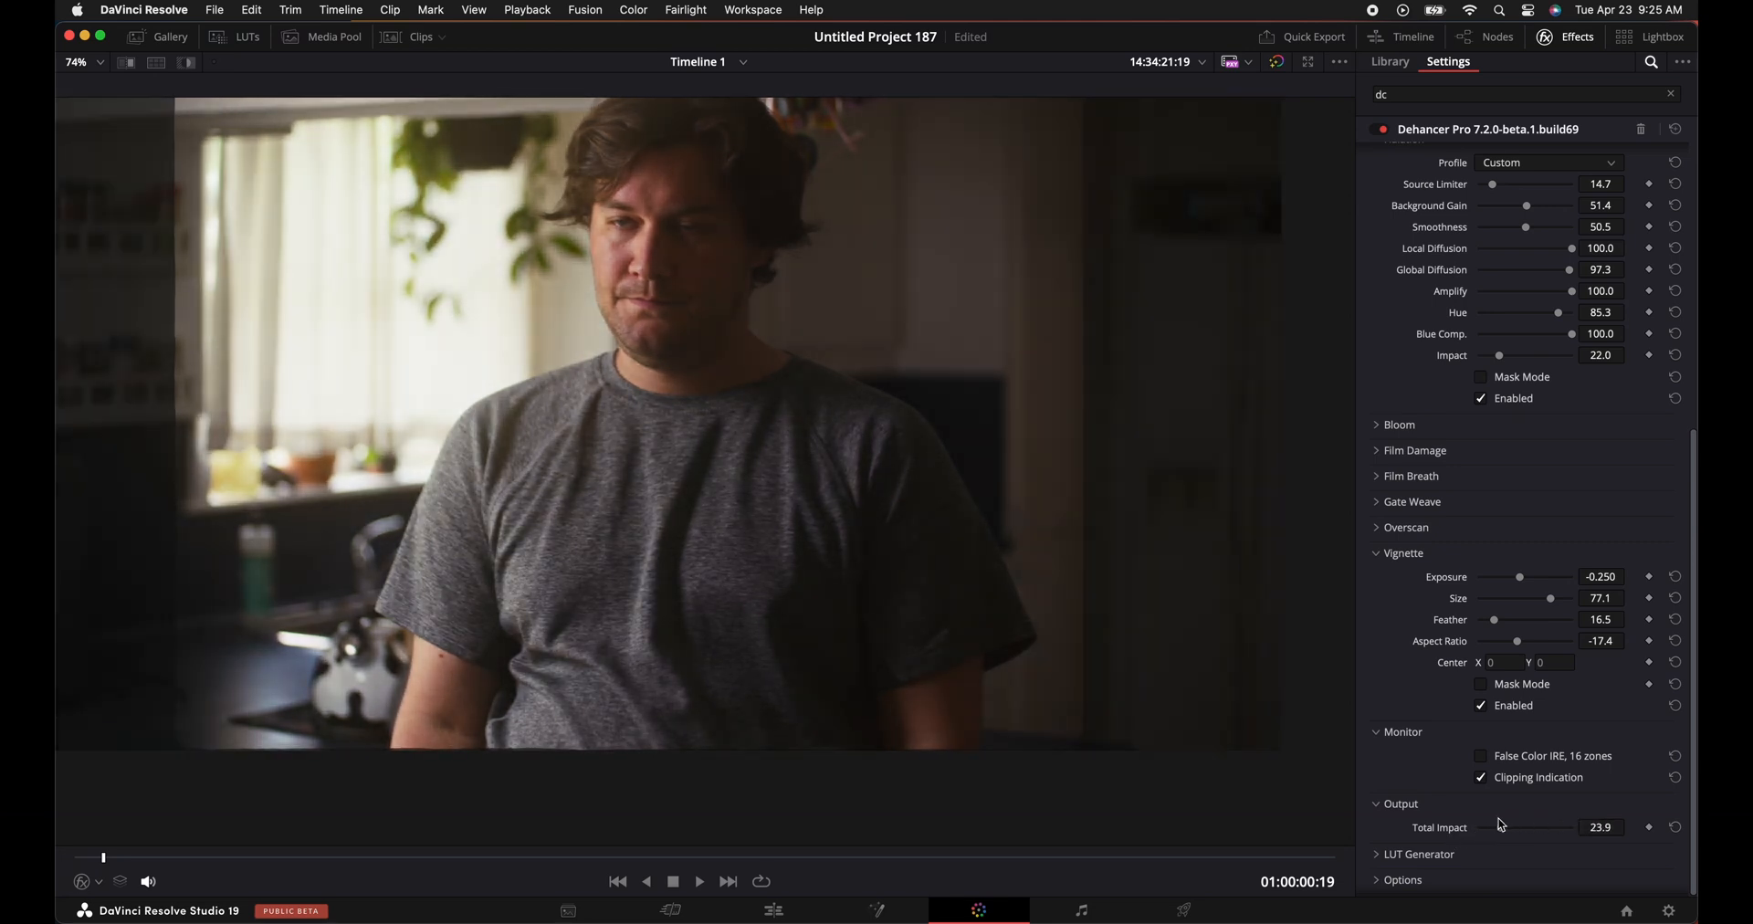
drag(1501, 827, 1552, 827)
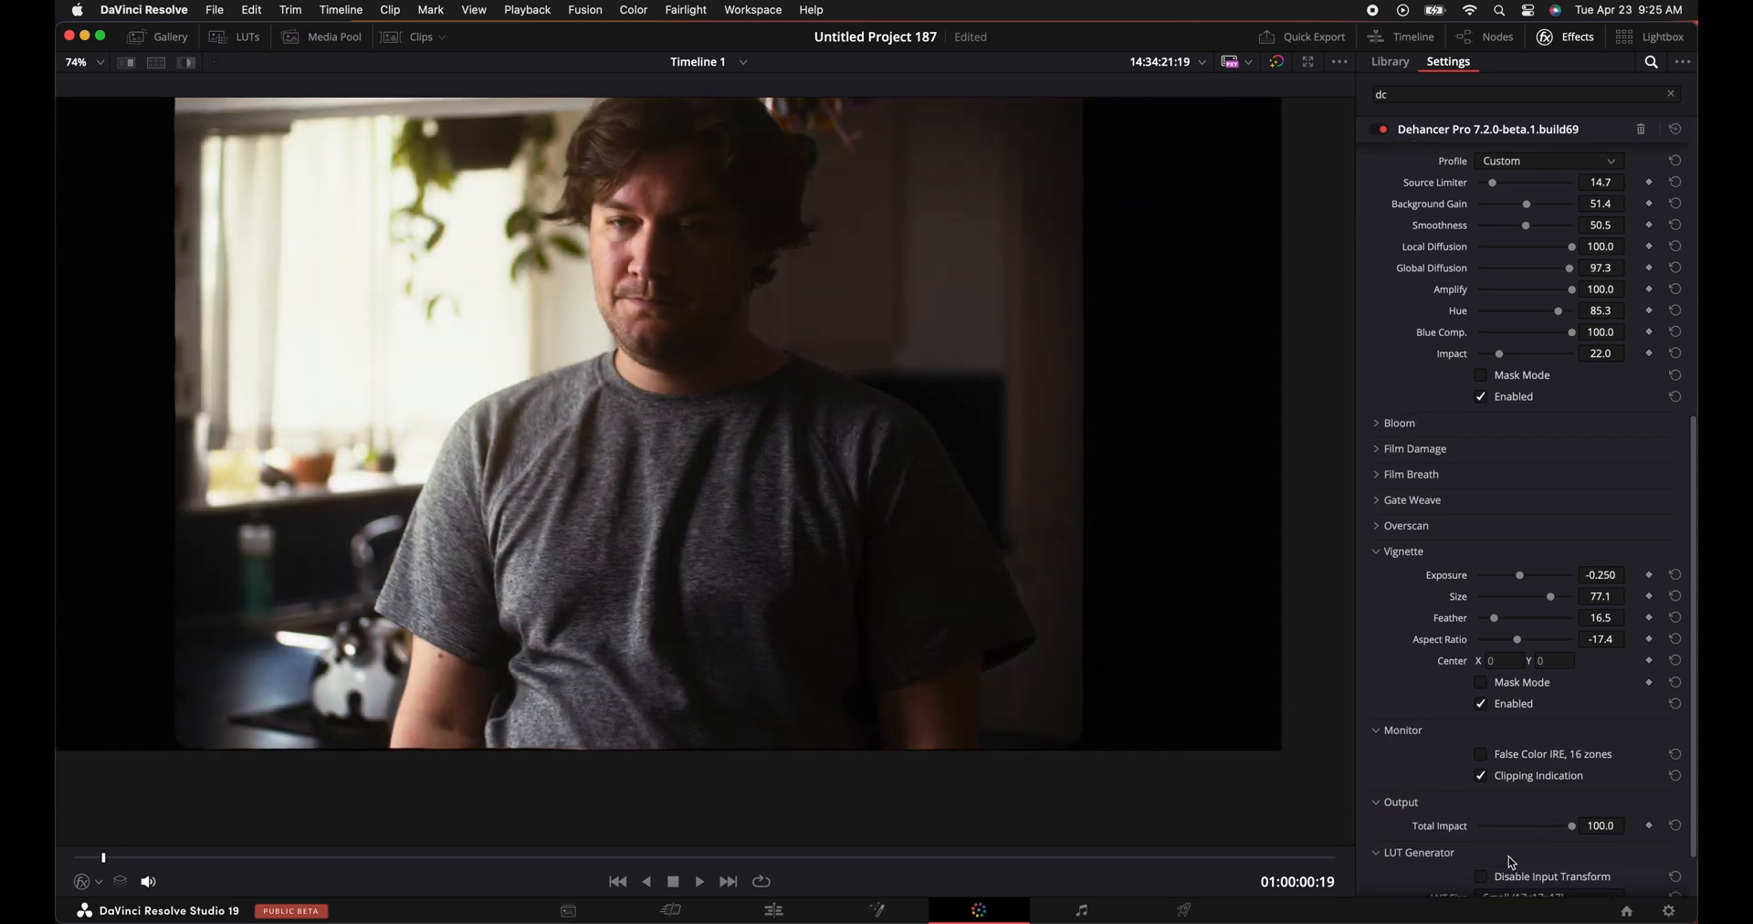
click(1549, 831)
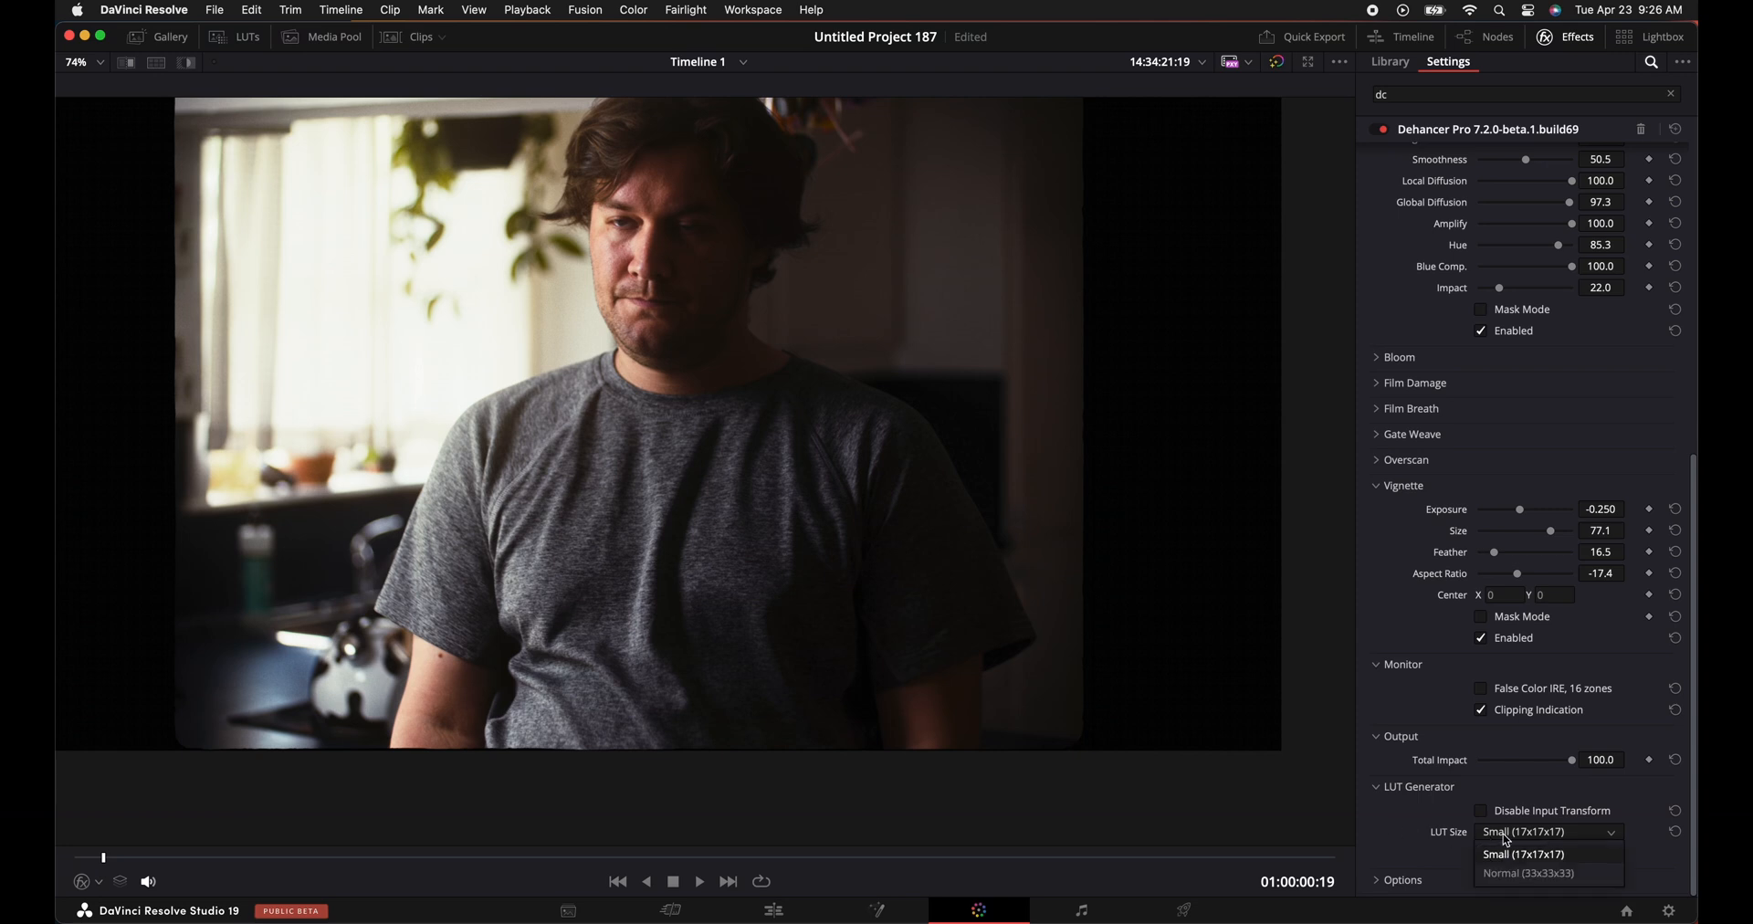
mouse_move(1539, 873)
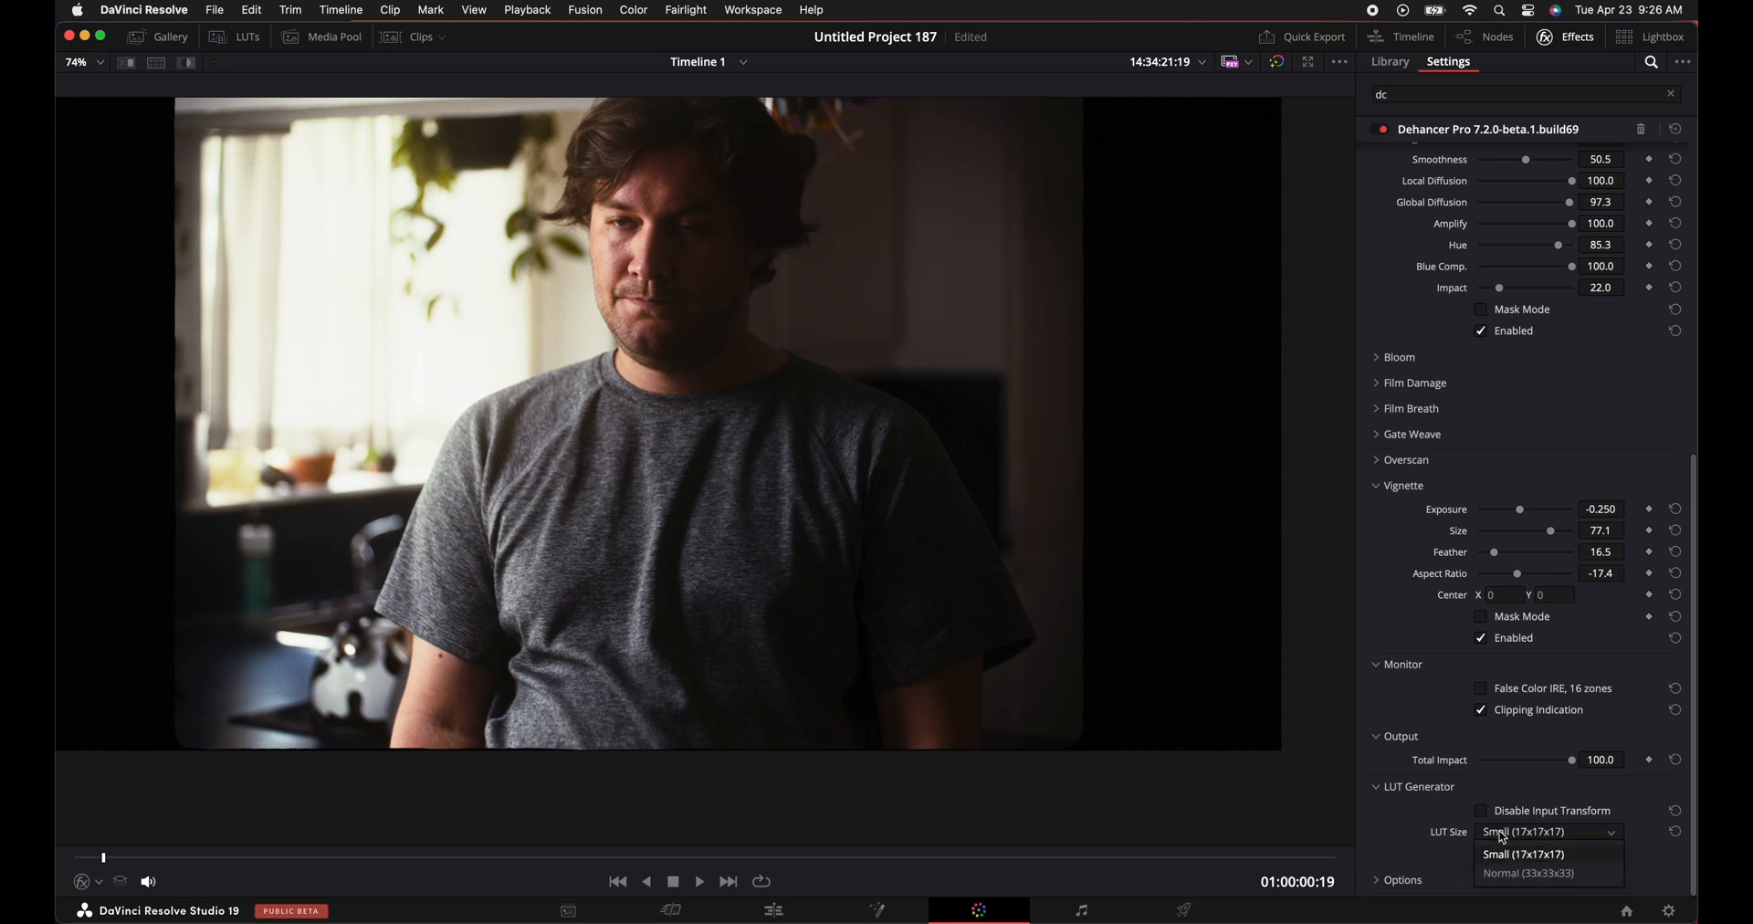
mouse_move(1437, 816)
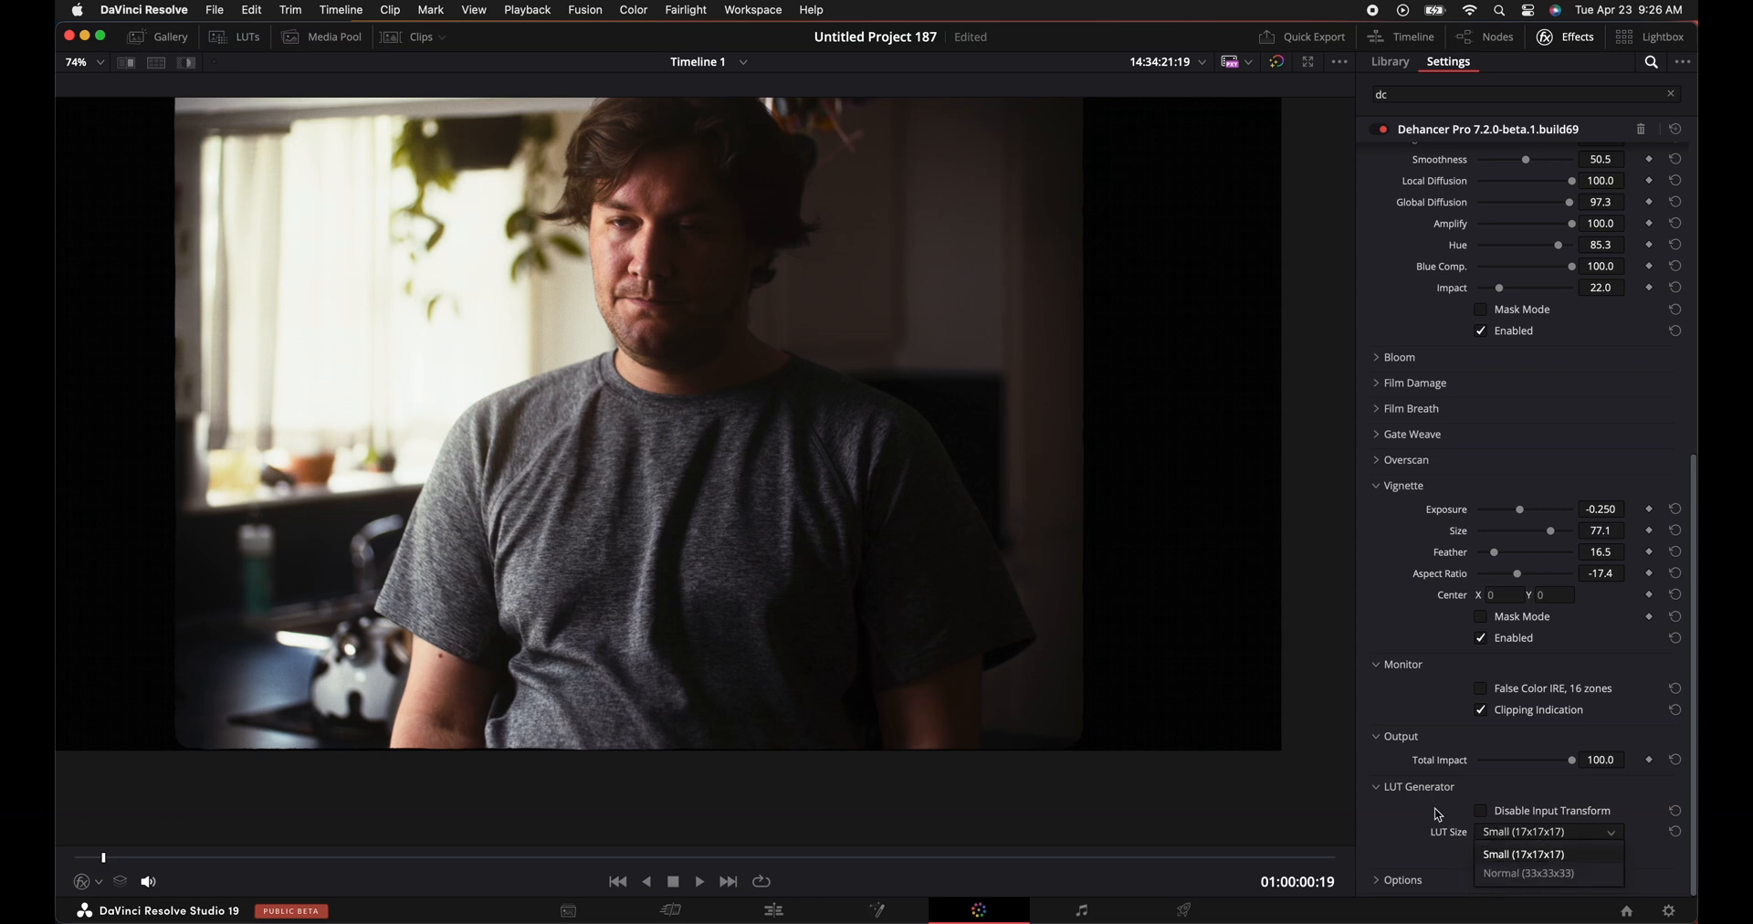
click(1522, 853)
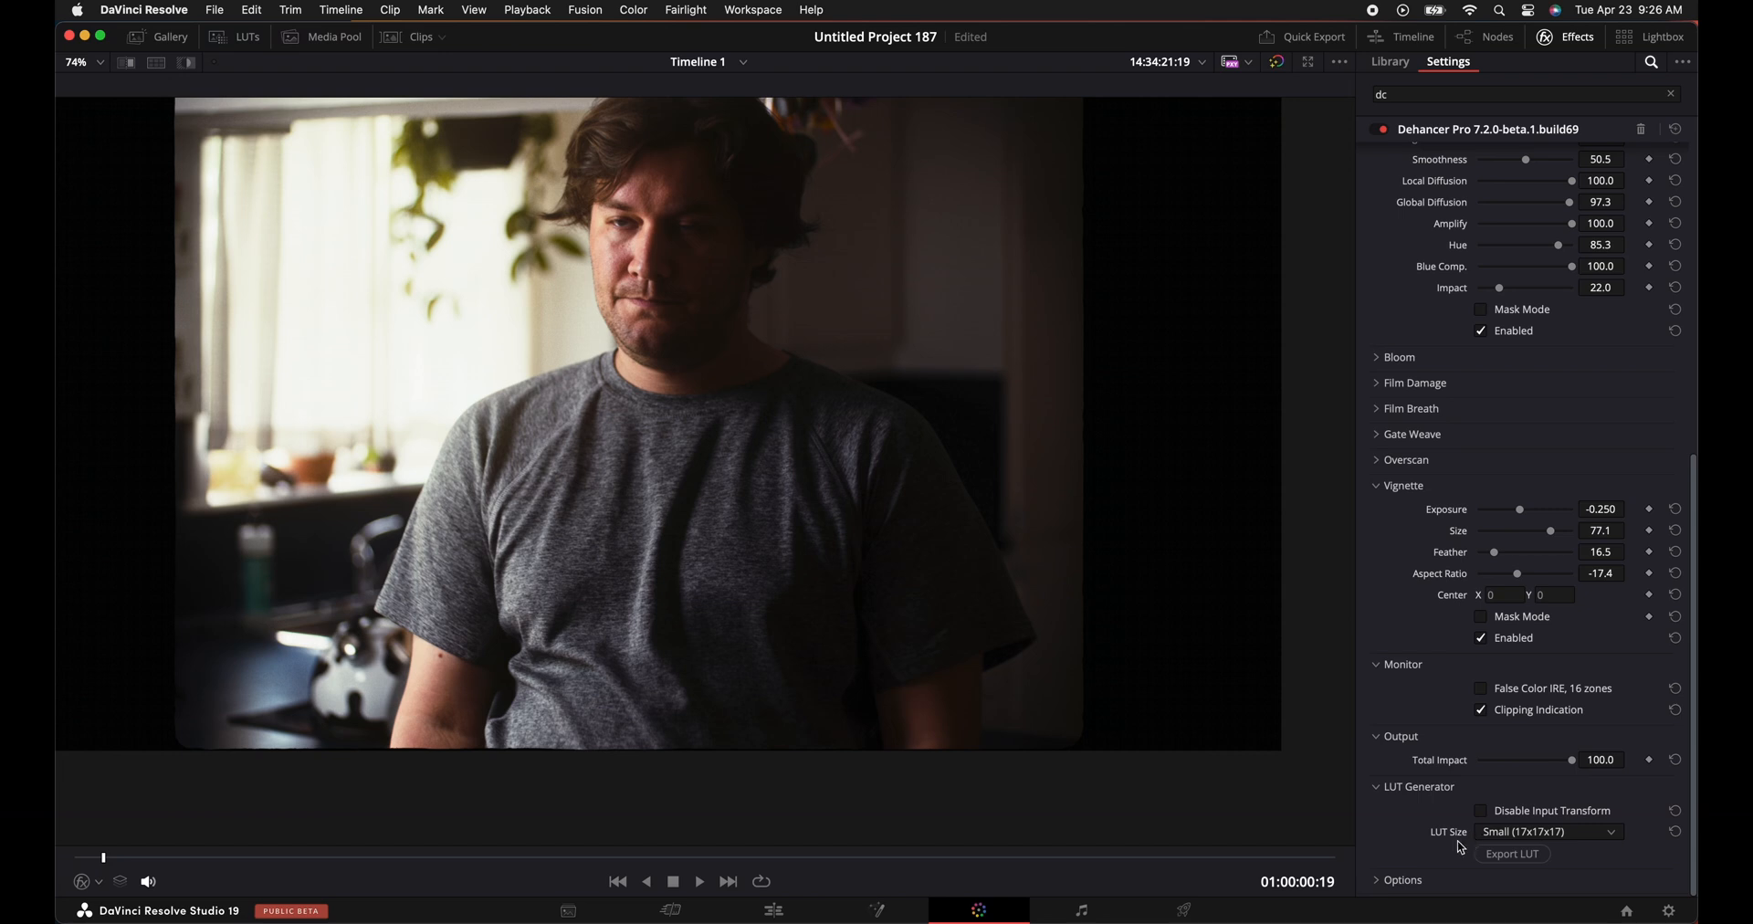
Choose High - slow from the Options Quality dropdown.
scroll(down, 3)
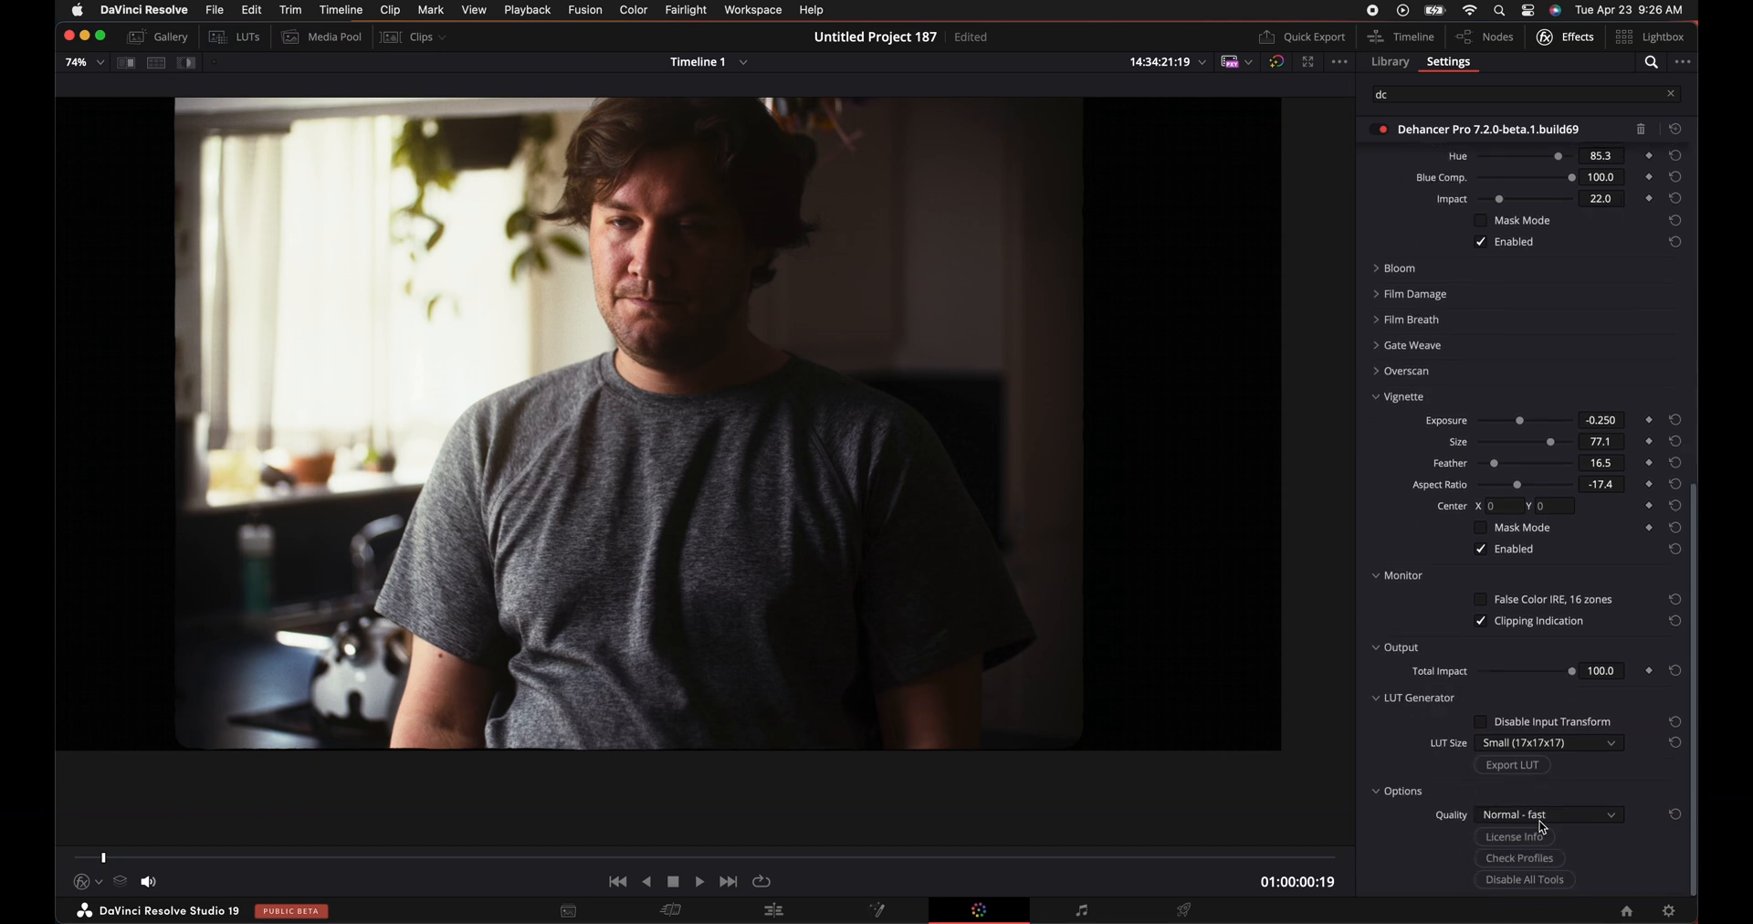
click(1548, 814)
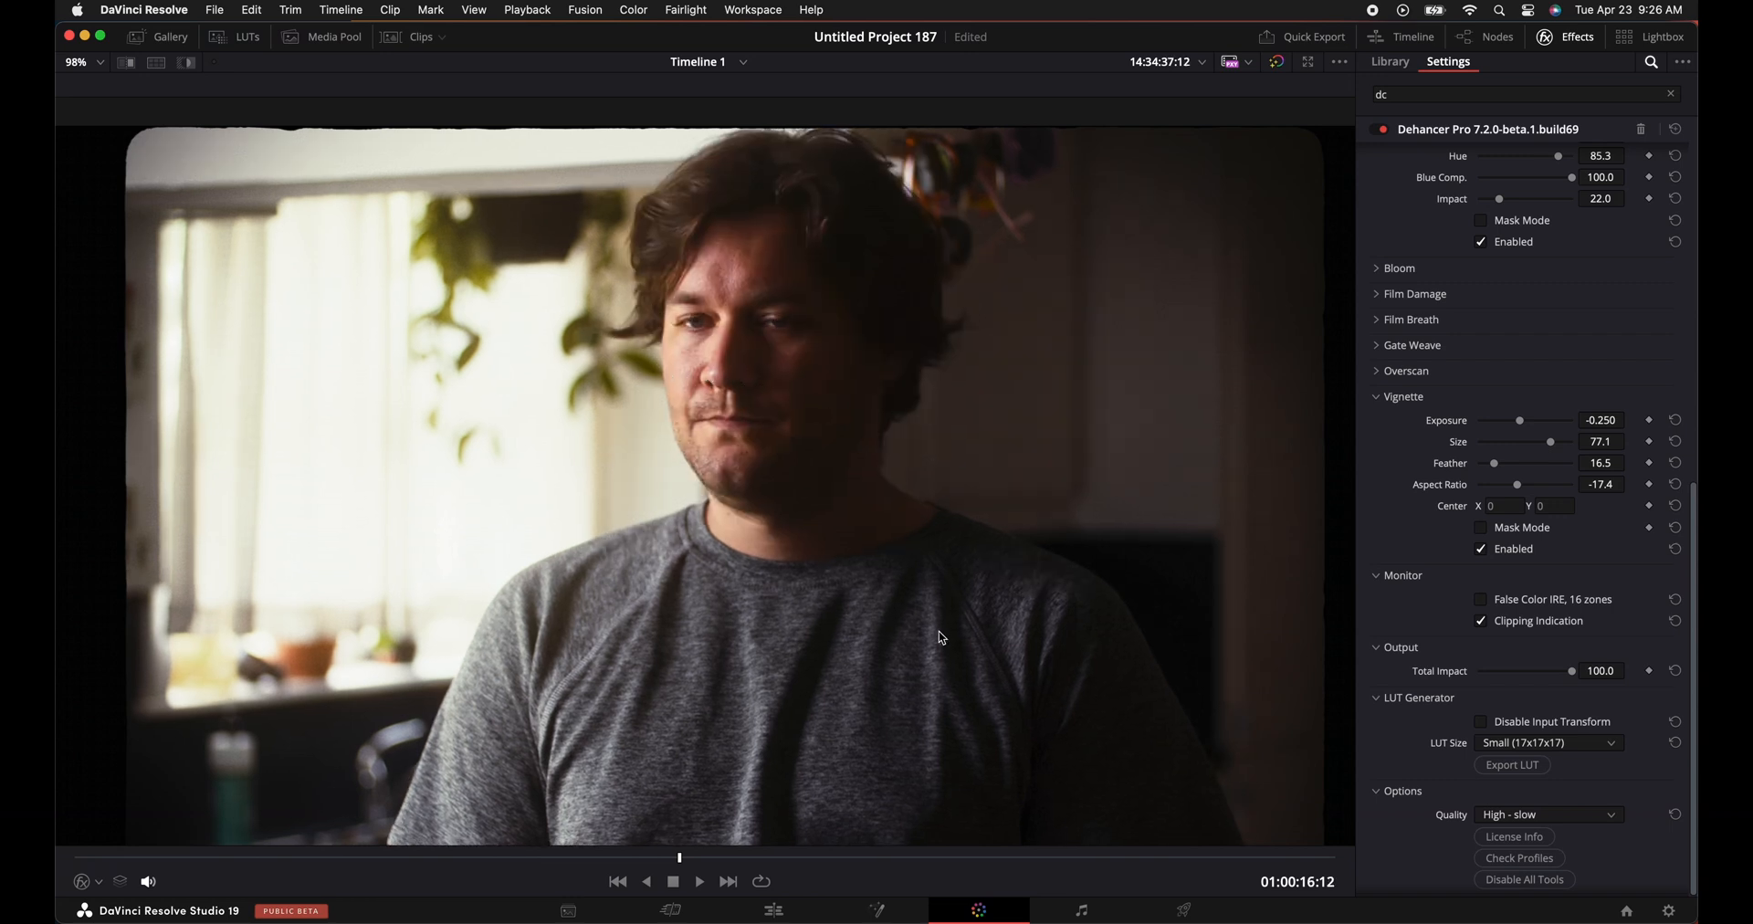
mouse_move(918, 502)
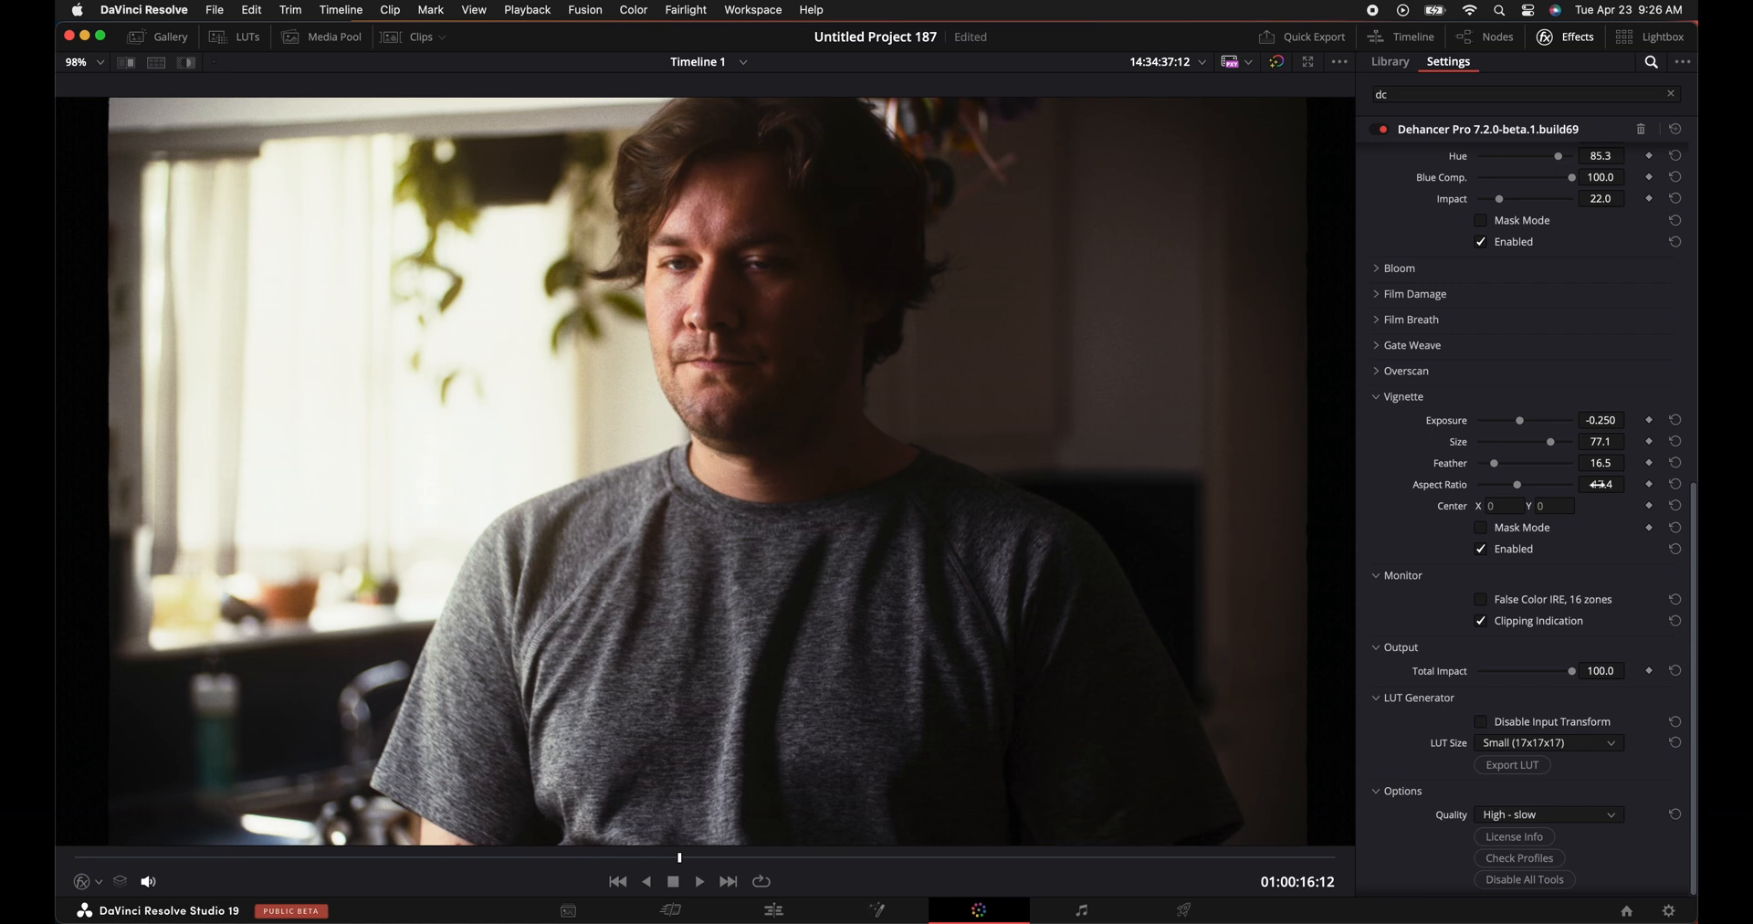
scroll(down, 3)
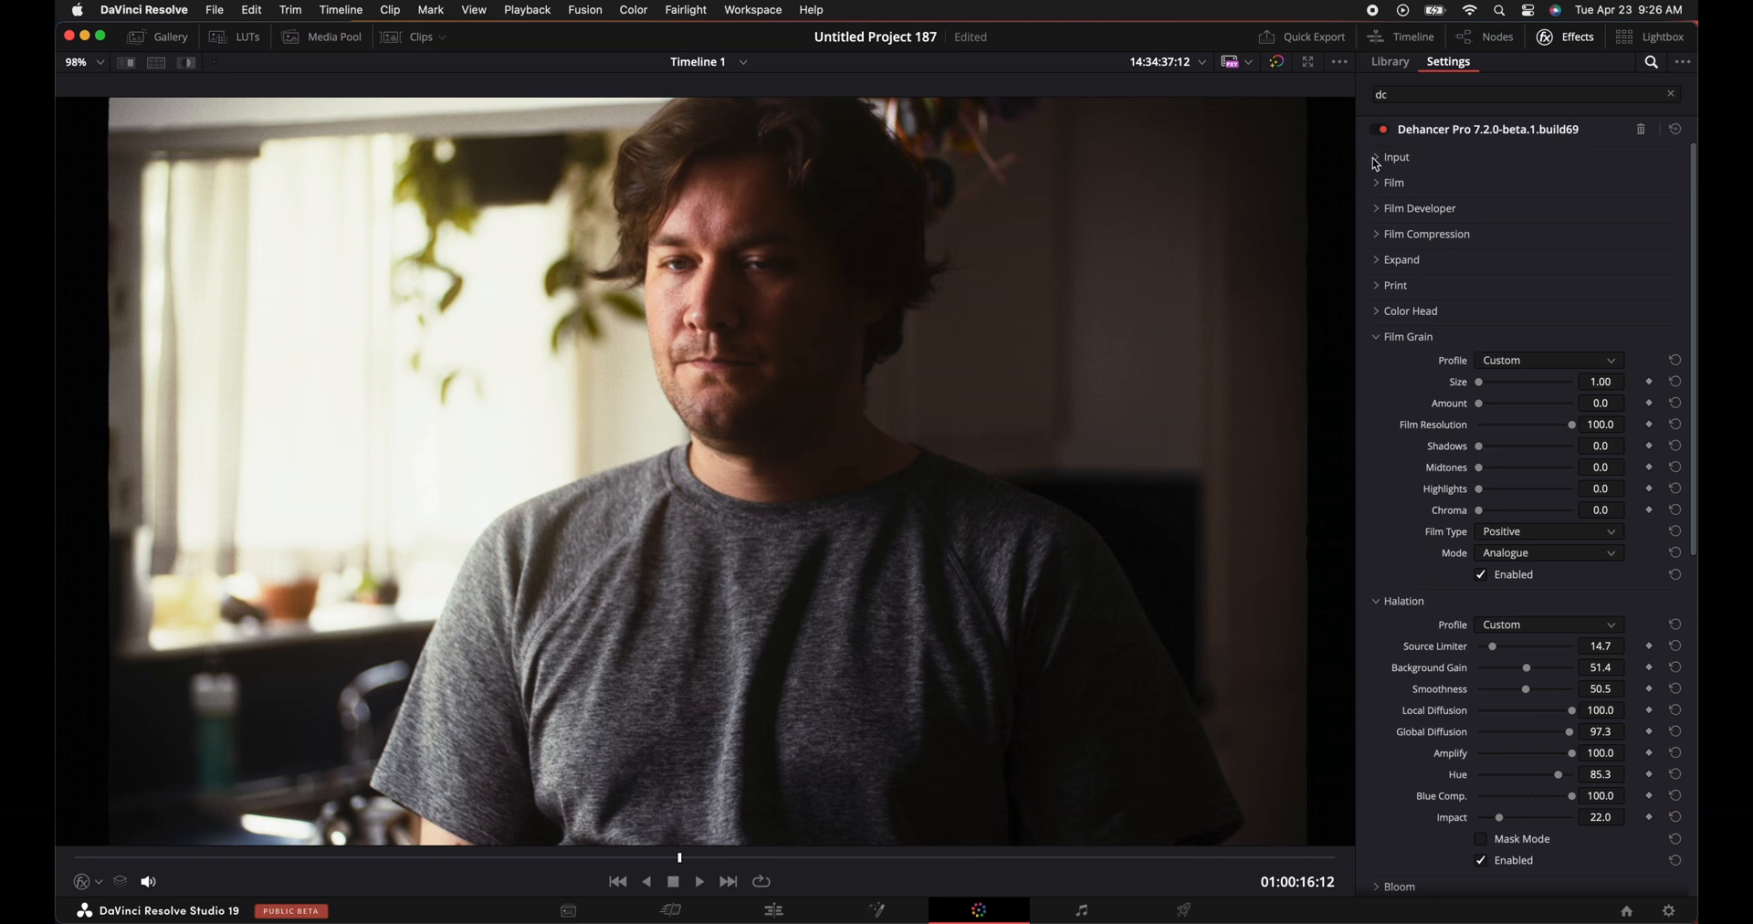
Collapse every Dehancer section and use Disable All Tools for a before view.
click(1376, 157)
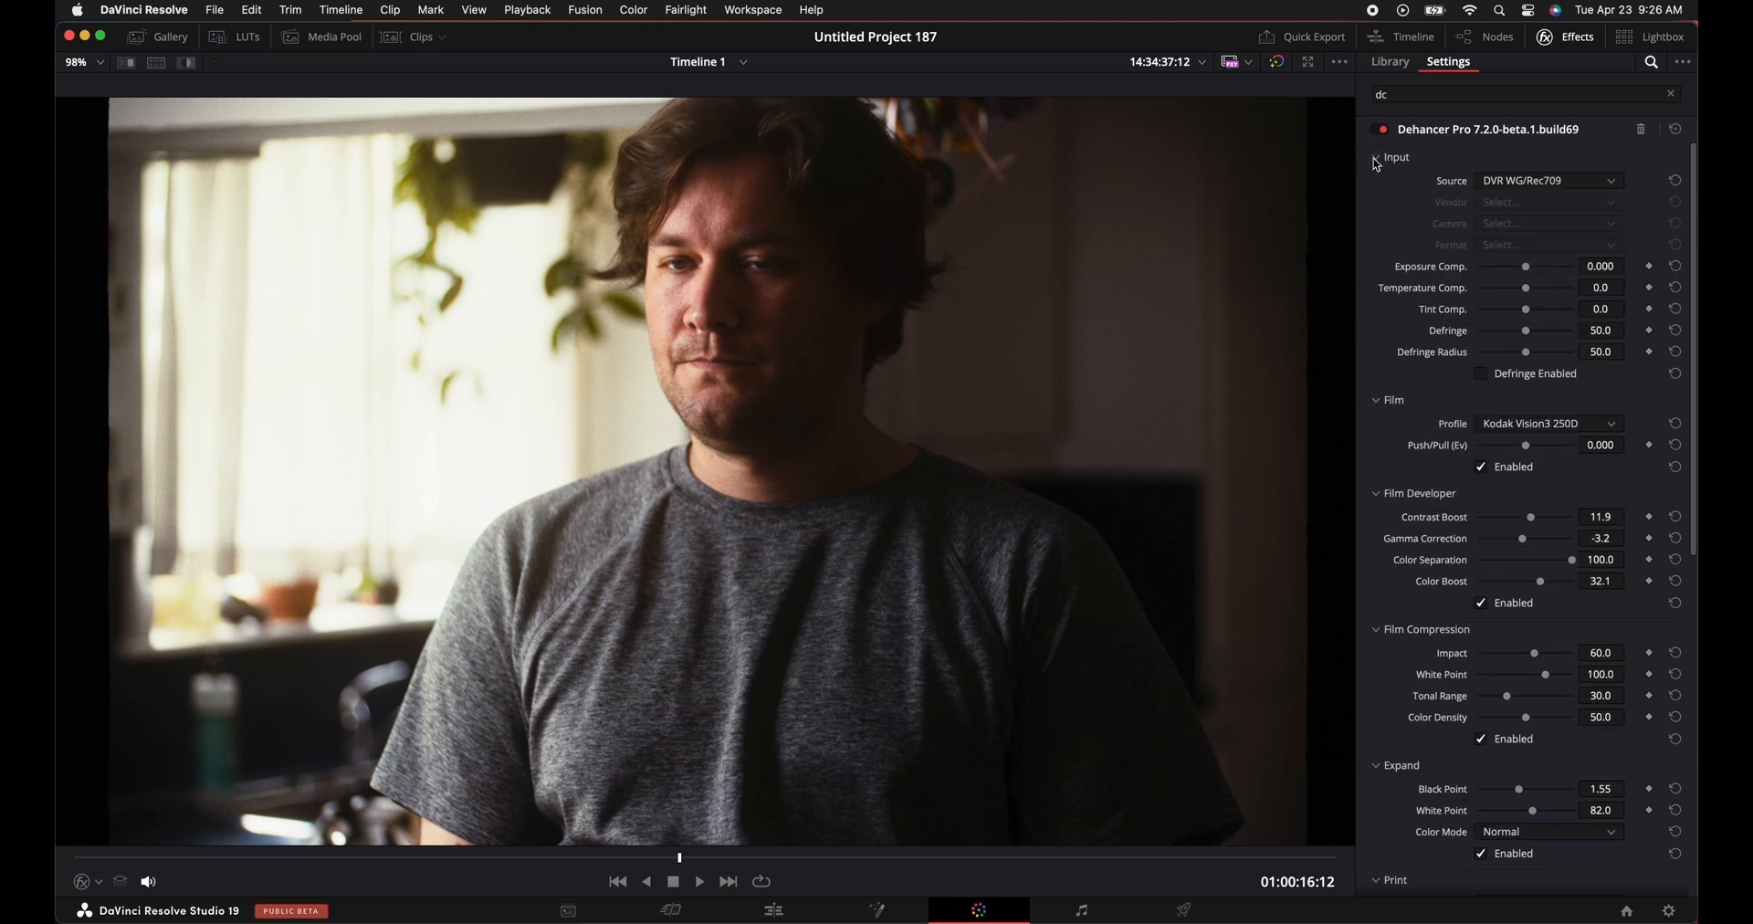
click(1377, 157)
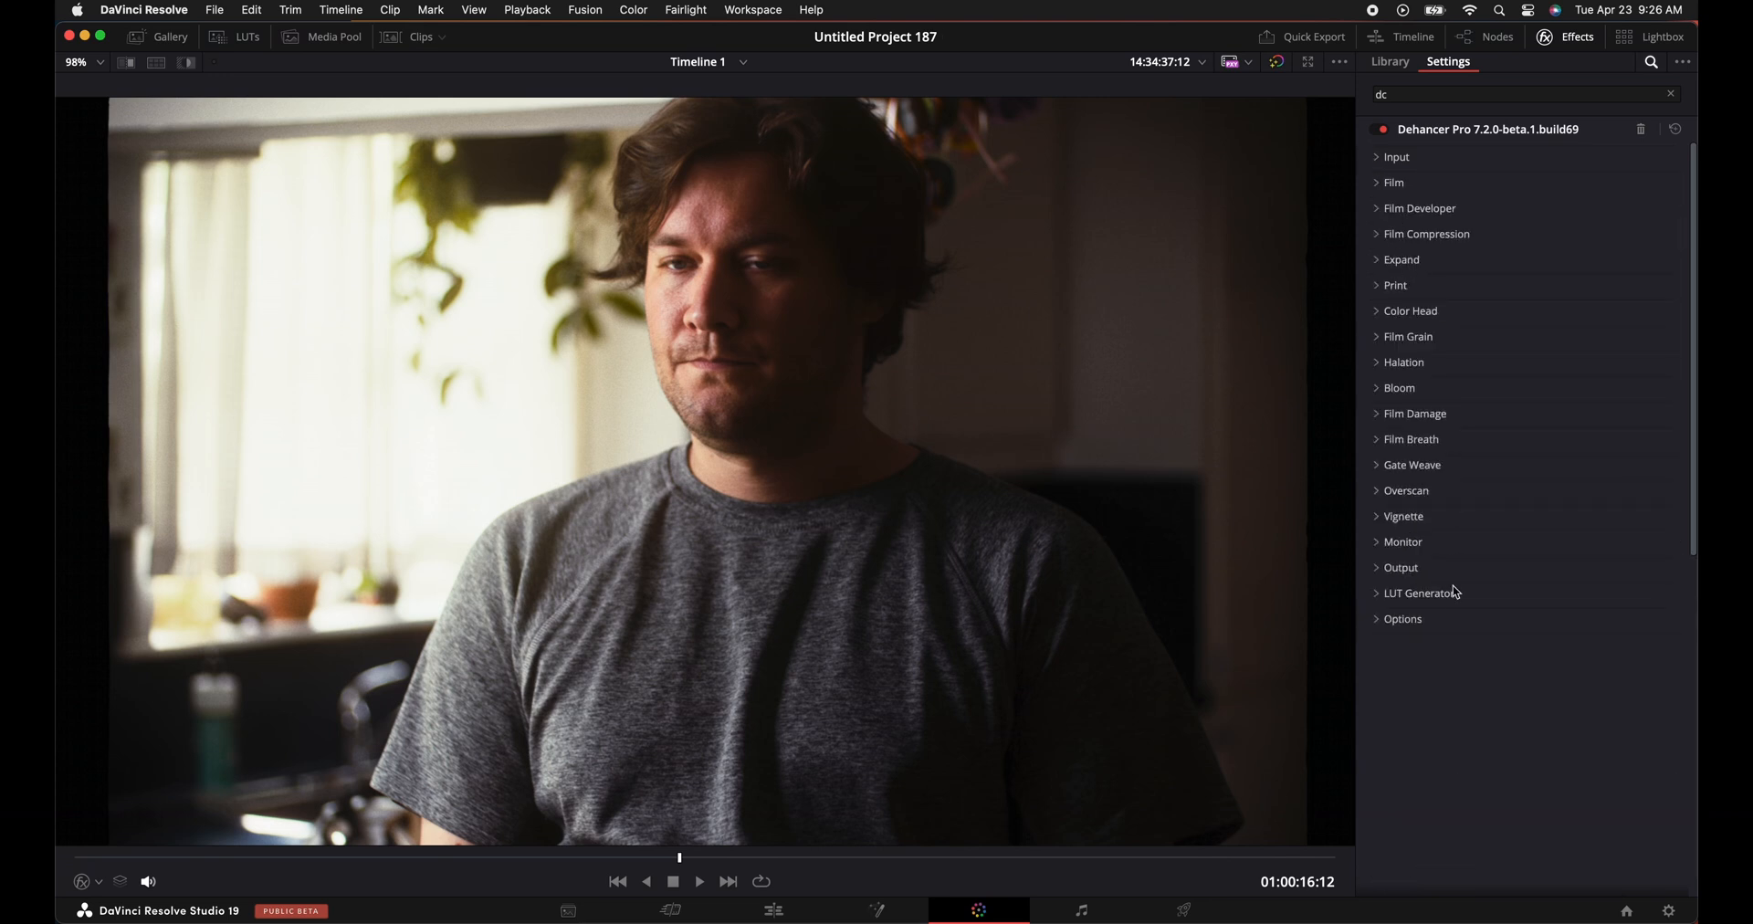
click(1402, 619)
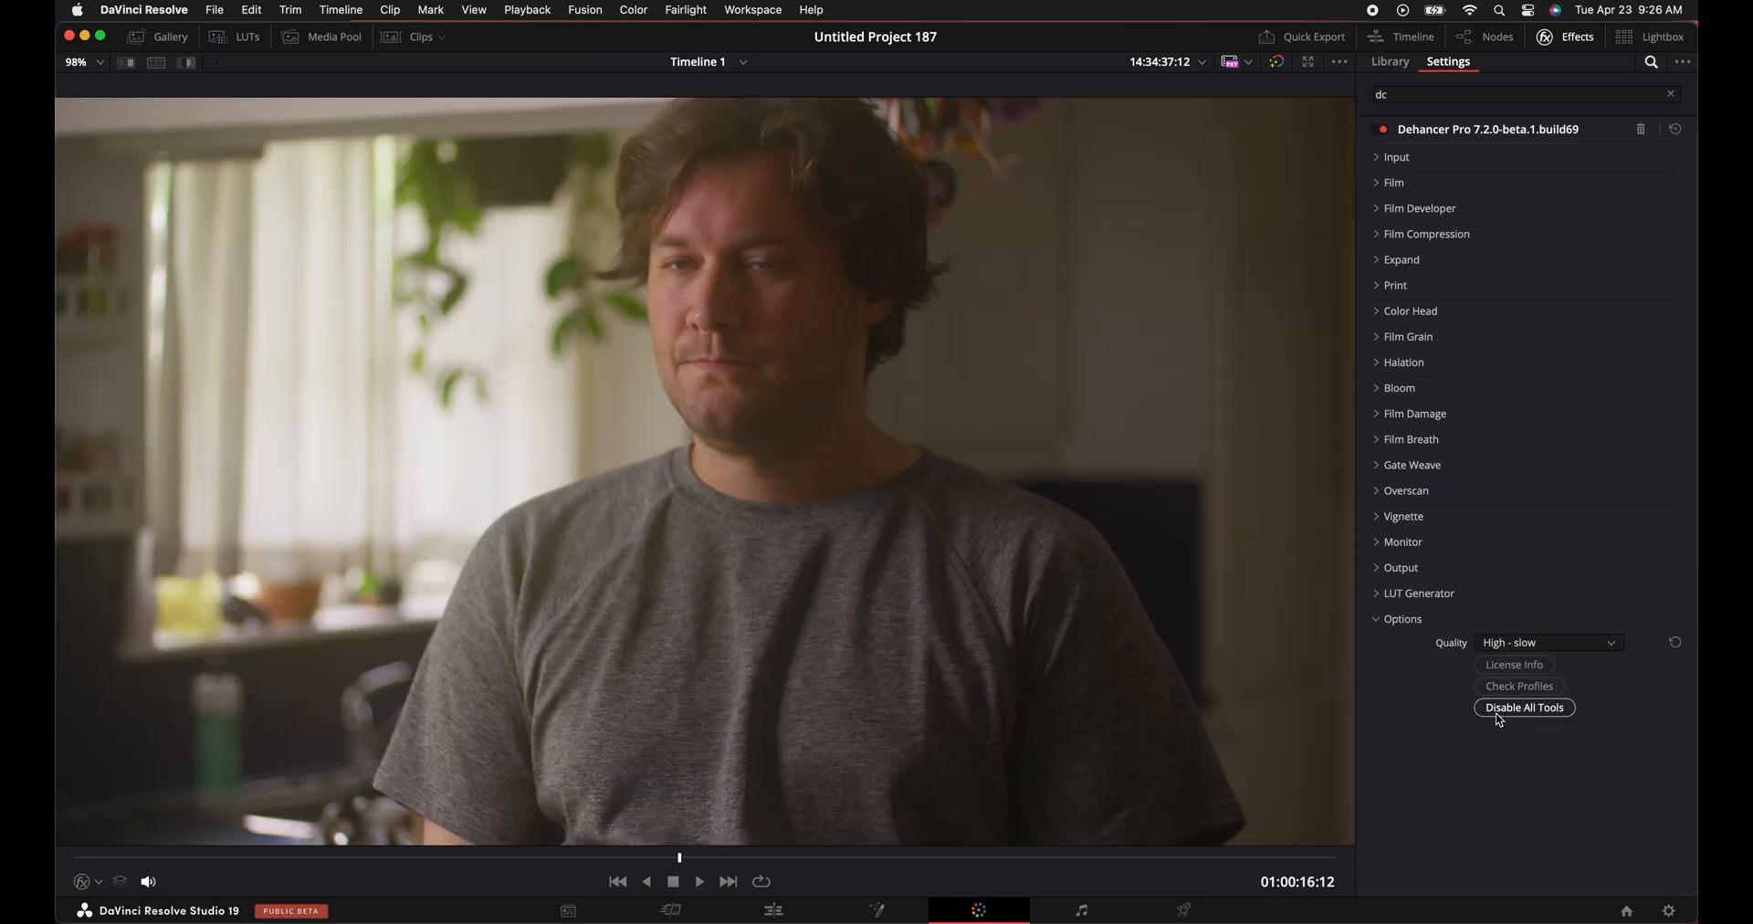
click(1523, 706)
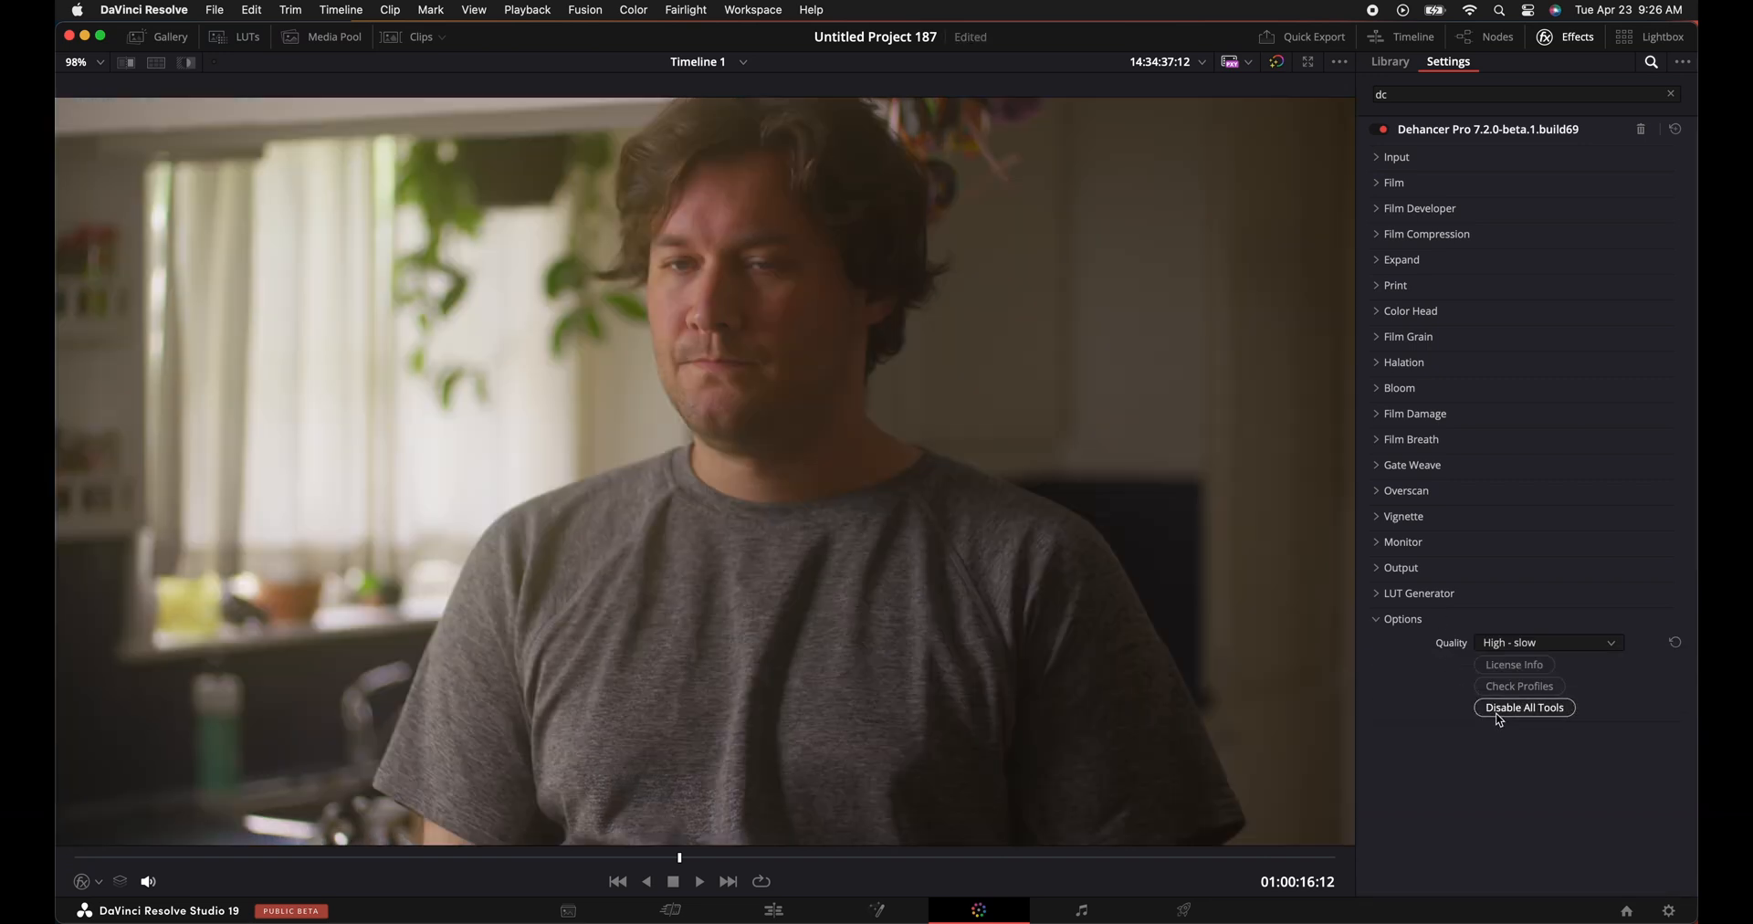